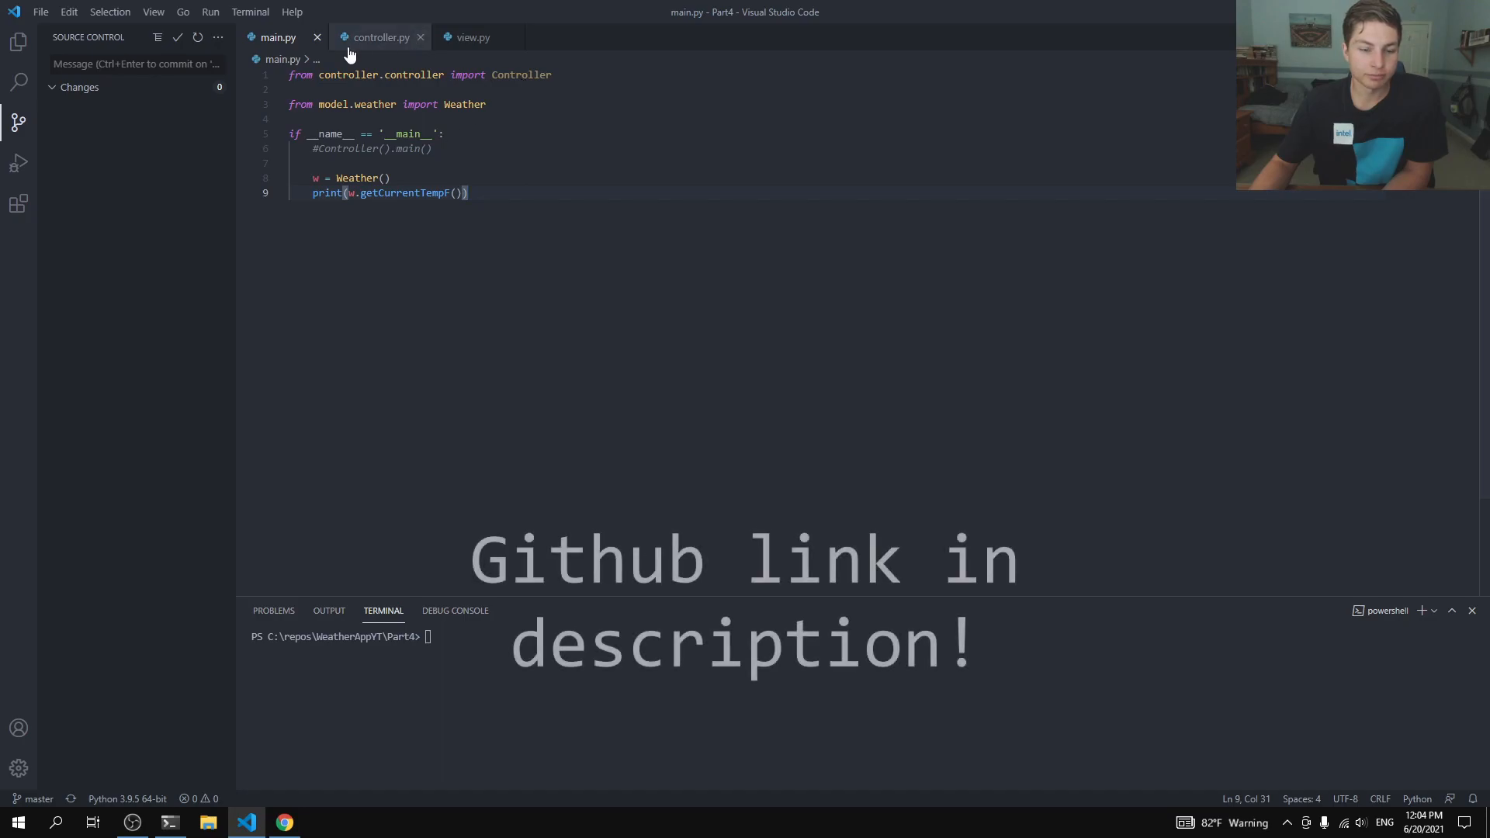
# Step: Review model/weather.py's location methods, then bring main.py forward in the editor
pyautogui.click(18, 42)
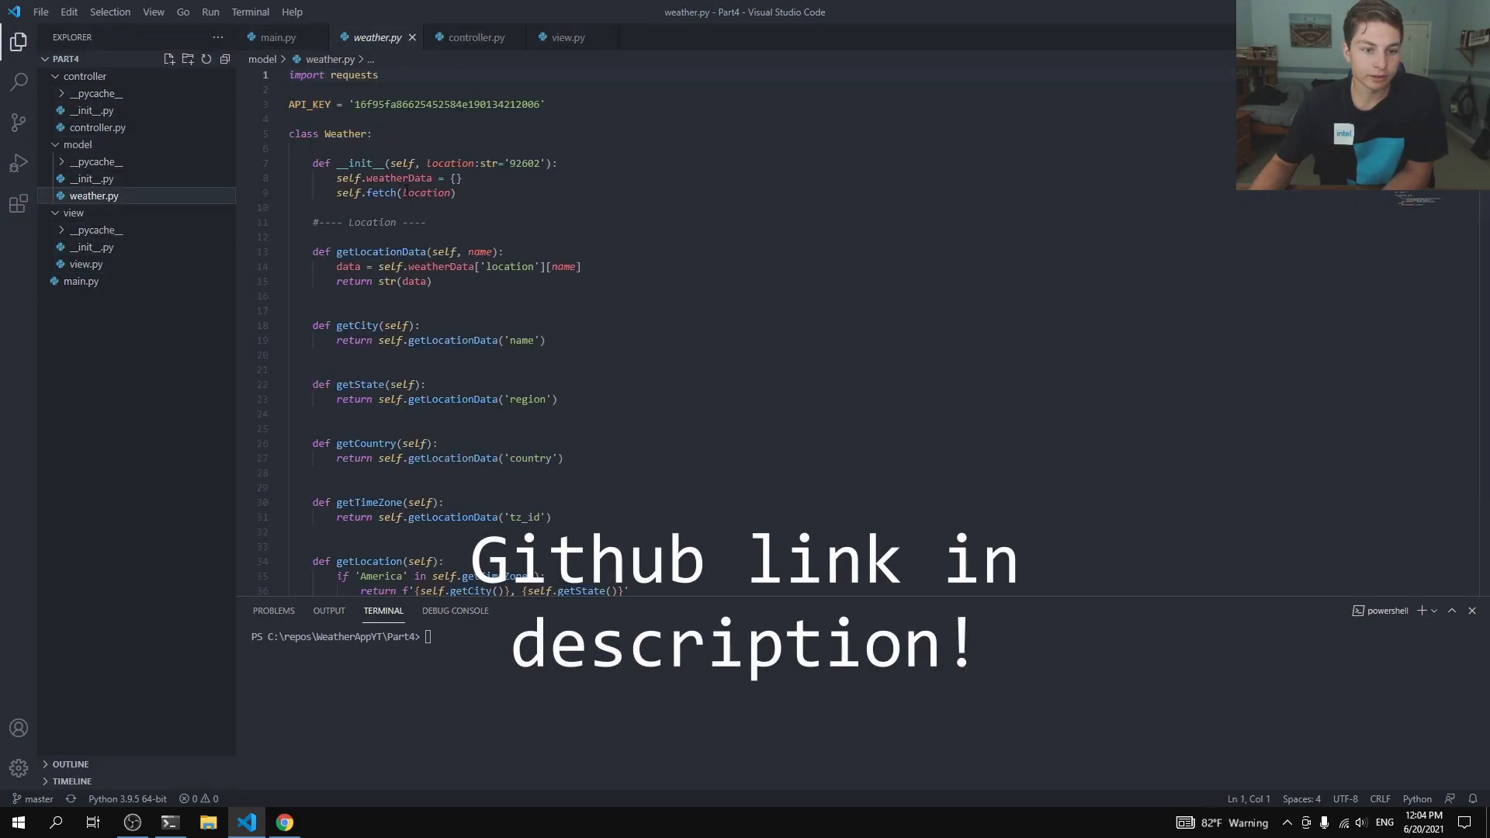
pyautogui.scroll(-3)
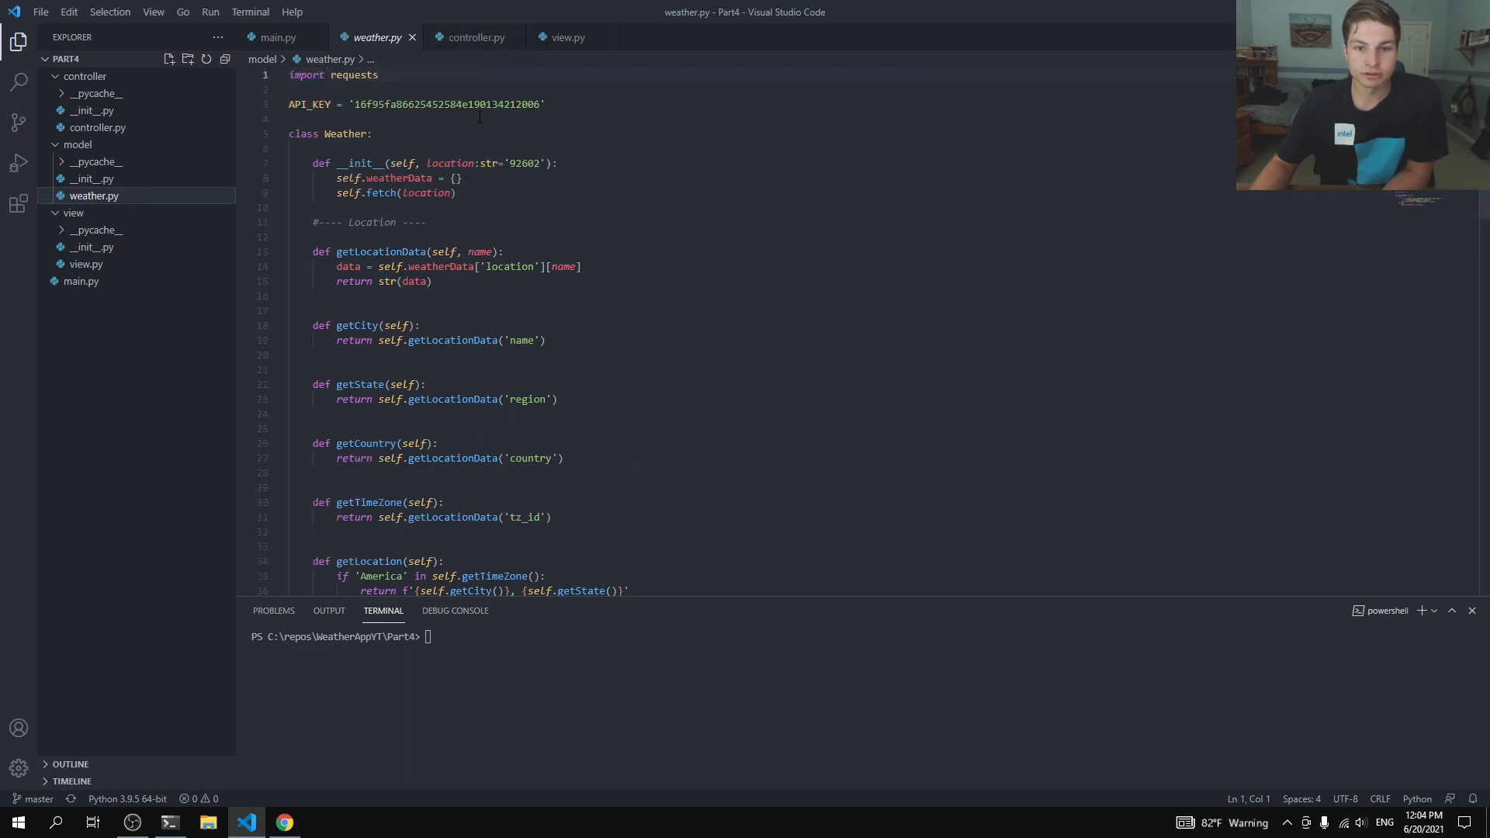
pyautogui.click(277, 37)
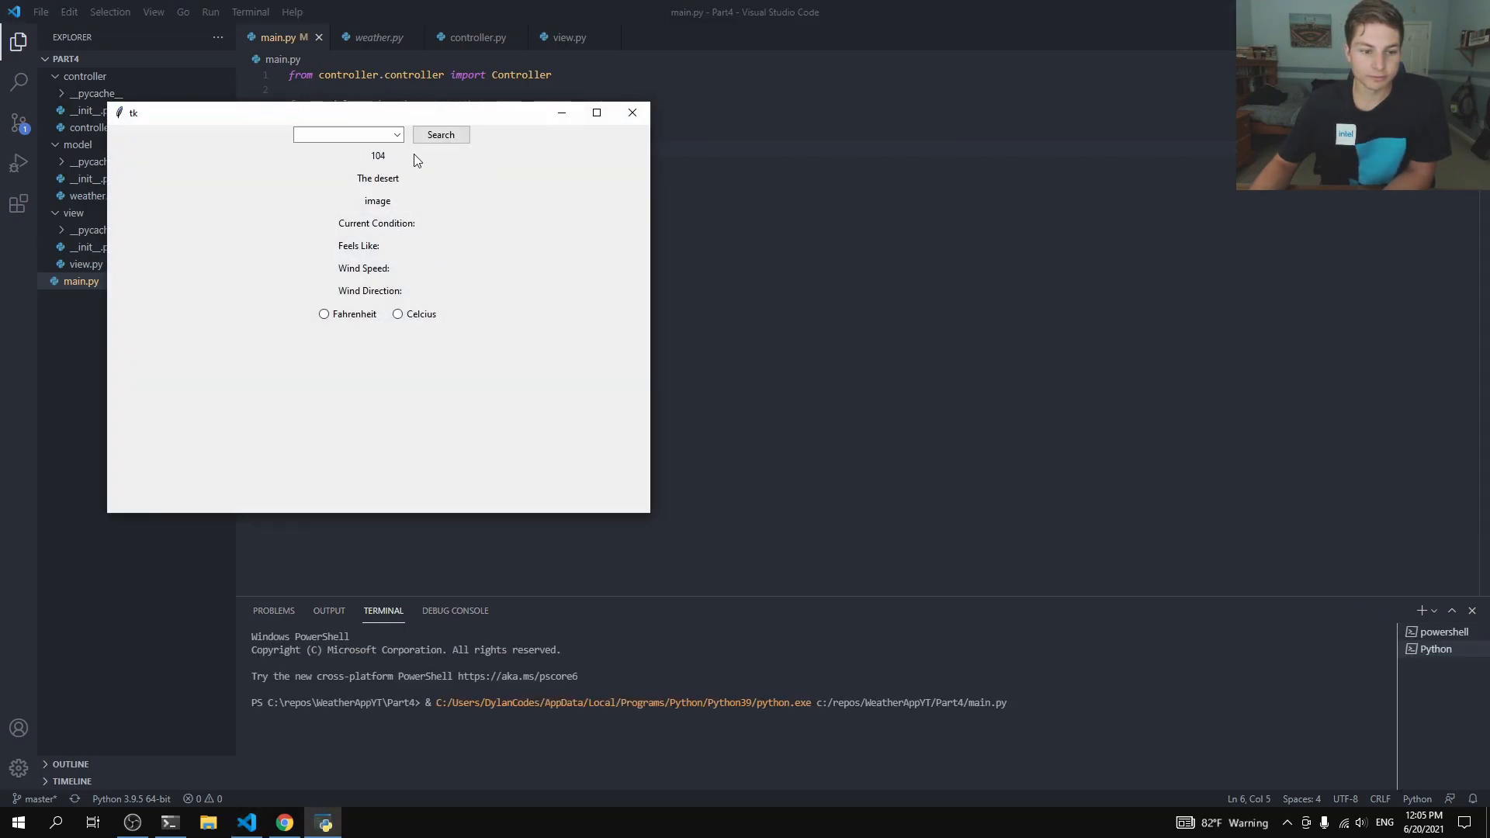
pyautogui.moveTo(411, 207)
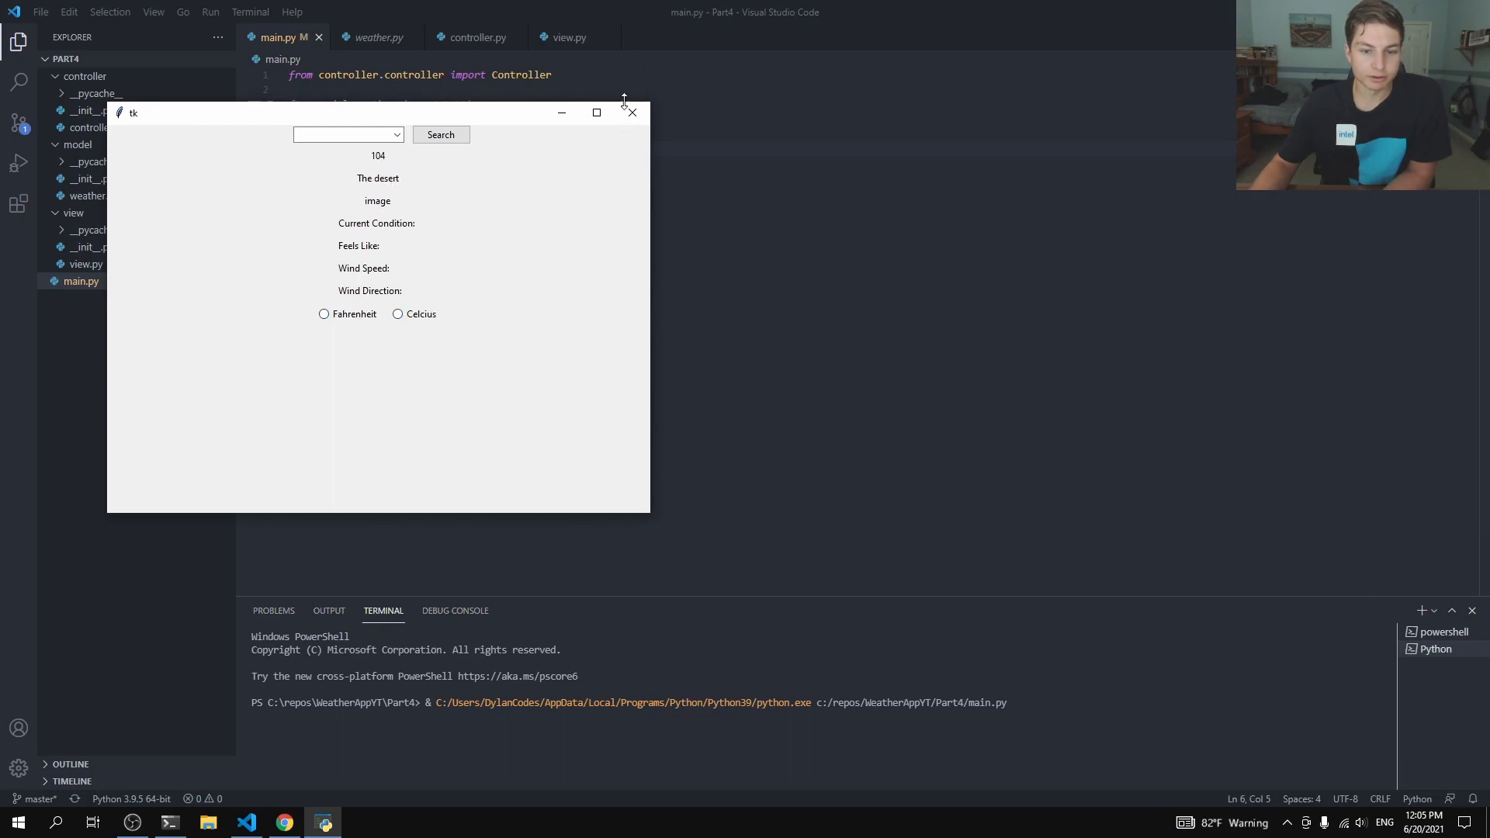
# Step: Close the running tkinter weather window
pyautogui.click(631, 112)
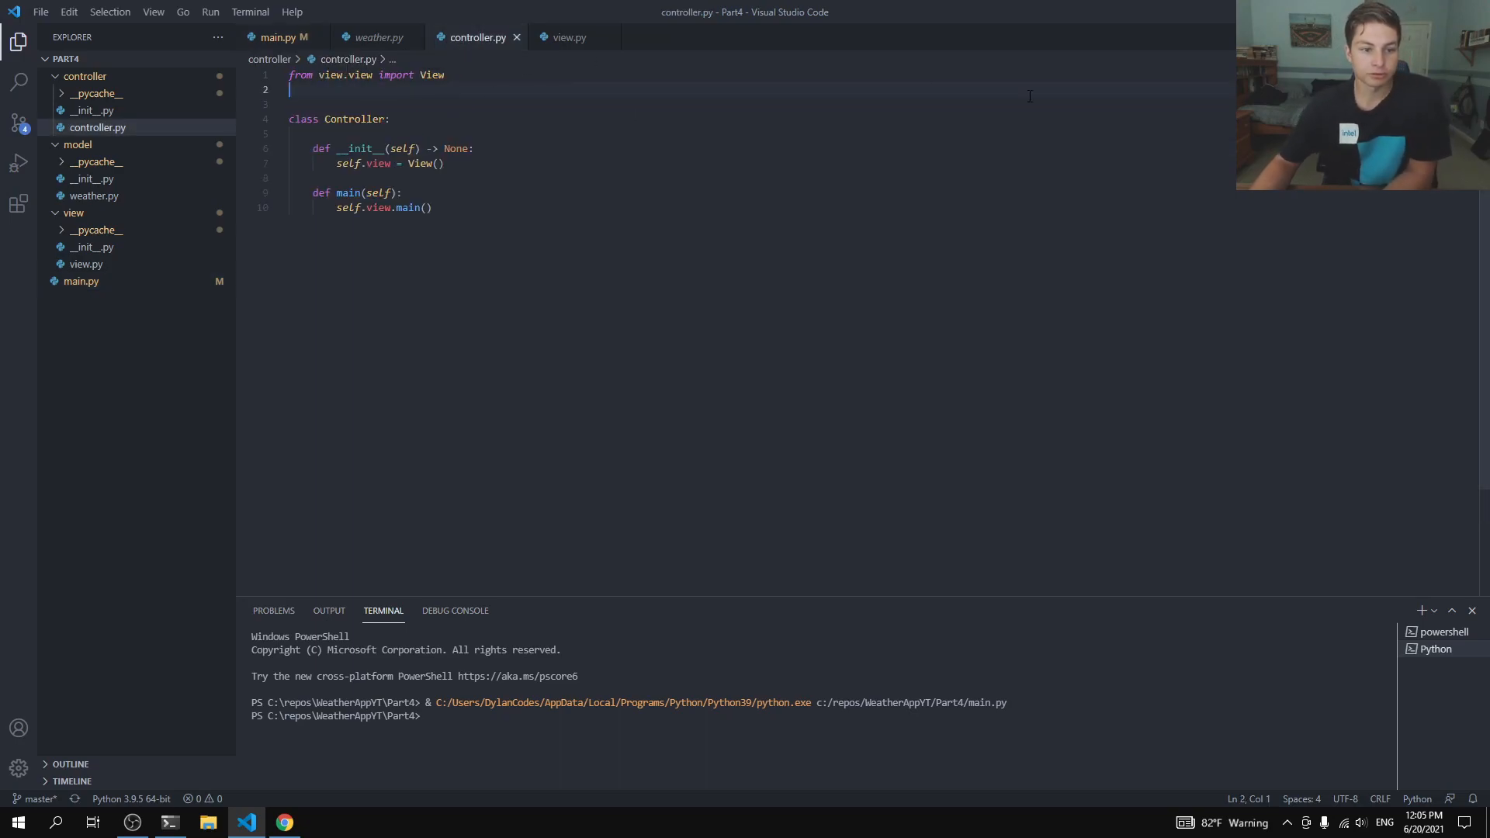
# Step: Add 'from model.weather import Weather' to controller.py's imports
pyautogui.write('from mdo')
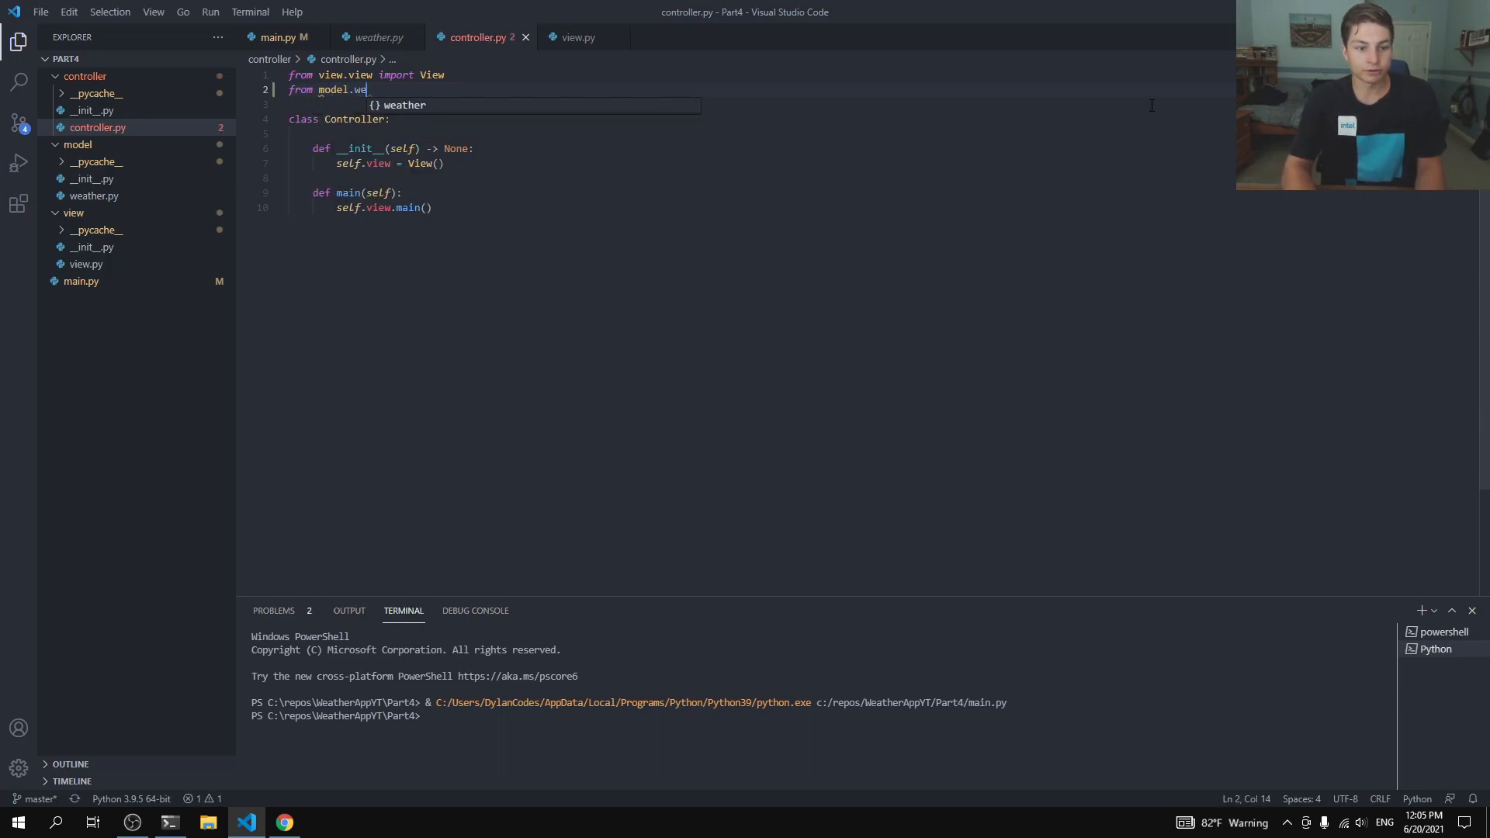
pyautogui.write('ather import')
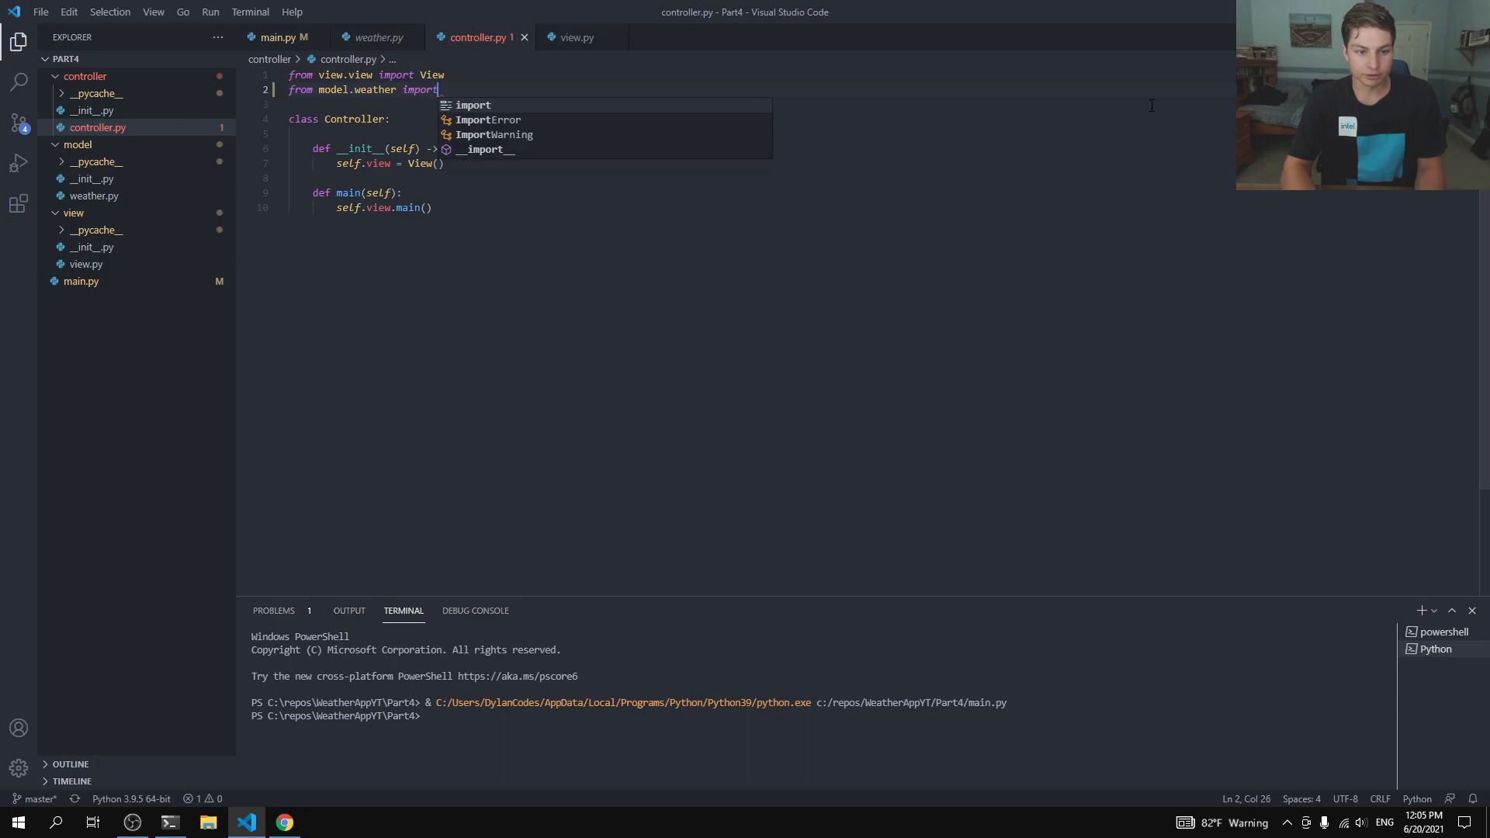
pyautogui.write('Weather')
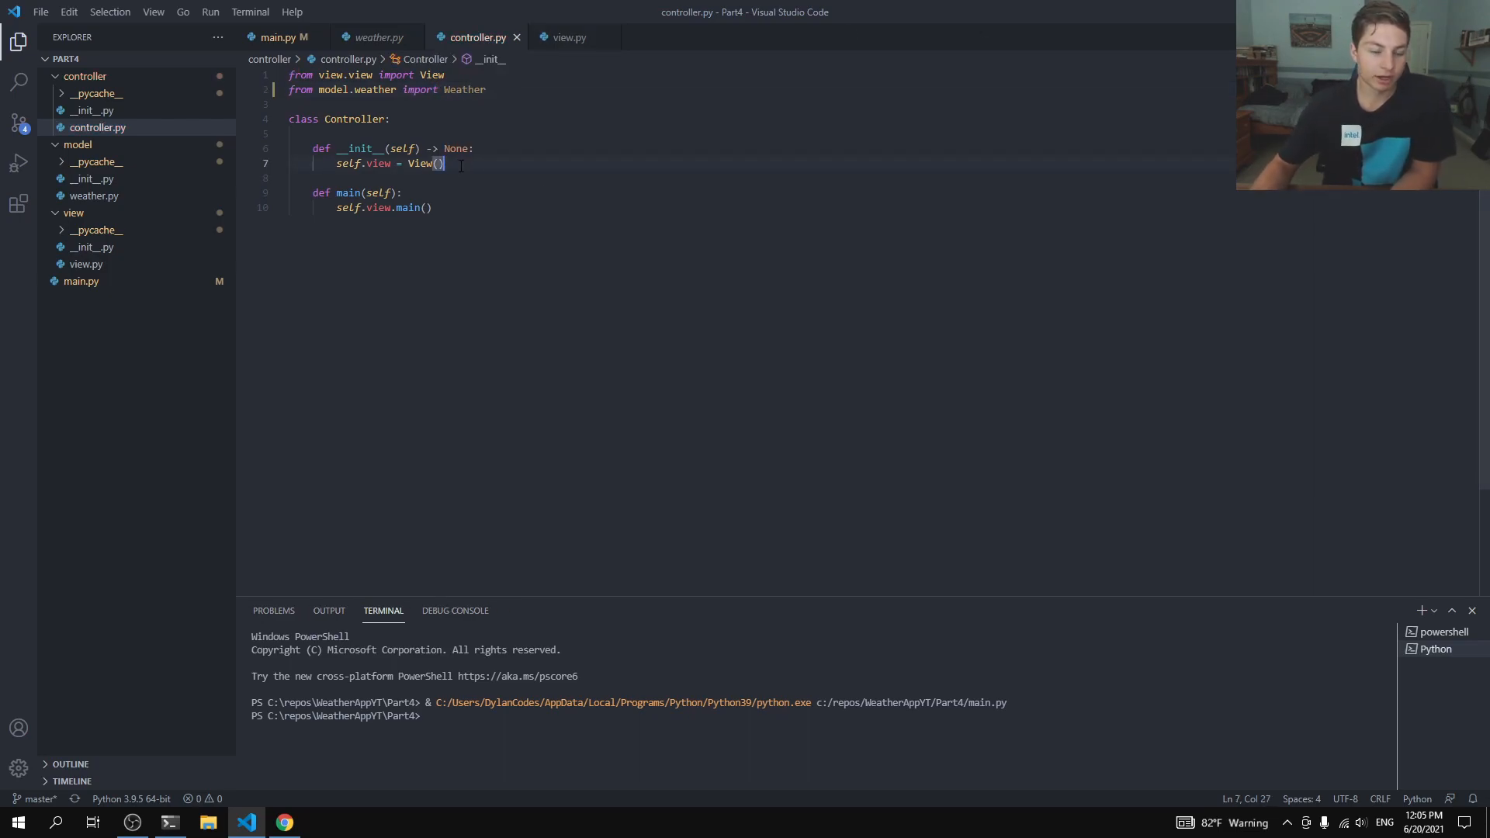
# Step: Create 'self.weather = Weather()' in the constructor and leave blank lines for a new method
pyautogui.press('enter')
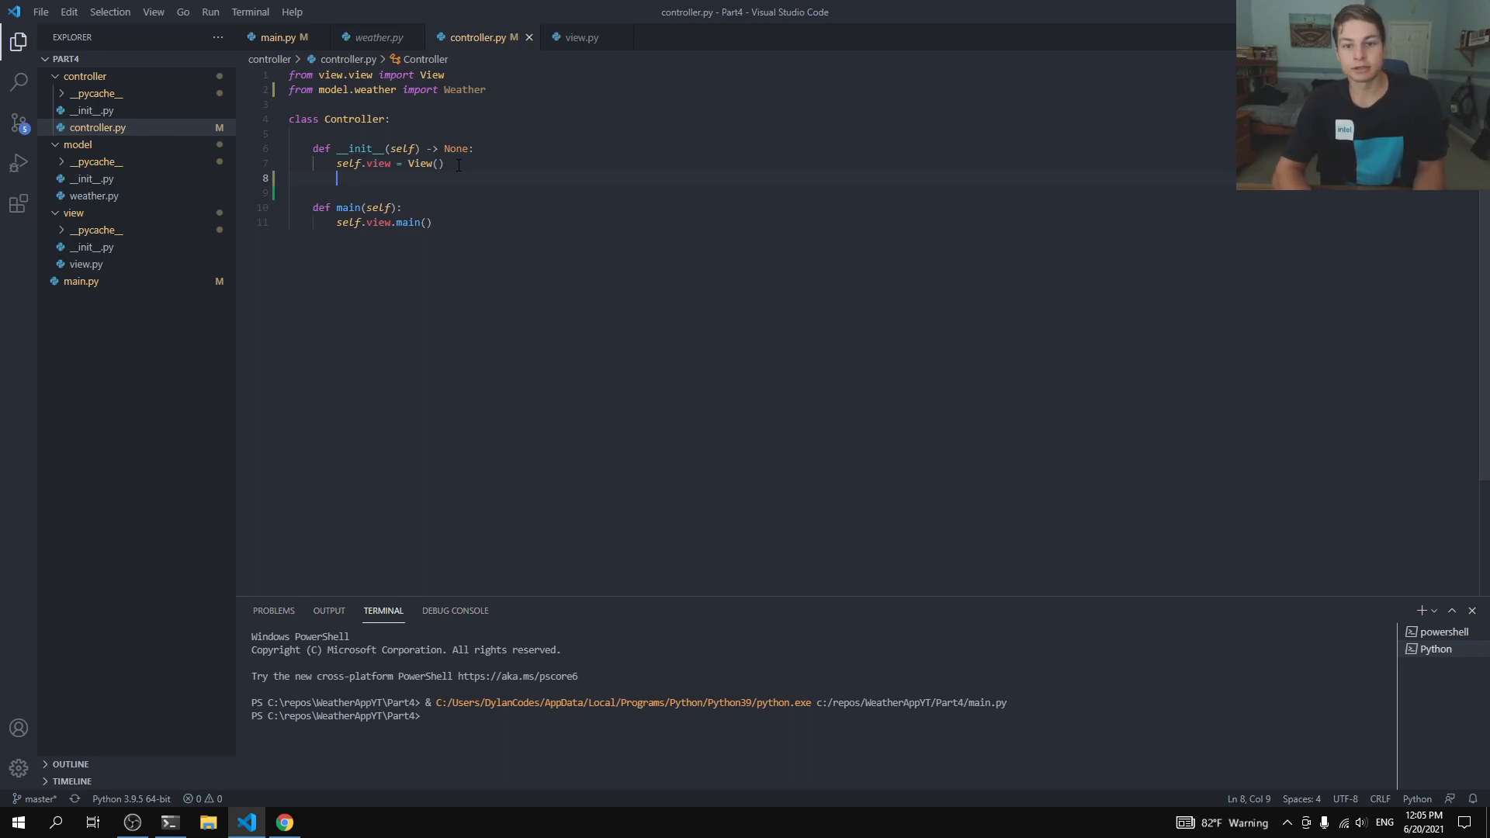
pyautogui.write('self.')
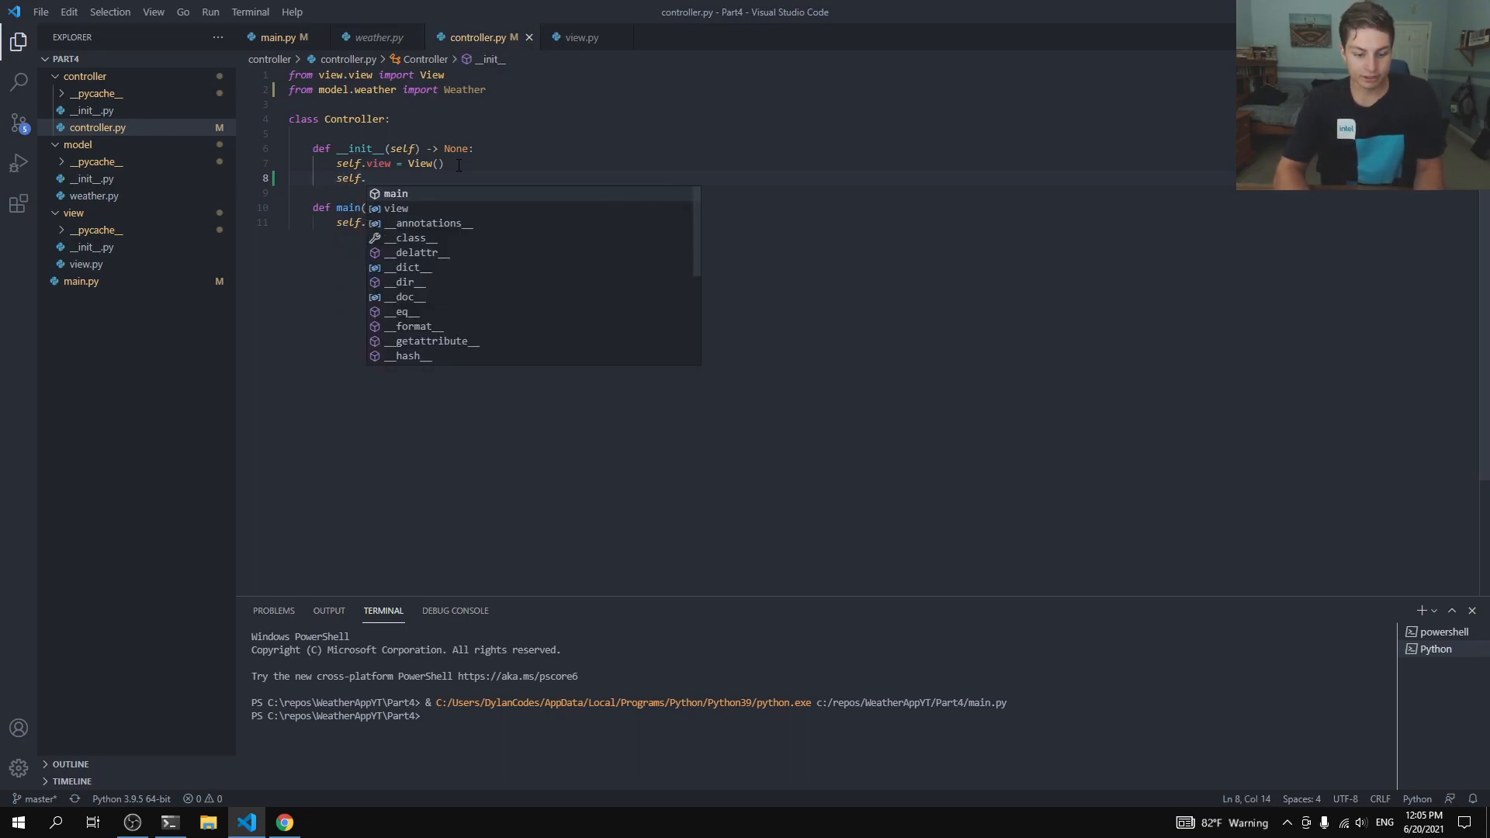
pyautogui.write('weather =')
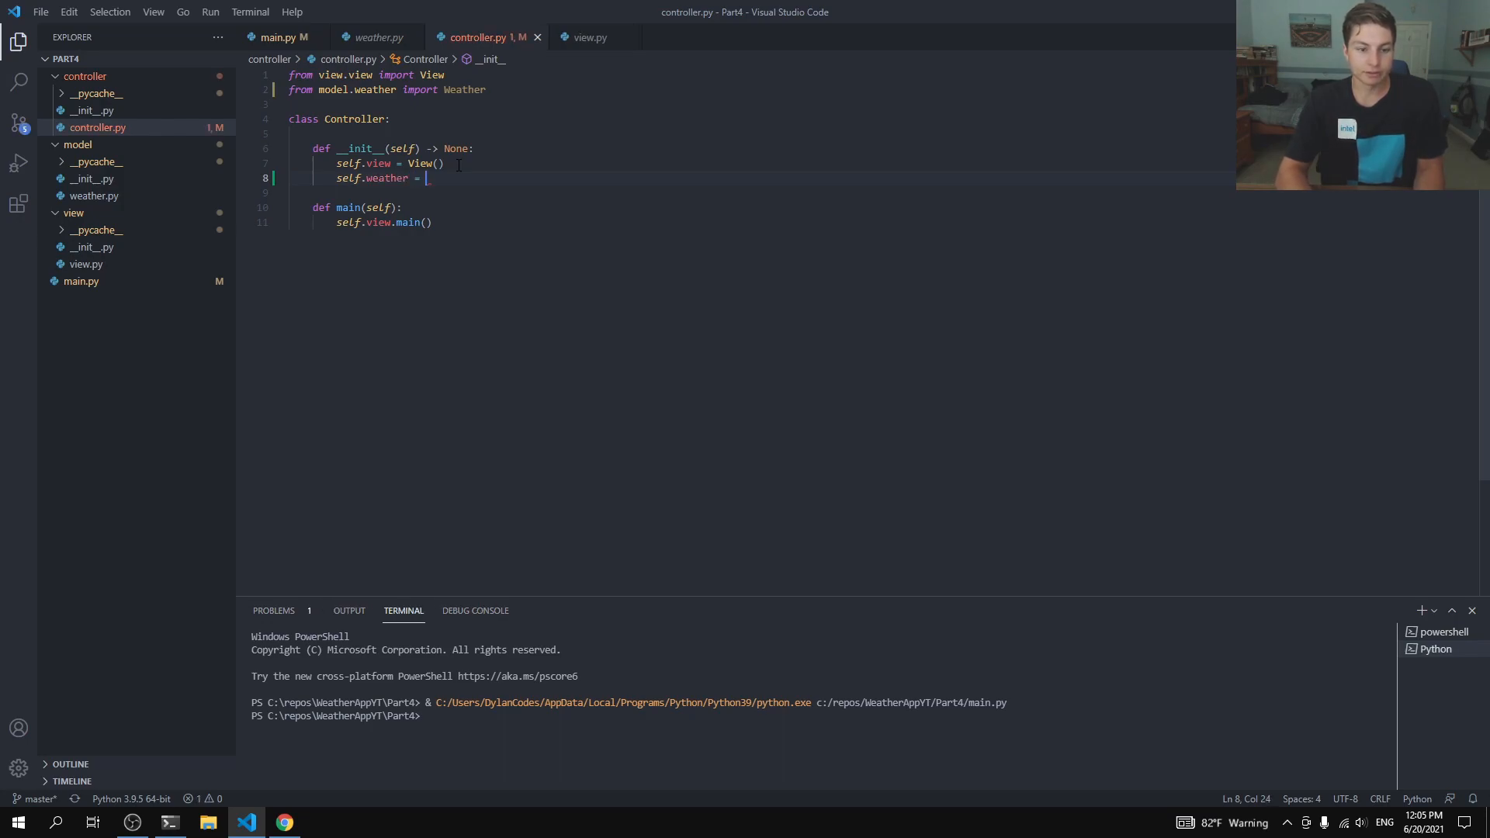
pyautogui.write('Wether(')
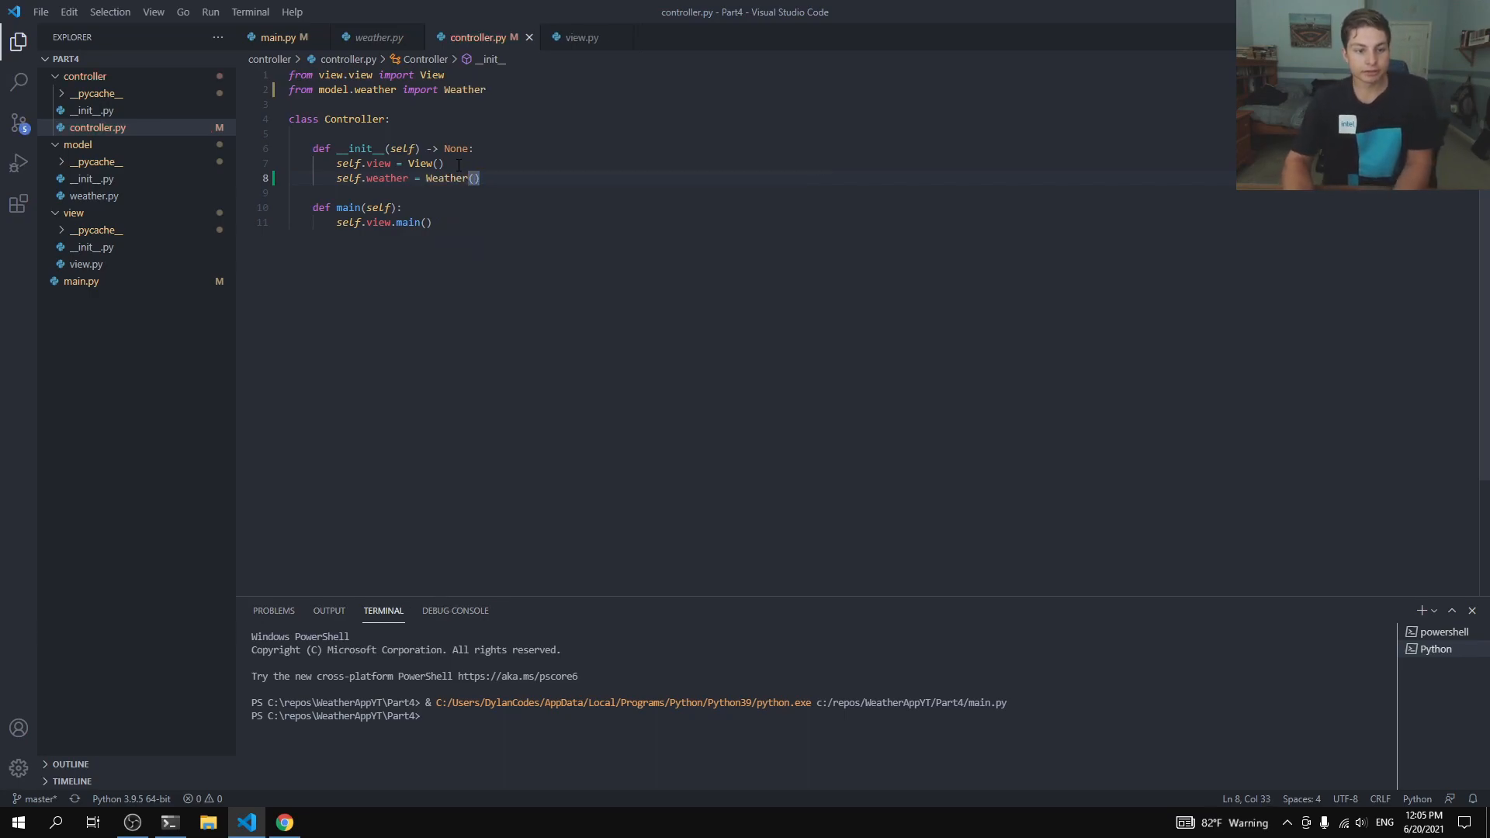
pyautogui.press('enter')
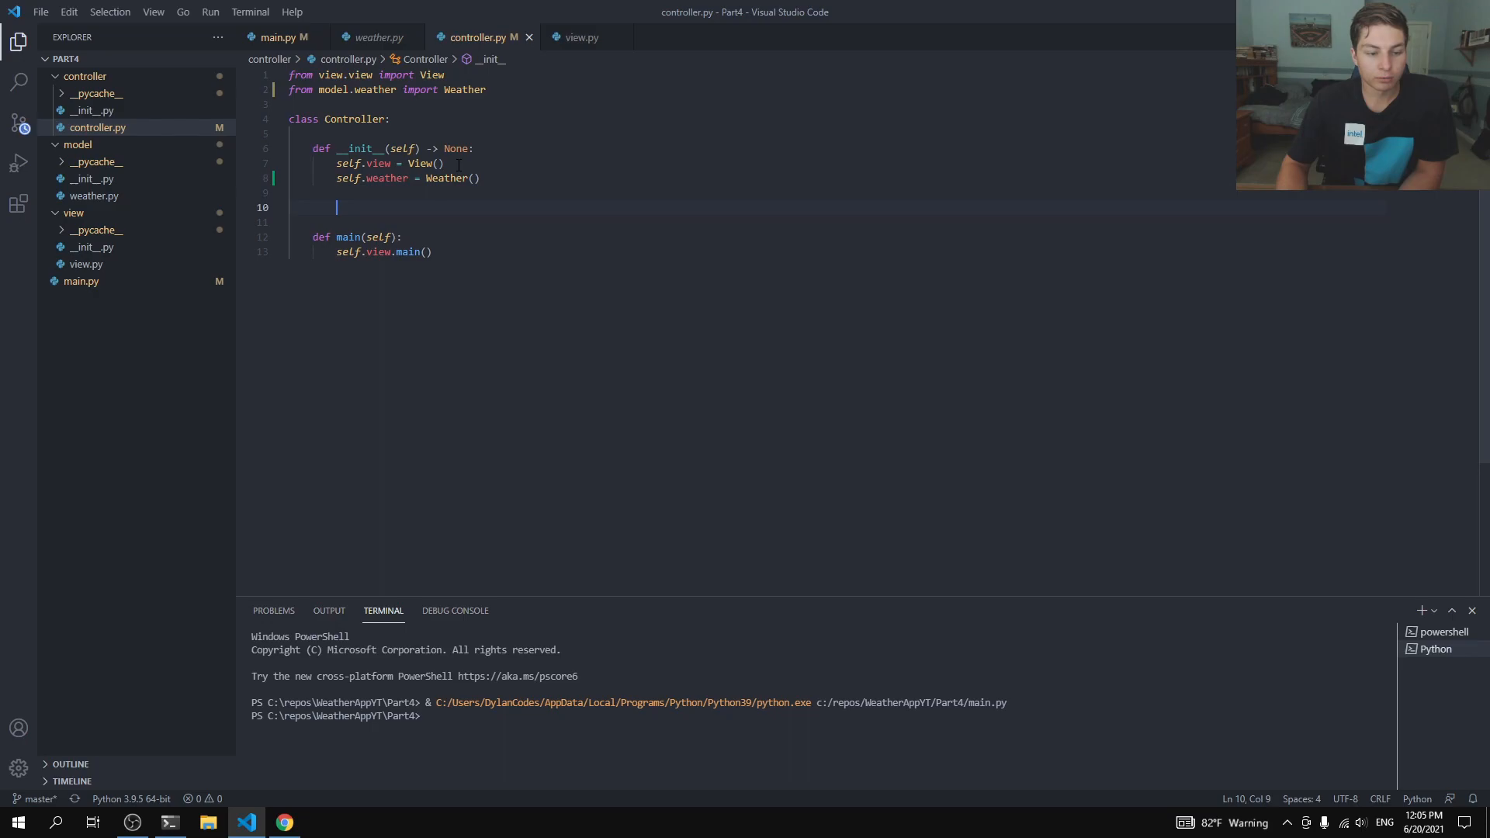
pyautogui.press('enter')
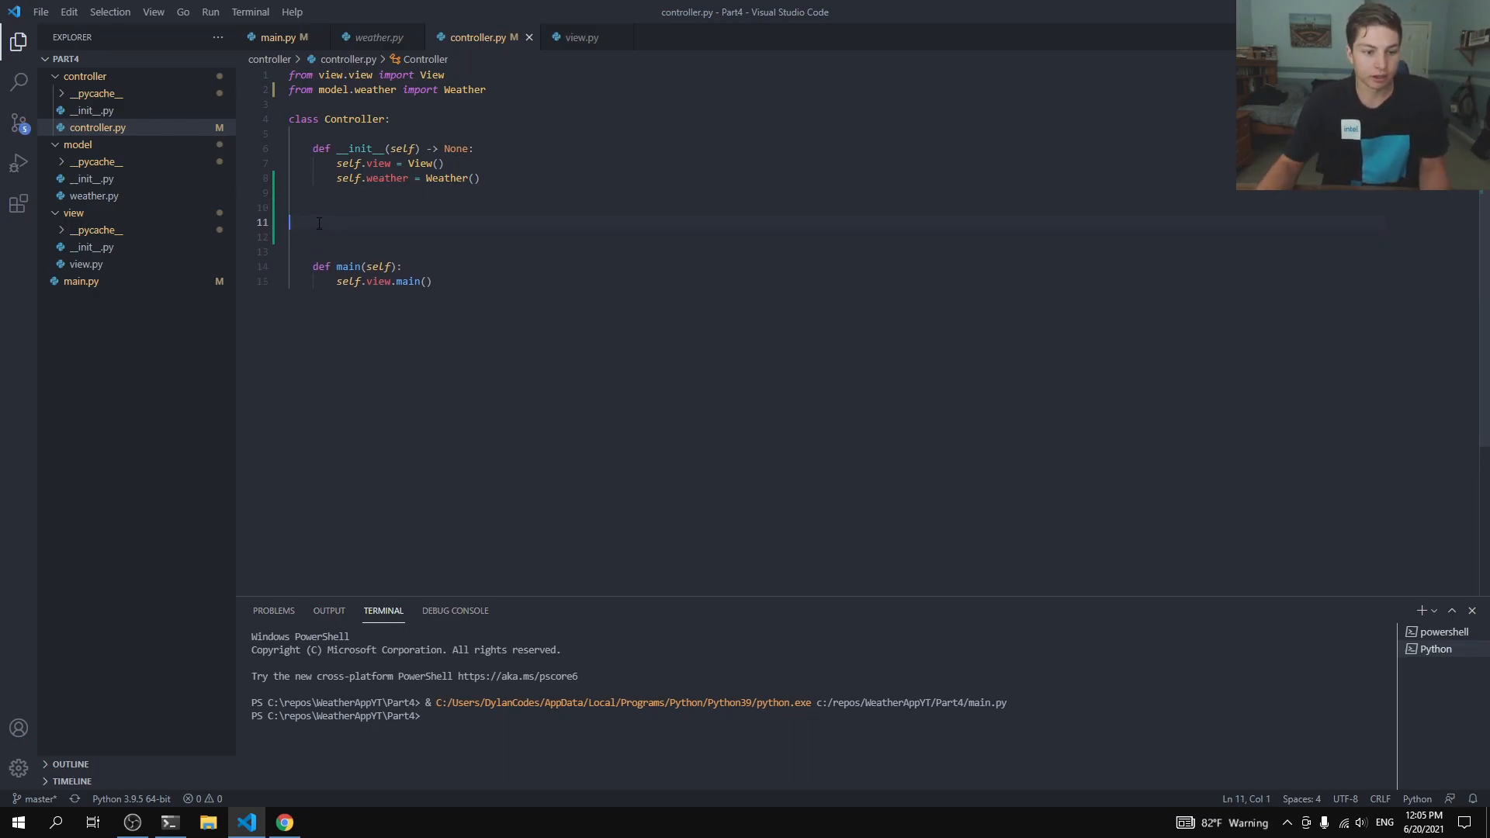
pyautogui.click(283, 37)
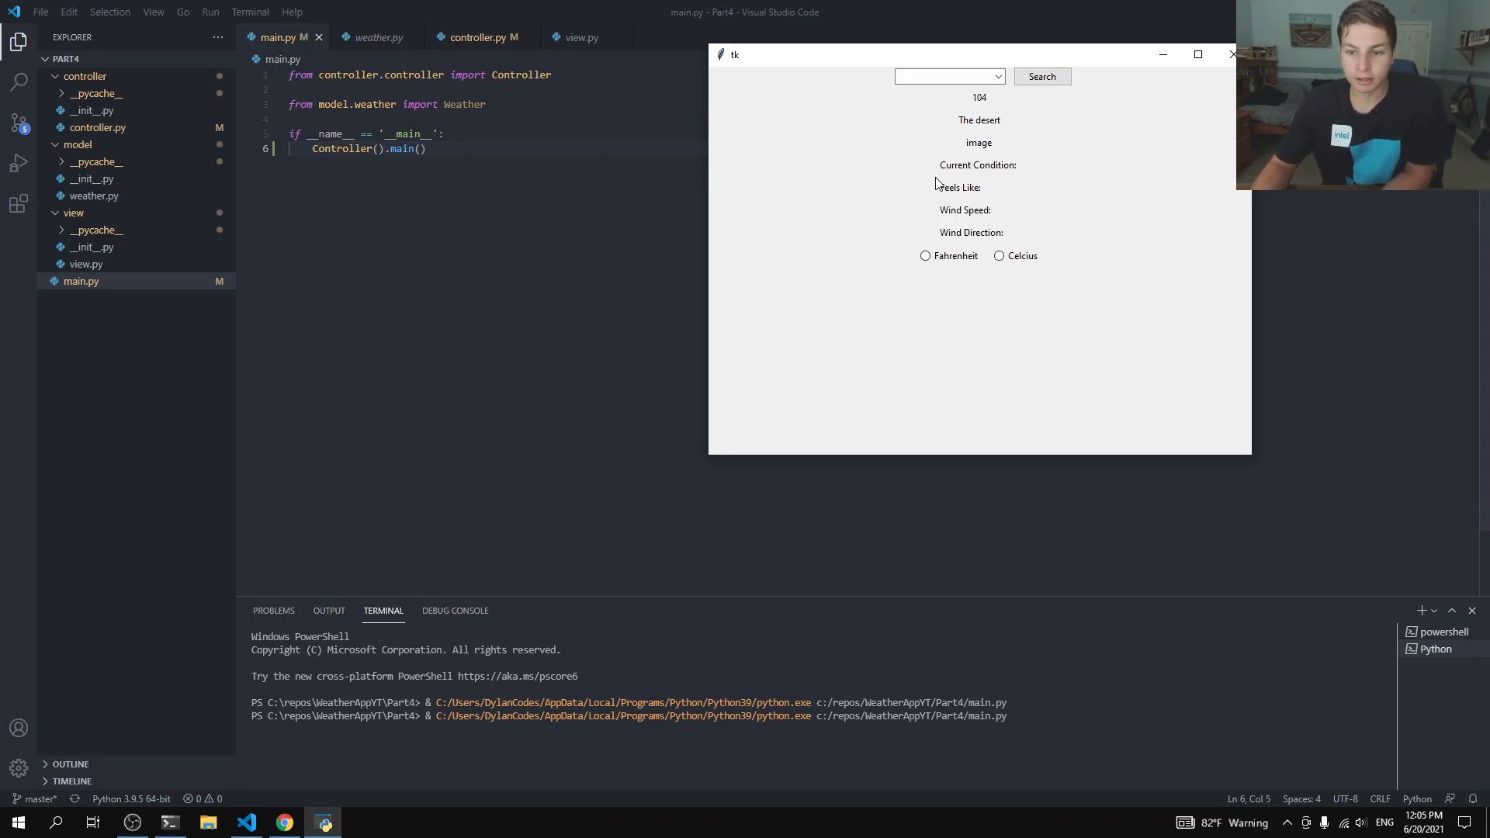
pyautogui.moveTo(1039, 174)
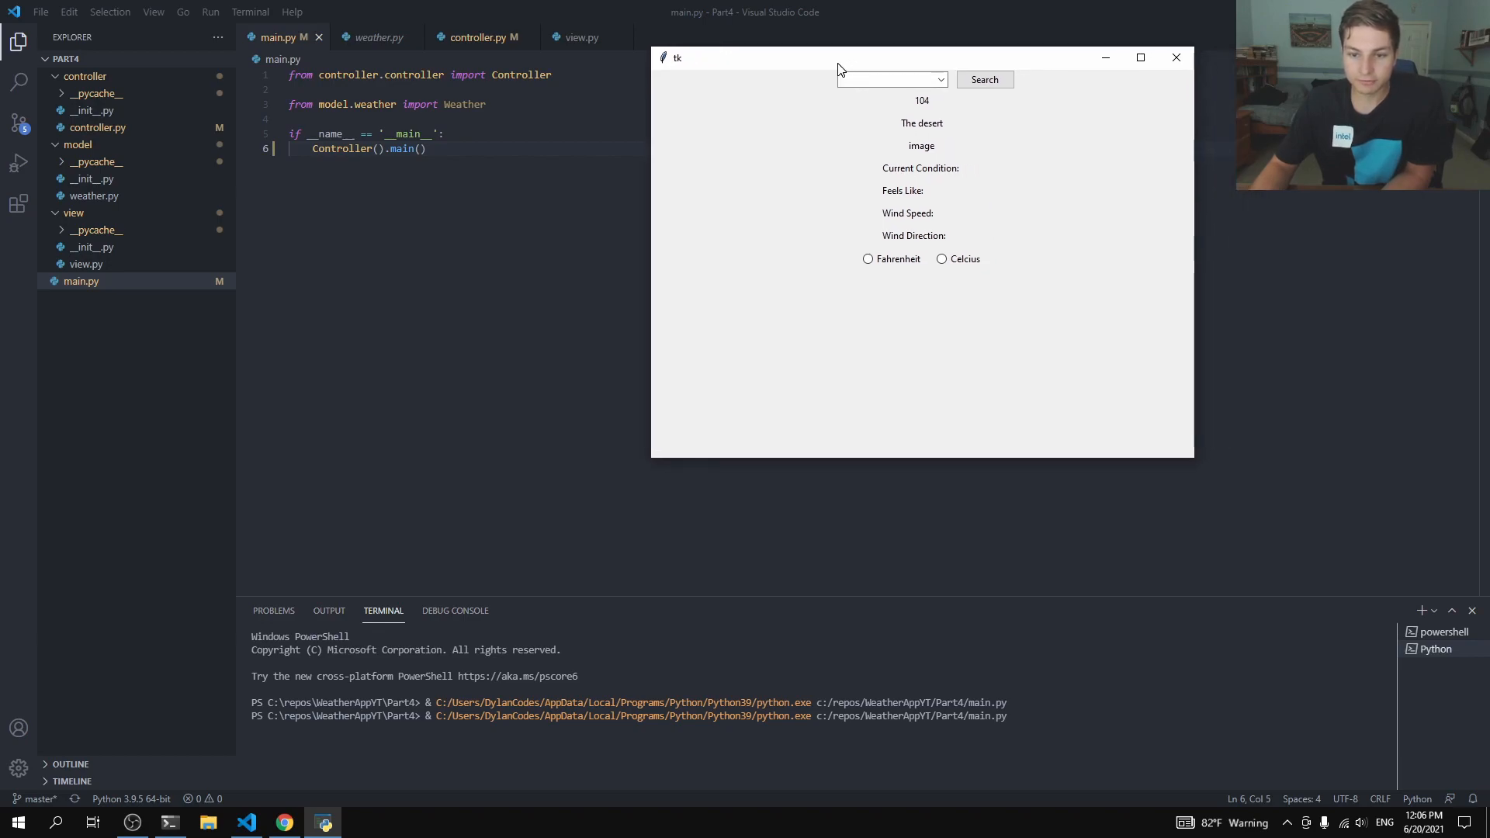
pyautogui.moveTo(848, 59)
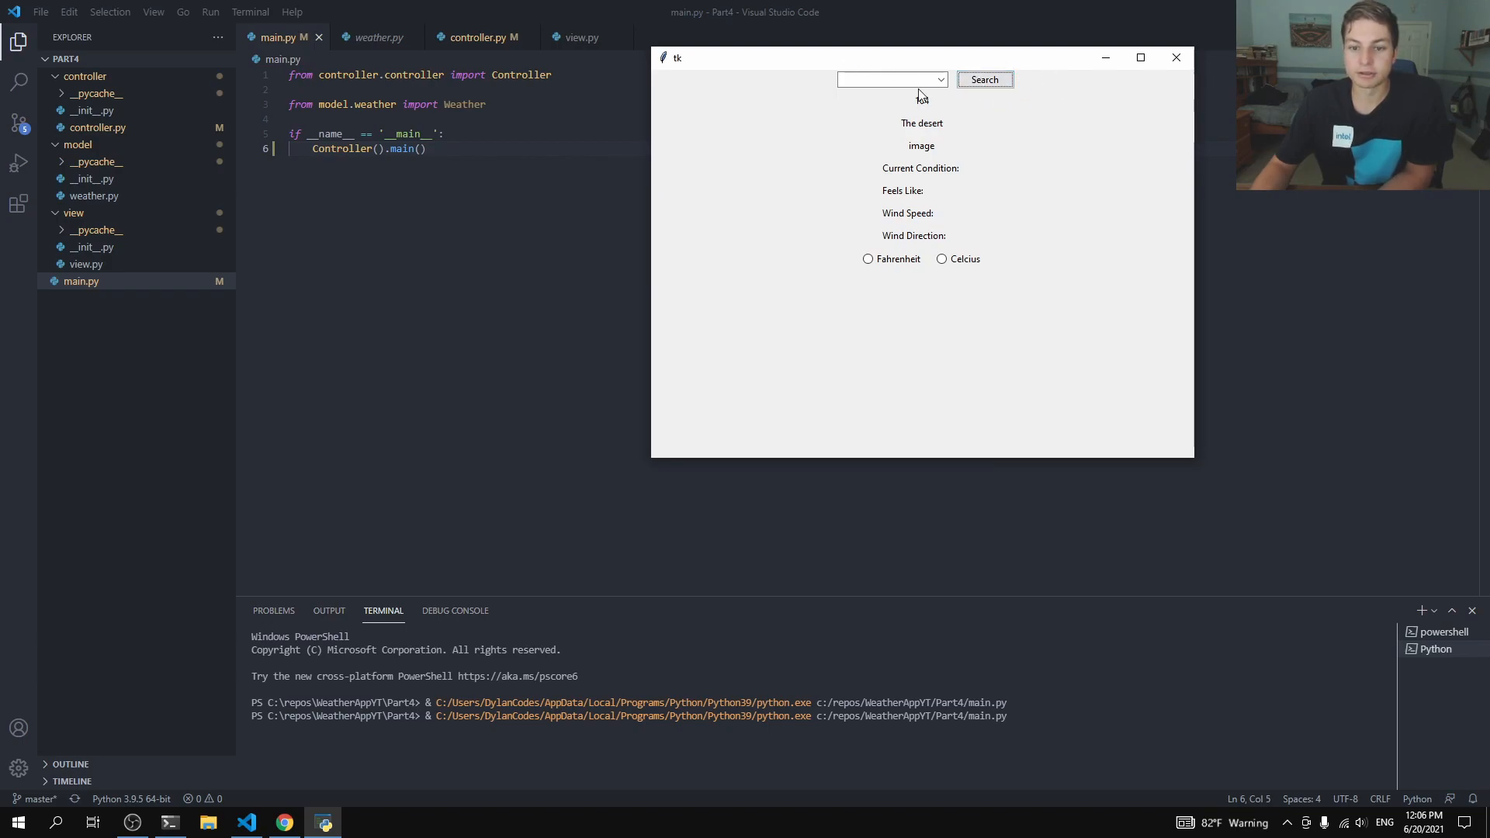
# Step: Try an empty search, choose the Fahrenheit unit, then minimize the weather app window
pyautogui.click(889, 79)
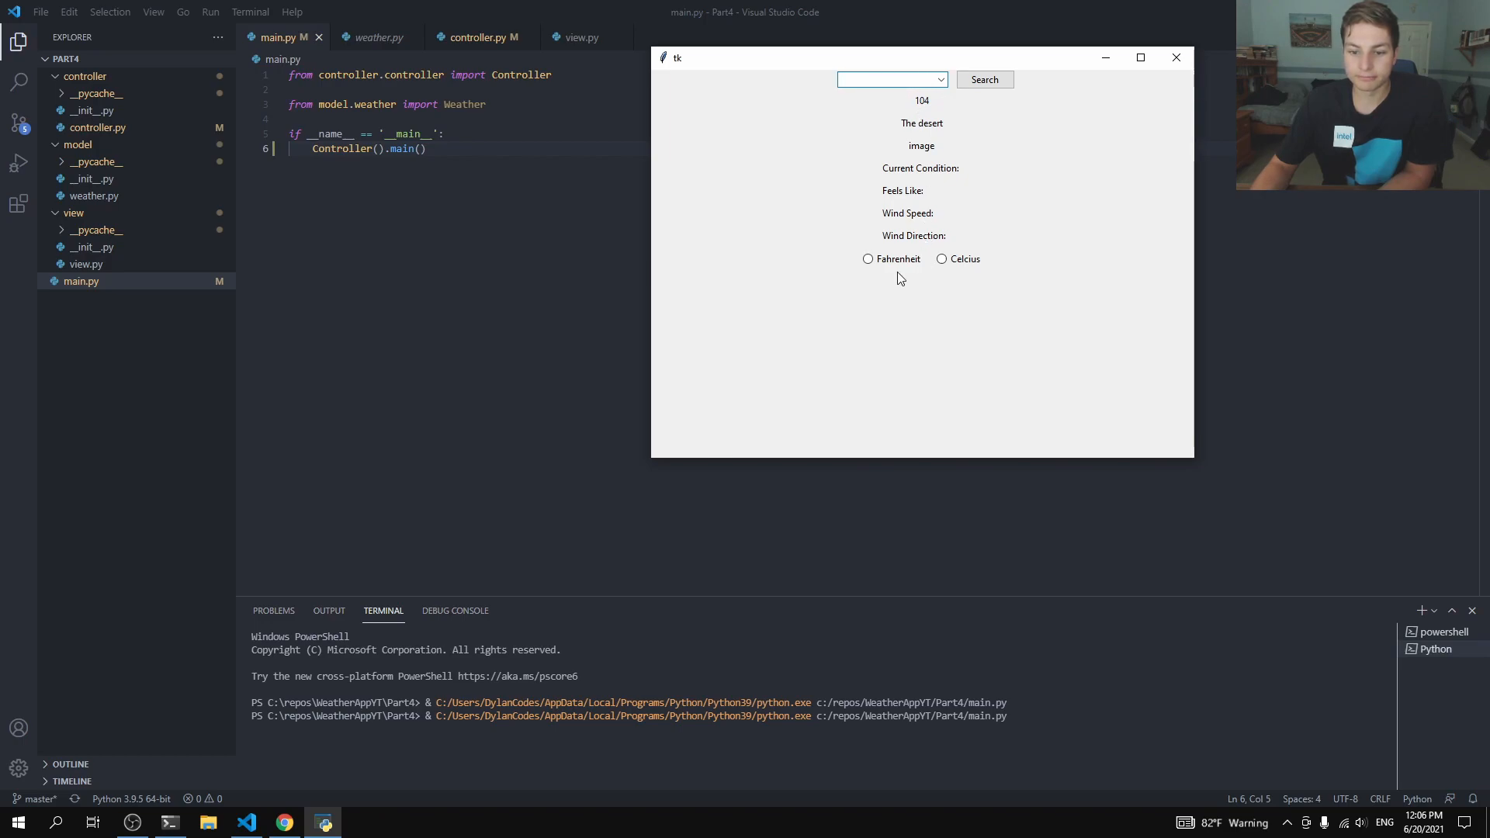
pyautogui.click(867, 259)
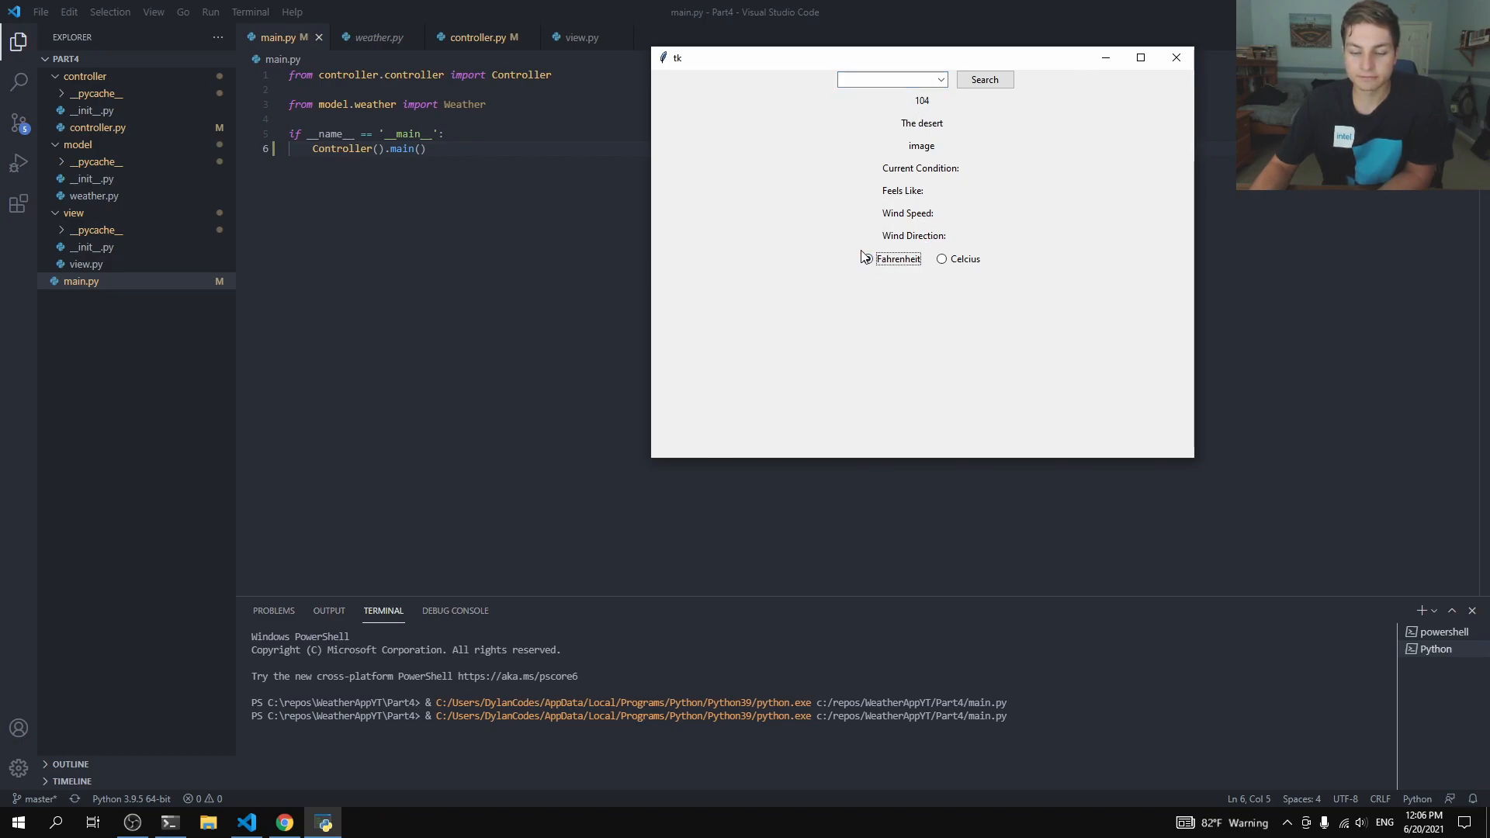
pyautogui.click(866, 259)
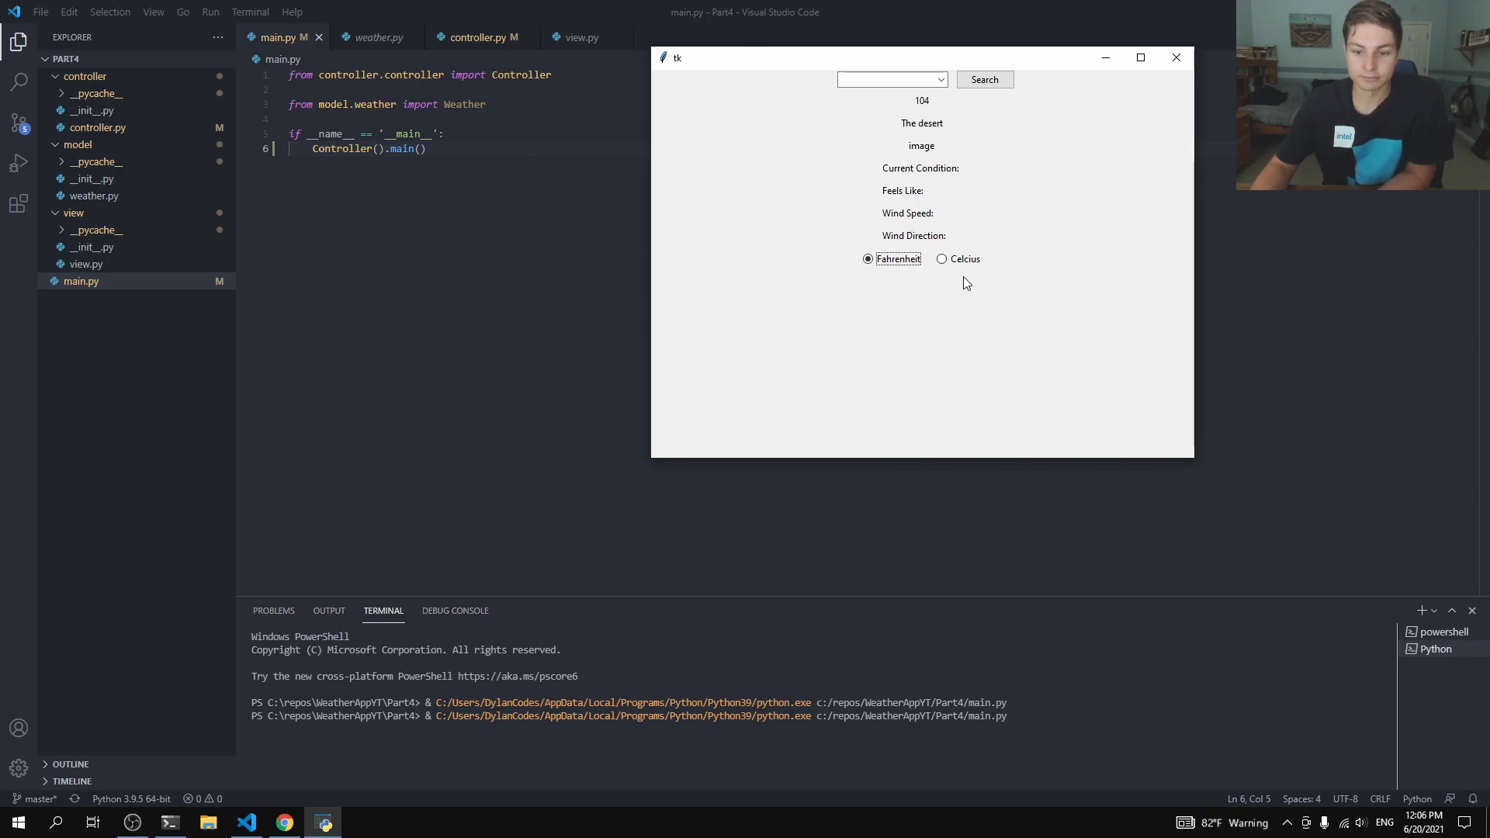
pyautogui.moveTo(931, 266)
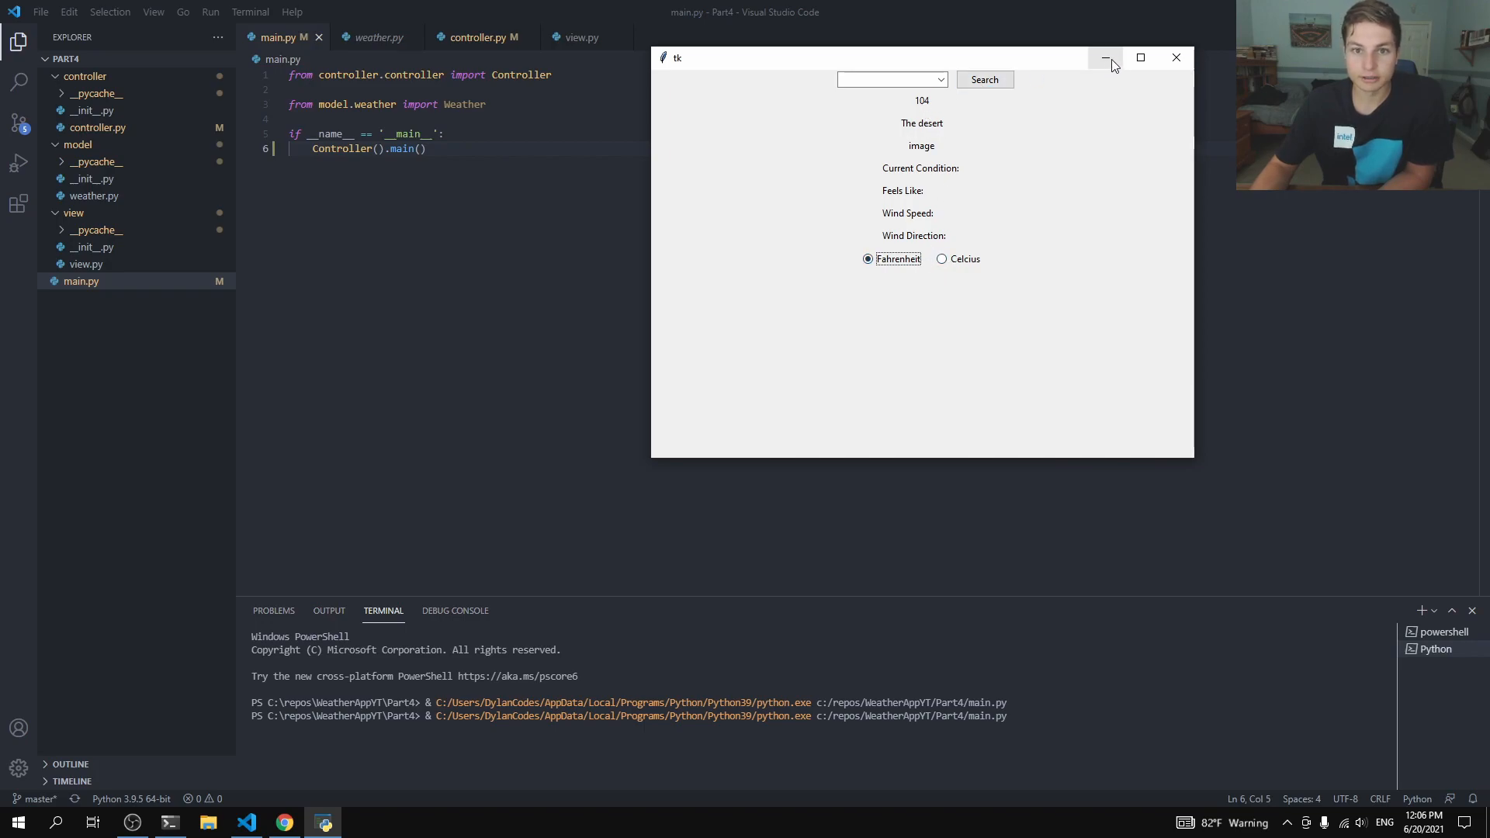
pyautogui.click(474, 37)
pyautogui.write('def')
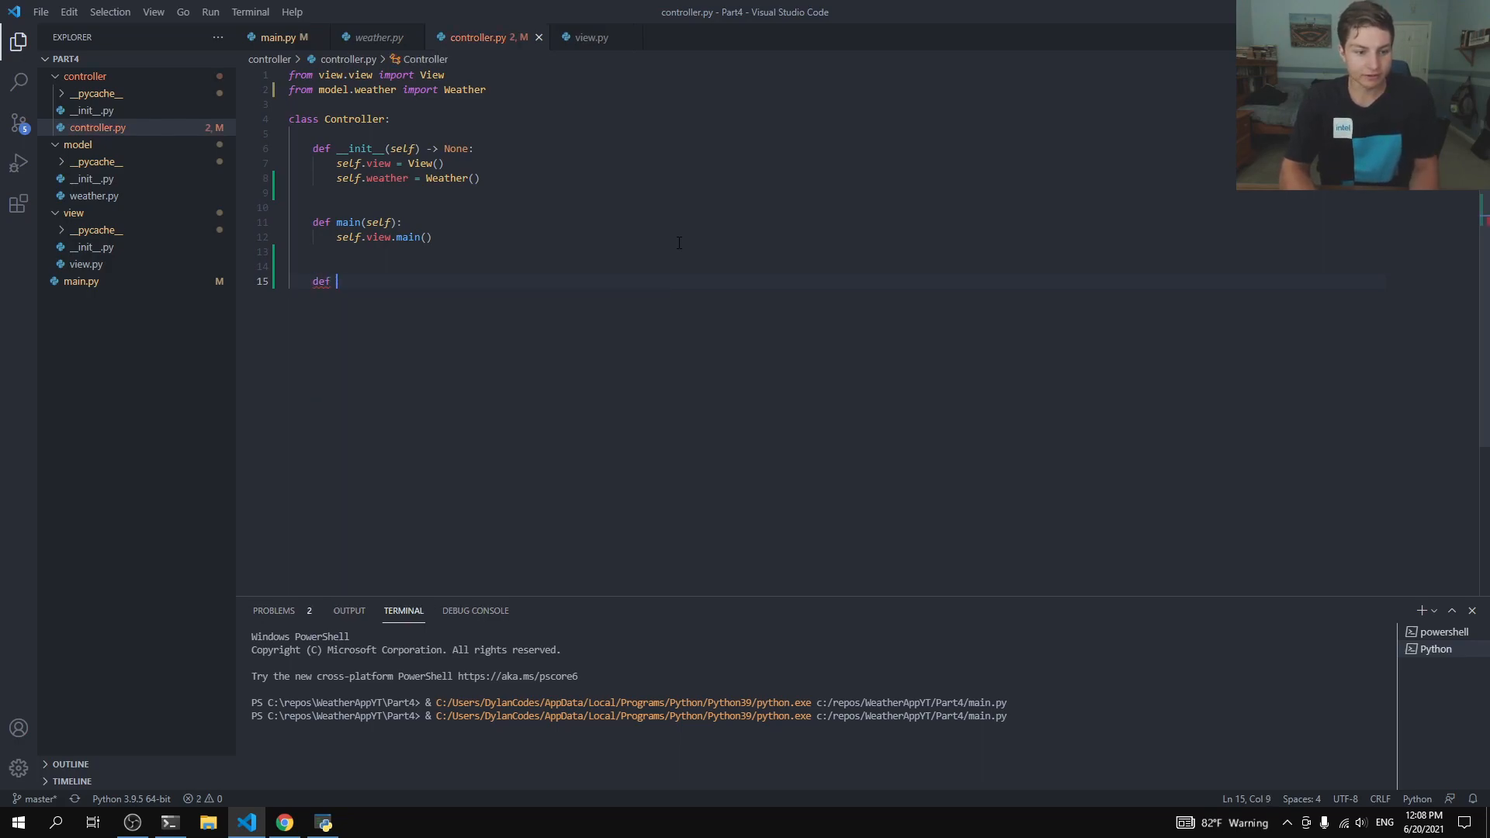
# Step: Add a stub 'def updateGUI(self): pass' to the Controller class
pyautogui.write('u')
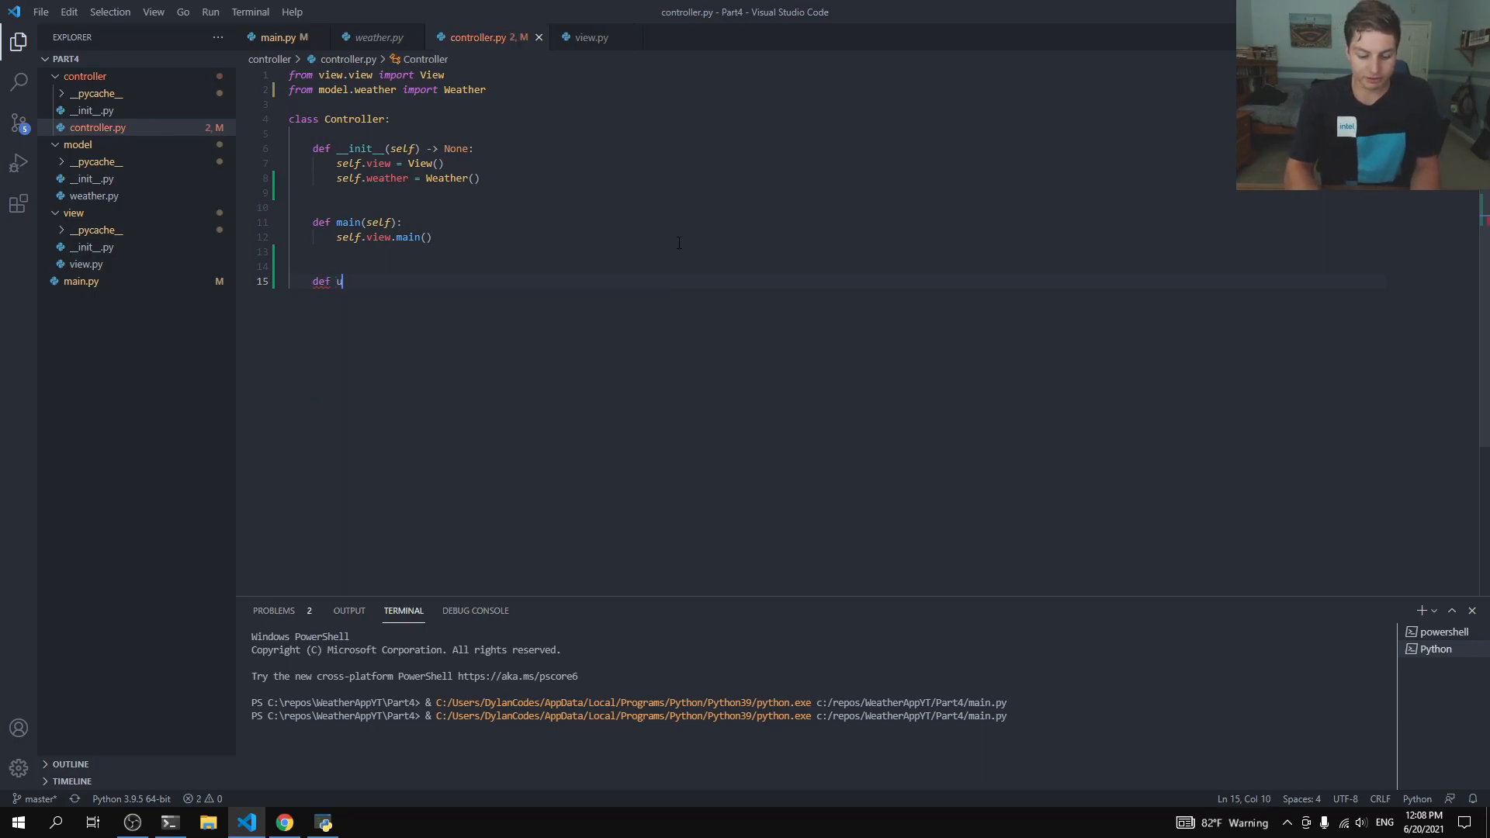
pyautogui.write('pdateGUI')
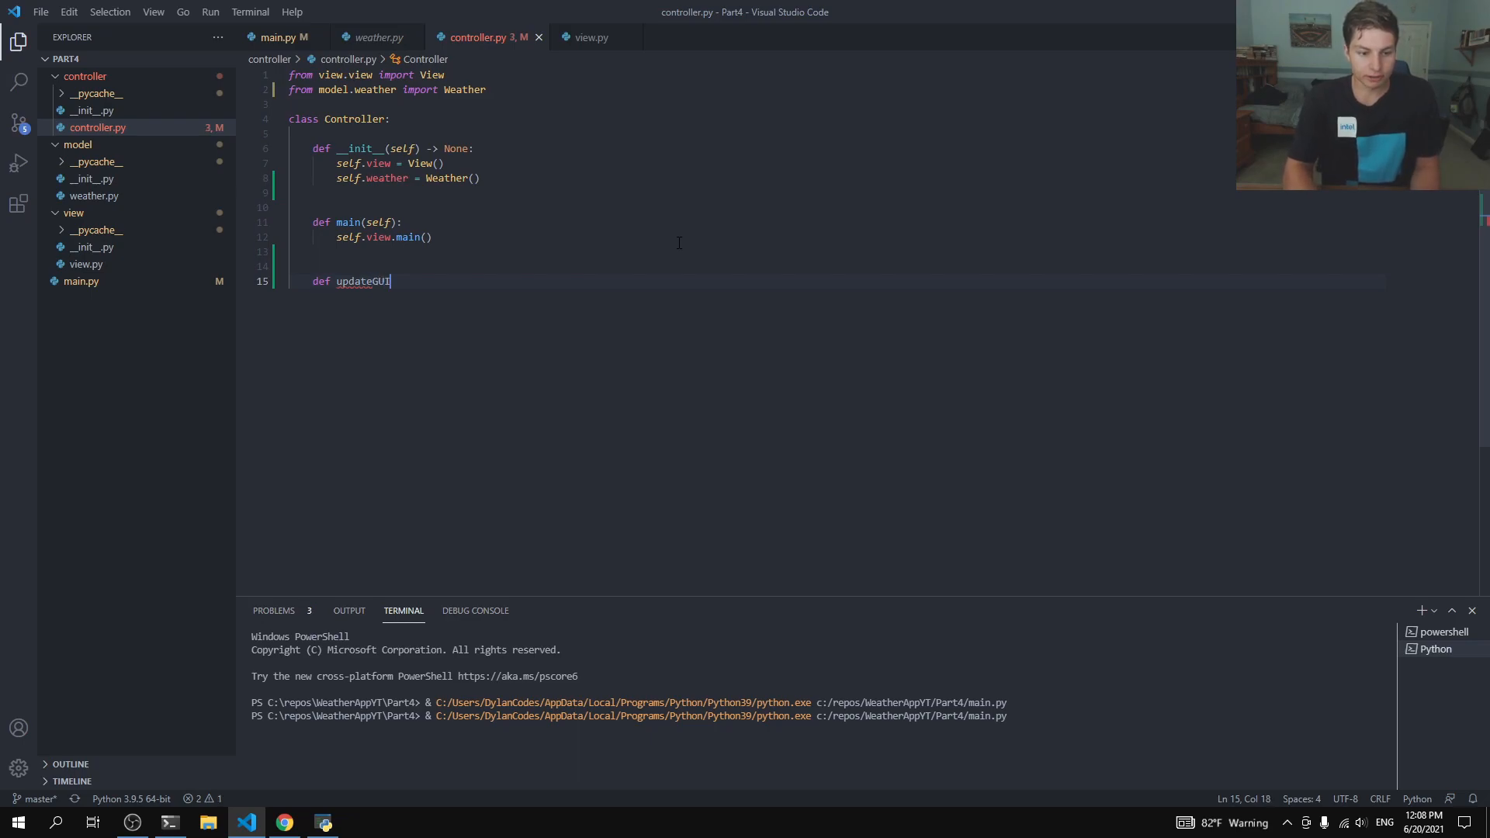
pyautogui.write('(self):')
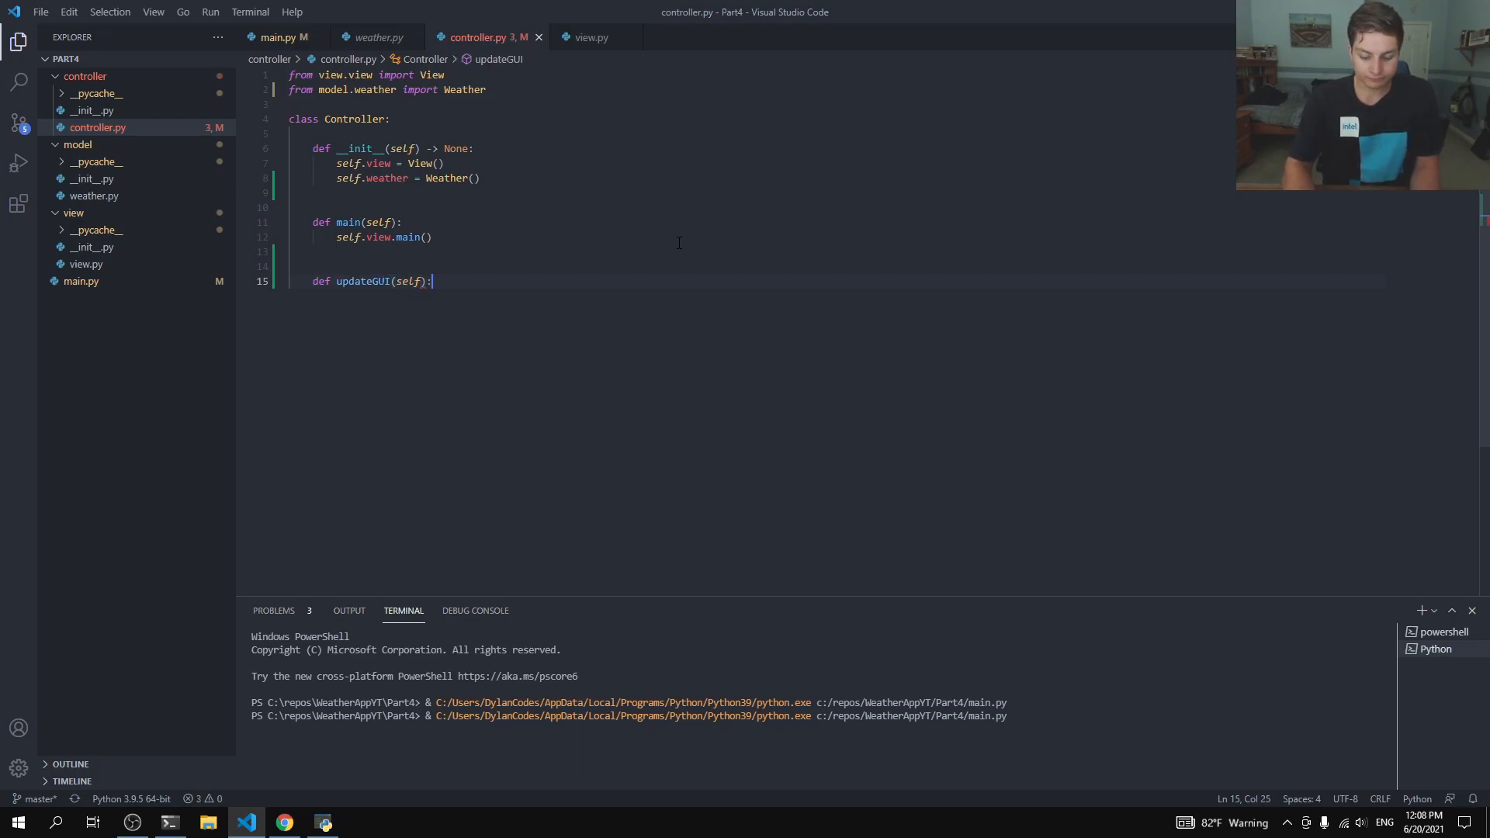
pyautogui.write('pass')
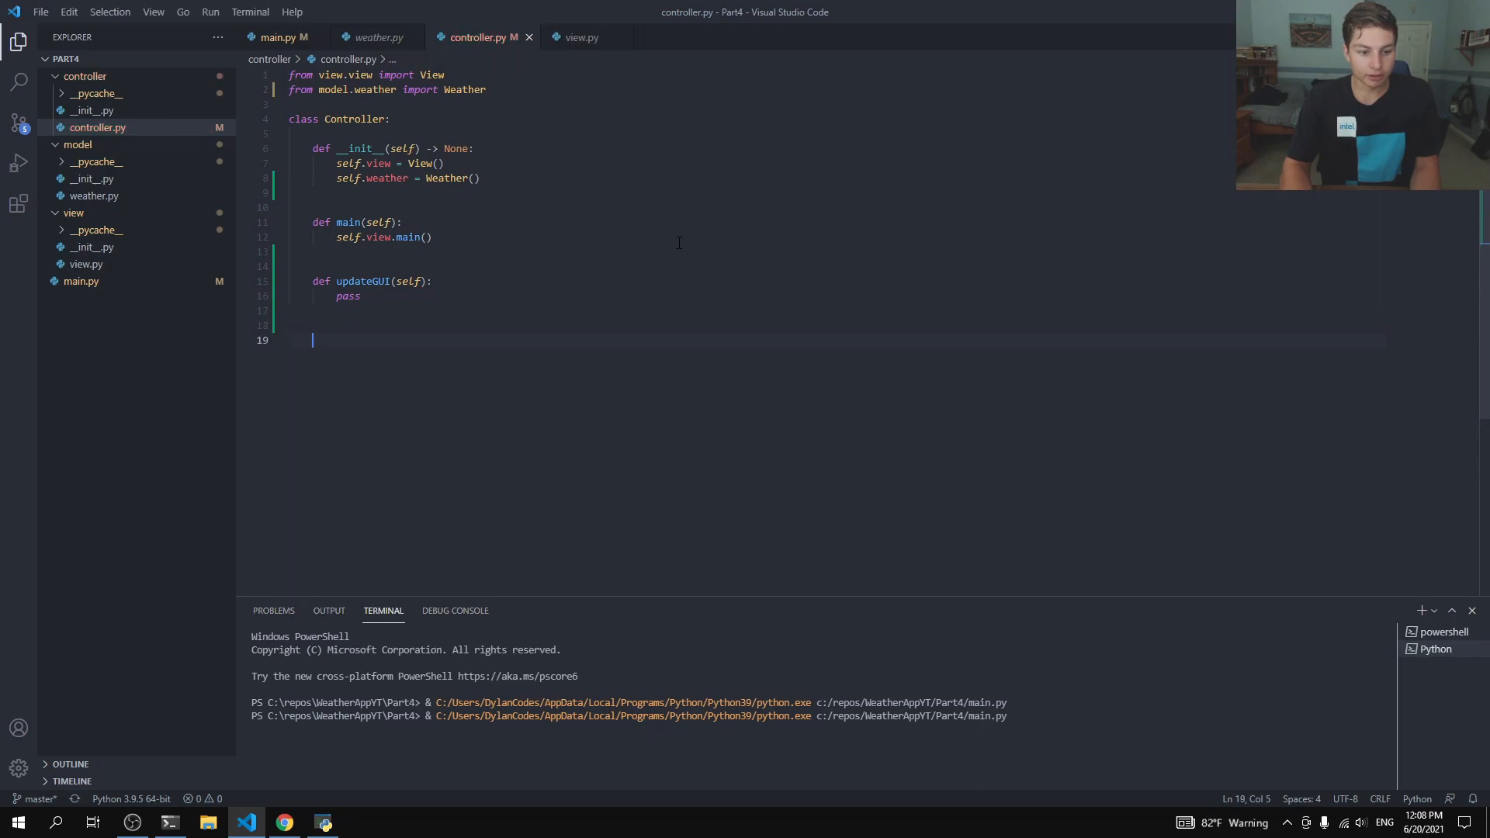
# Step: Add a stub 'def handleButtonSearch(self):' below updateGUI
pyautogui.write('def han')
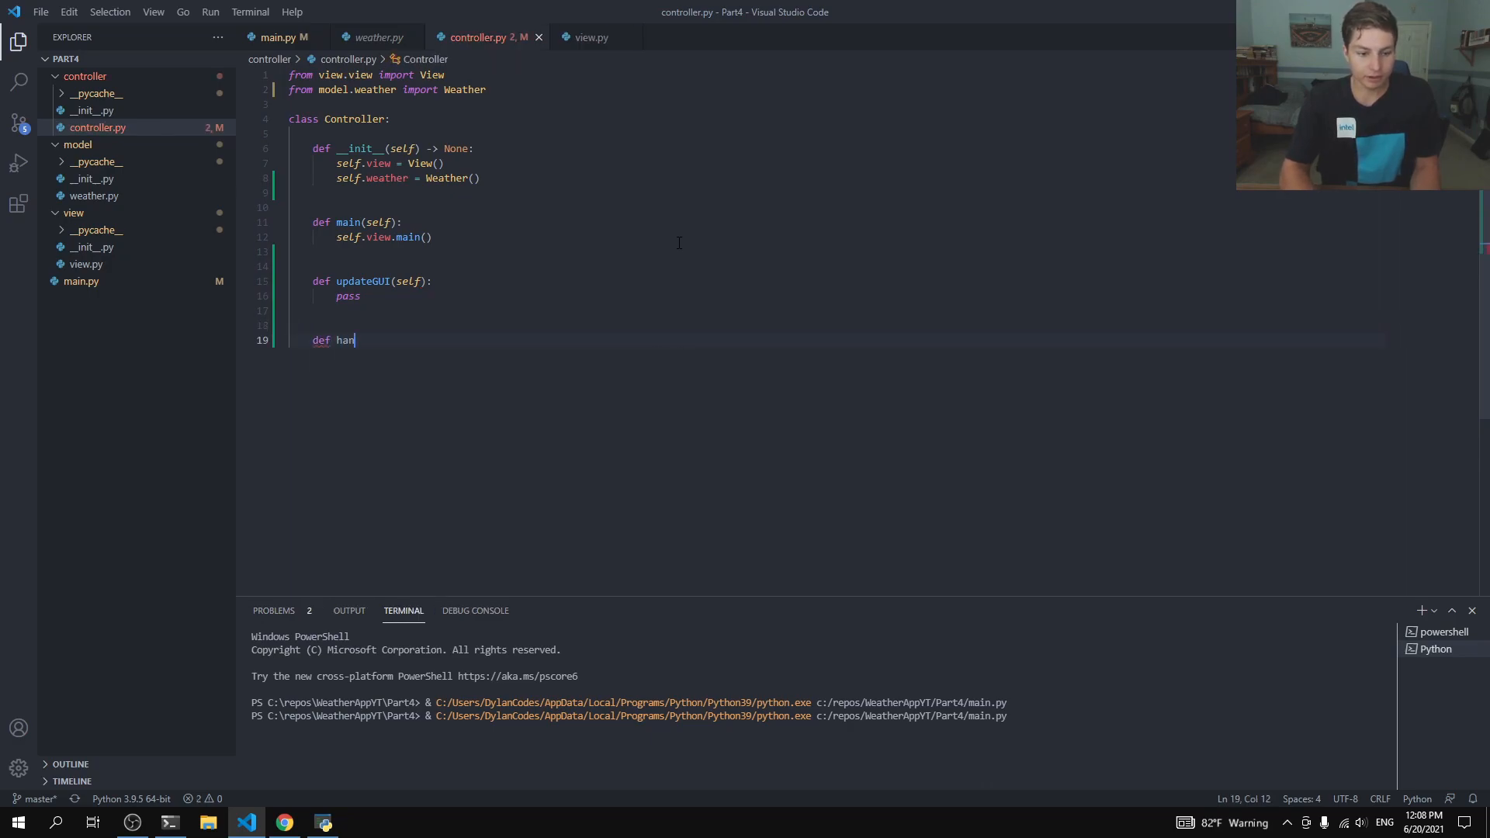
pyautogui.write('dle')
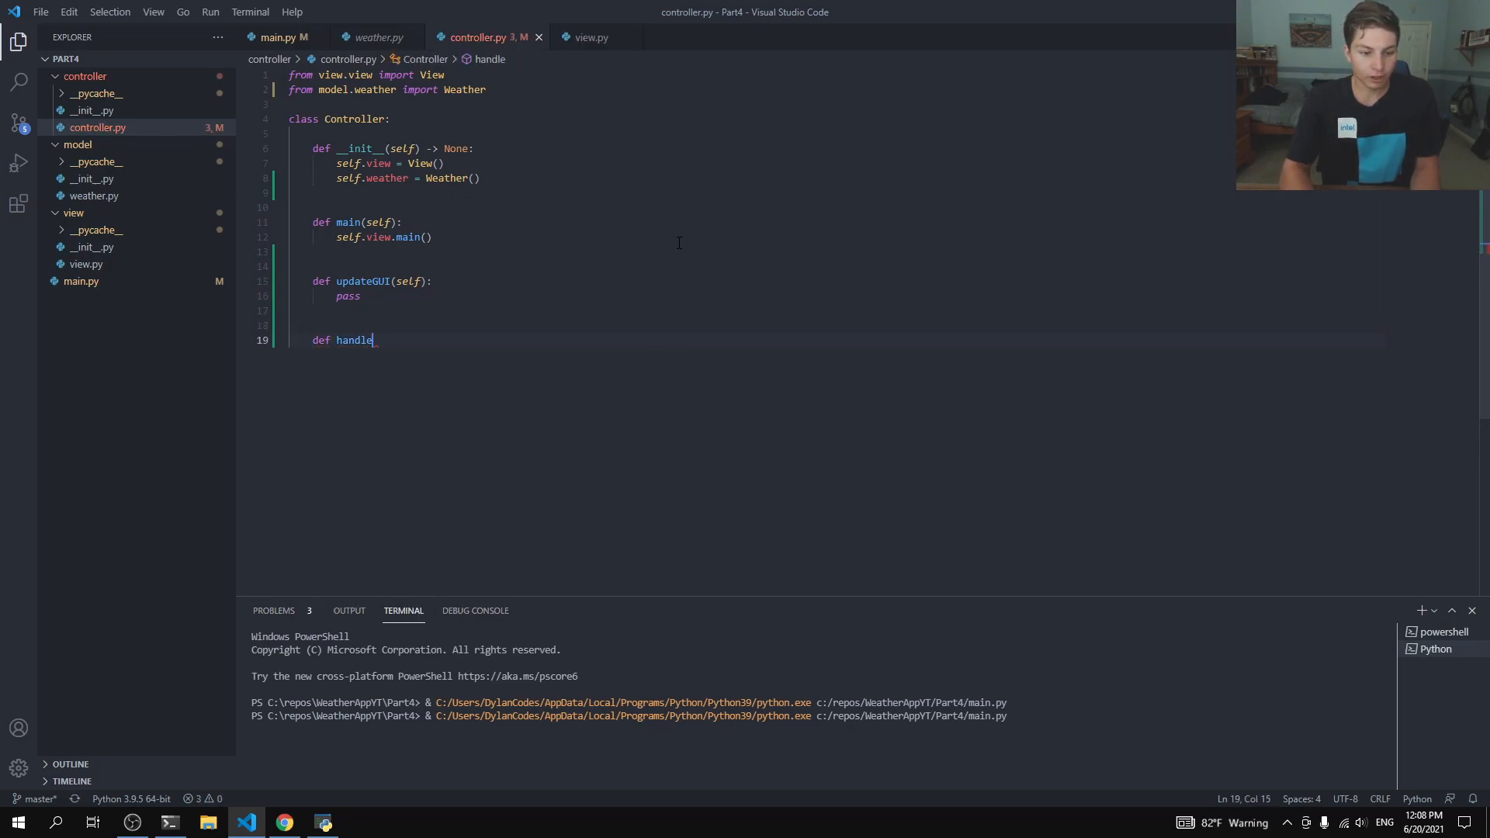
pyautogui.write('ButtonSe')
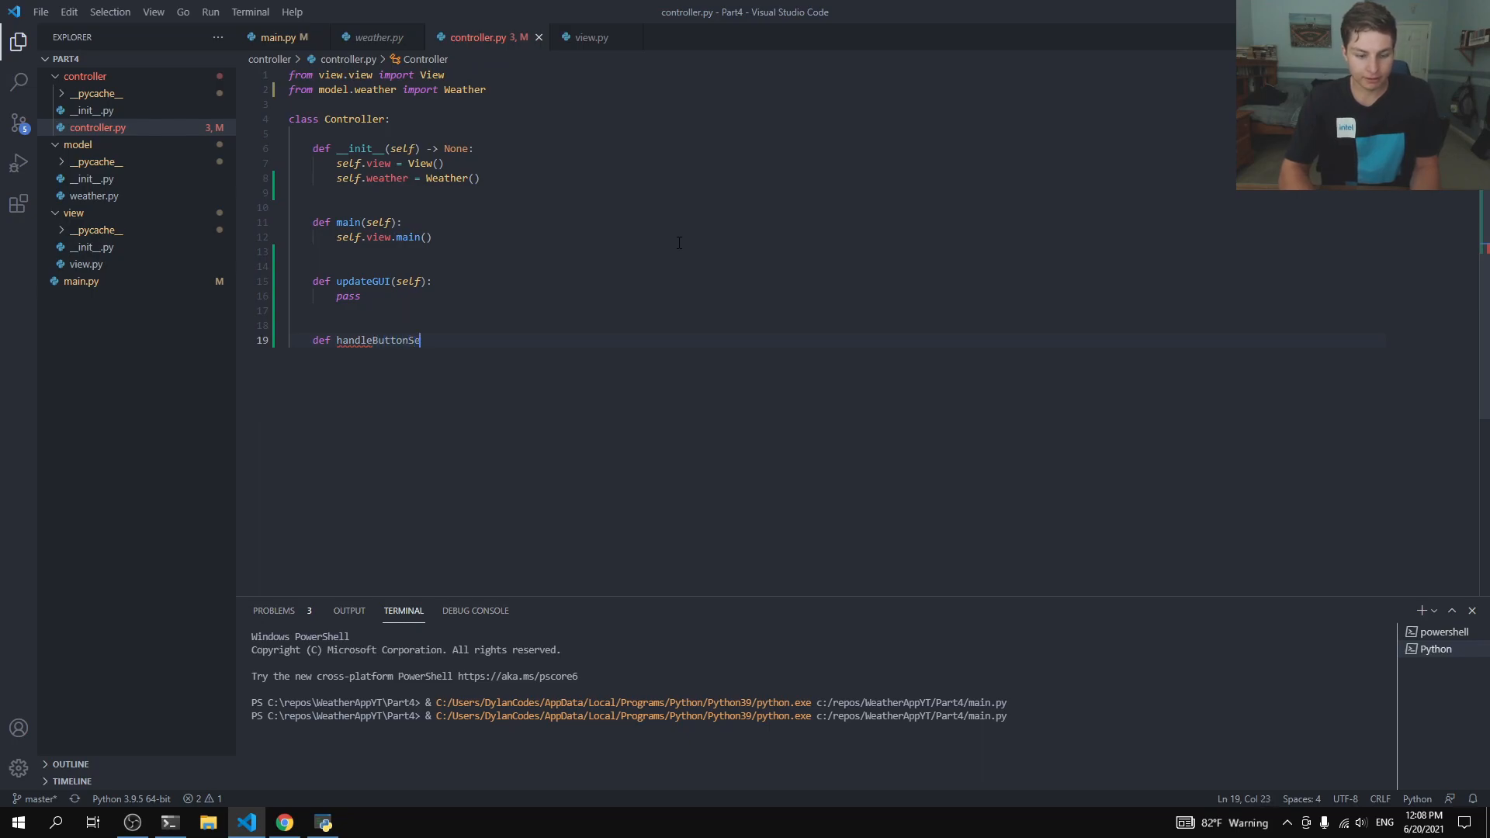
pyautogui.write('arch()')
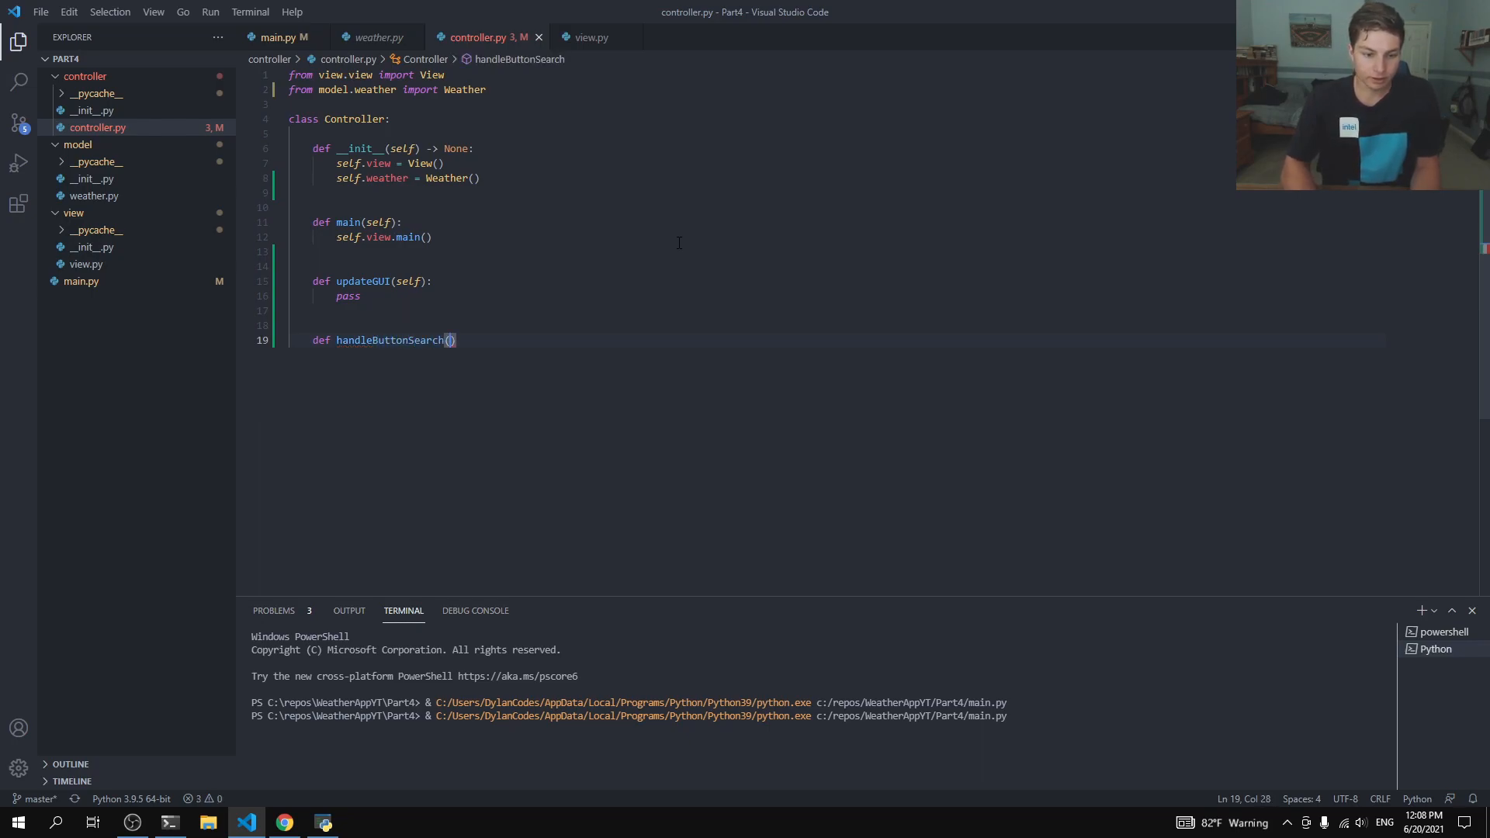
pyautogui.write('self')
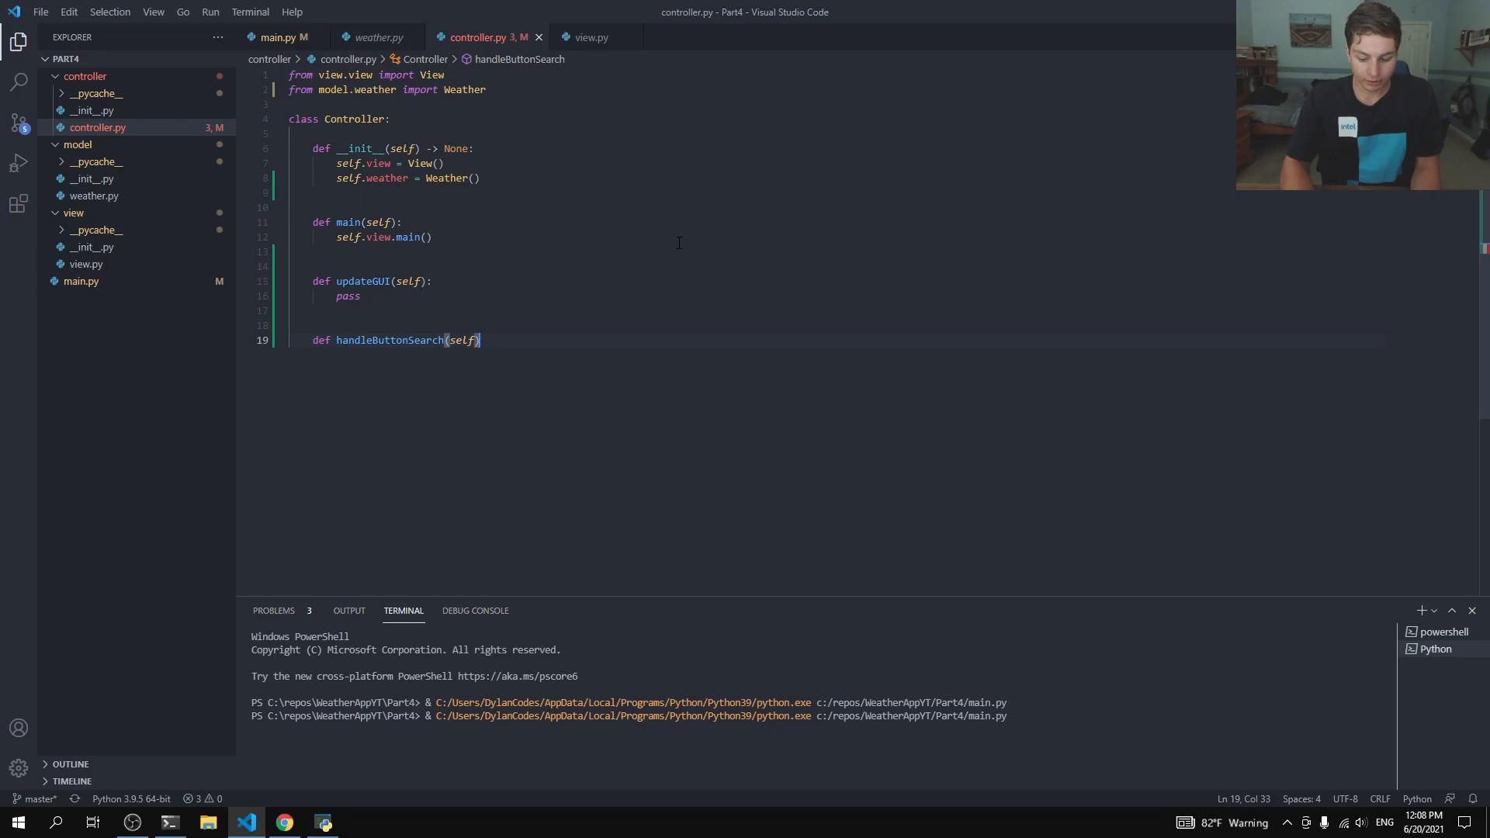
pyautogui.write(':')
pyautogui.write('pass')
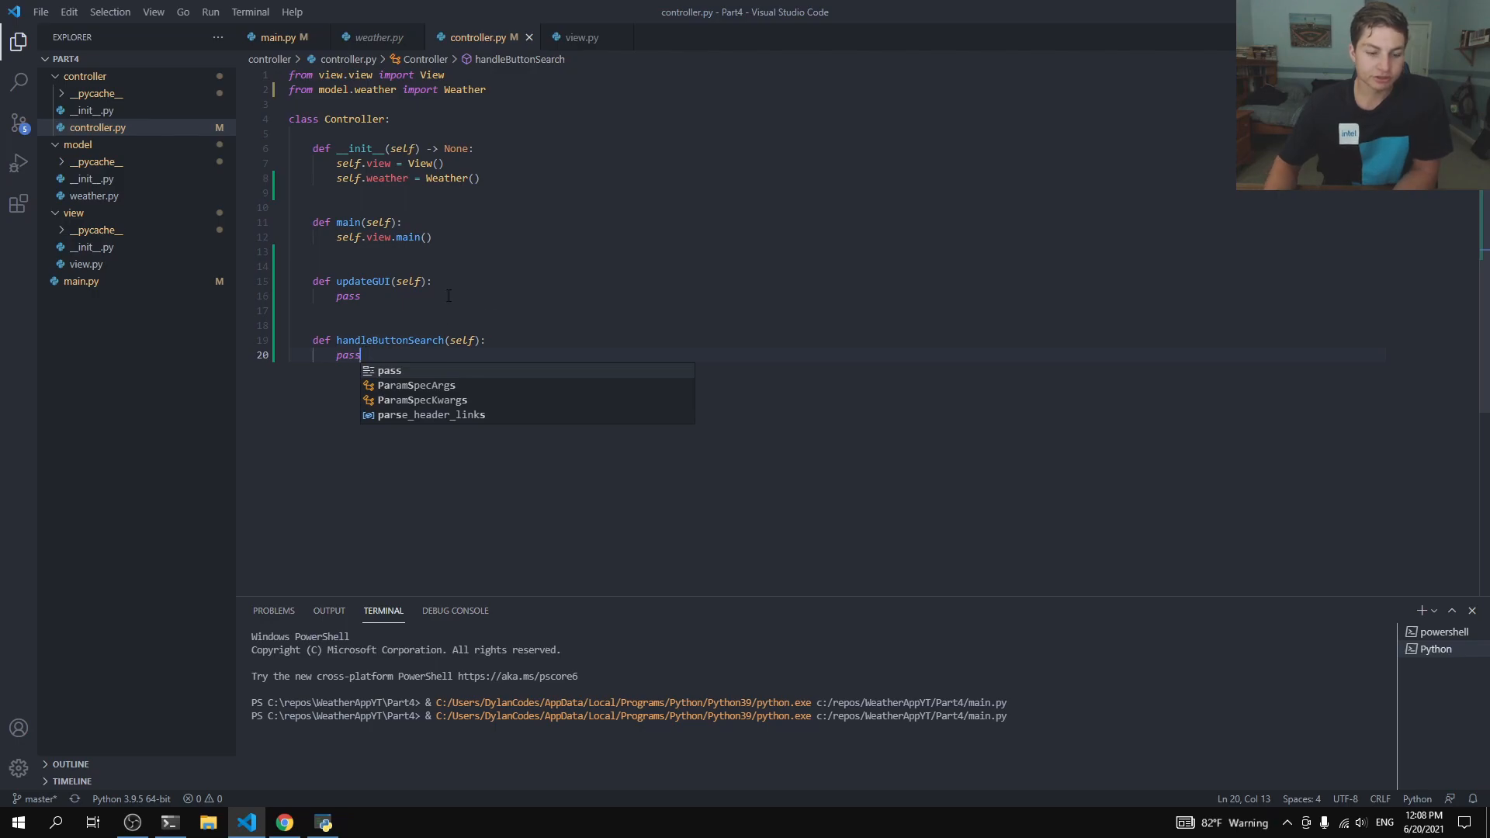
pyautogui.press('Enter')
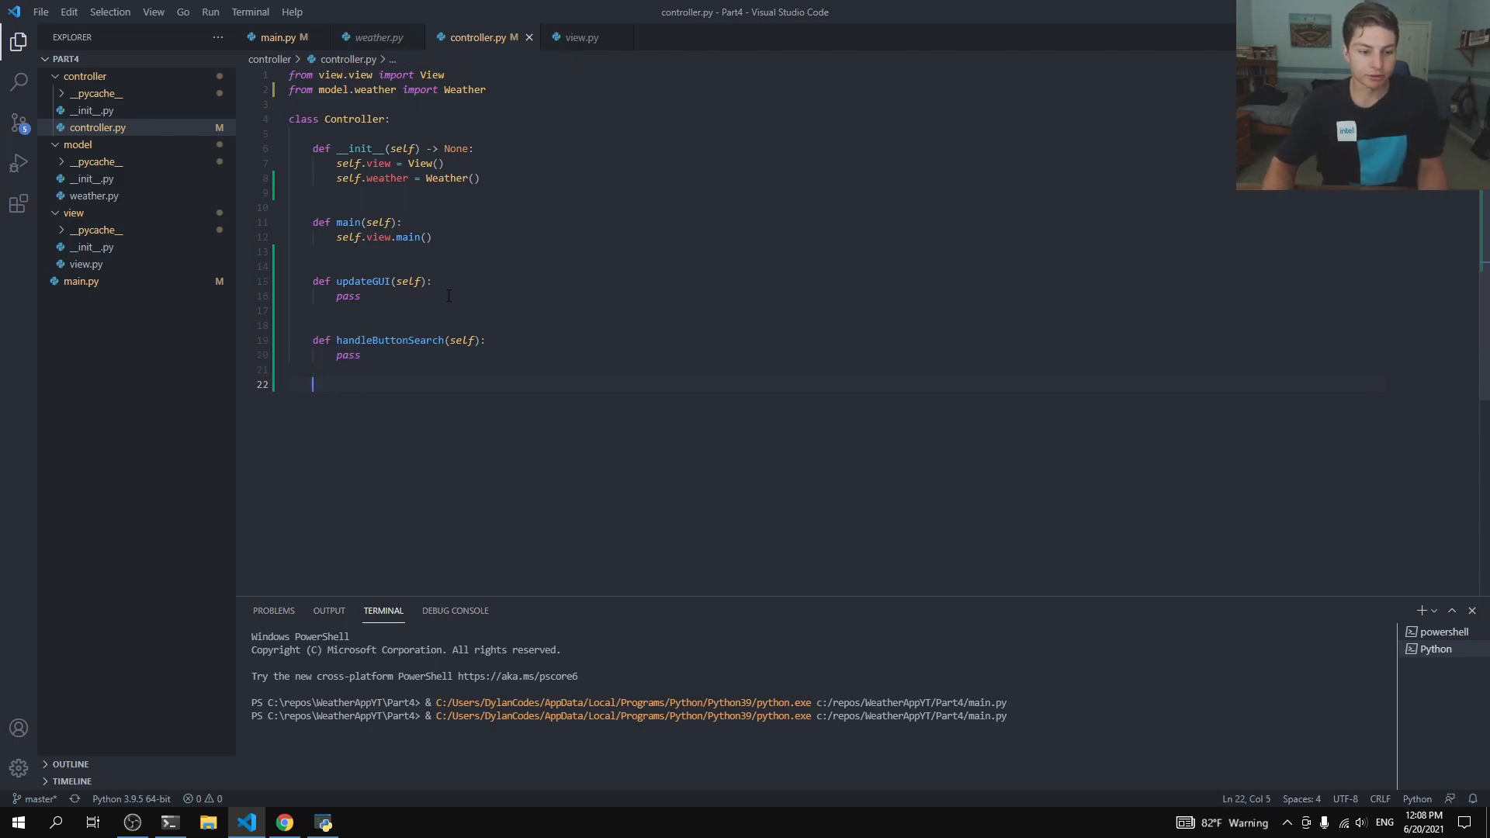
# Step: Add a stub 'def handleComboLocation(self):' and bring view.py alongside
pyautogui.write('def')
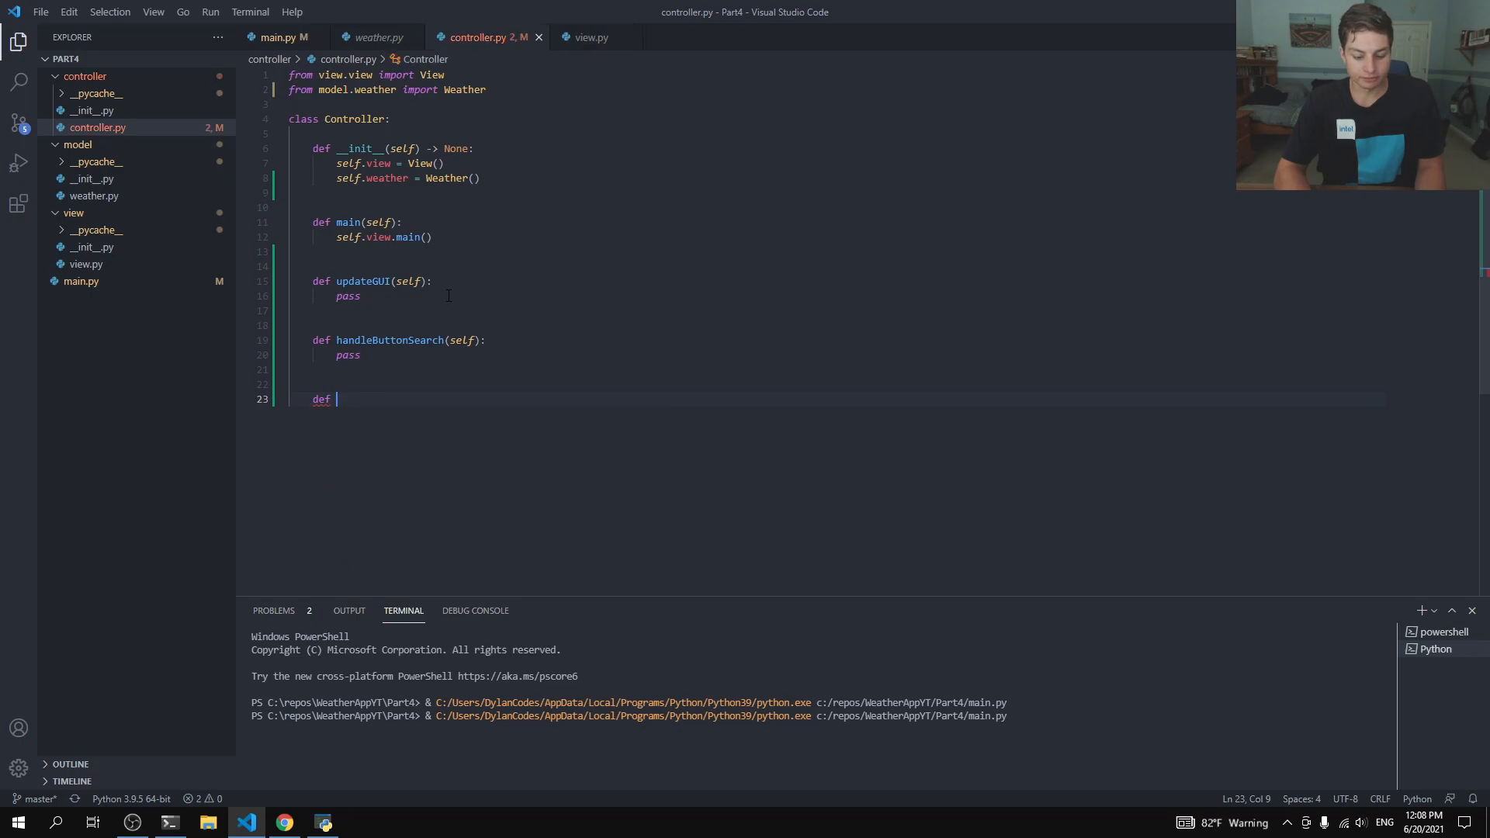
pyautogui.write('handleCo')
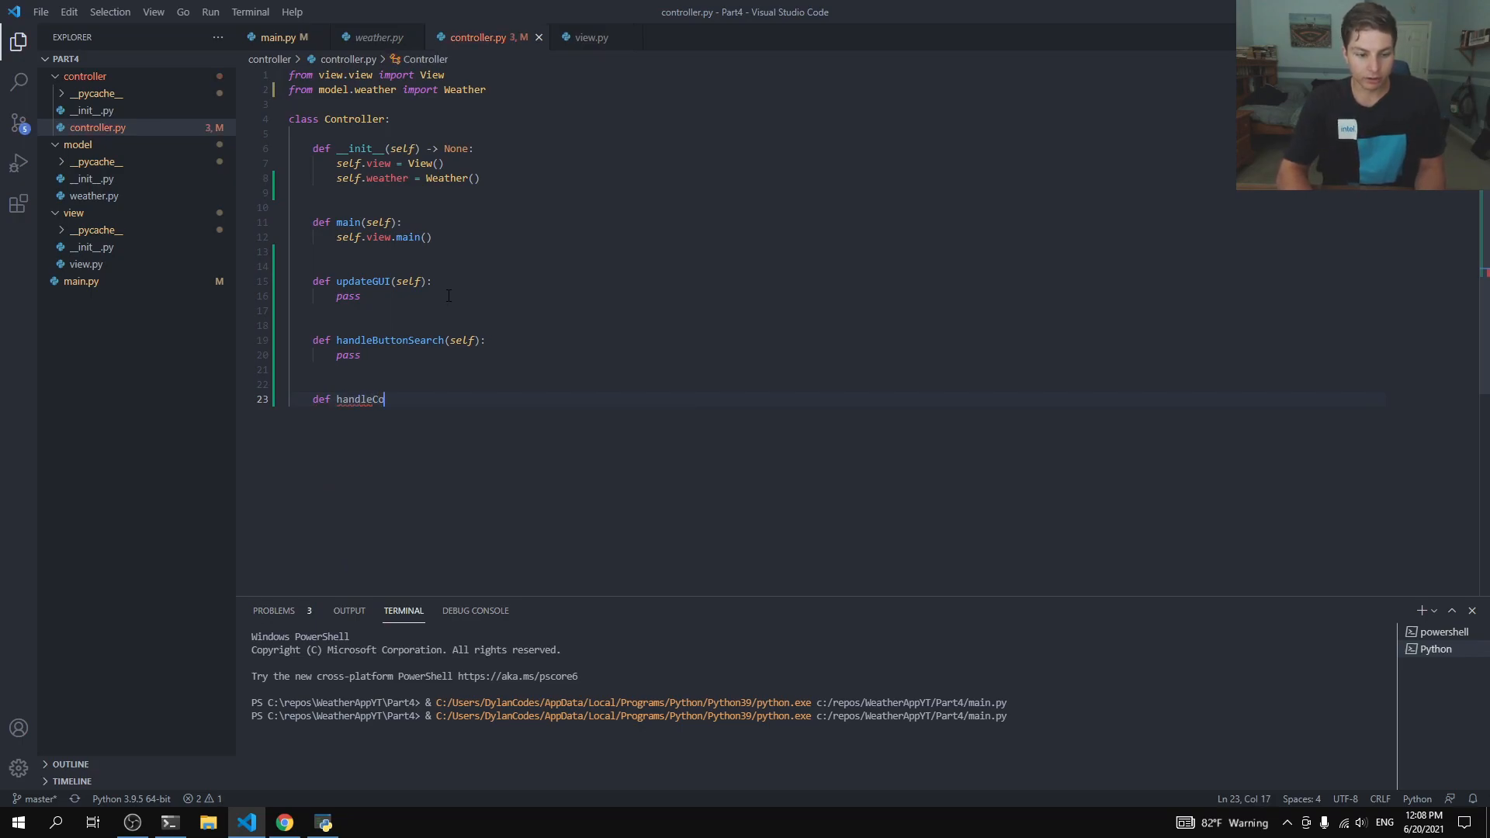
pyautogui.write('mboSear')
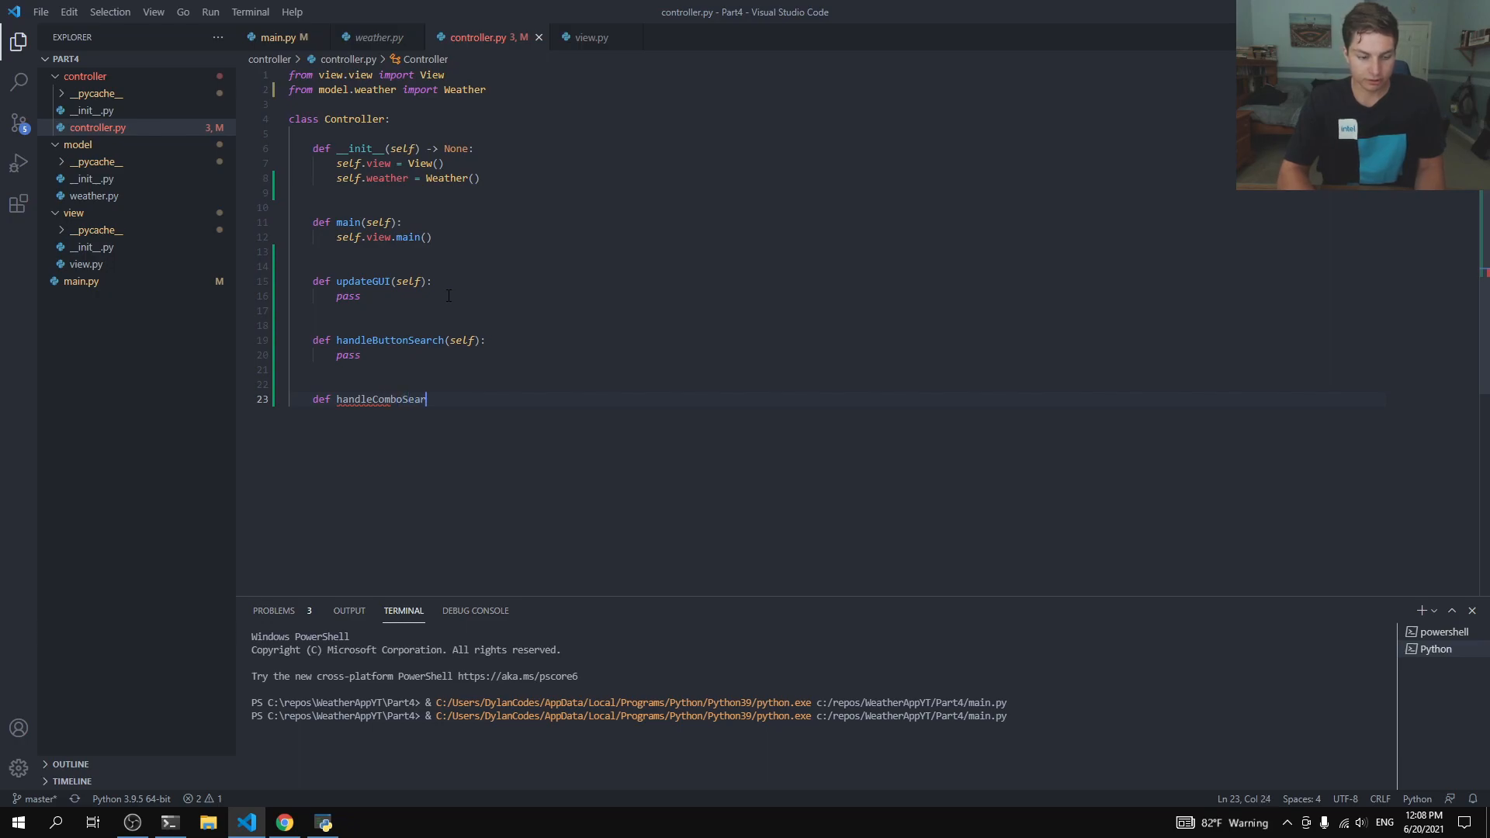
pyautogui.press('BackSpace')
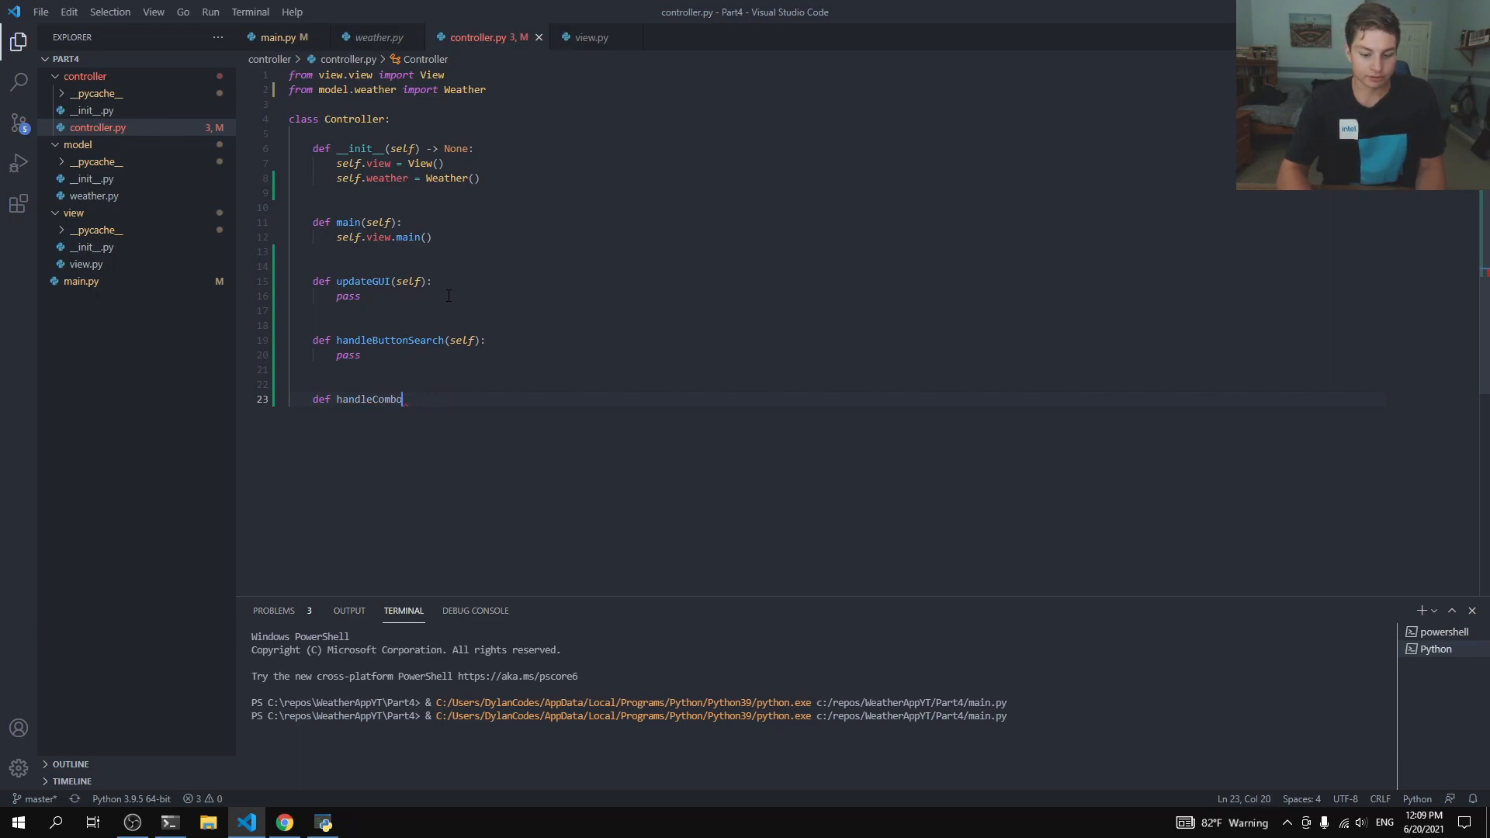
pyautogui.write('l')
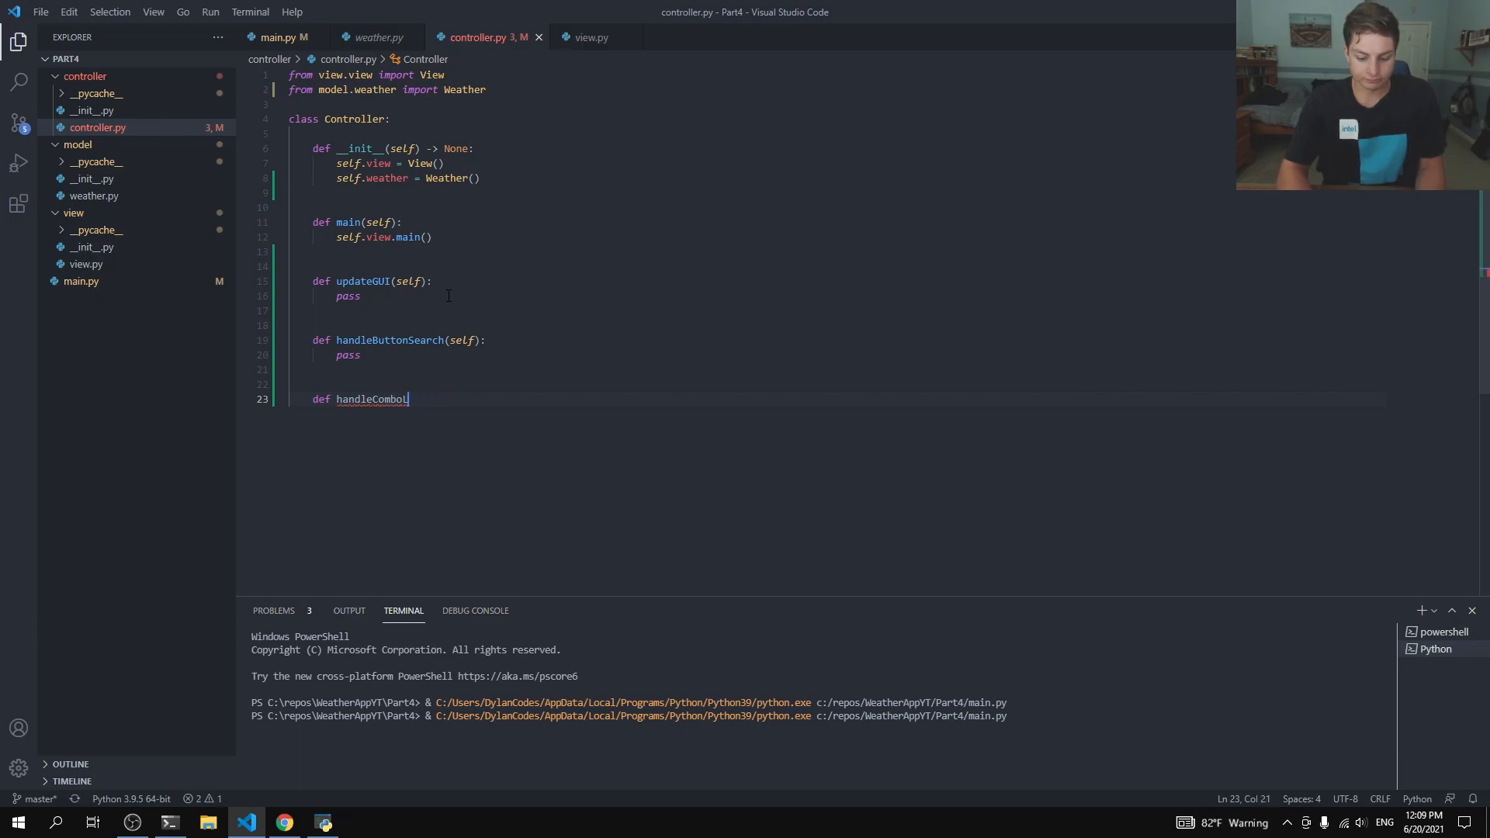
pyautogui.write('Location()')
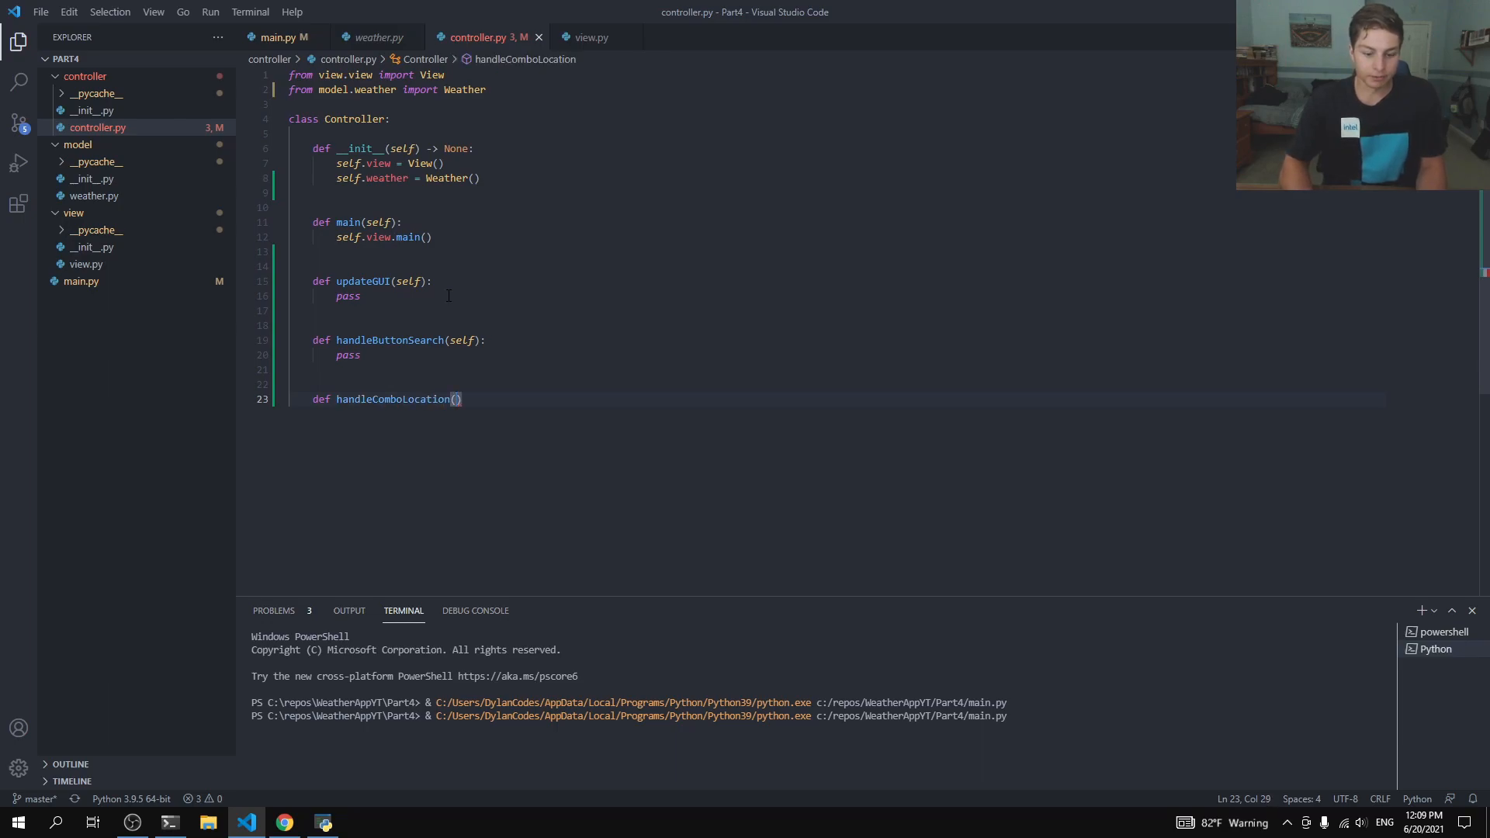
pyautogui.write('self')
pyautogui.write('pass')
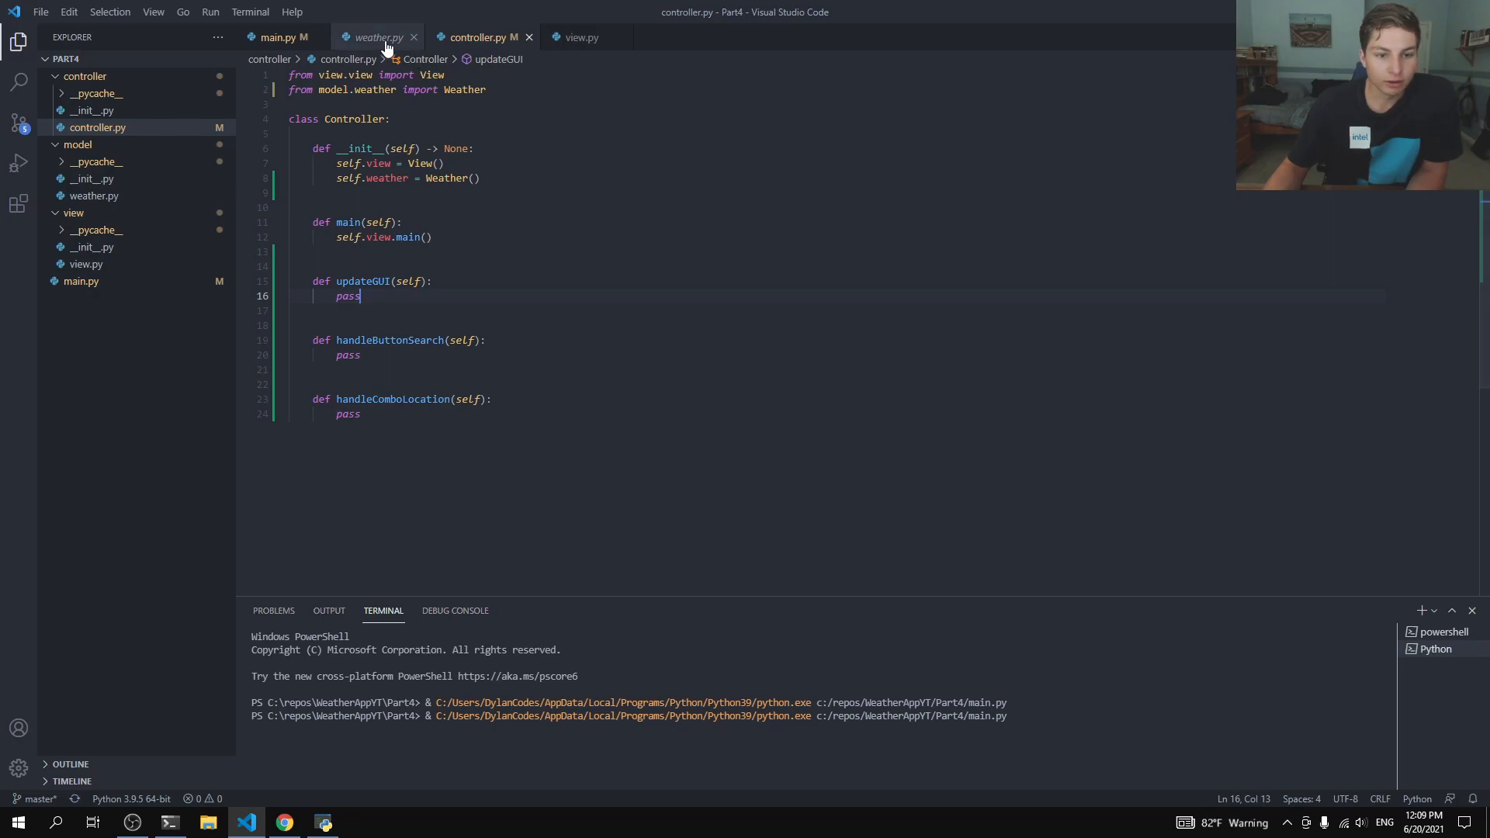
pyautogui.click(581, 37)
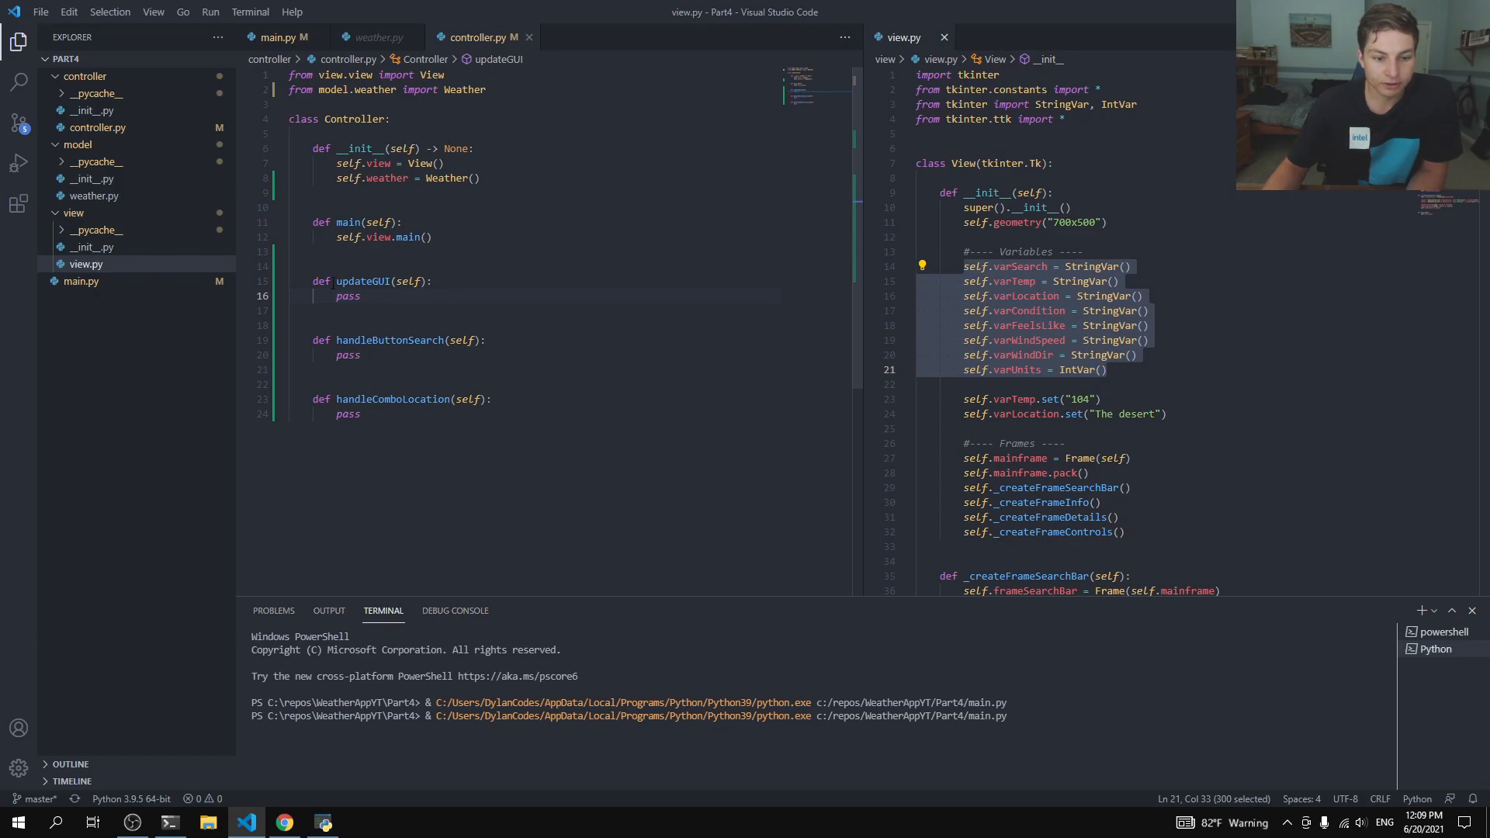
pyautogui.moveTo(415, 309)
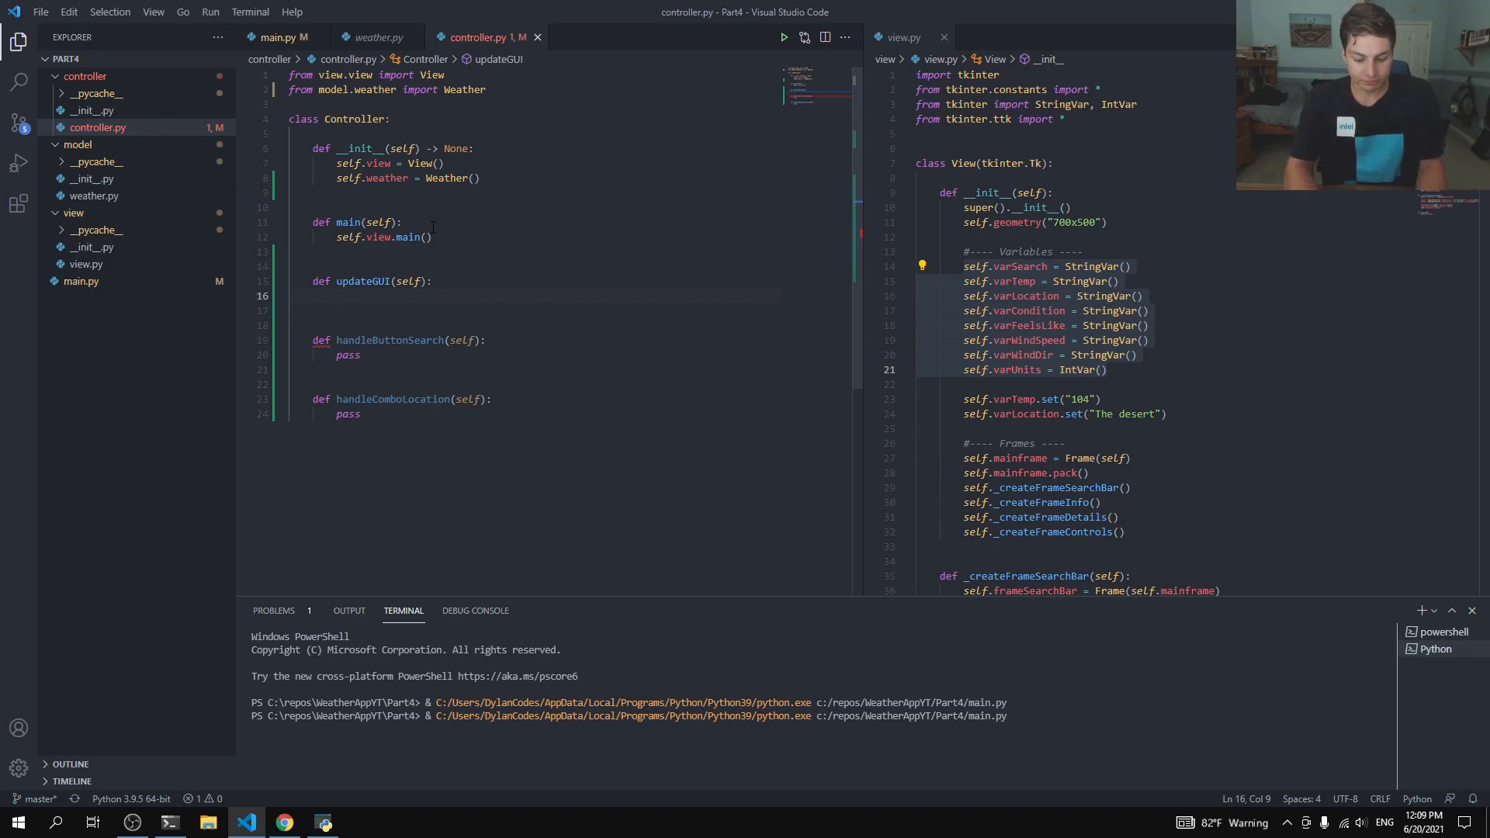
# Step: Set varTemp from getCurrentTemp and the location variable from its Weather getter in updateGUI
pyautogui.write('self.')
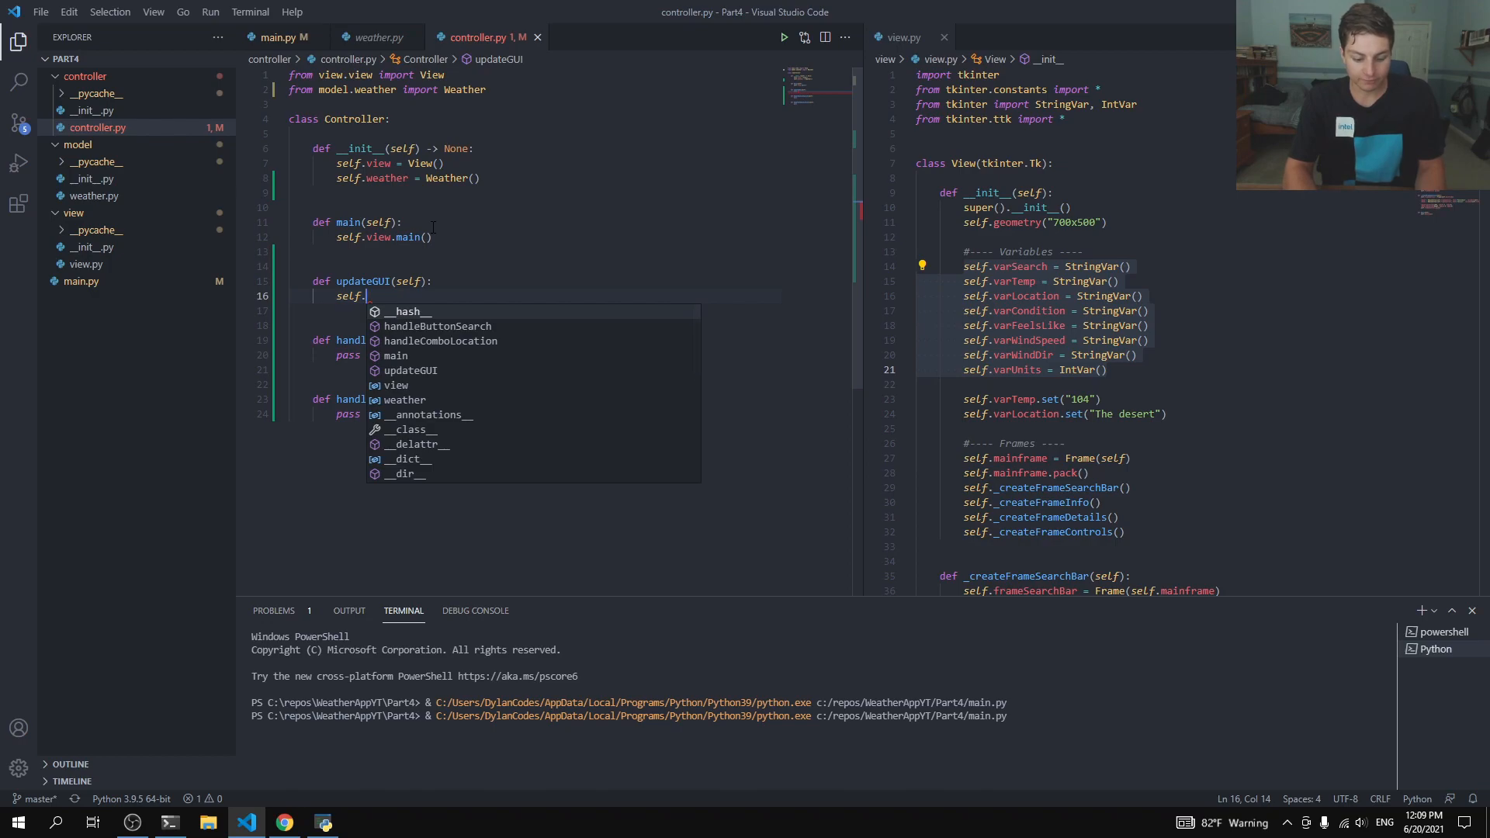
pyautogui.write('view.v')
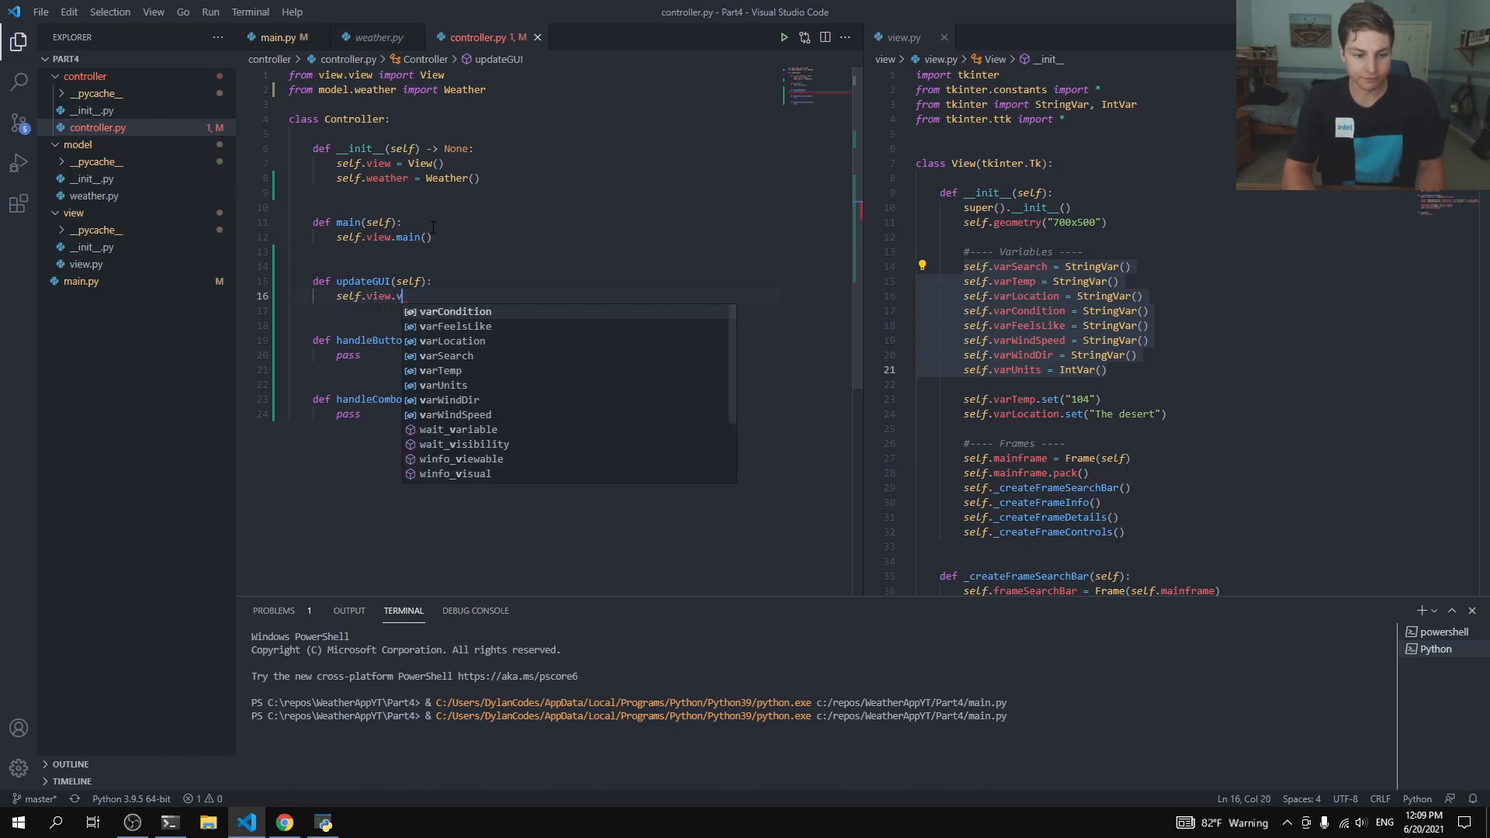
pyautogui.write('aTemp')
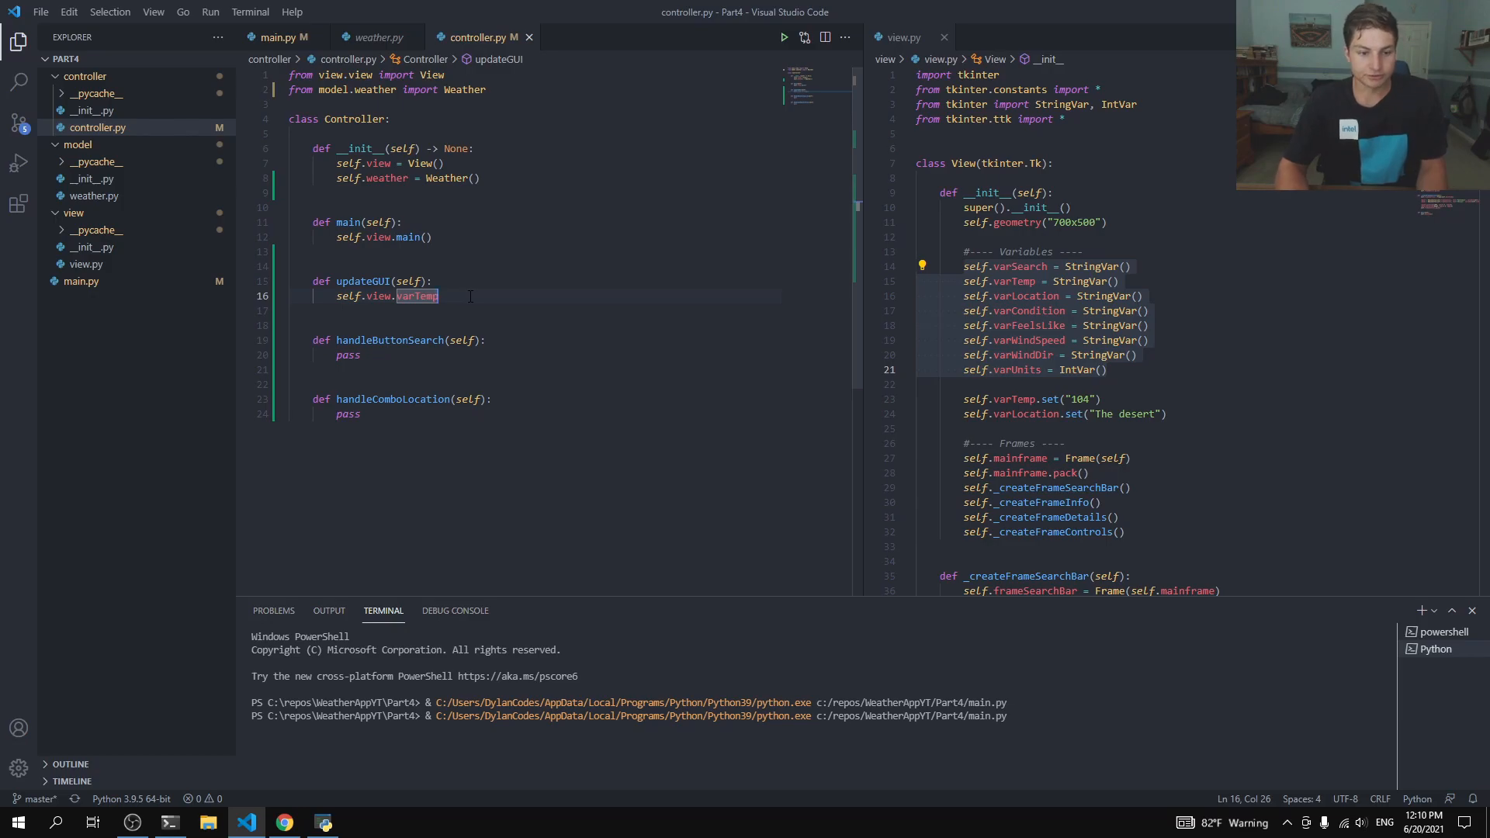
pyautogui.write('.set(')
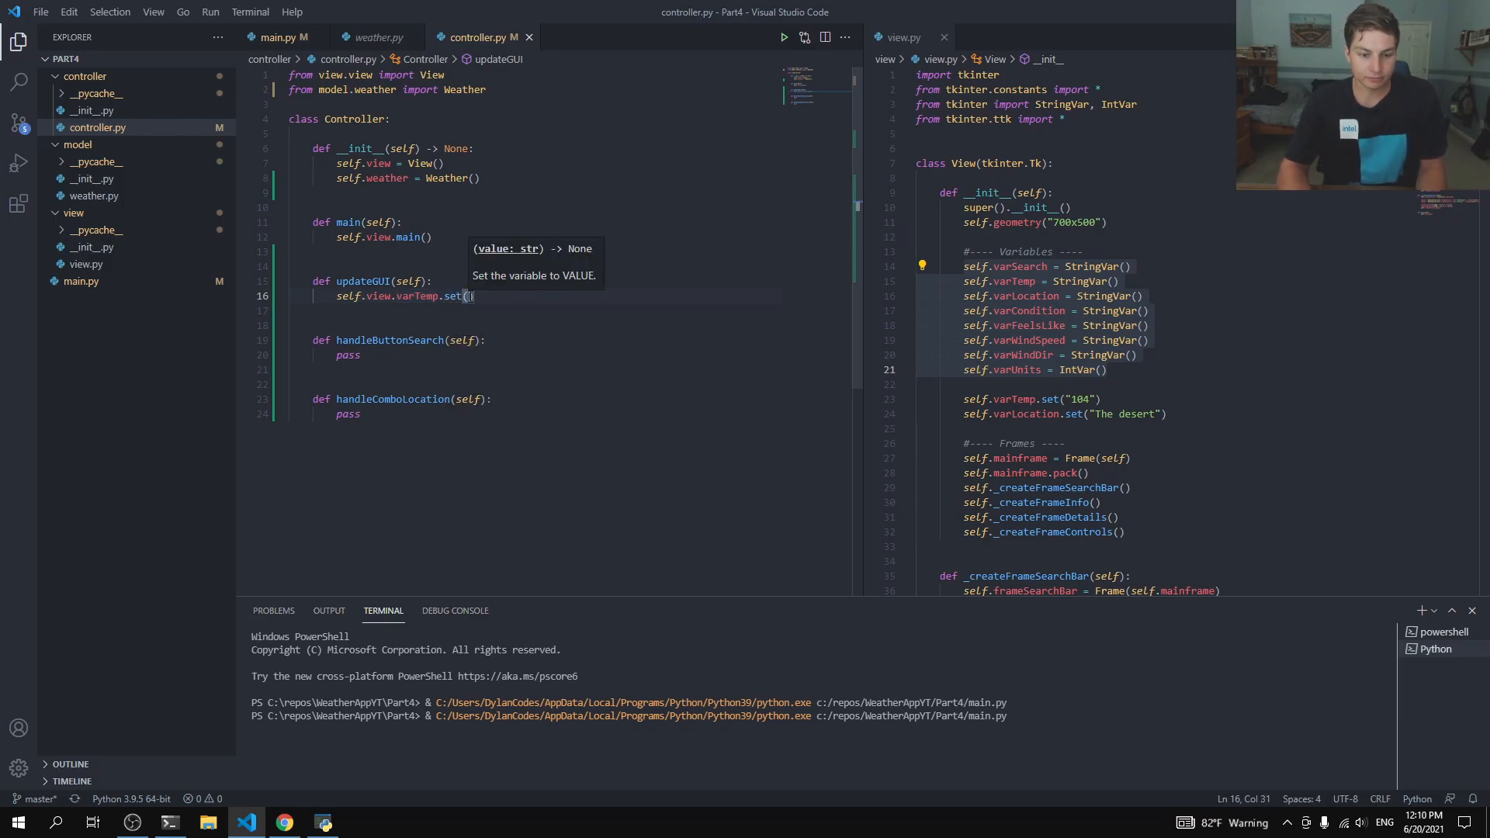
pyautogui.write('self.w')
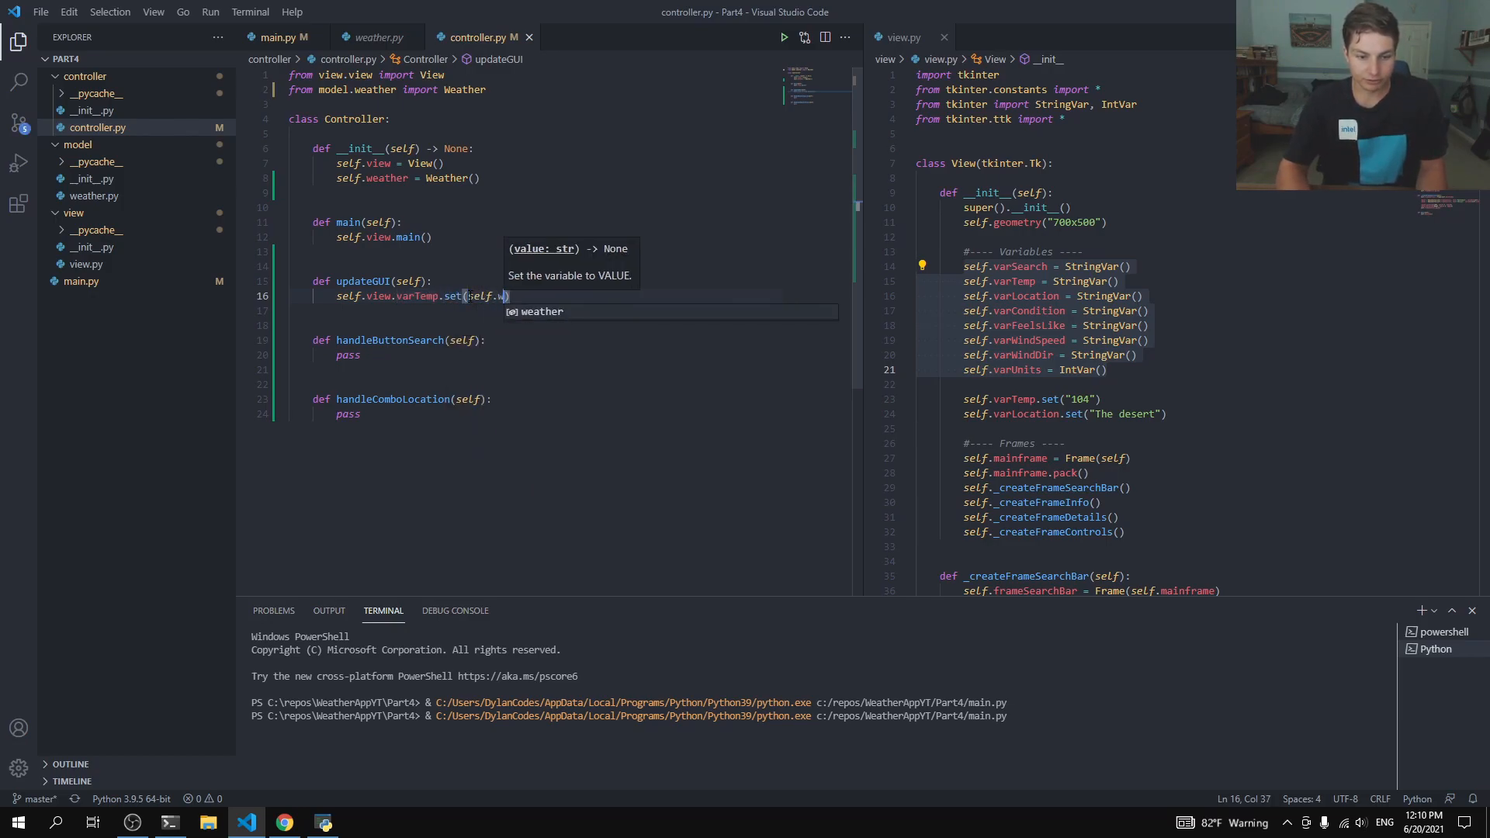
pyautogui.write('.weather.')
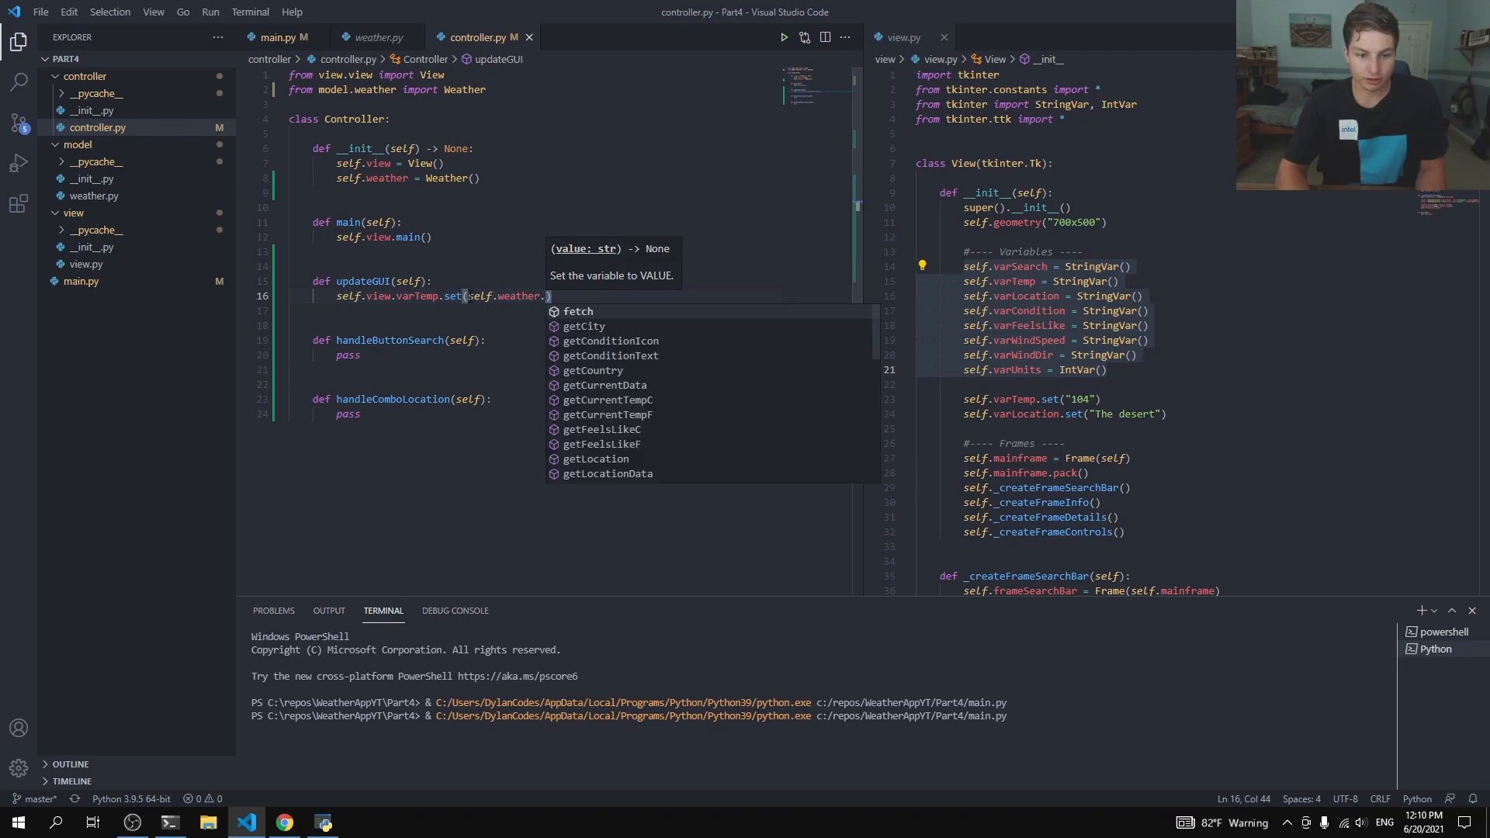
pyautogui.write('getC')
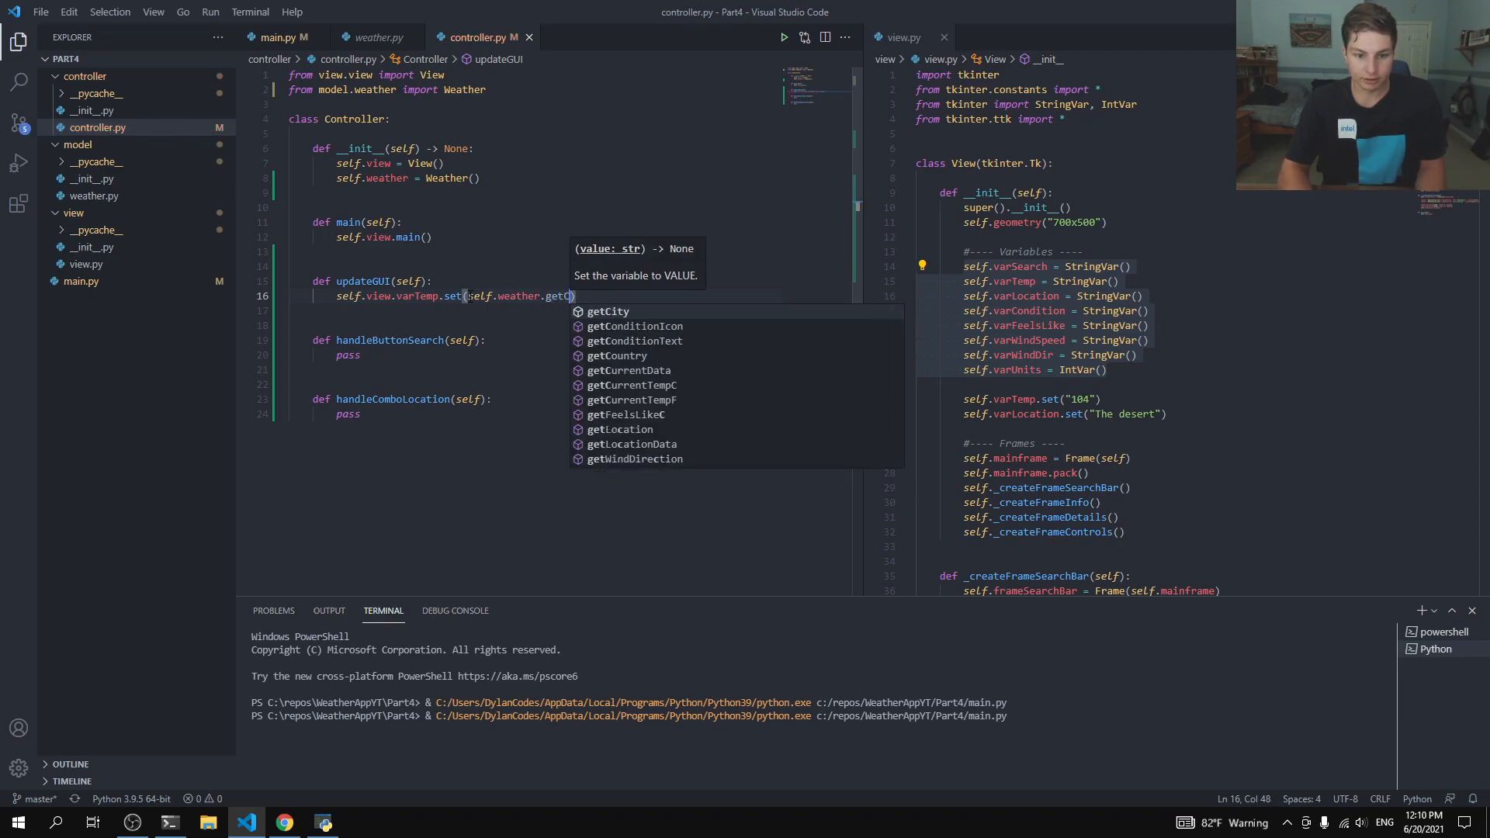
pyautogui.write('urrentTempF(')
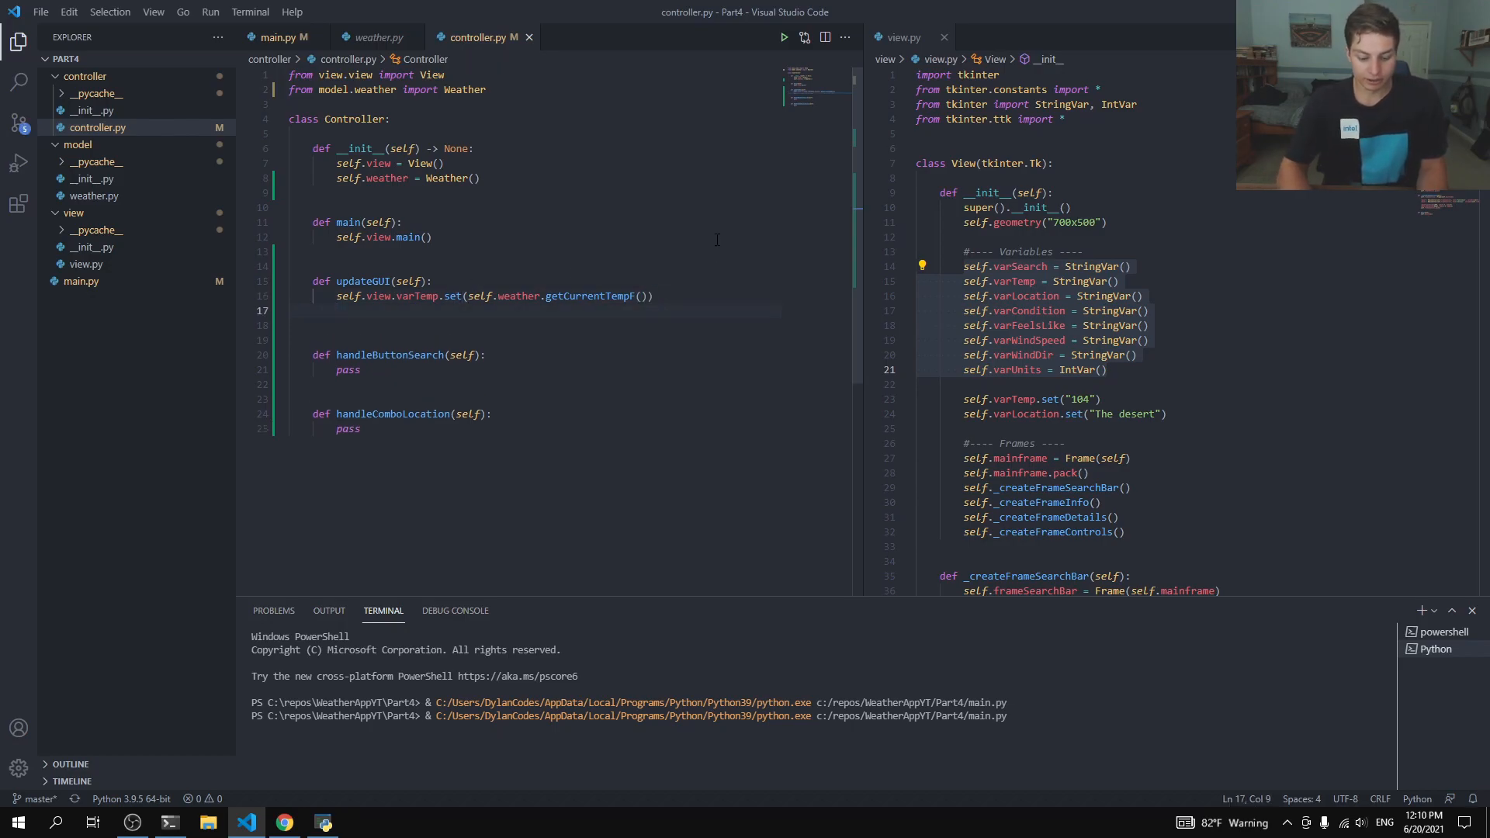
pyautogui.write('self.vie')
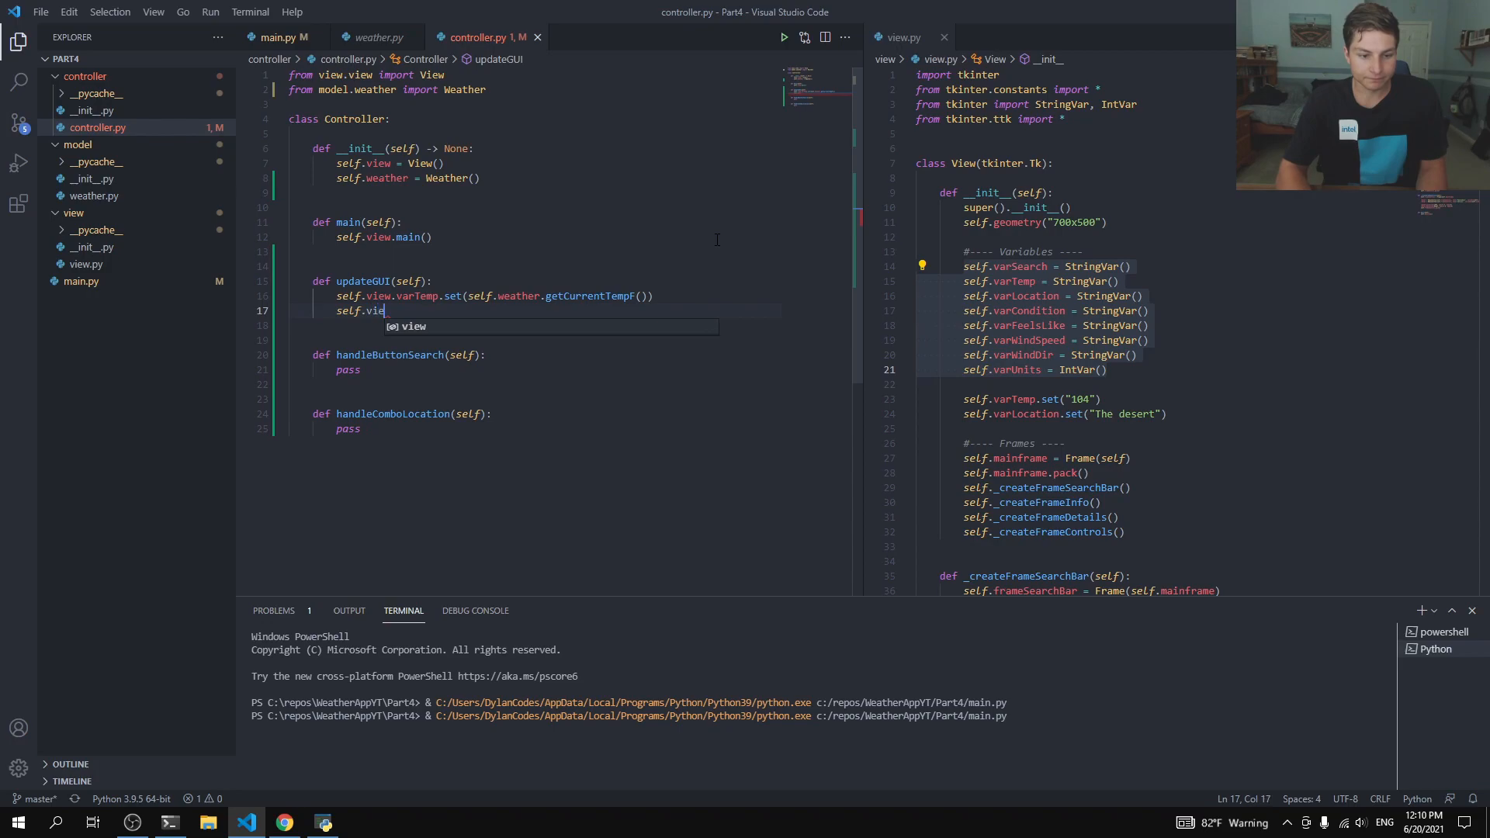
pyautogui.write('varLocation.set(self.')
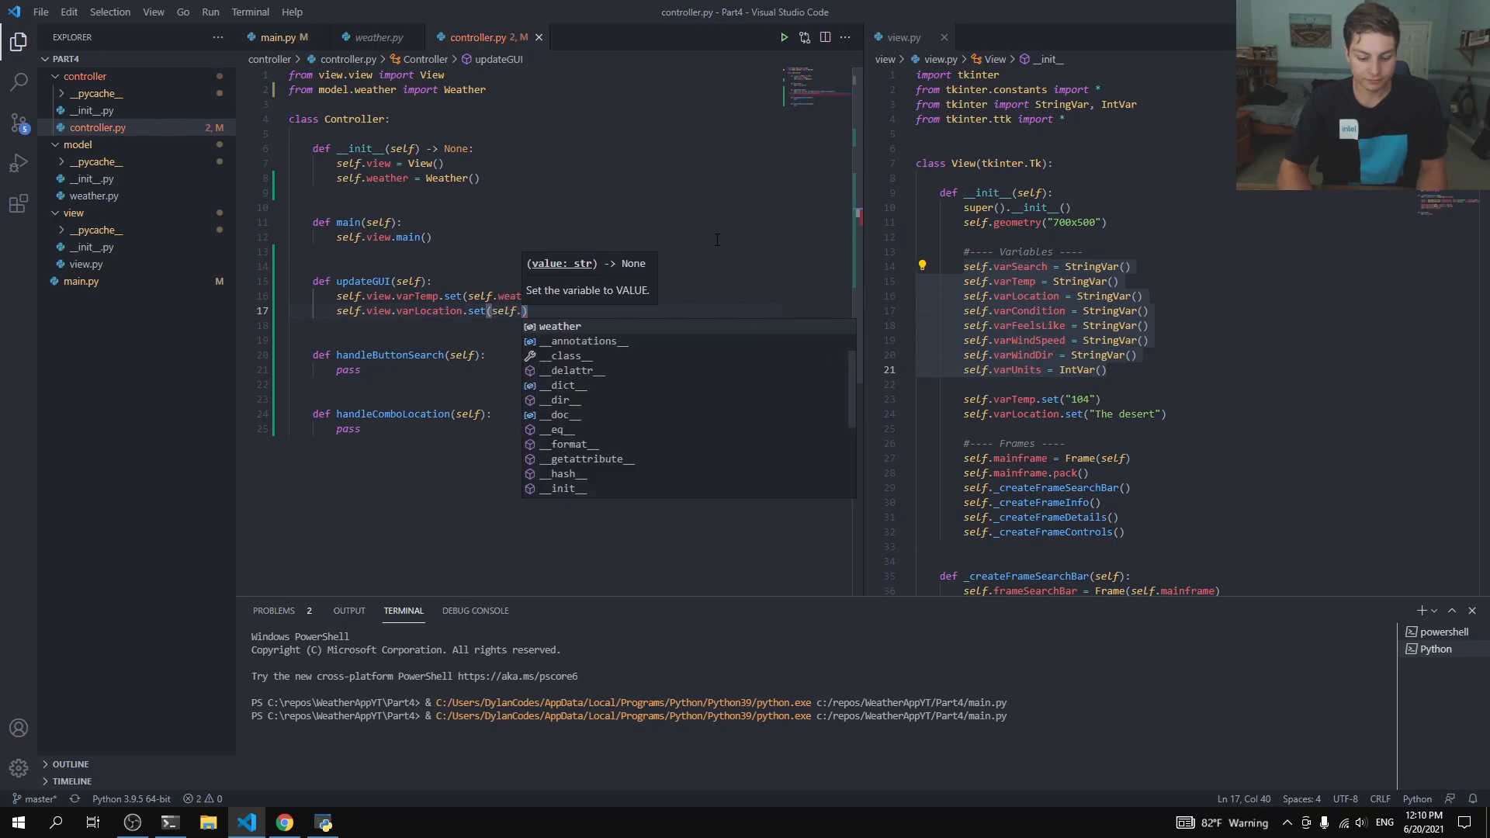
pyautogui.write('.weather.getLocation(')
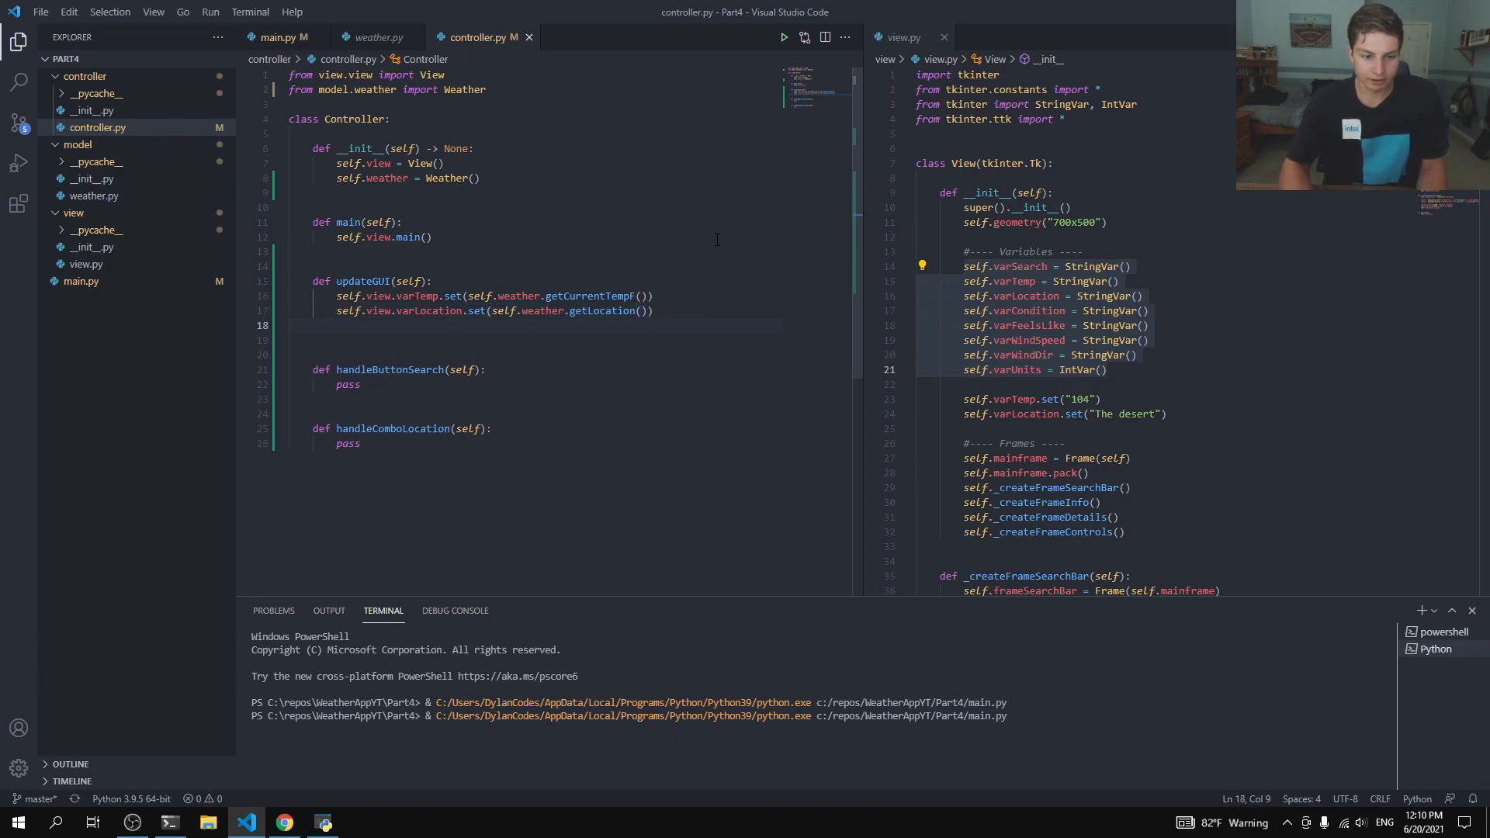
# Step: Set varCondition from getConditionText and the feels-like variable from its getter
pyautogui.write('s')
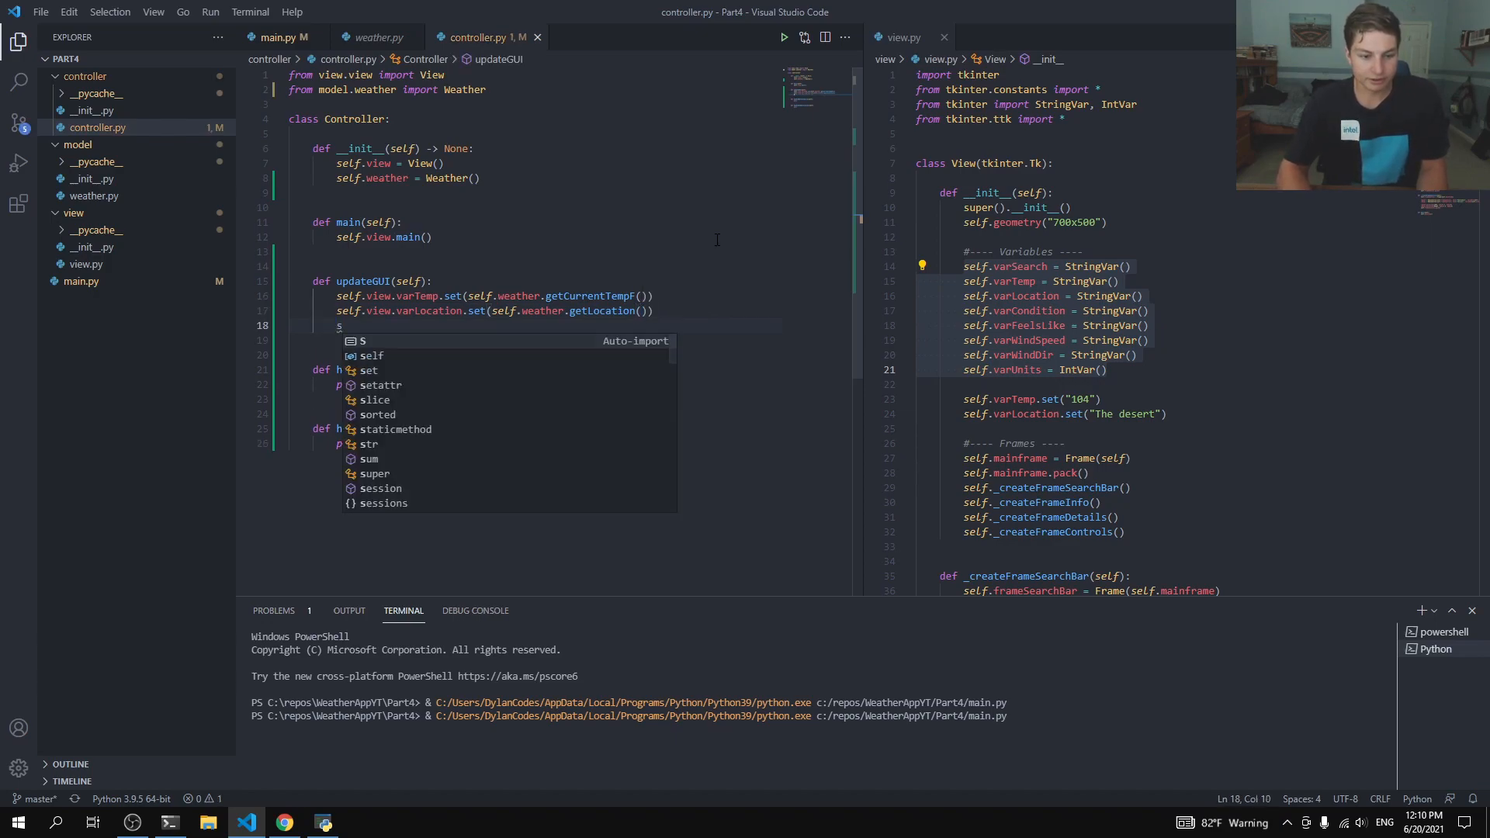
pyautogui.write('elf.v')
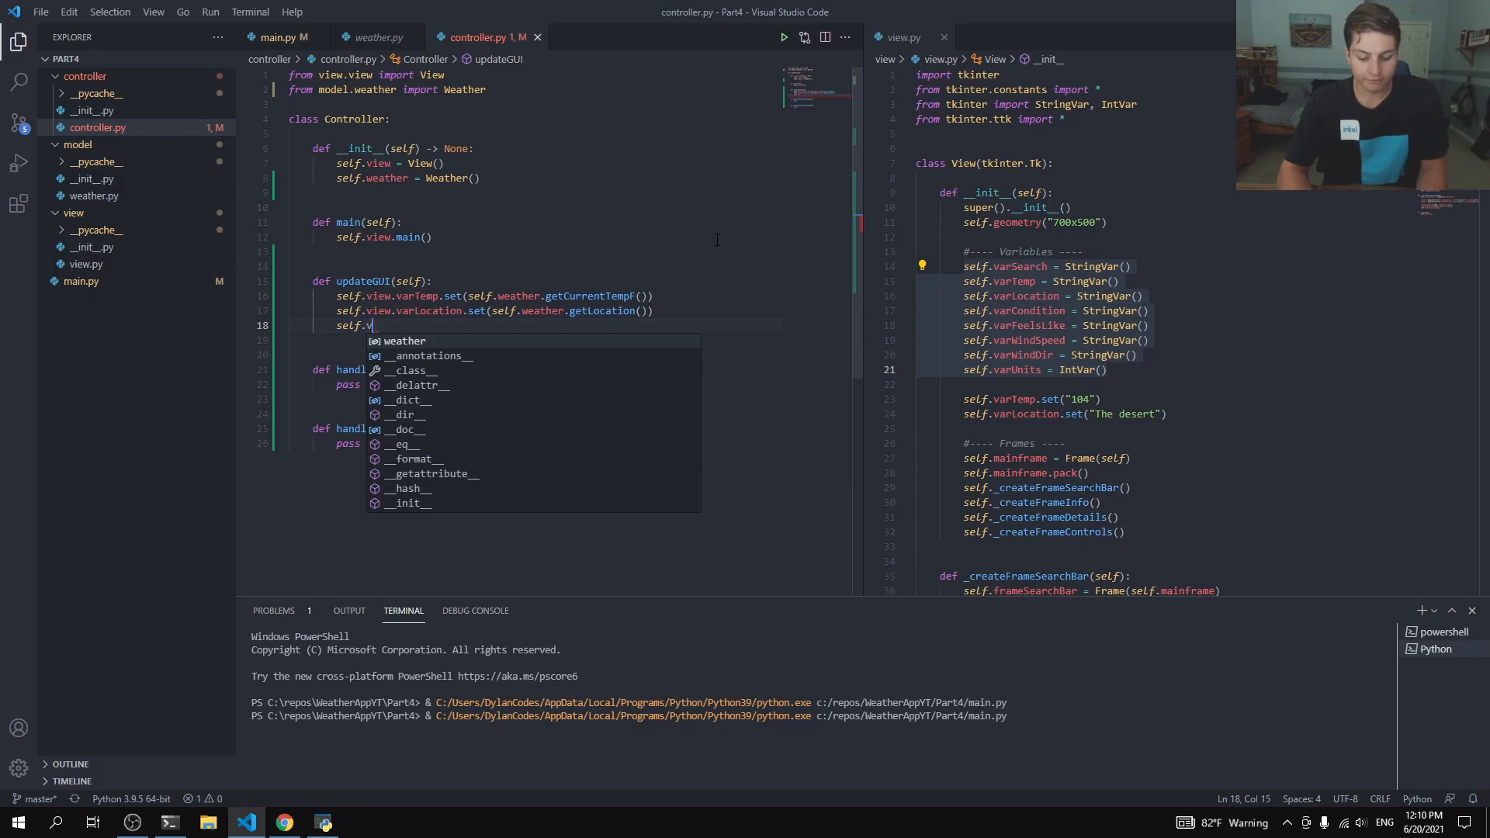
pyautogui.write('iew.')
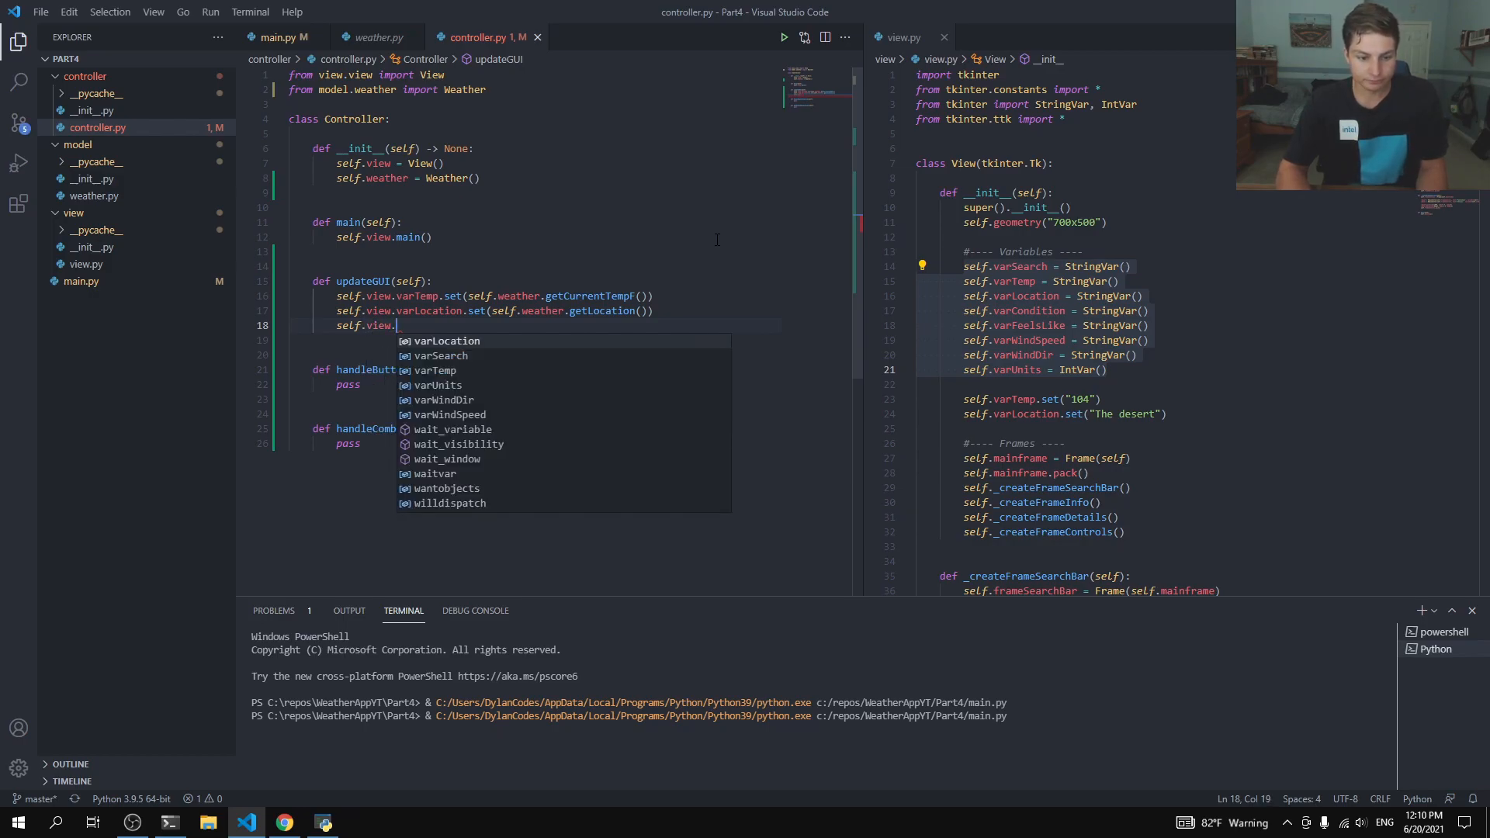
pyautogui.write('varCondition.set(sel')
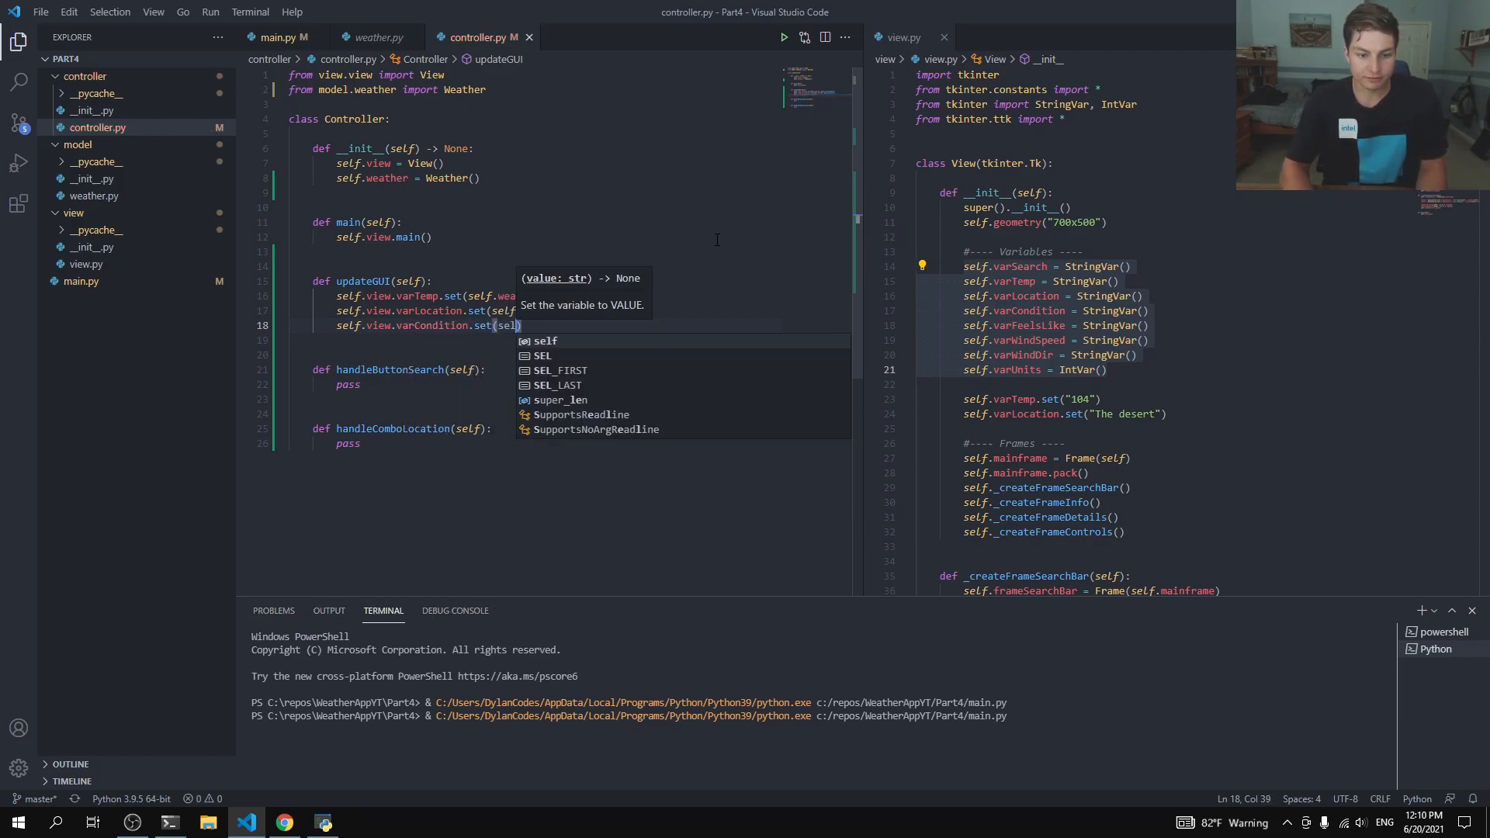
pyautogui.write('.weather.get')
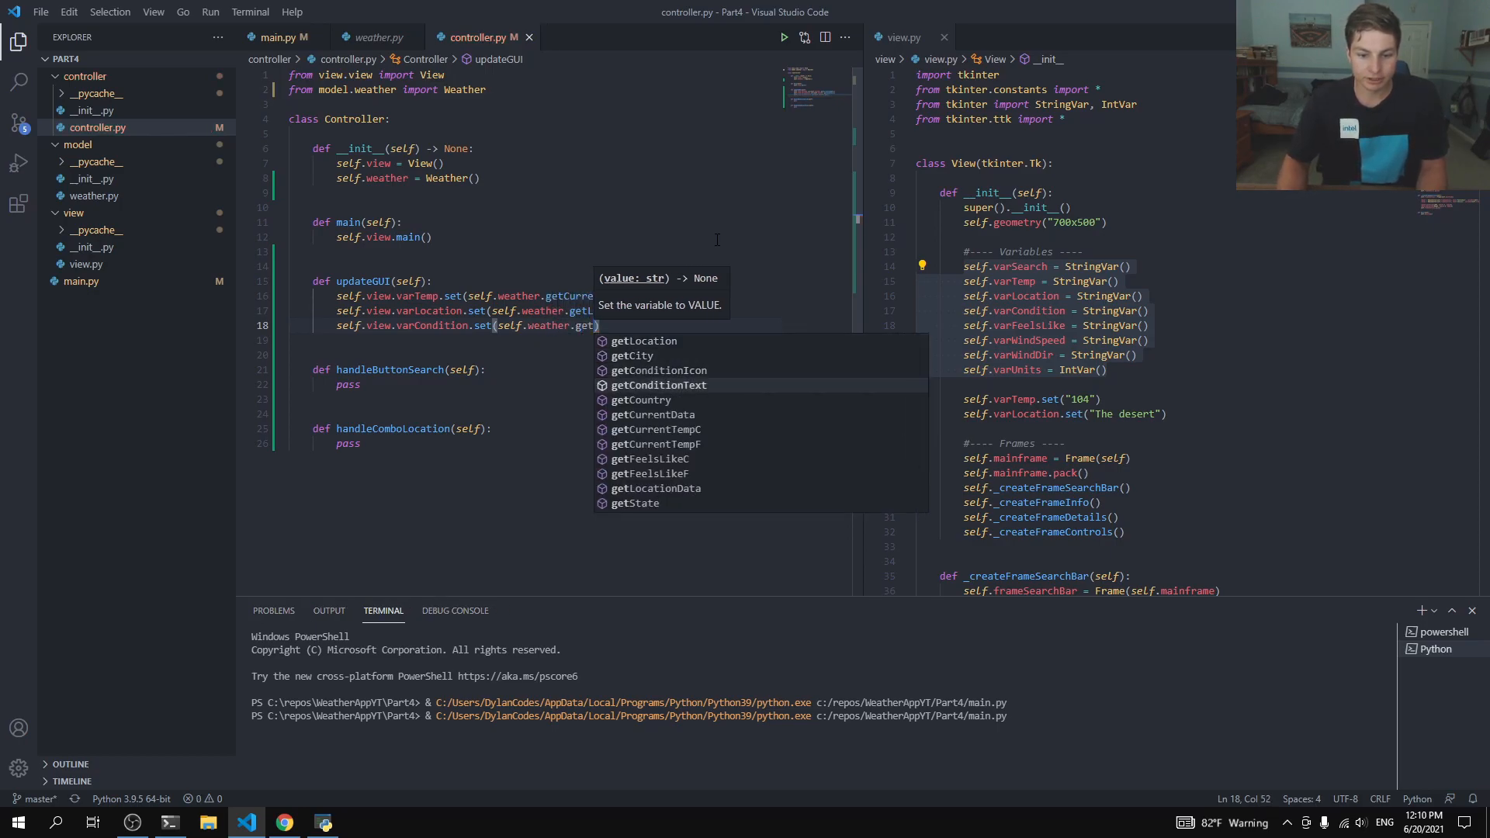
pyautogui.press('Enter')
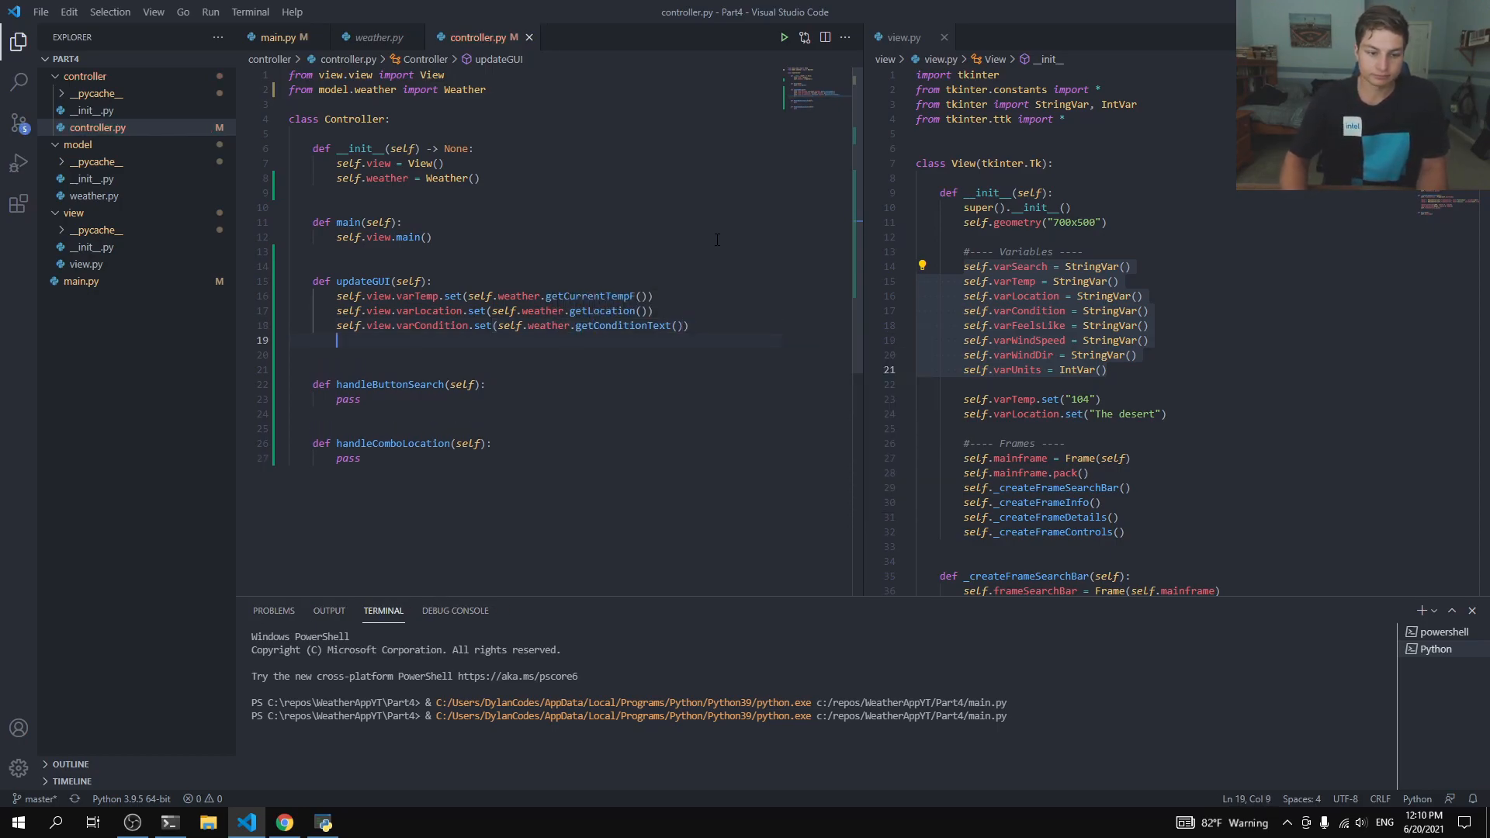
pyautogui.write('self.view.varFeelsLike.')
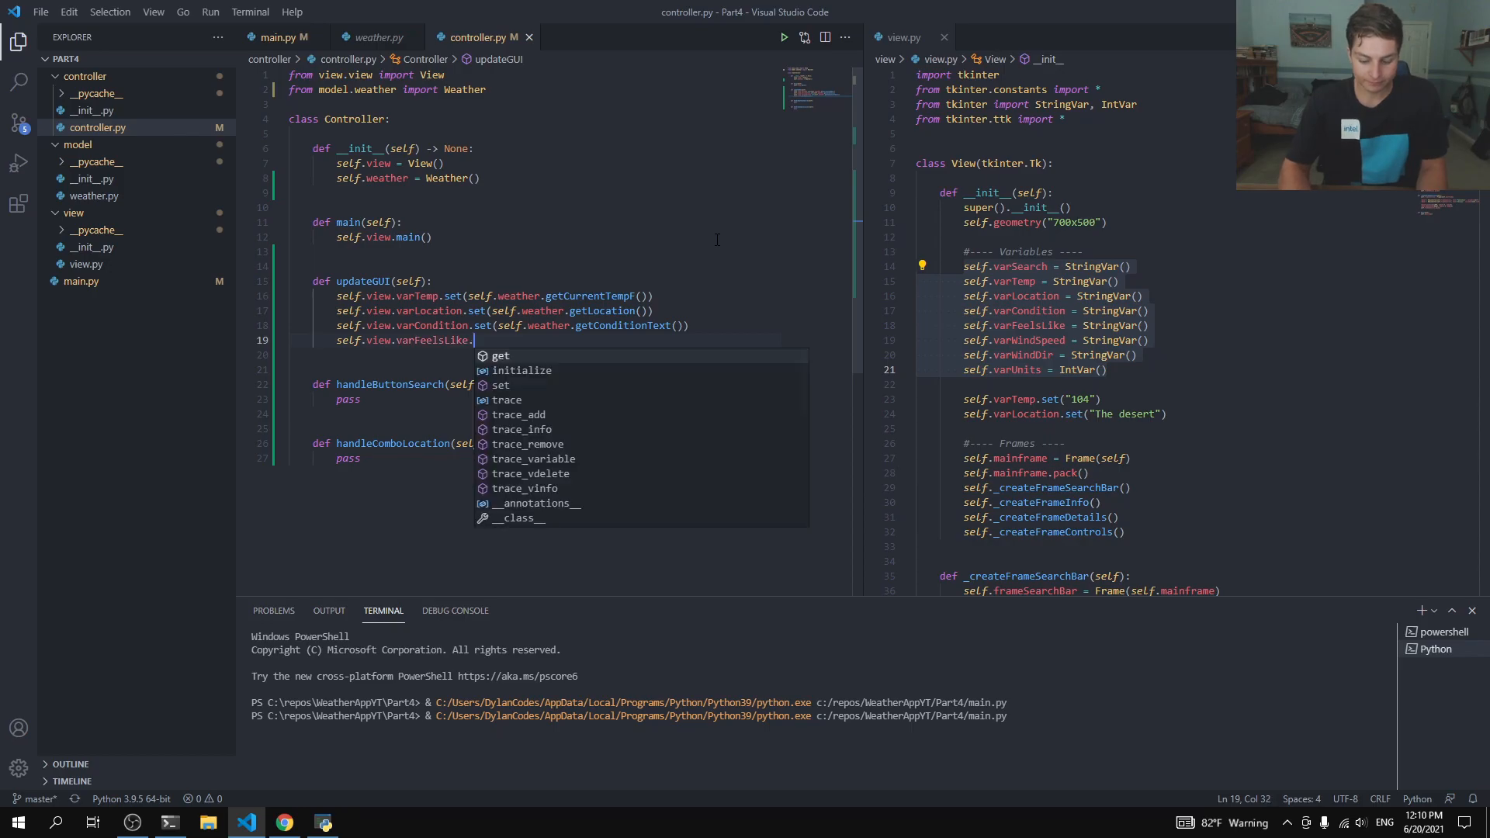
pyautogui.write('set(self.')
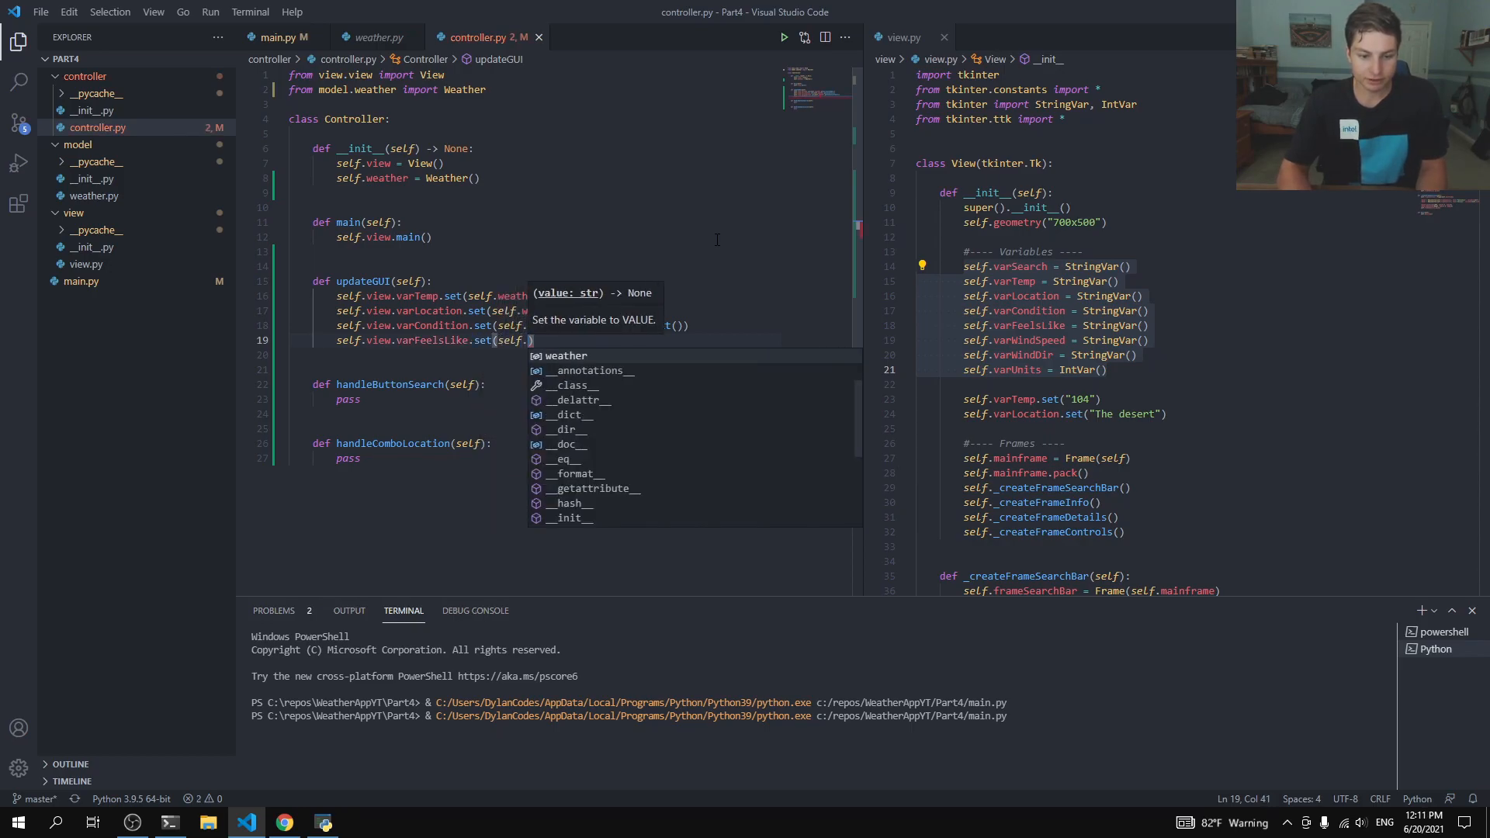
pyautogui.write('weather.')
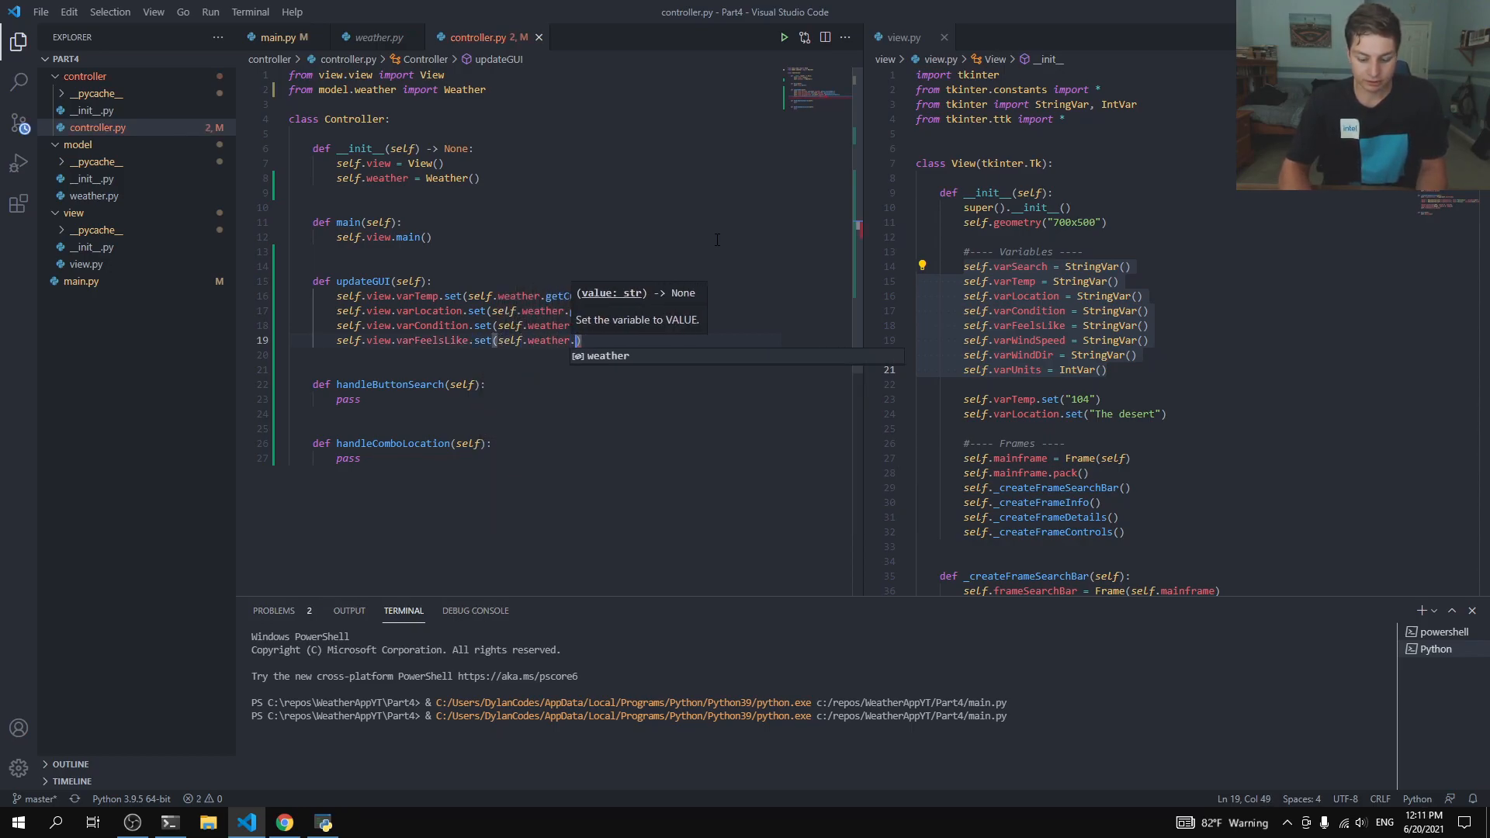
pyautogui.write('getCurrentTempF(')
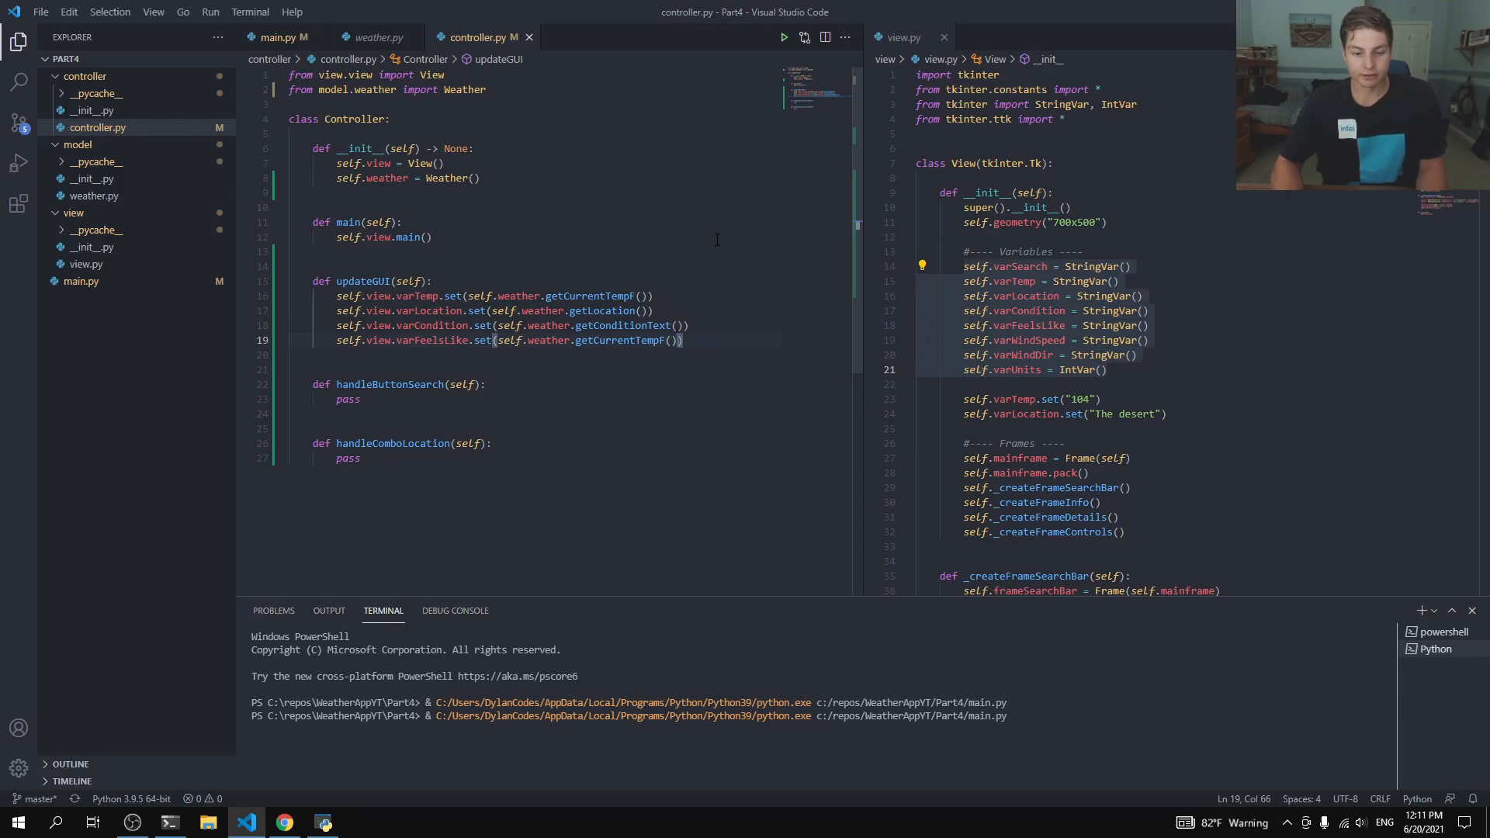
# Step: Set varWindSpeed and the wind-direction variable from the Weather wind getters
pyautogui.write('self.view.')
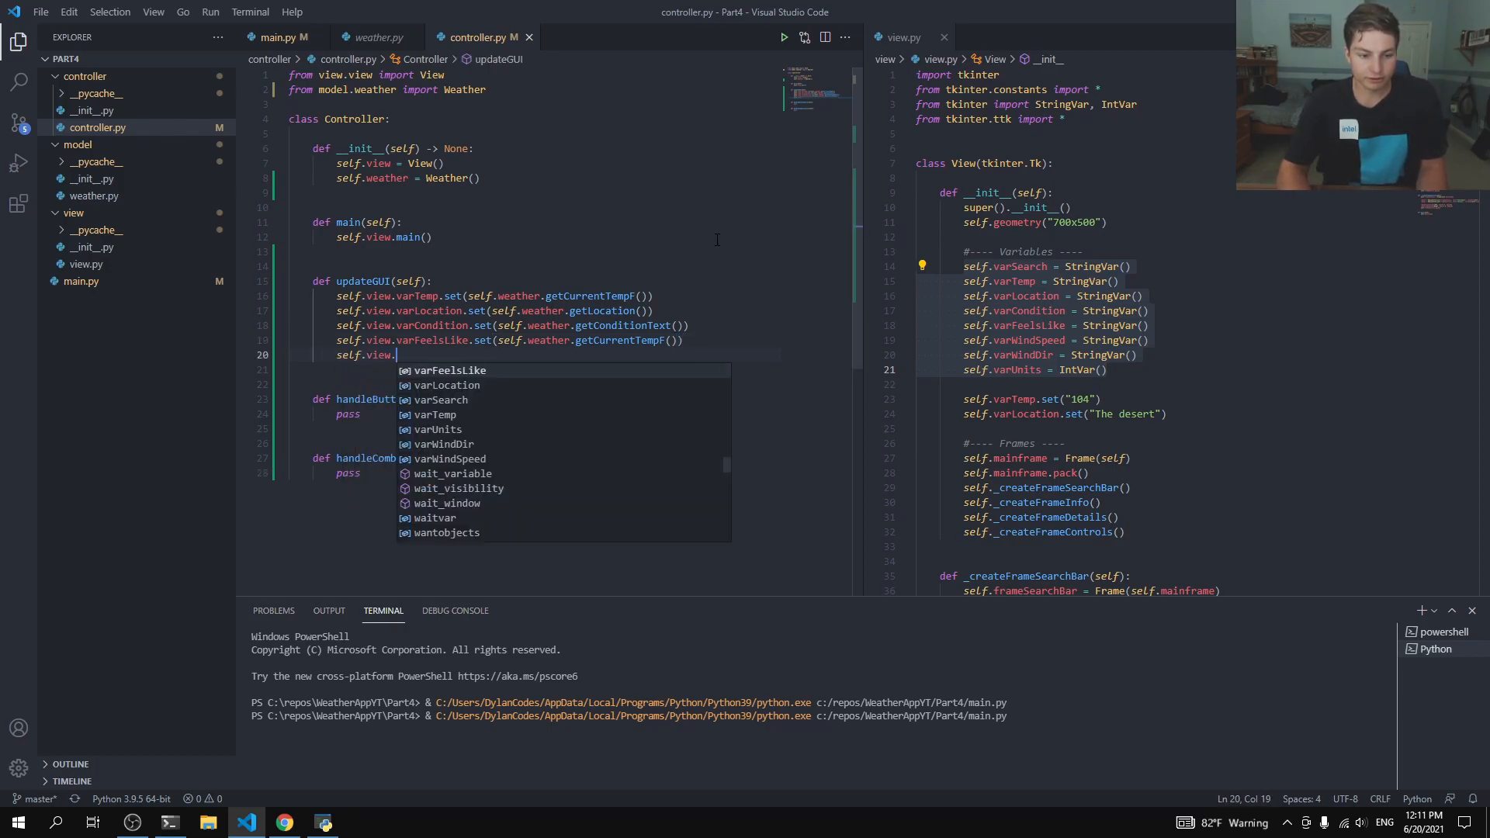
pyautogui.write('varWind')
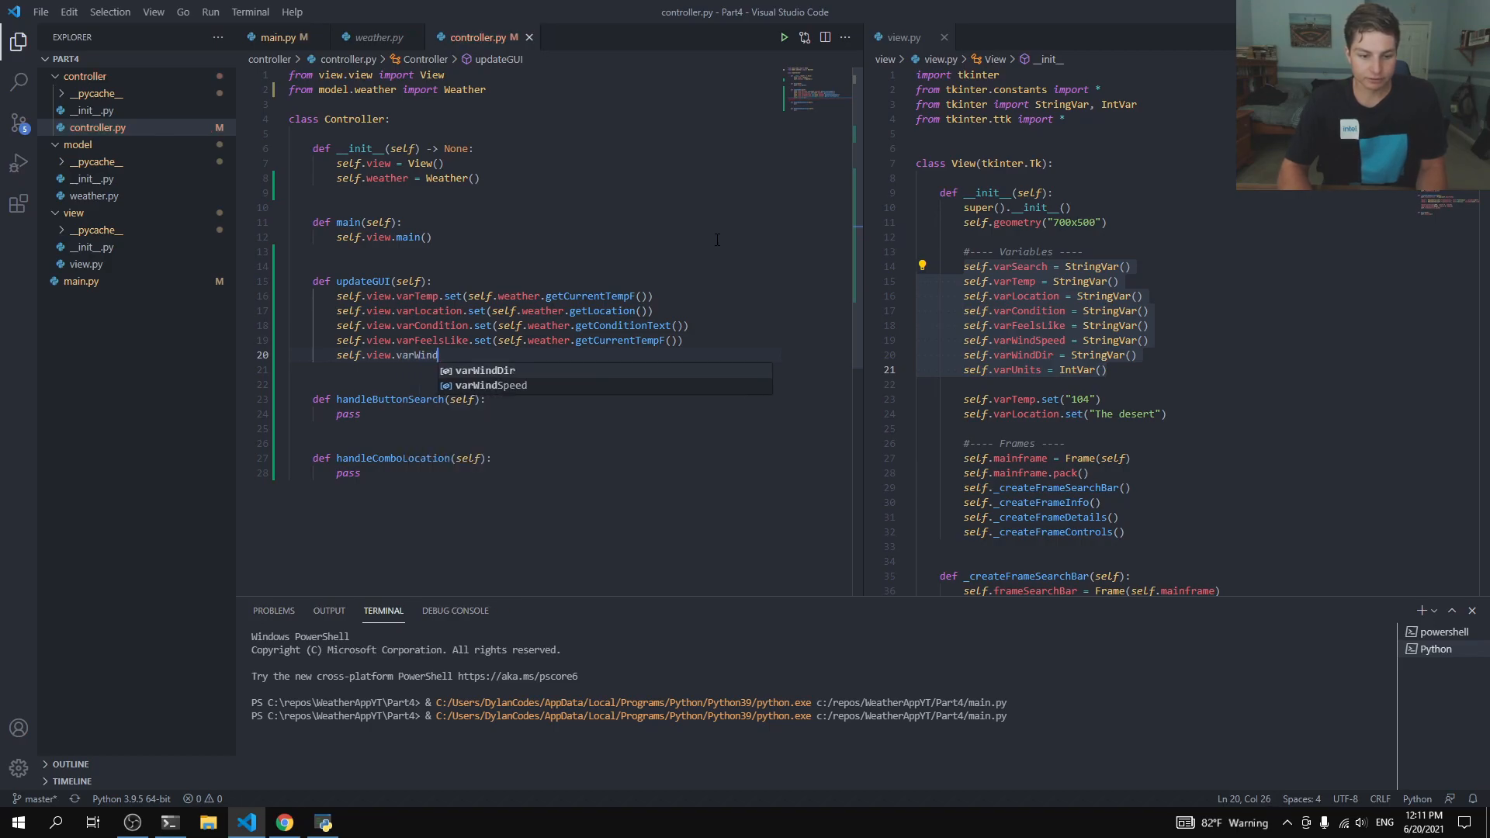
pyautogui.write('Speed.se')
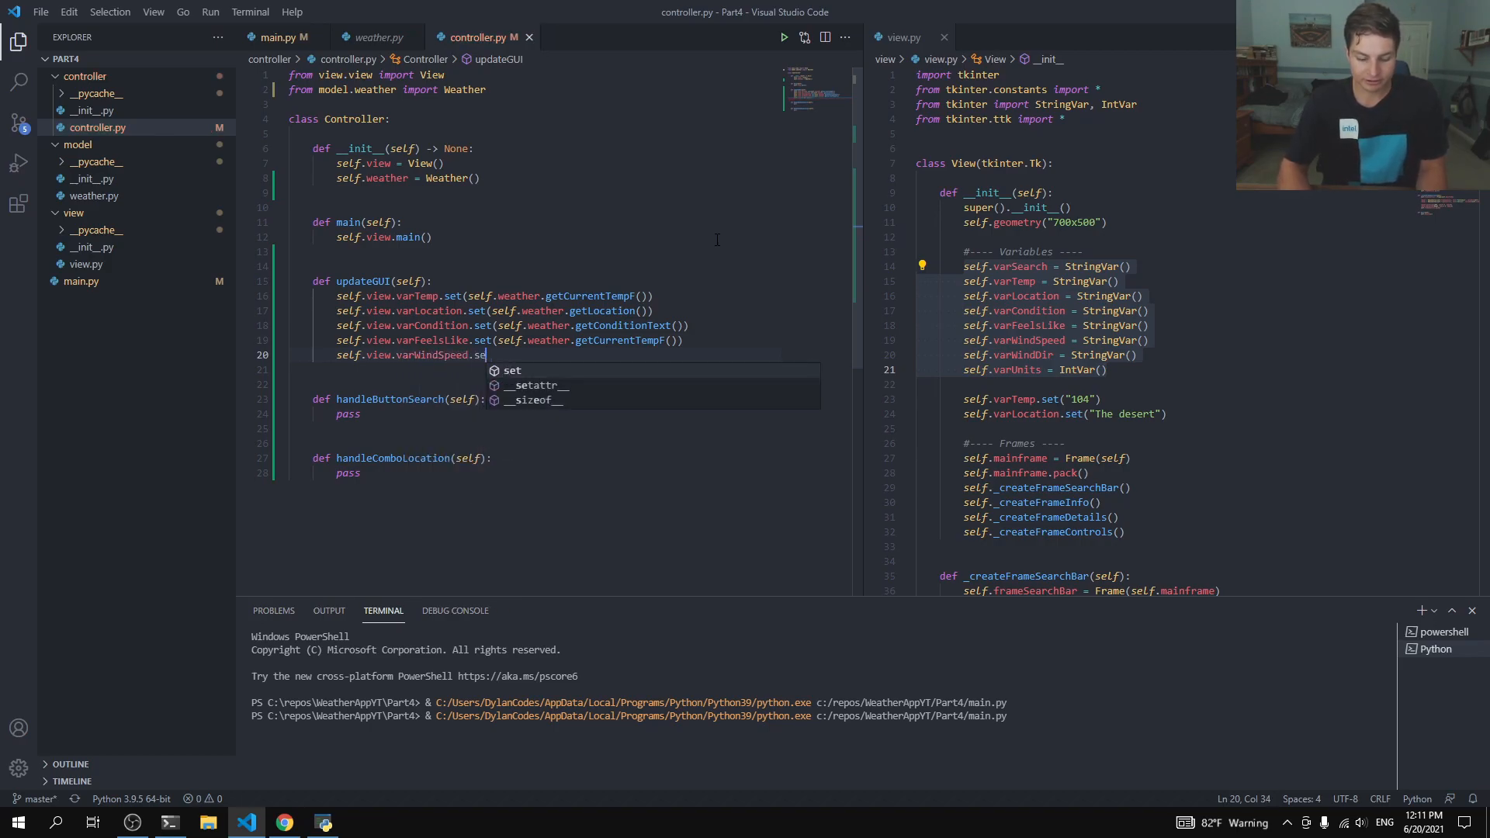
pyautogui.write('t(self.weather')
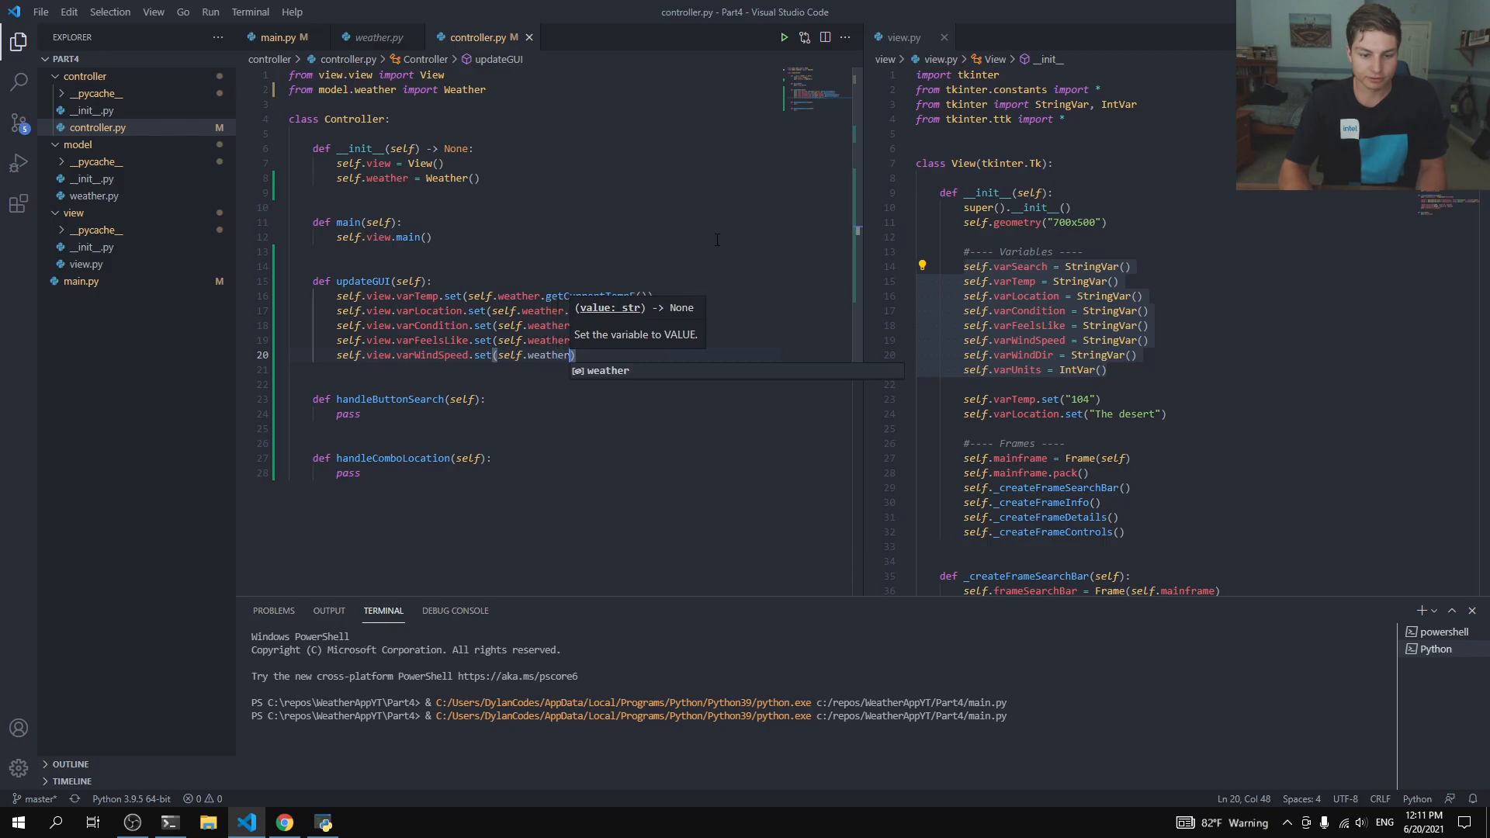
pyautogui.write('getWindSpeedMPH')
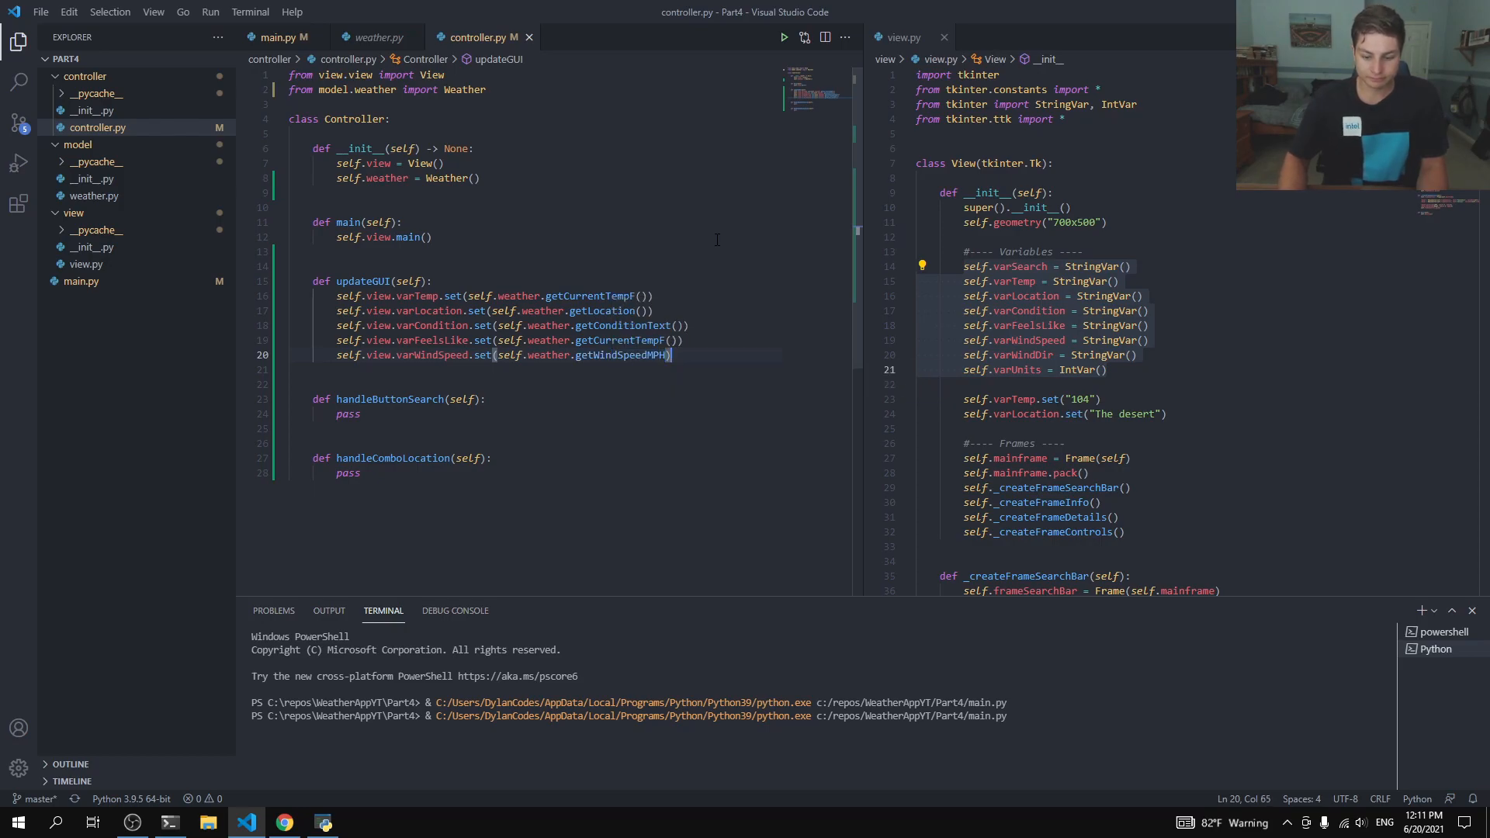
pyautogui.write('()')
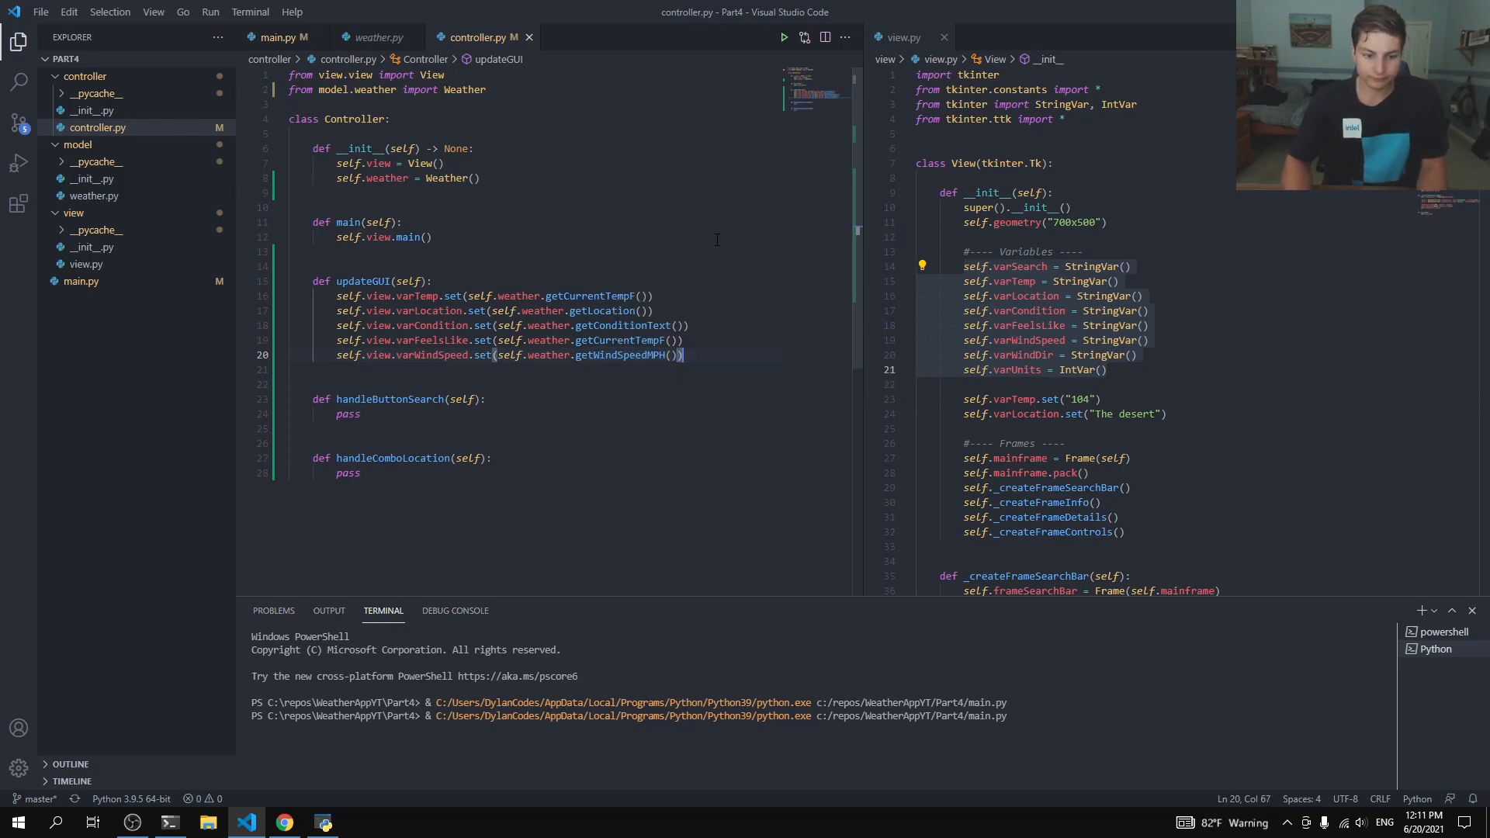
pyautogui.write('self.view.va')
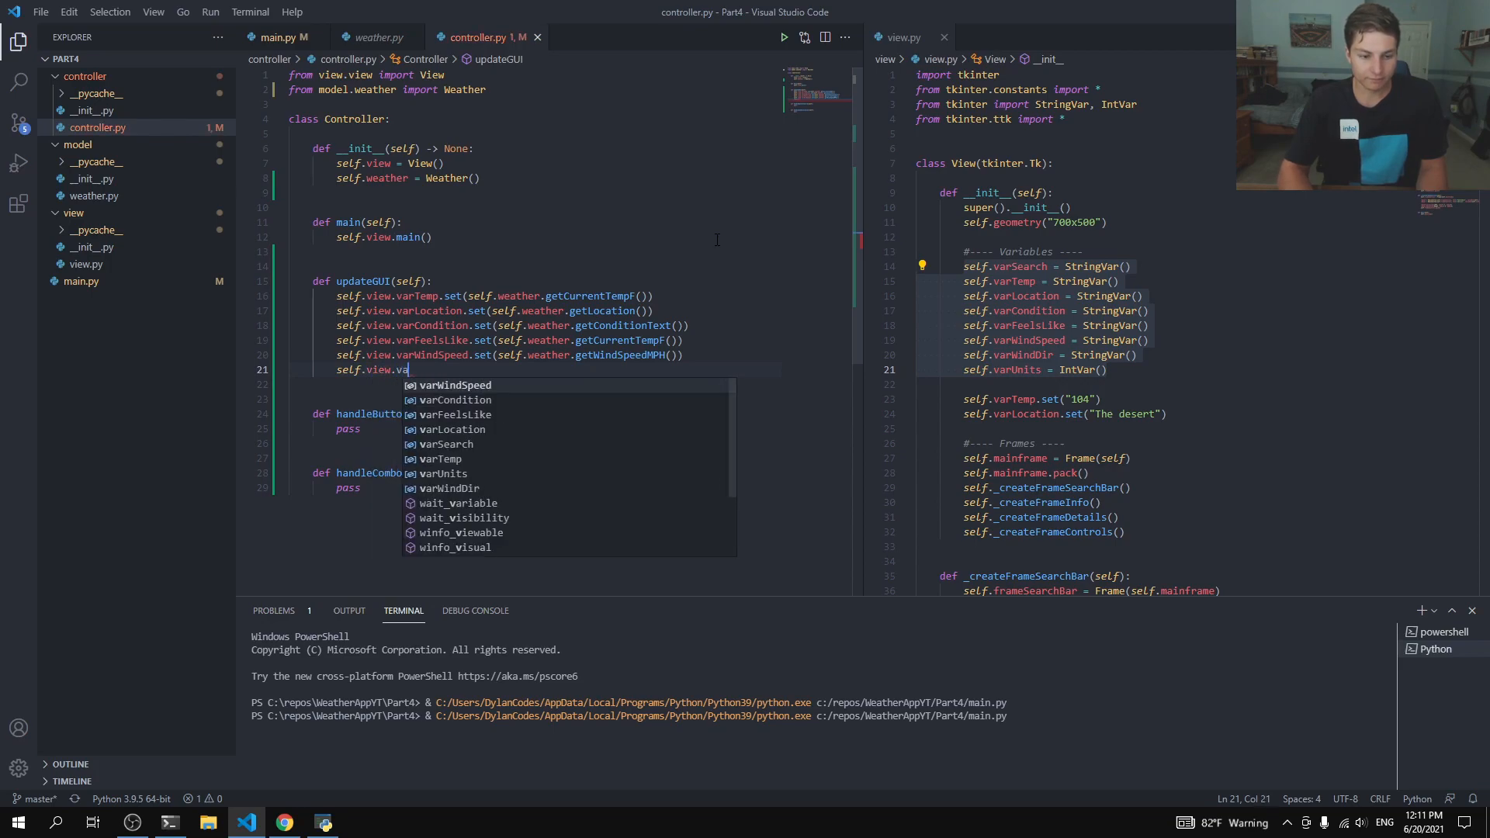
pyautogui.write('rWindDir.set(')
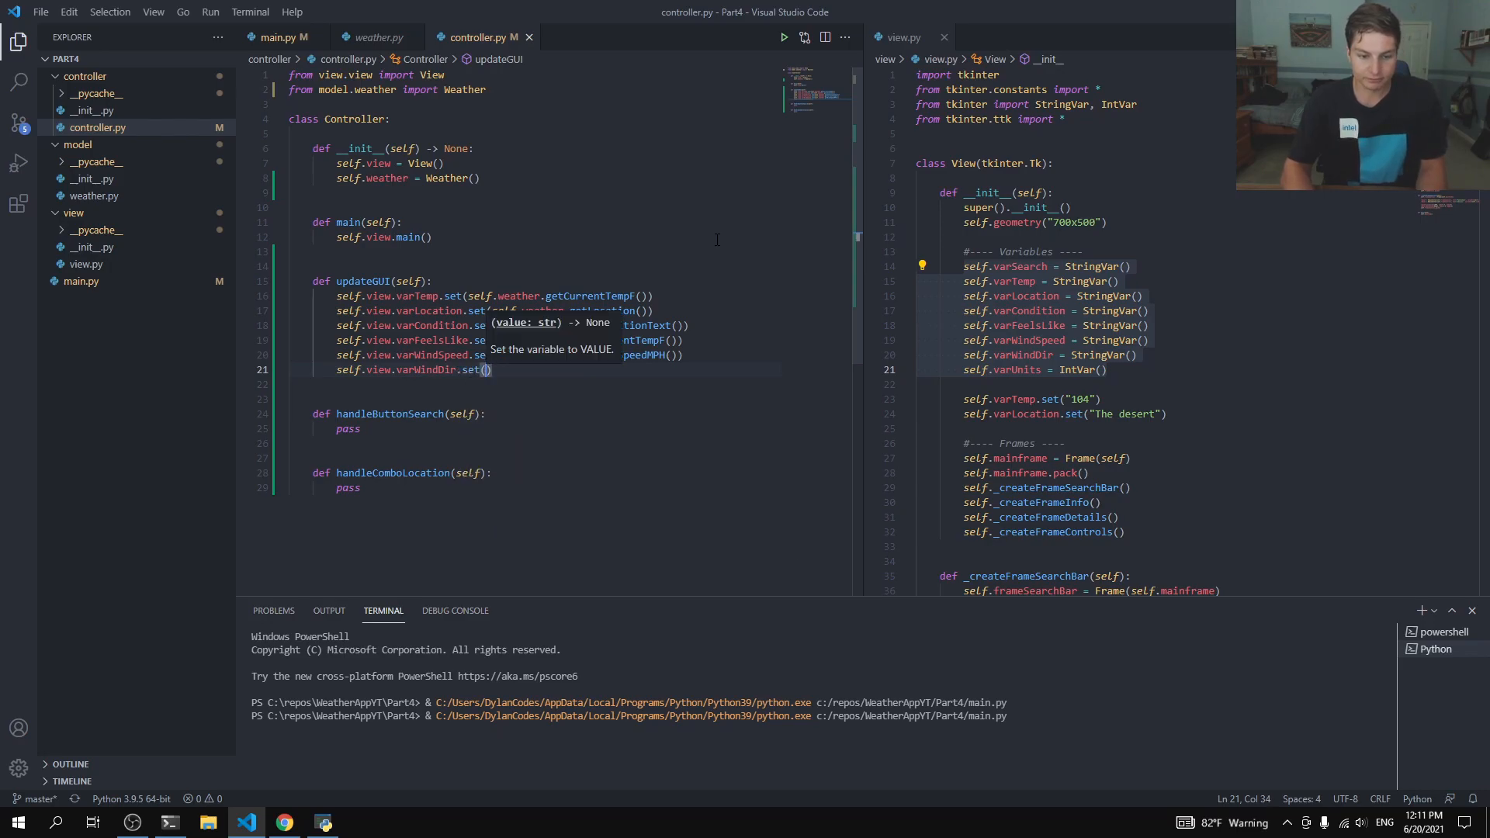
pyautogui.write('self.weather.get')
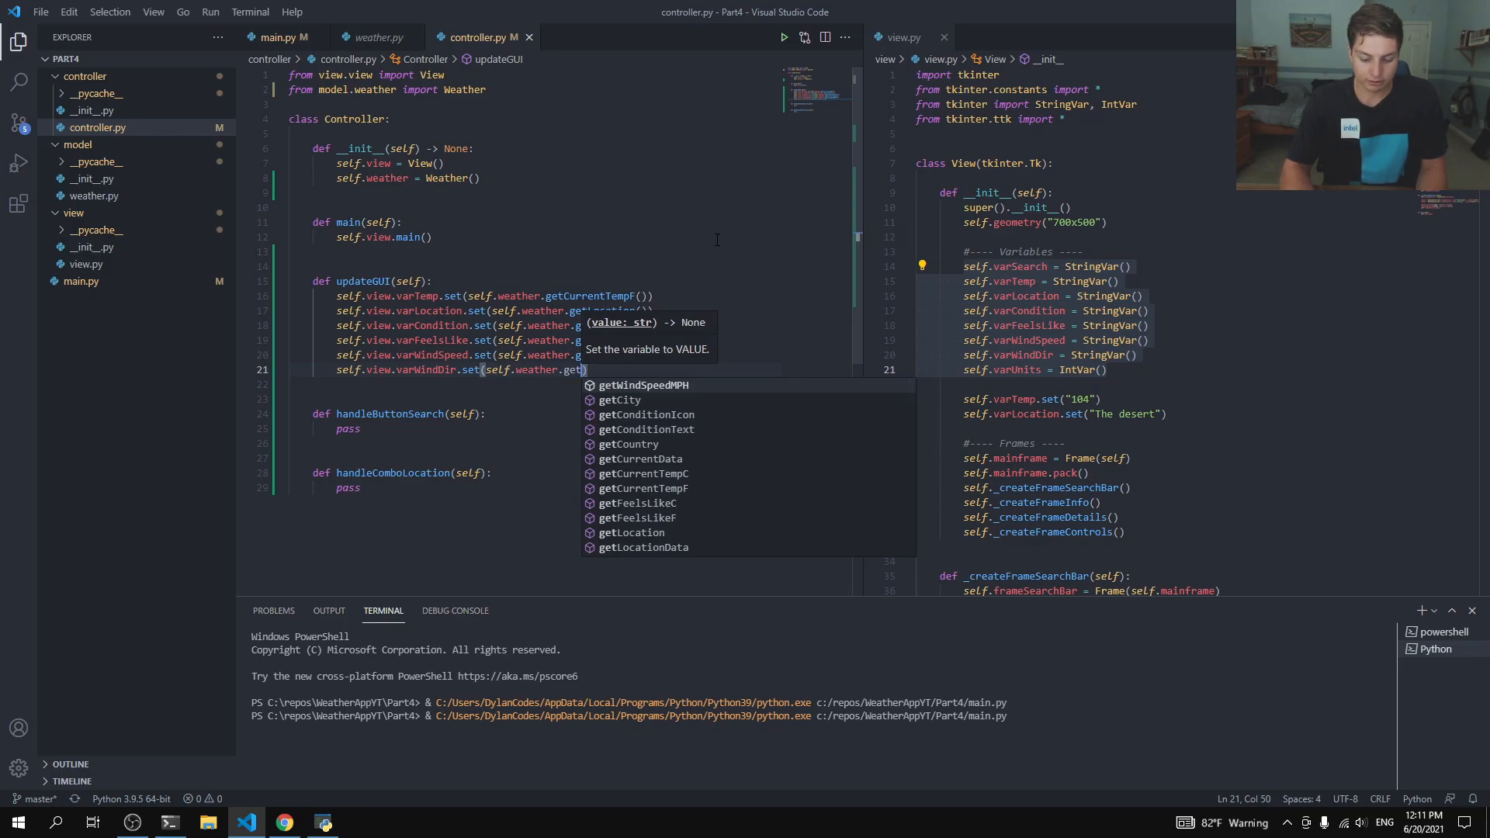
pyautogui.write('WindDirection(')
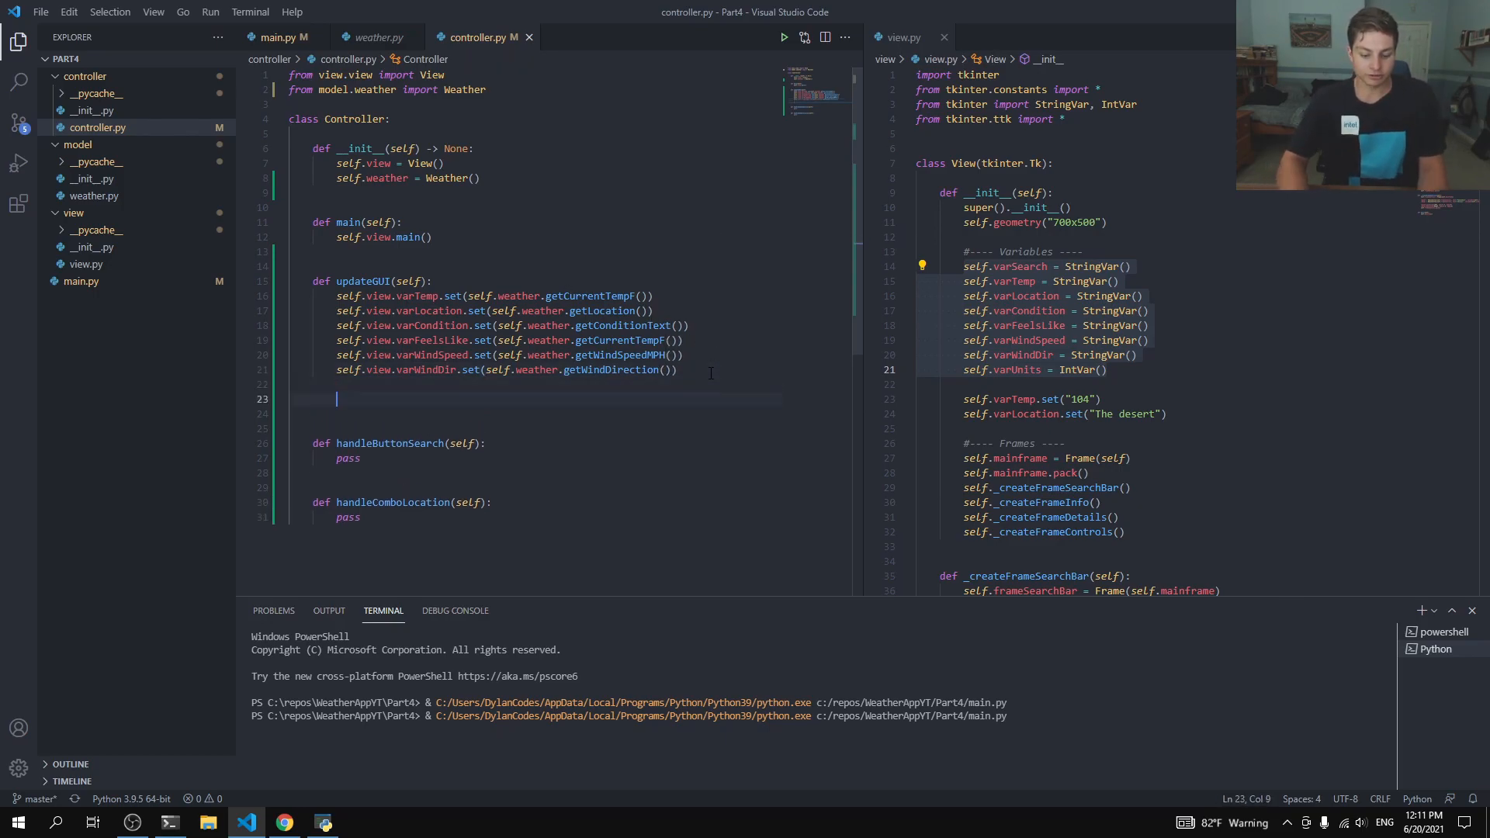
# Step: When 'self.view.varUnits == 1', set varTemp and varFeelsLike from the Fahrenheit getters
pyautogui.write('if self.')
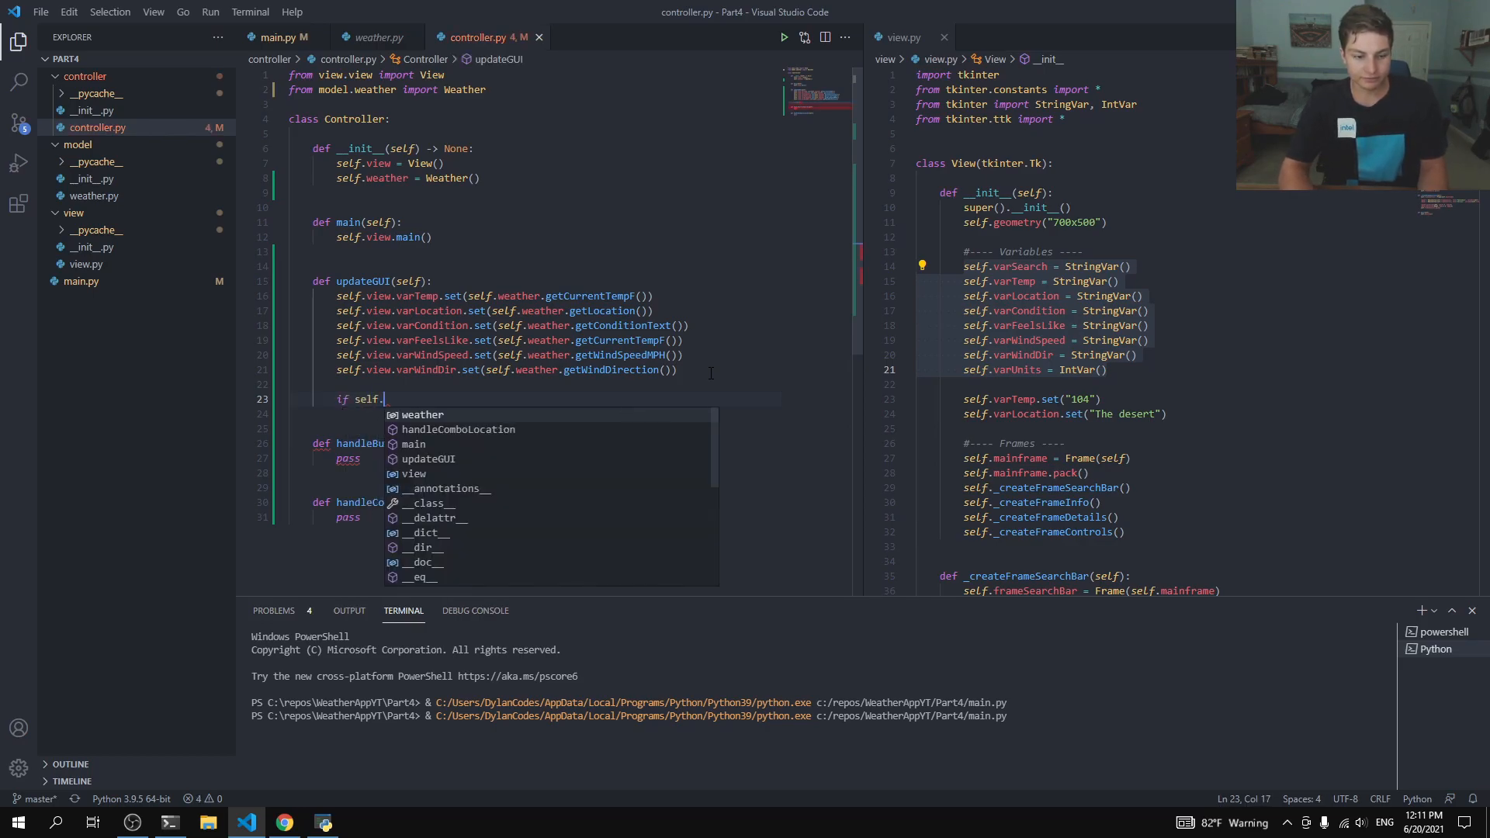
pyautogui.write('view.w')
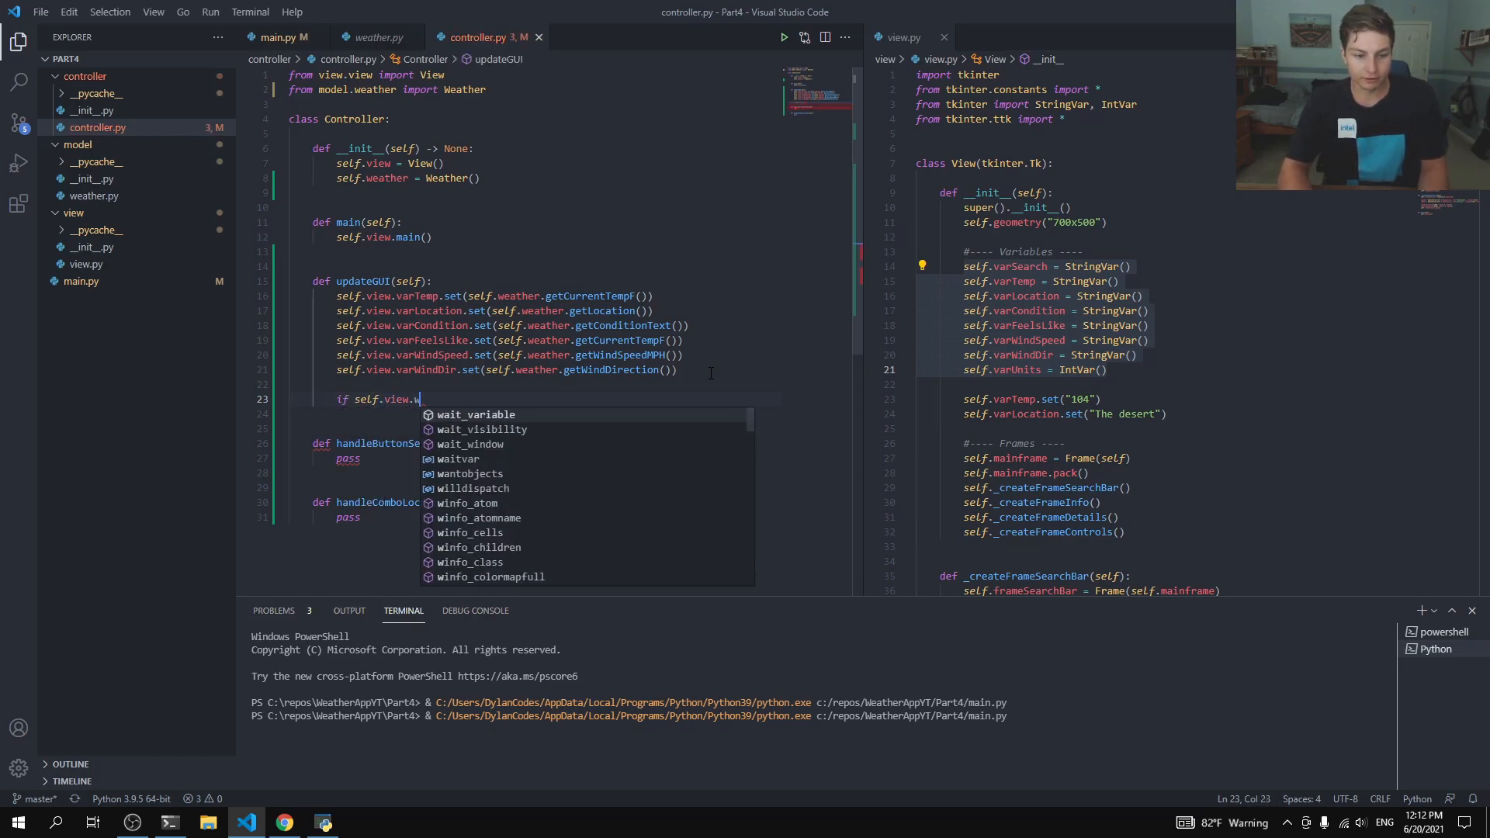
pyautogui.write('ar')
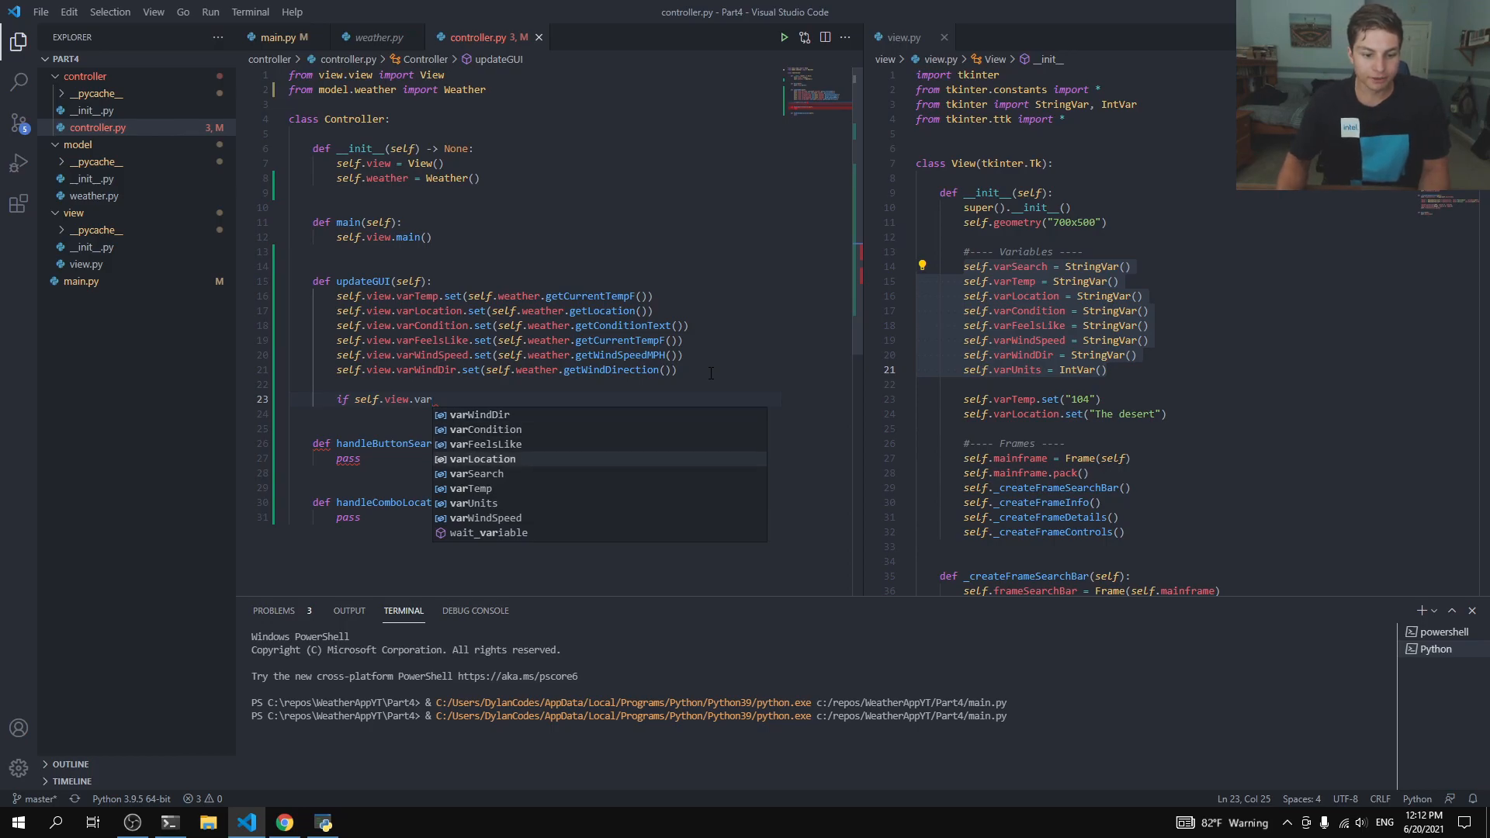
pyautogui.write('Units')
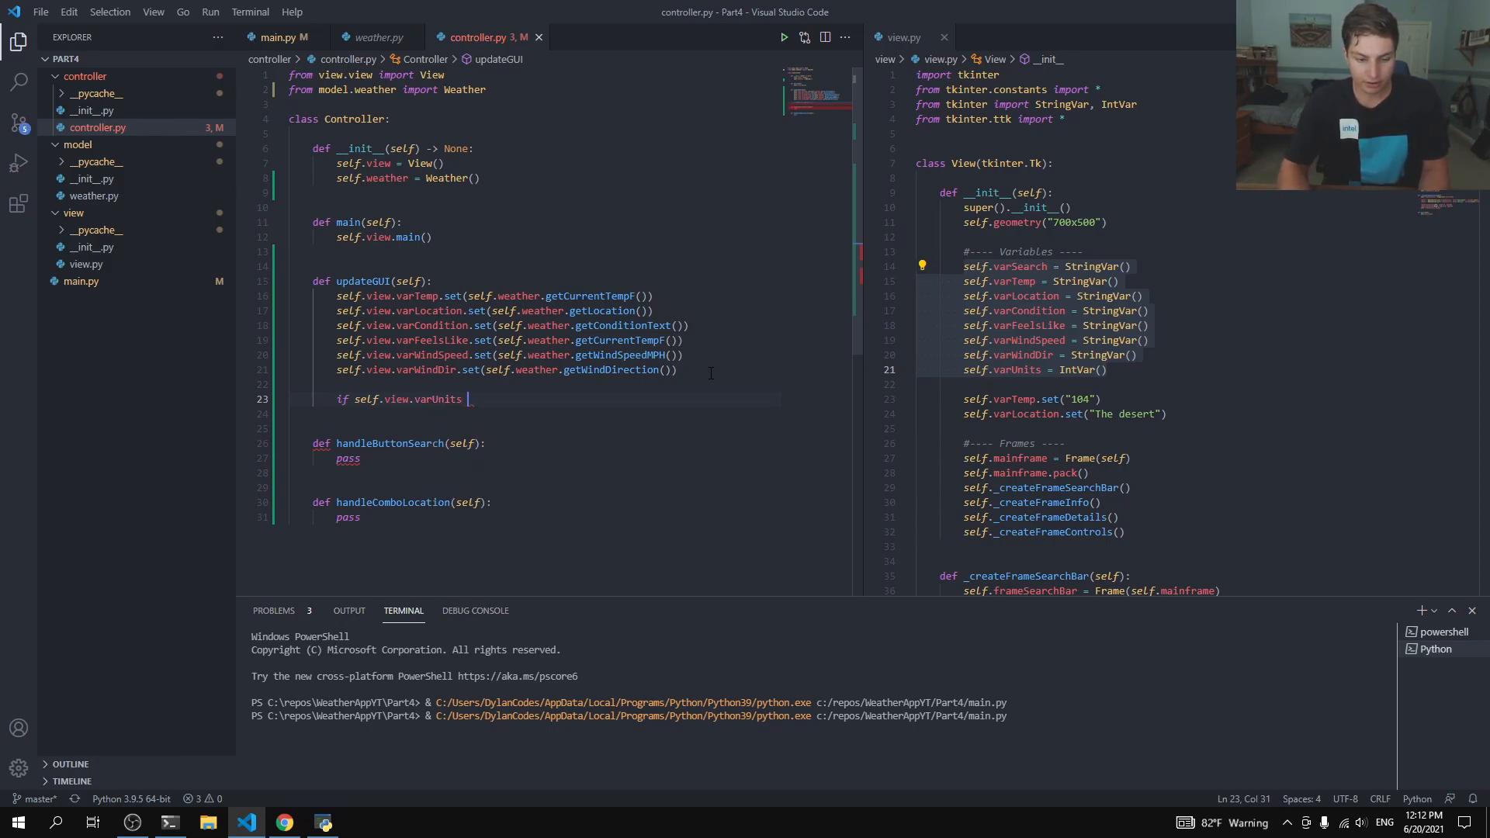
pyautogui.write('== 1:')
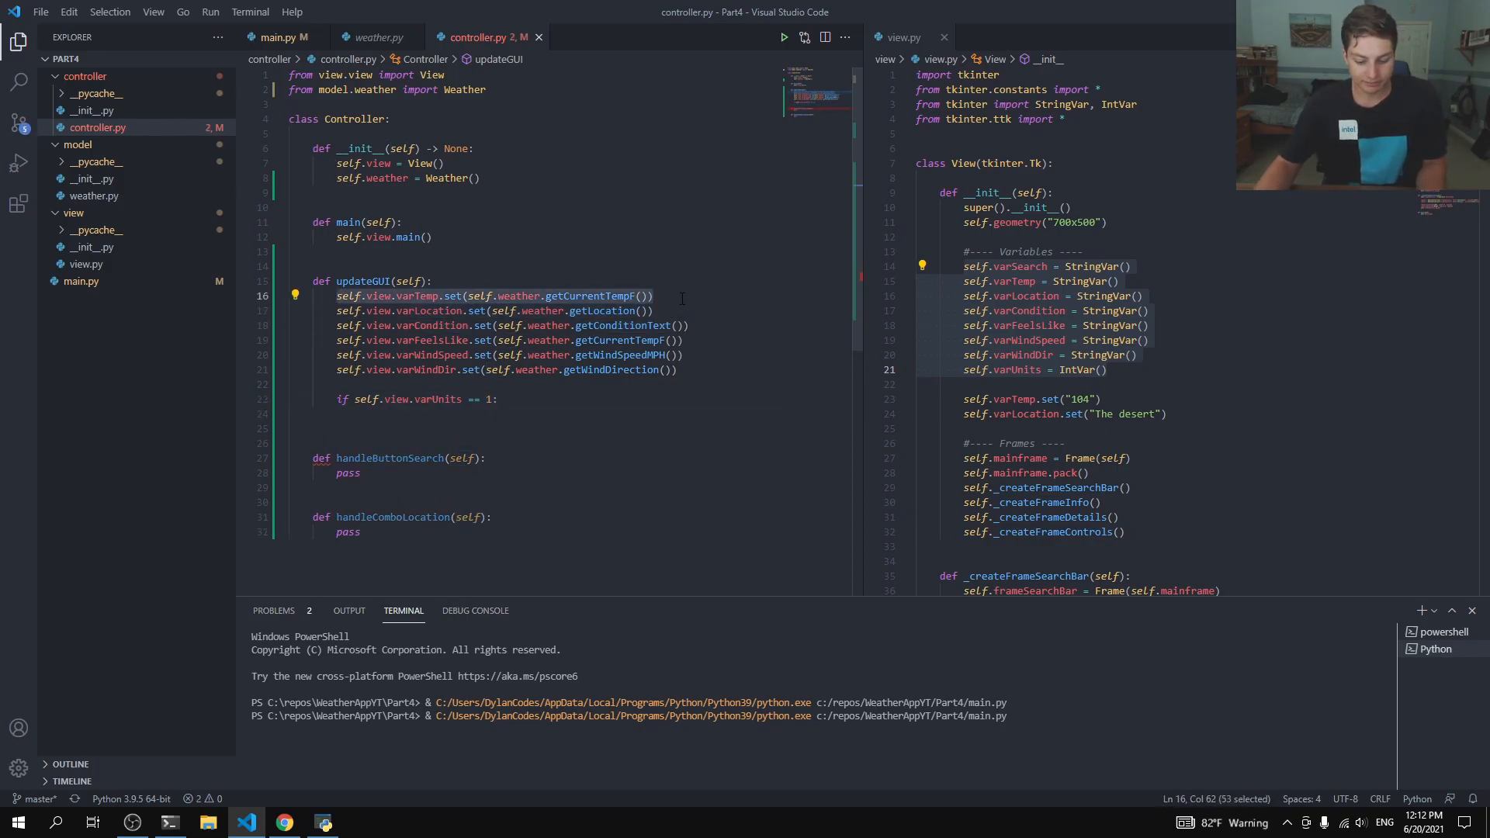
pyautogui.press('Delete')
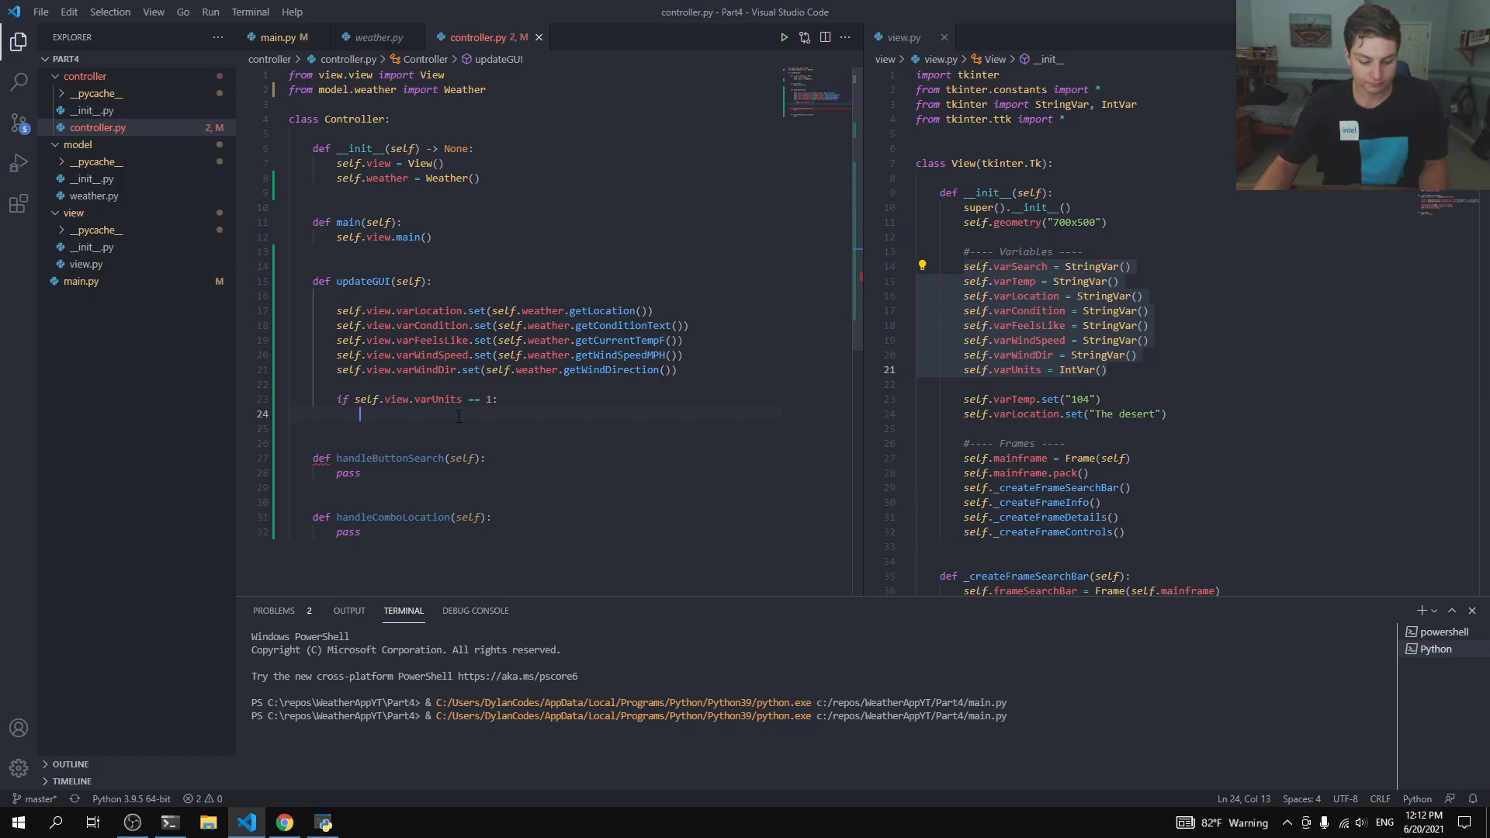
pyautogui.write('self.view.varTemp.set(self.weather.getCurrentTempF())')
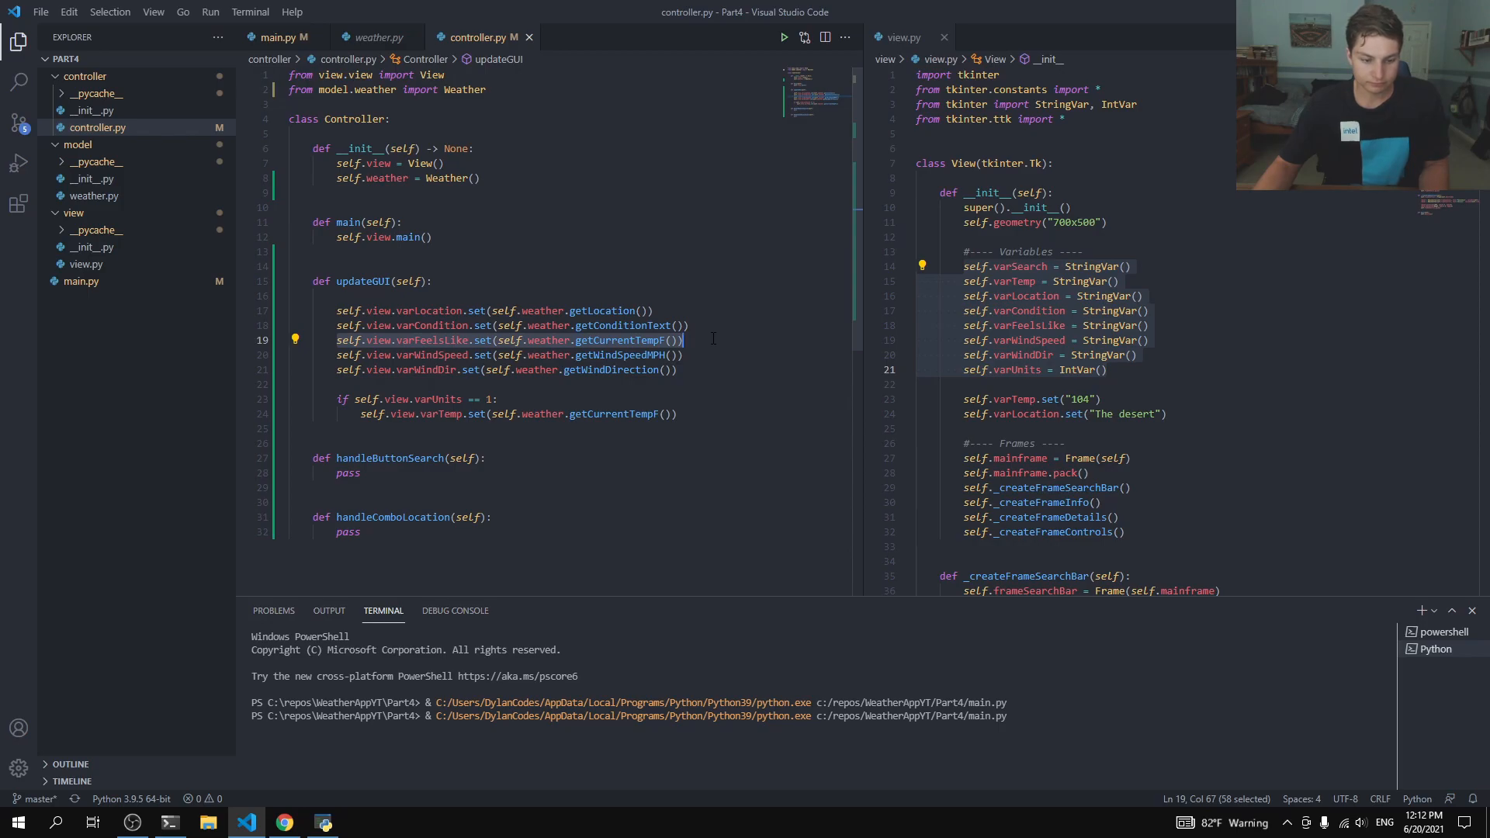
pyautogui.press('Delete')
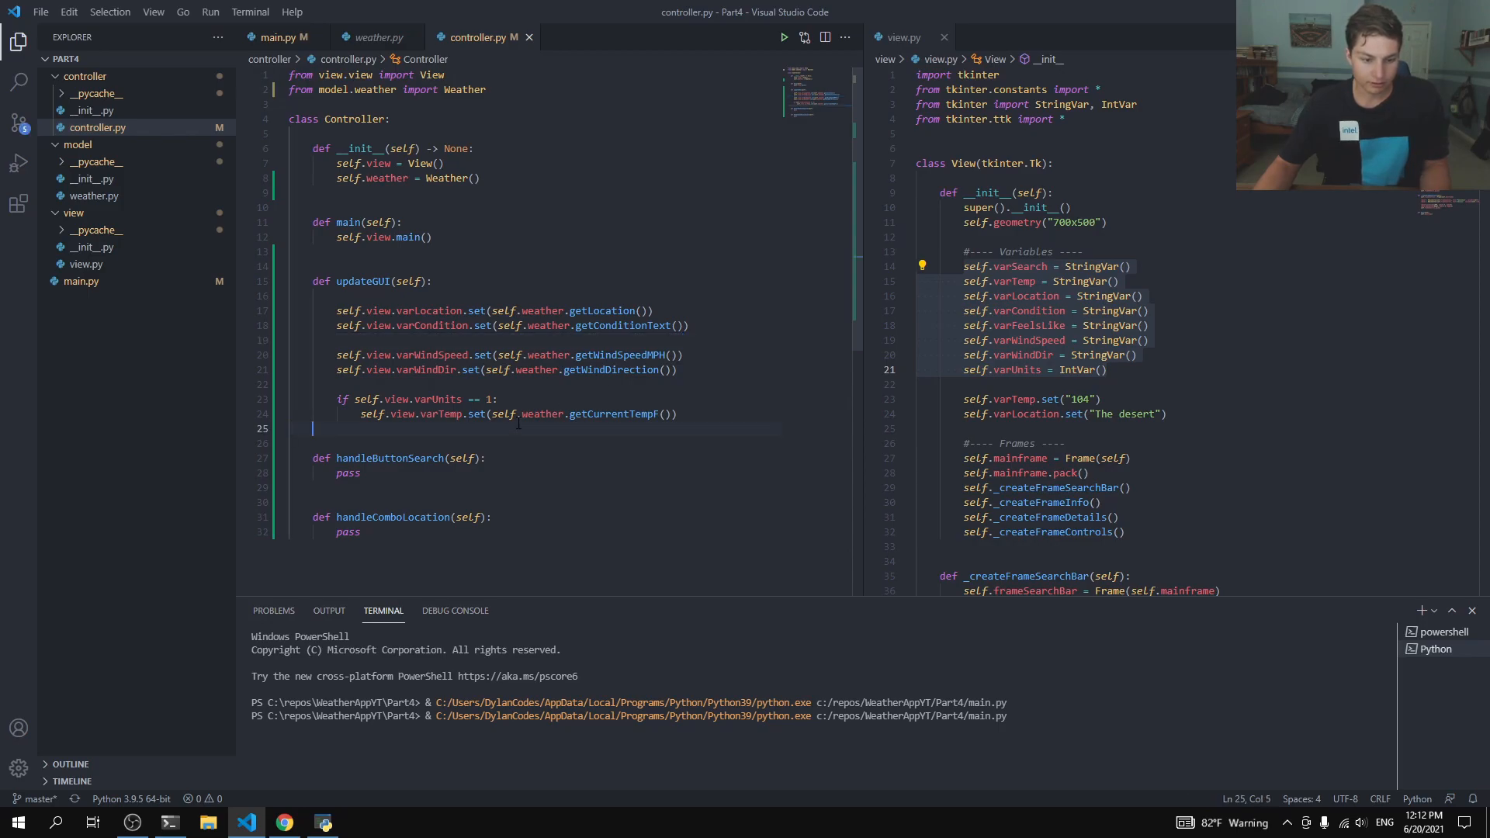
pyautogui.write('self.view.varFeelsLike.set(self.weather.getCurrentTempF())')
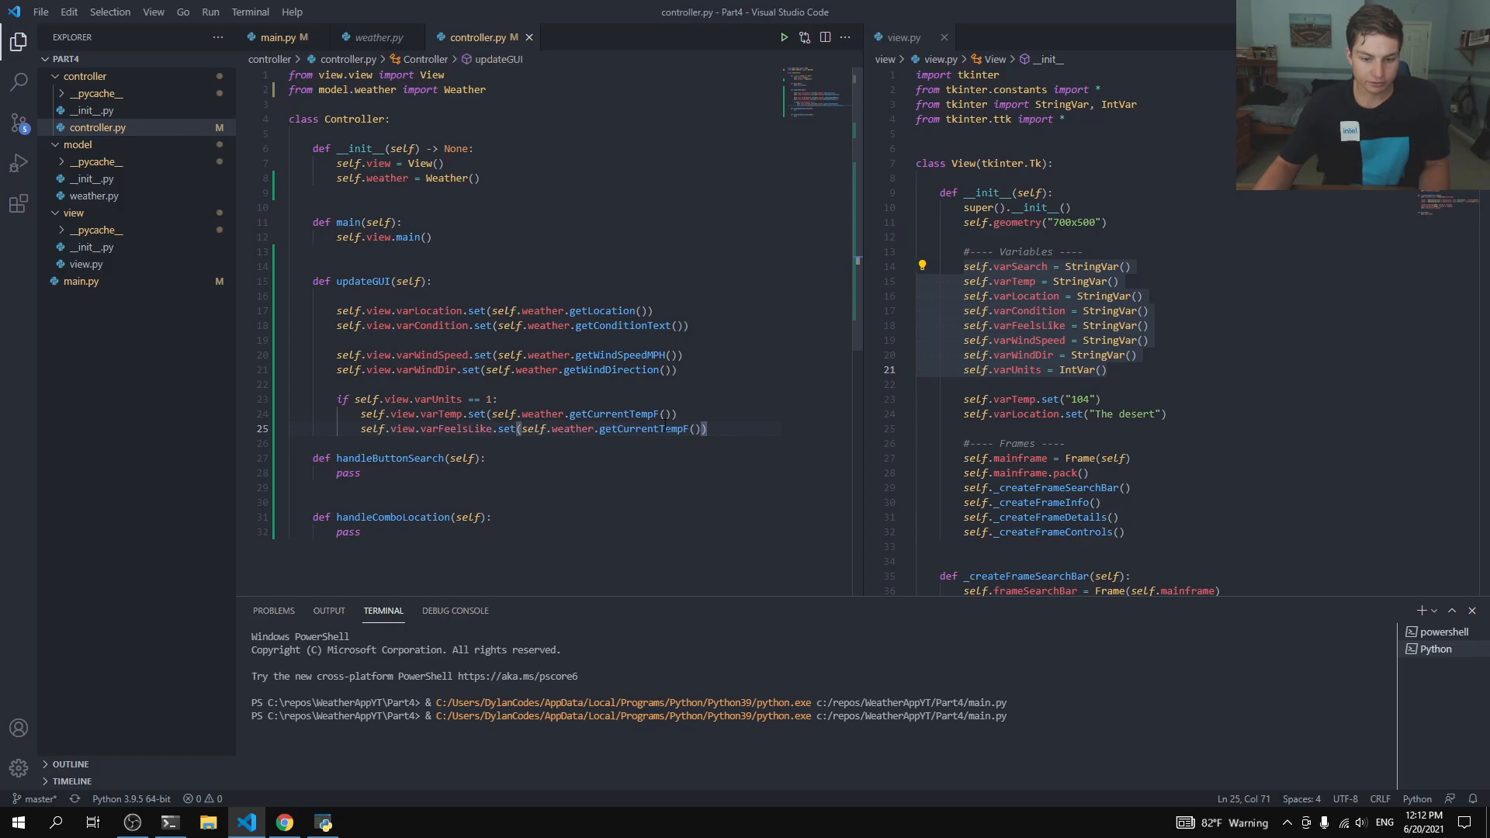
pyautogui.doubleClick(642, 428)
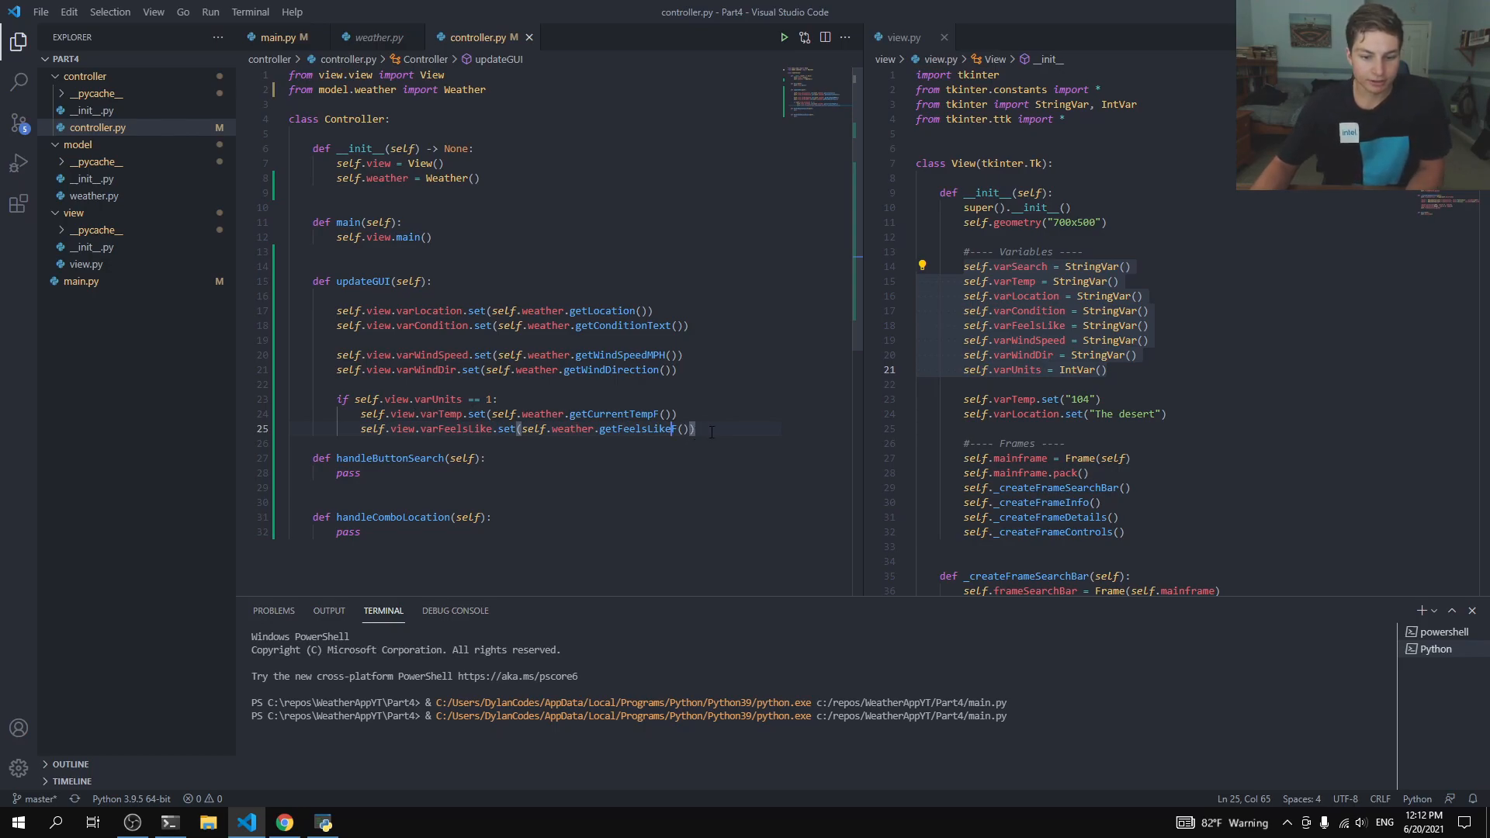
# Step: Add an else branch setting temperature and feels-like from the Celsius getters
pyautogui.write('else:')
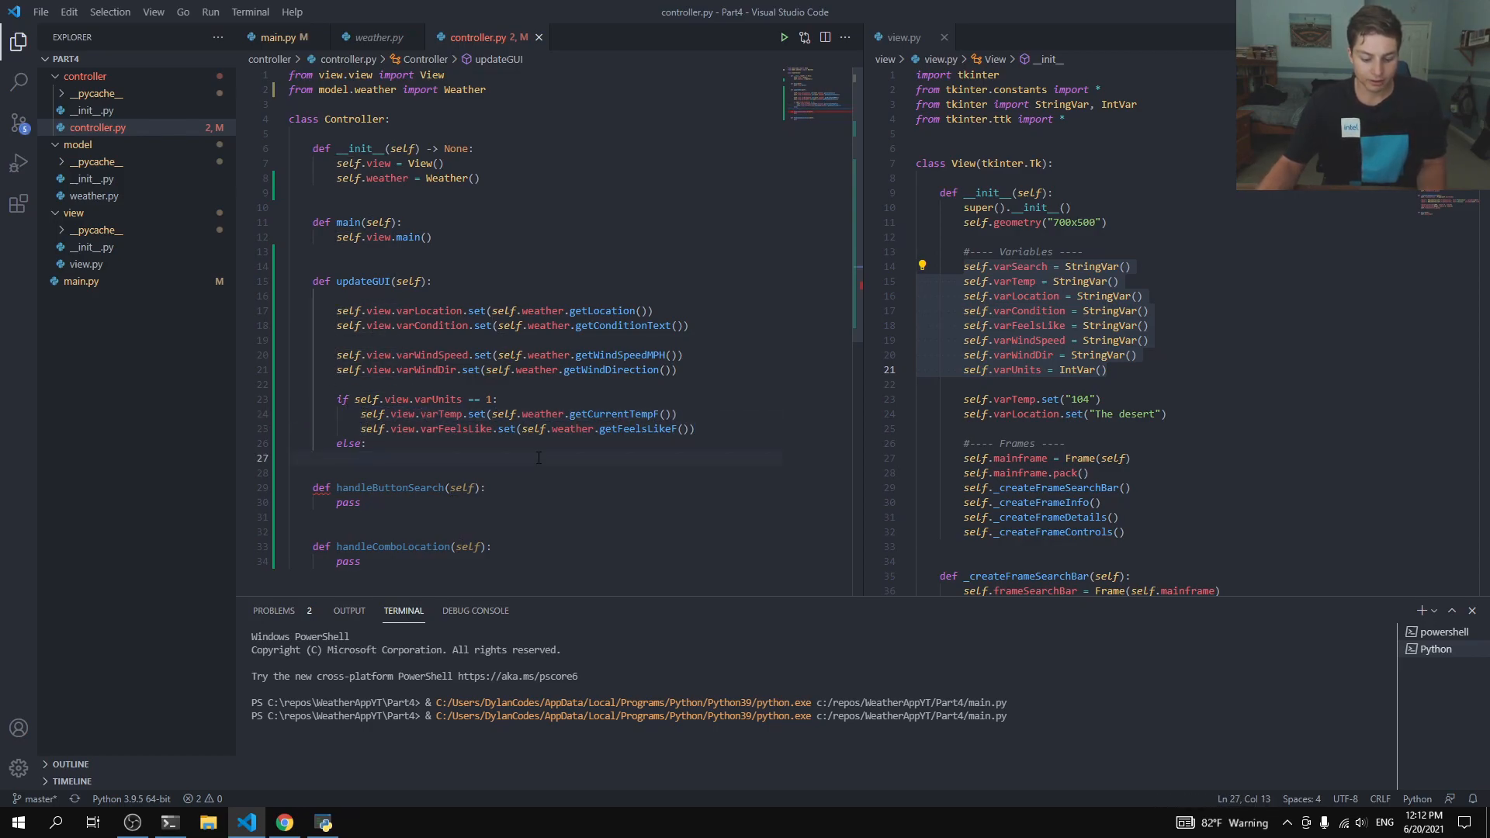
pyautogui.write('self.view.varTemp.set(self.weather.getCurrentTempF())')
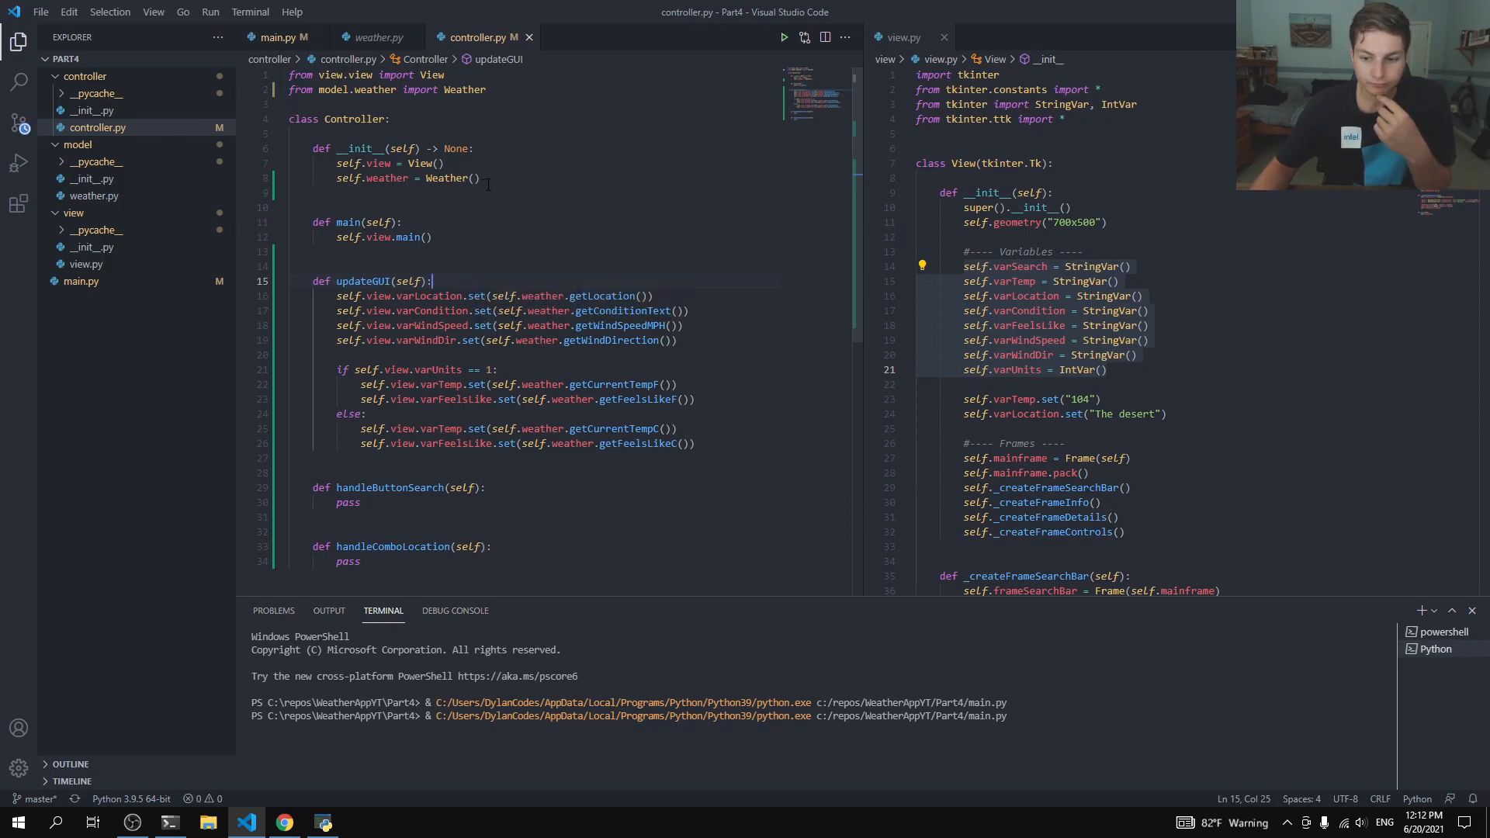
# Step: Call self.updateGUI() at the end of the Controller constructor and glance at weather.py
pyautogui.press('Enter')
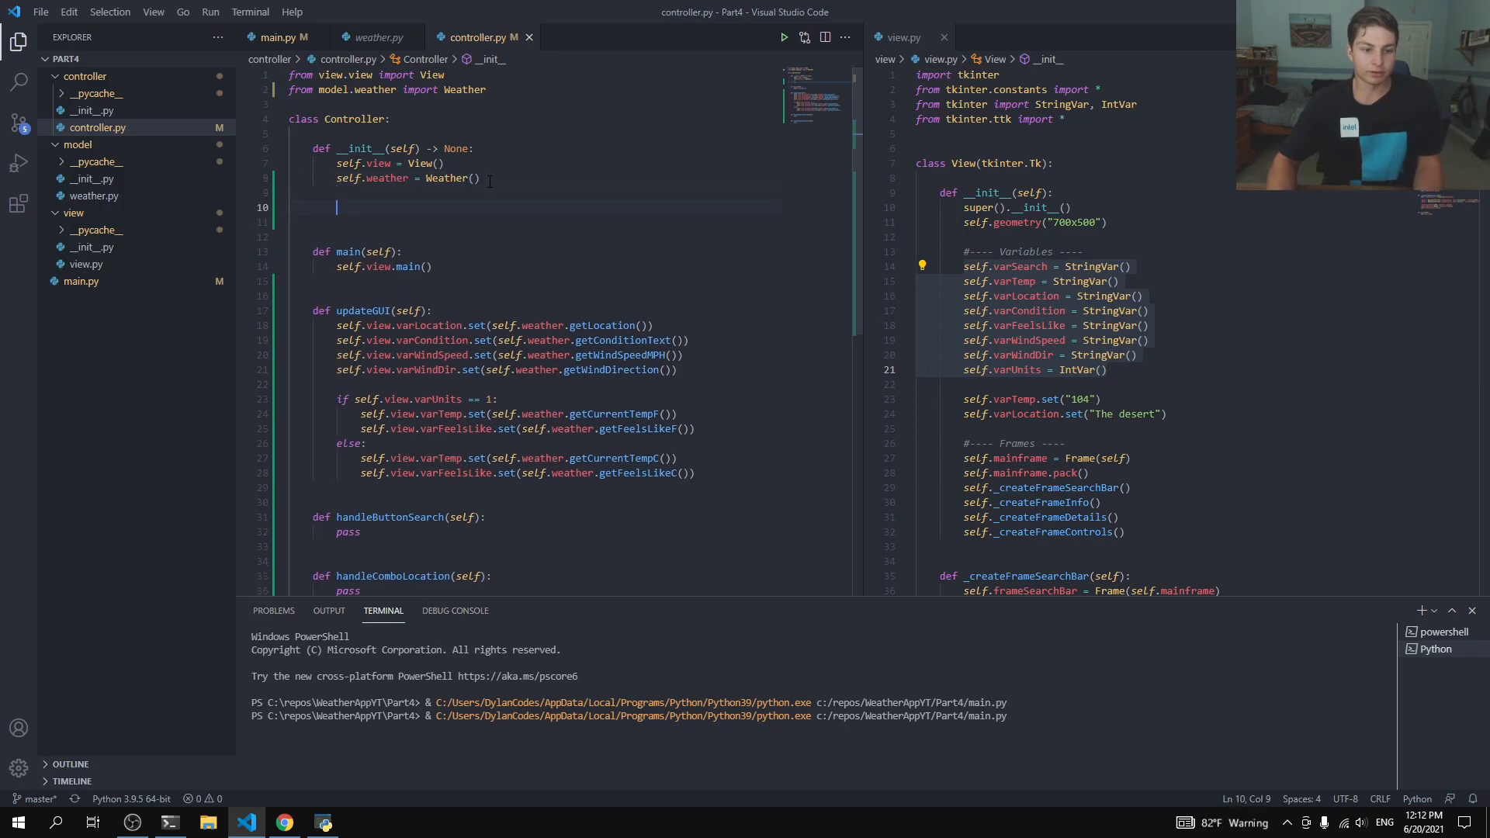
pyautogui.write('self.')
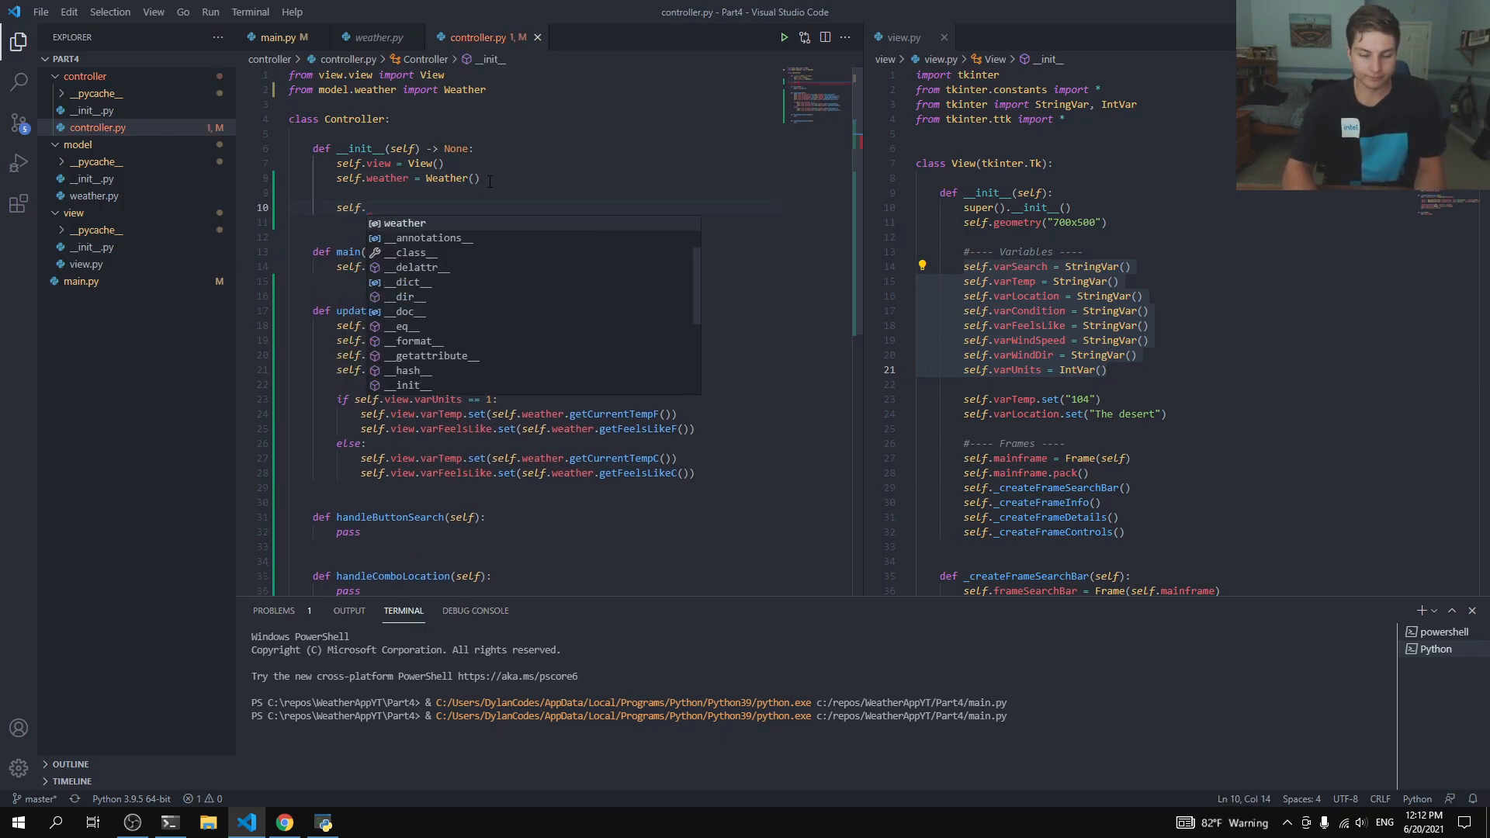
pyautogui.write('updateGUI()')
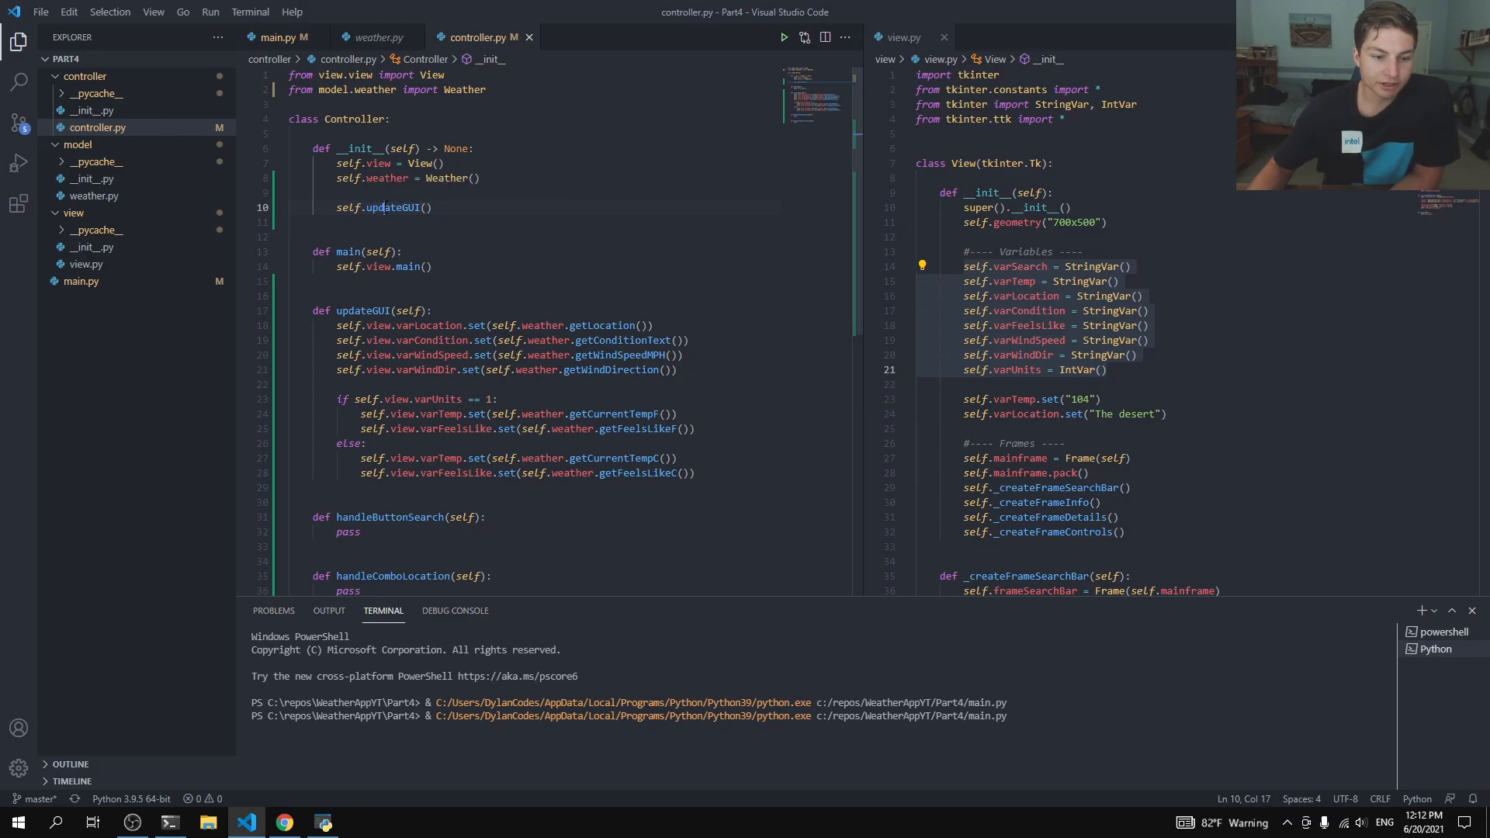
pyautogui.doubleClick(391, 207)
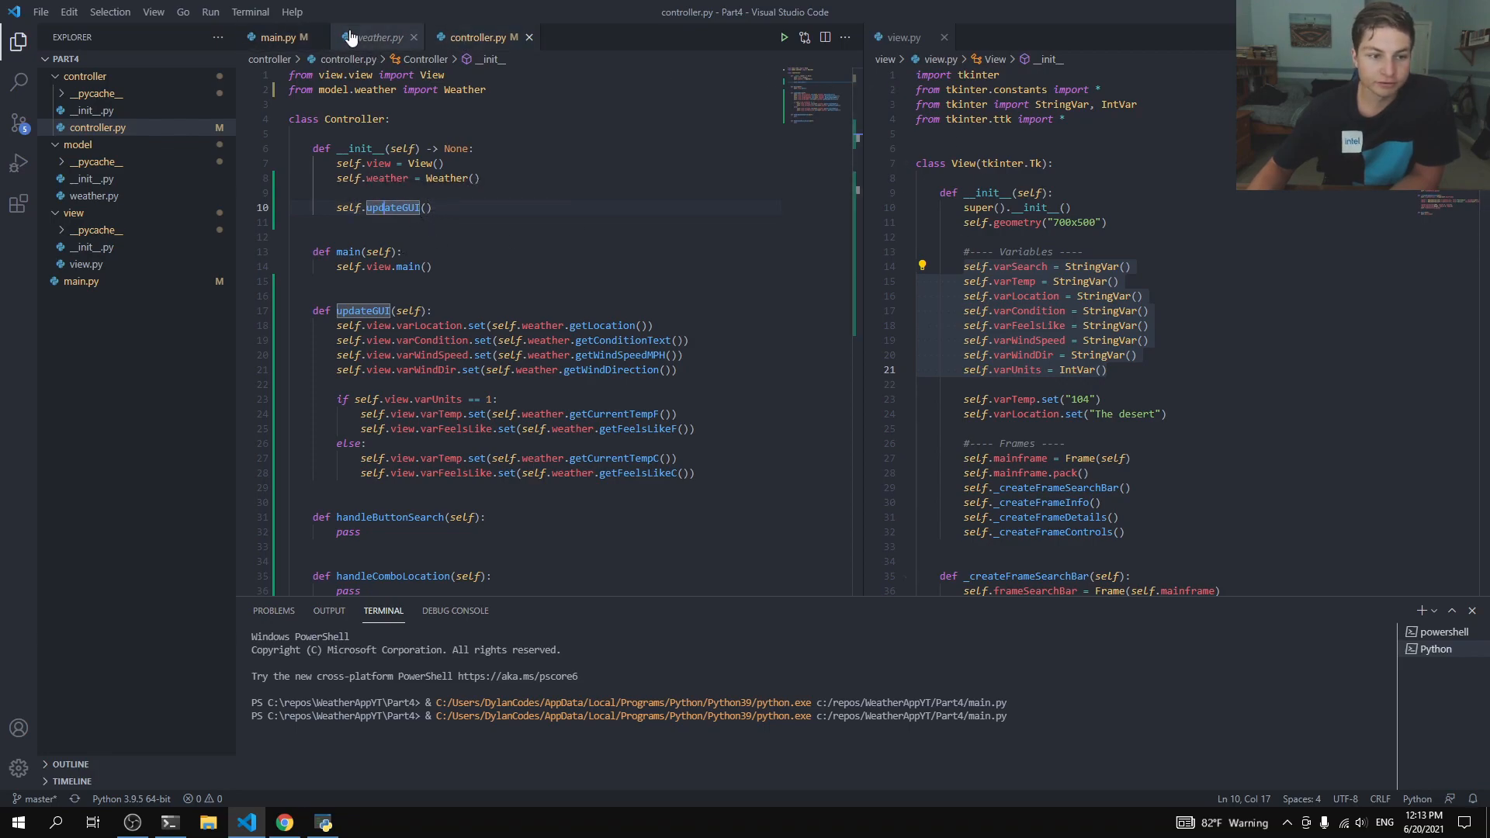
pyautogui.click(376, 38)
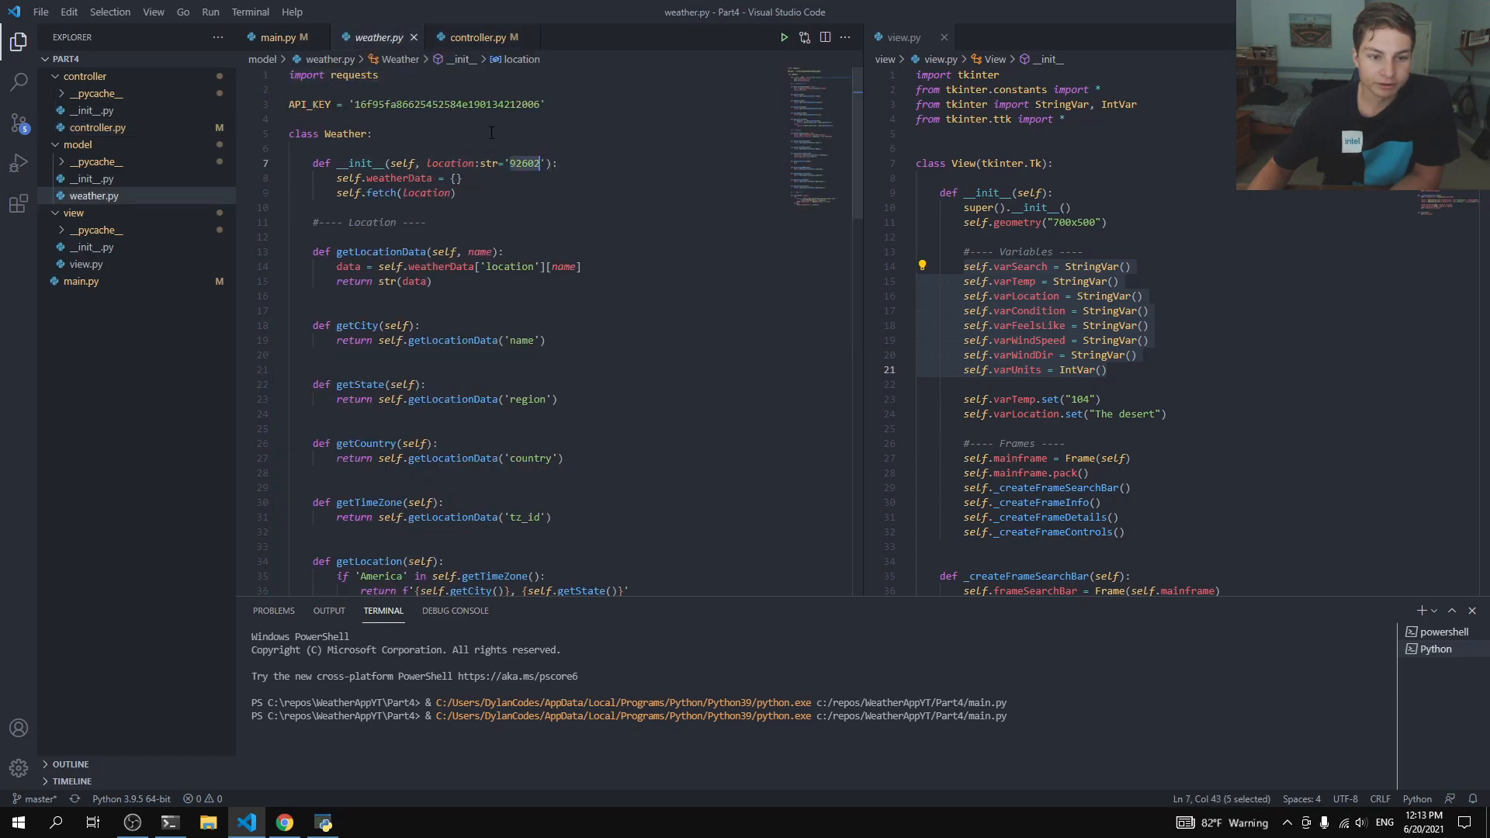
pyautogui.click(482, 36)
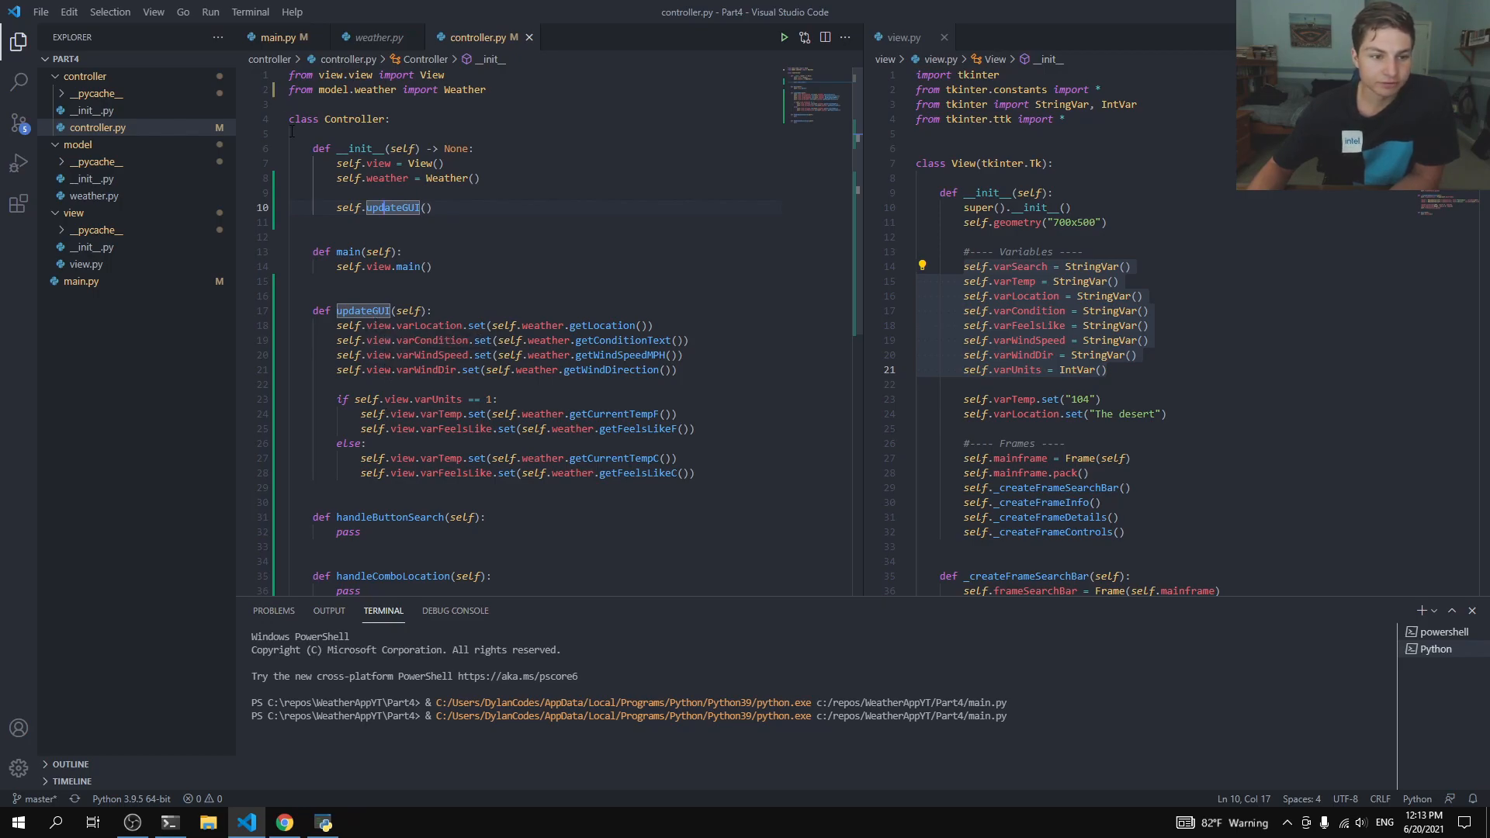
# Step: Run main.py so the weather window fills with Irvine, California data
pyautogui.click(283, 36)
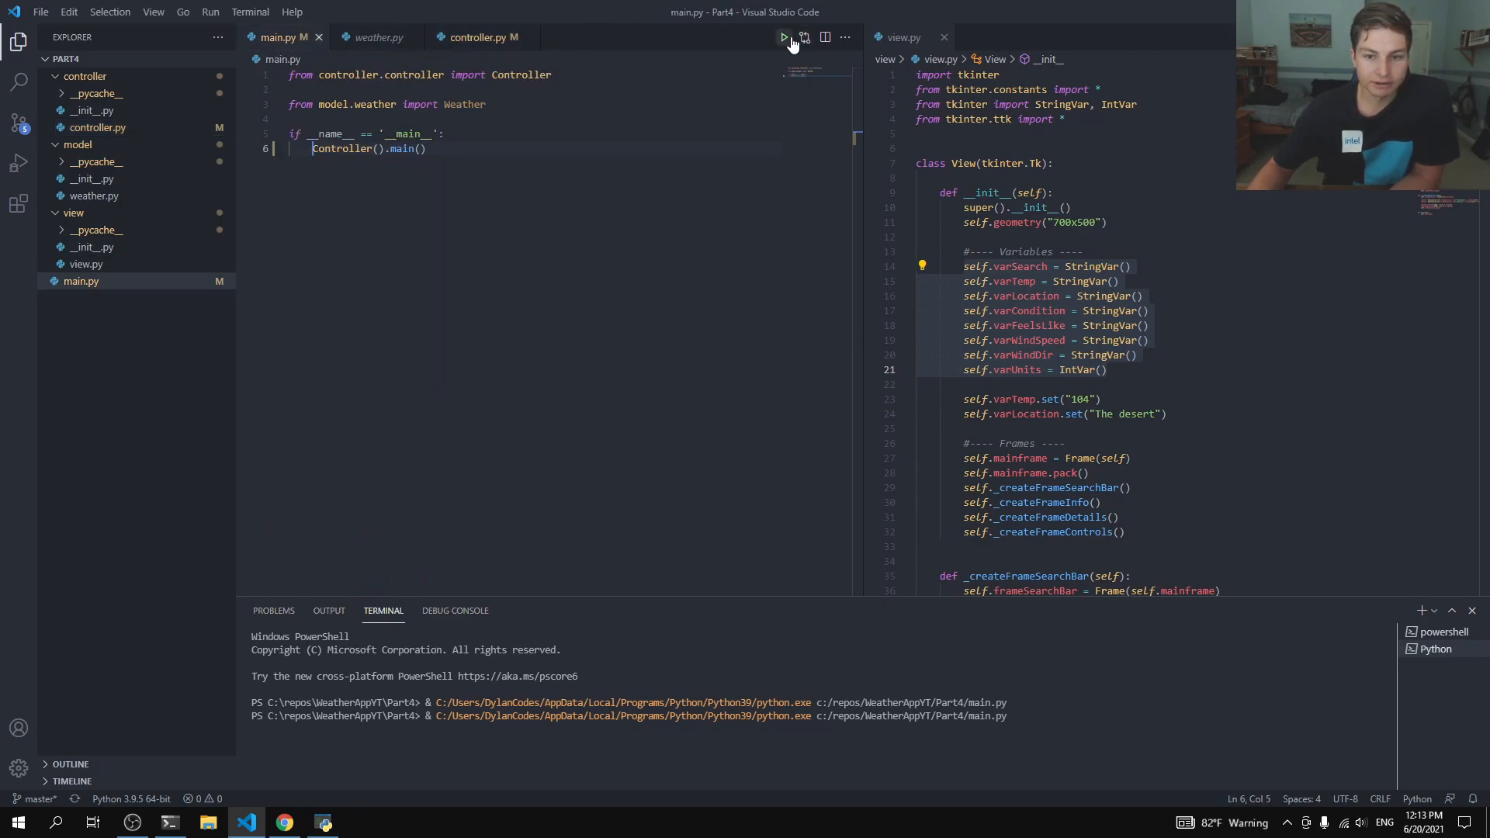
pyautogui.click(783, 37)
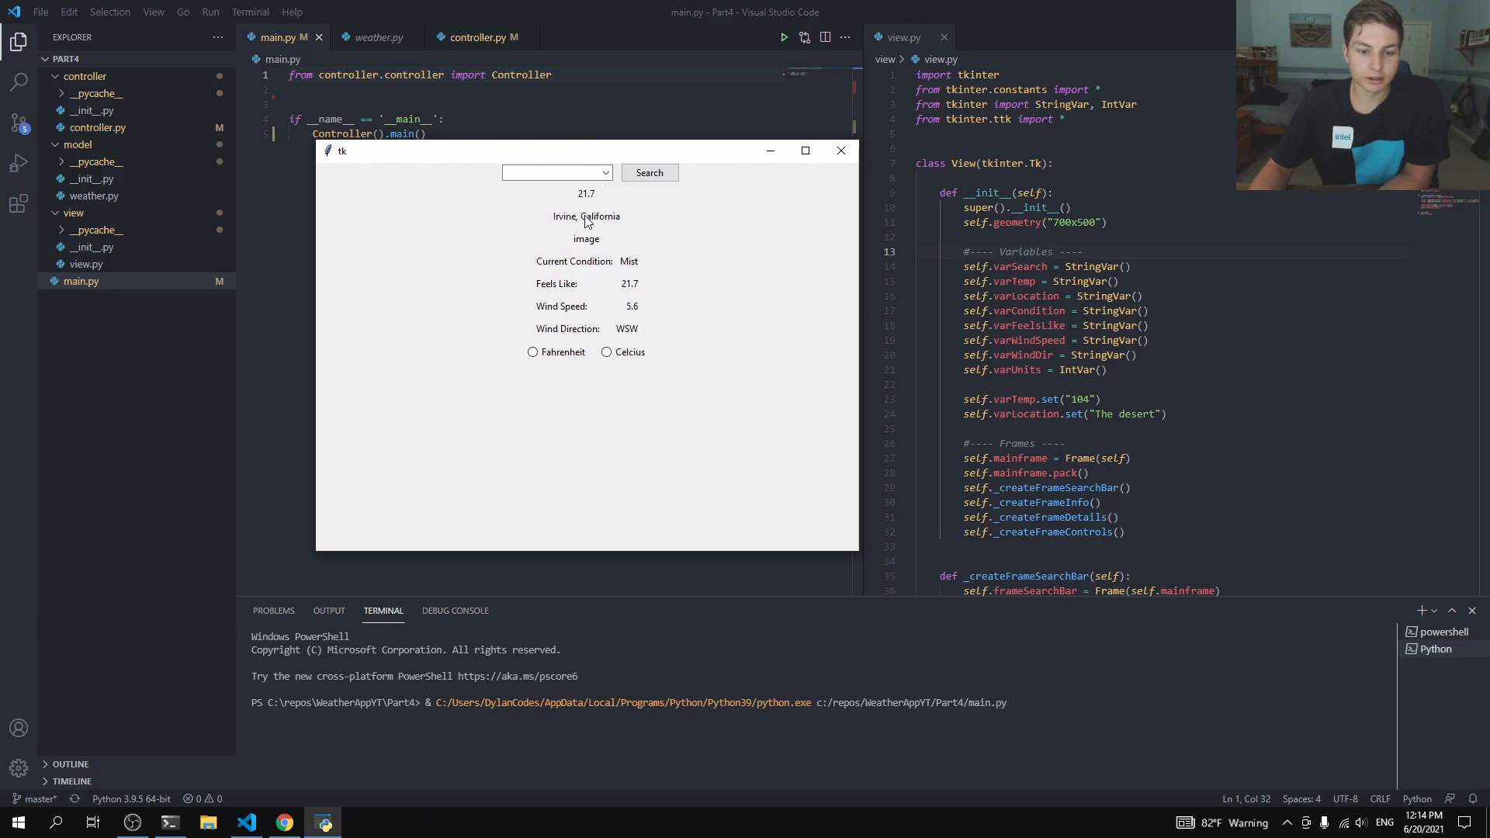
pyautogui.moveTo(532, 153)
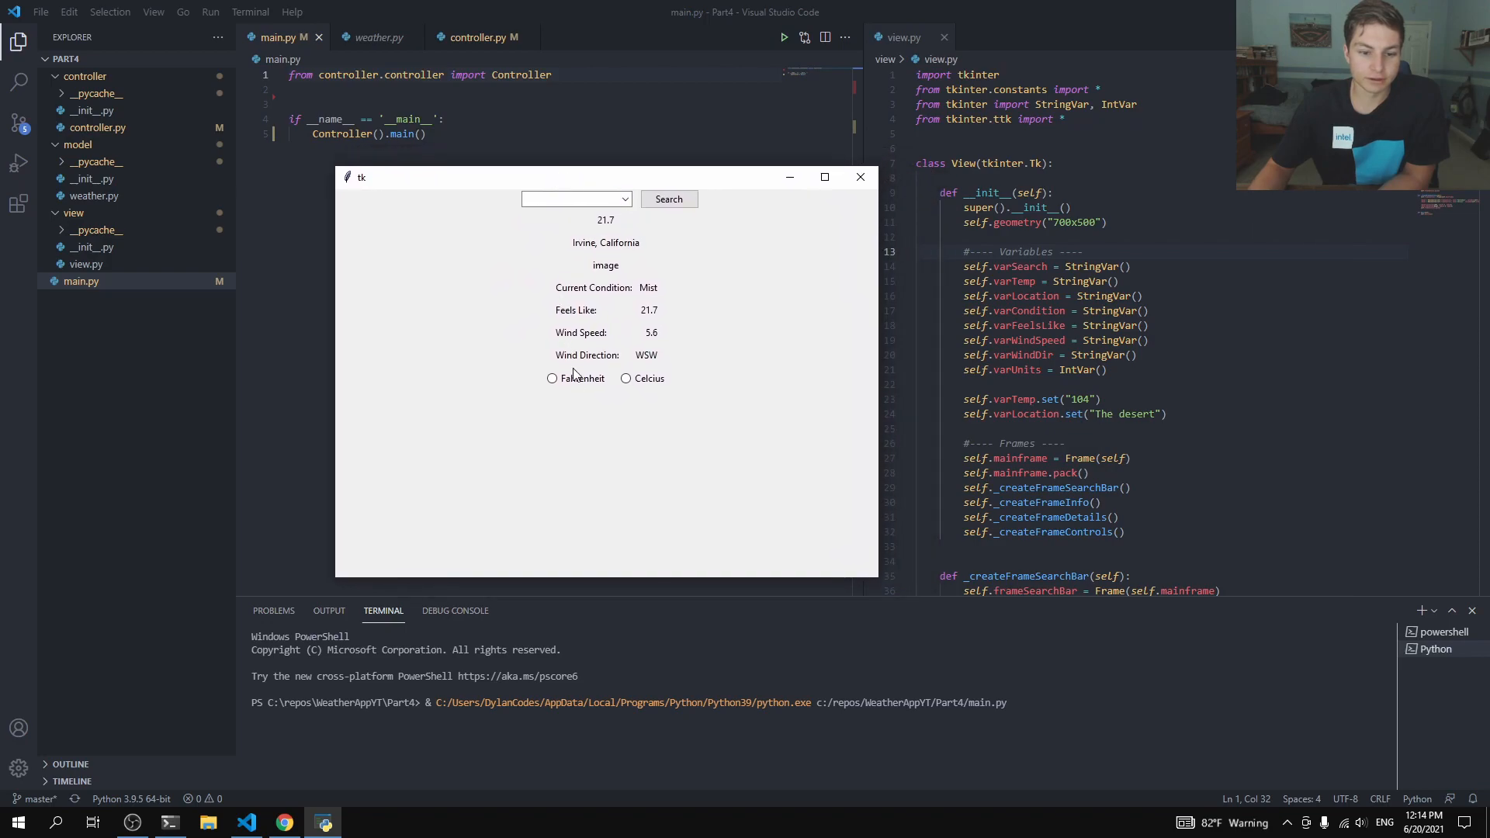
pyautogui.click(571, 198)
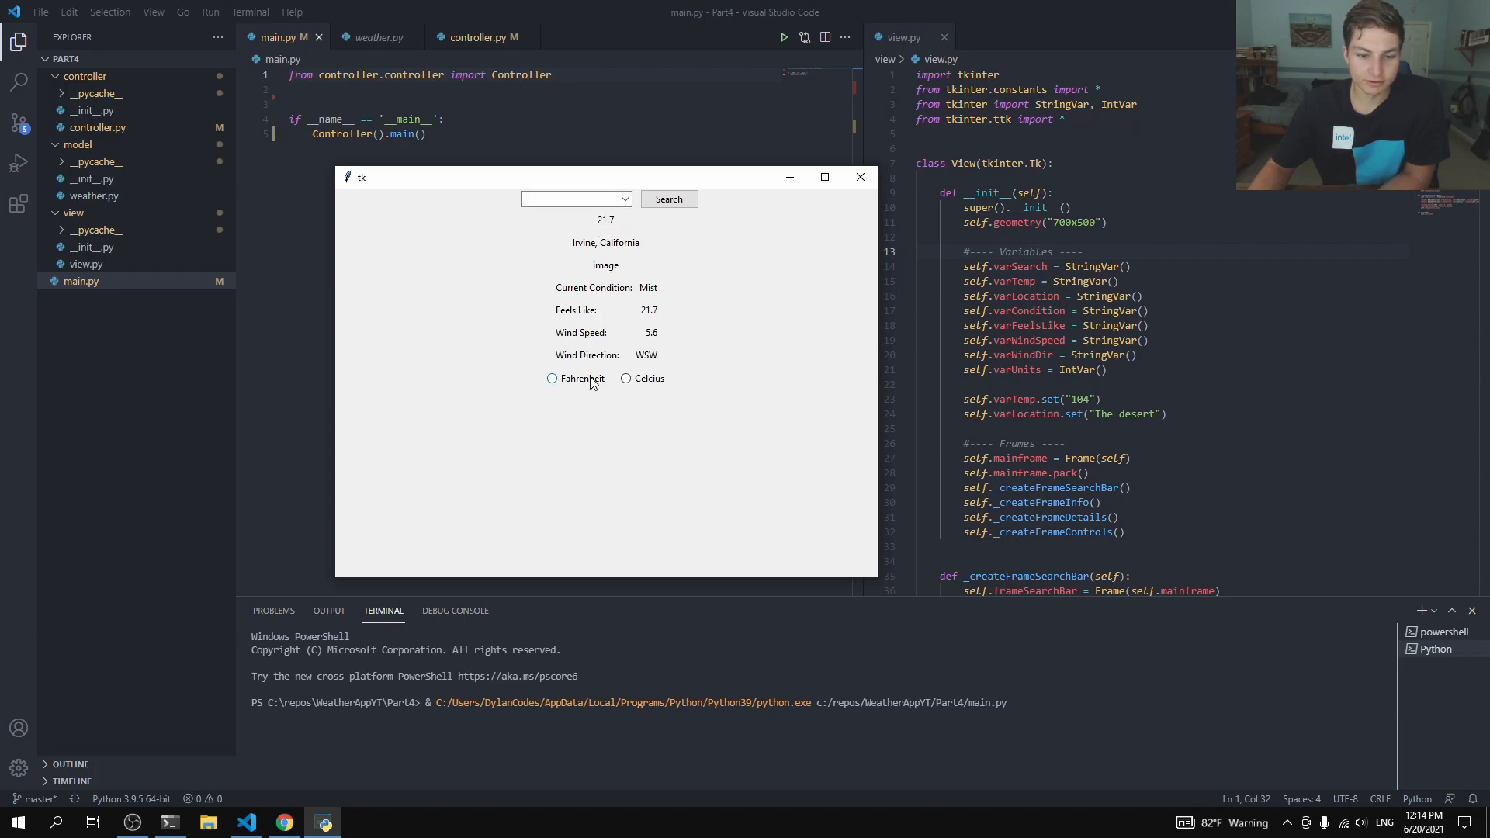
# Step: Toggle between Fahrenheit and Celcius units, then close the weather app
pyautogui.click(551, 378)
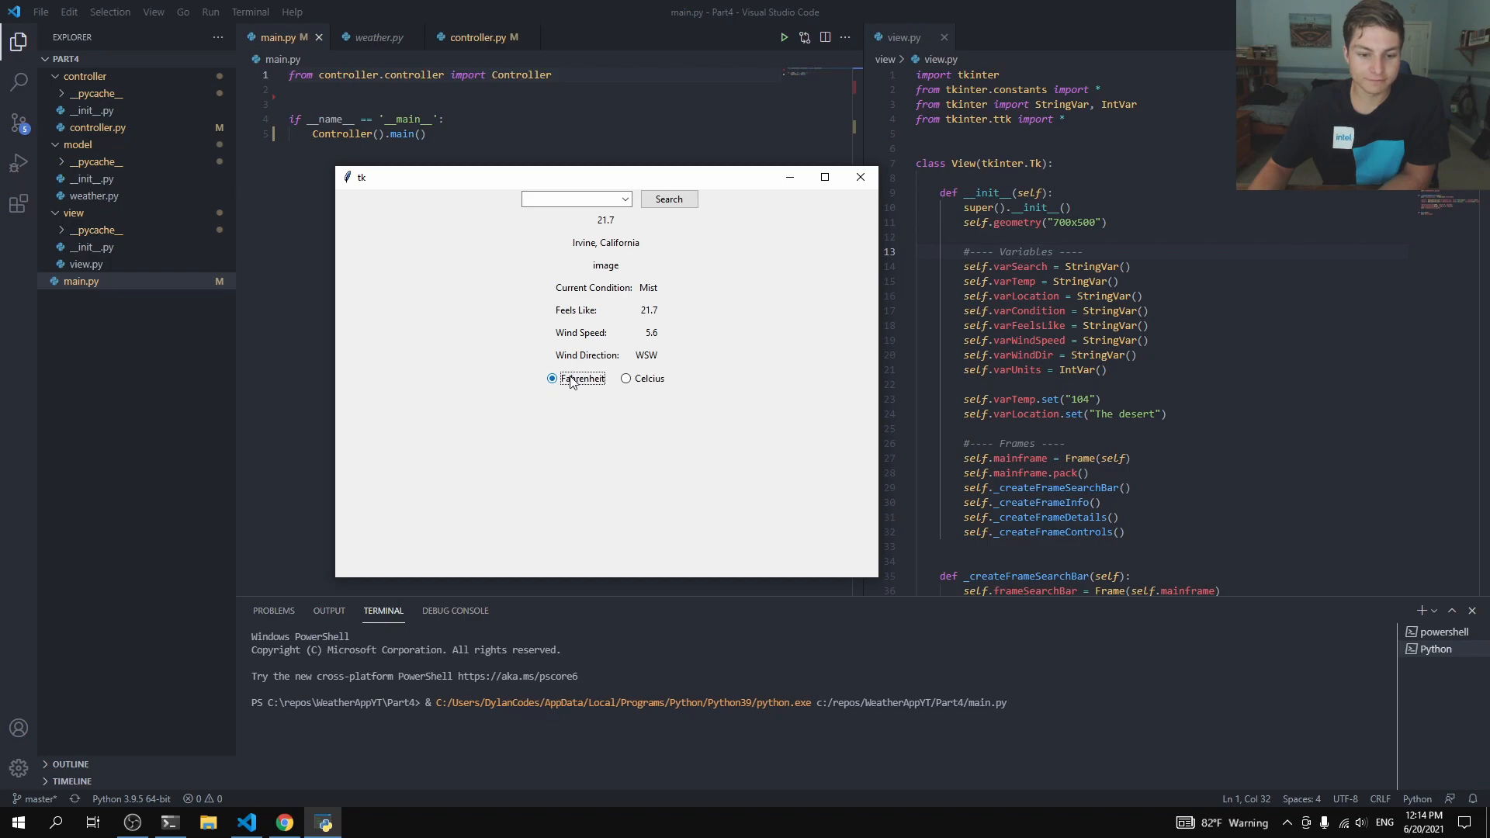
pyautogui.click(625, 378)
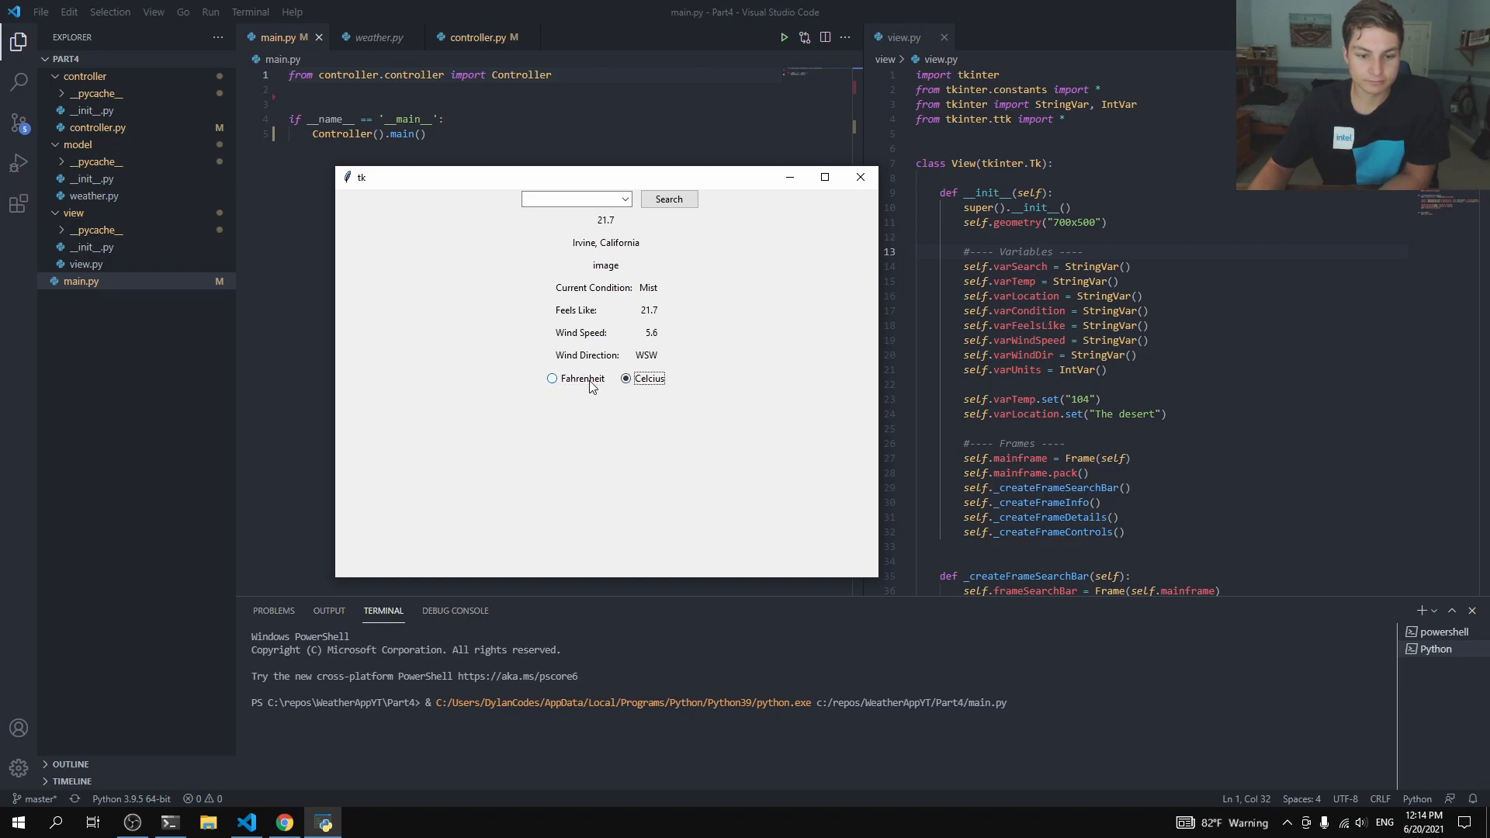
pyautogui.click(551, 378)
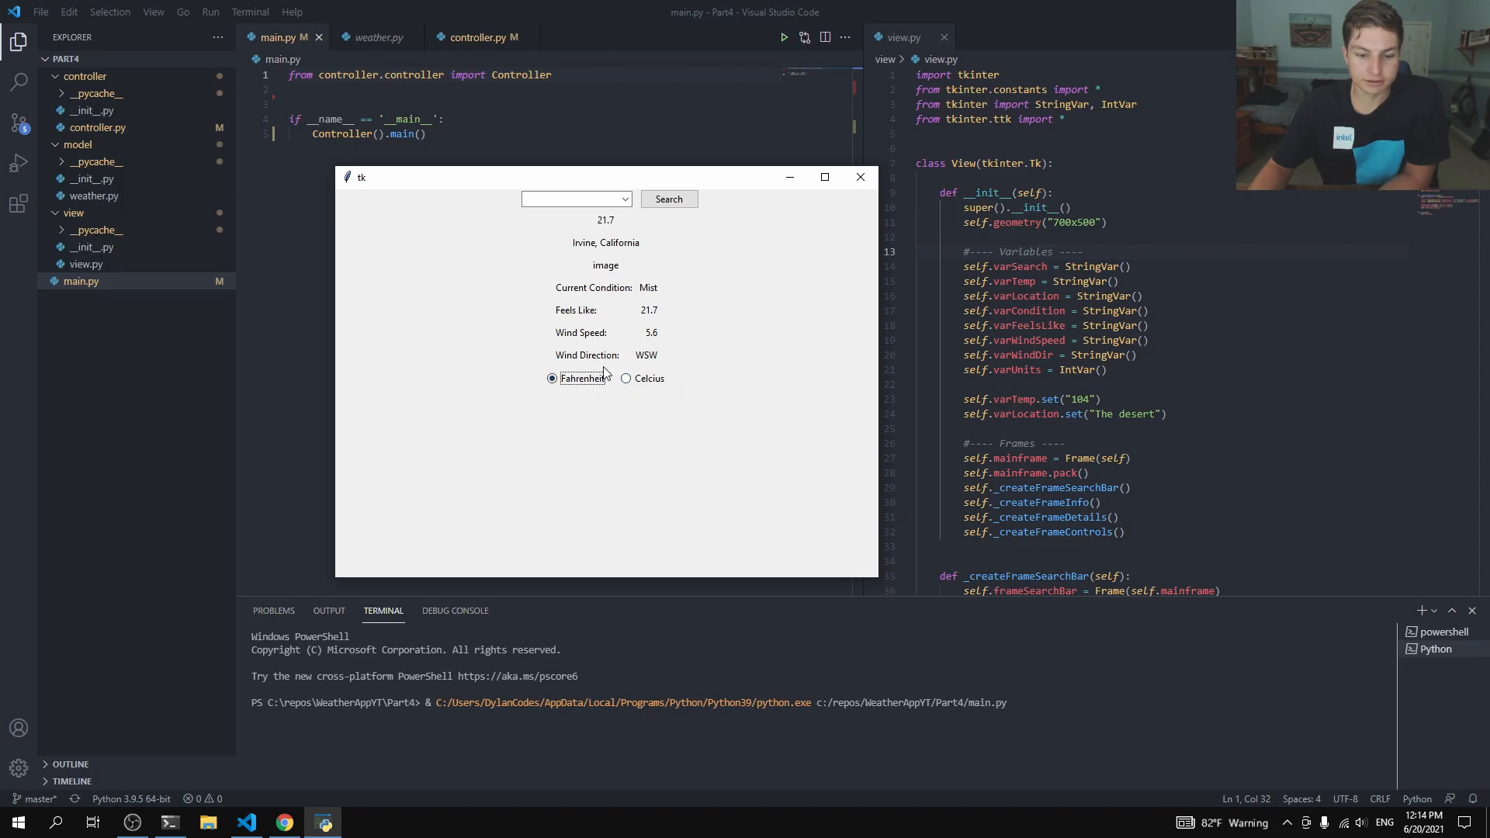
pyautogui.click(859, 177)
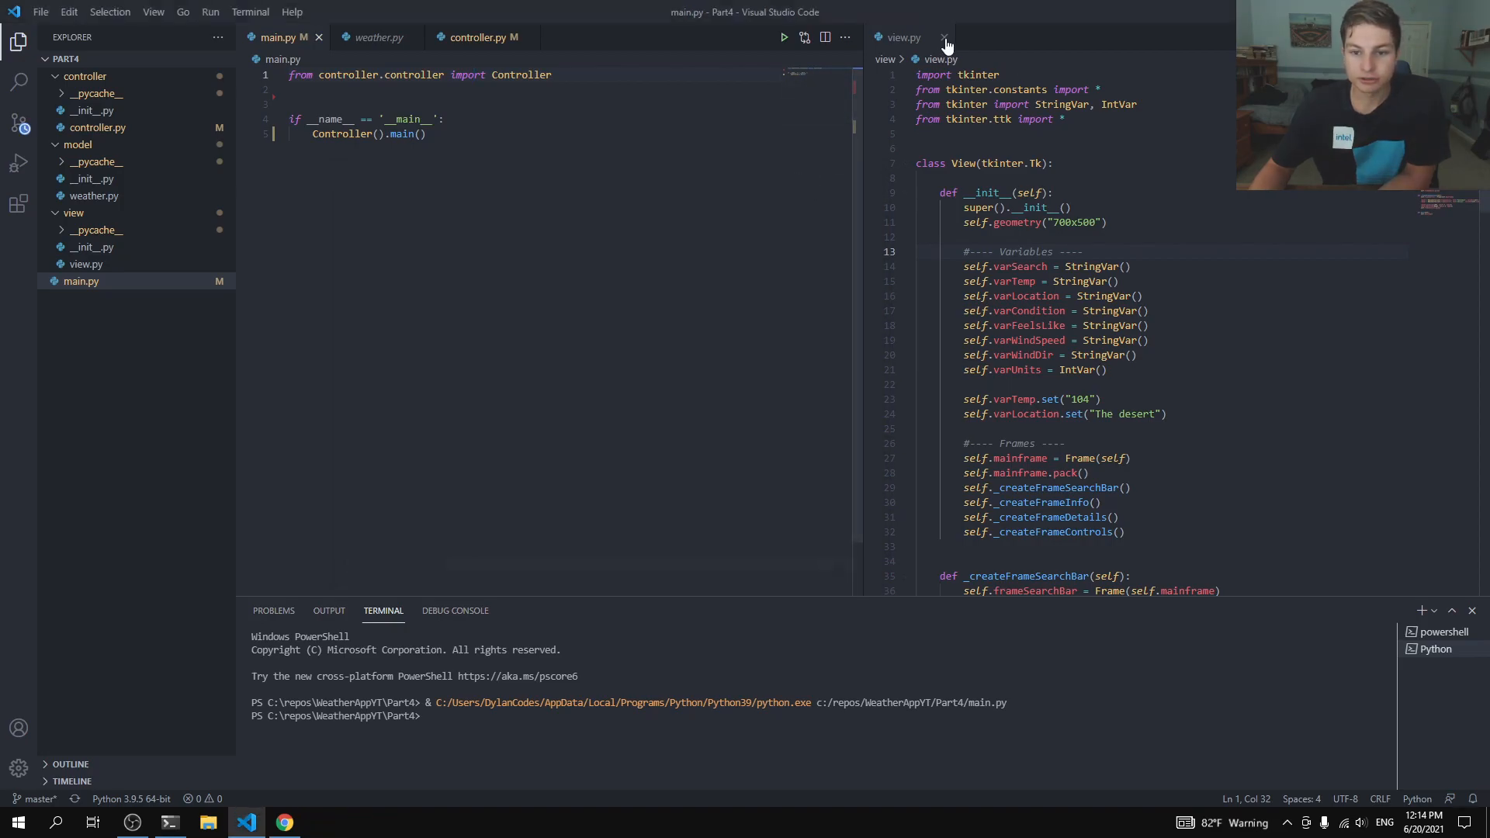
# Step: Bring view.py into the main editor and scroll to the radioF Radiobutton
pyautogui.scroll(-3)
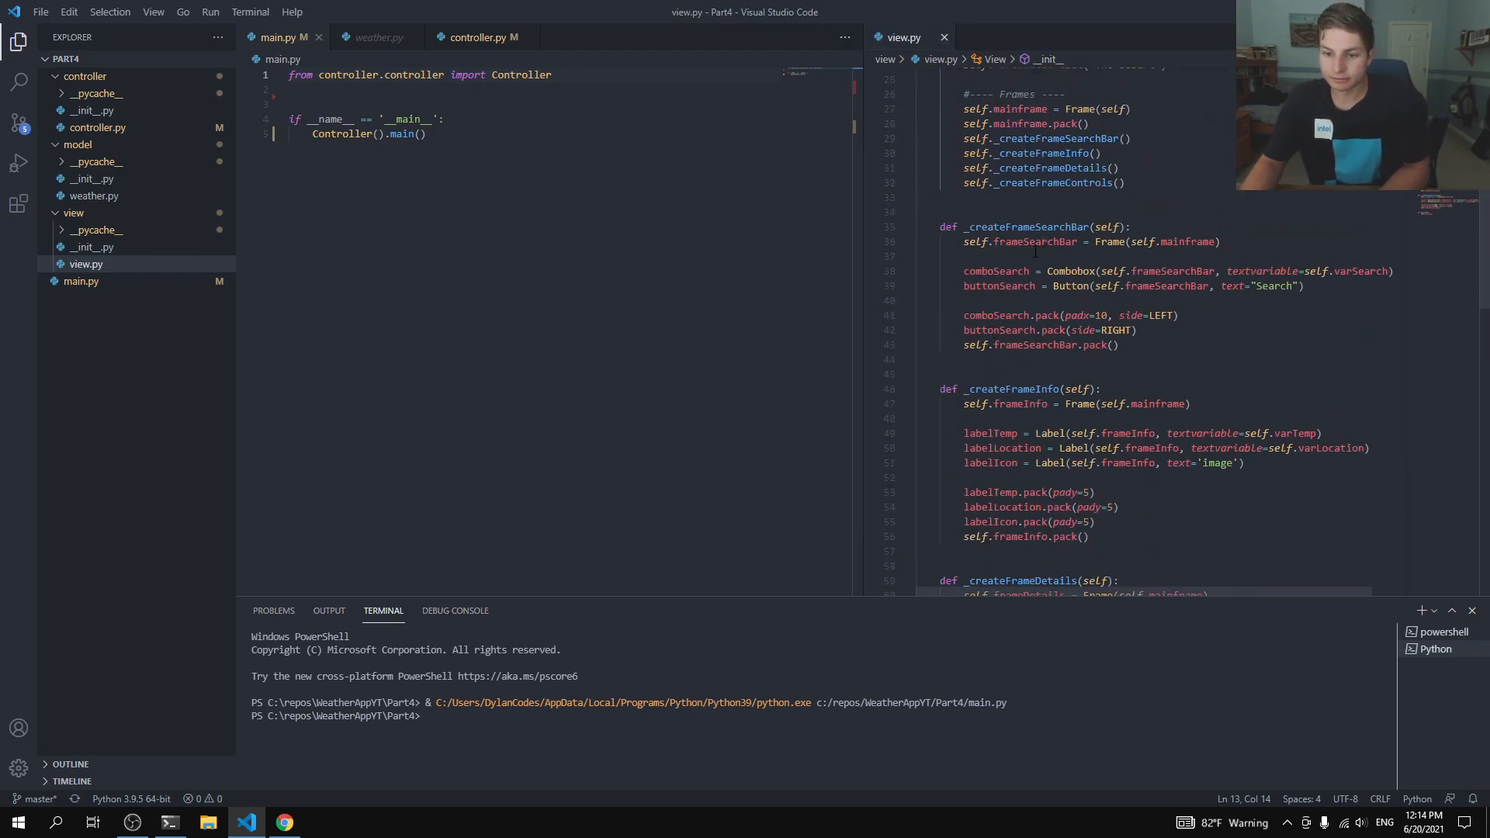
pyautogui.scroll(-3)
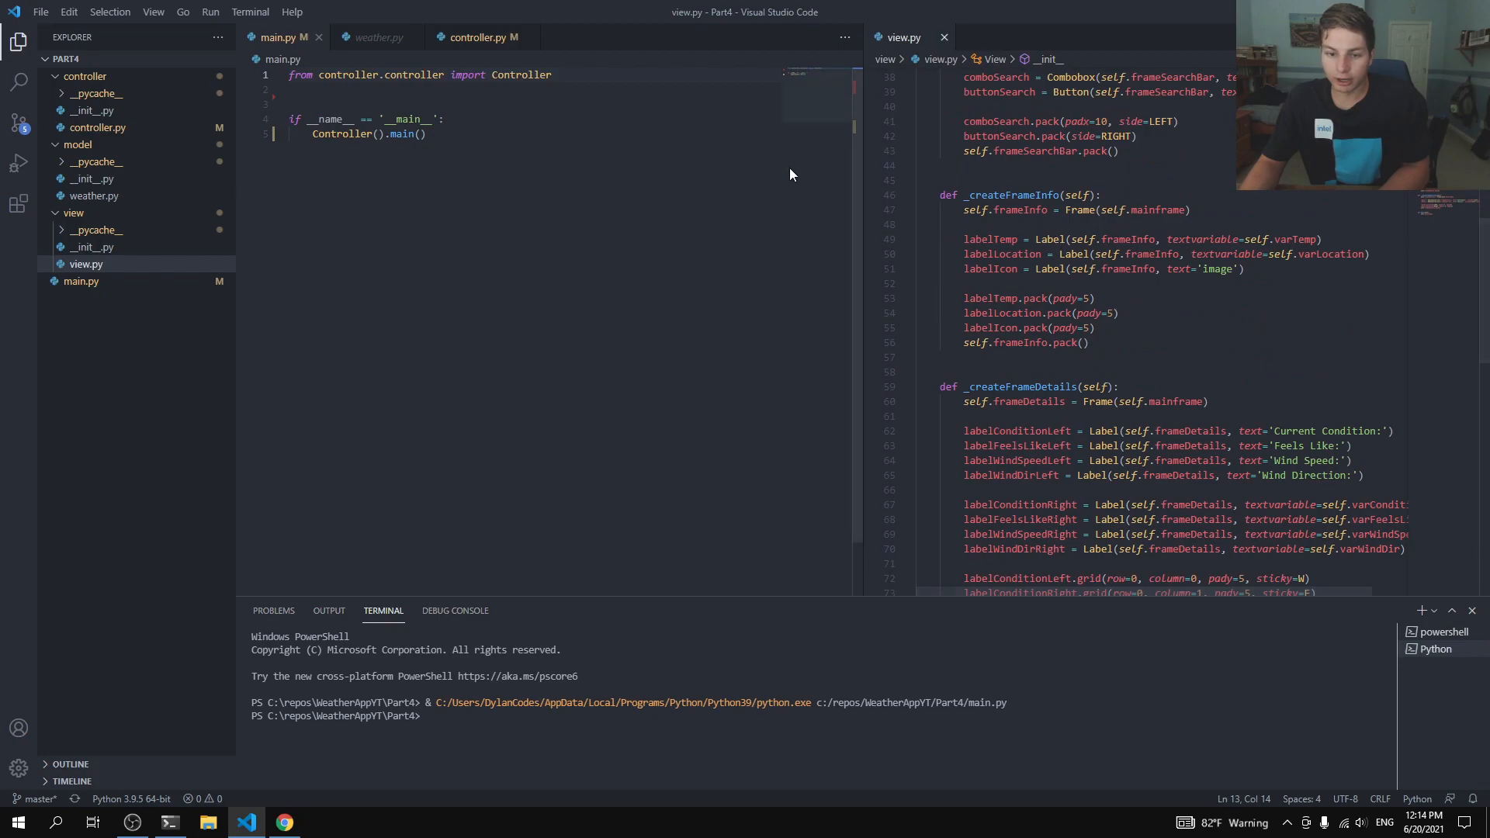
pyautogui.click(580, 37)
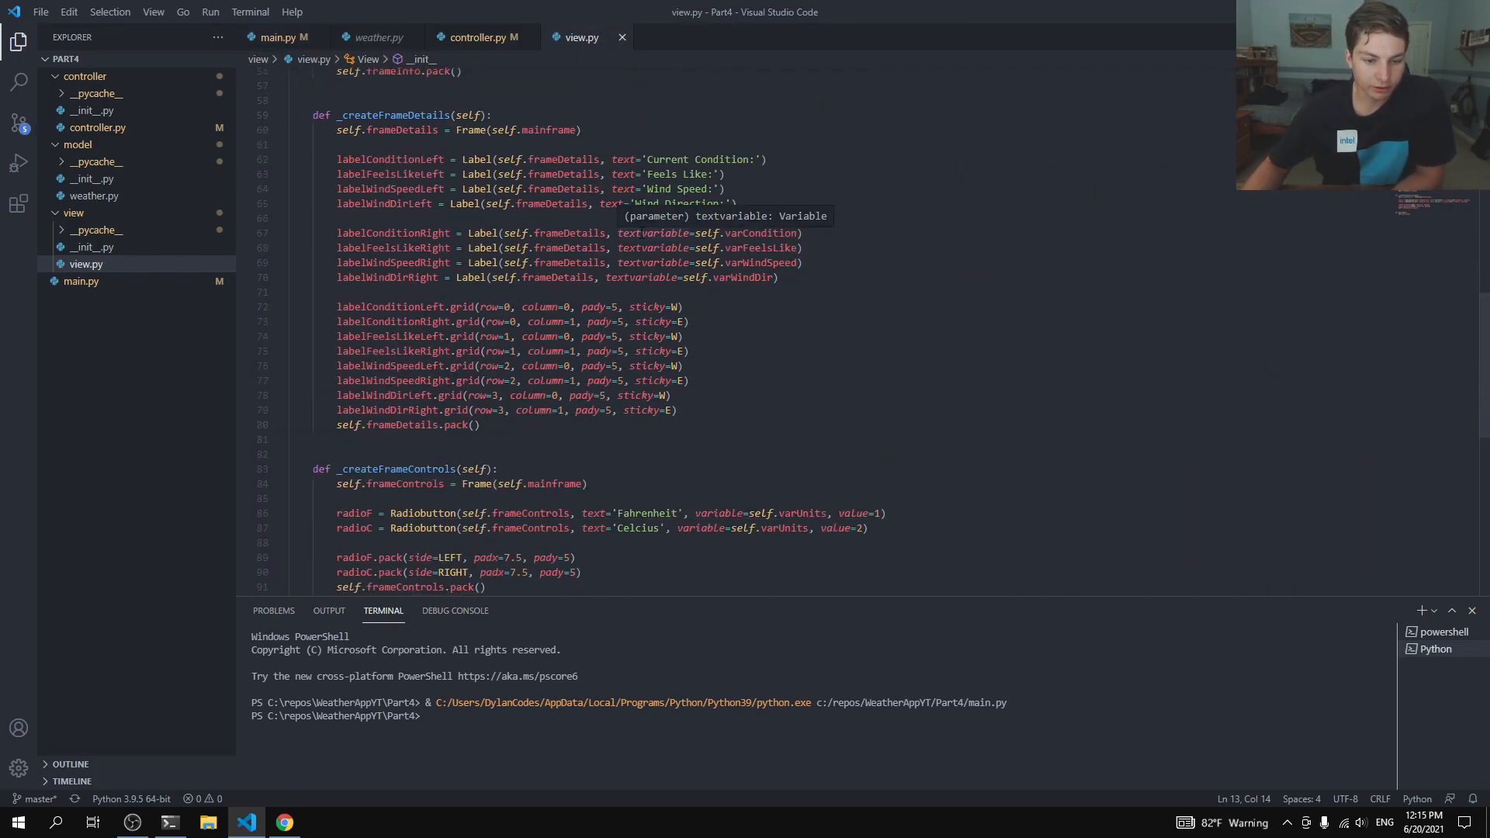
pyautogui.scroll(-3)
pyautogui.write(', ')
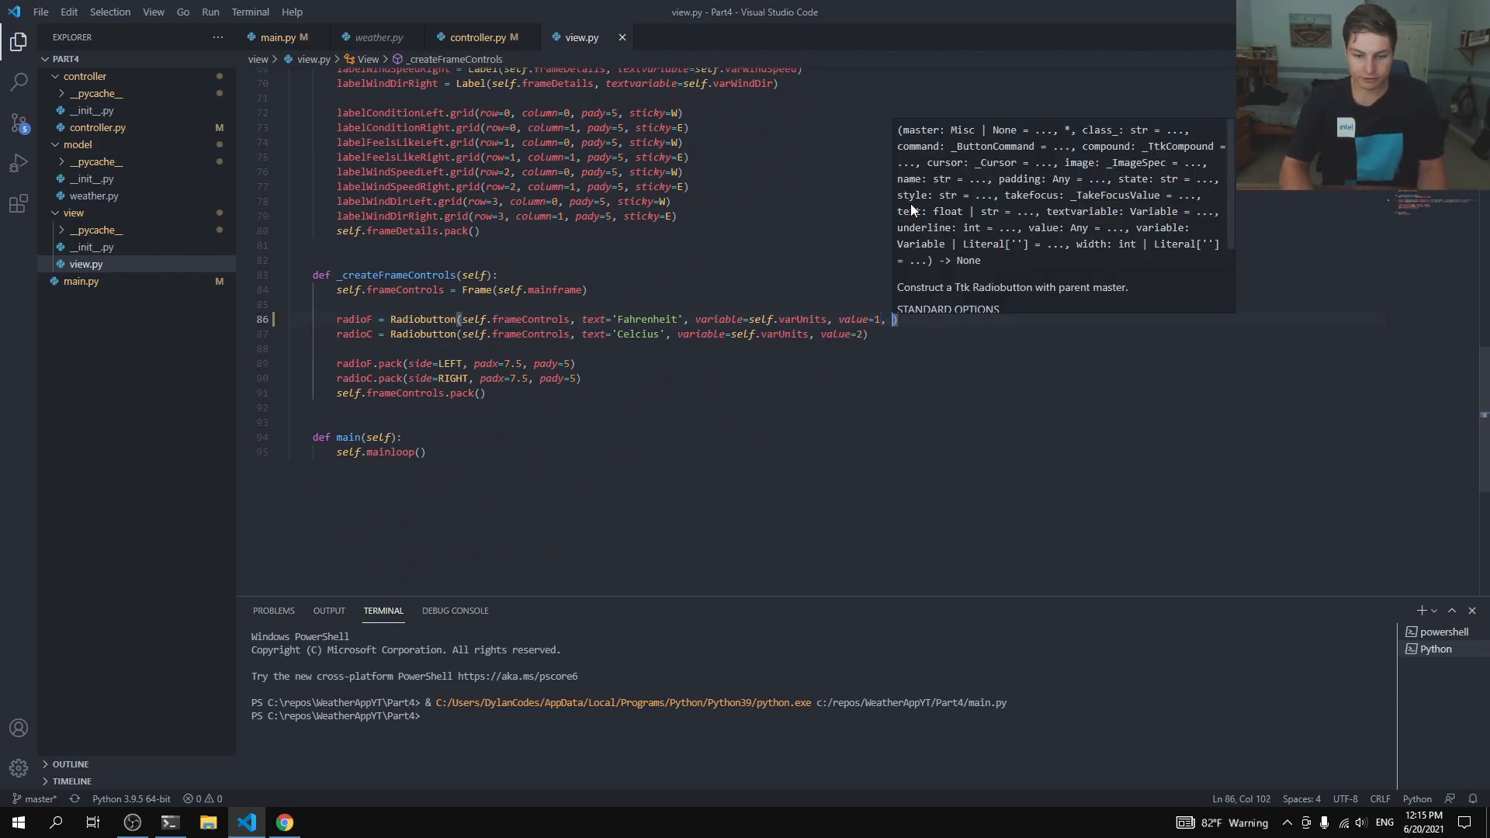
# Step: Give radioF 'command=self.controller.updateGUI', then return to controller.py
pyautogui.write('command=s')
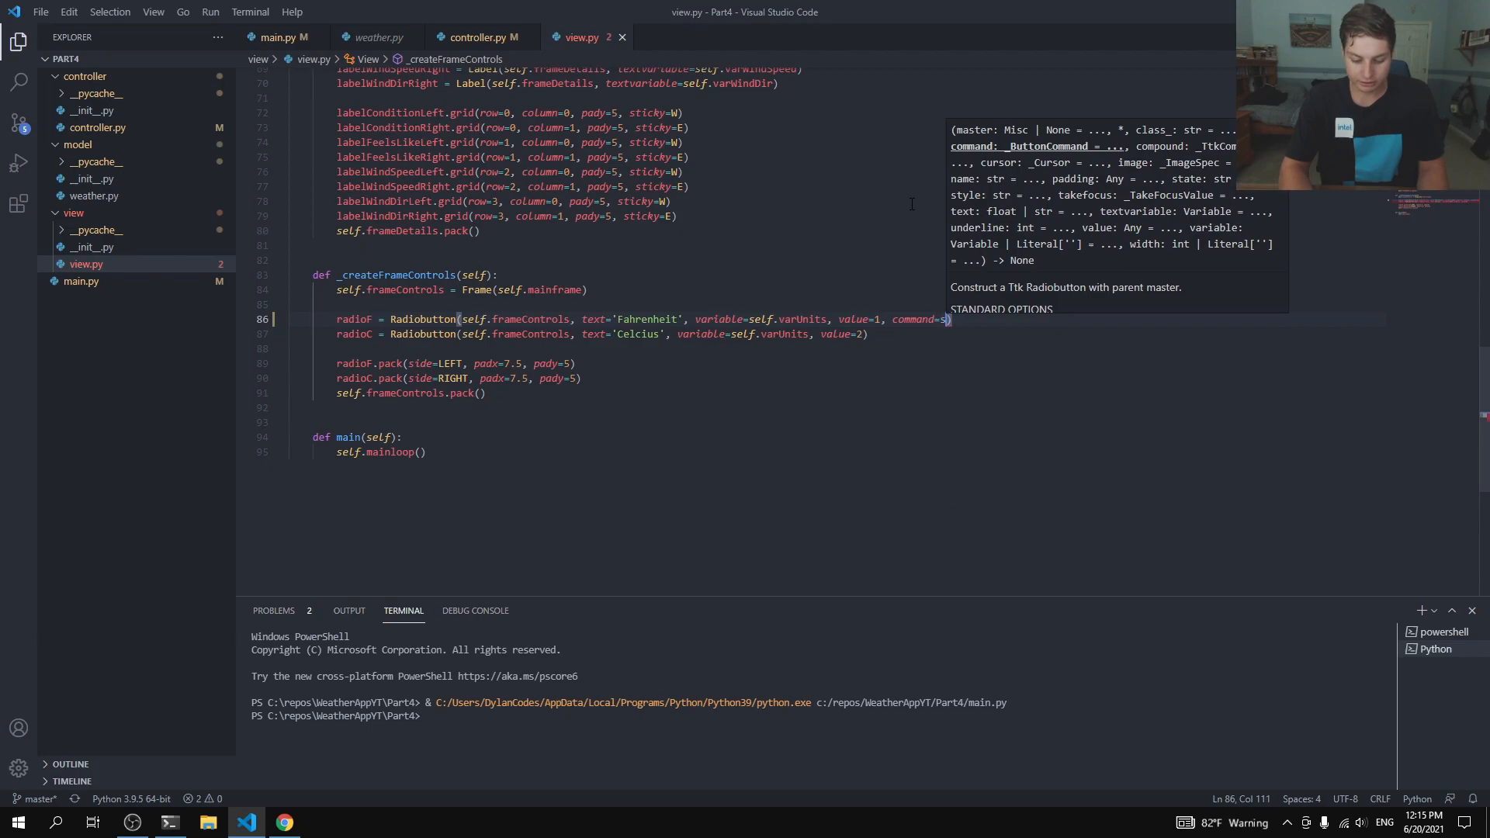
pyautogui.write('elf.controller.')
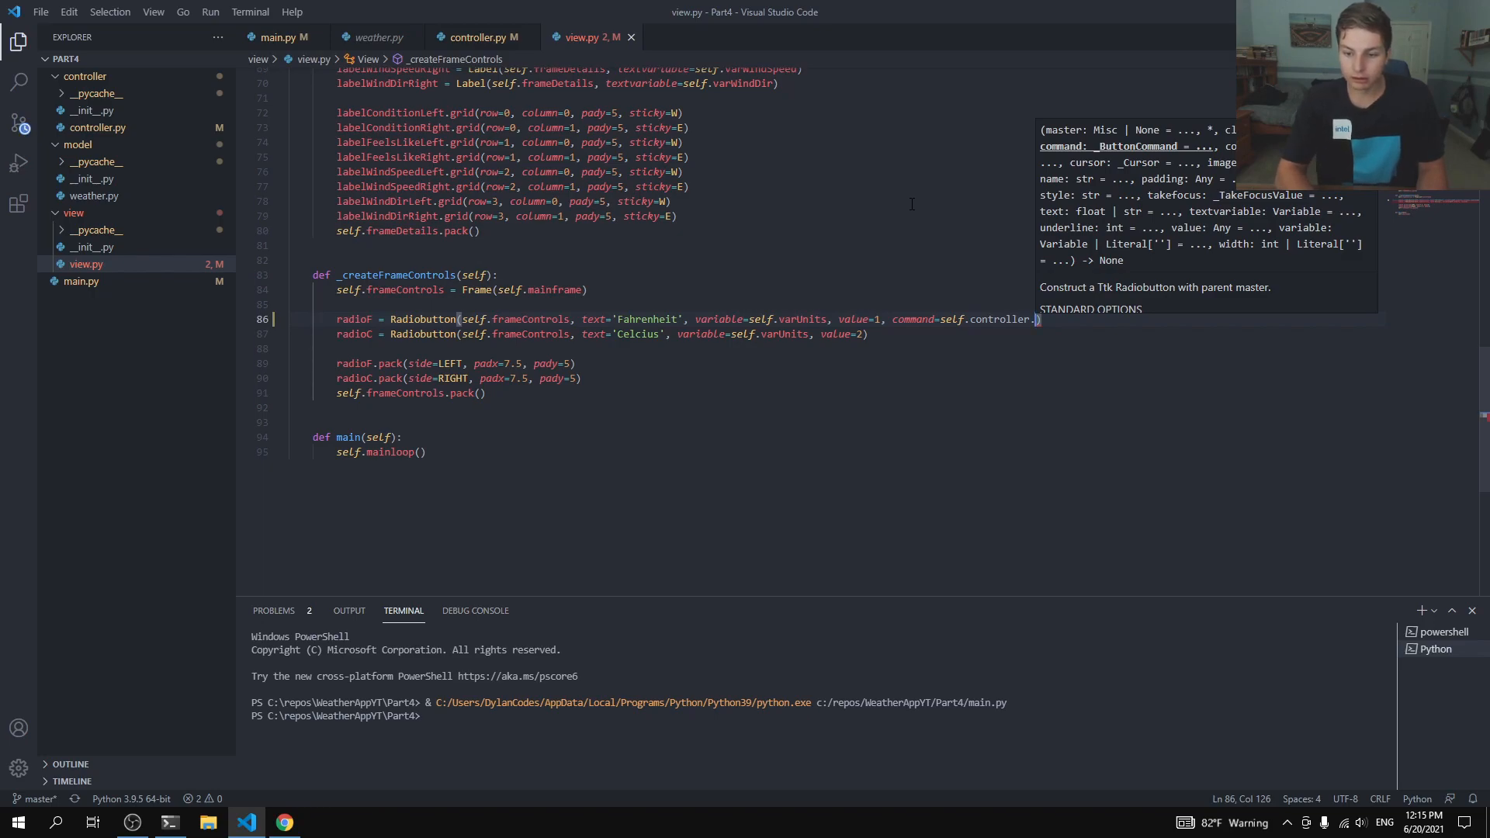
pyautogui.write('updat')
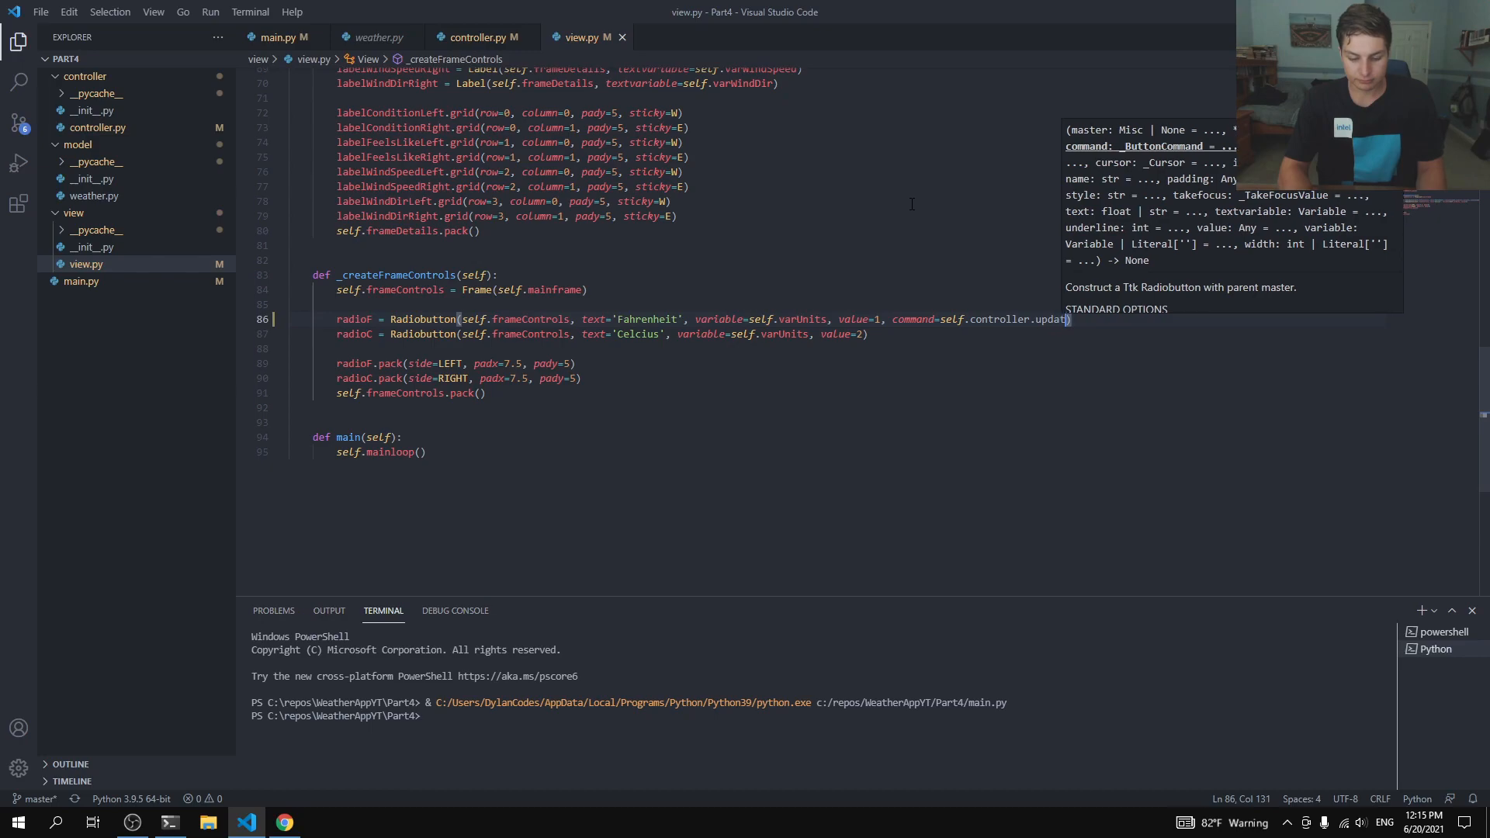
pyautogui.write('eGUI')
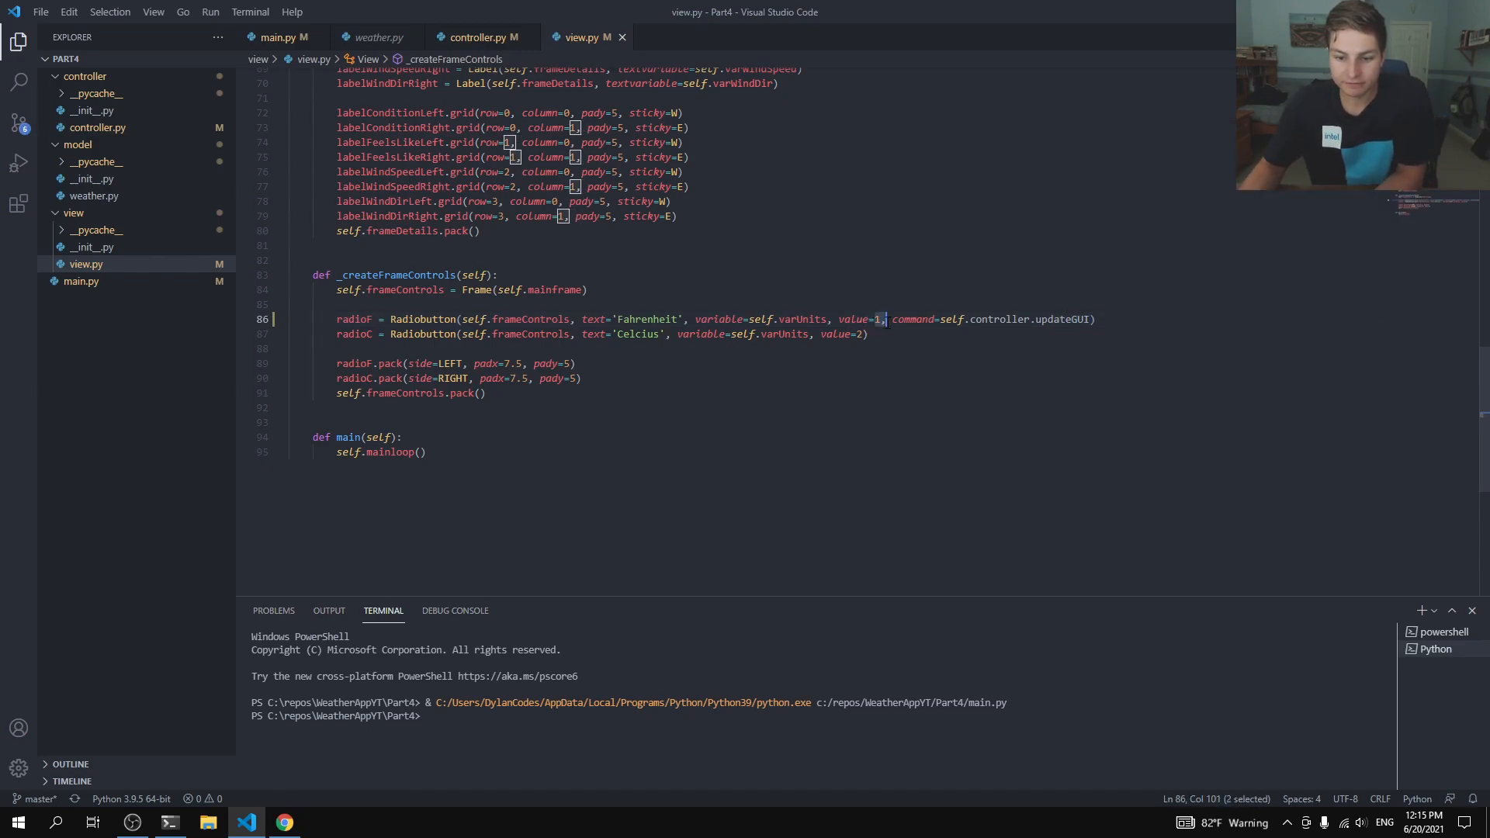
pyautogui.doubleClick(1062, 318)
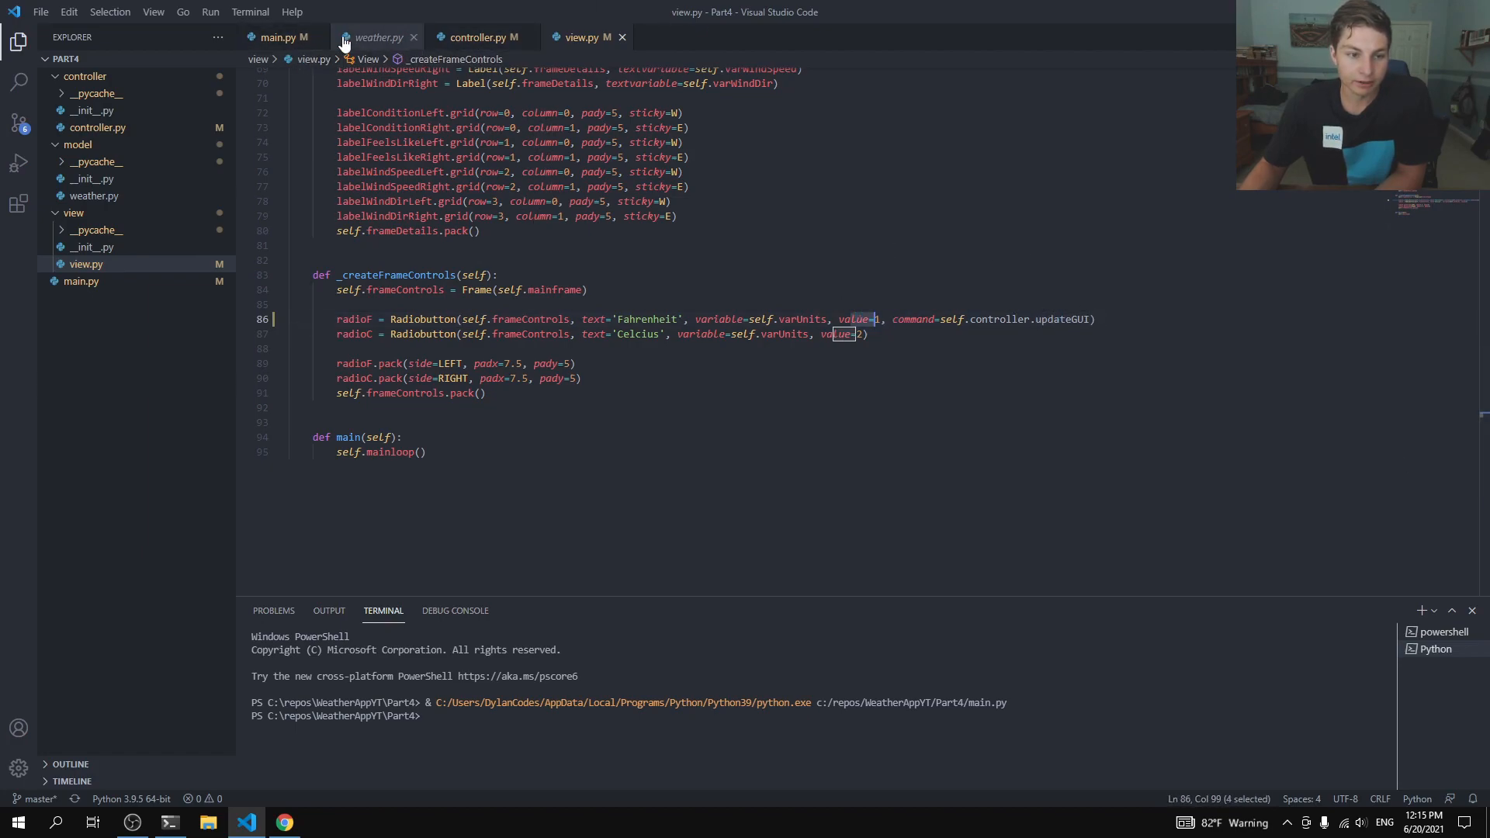
pyautogui.click(480, 38)
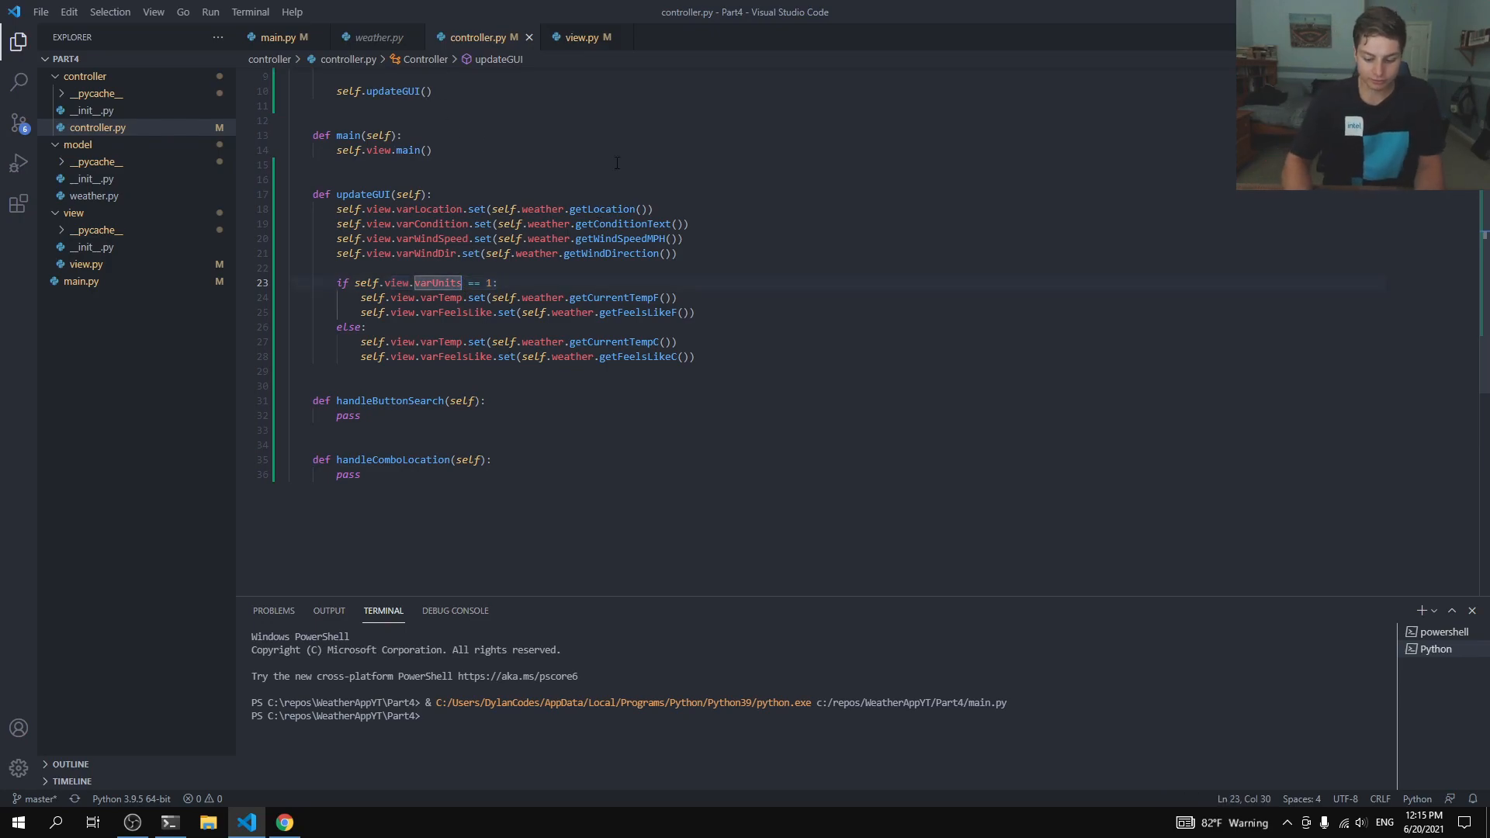
# Step: Make updateGUI in controller.py compare varUnits.get() instead of the variable itself
pyautogui.write('.get()')
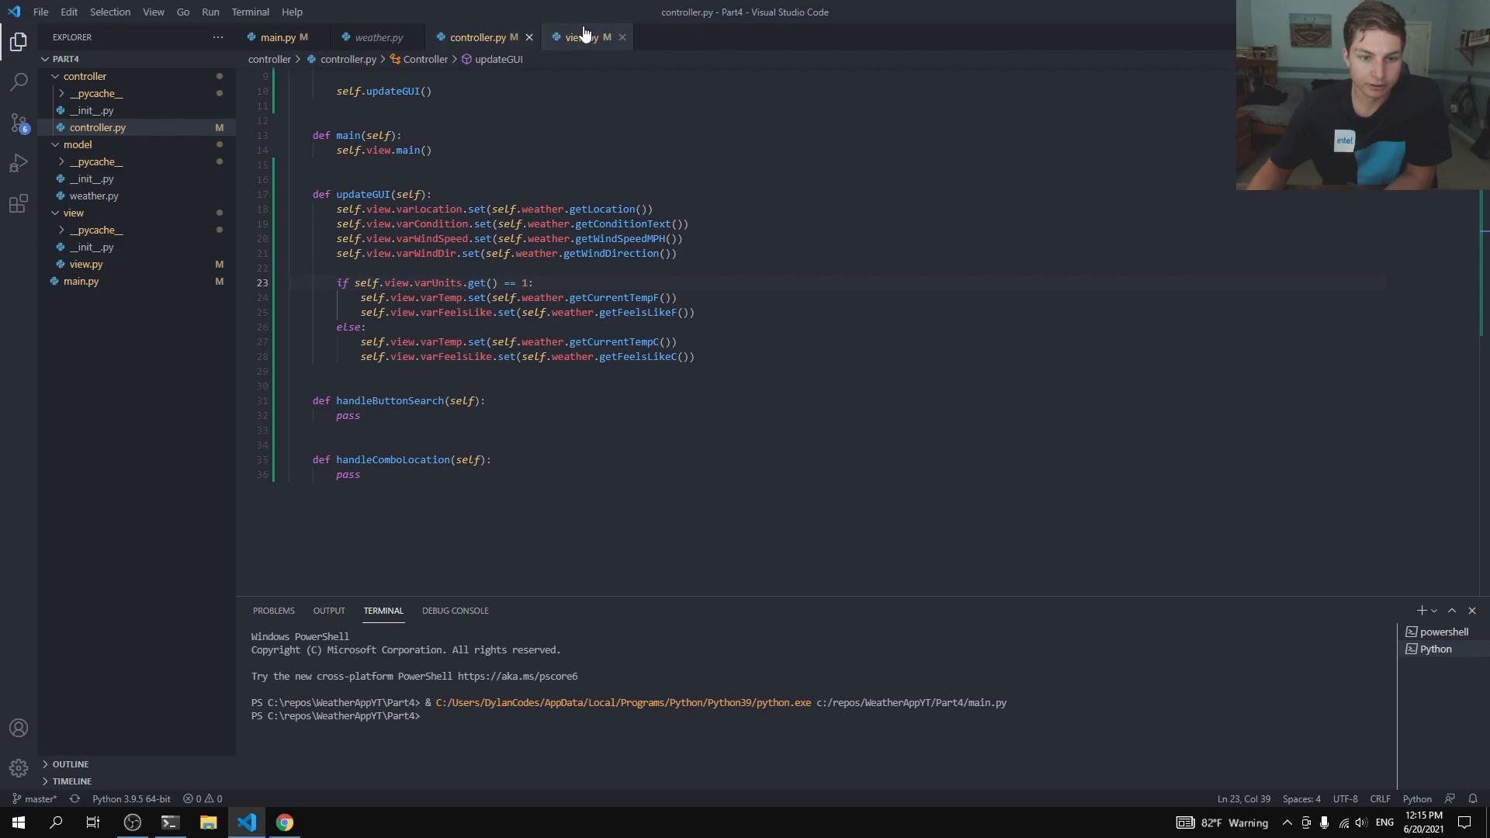
pyautogui.click(577, 36)
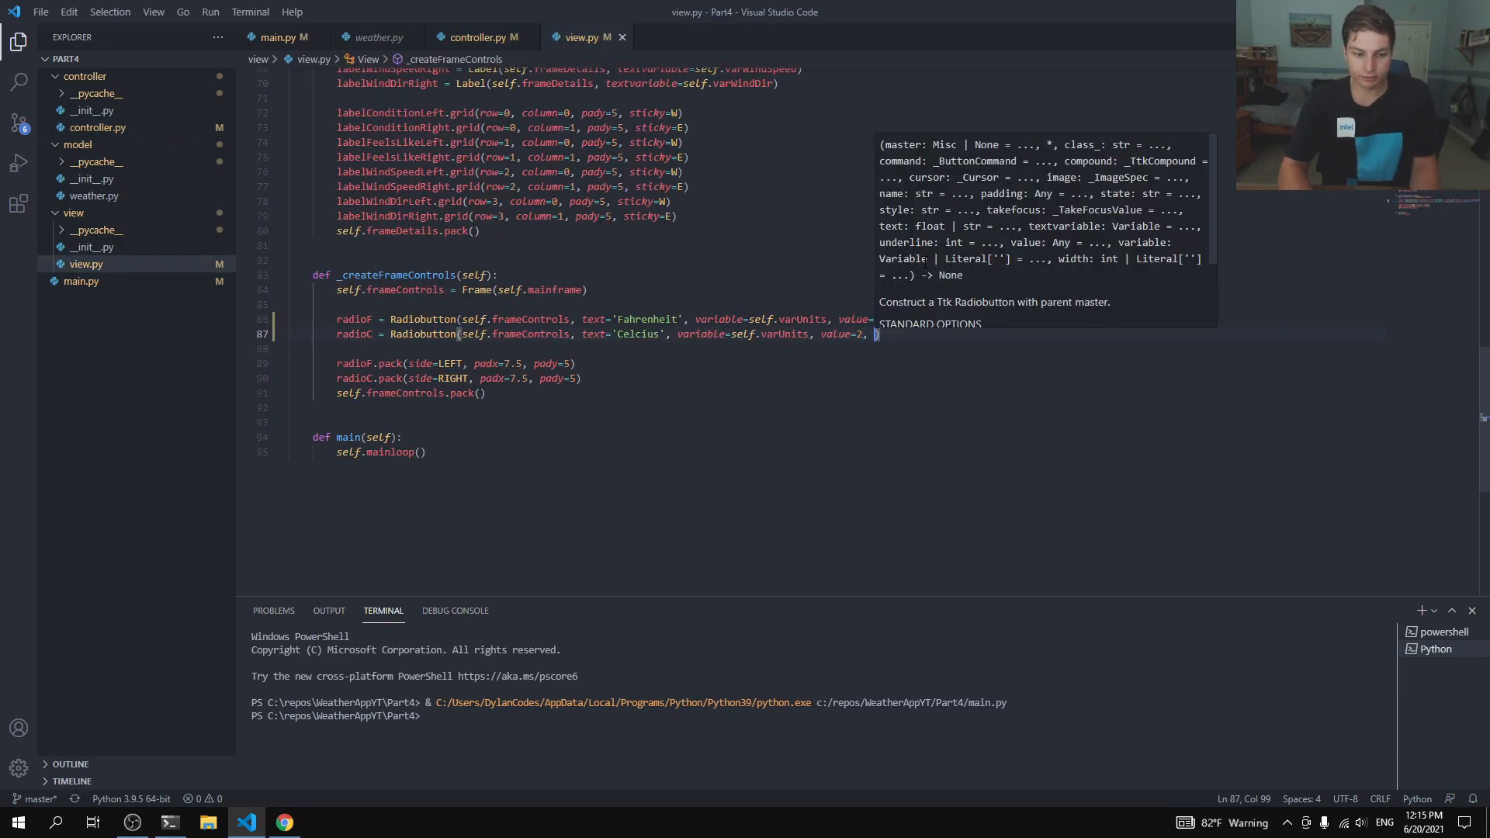
# Step: Give the Celcius radio button in view.py command=self.controller.updateGUI
pyautogui.write('s')
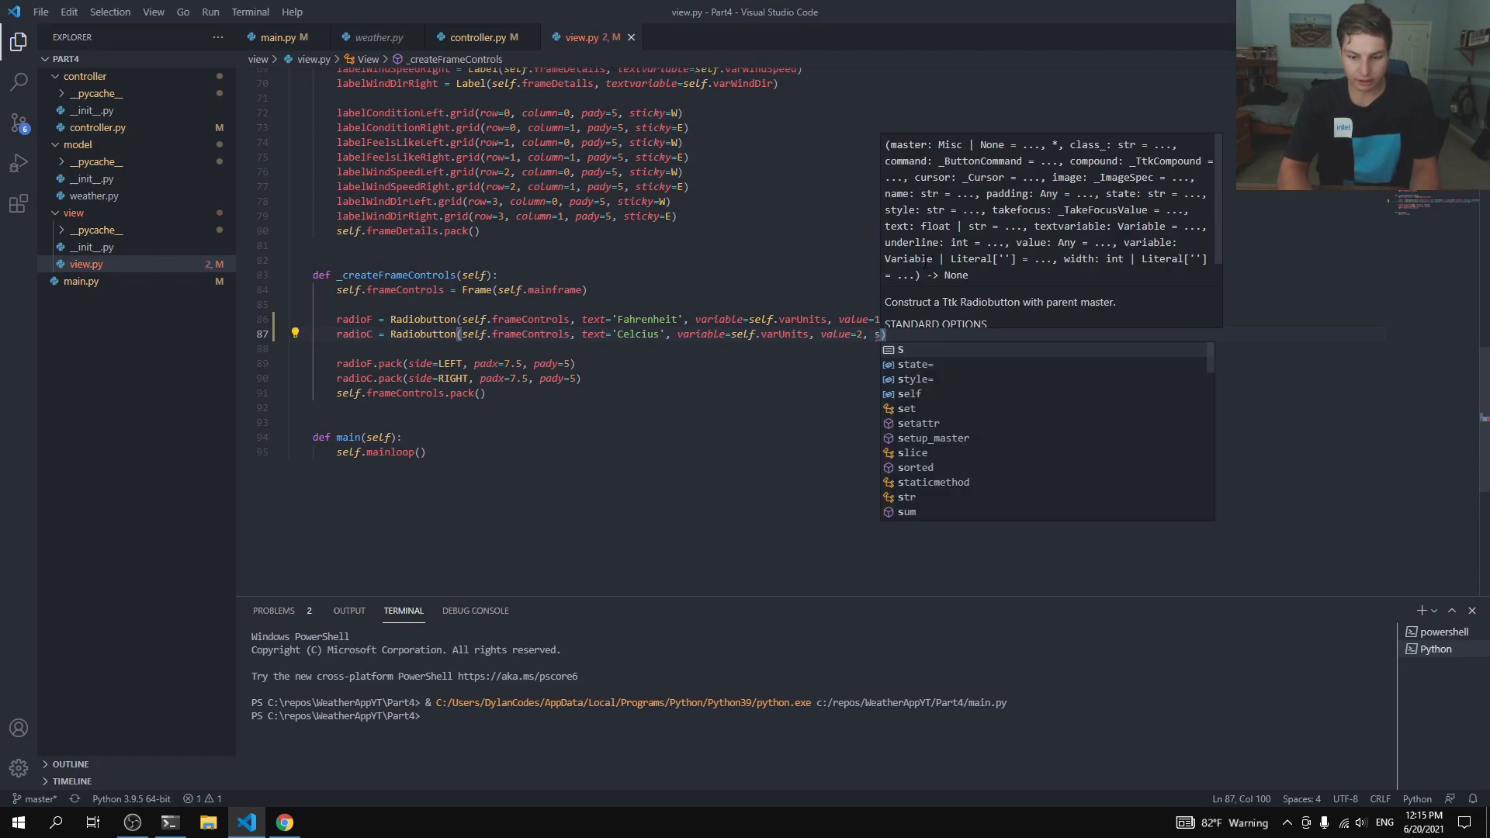
pyautogui.write('command=')
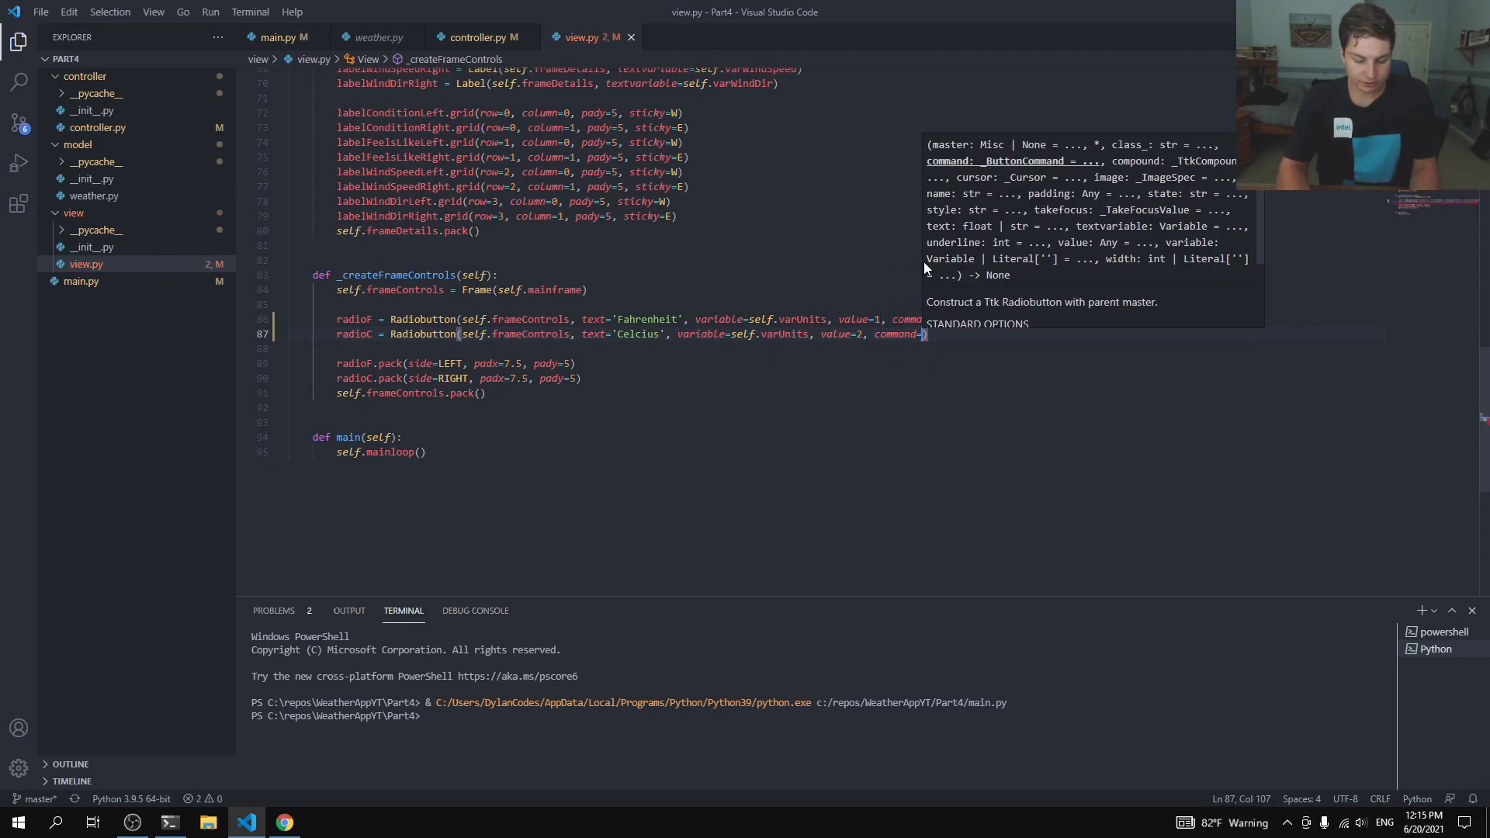
pyautogui.write('self.')
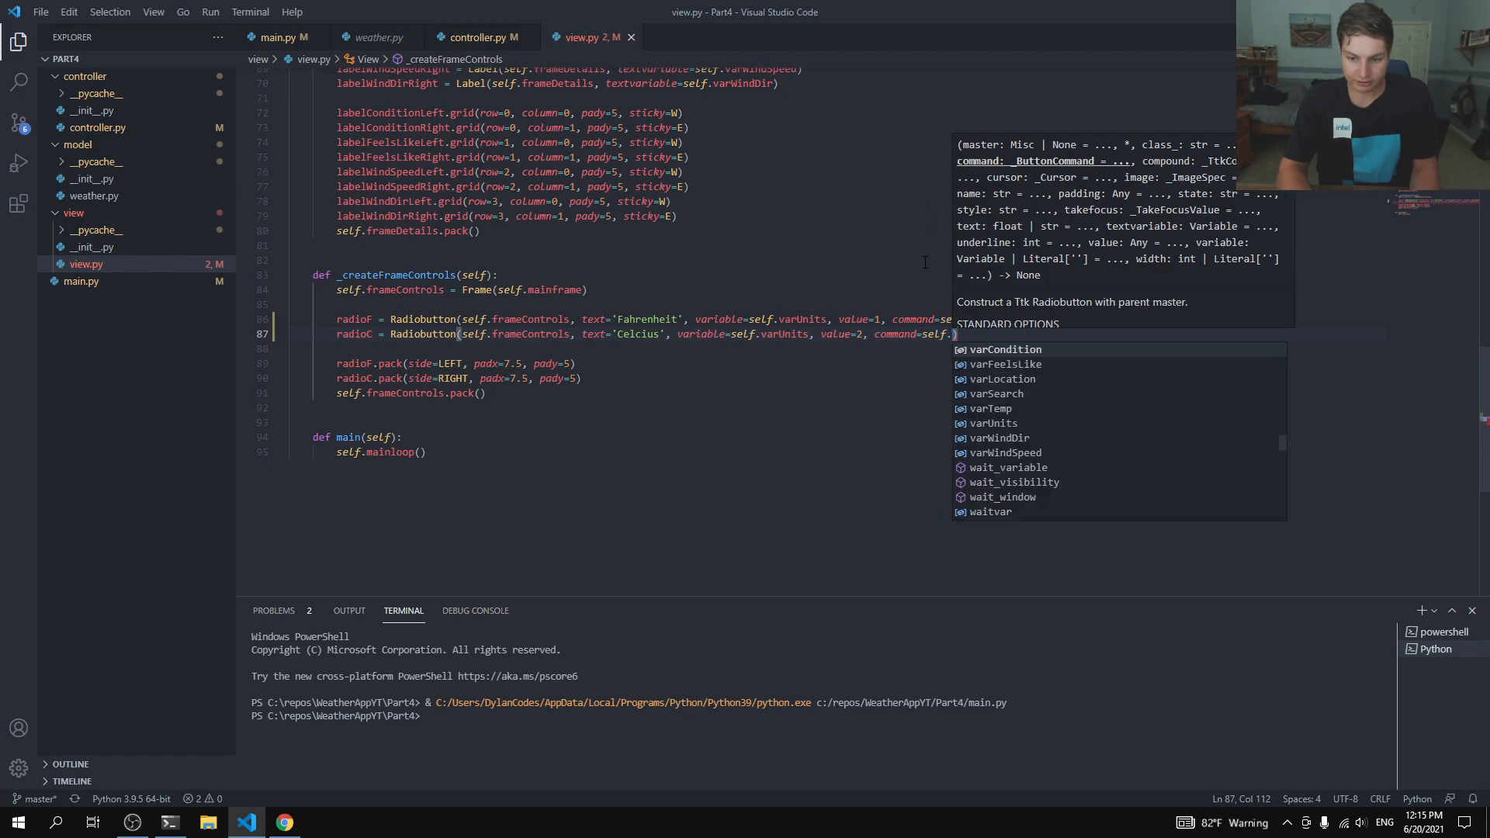
pyautogui.write('controller.')
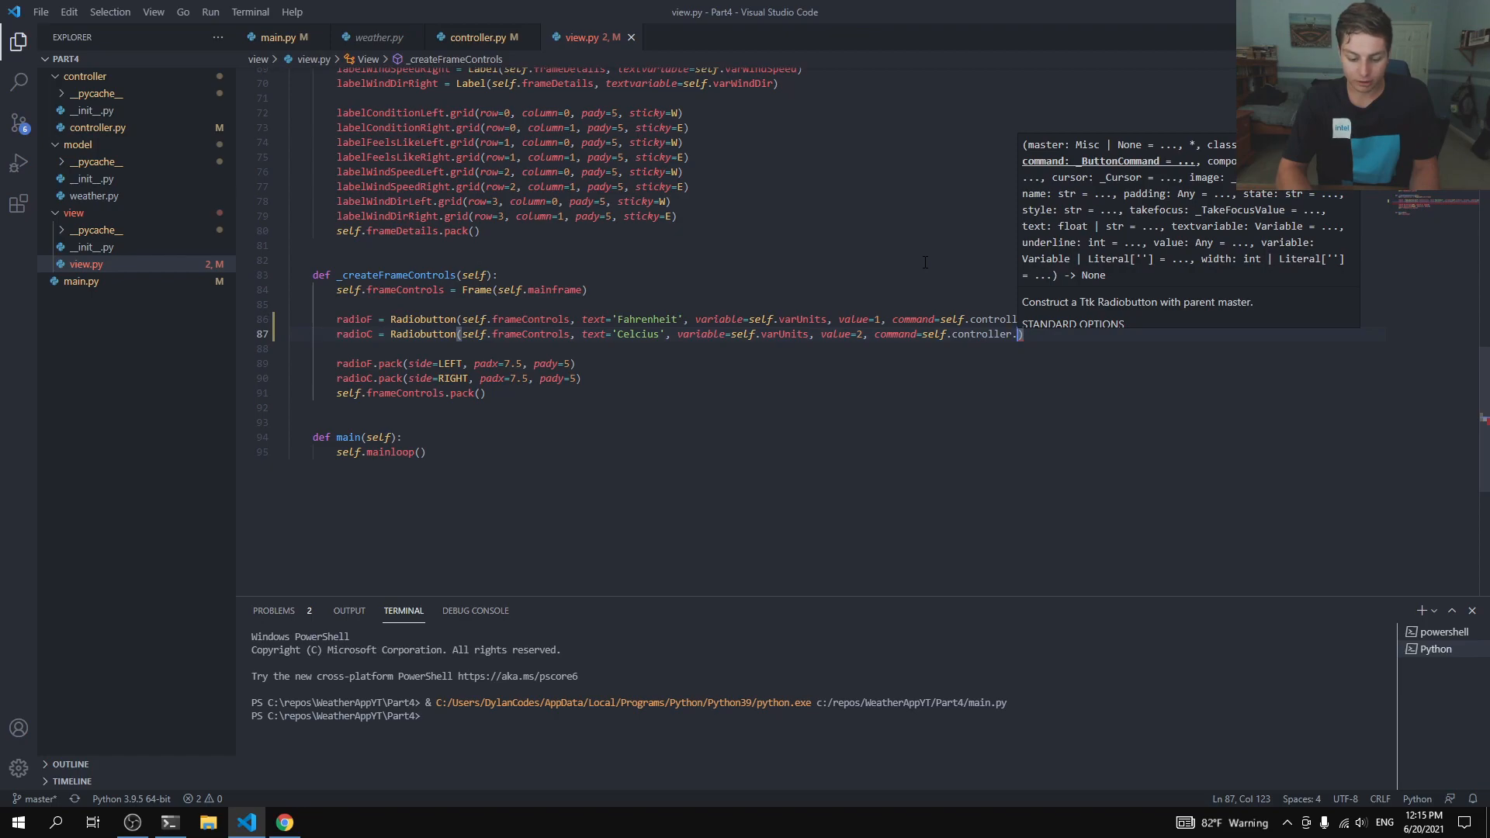
pyautogui.write('updateGUI')
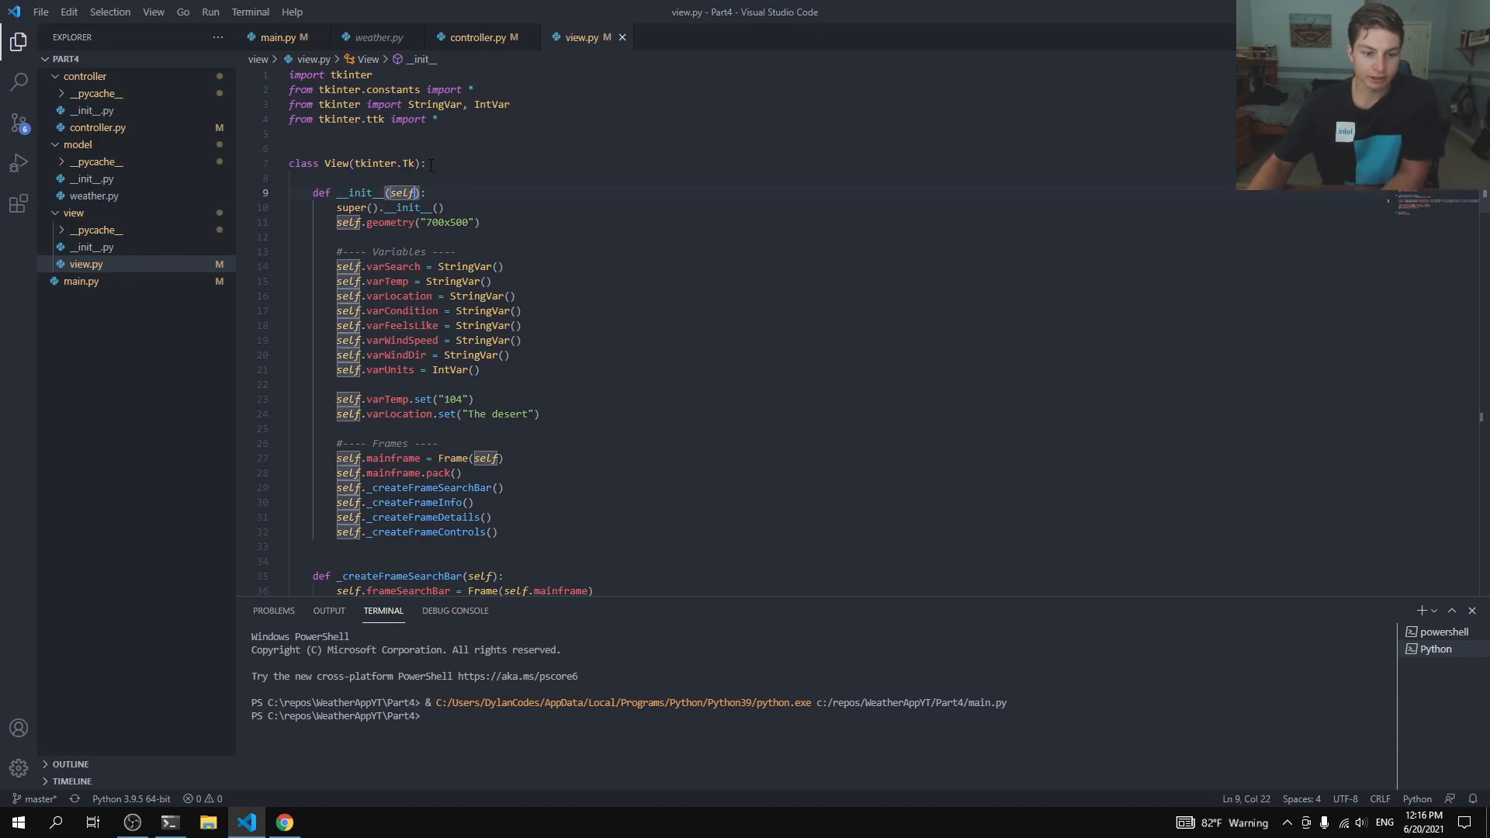
# Step: Add a controller parameter to View's __init__ and store it as self.controller
pyautogui.write(', controller')
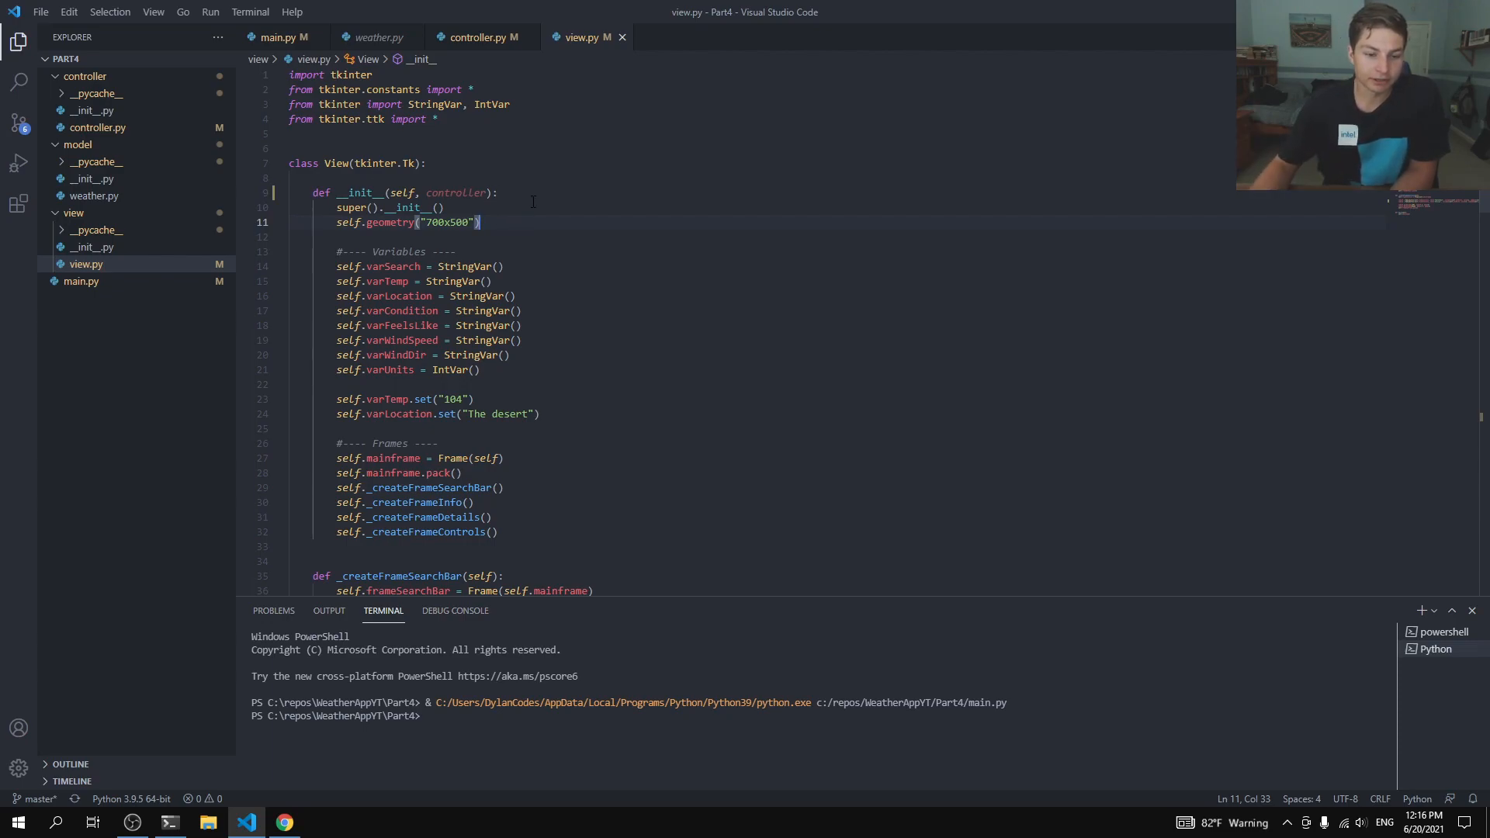
pyautogui.write('s')
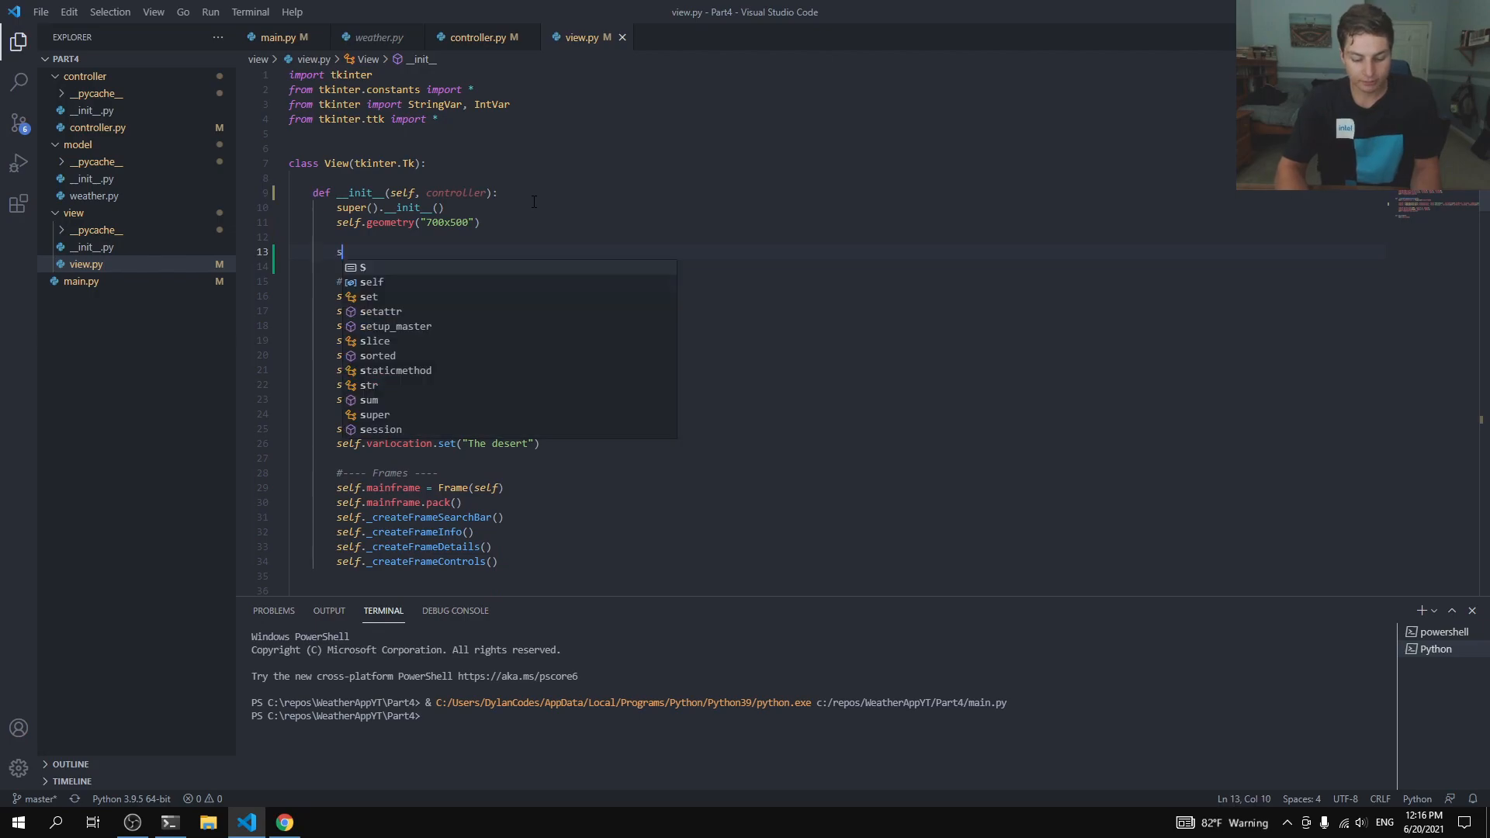
pyautogui.write('elf.controll')
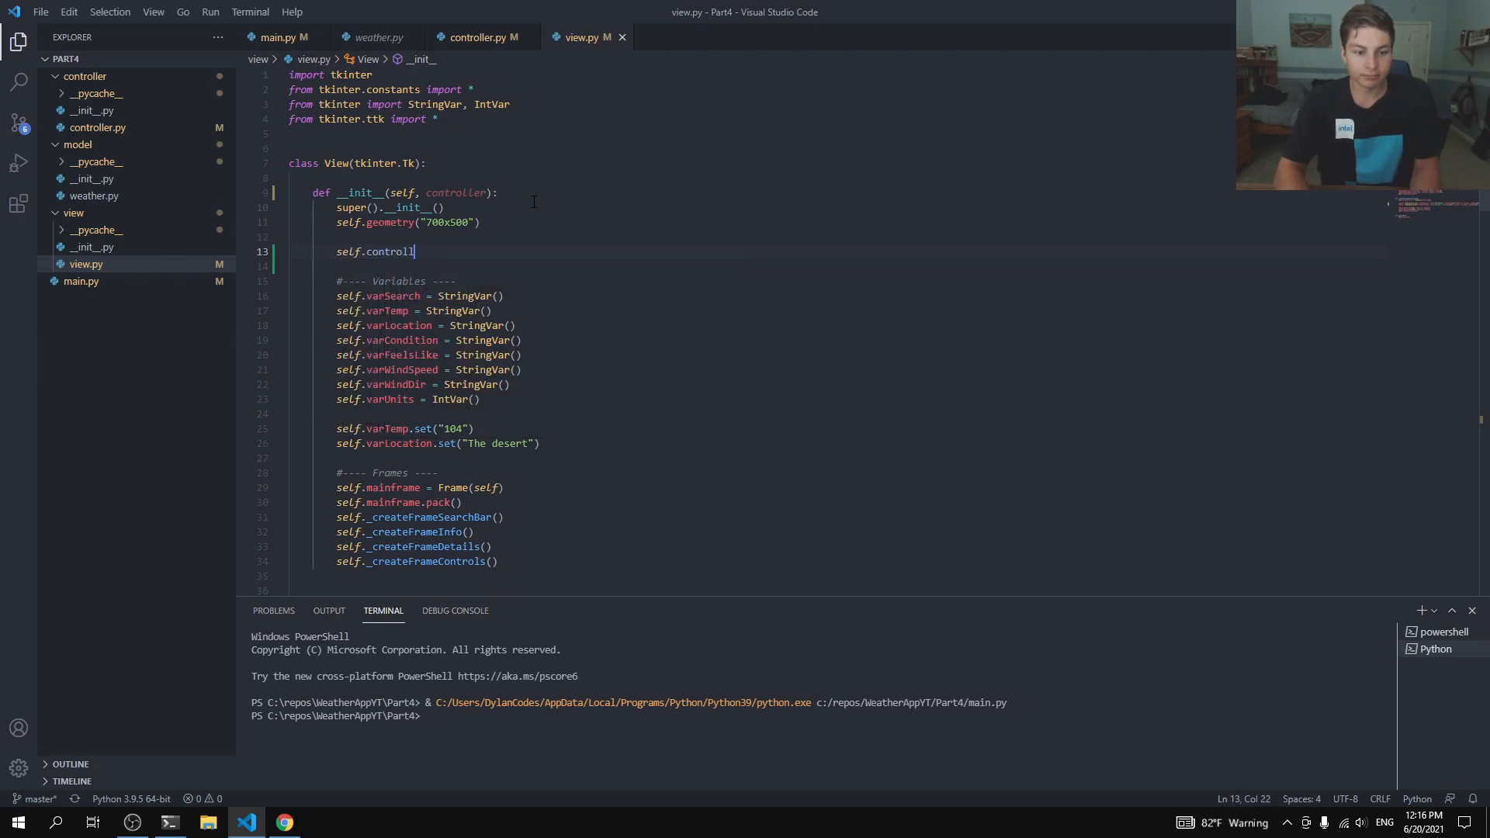
pyautogui.write('erb =')
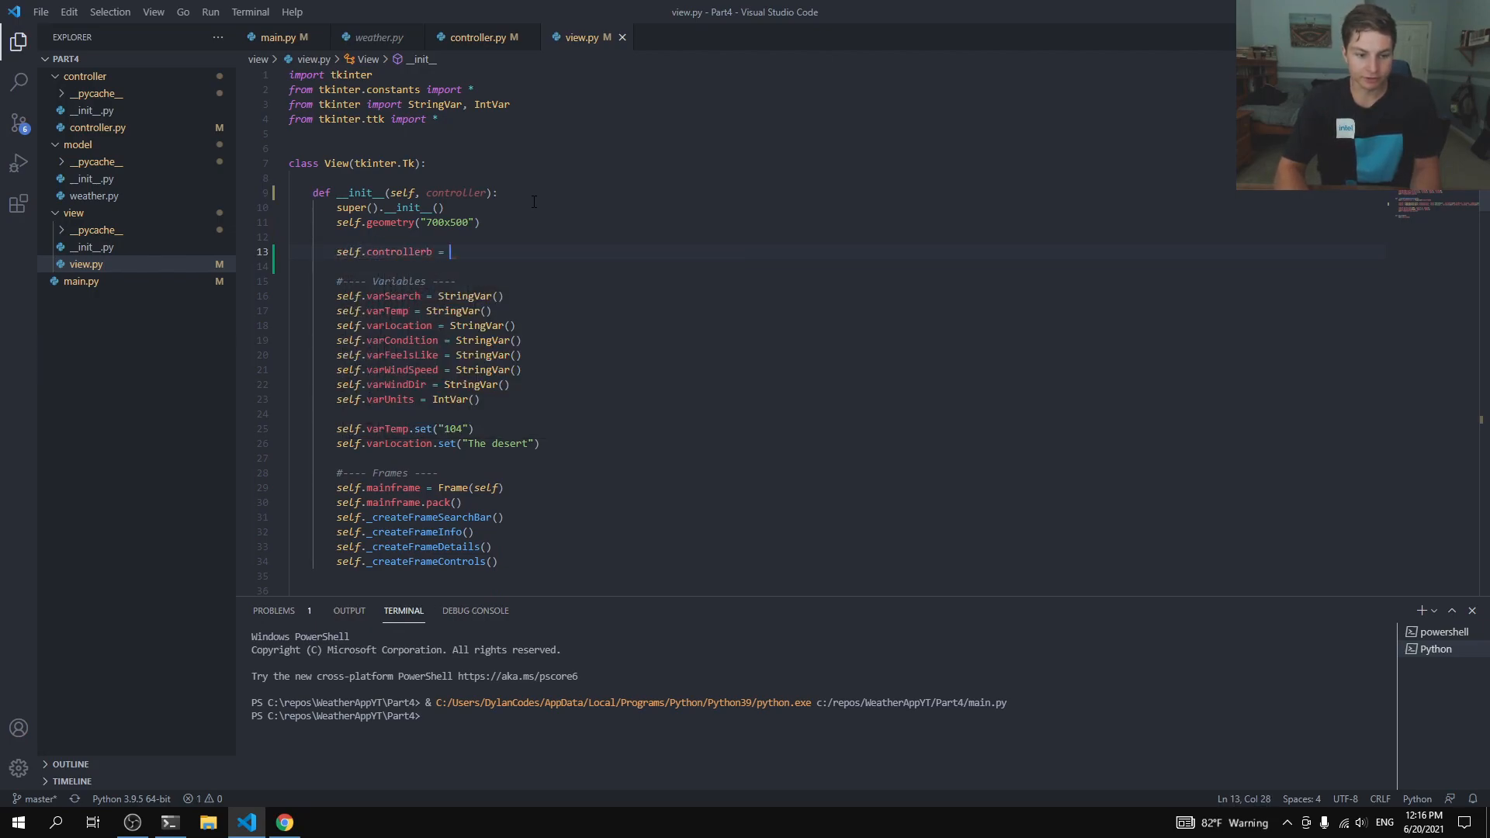
pyautogui.press('Backspace')
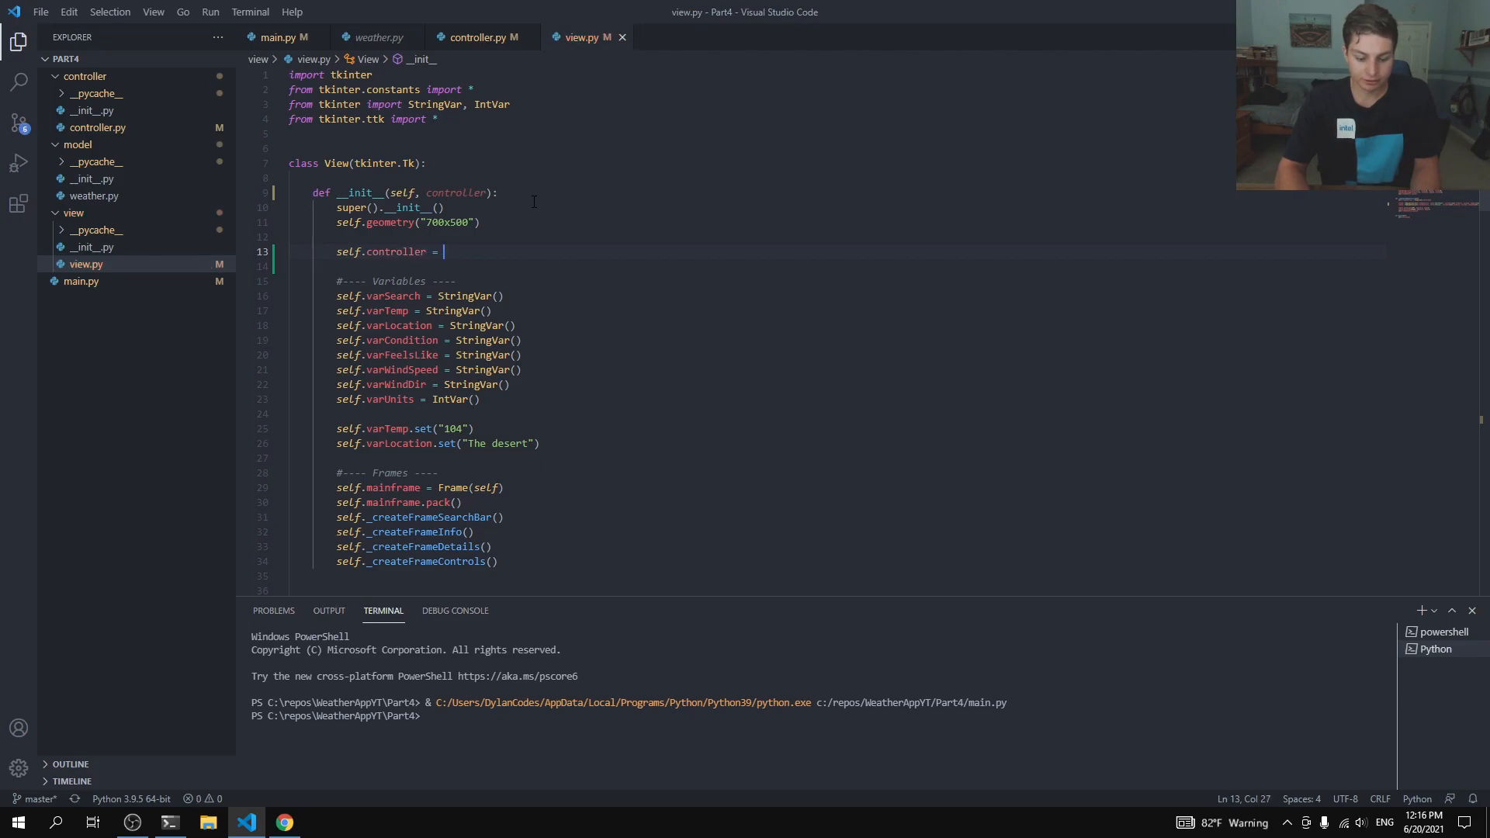
pyautogui.write('controller')
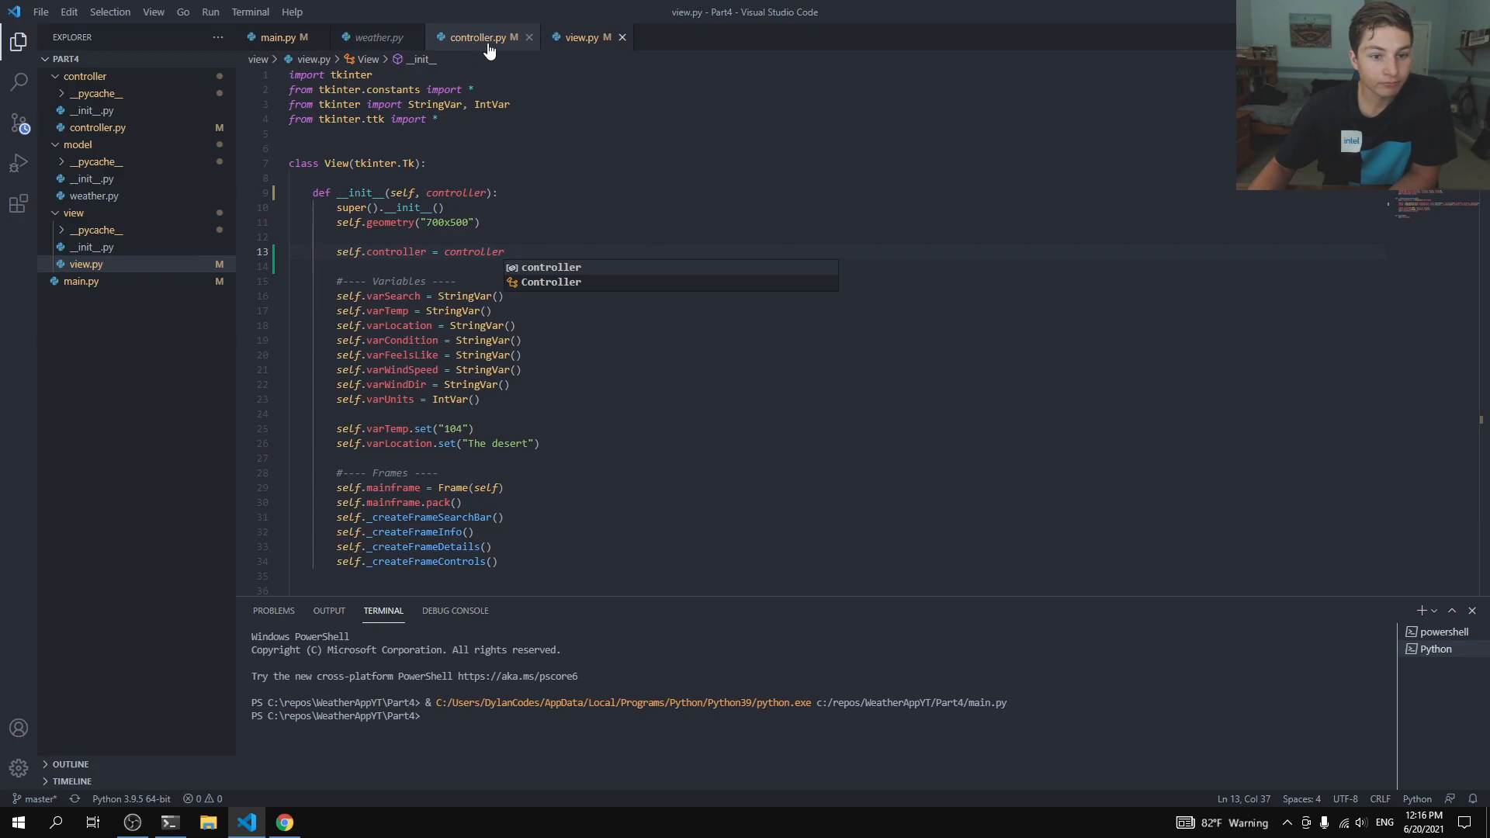
# Step: In controller.py call main() without arguments and create the View with View(self)
pyautogui.click(478, 37)
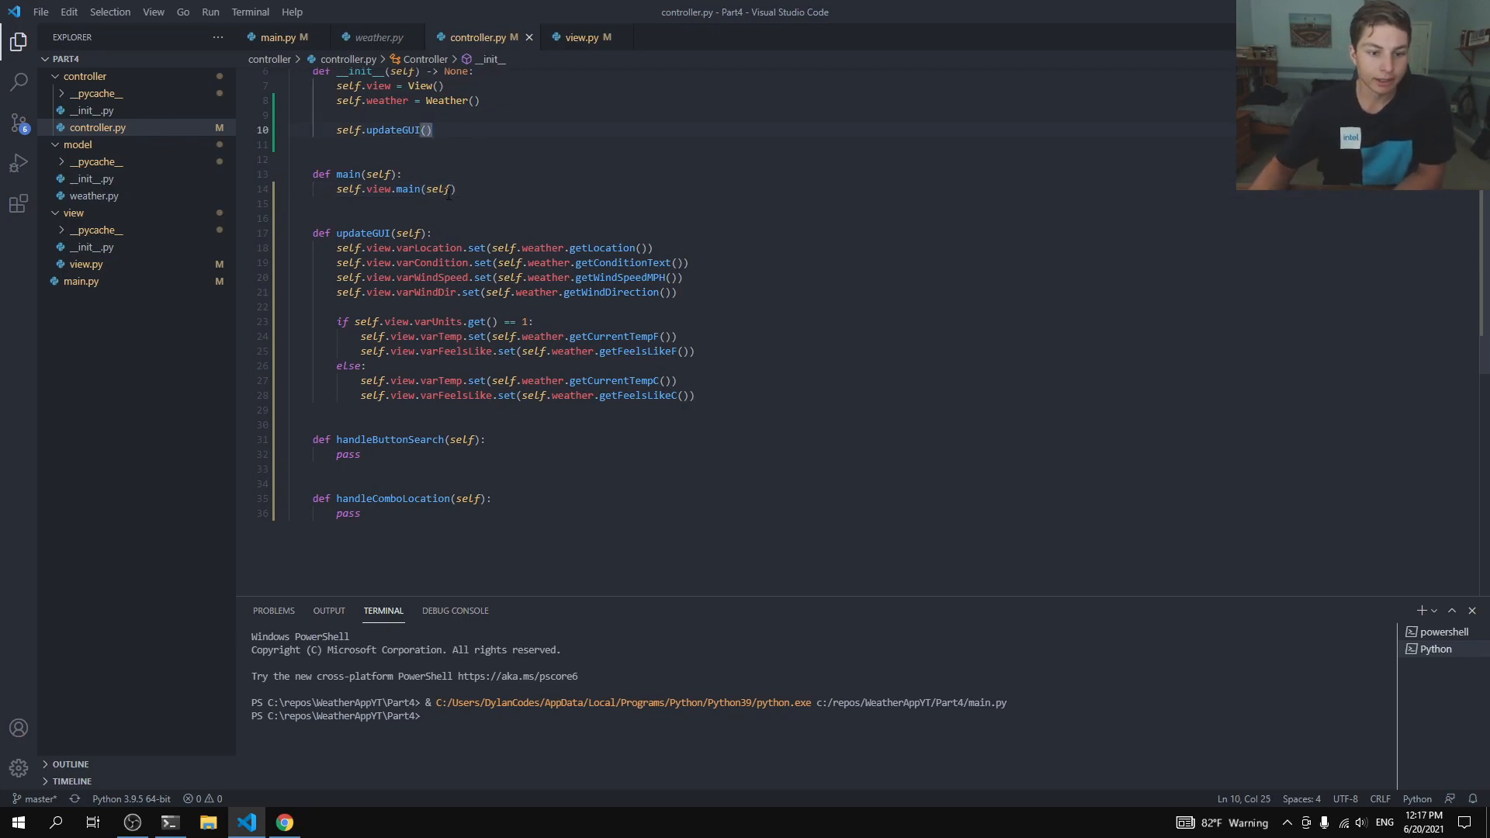
pyautogui.click(456, 188)
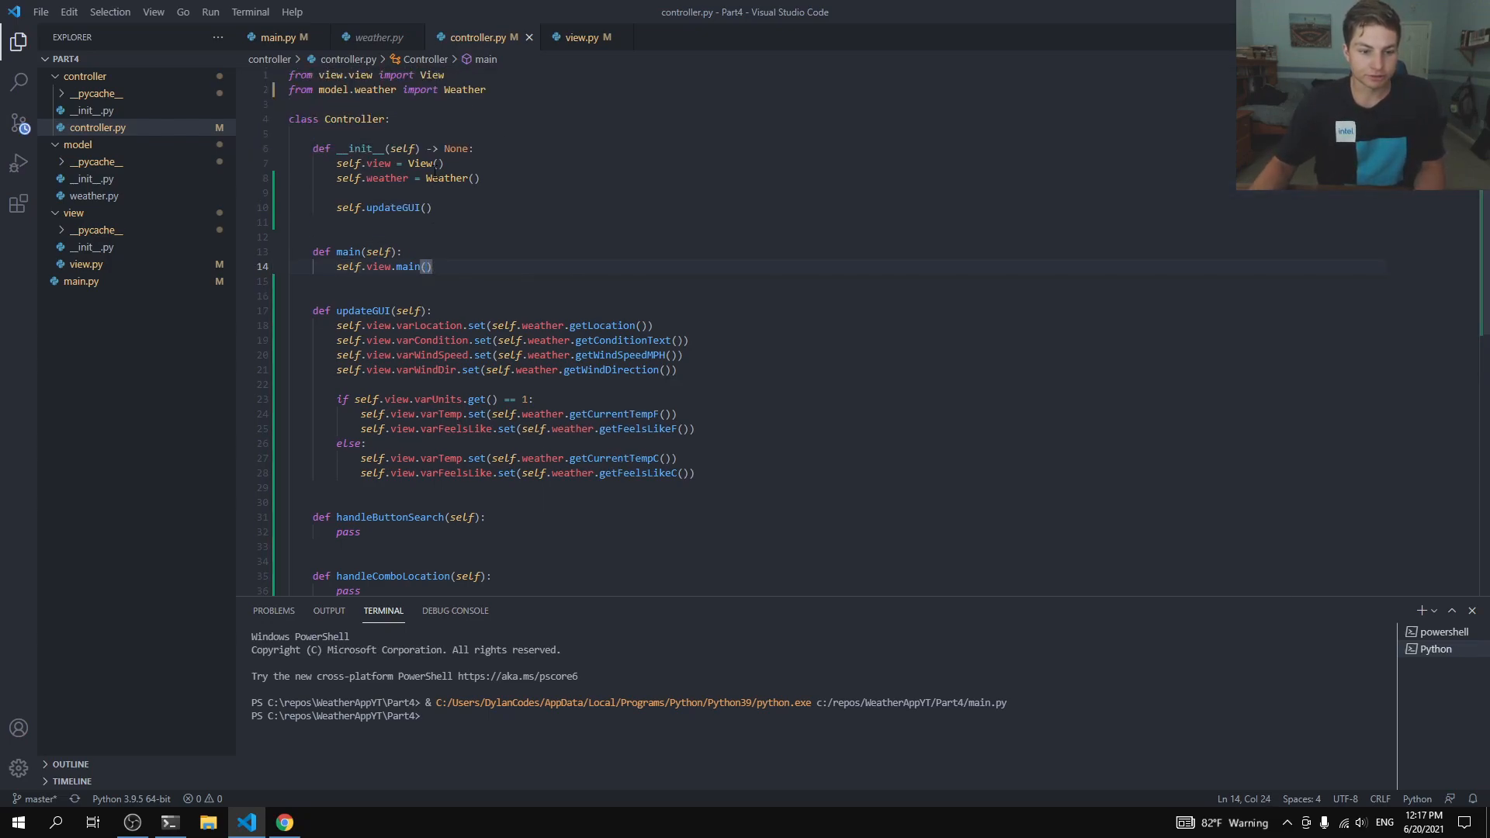
pyautogui.click(440, 163)
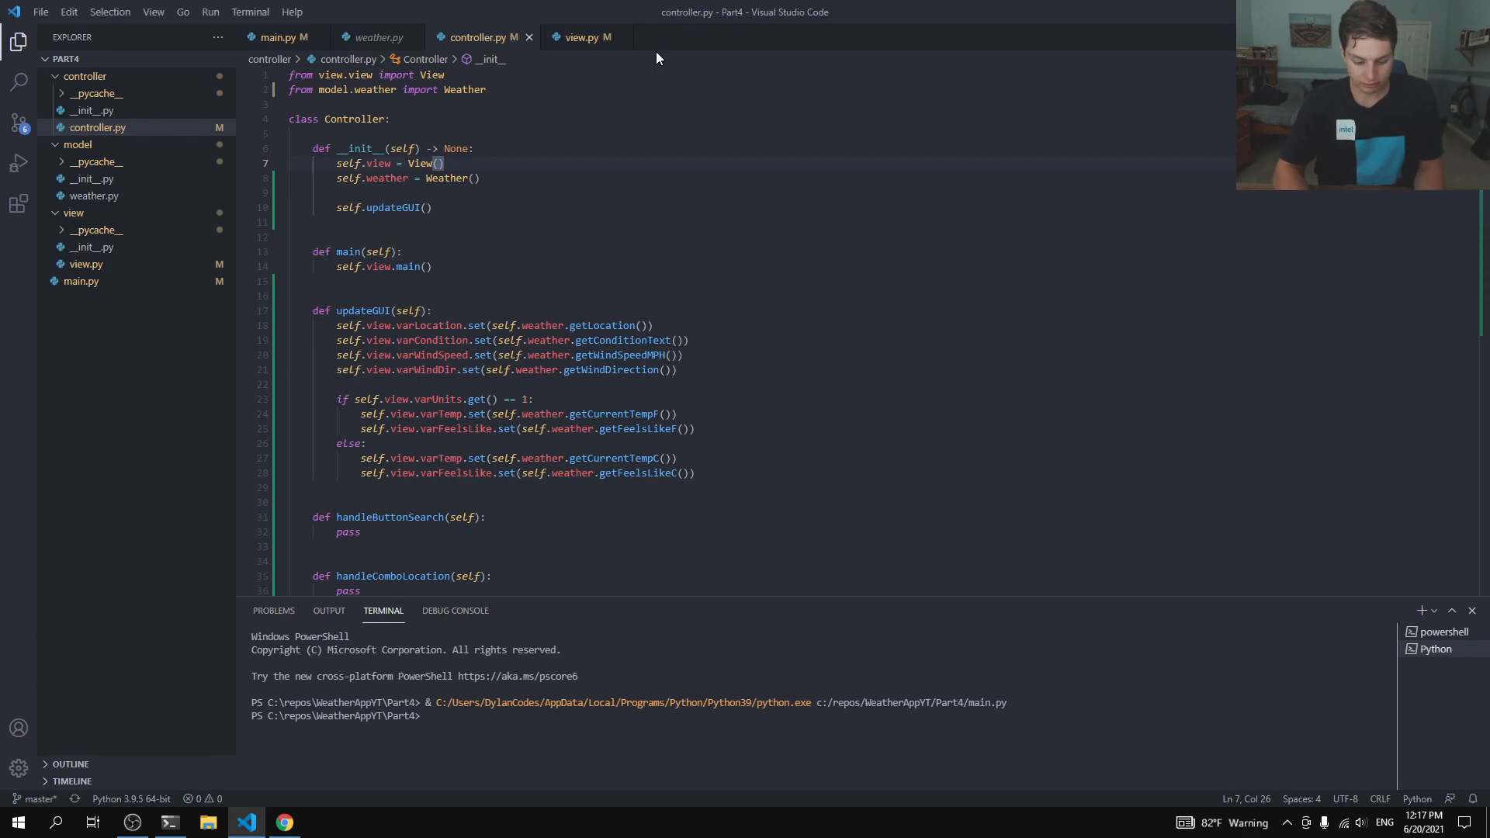
pyautogui.write('self')
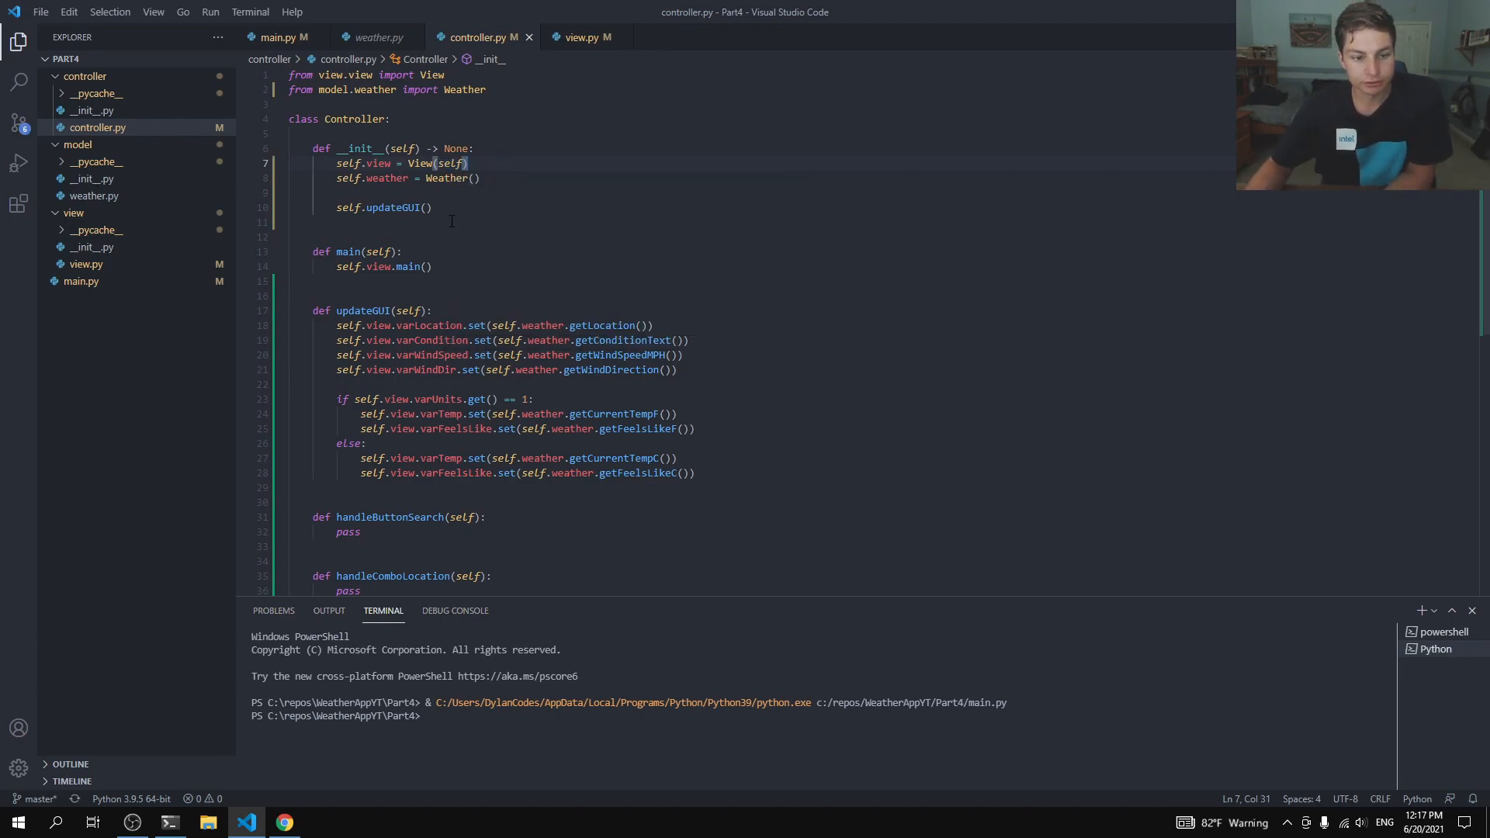
pyautogui.scroll(-3)
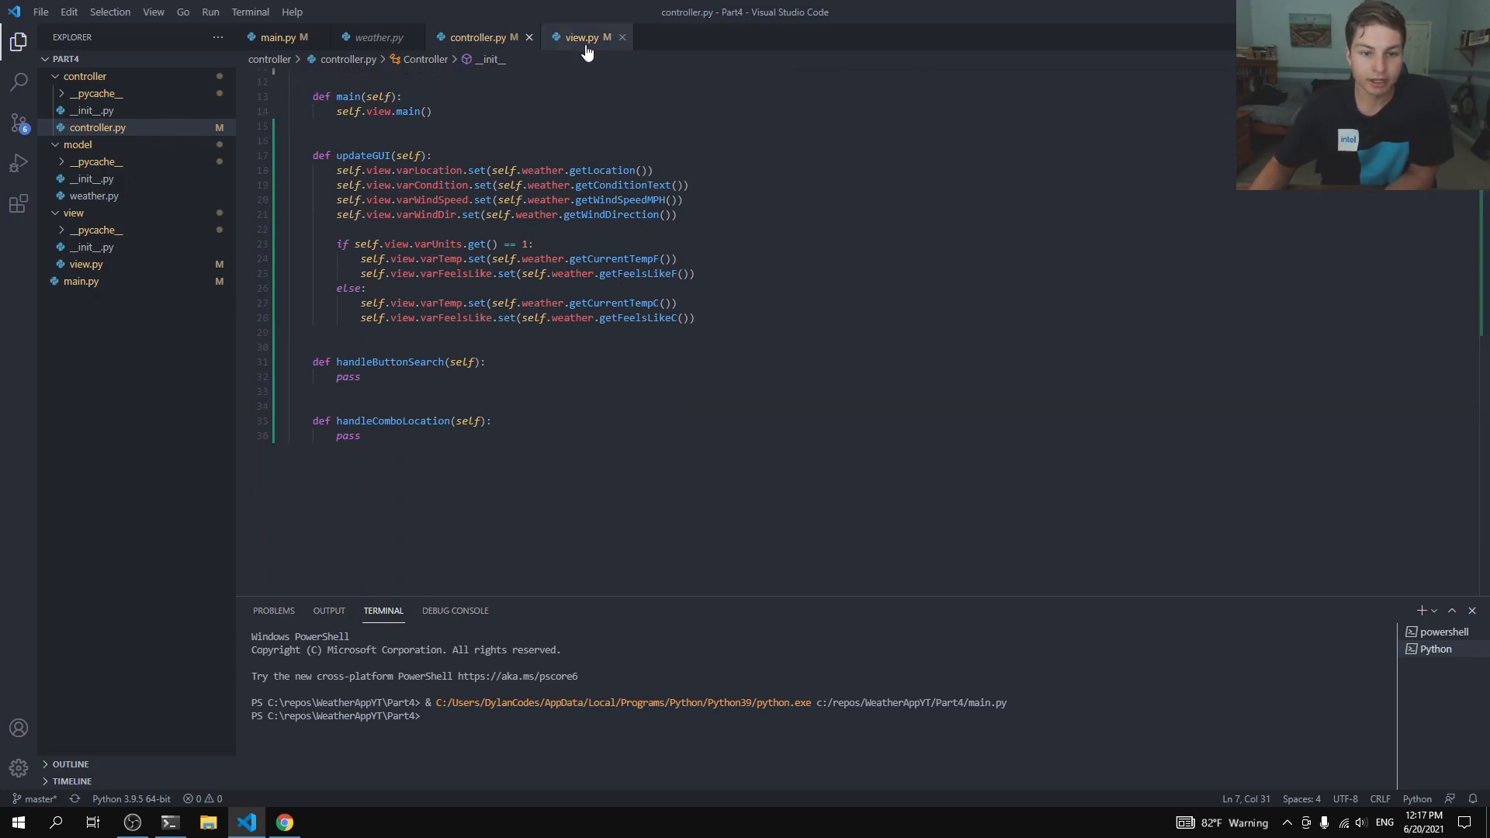
# Step: Open a blank line above the radio button pack calls in _createFrameControls
pyautogui.click(581, 38)
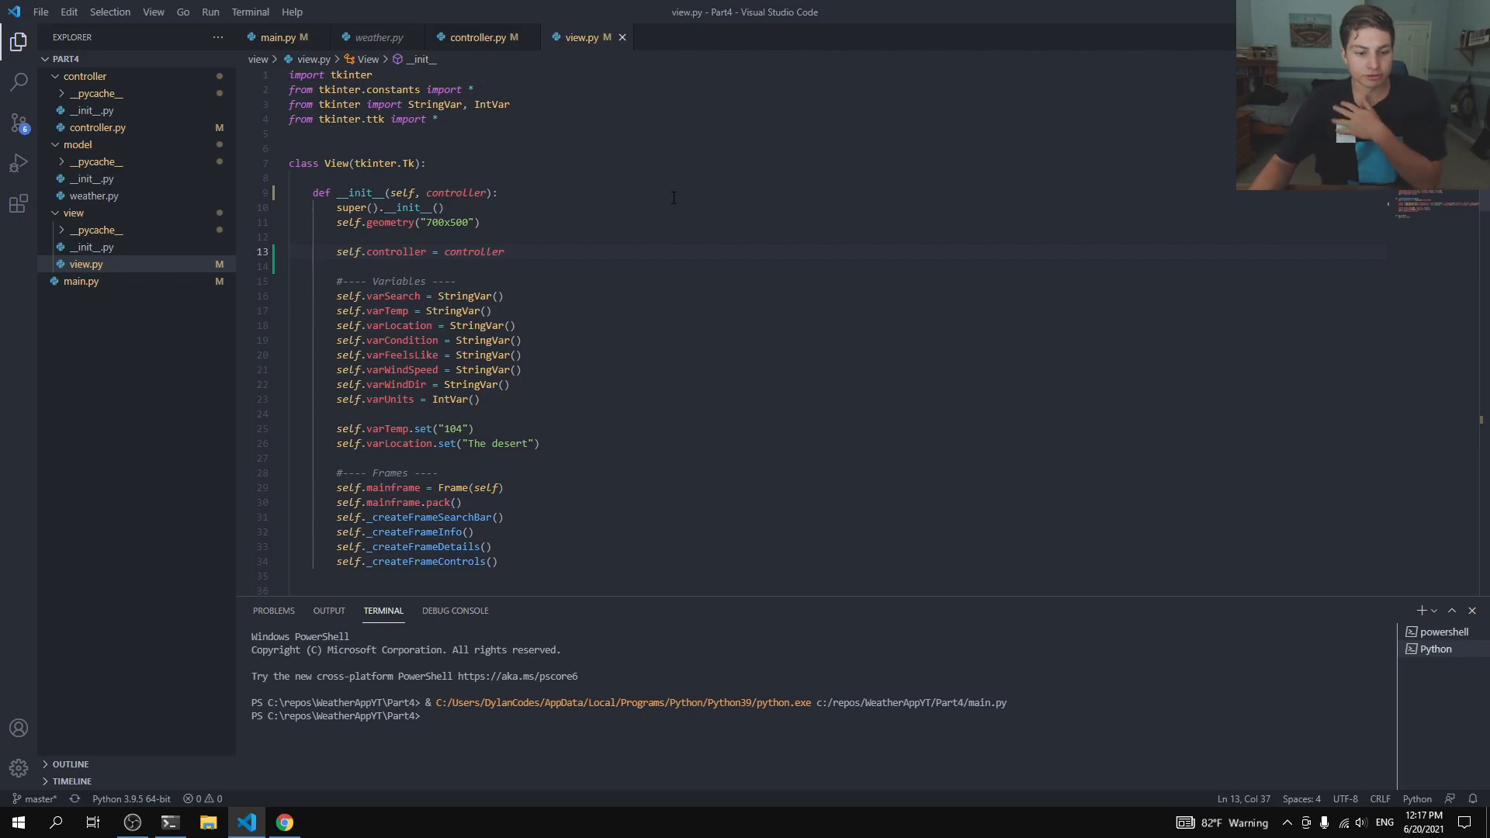
pyautogui.scroll(-3)
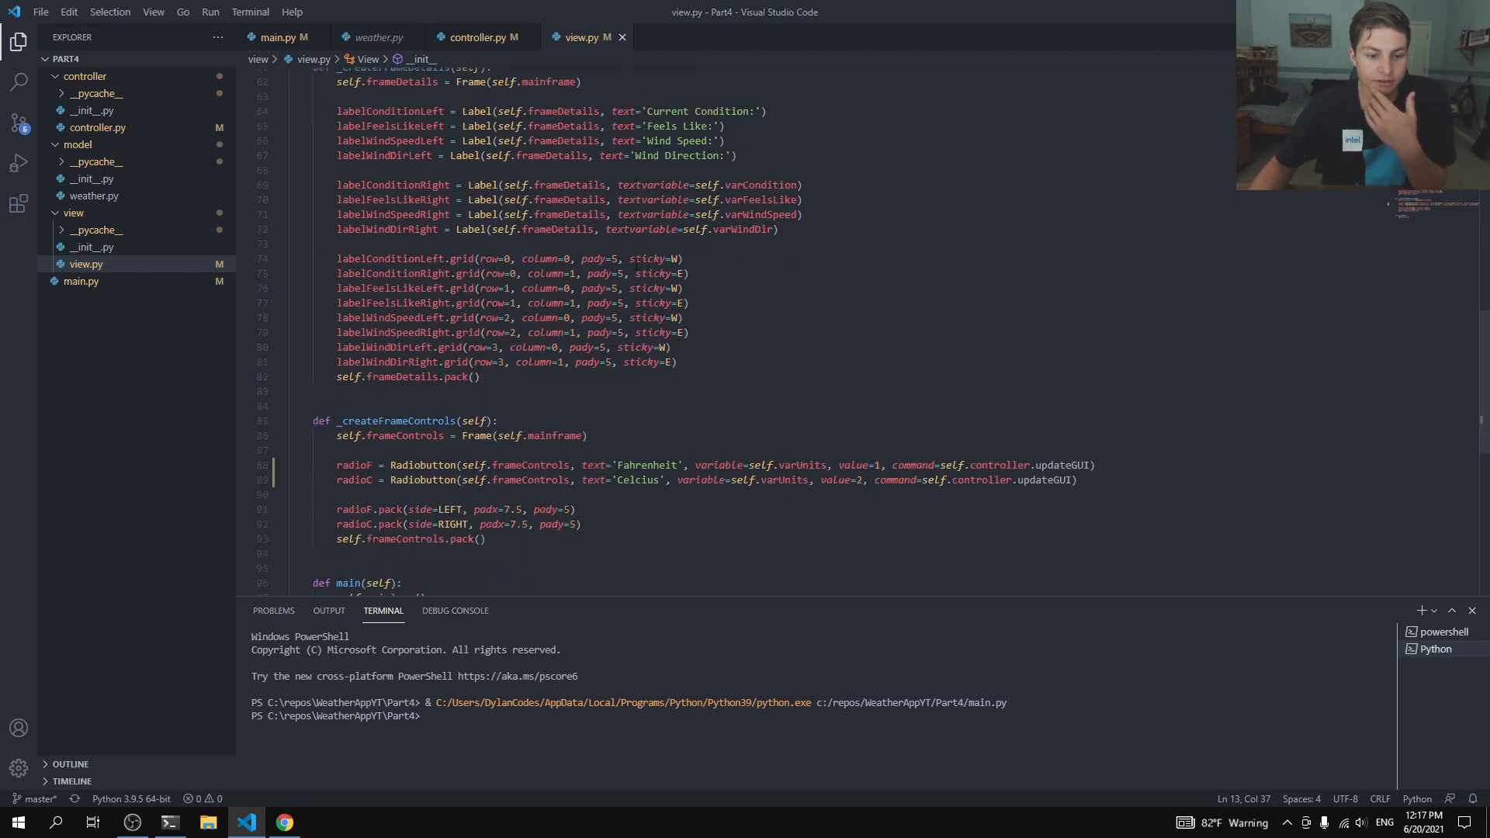
pyautogui.scroll(-3)
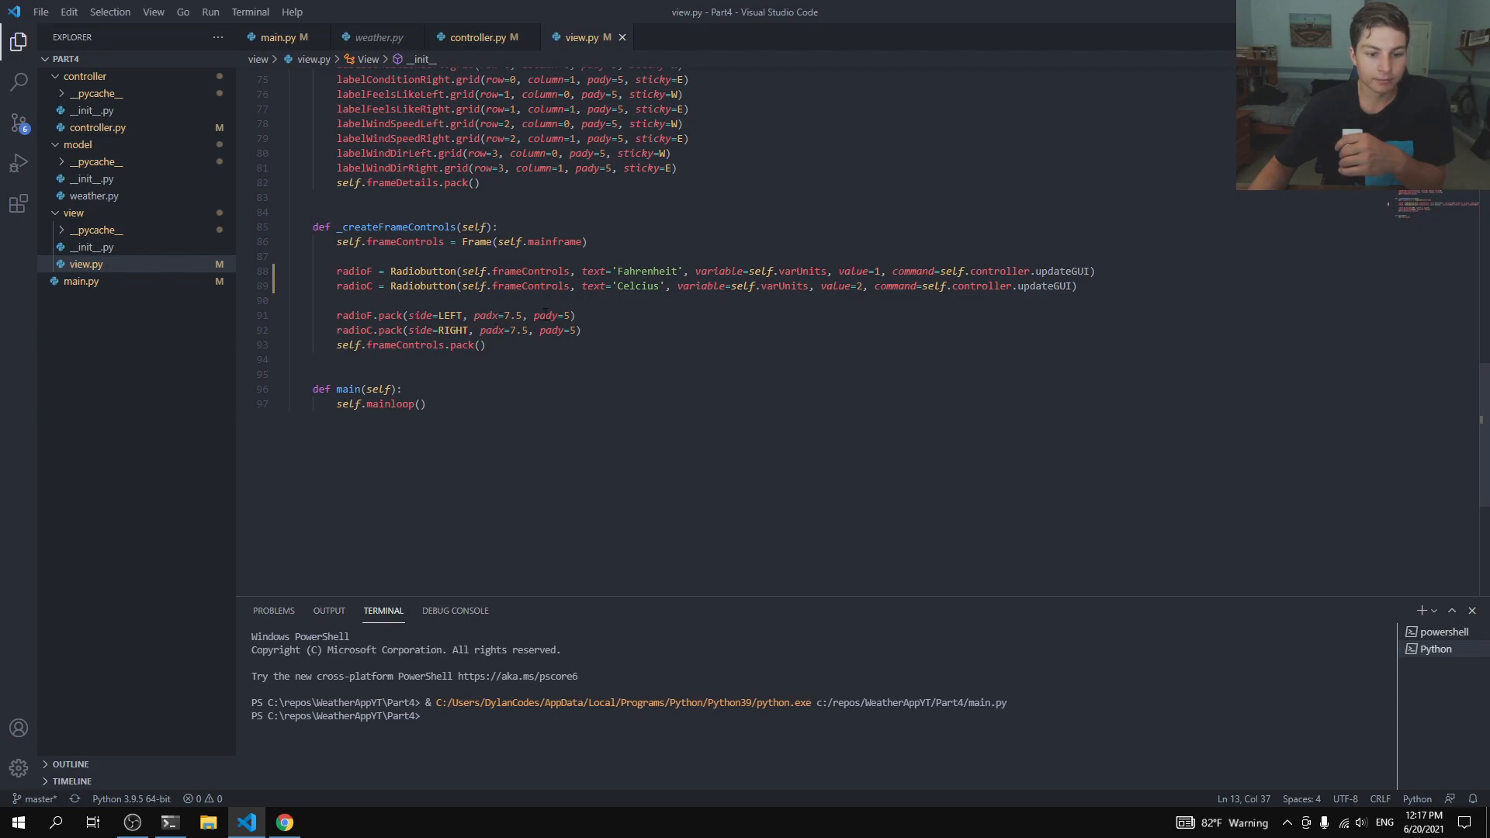
pyautogui.click(578, 316)
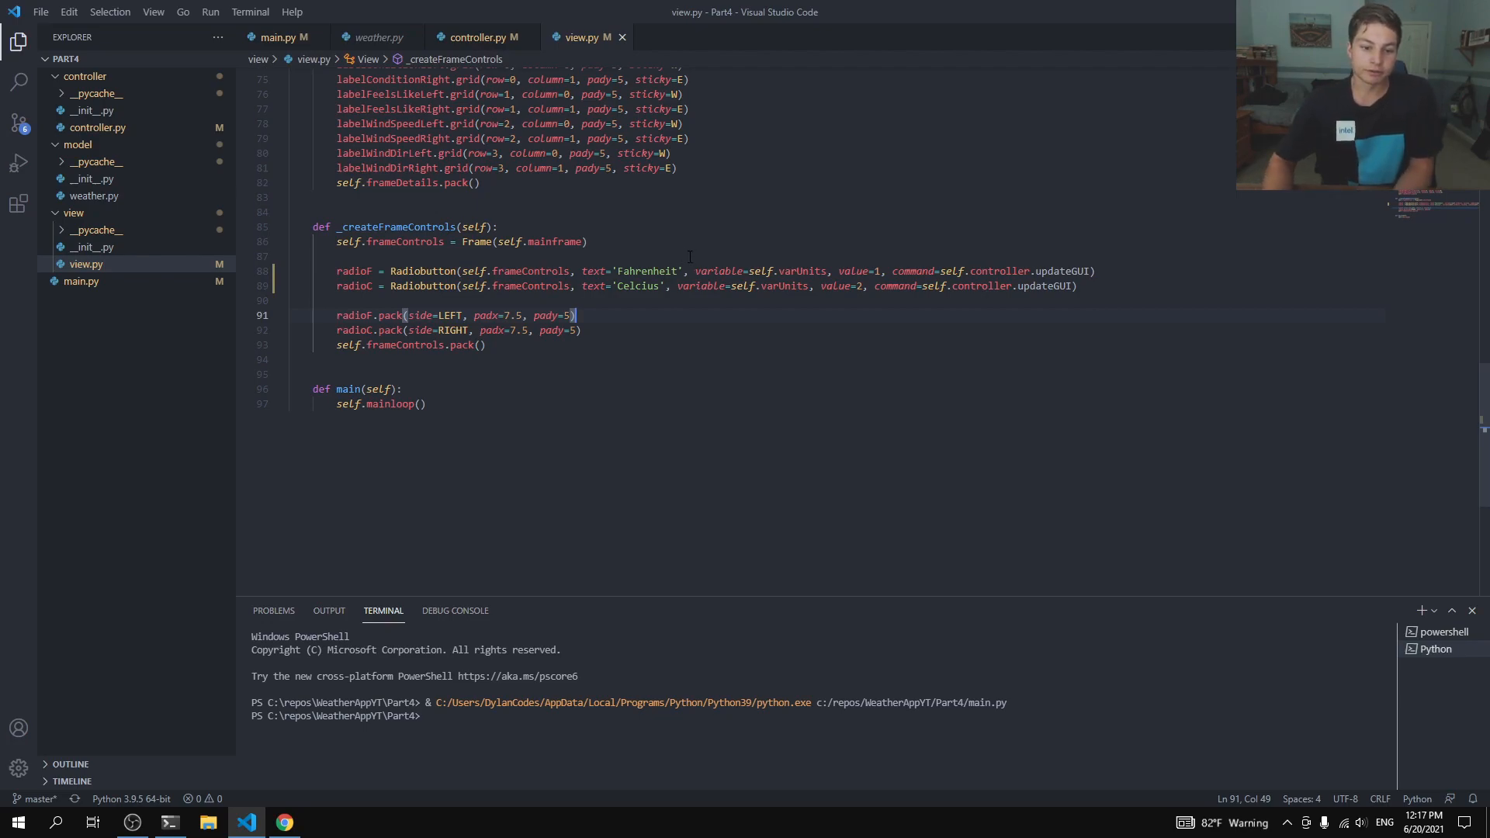
pyautogui.press('enter')
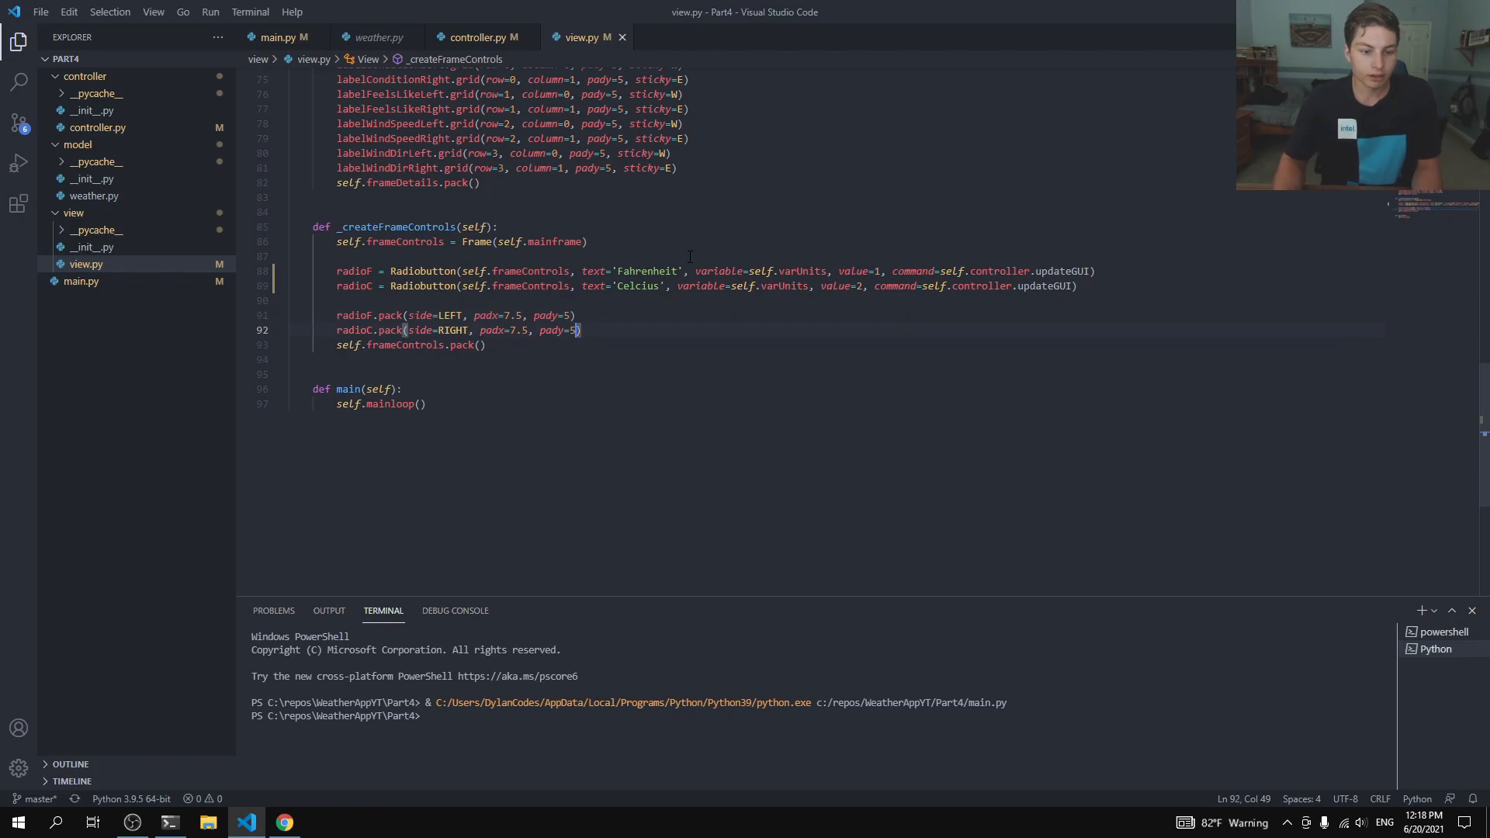
pyautogui.press('Enter')
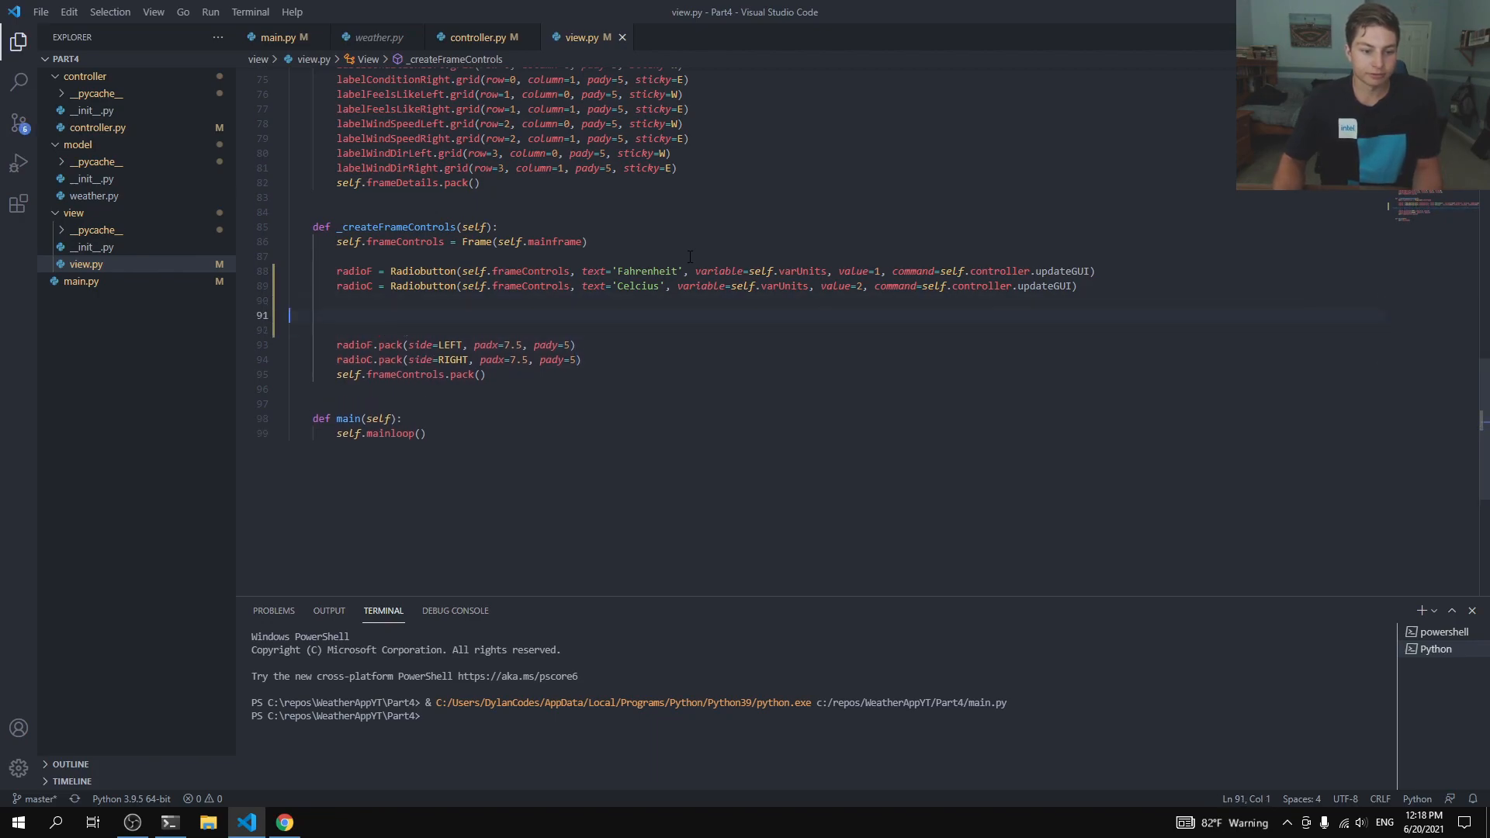
# Step: Add radioF.invoke() so the Fahrenheit option is selected on creation, then run main.py
pyautogui.write('rad')
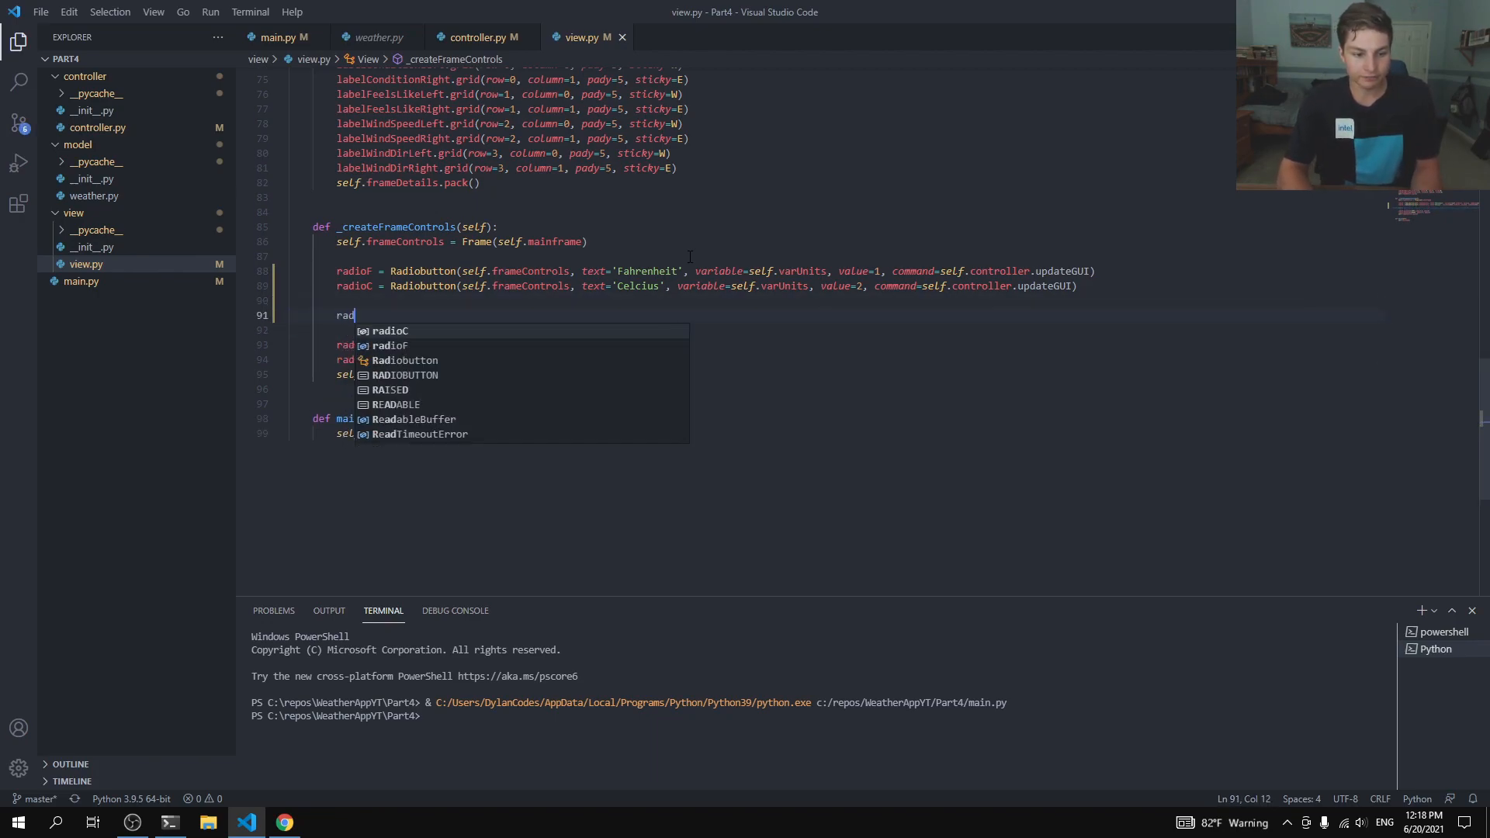
pyautogui.write('io')
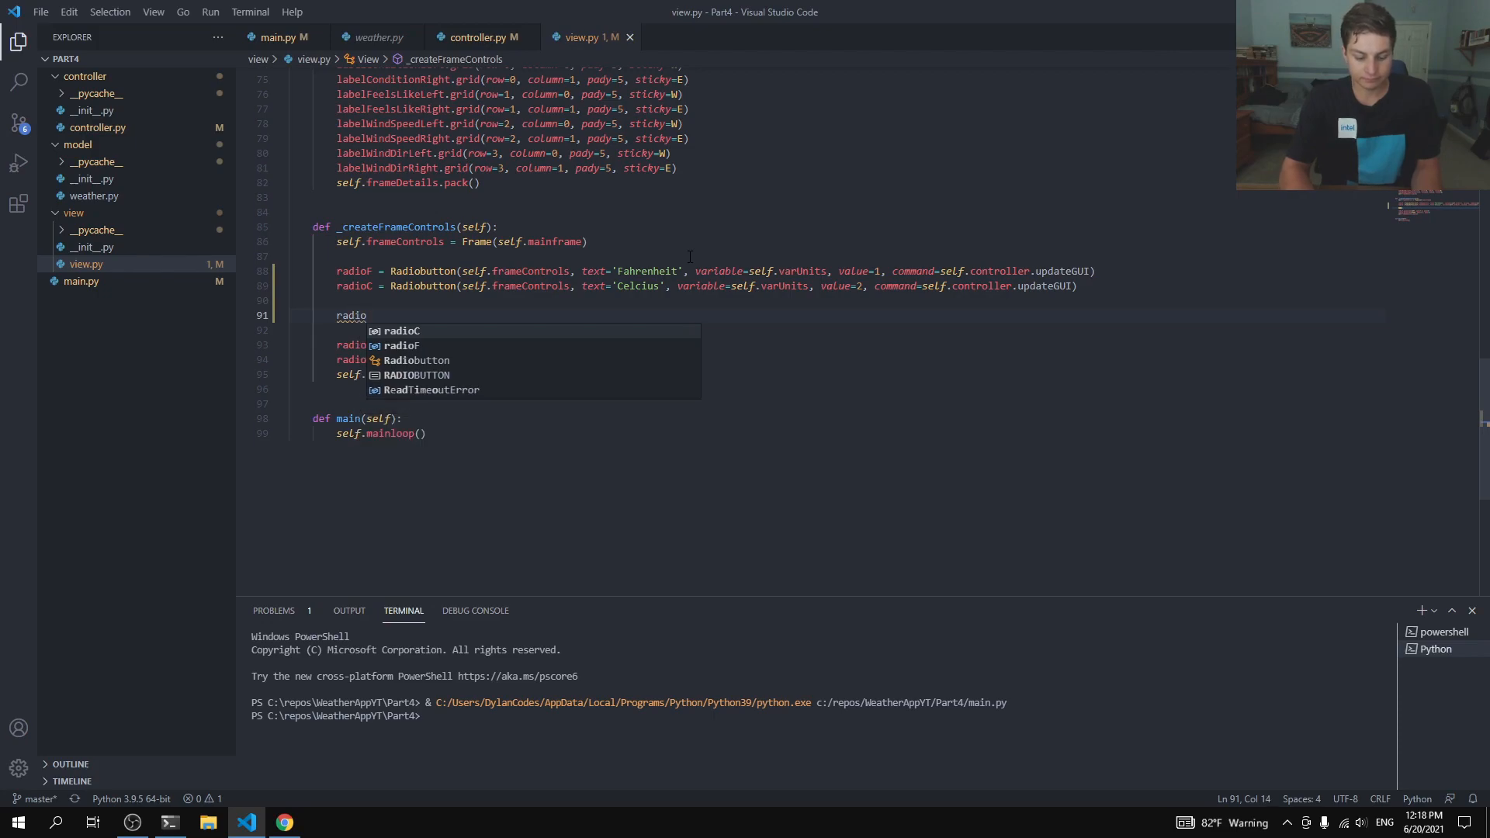
pyautogui.write('F.invoke(')
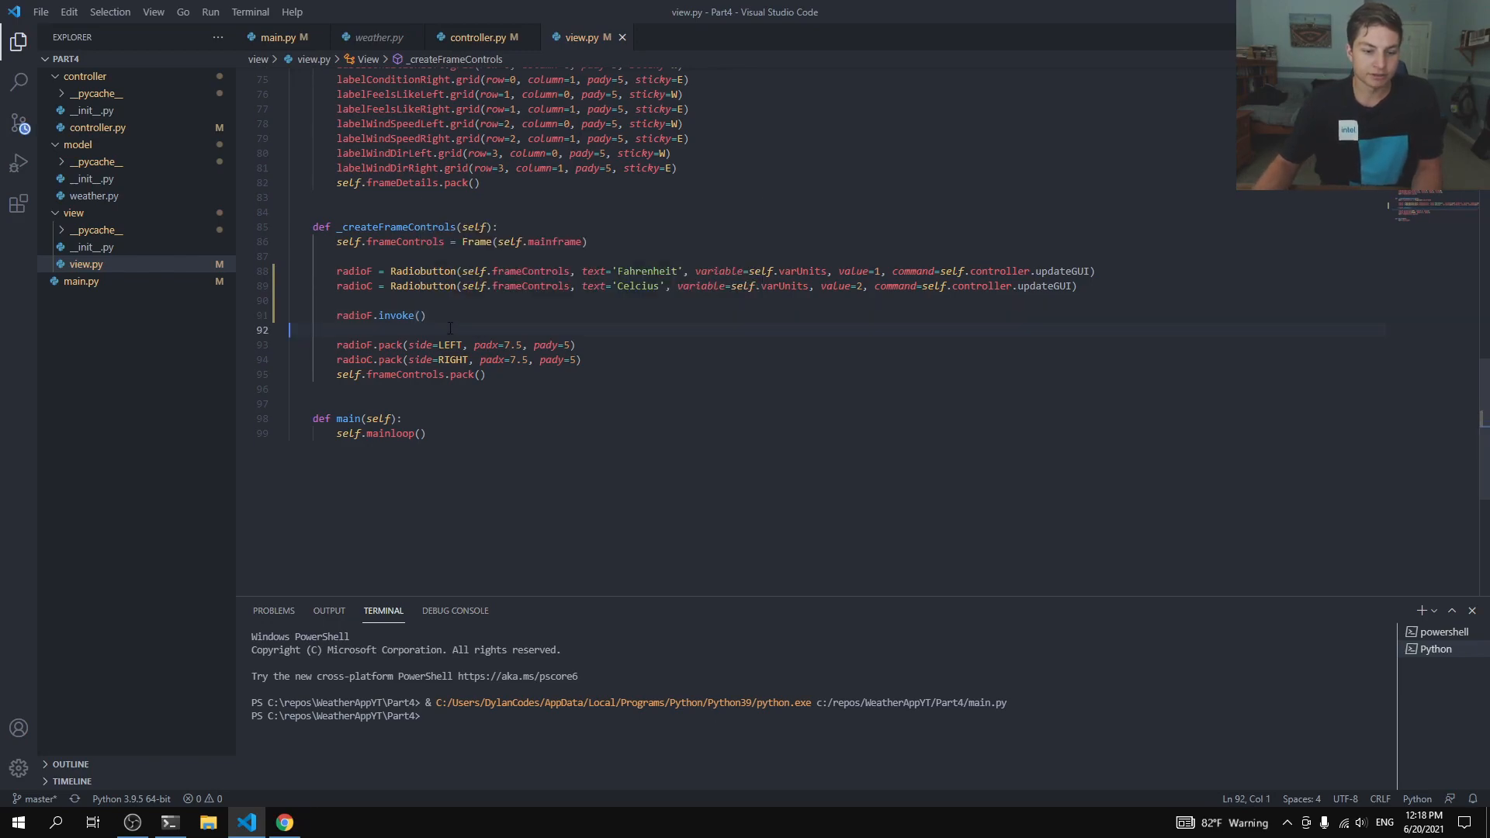
pyautogui.click(425, 314)
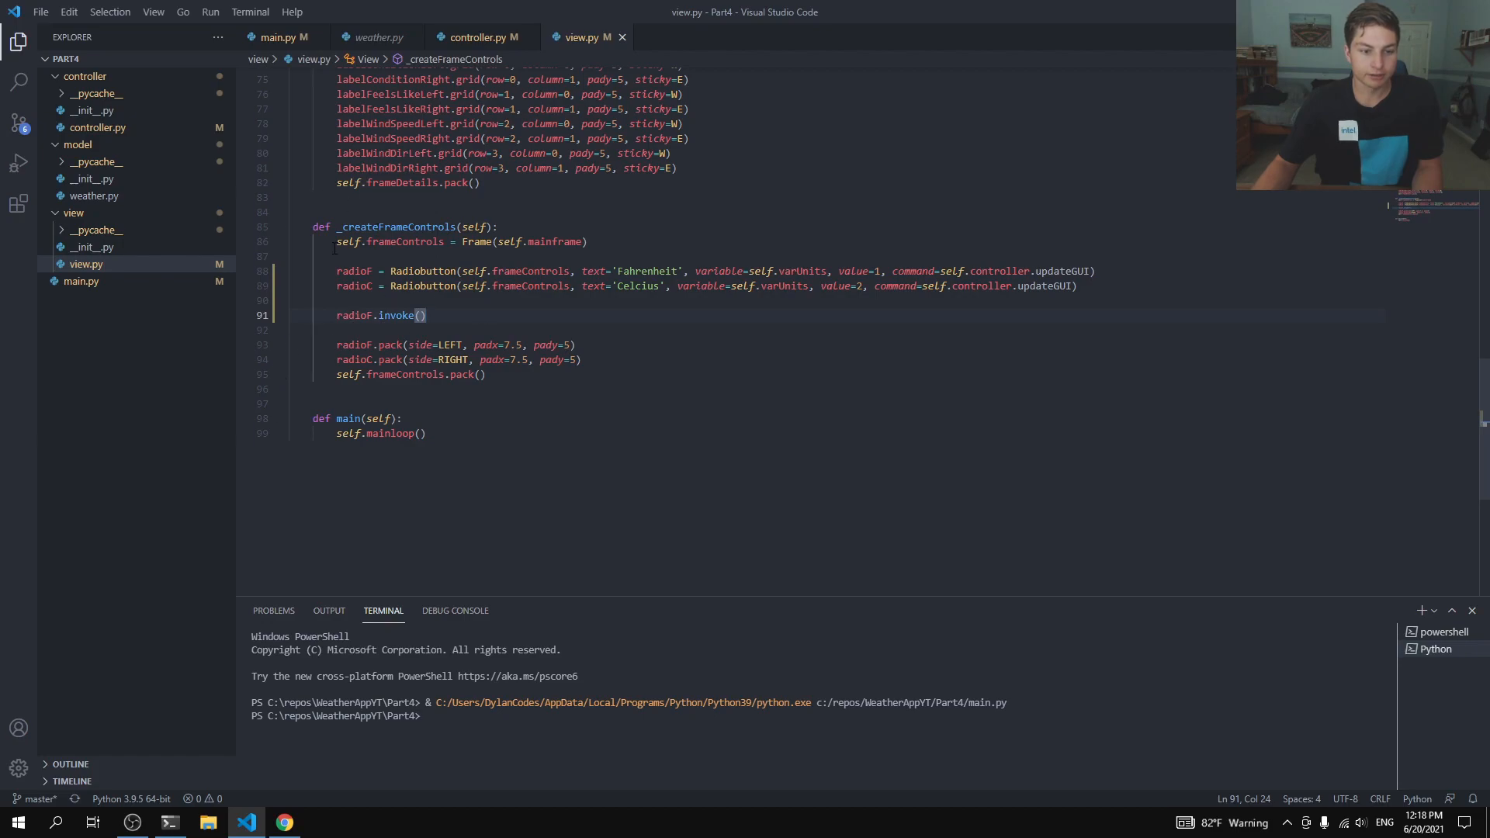
pyautogui.click(280, 37)
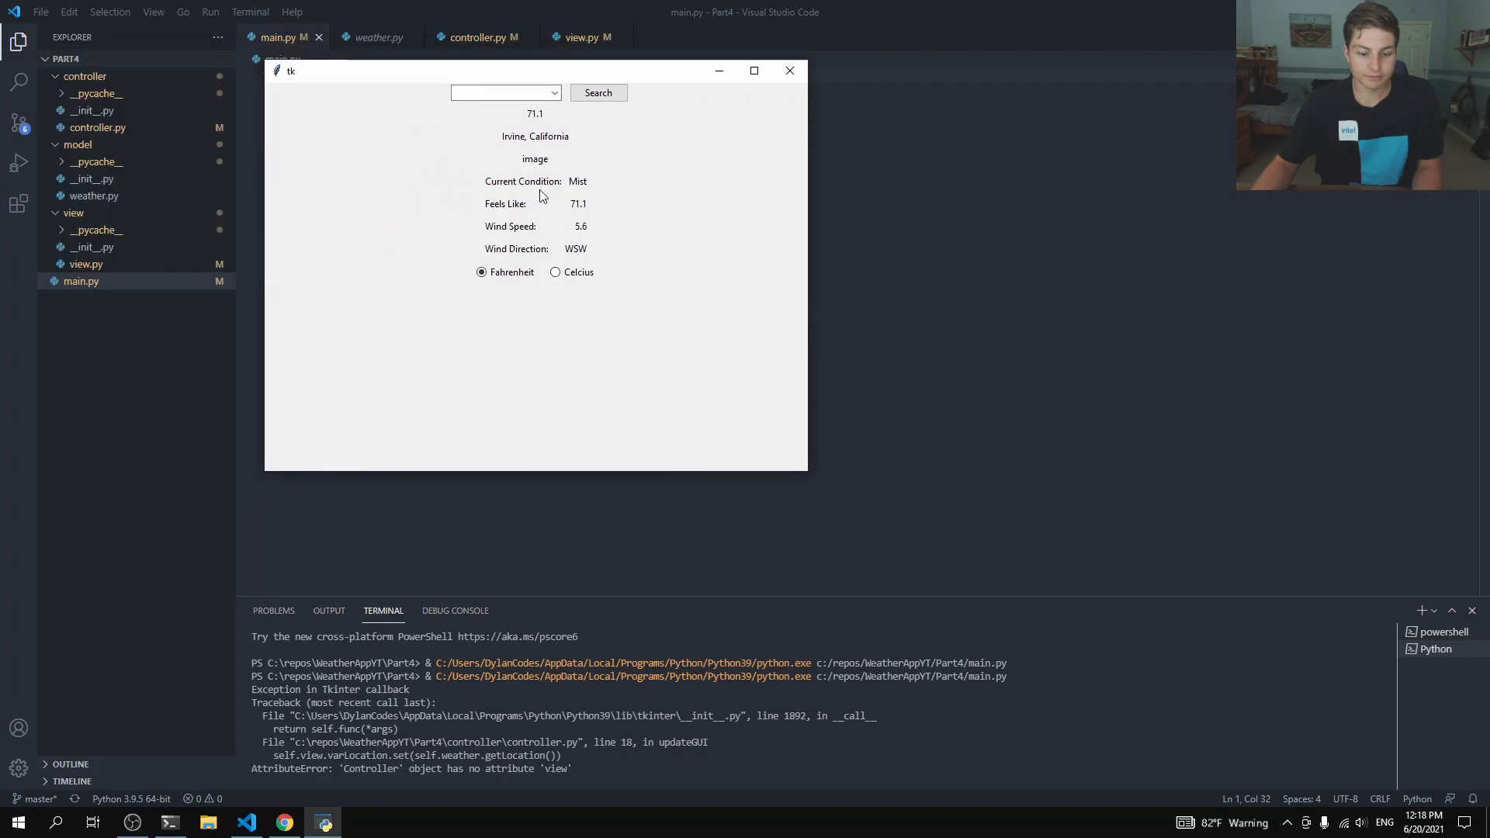
pyautogui.moveTo(554, 122)
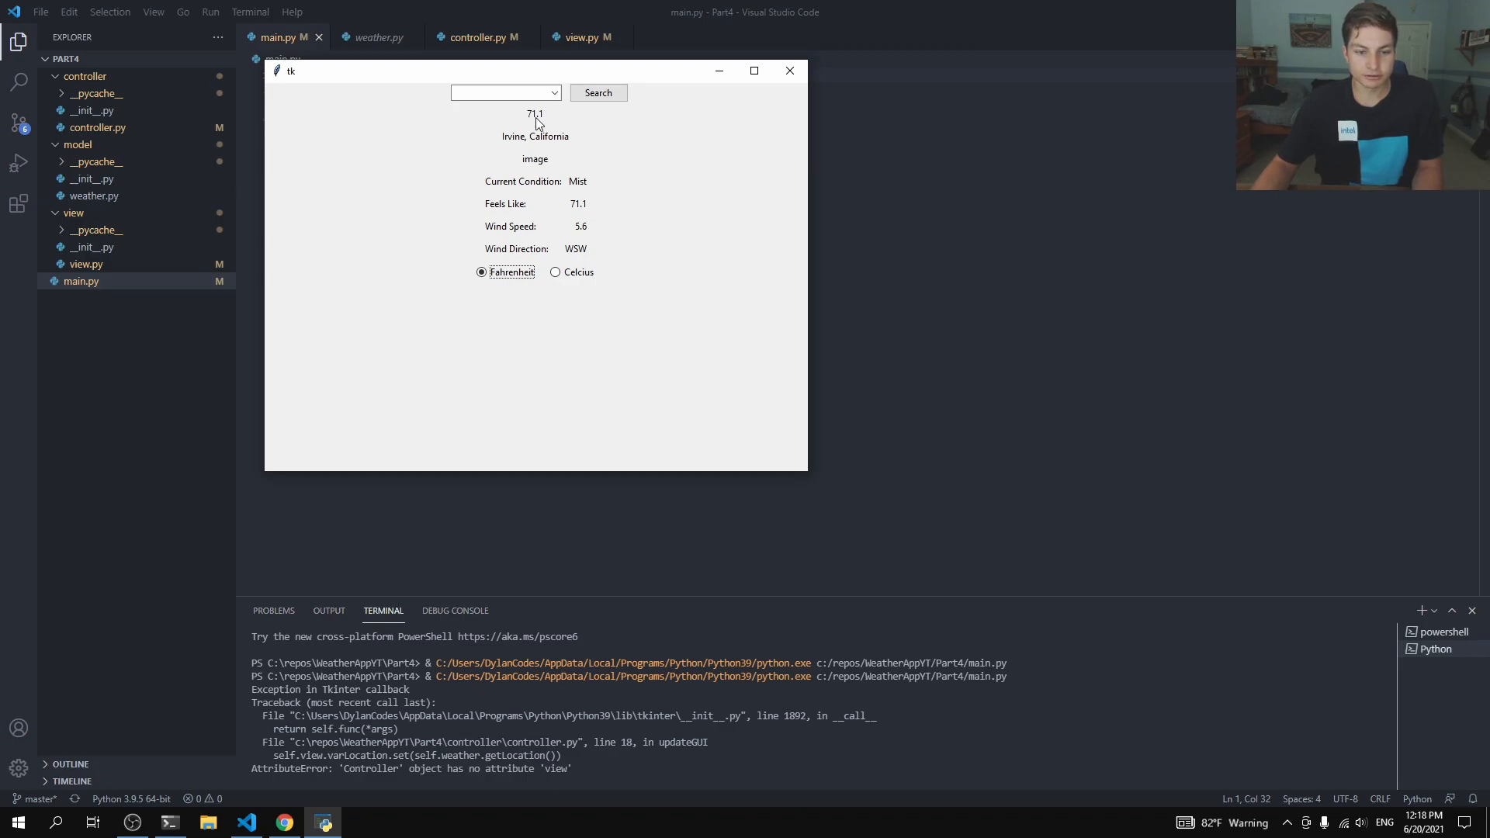
pyautogui.moveTo(587, 210)
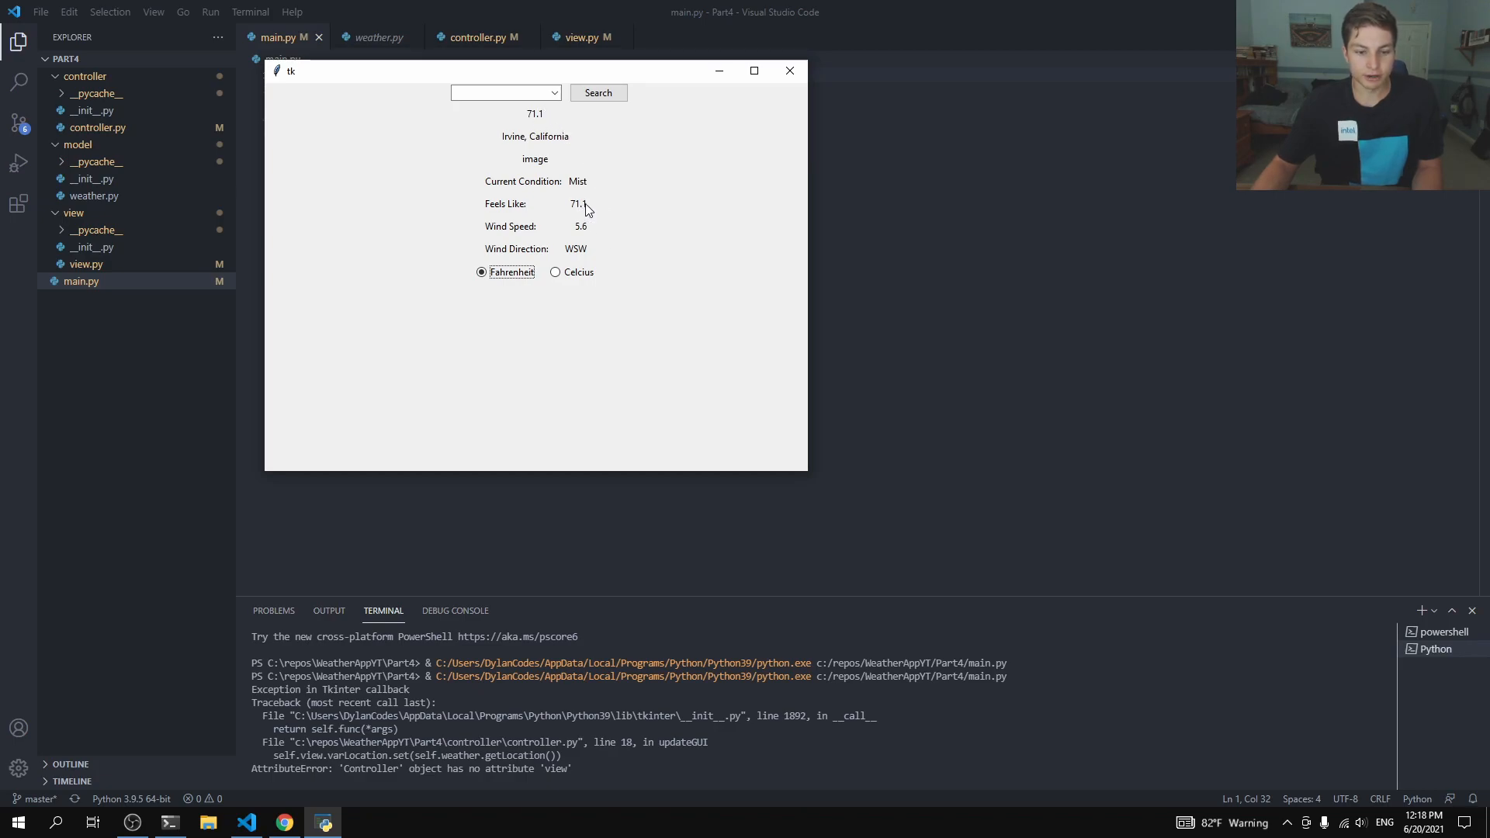
pyautogui.moveTo(593, 215)
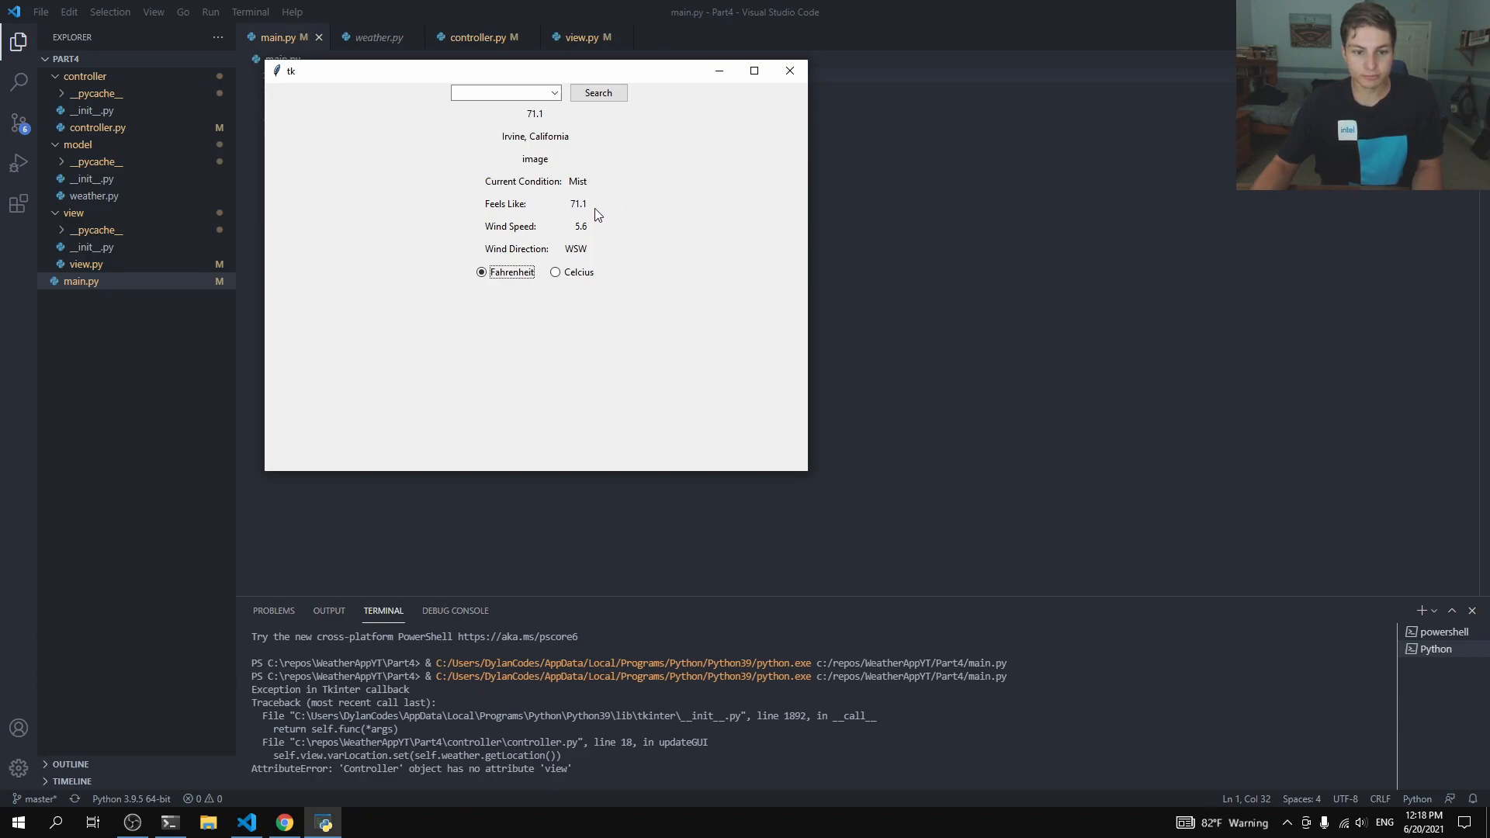
pyautogui.moveTo(694, 97)
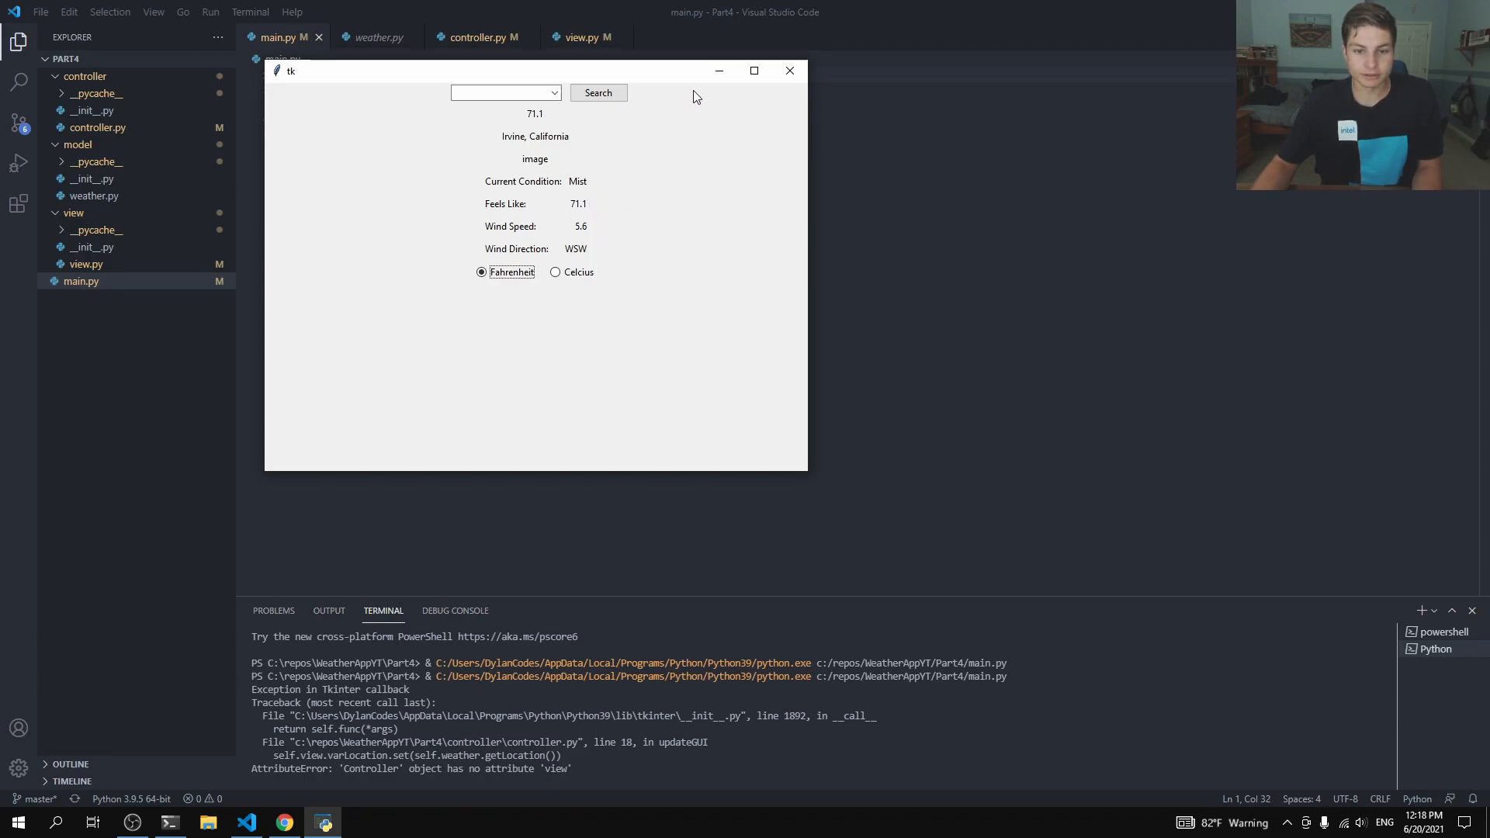
# Step: Close the running weather app after checking its Irvine Fahrenheit readings
pyautogui.click(376, 38)
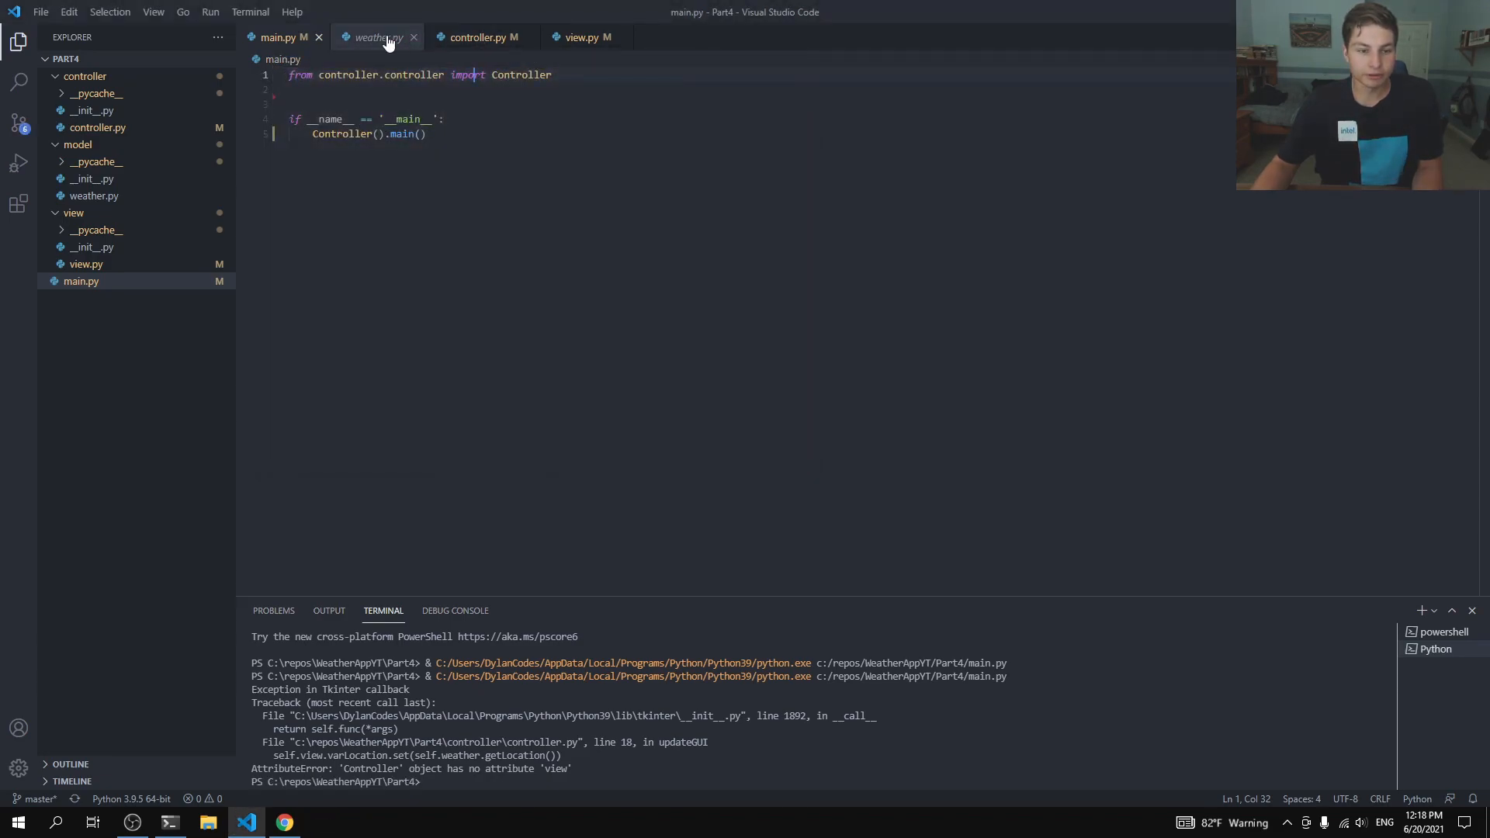
# Step: Append a '\u00B0F' degree suffix to getCurrentTempF's return value in weather.py
pyautogui.click(378, 38)
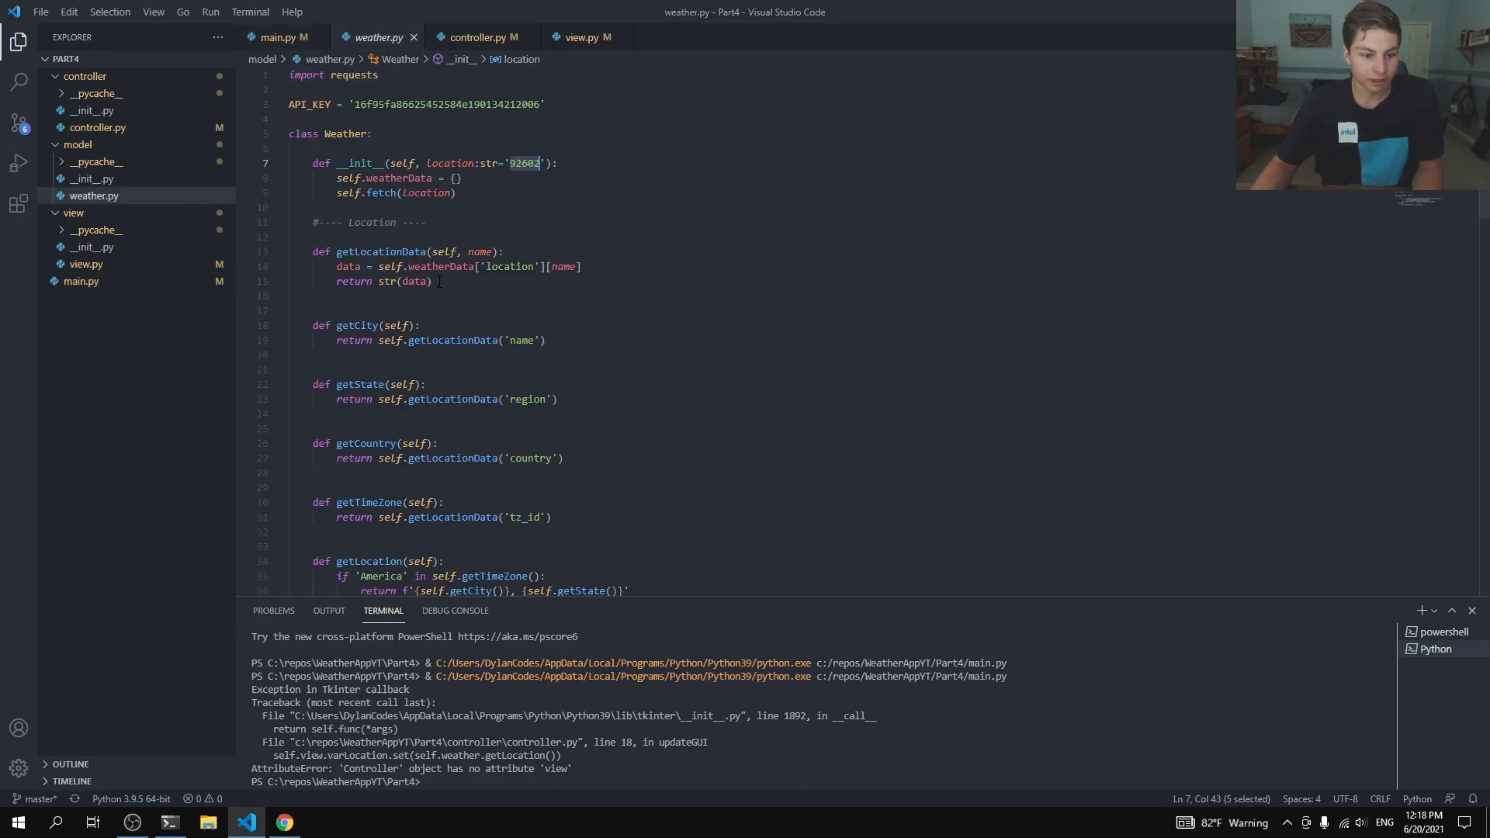
pyautogui.scroll(-3)
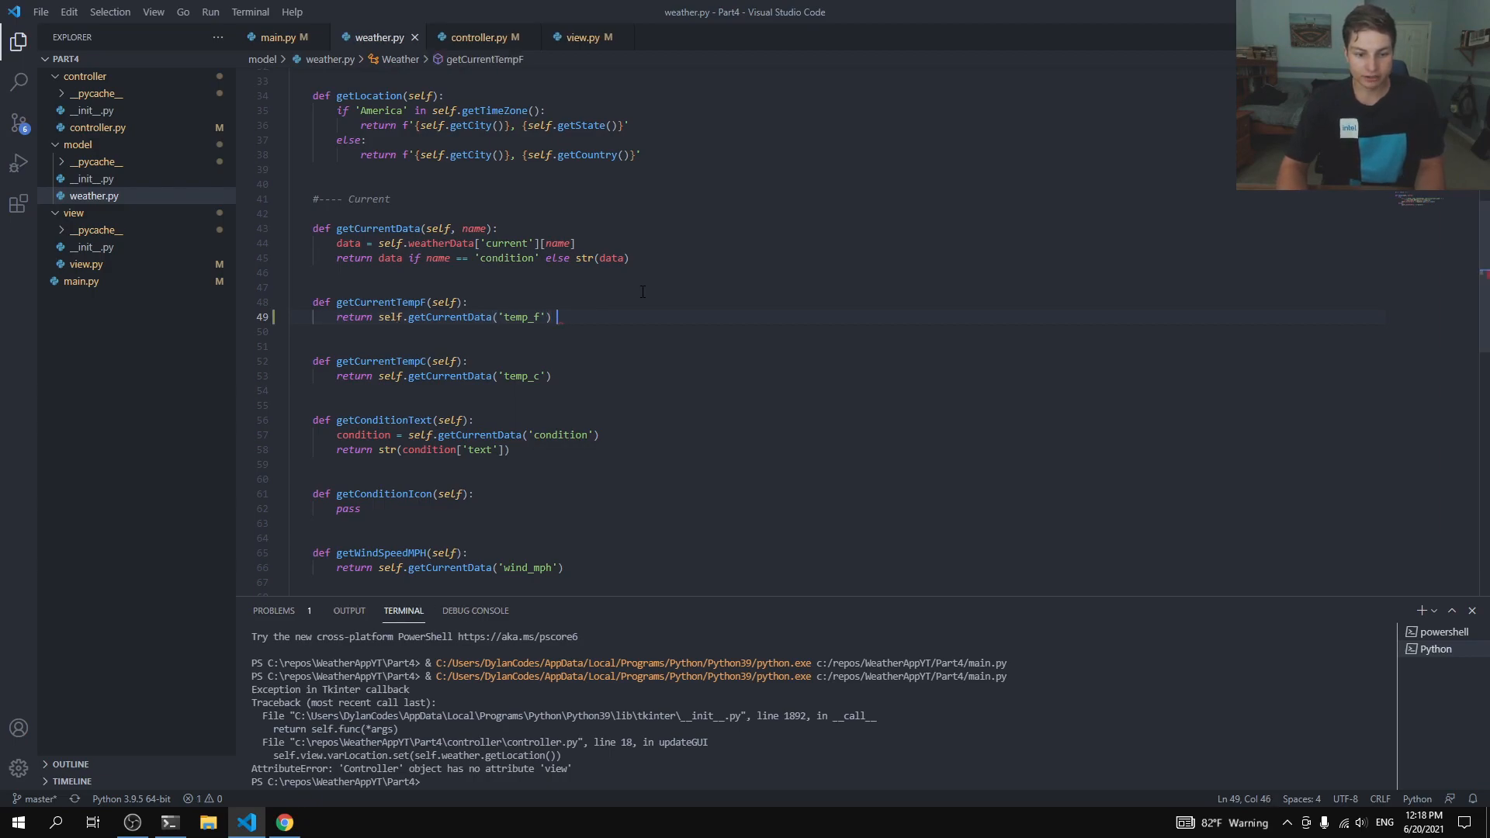
pyautogui.write('+')
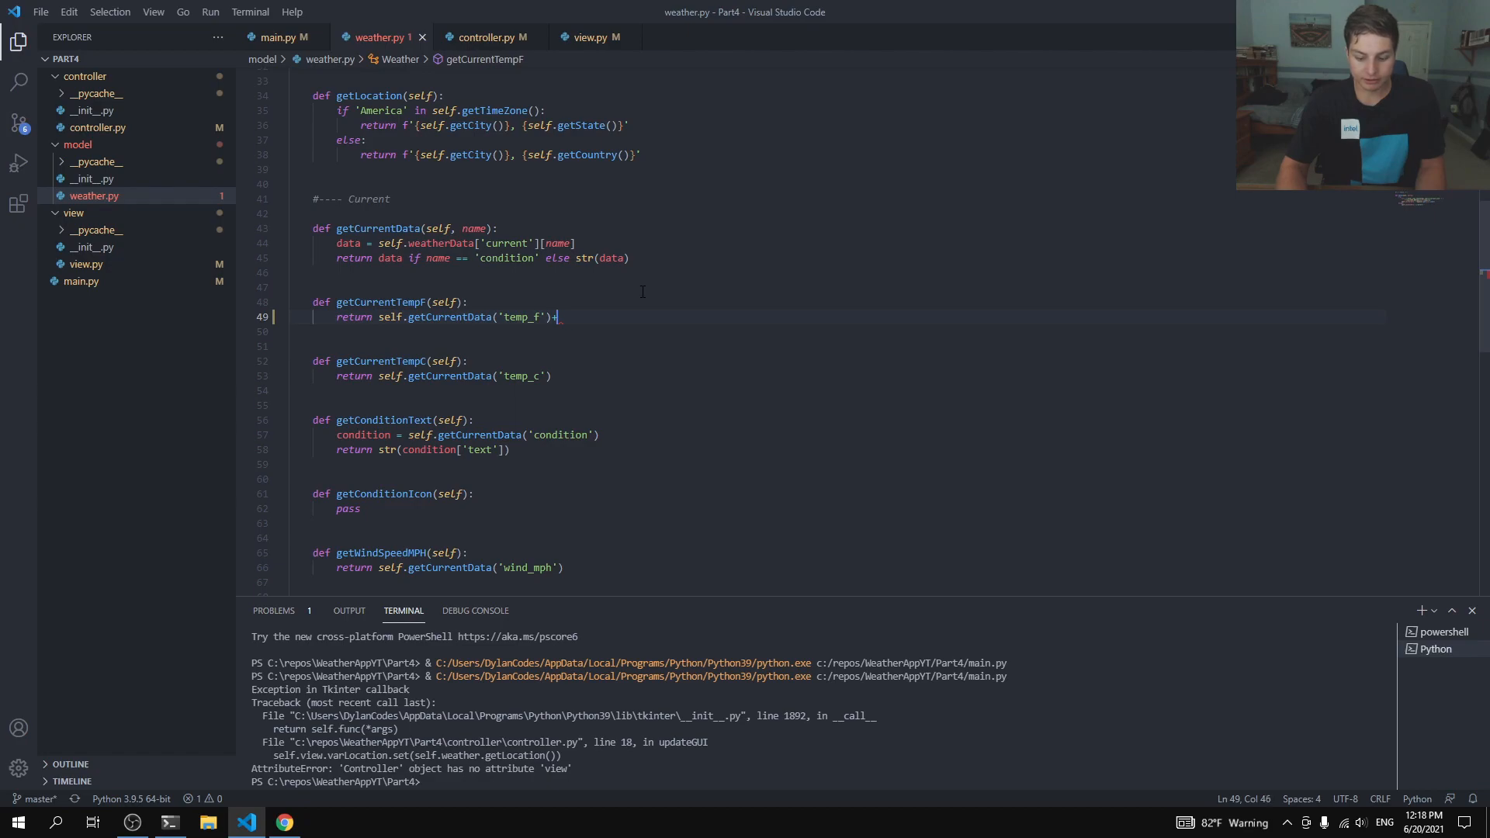
pyautogui.write("+''")
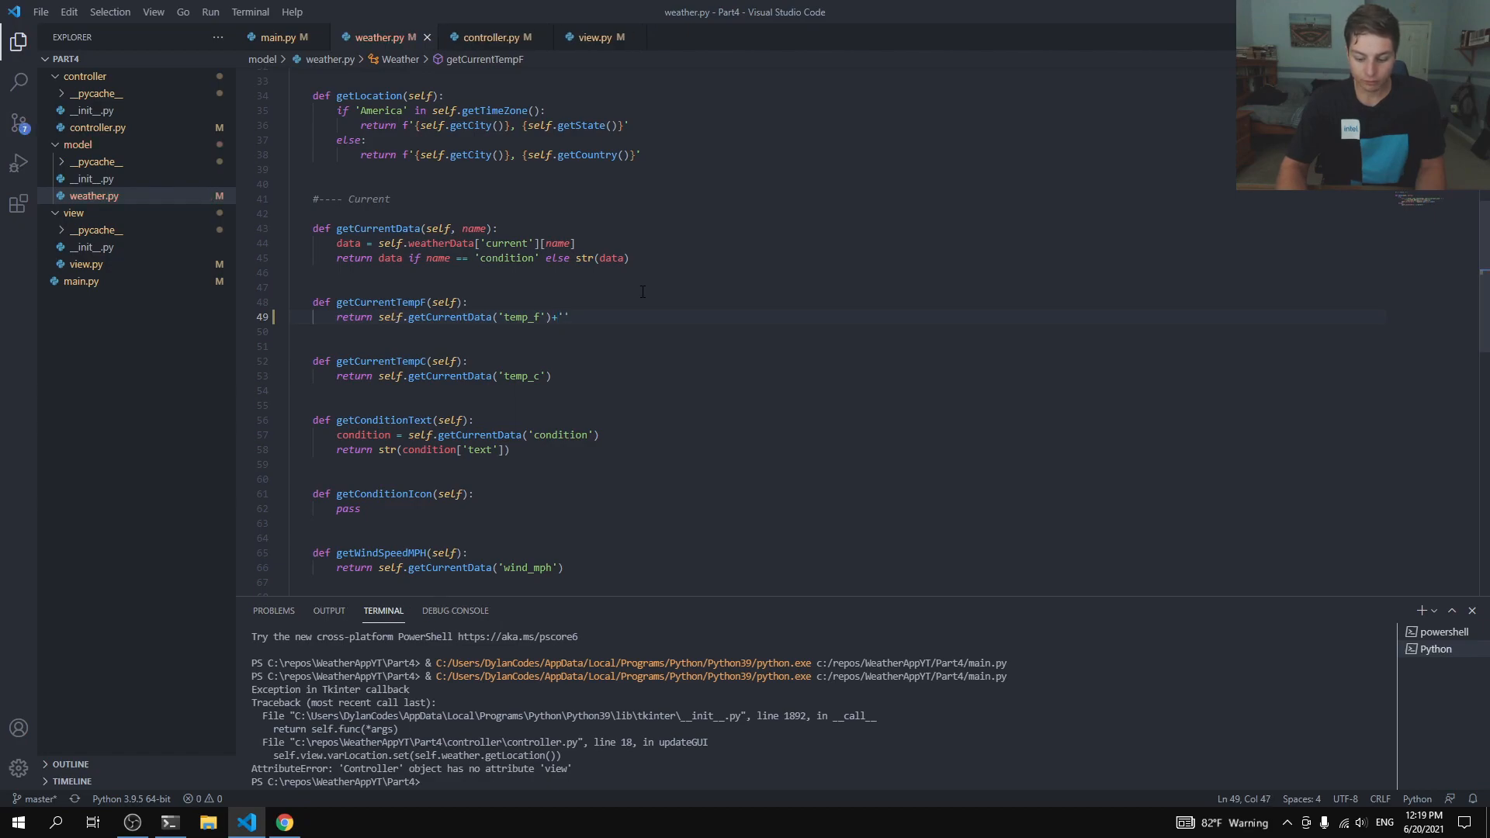
pyautogui.write('\\')
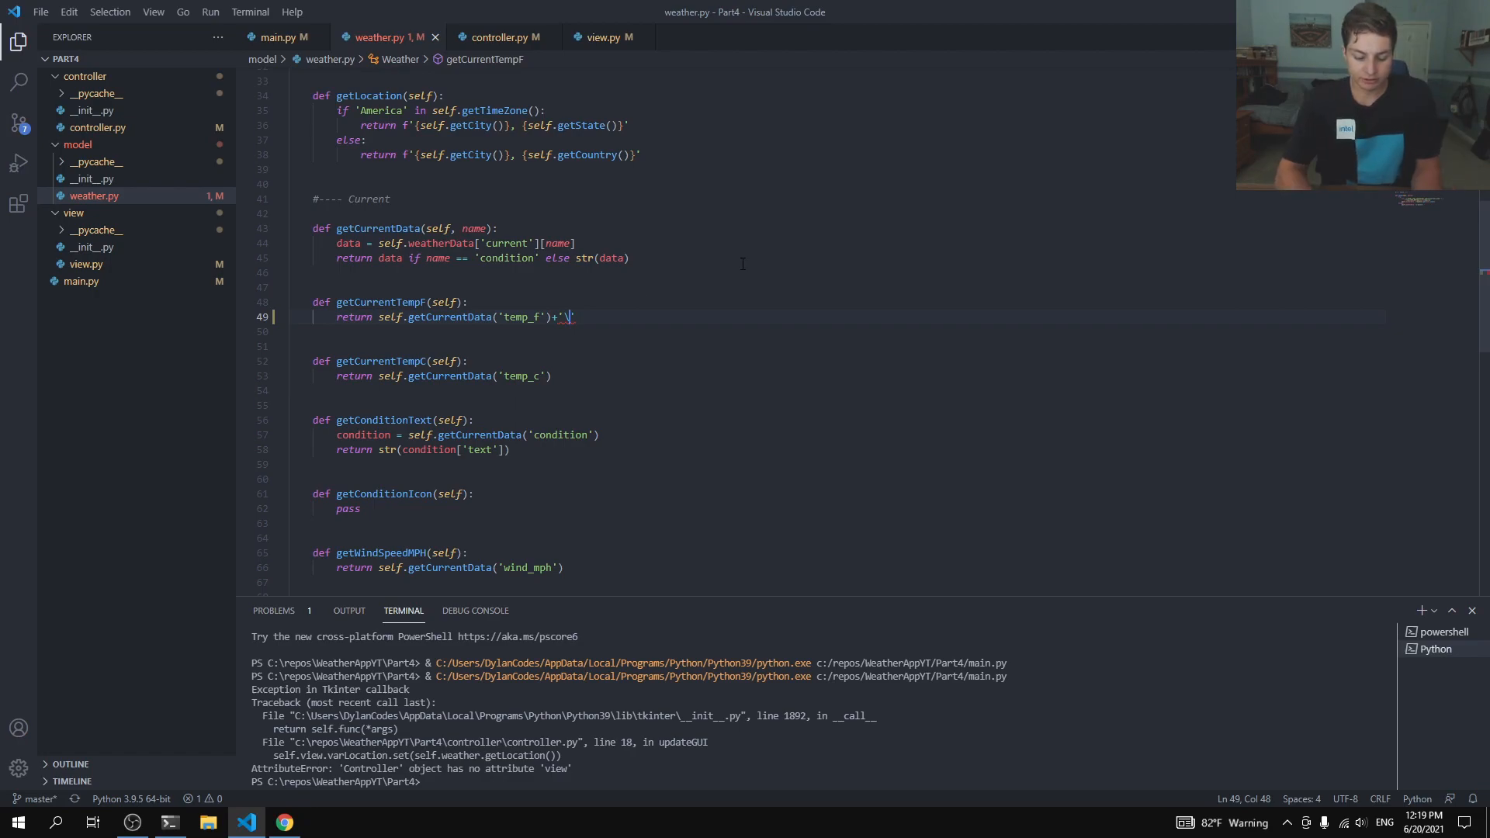
pyautogui.write('u')
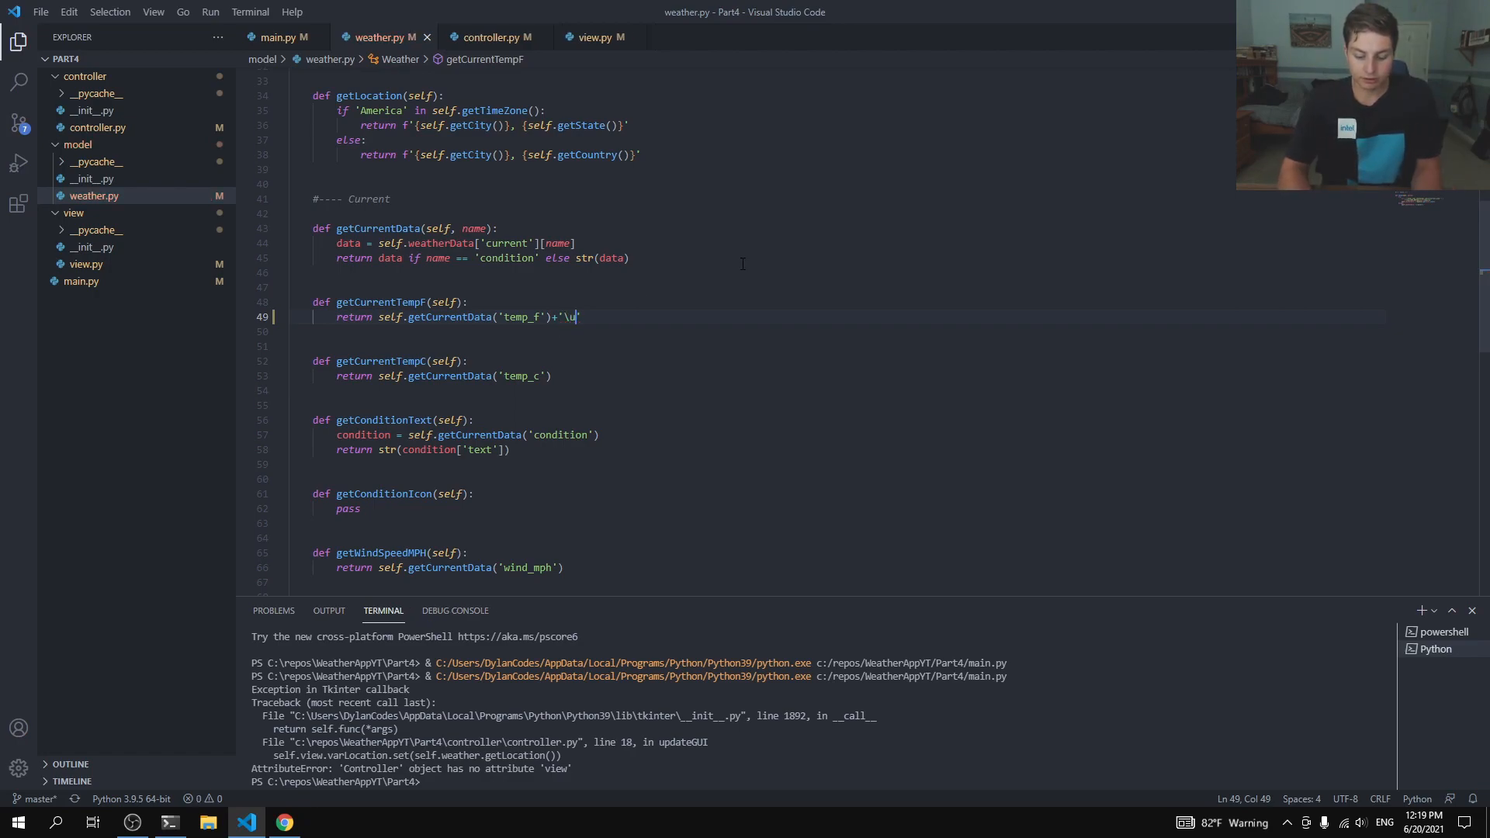
pyautogui.write('00')
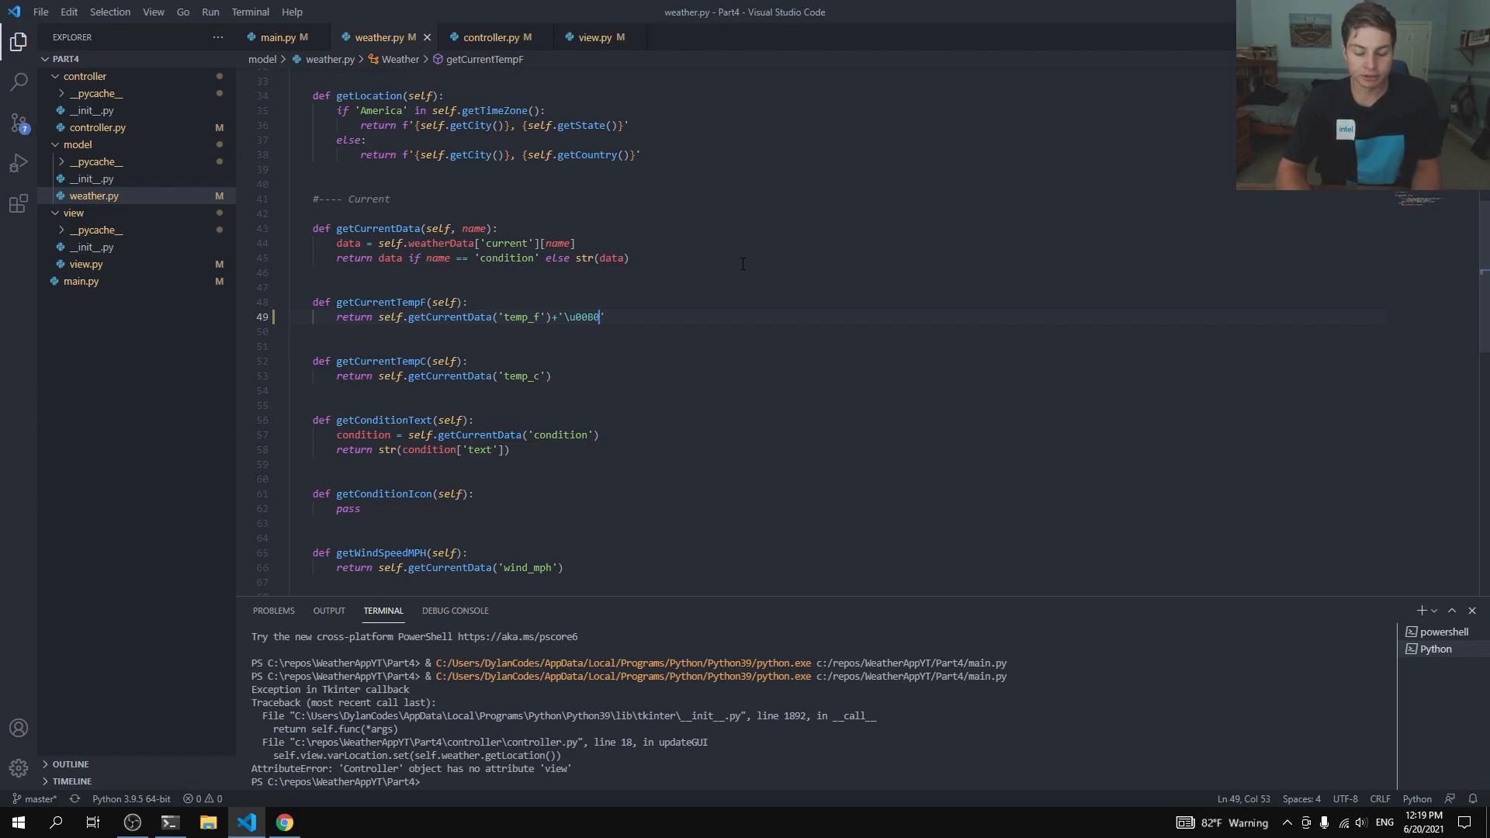
pyautogui.write('F')
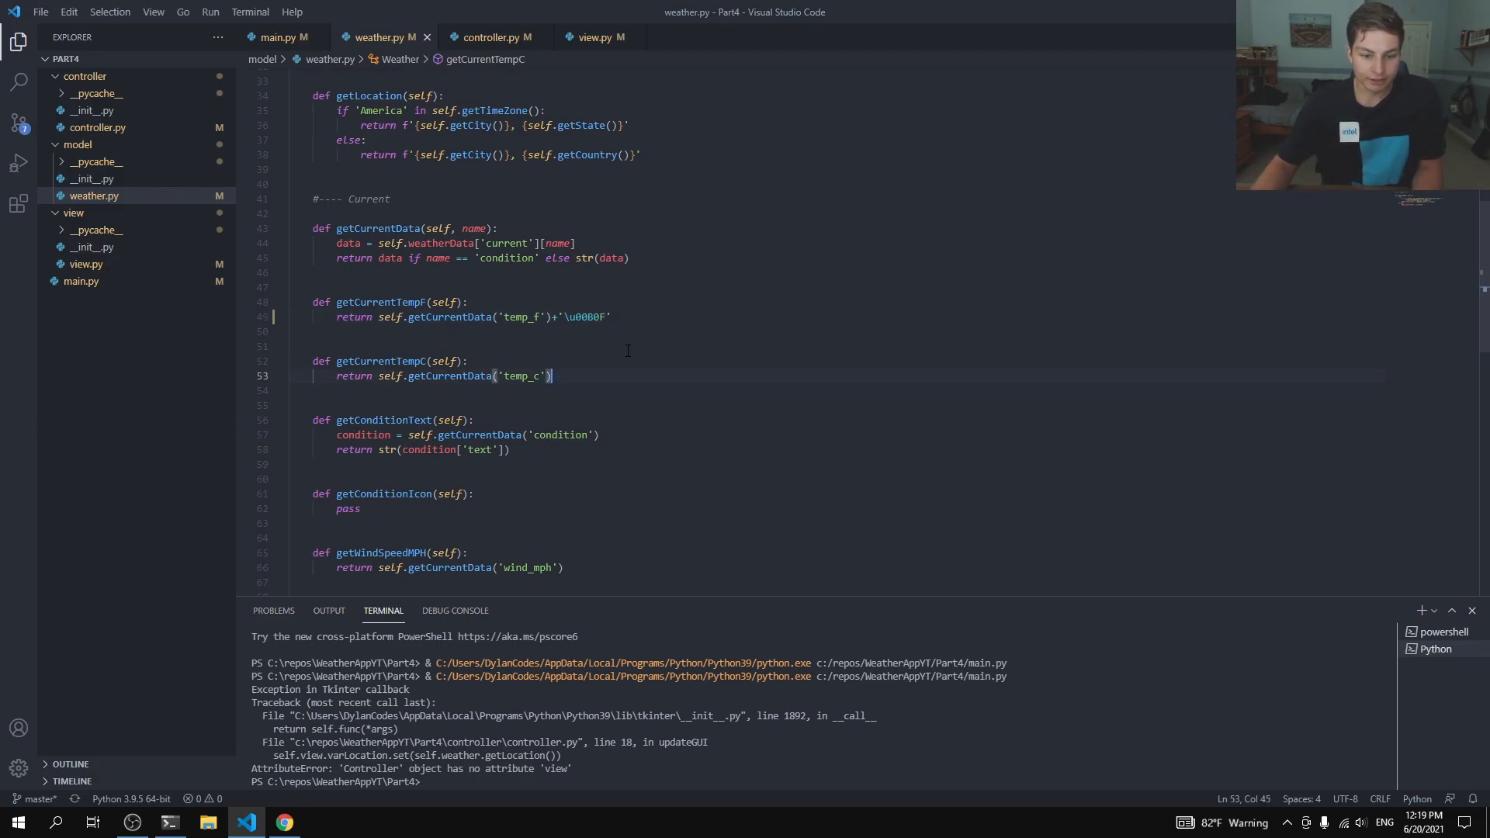
# Step: Append '\u00B0C' to getCurrentTempC and degree suffixes to the feels-like F and C getters
pyautogui.write('+')
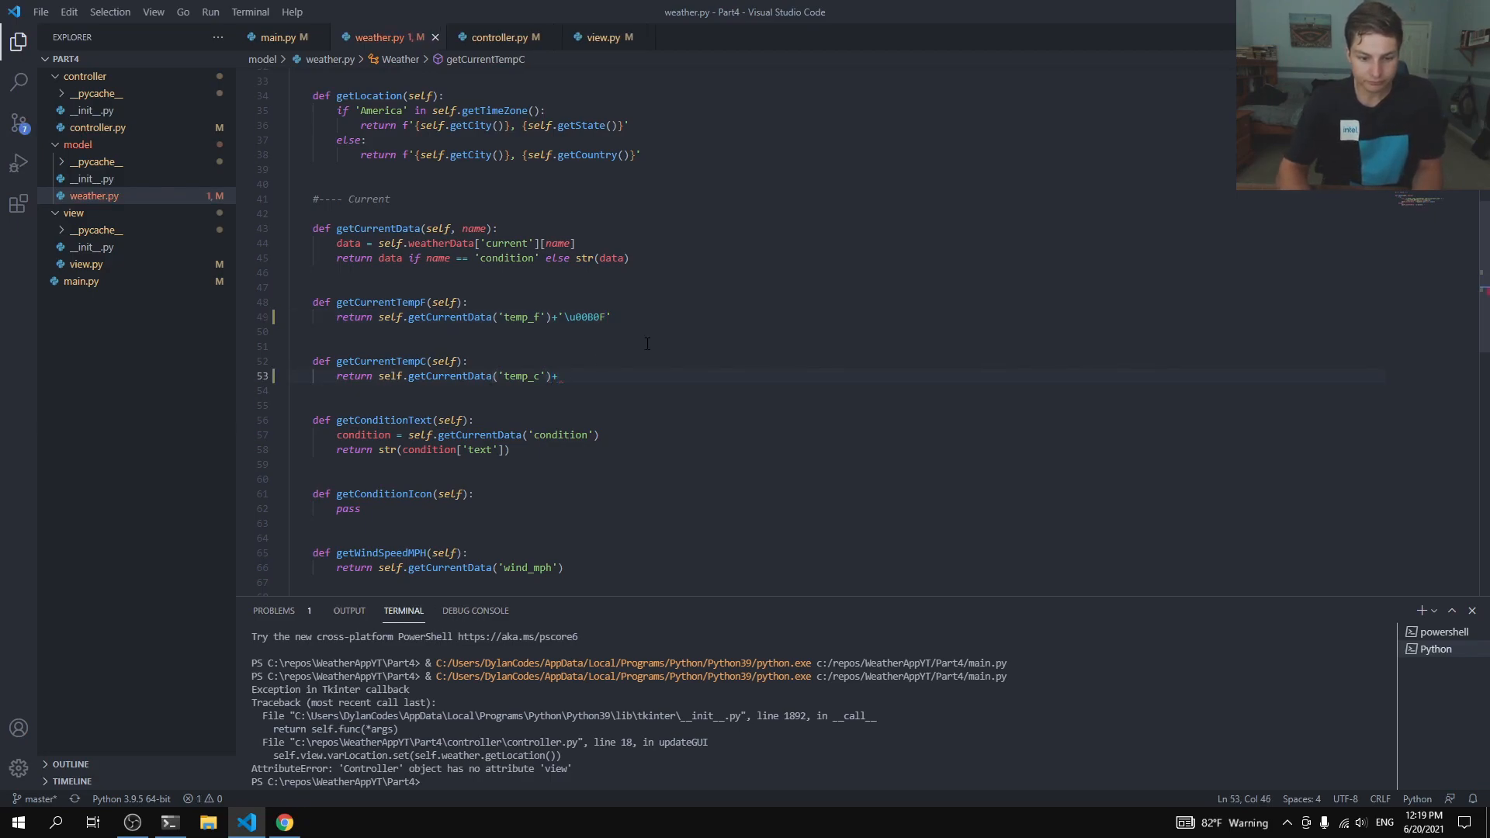
pyautogui.write("''")
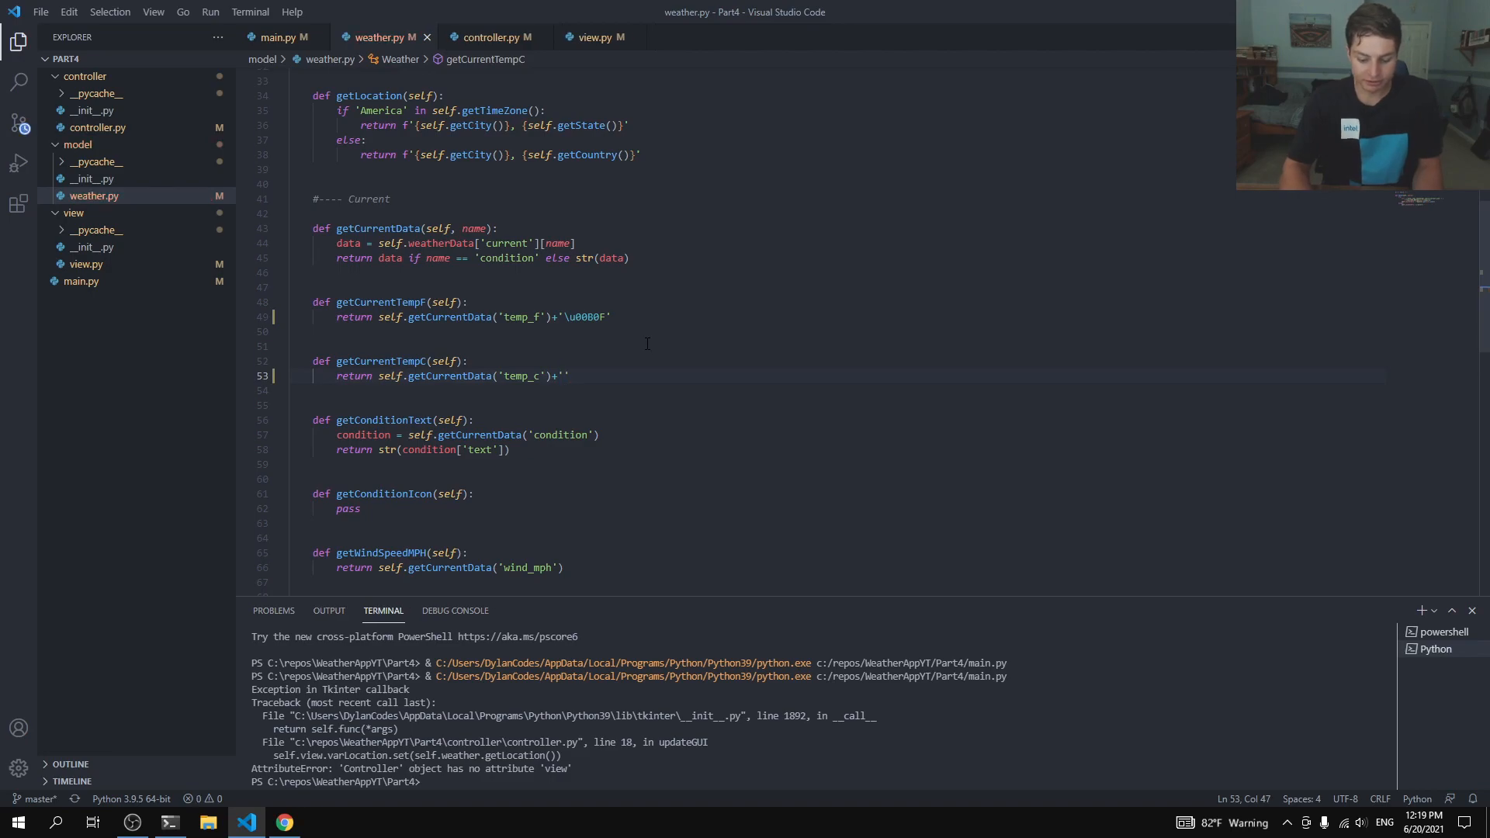
pyautogui.write('\\u')
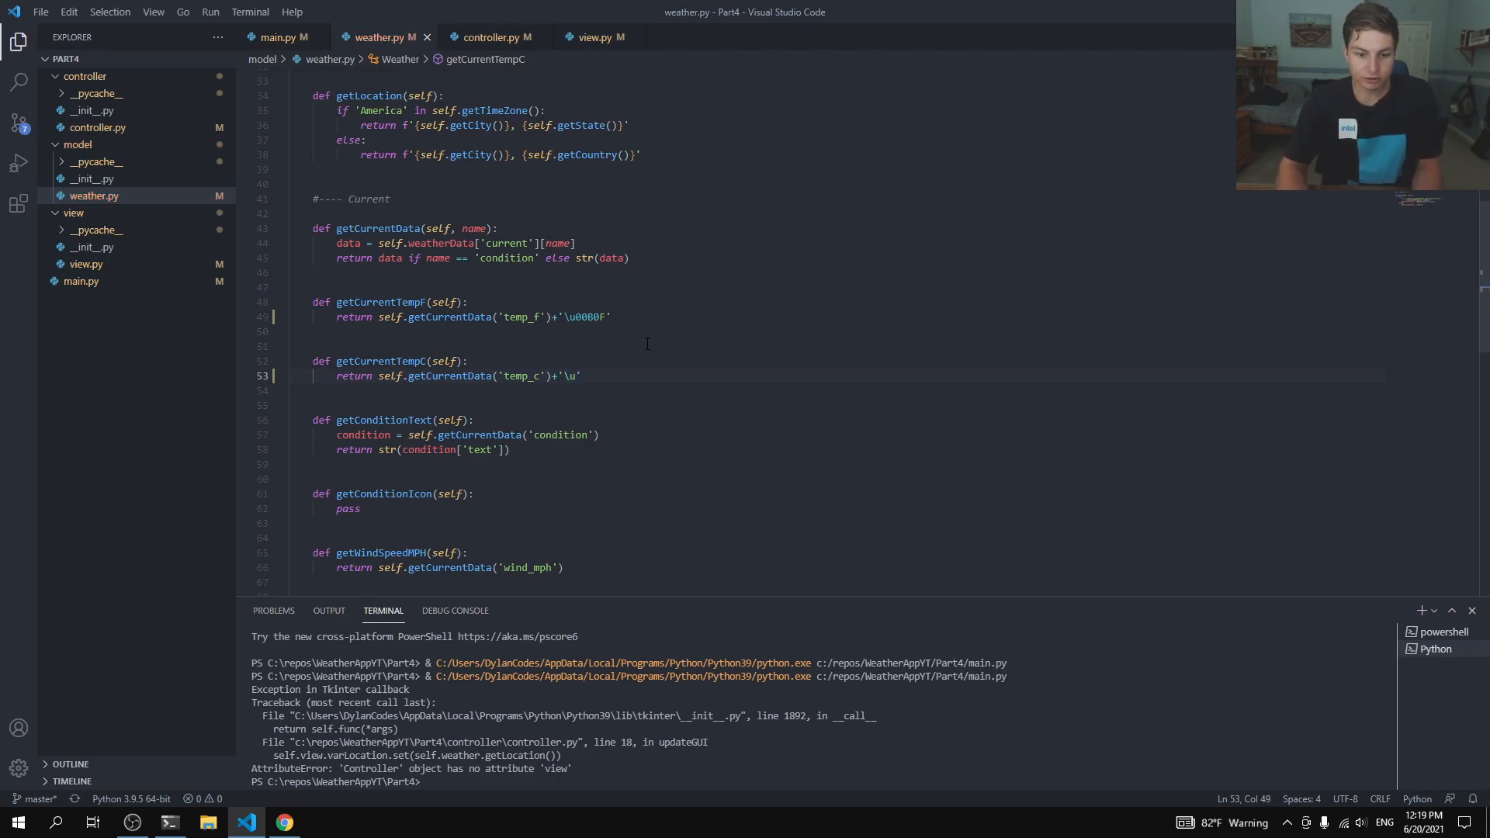
pyautogui.write('00B0')
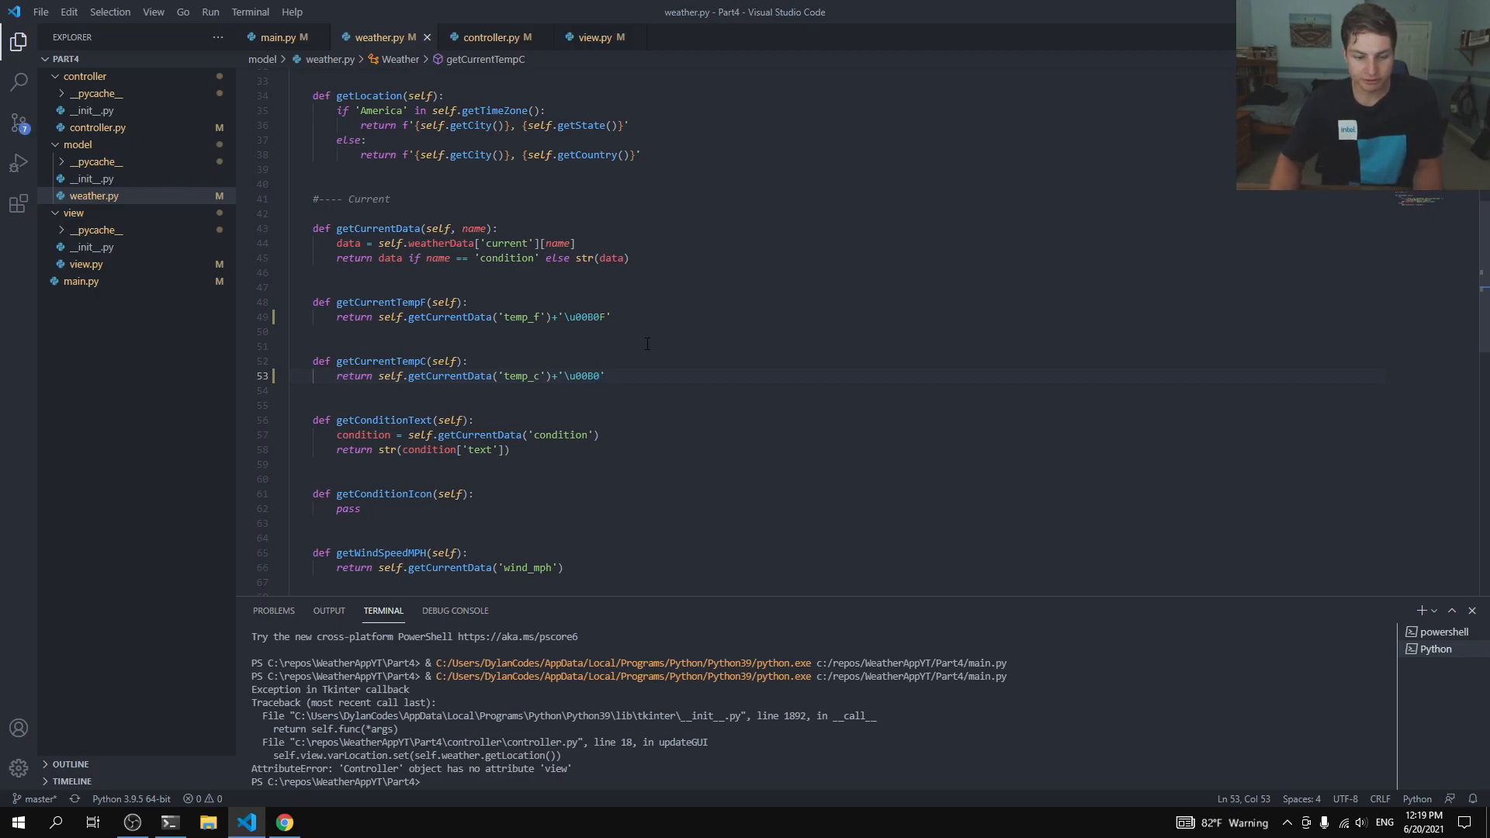
pyautogui.write('C')
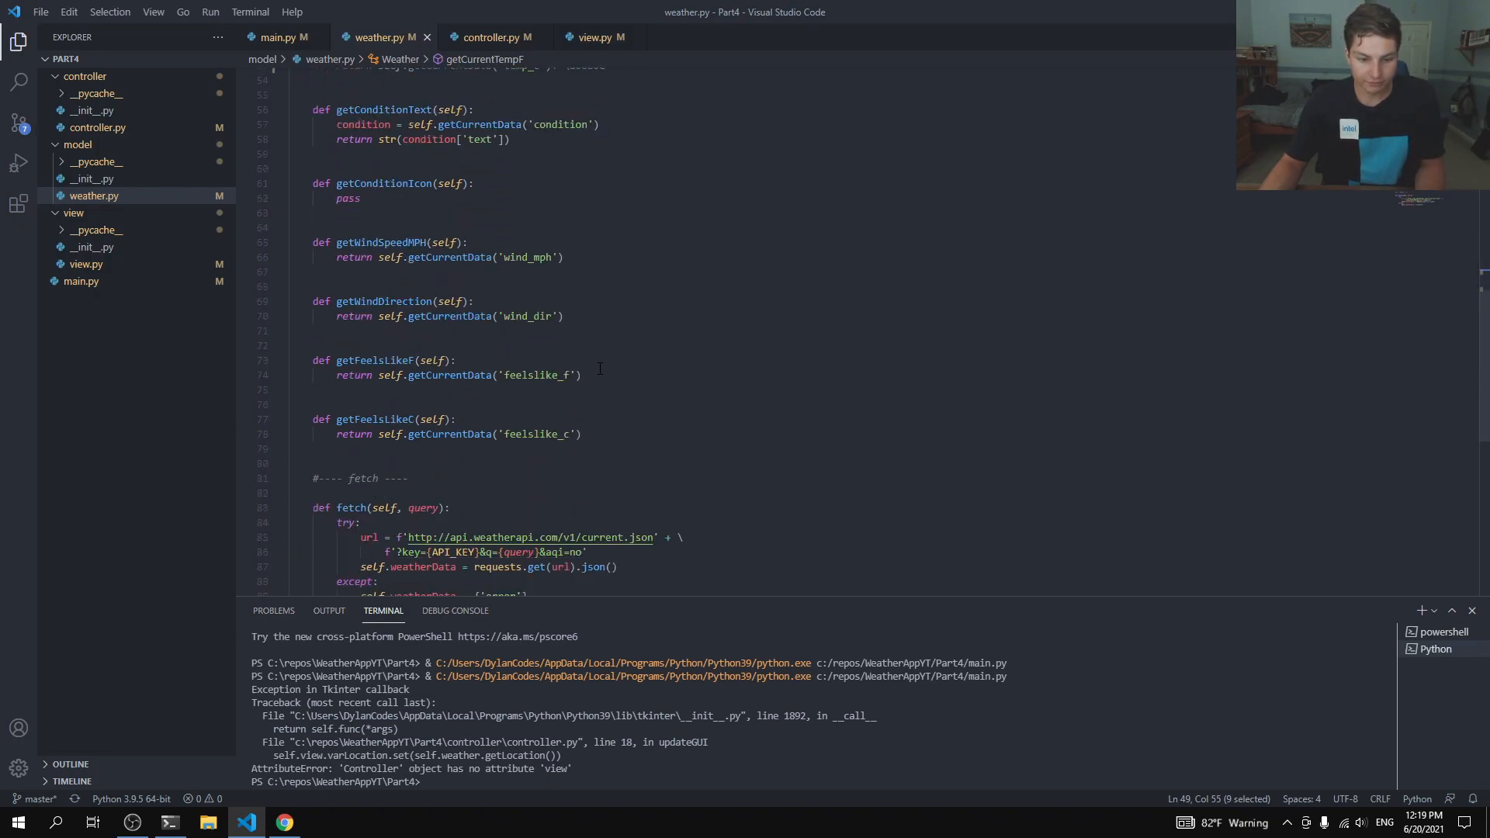
pyautogui.write('+')
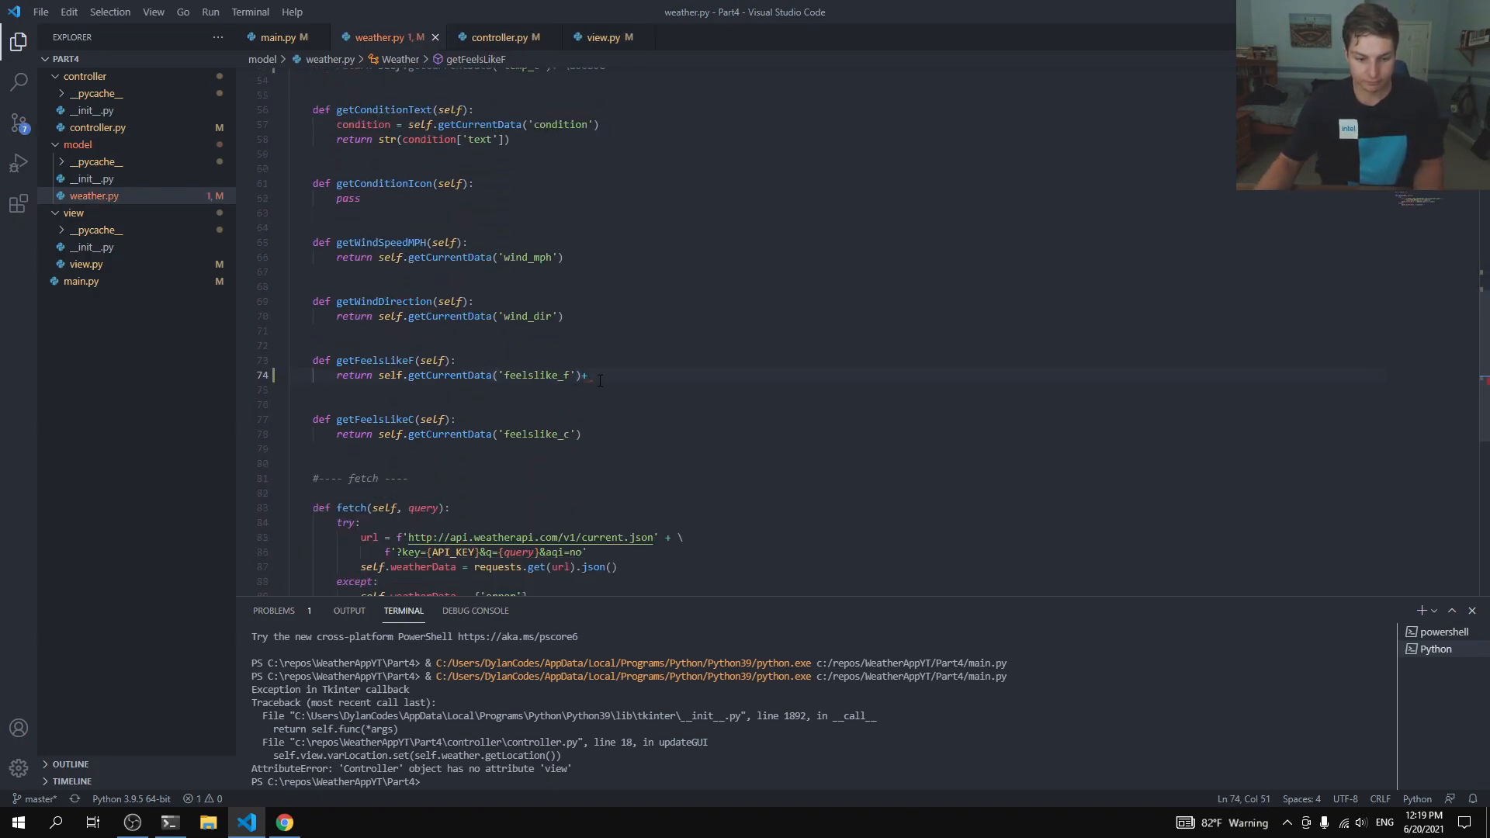
pyautogui.write("'\\u00B0F'")
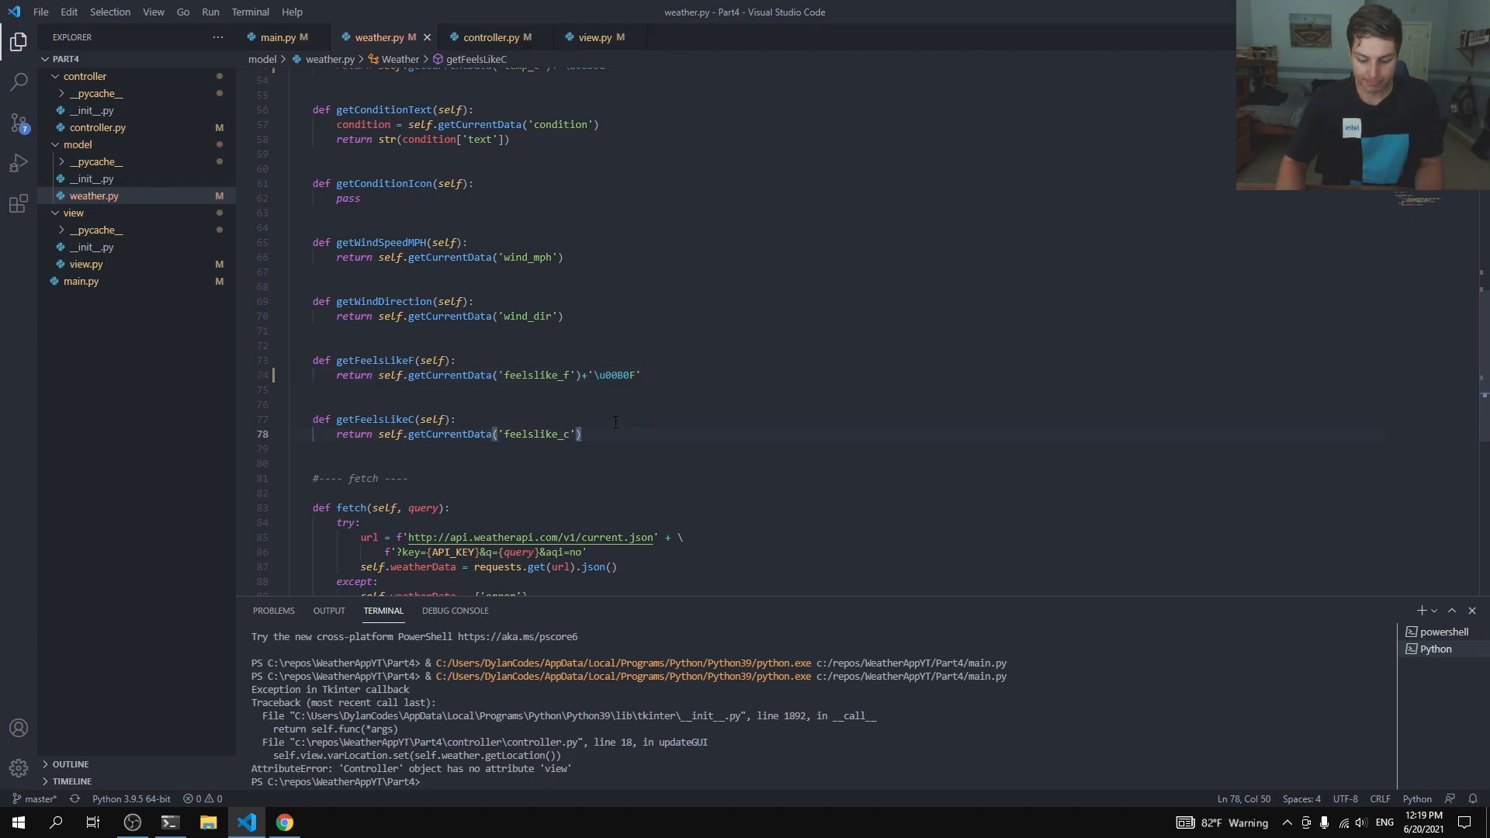
pyautogui.write("+'\\u00B0C'")
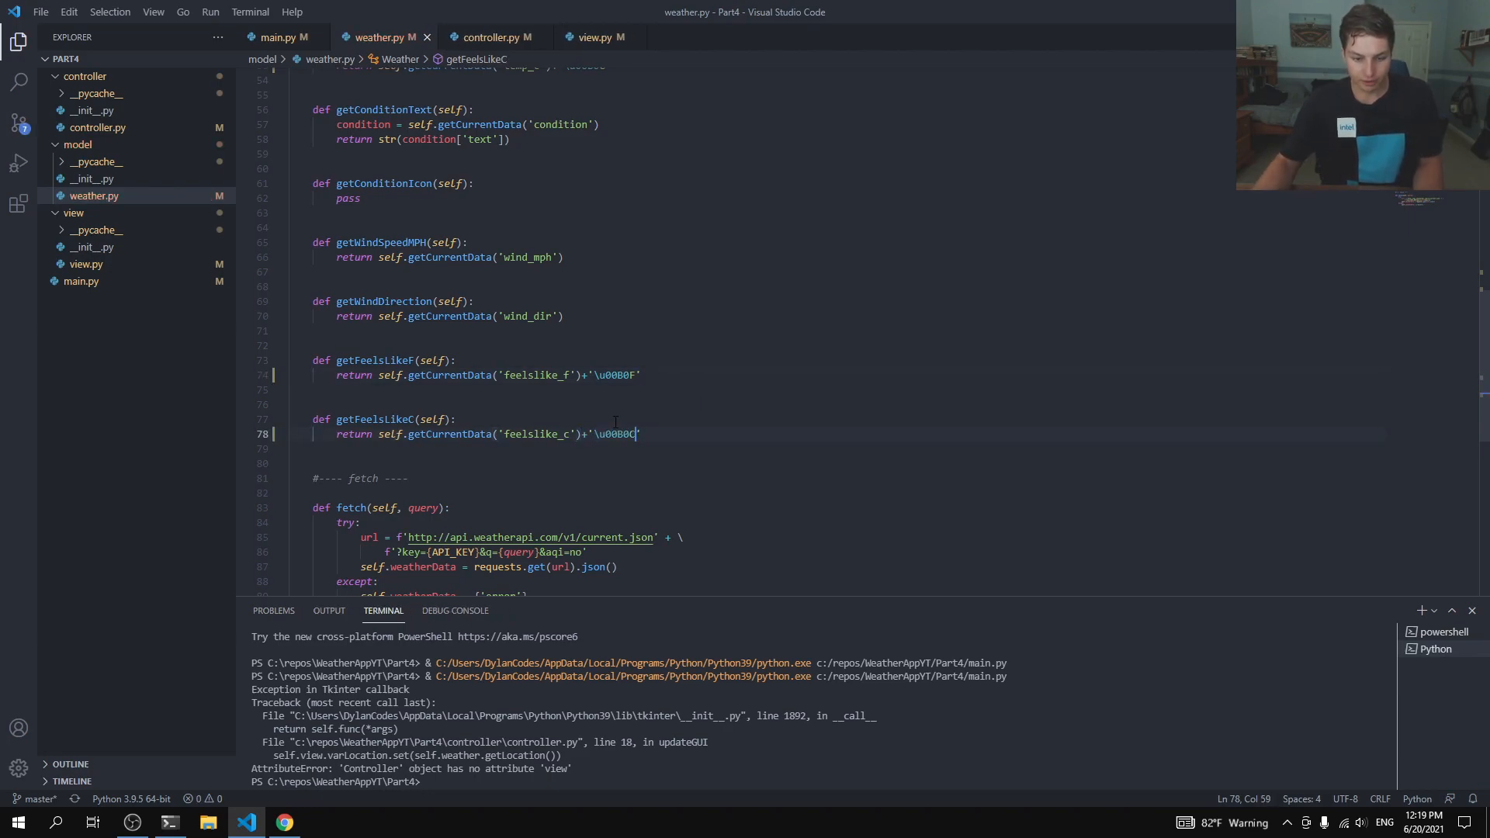
# Step: Run the app, confirm 71.1°F and 21.7°C displays via the Celsius option, then close it
pyautogui.click(279, 37)
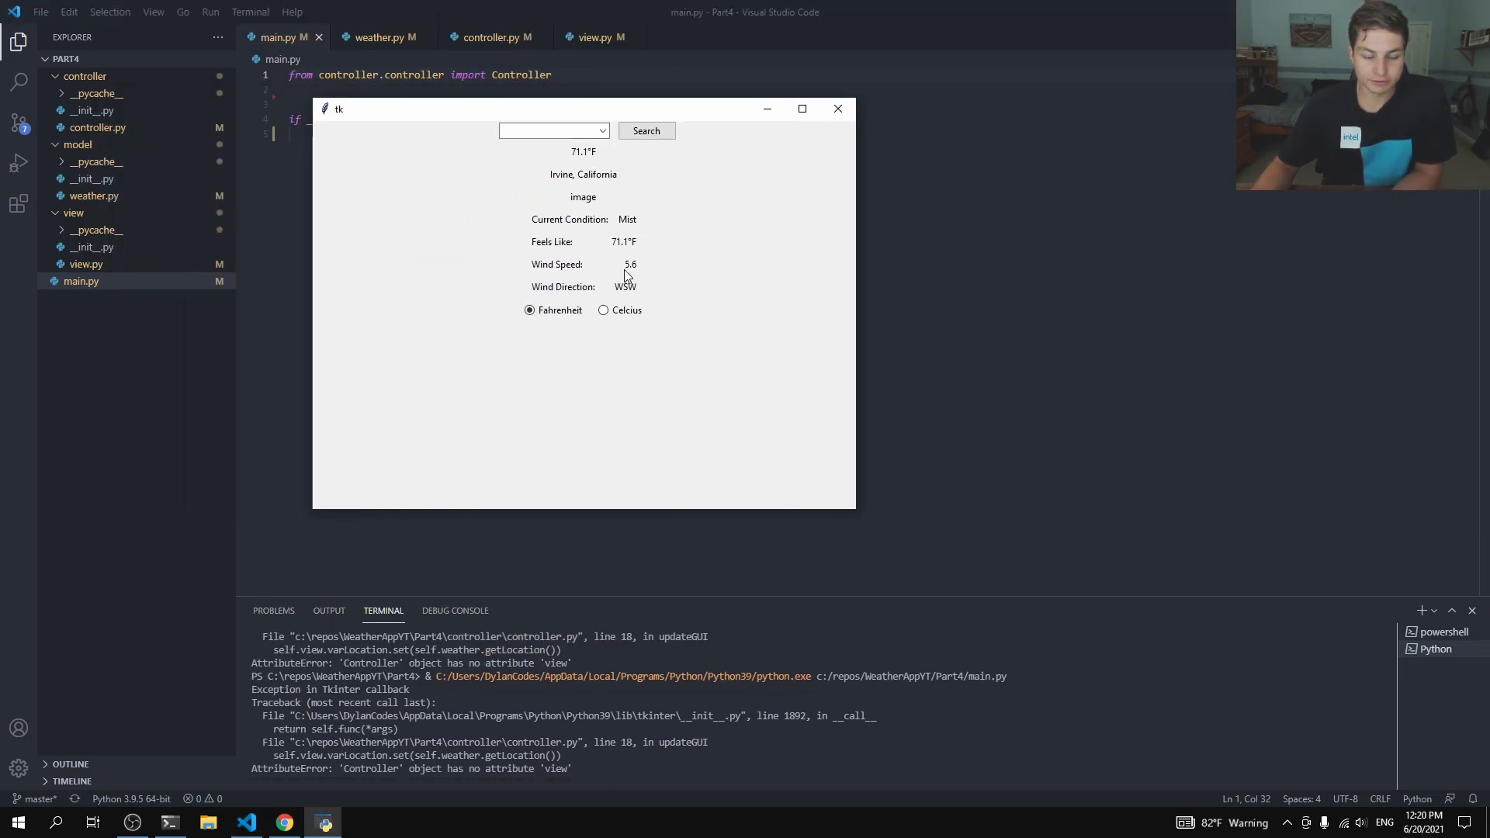
pyautogui.click(604, 310)
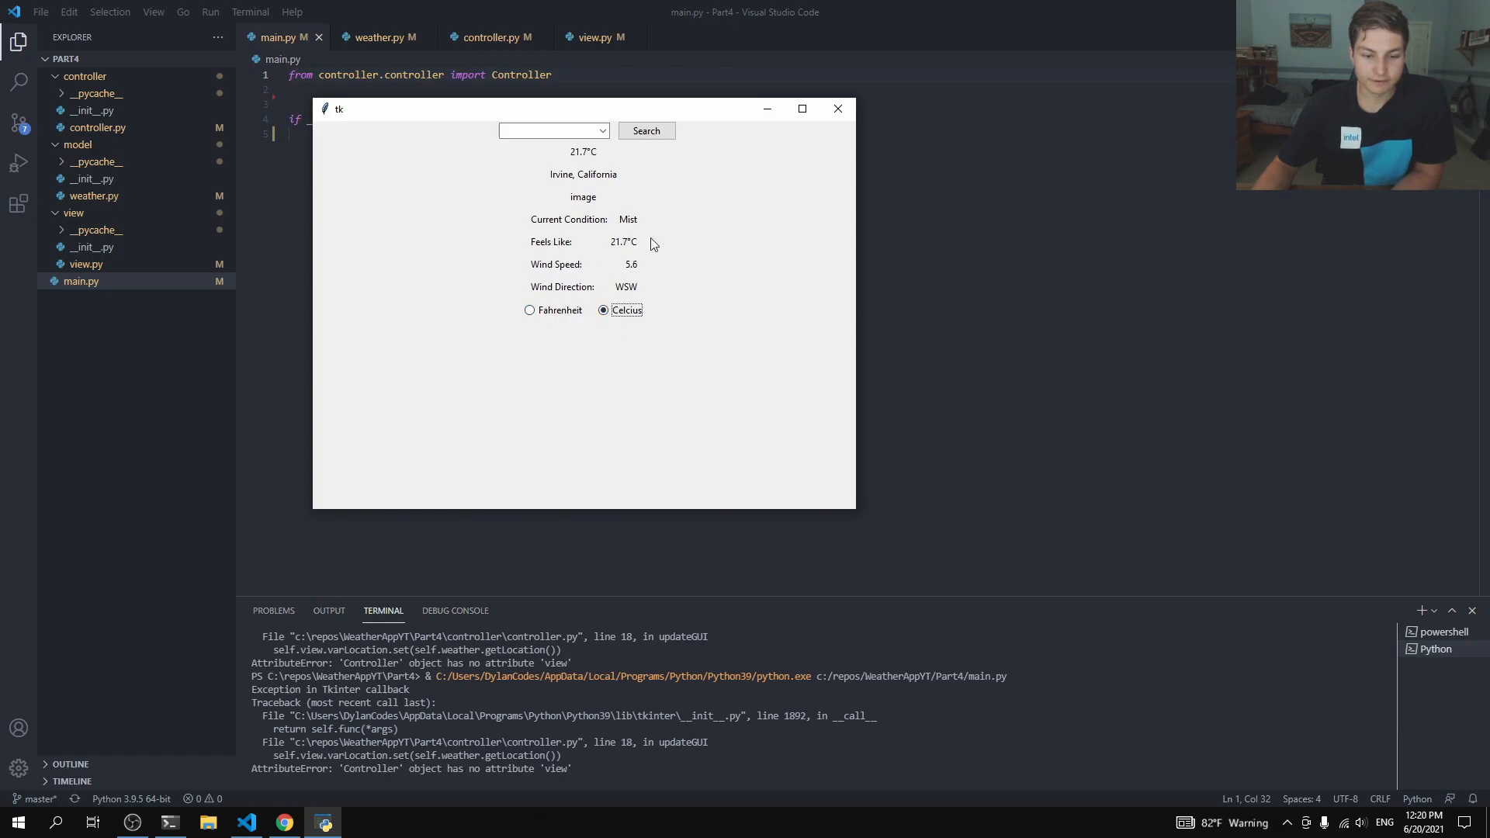
pyautogui.moveTo(619, 278)
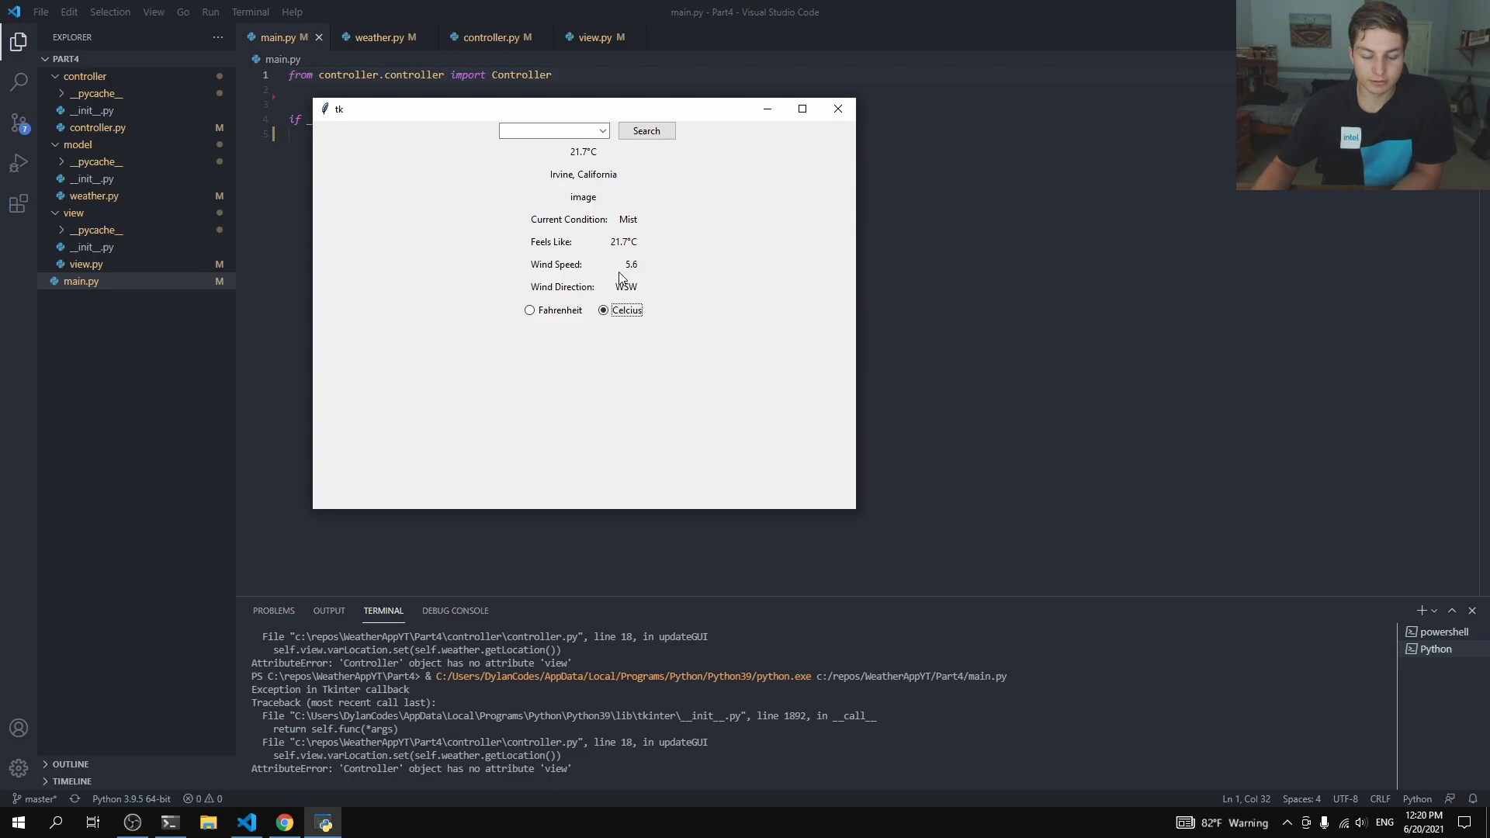
pyautogui.moveTo(626, 272)
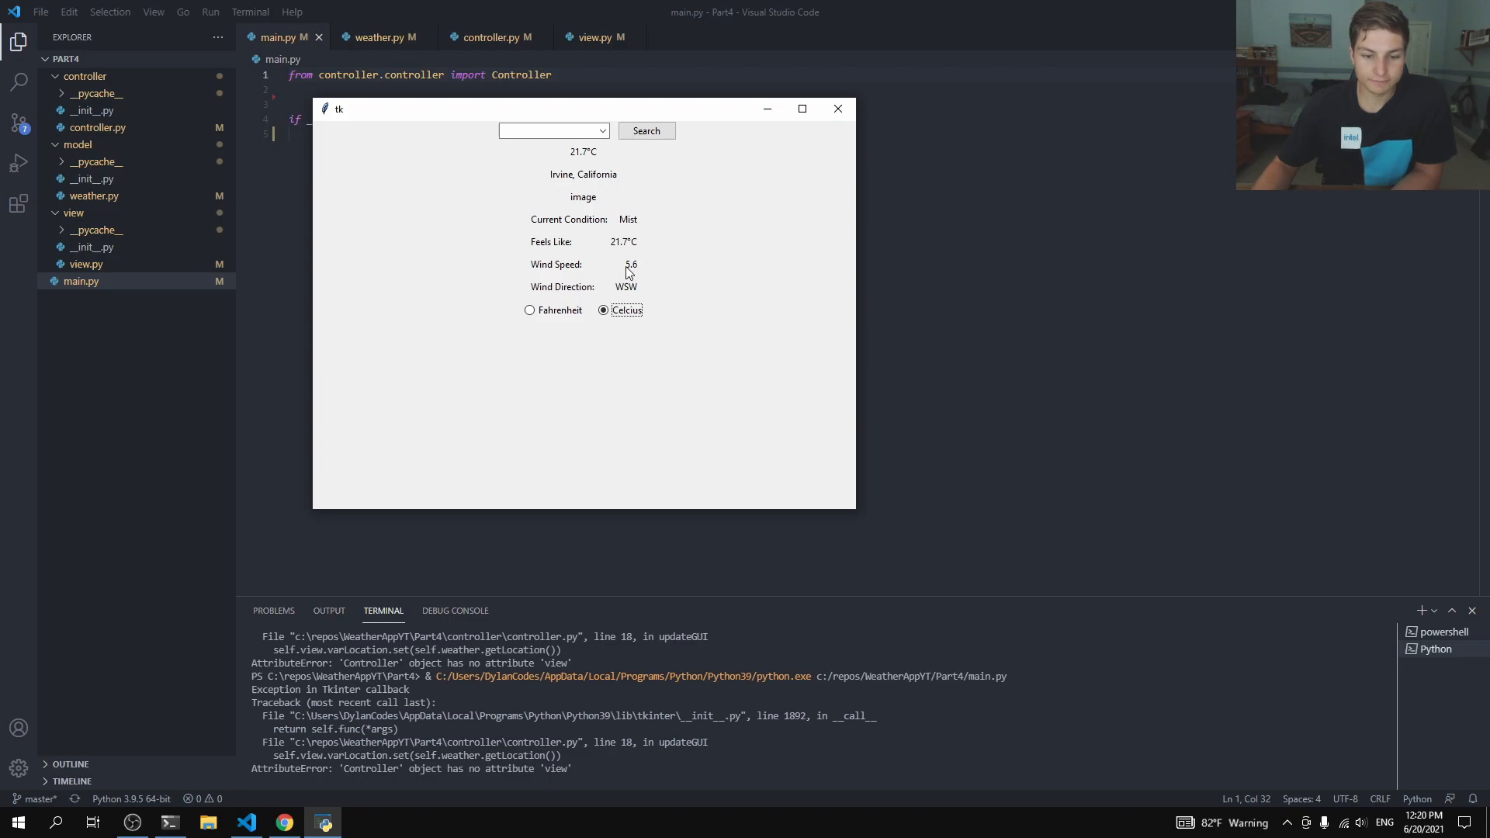
pyautogui.click(837, 109)
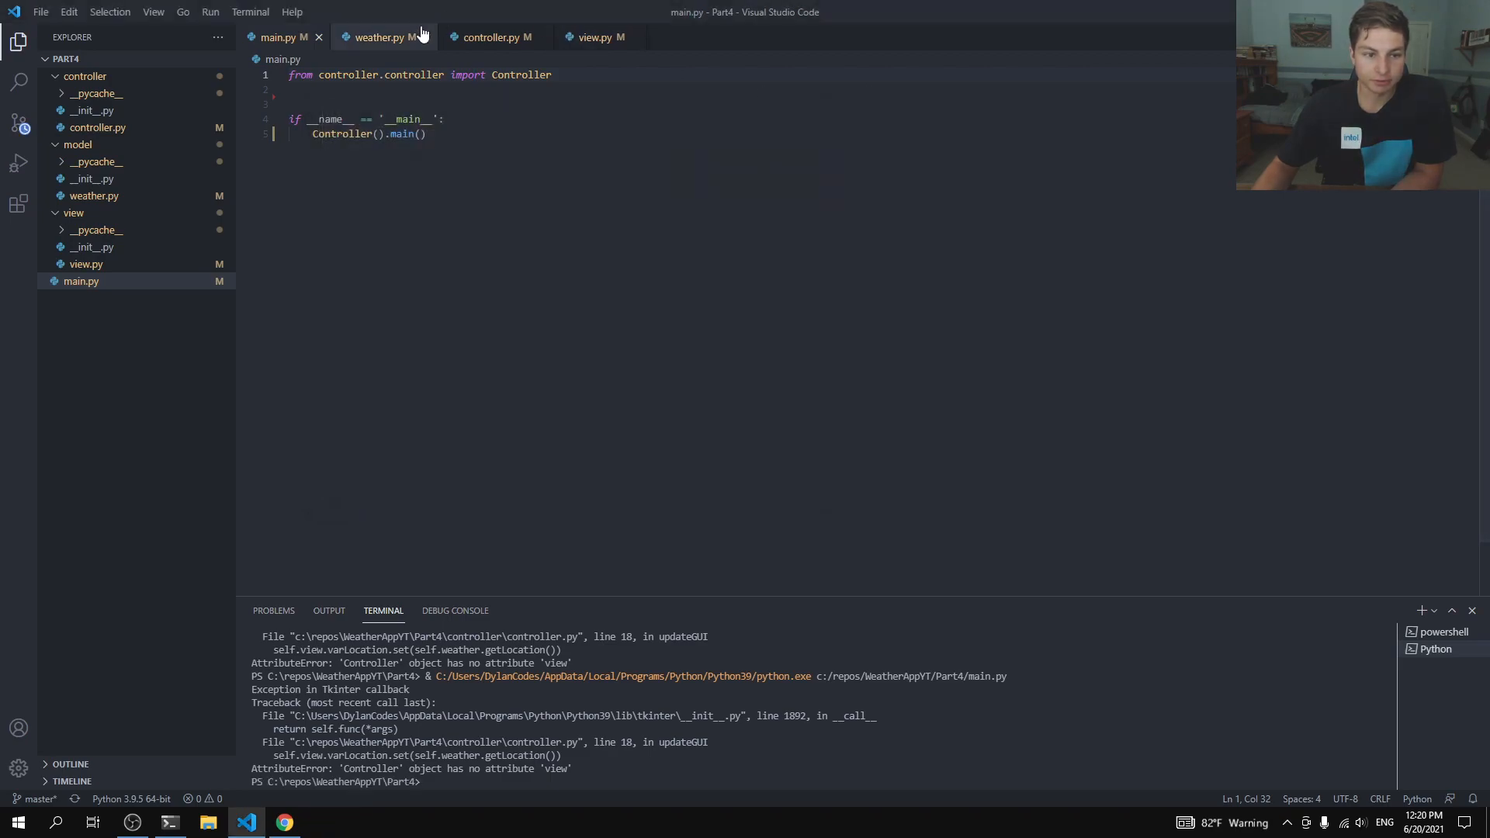
# Step: Append ' mph' to the getWindSpeedMPH return value in weather.py
pyautogui.click(380, 38)
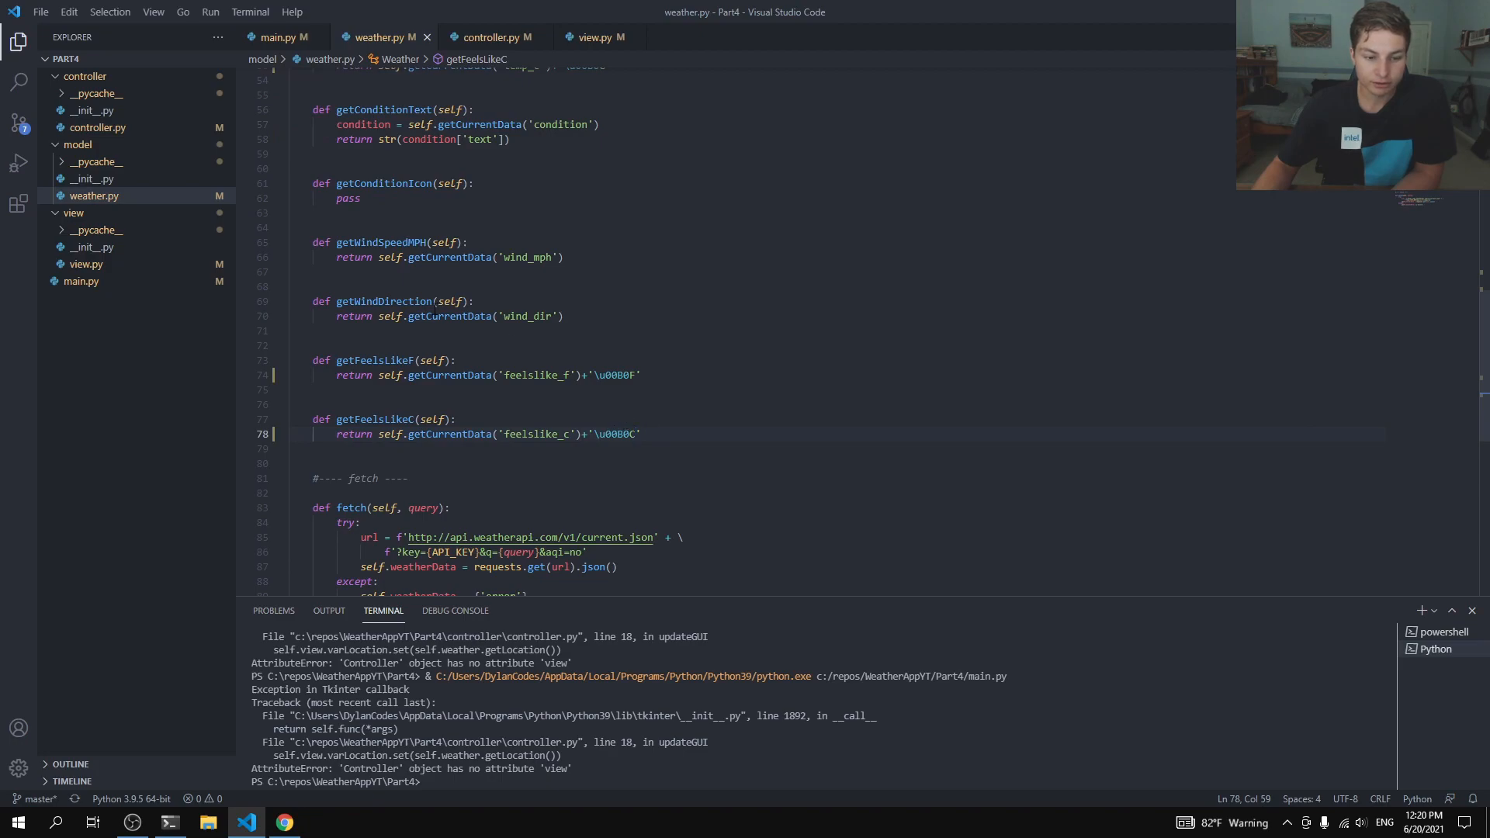
pyautogui.click(583, 257)
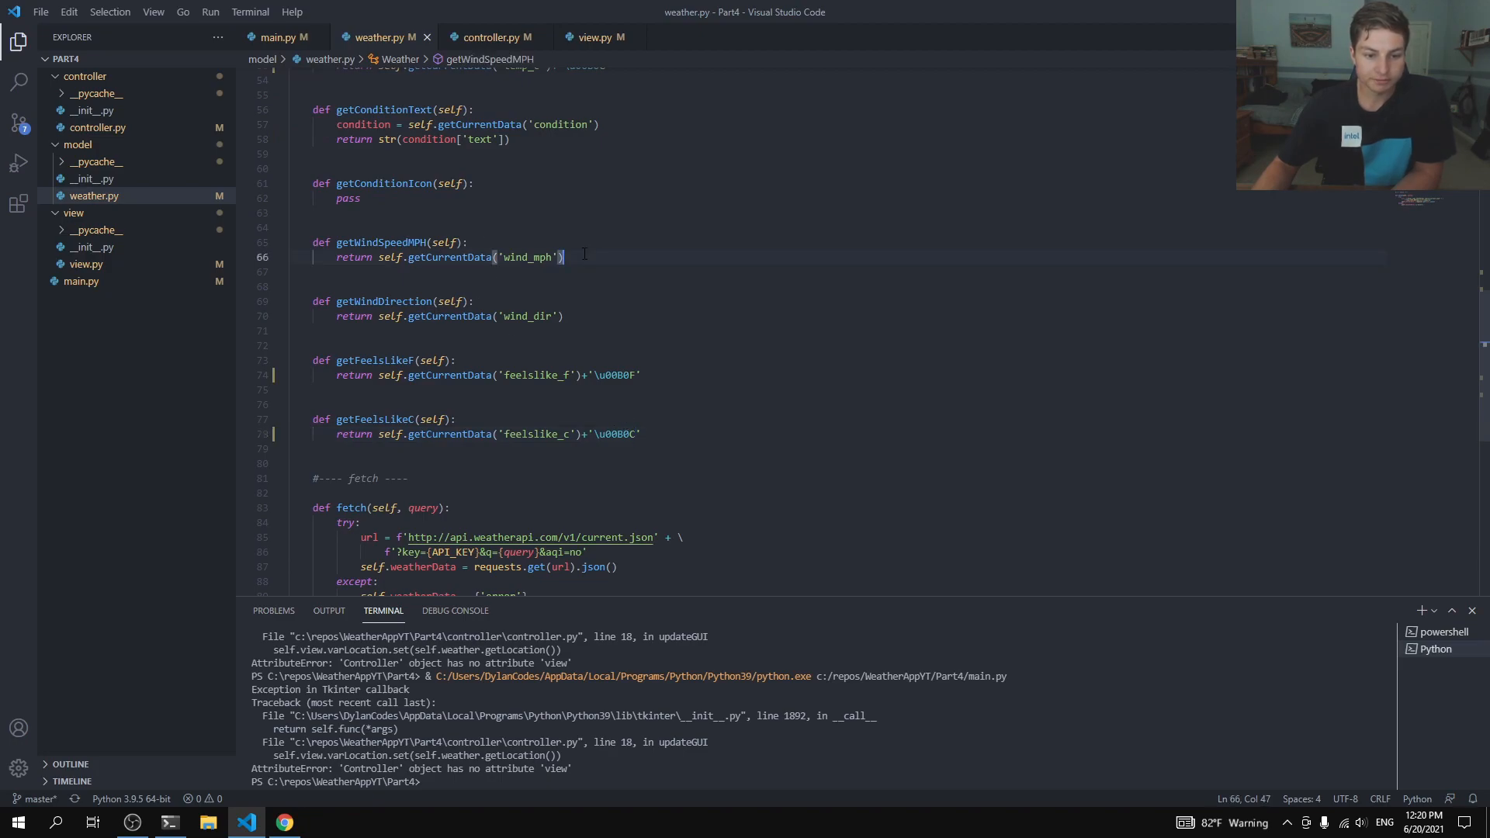
pyautogui.write("+'")
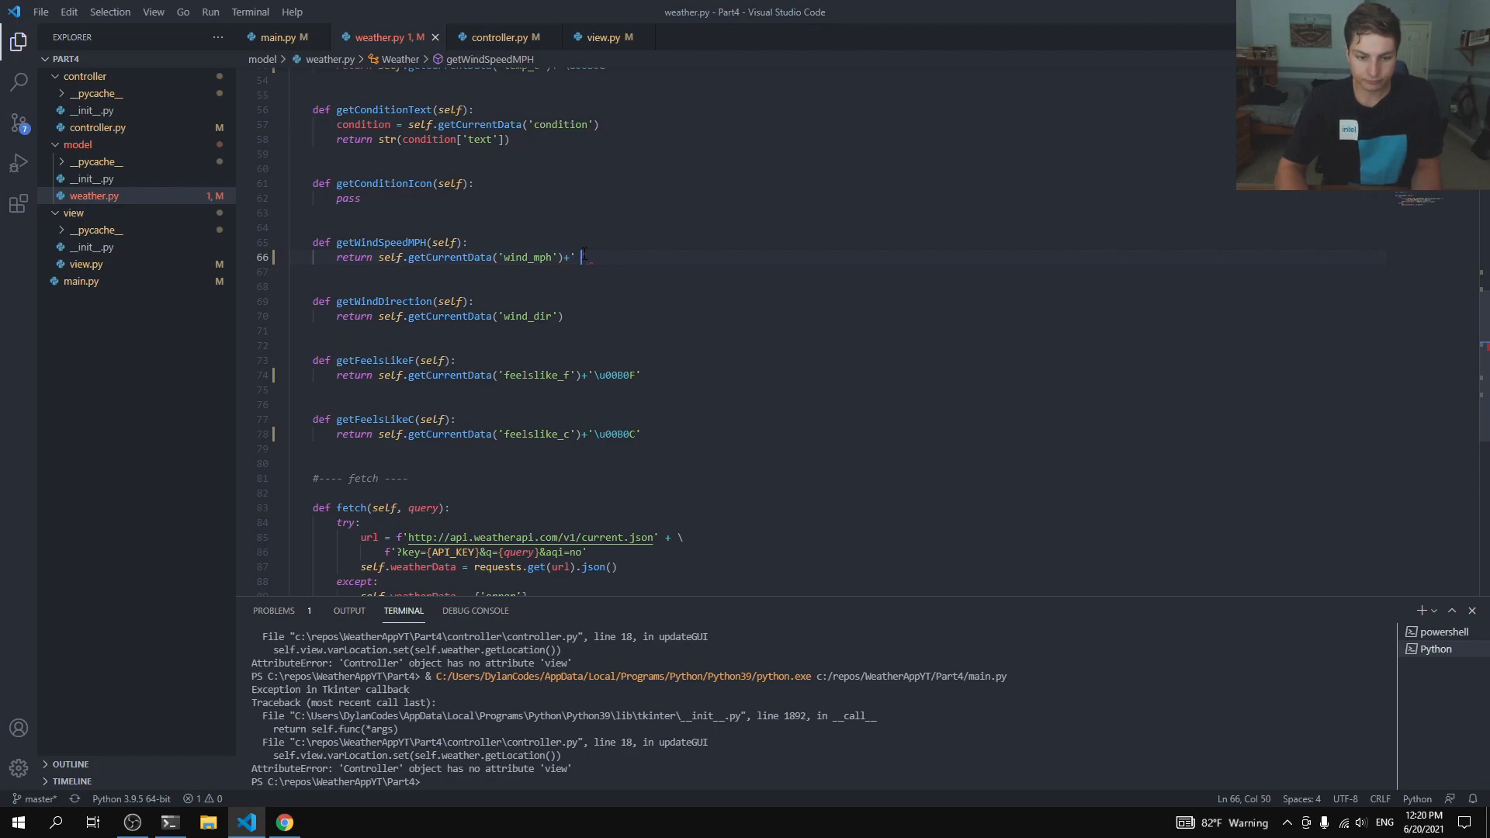
pyautogui.write('mph')
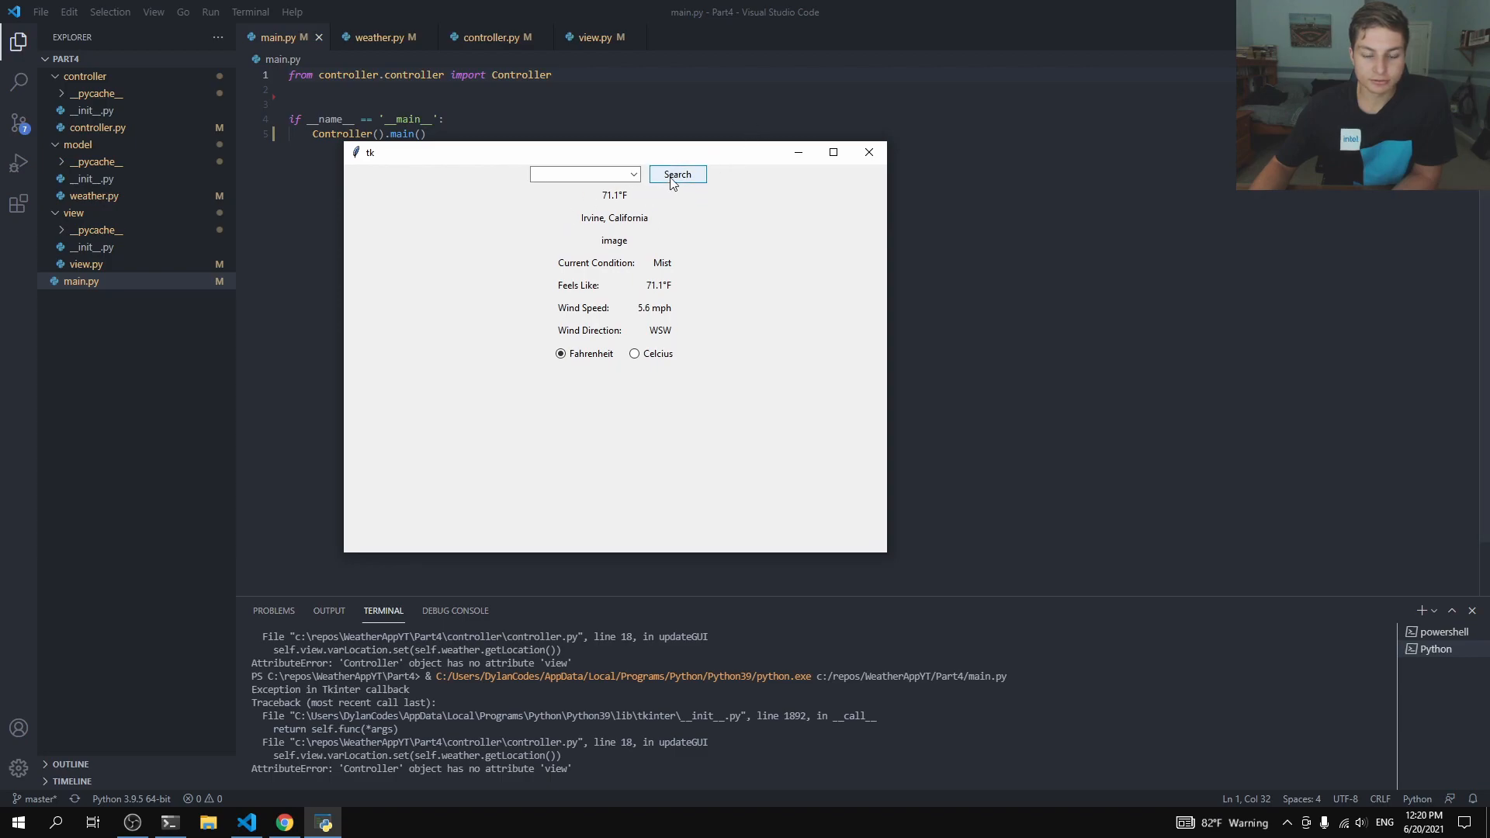
pyautogui.moveTo(881, 158)
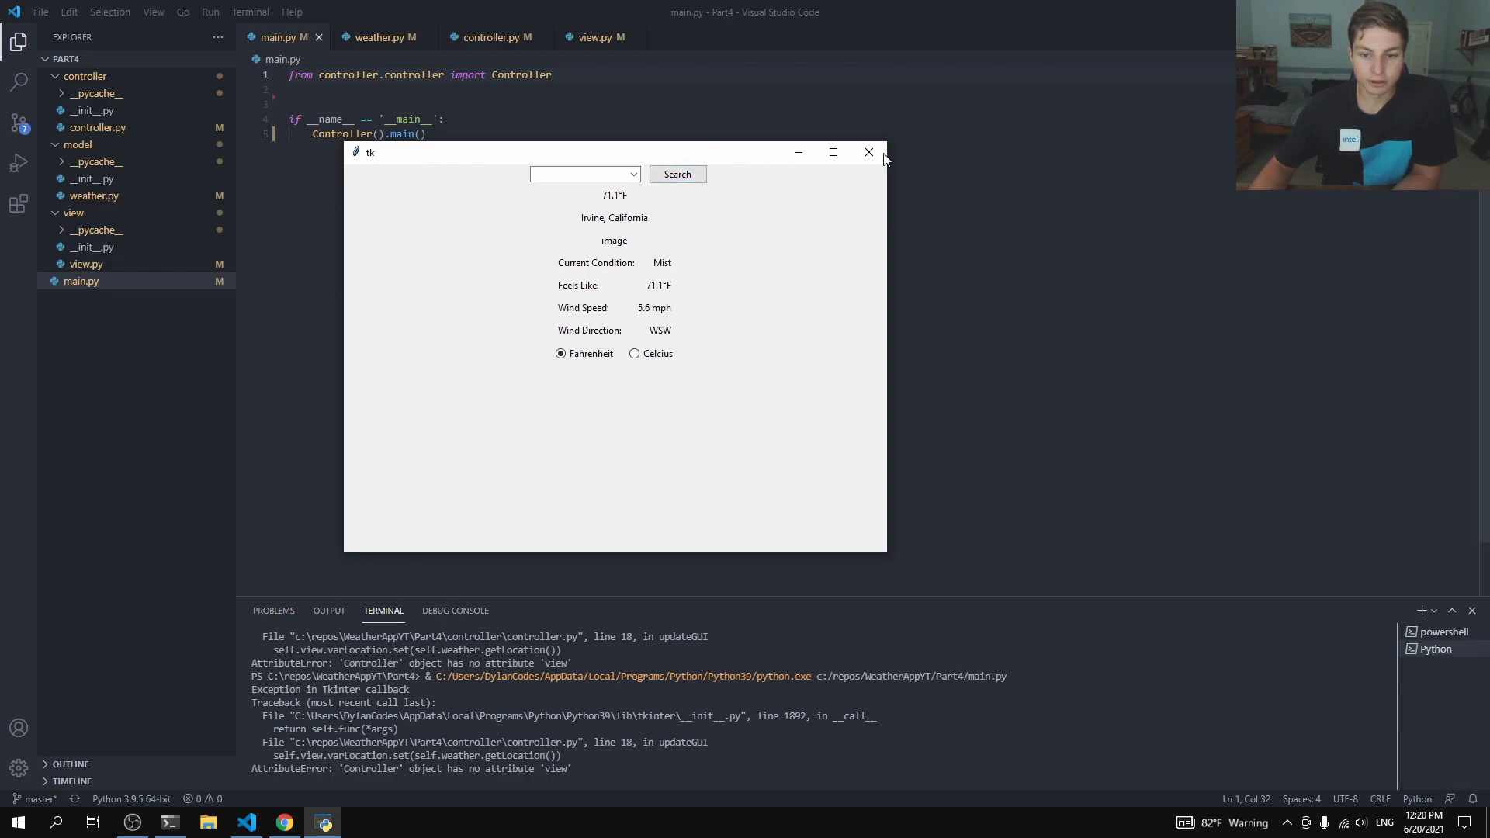
# Step: Close the weather app after confirming wind speed reads 5.6 mph
pyautogui.click(868, 152)
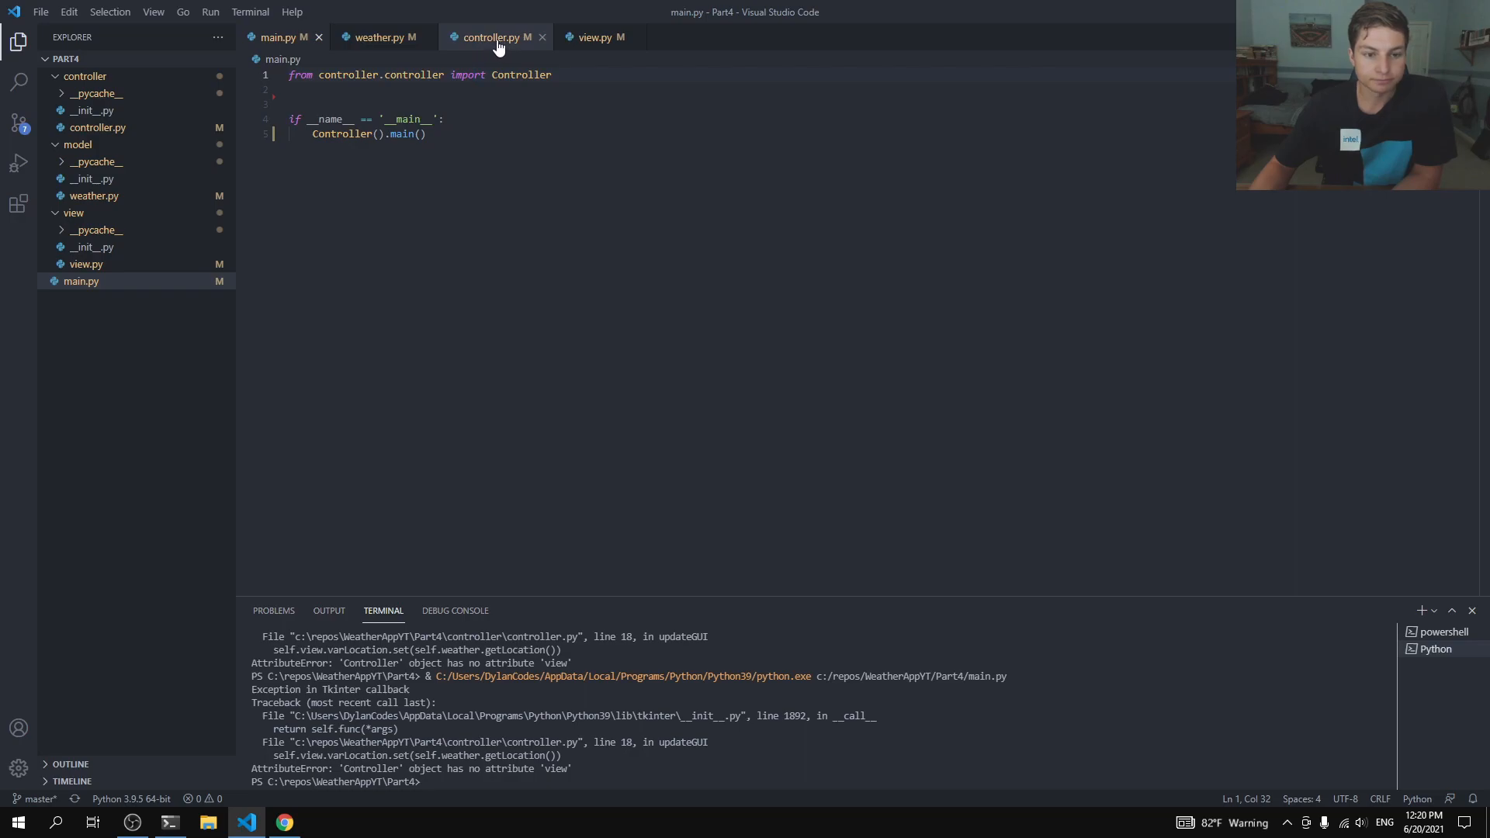
# Step: In handleButtonSearch, read location from self.view.varSearch.get()
pyautogui.click(594, 37)
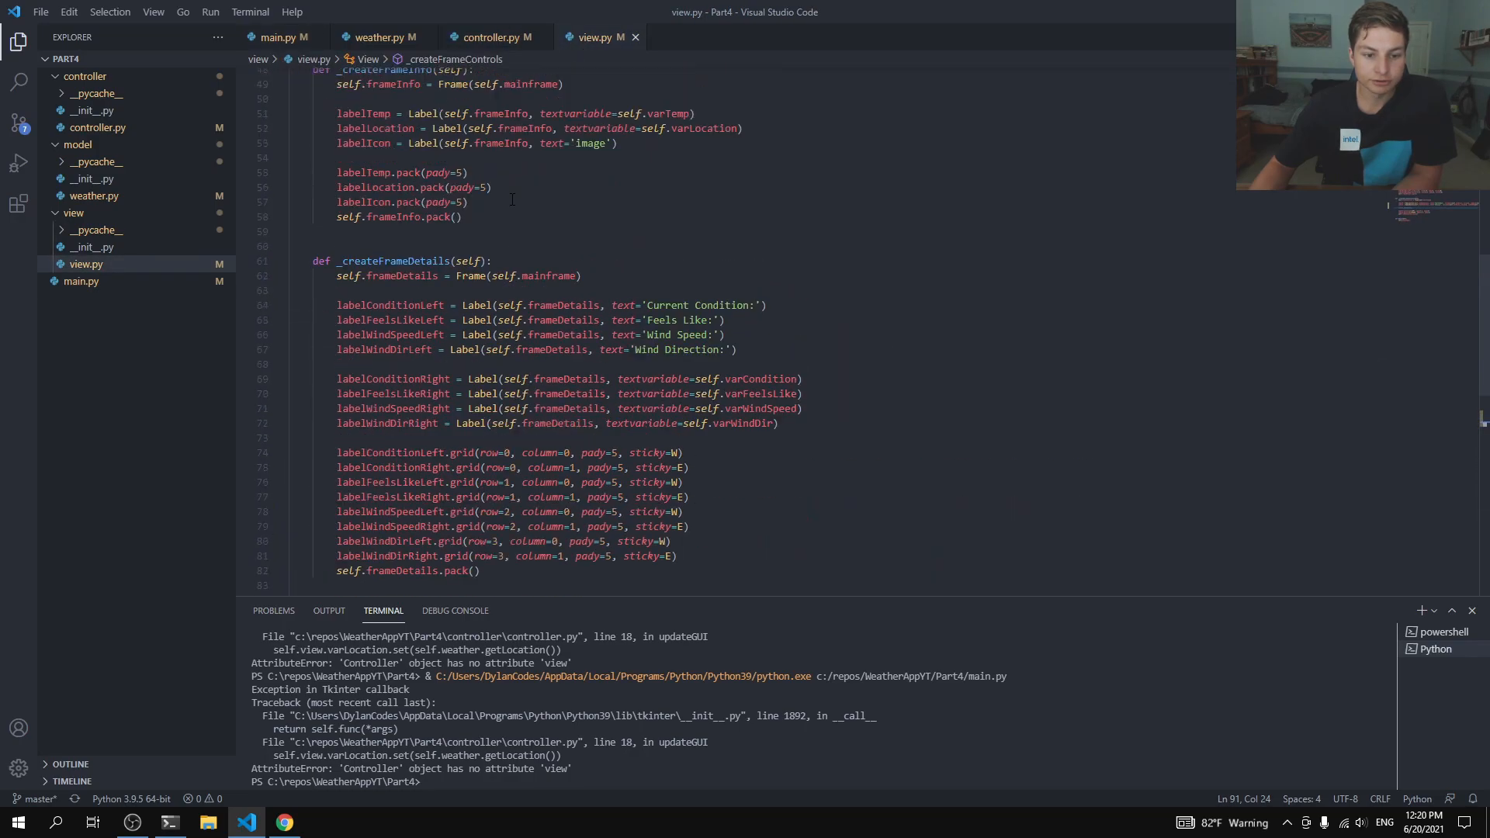
pyautogui.click(494, 38)
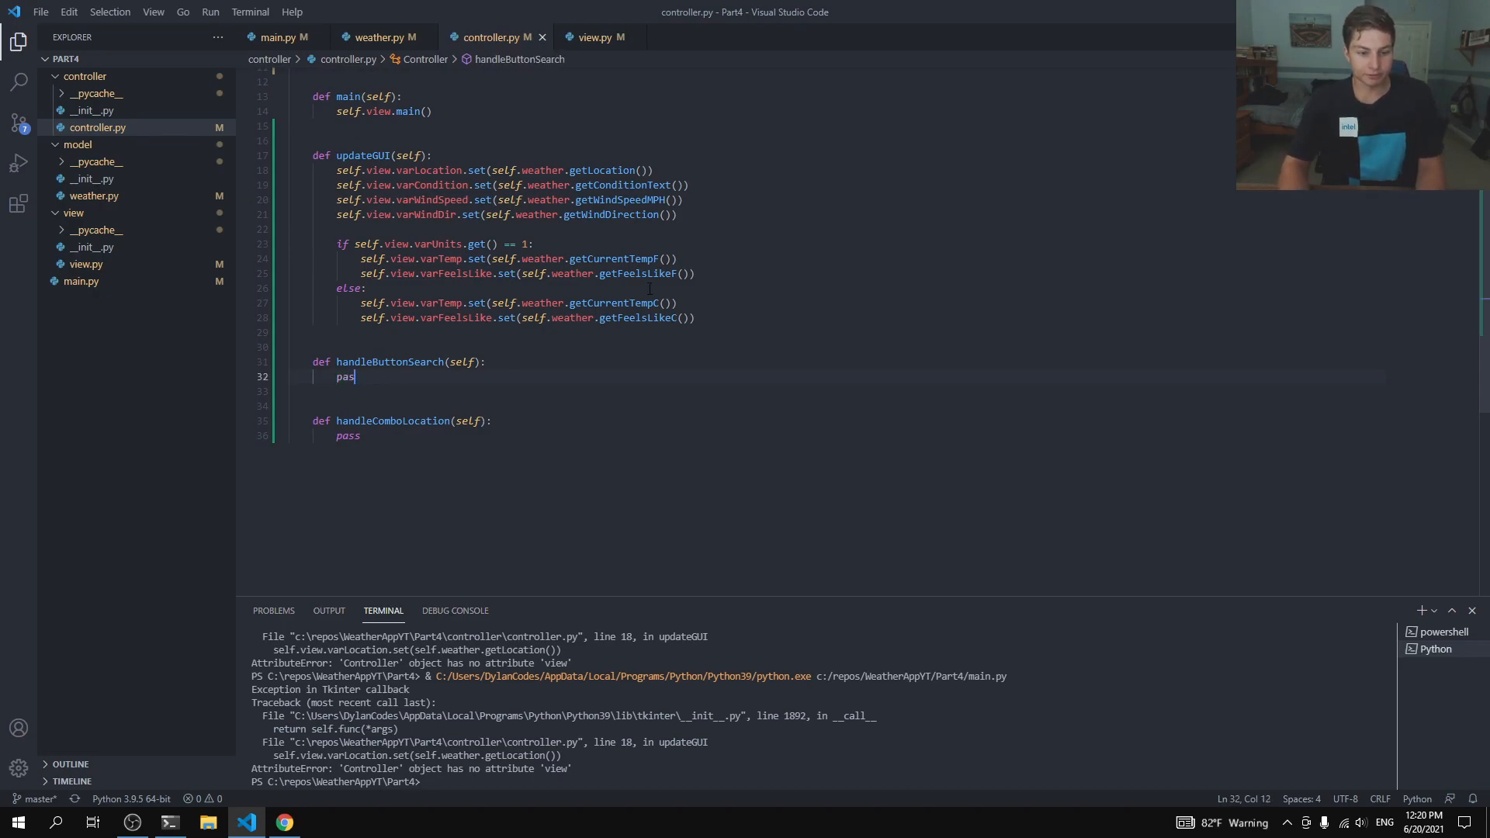
pyautogui.write('location')
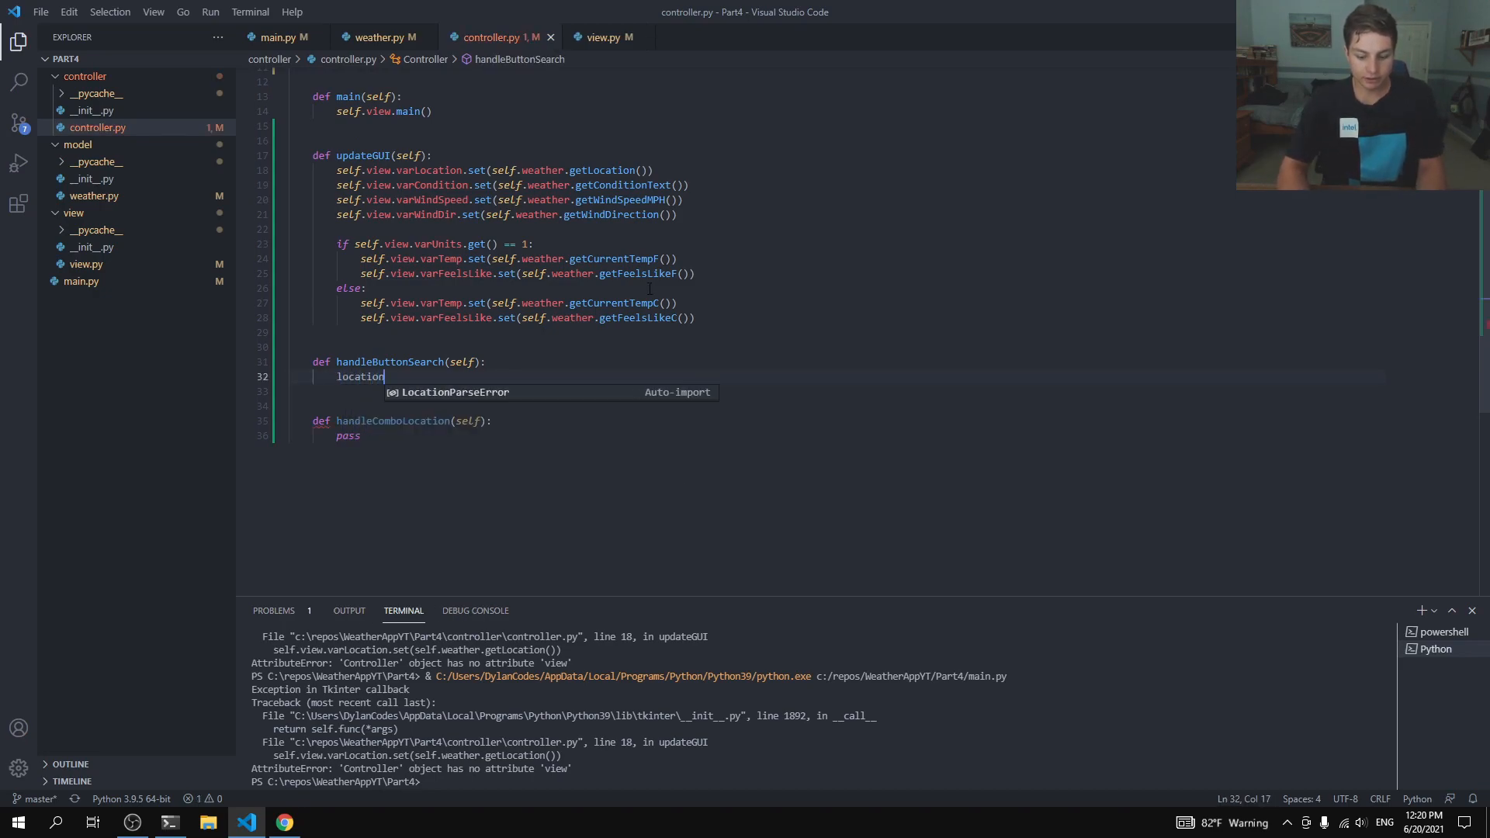
pyautogui.write('= self.vie')
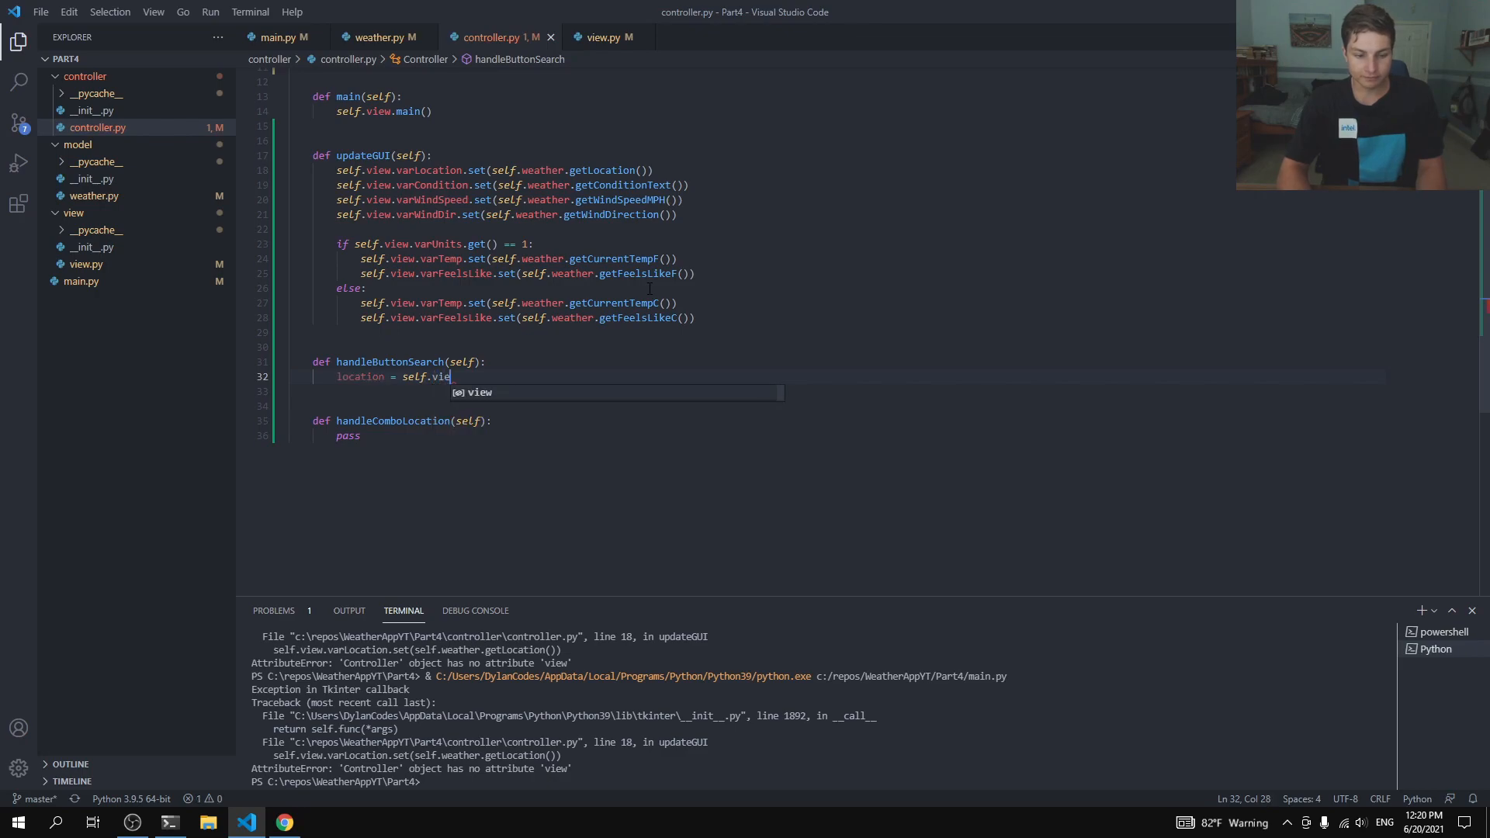
pyautogui.write('varSearch')
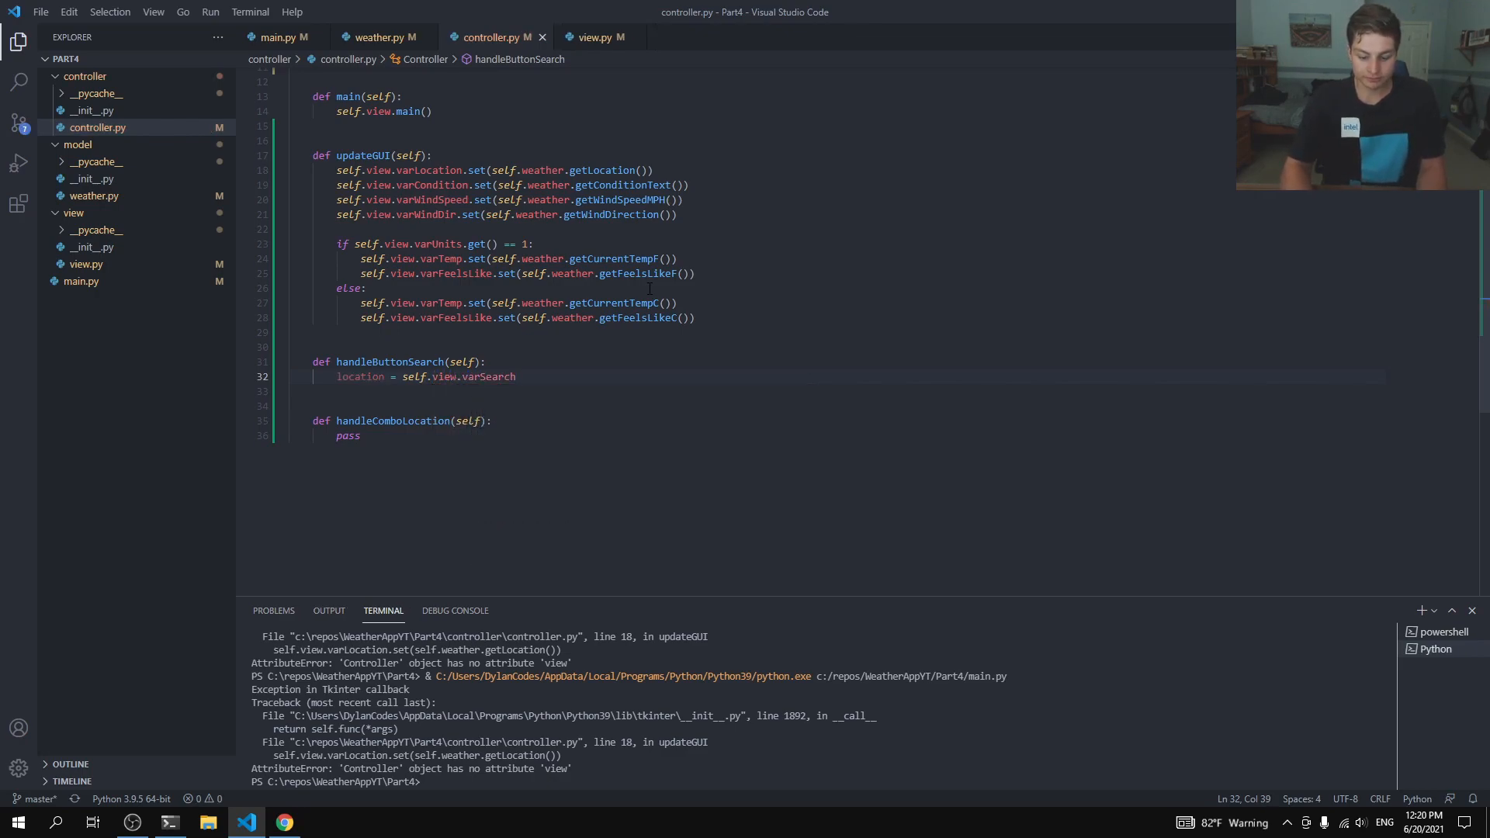
pyautogui.write('.get(')
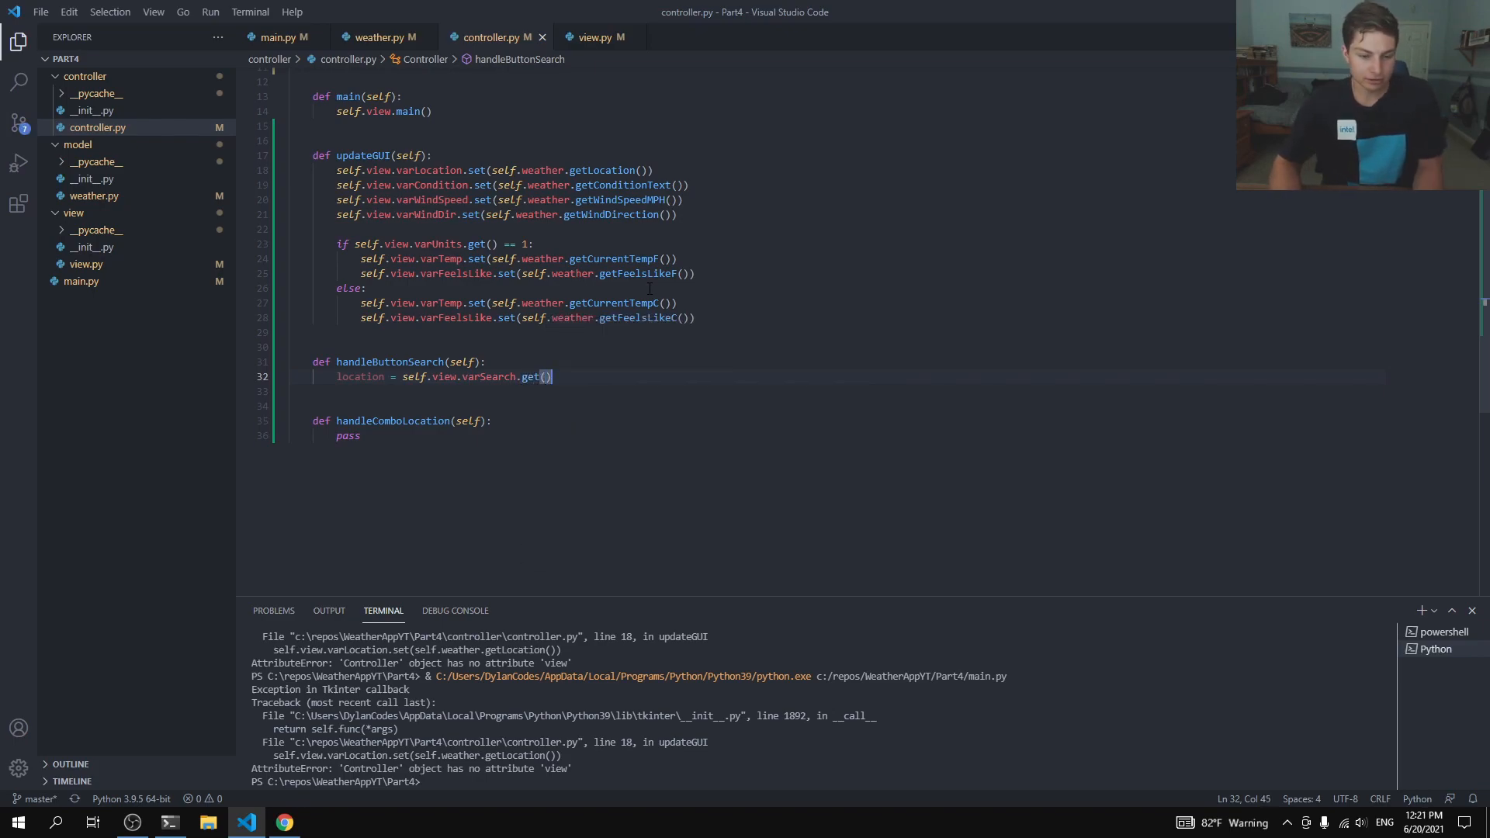
pyautogui.press('enter')
pyautogui.write('if')
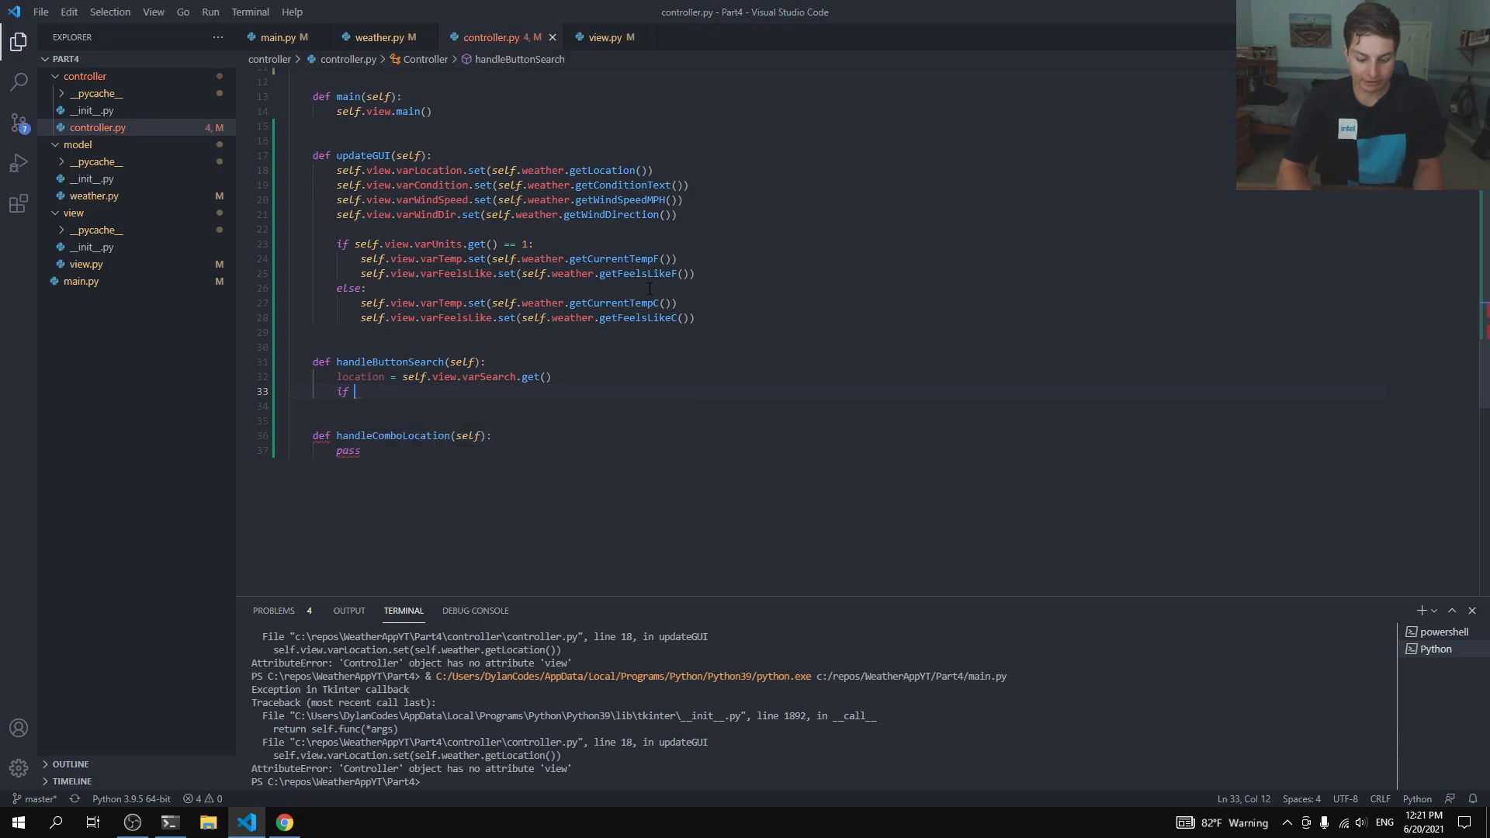
# Step: When location isn't empty, set self.weather = Weather(location) and call self.updateGUI()
pyautogui.write('location !=')
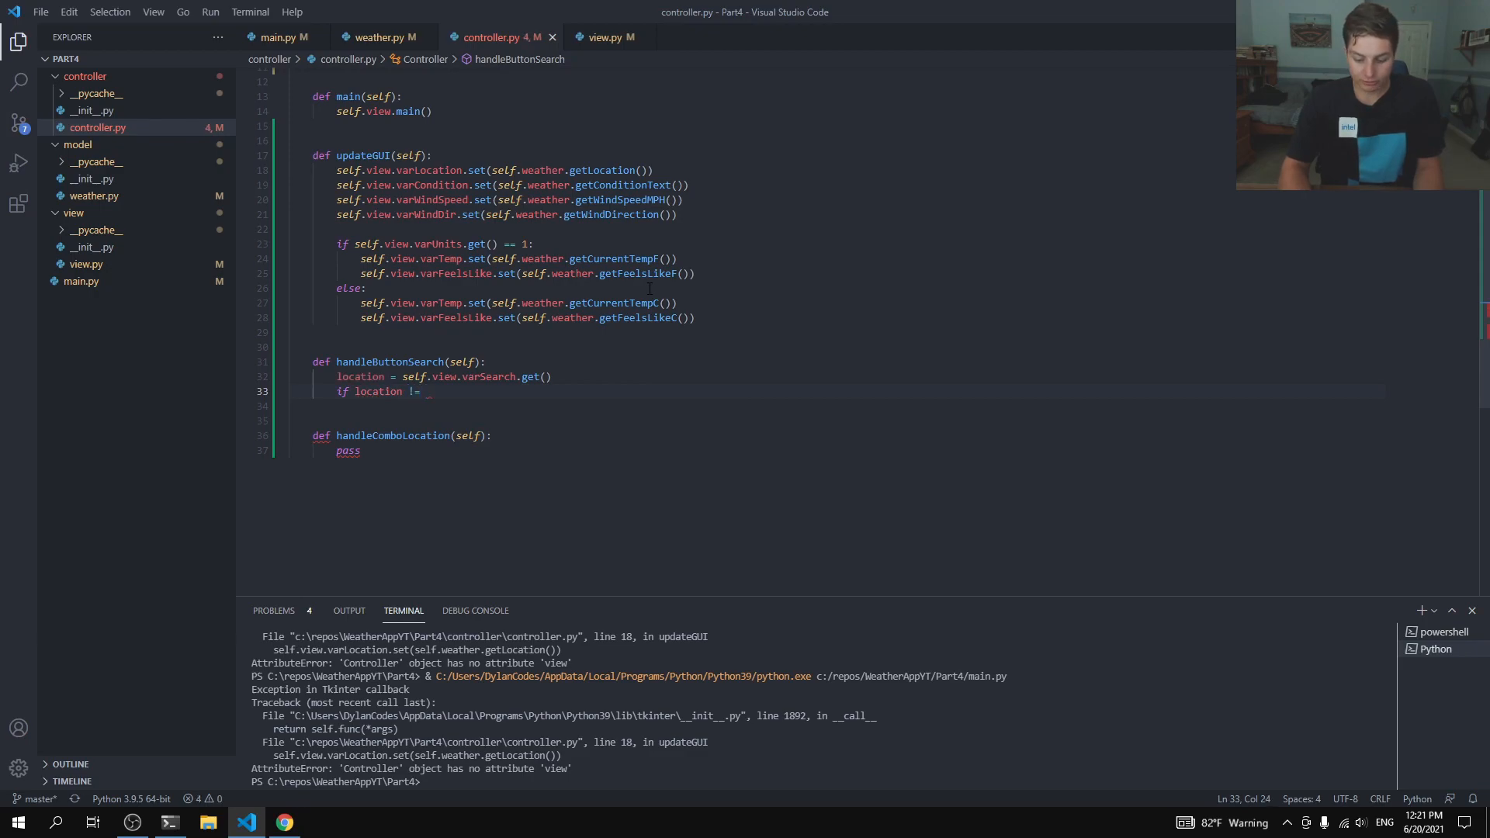
pyautogui.write("'':")
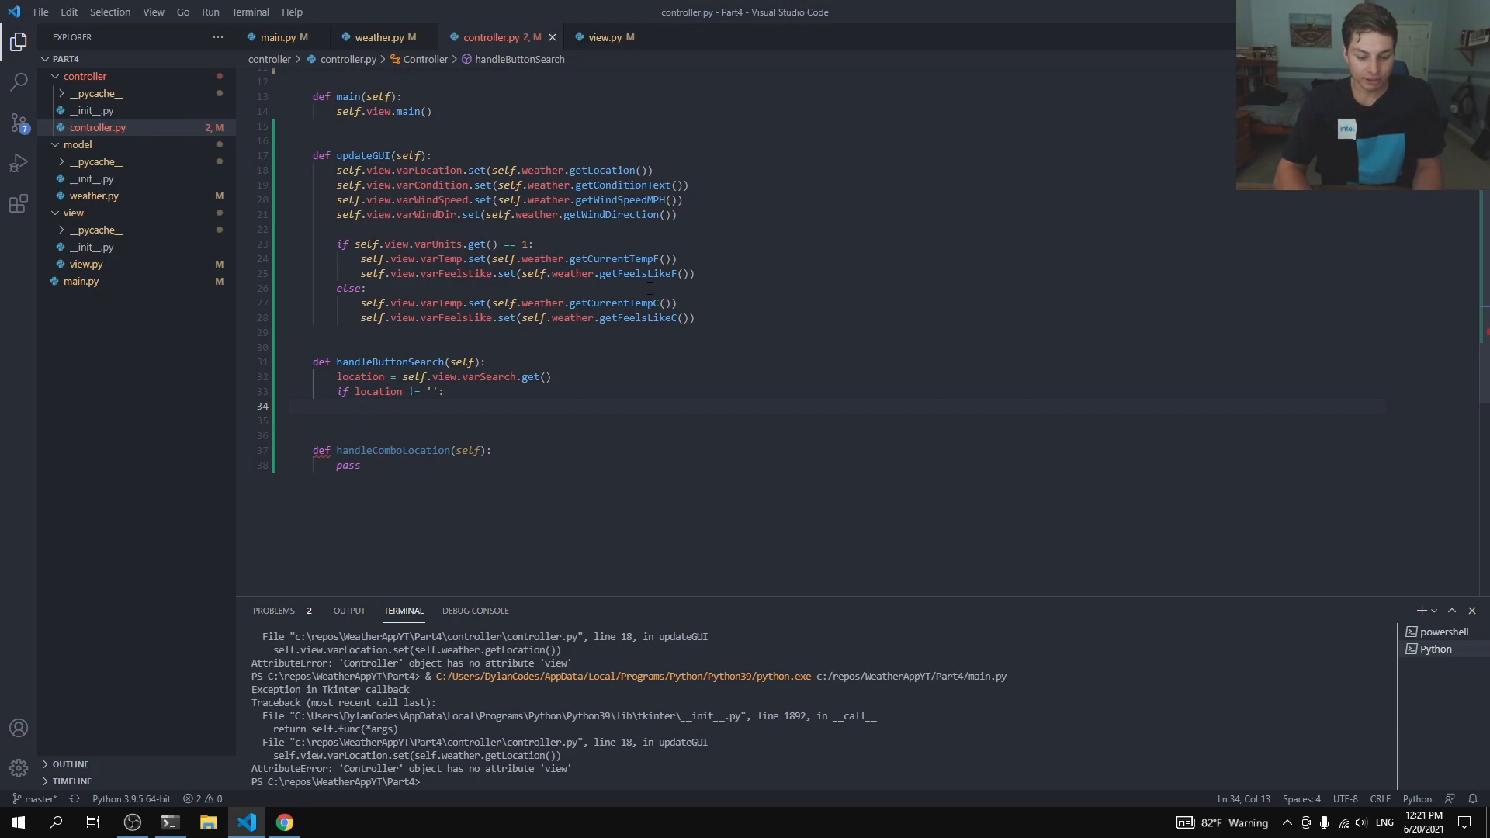
pyautogui.write('self.weather =')
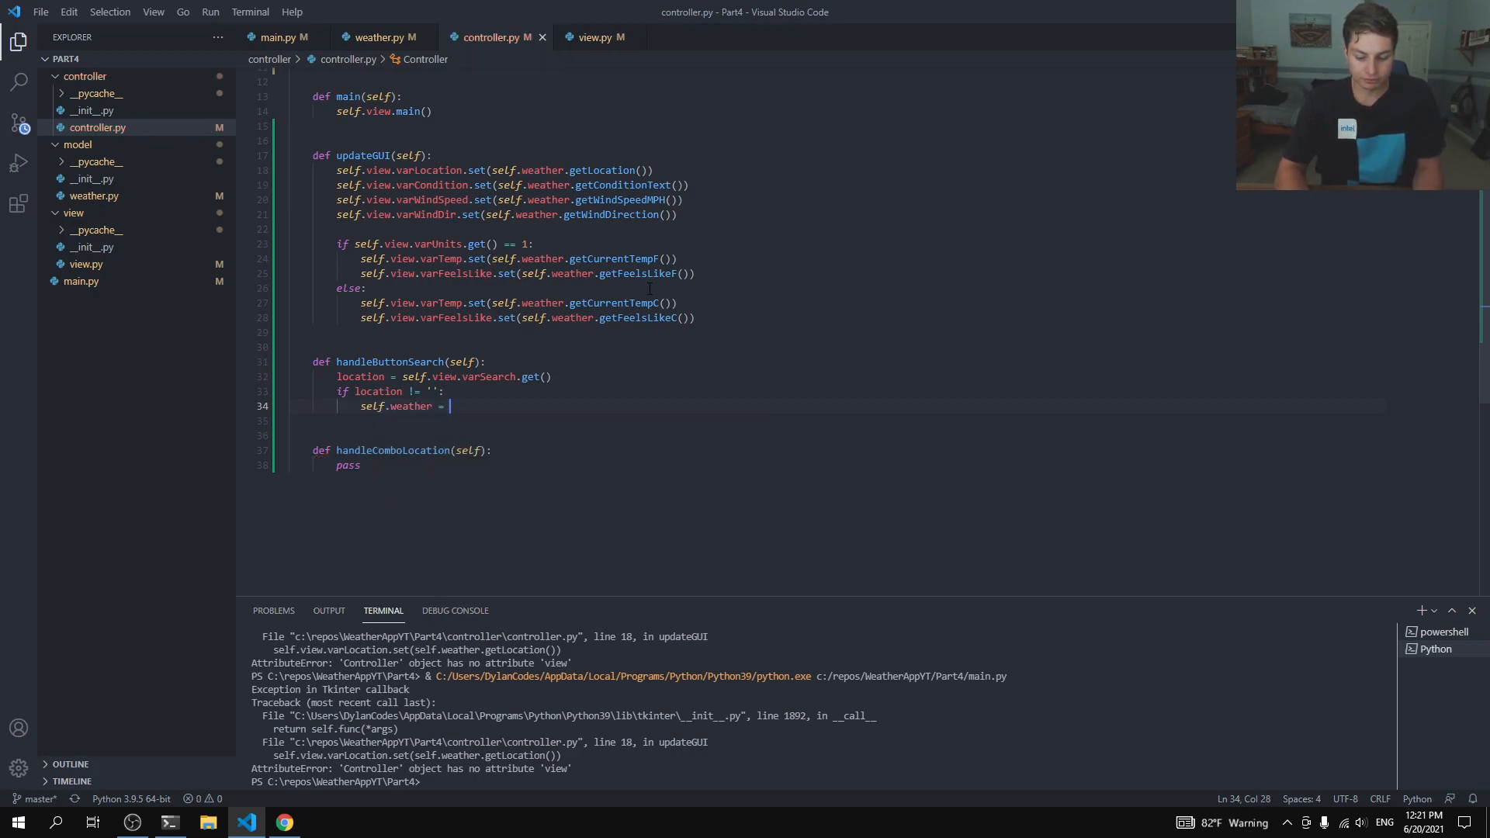
pyautogui.write('Weather')
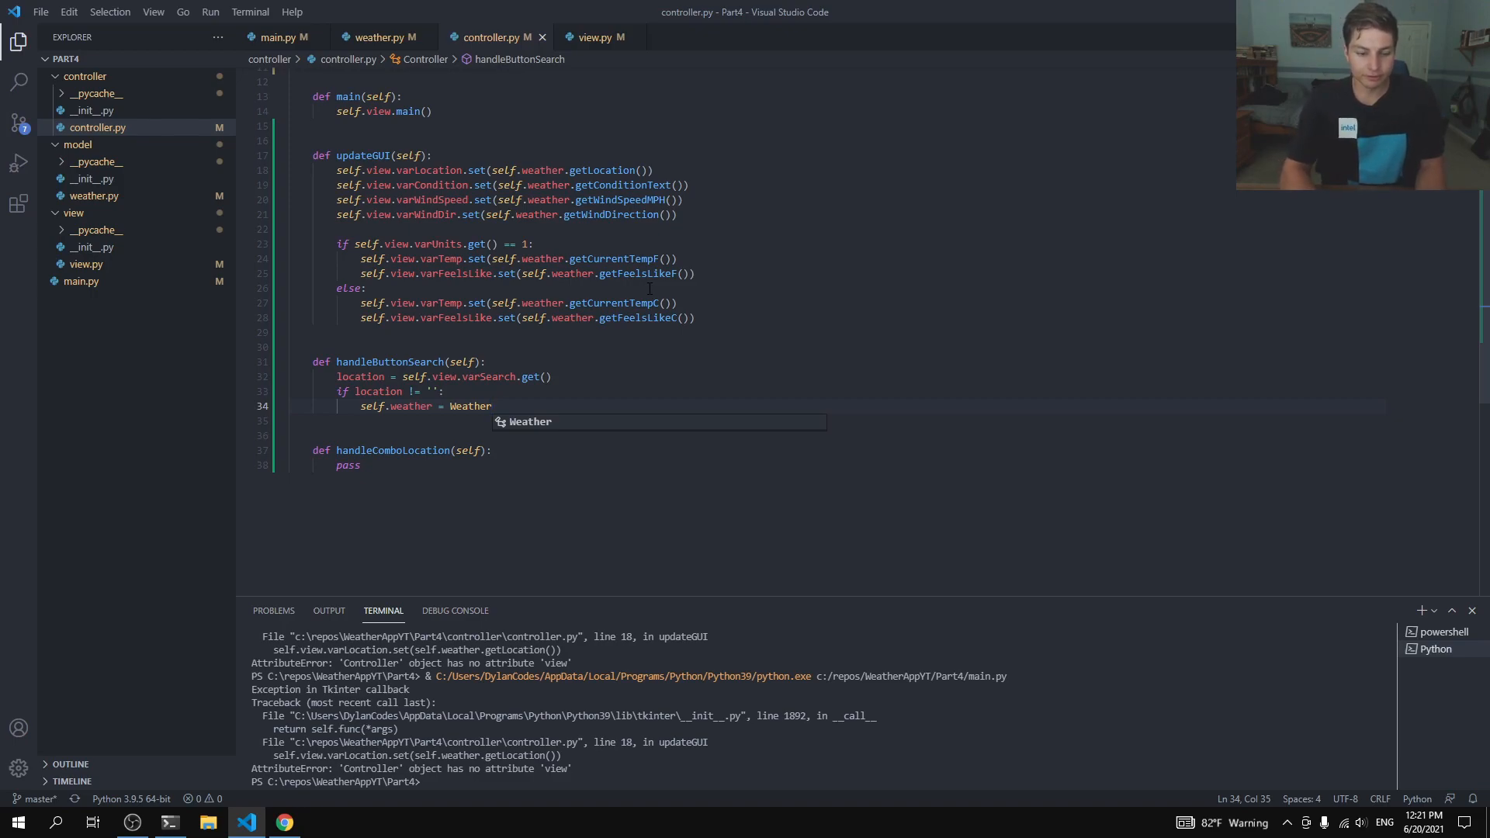
pyautogui.write('()')
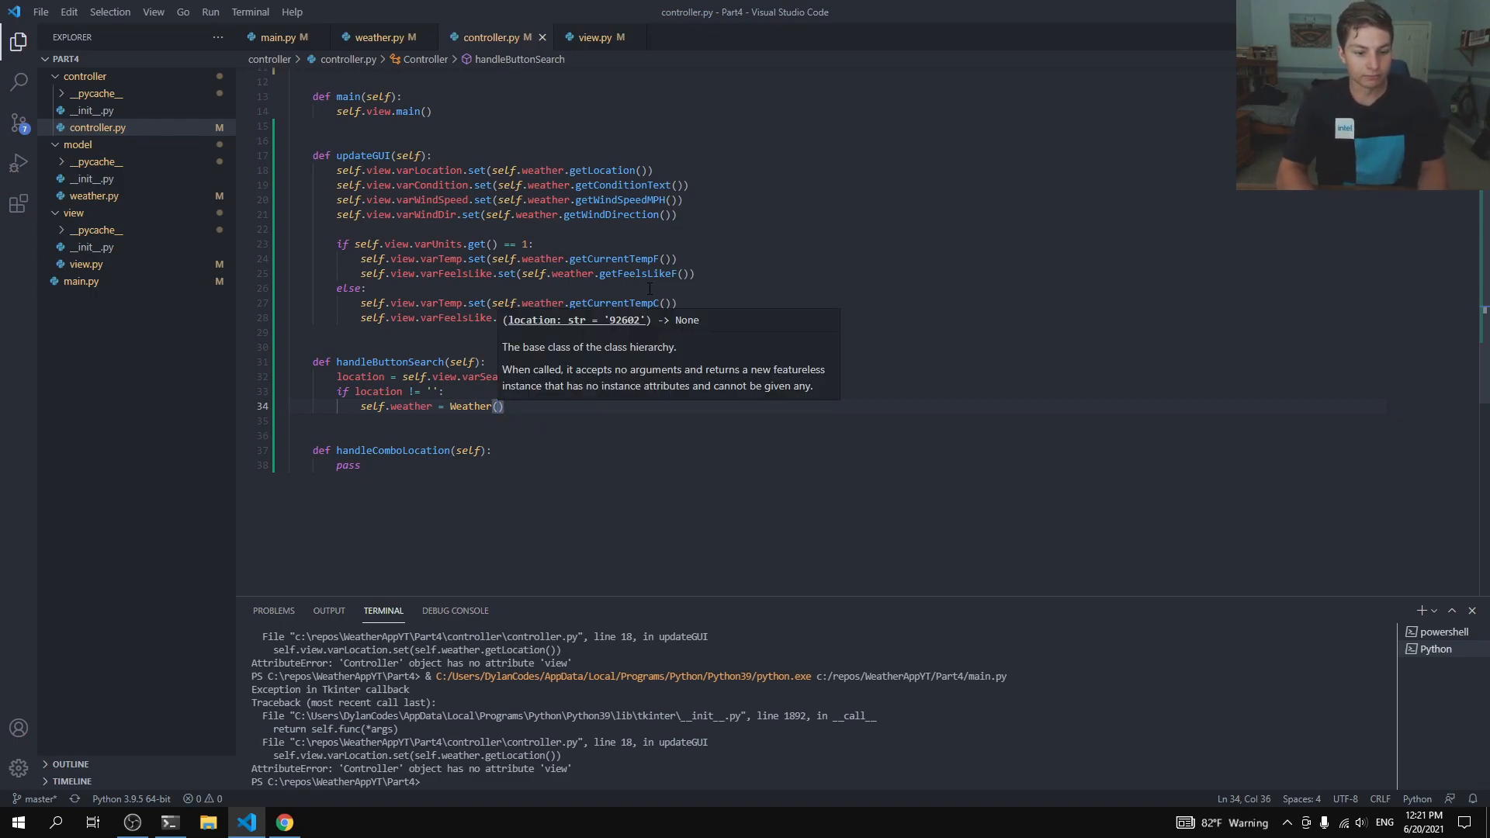
pyautogui.write('location')
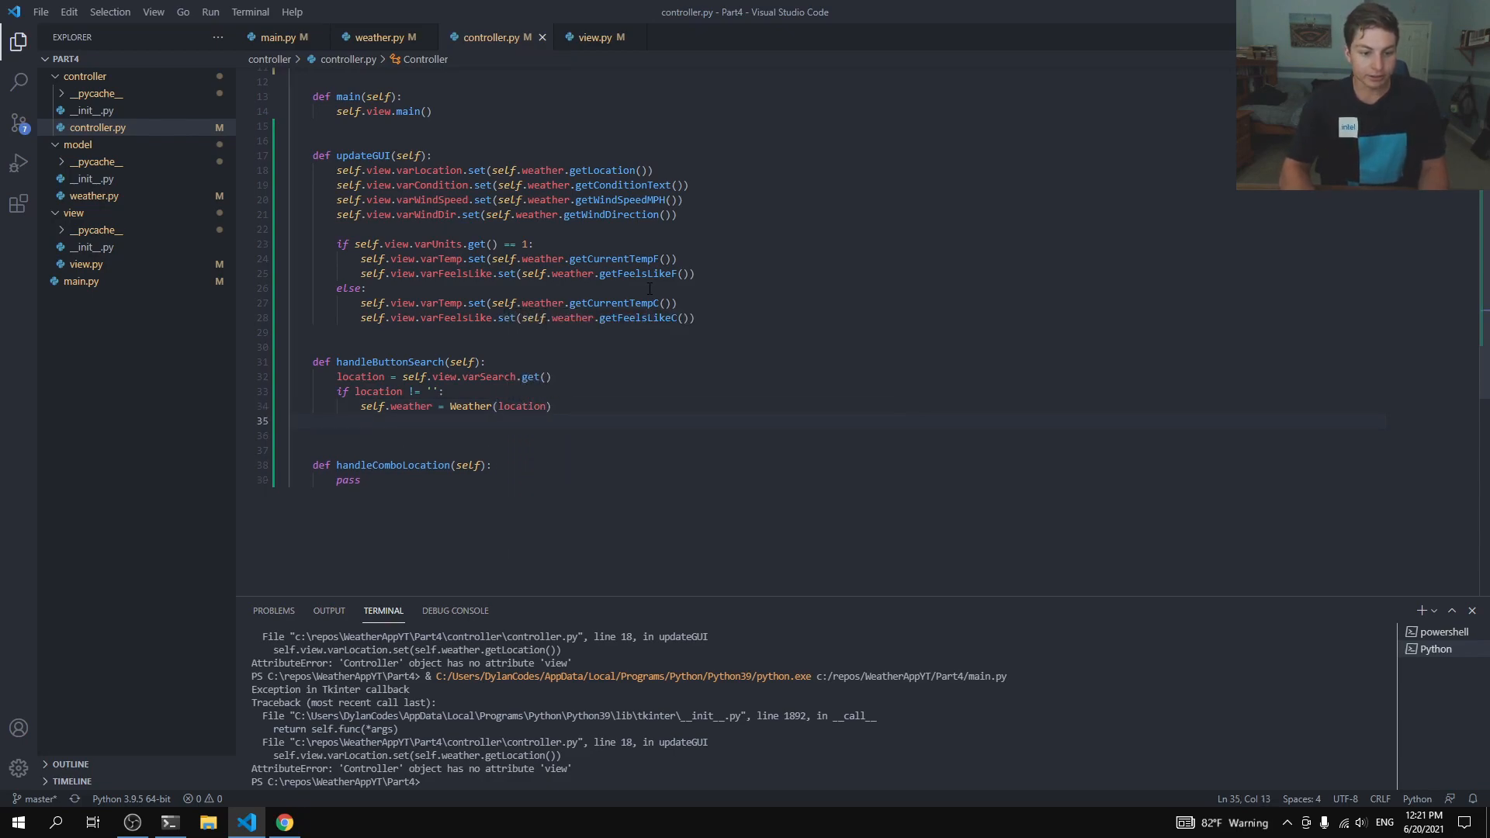
pyautogui.write('updat')
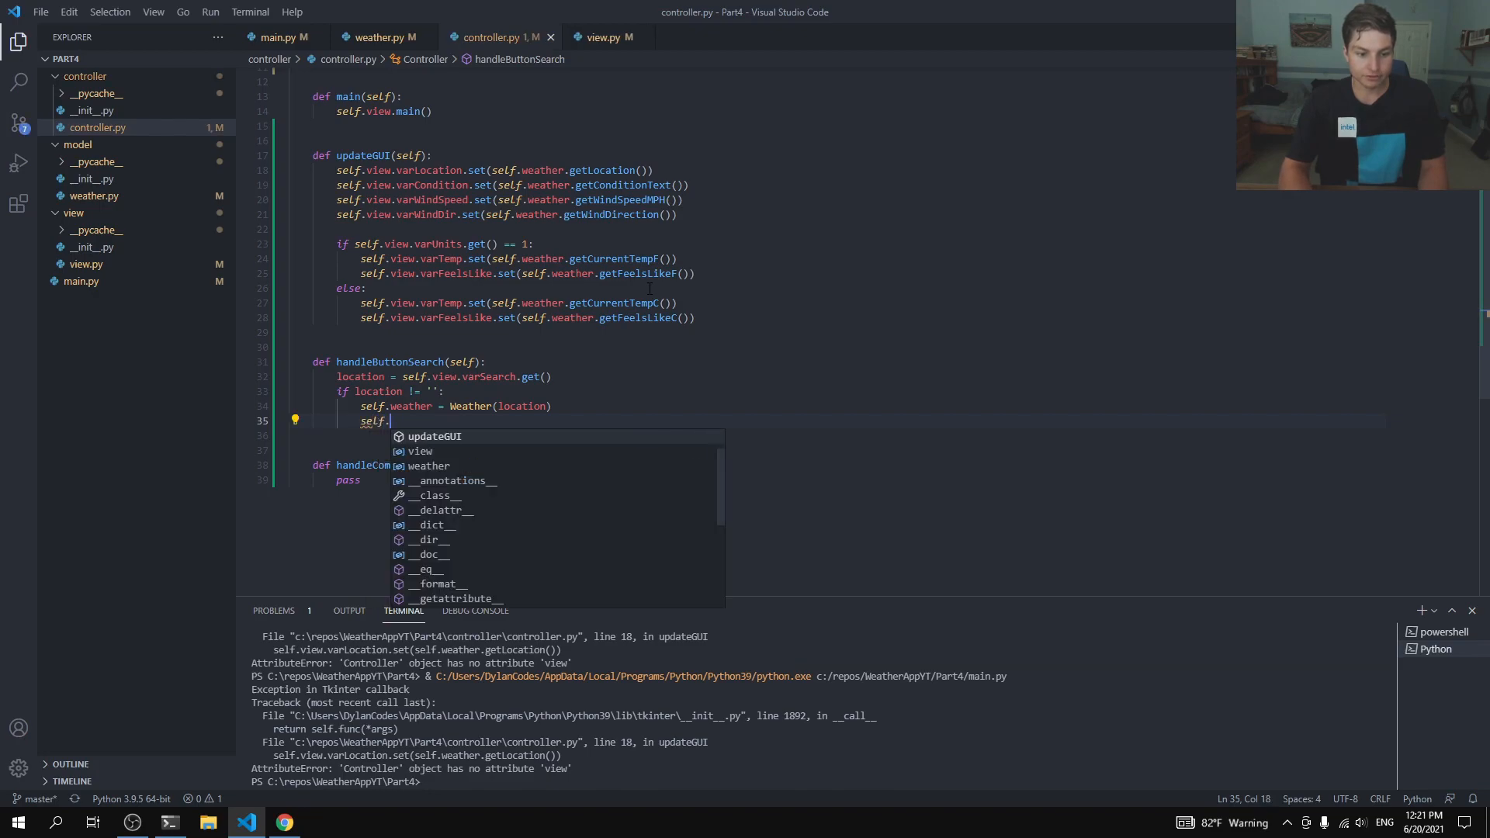
pyautogui.write('updateGUI')
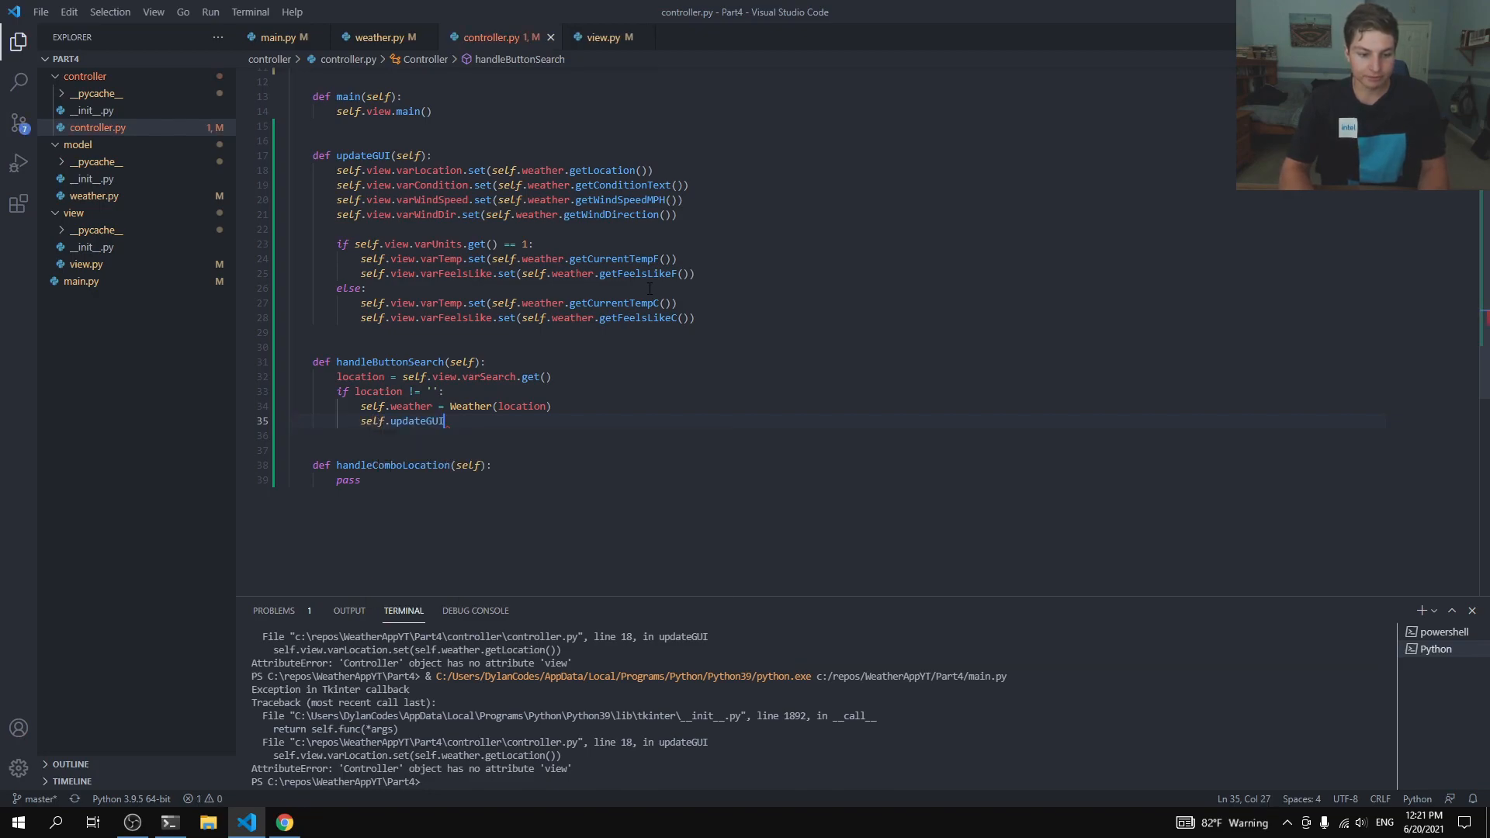
pyautogui.write('()')
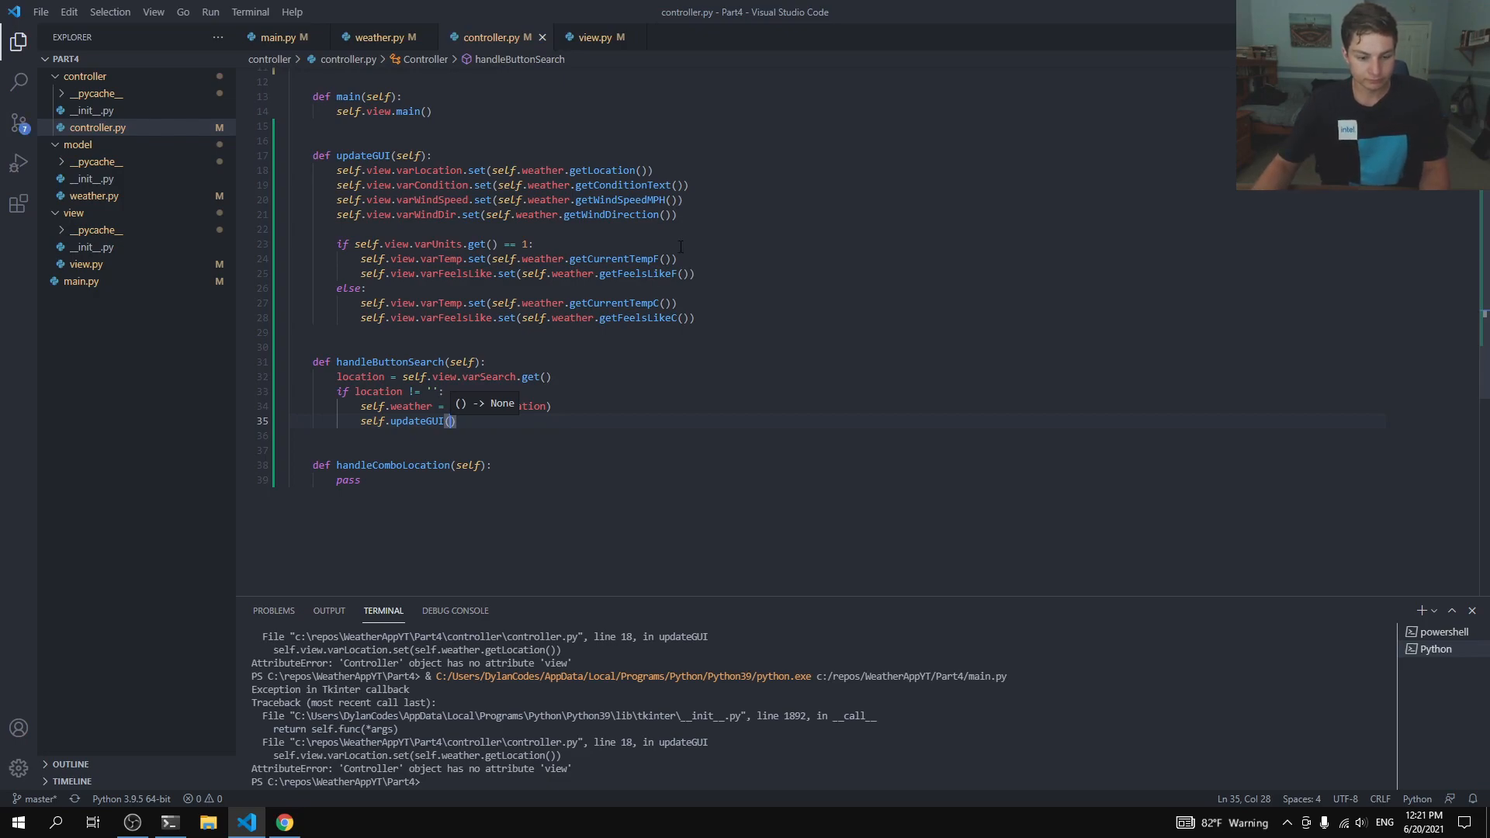
pyautogui.click(593, 38)
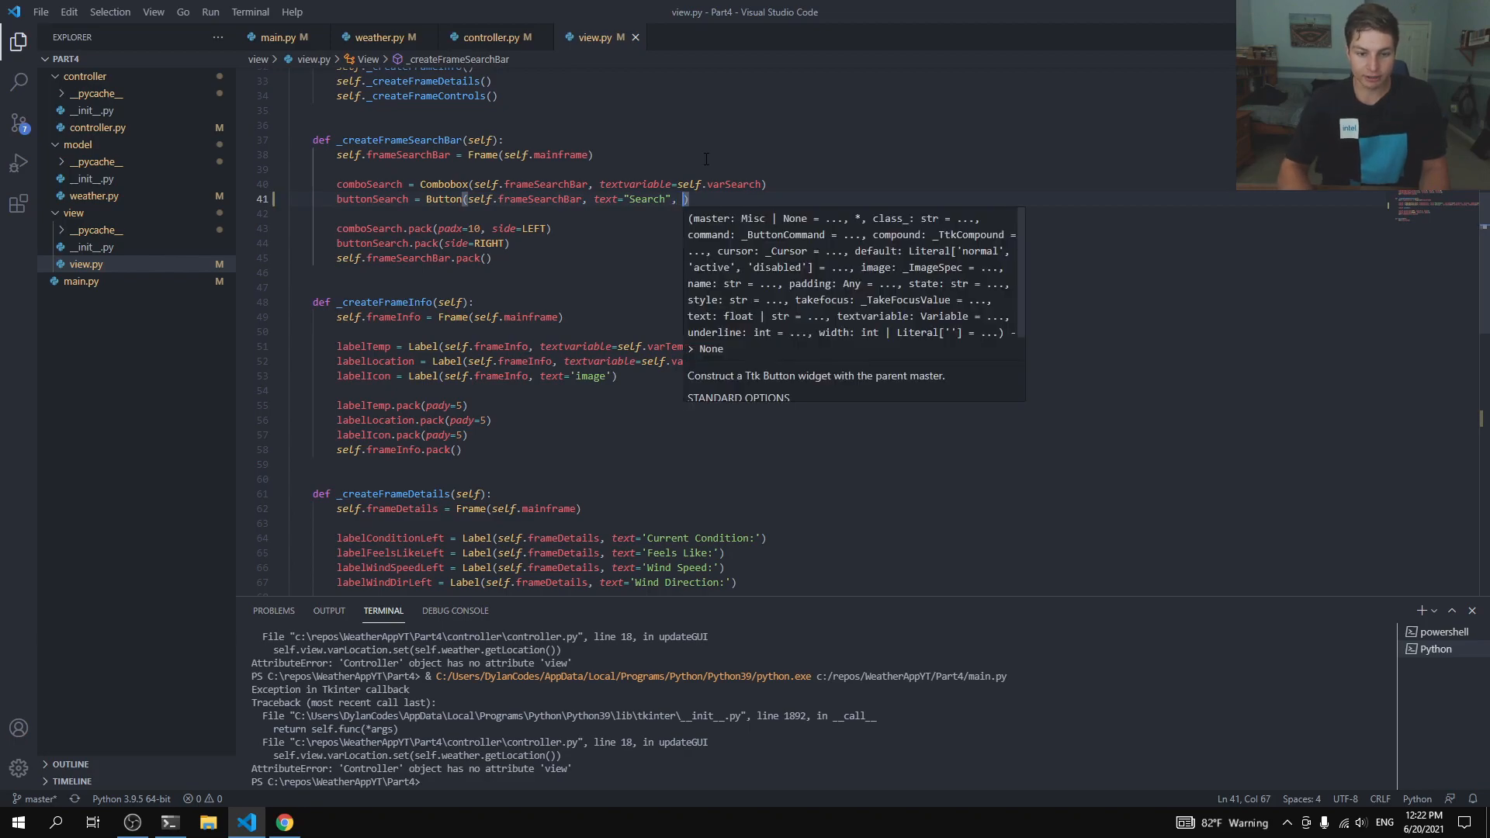
# Step: Add command=self.controller. to the buttonSearch constructor in _createFrameSearchBar
pyautogui.write('command=')
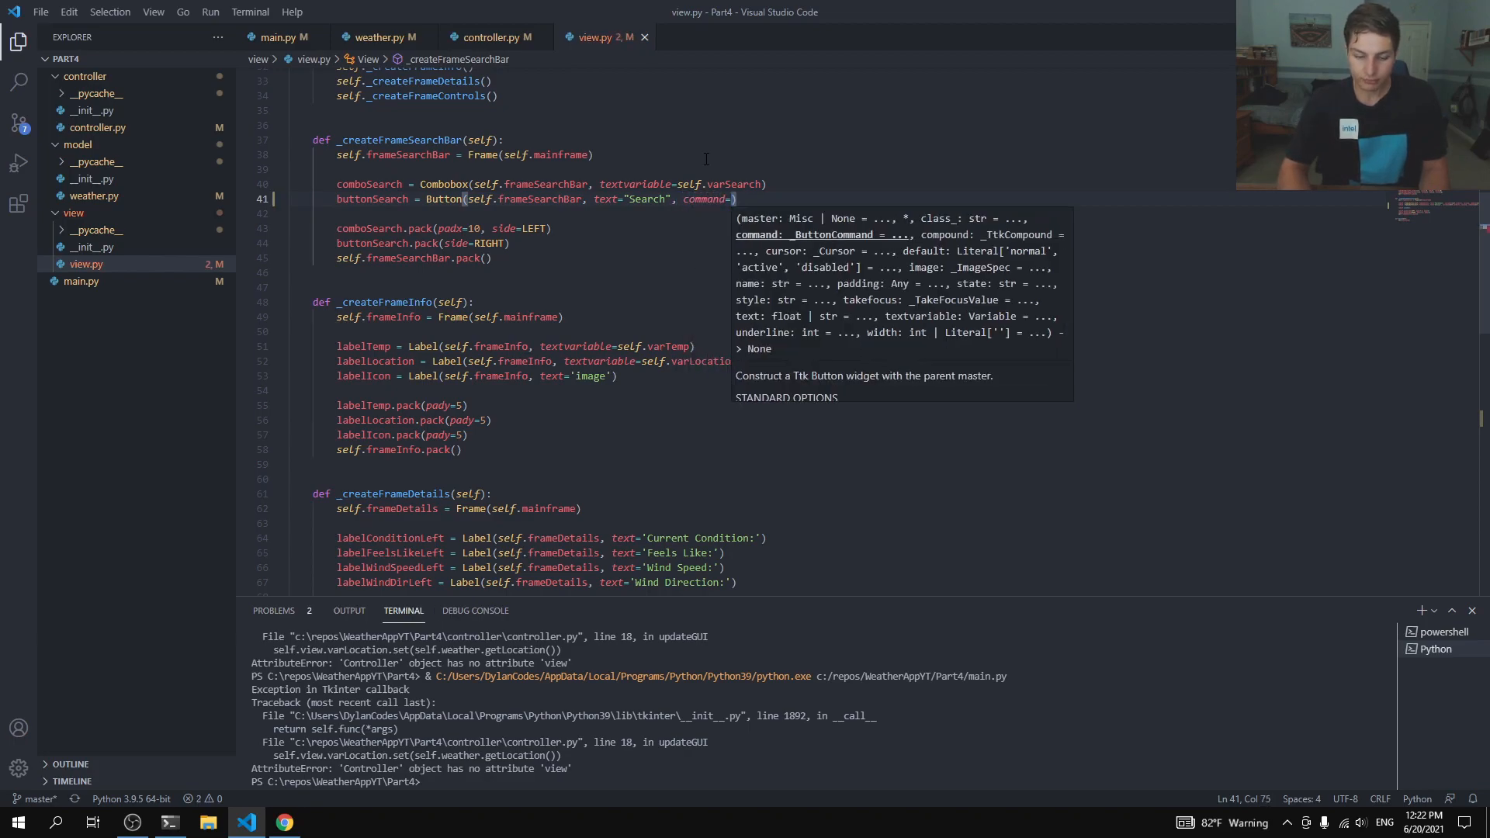
pyautogui.write('self.')
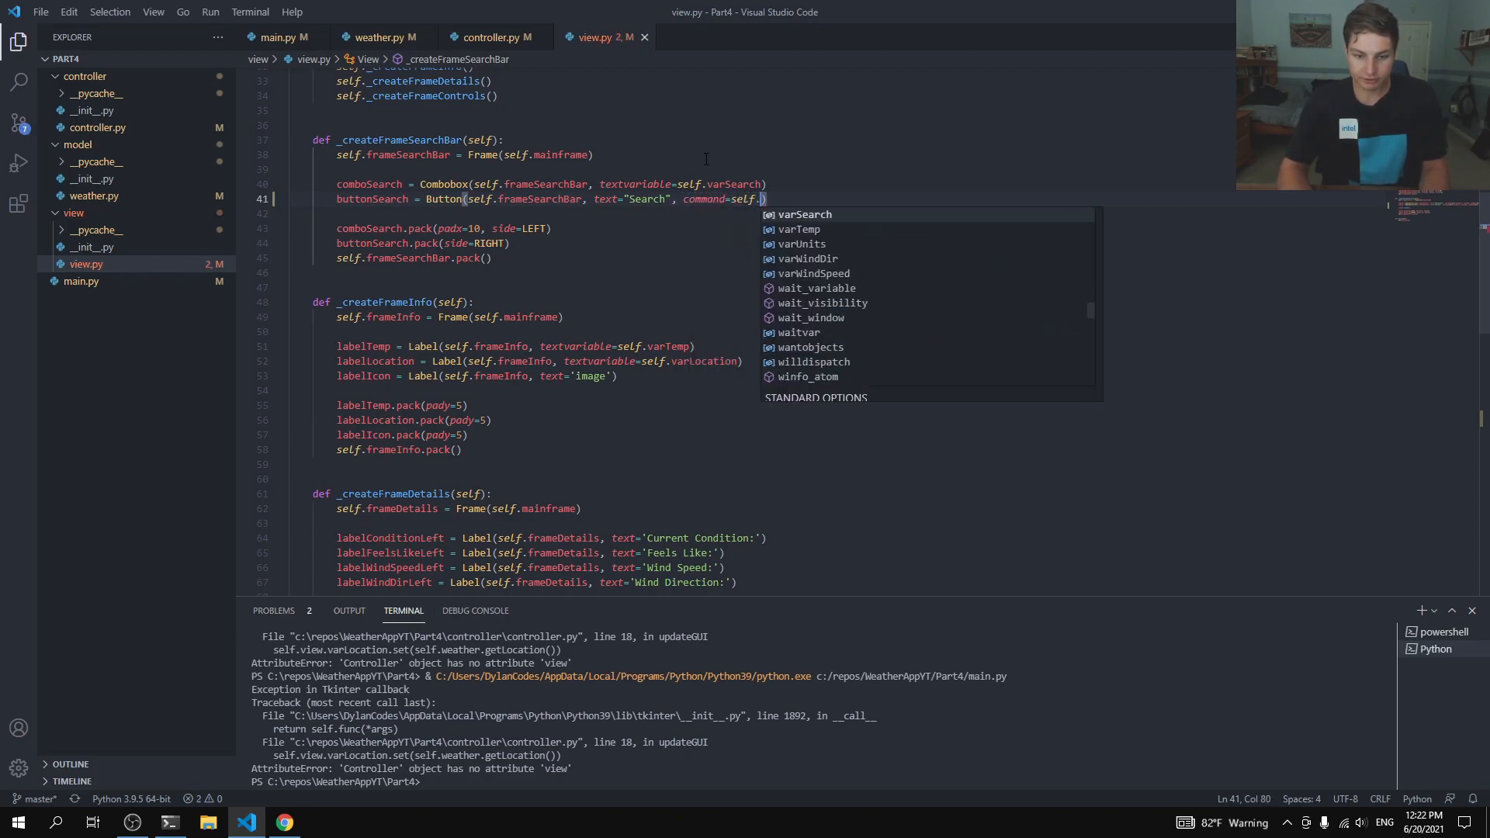
pyautogui.write('controller')
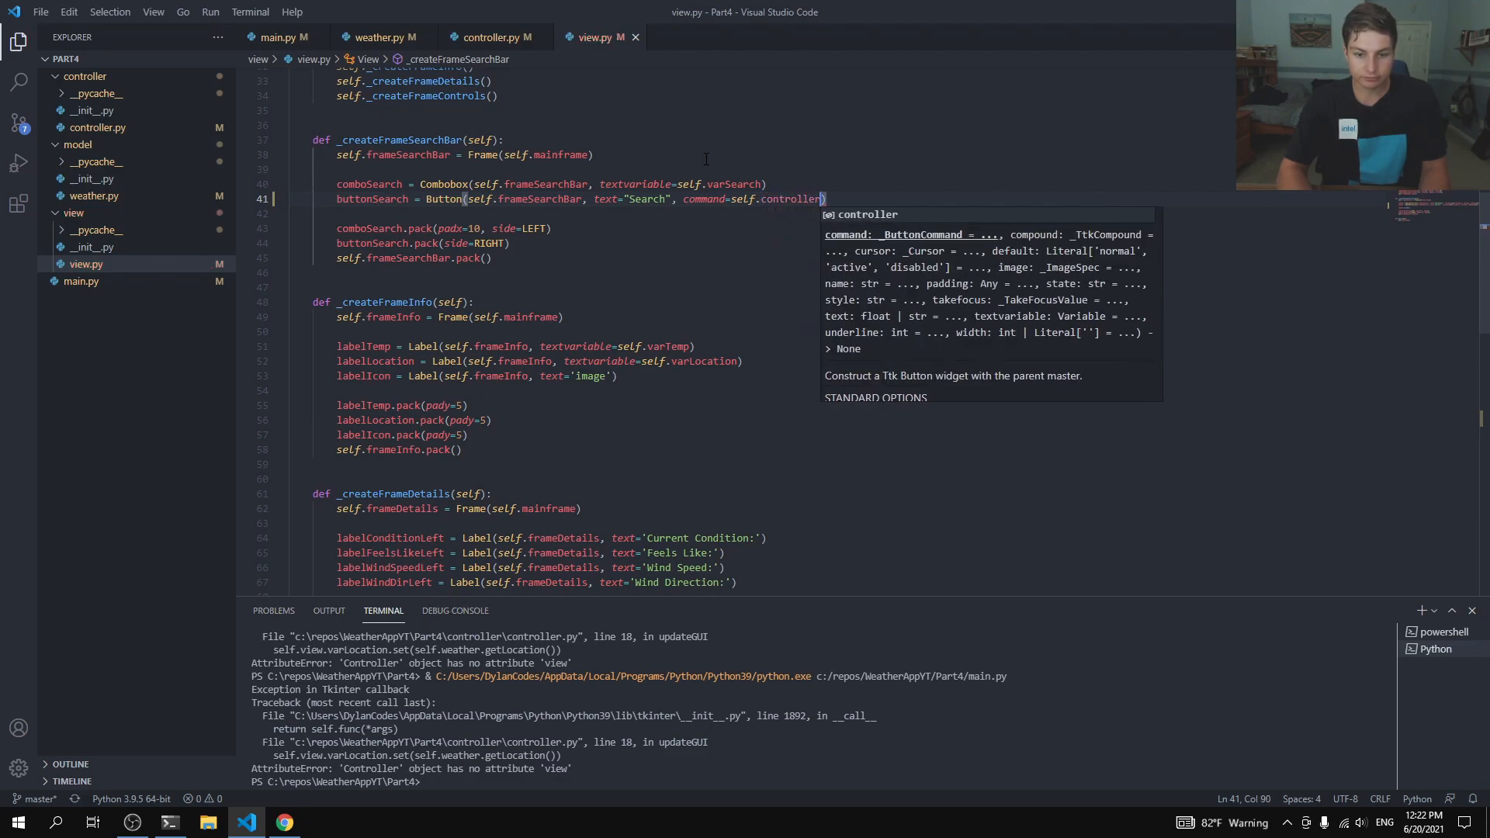
pyautogui.write('.')
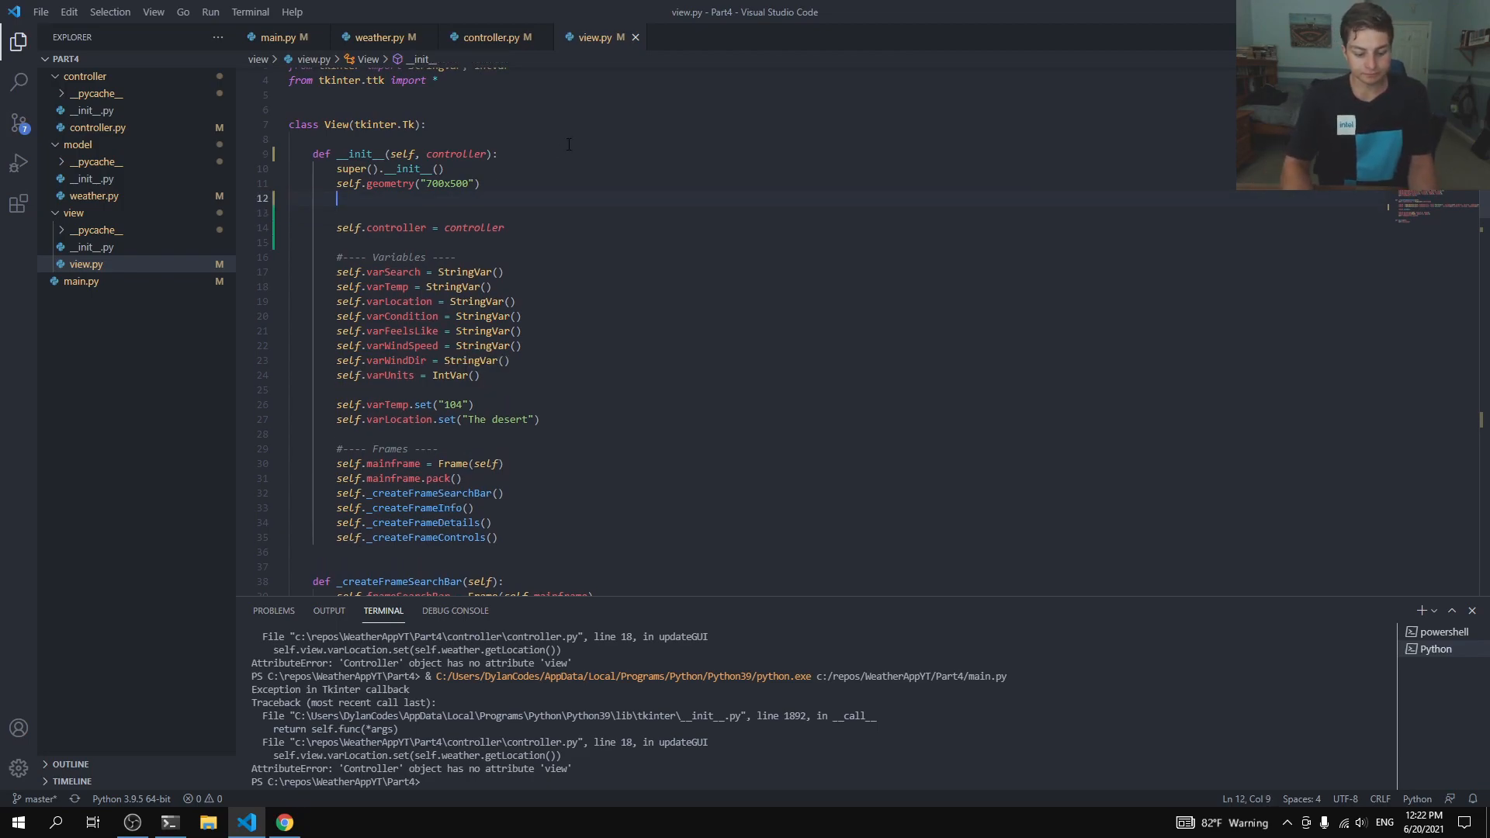
# Step: Start a self.bind('<Return>' line in View.__init__, then remove it to place it lower
pyautogui.write('bi')
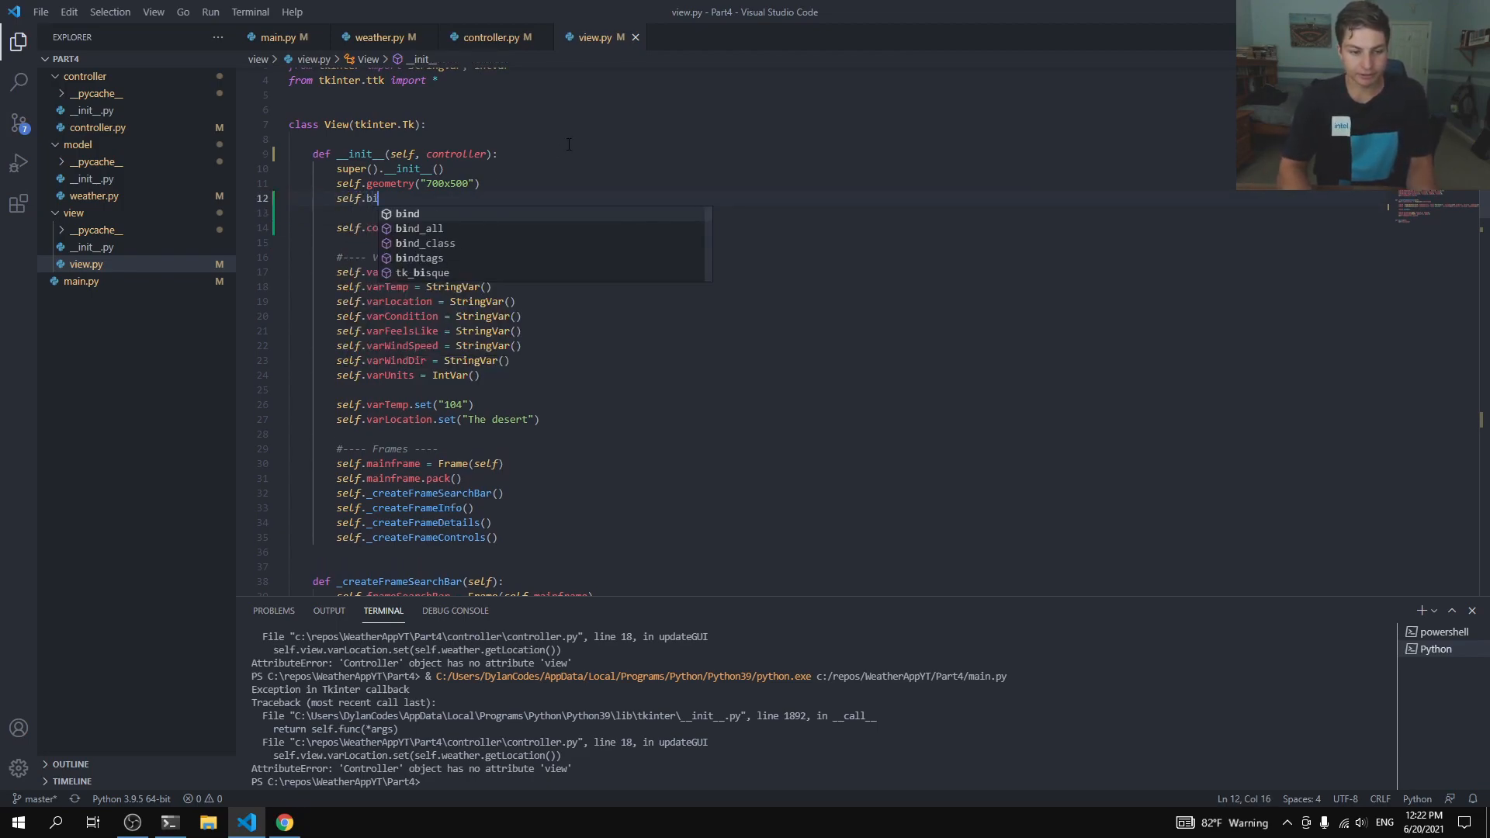
pyautogui.write("nd('")
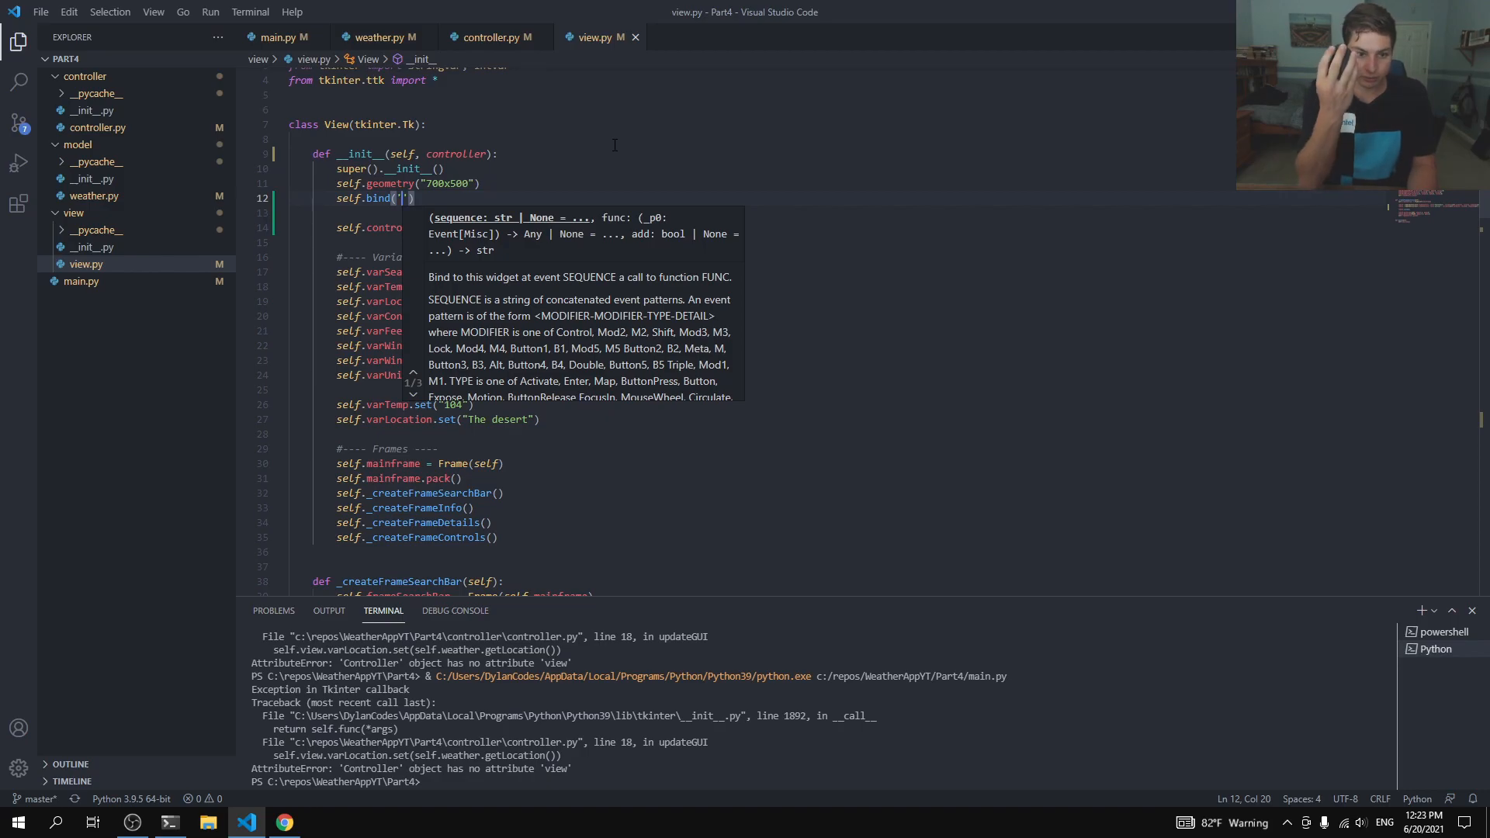
pyautogui.moveTo(613, 143)
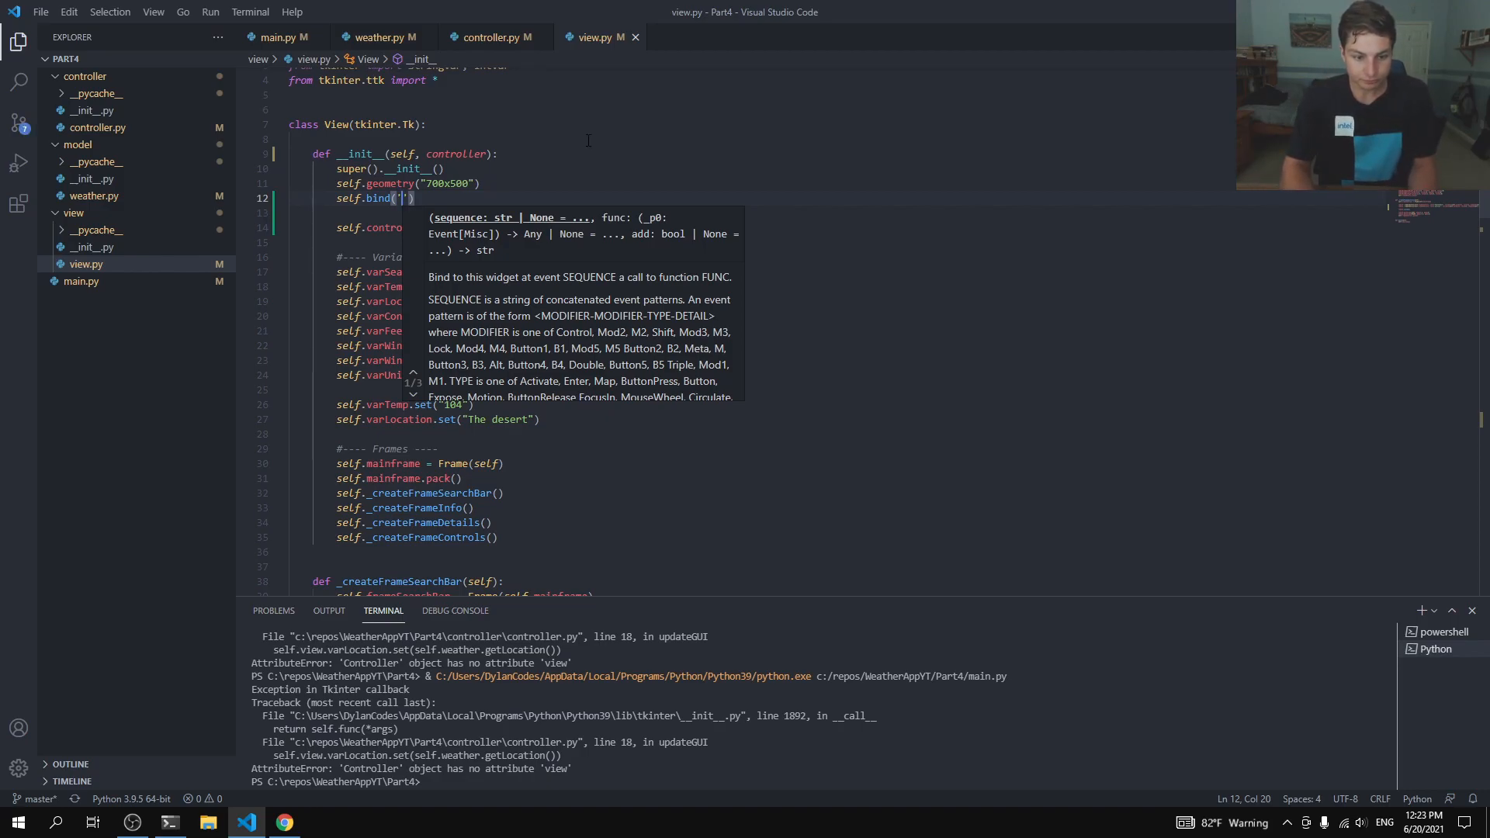
pyautogui.write('<Return>')
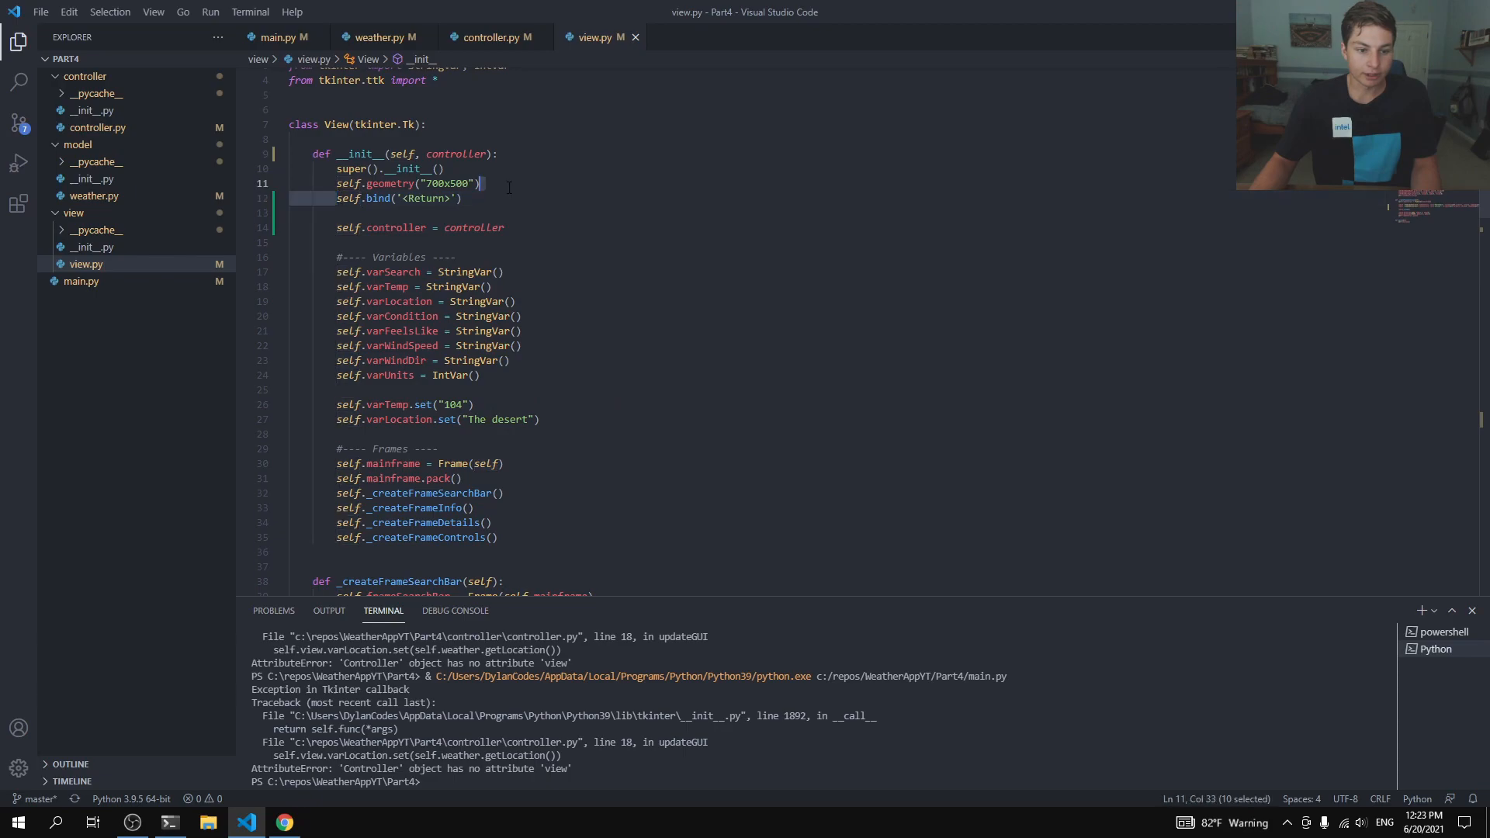
pyautogui.press('Delete')
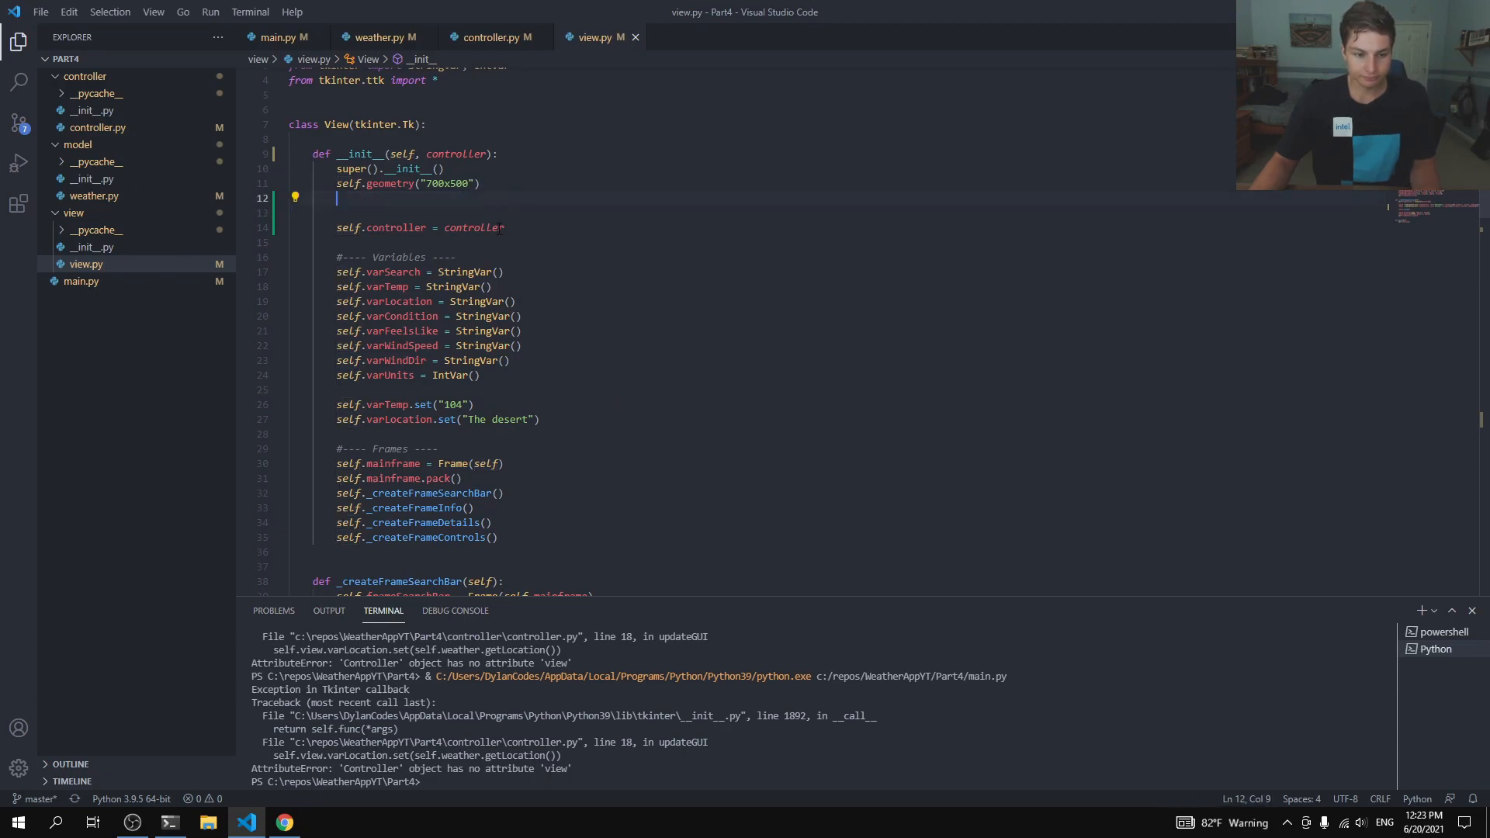
# Step: Add self.bind('<Return>', self.controller...) on the line after the controller is stored
pyautogui.write("self.bind('<Return>')")
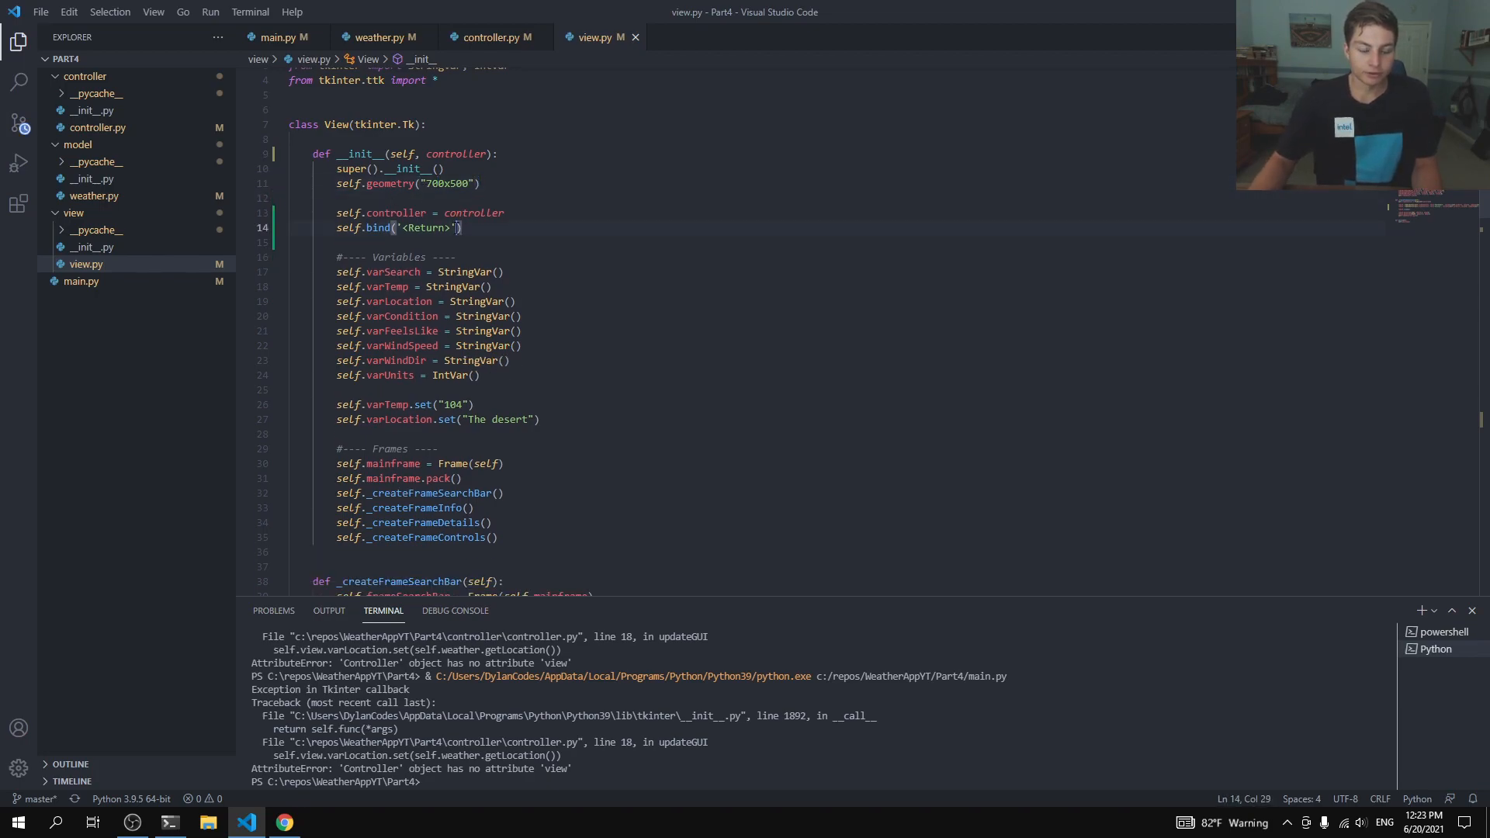
pyautogui.write(',')
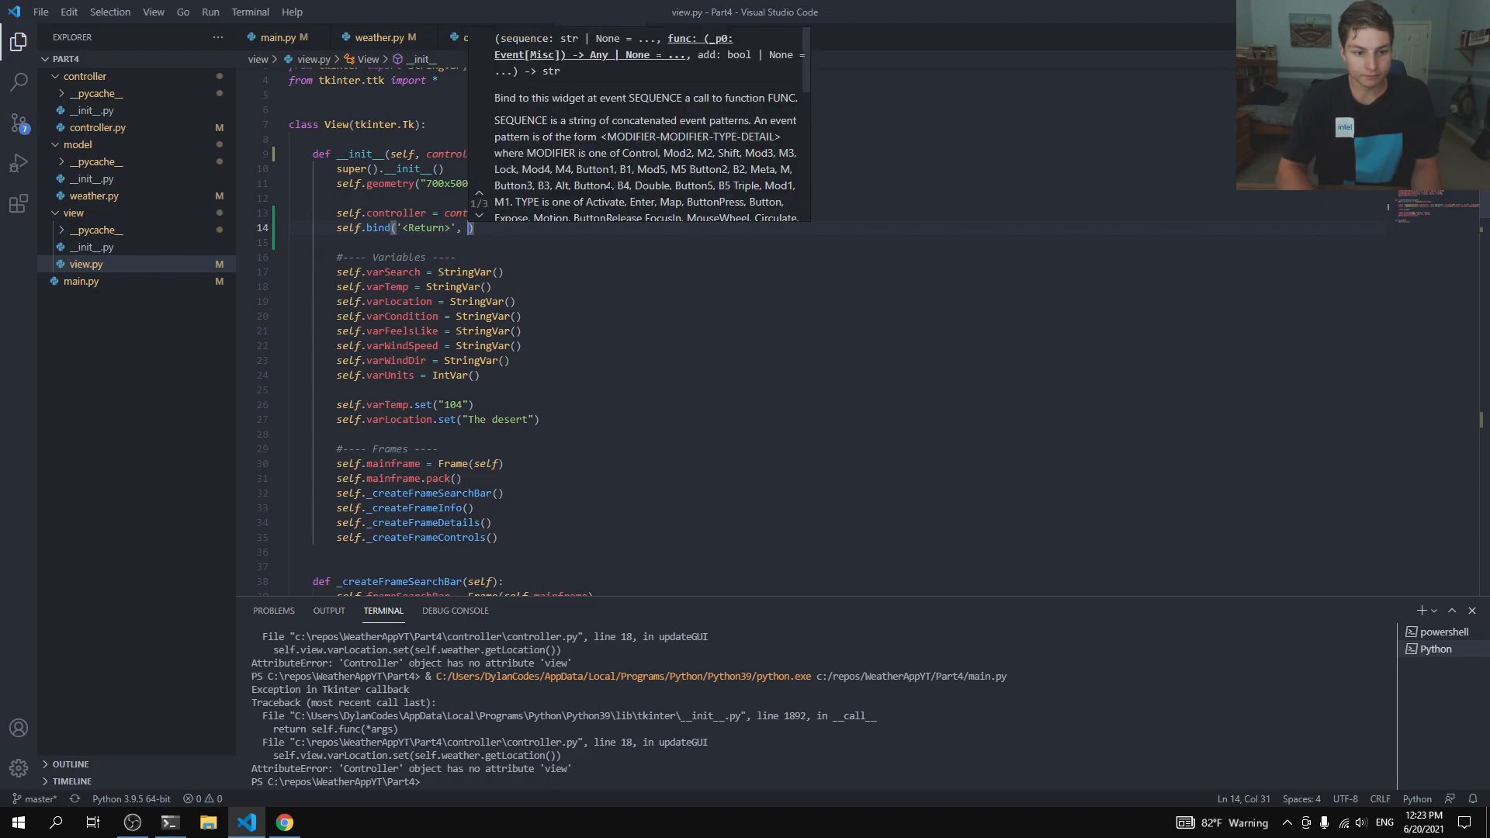
pyautogui.write('self.contro')
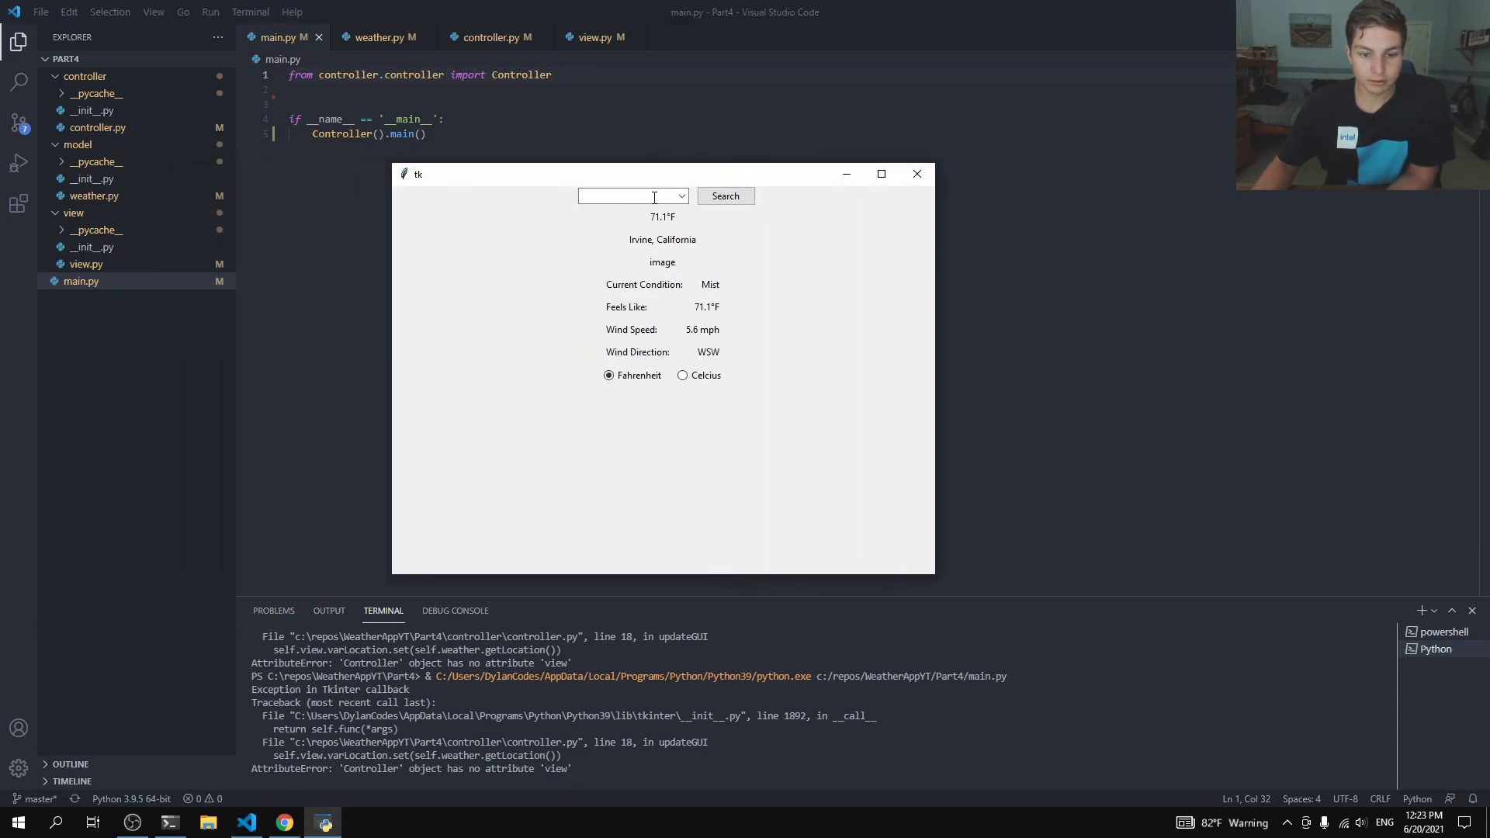
# Step: Search the weather app for New York
pyautogui.write('Ne')
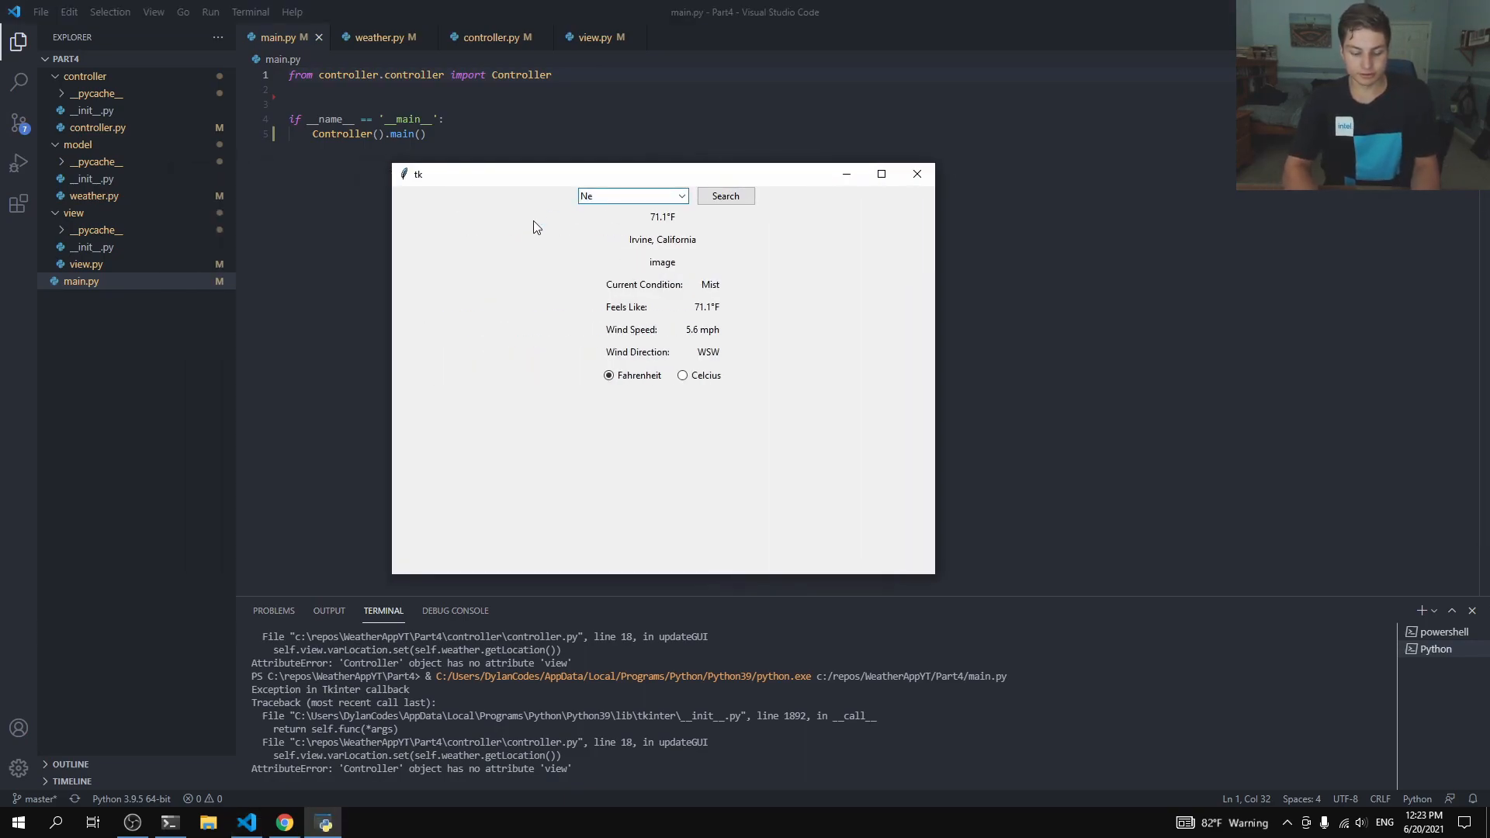
pyautogui.write('New York')
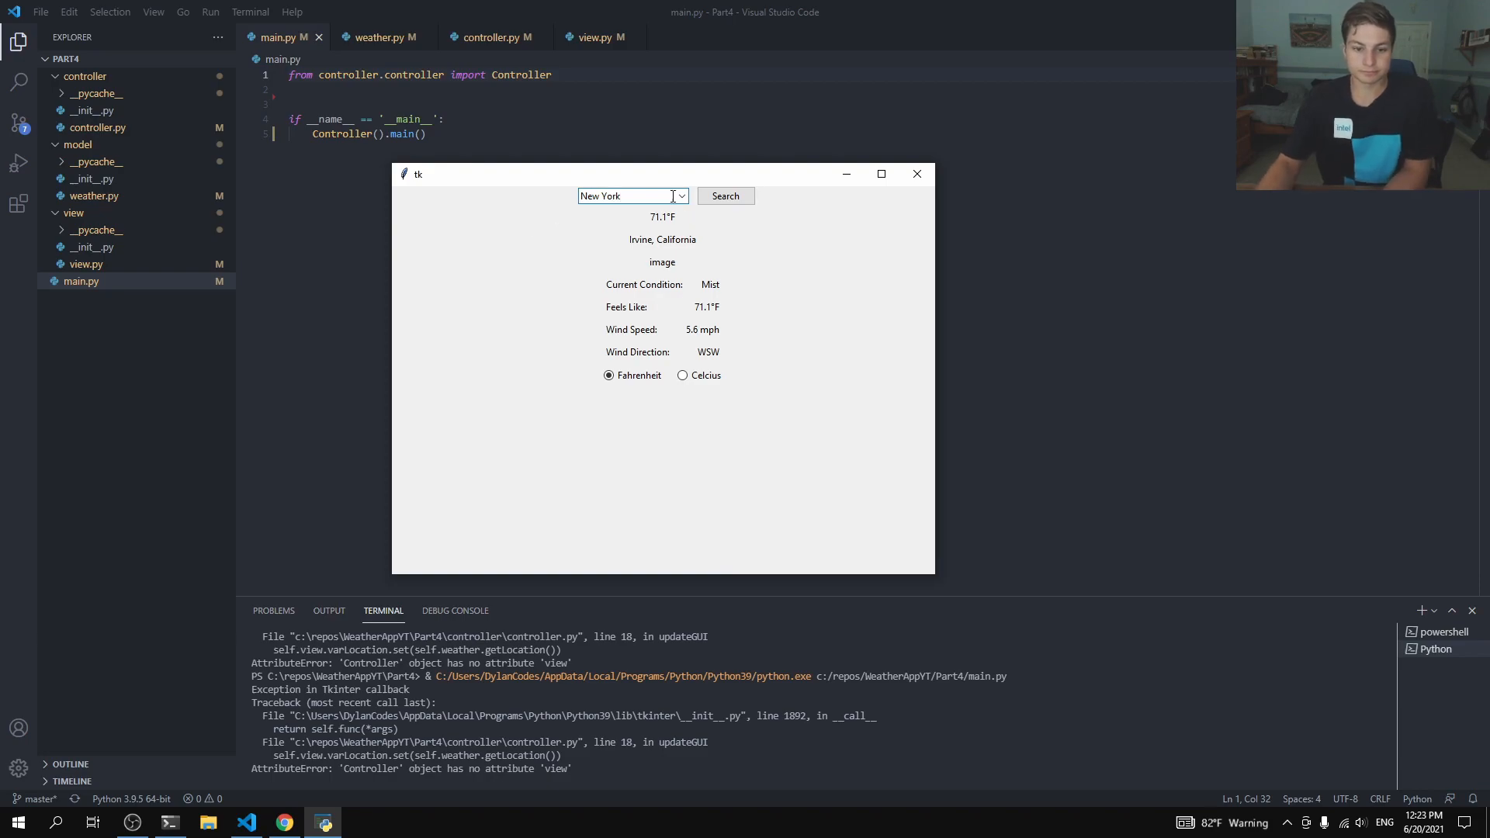
pyautogui.click(725, 196)
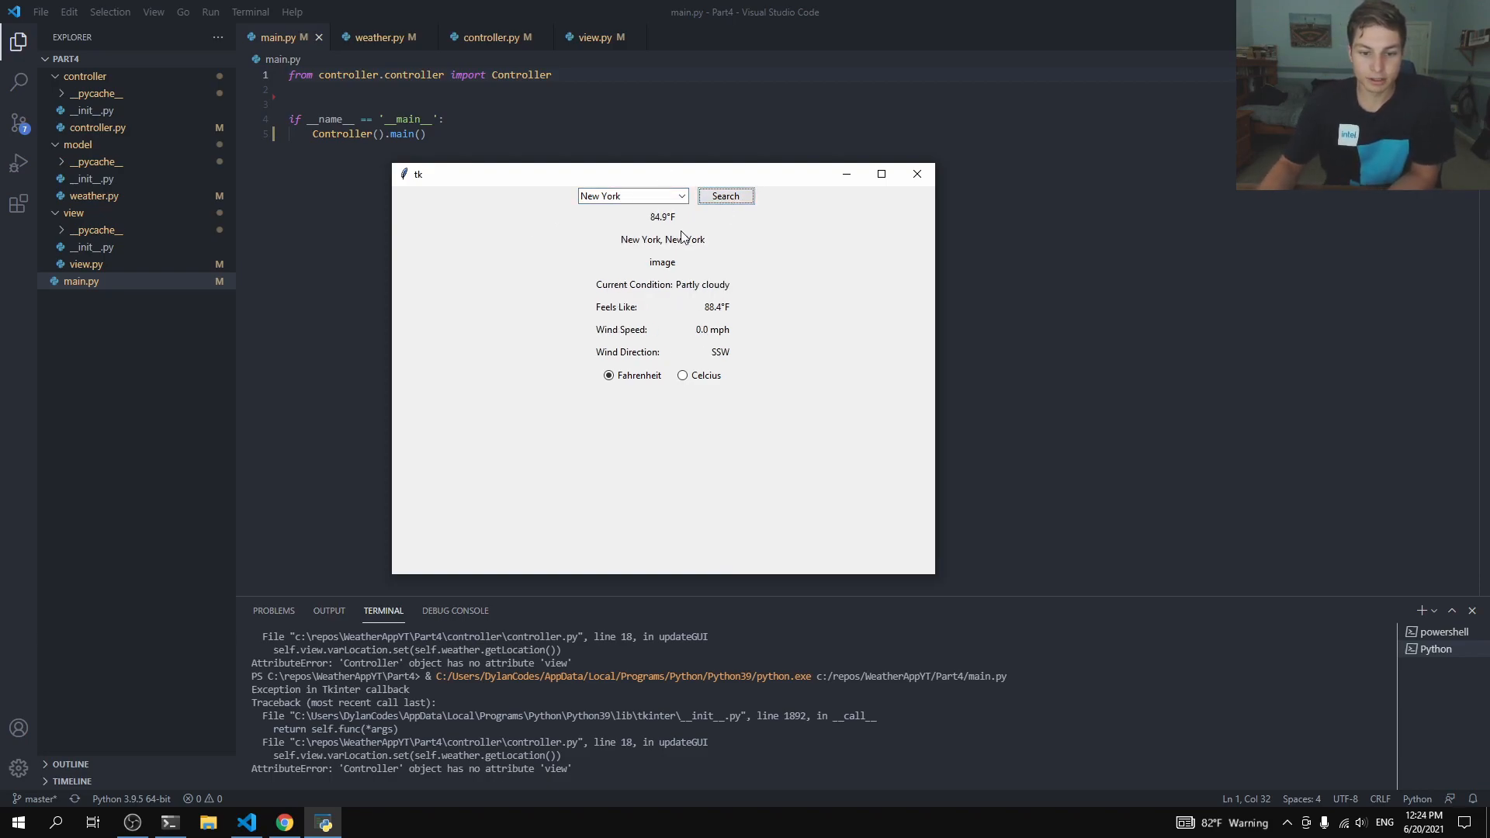
pyautogui.moveTo(696, 351)
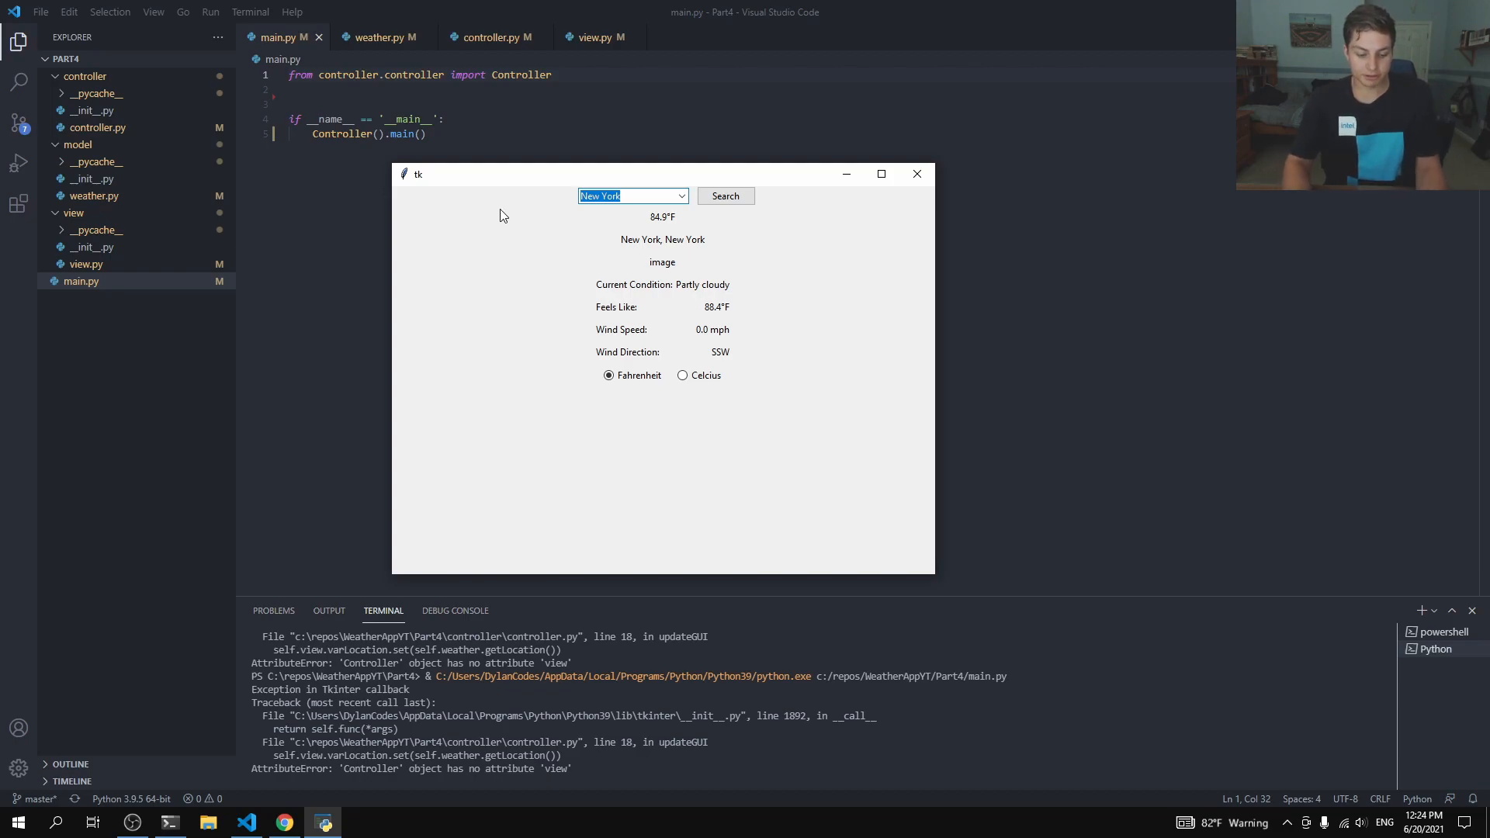
# Step: Search location 12345, correcting the mistyped number, loading Schenectady weather
pyautogui.write('123445')
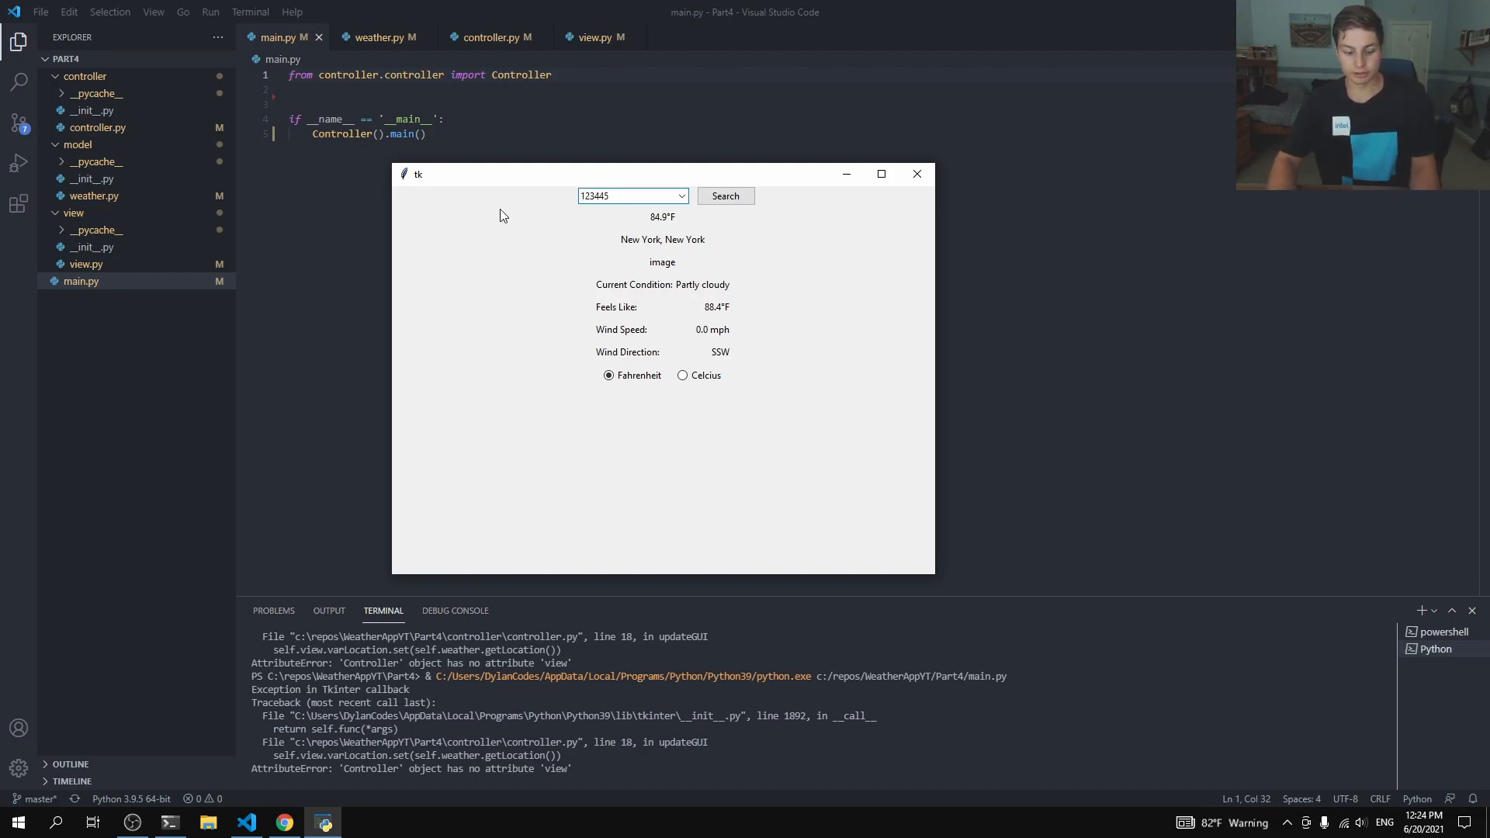
pyautogui.click(724, 195)
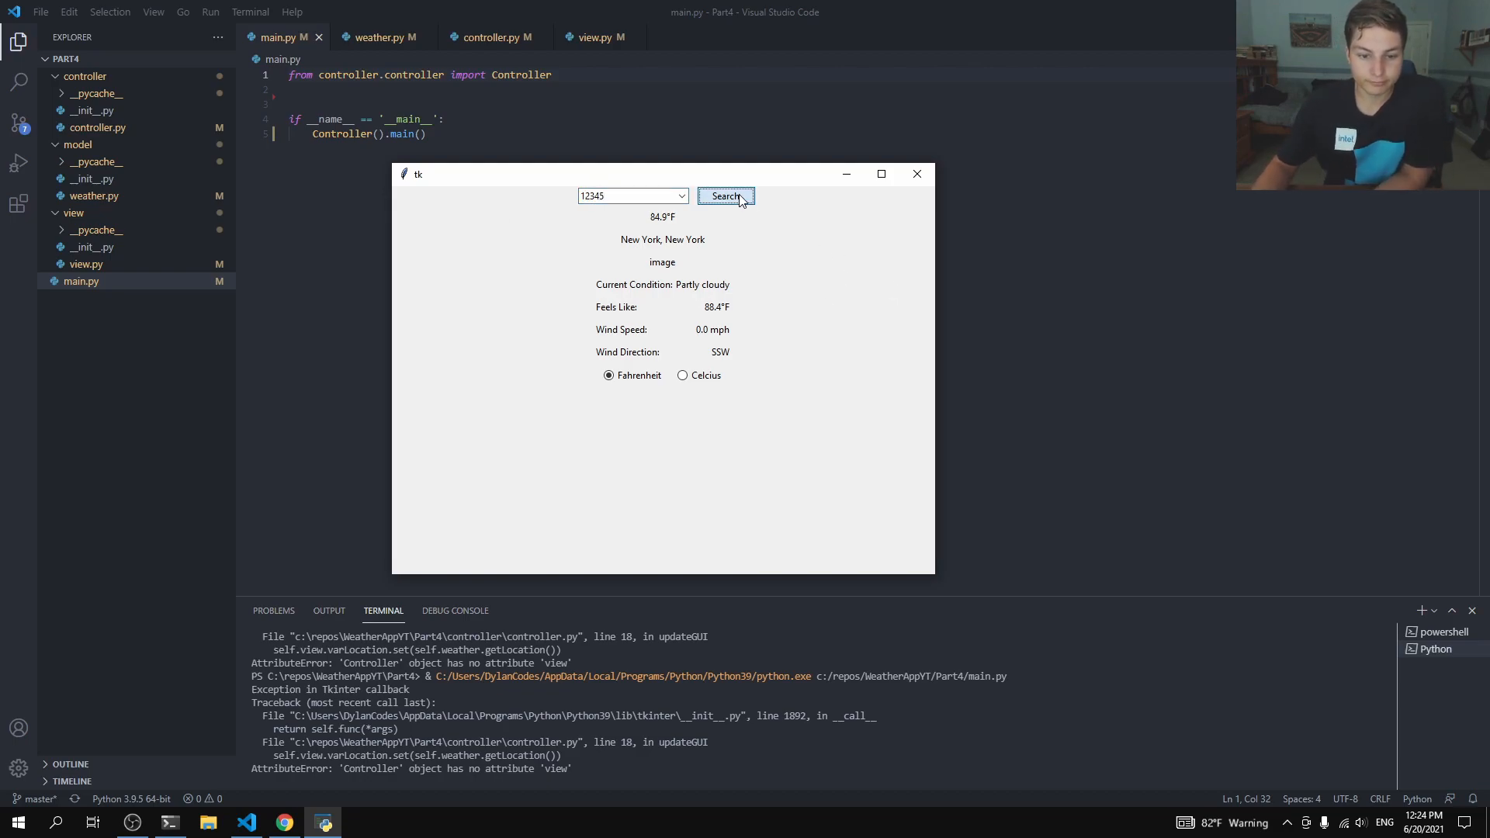
pyautogui.click(724, 196)
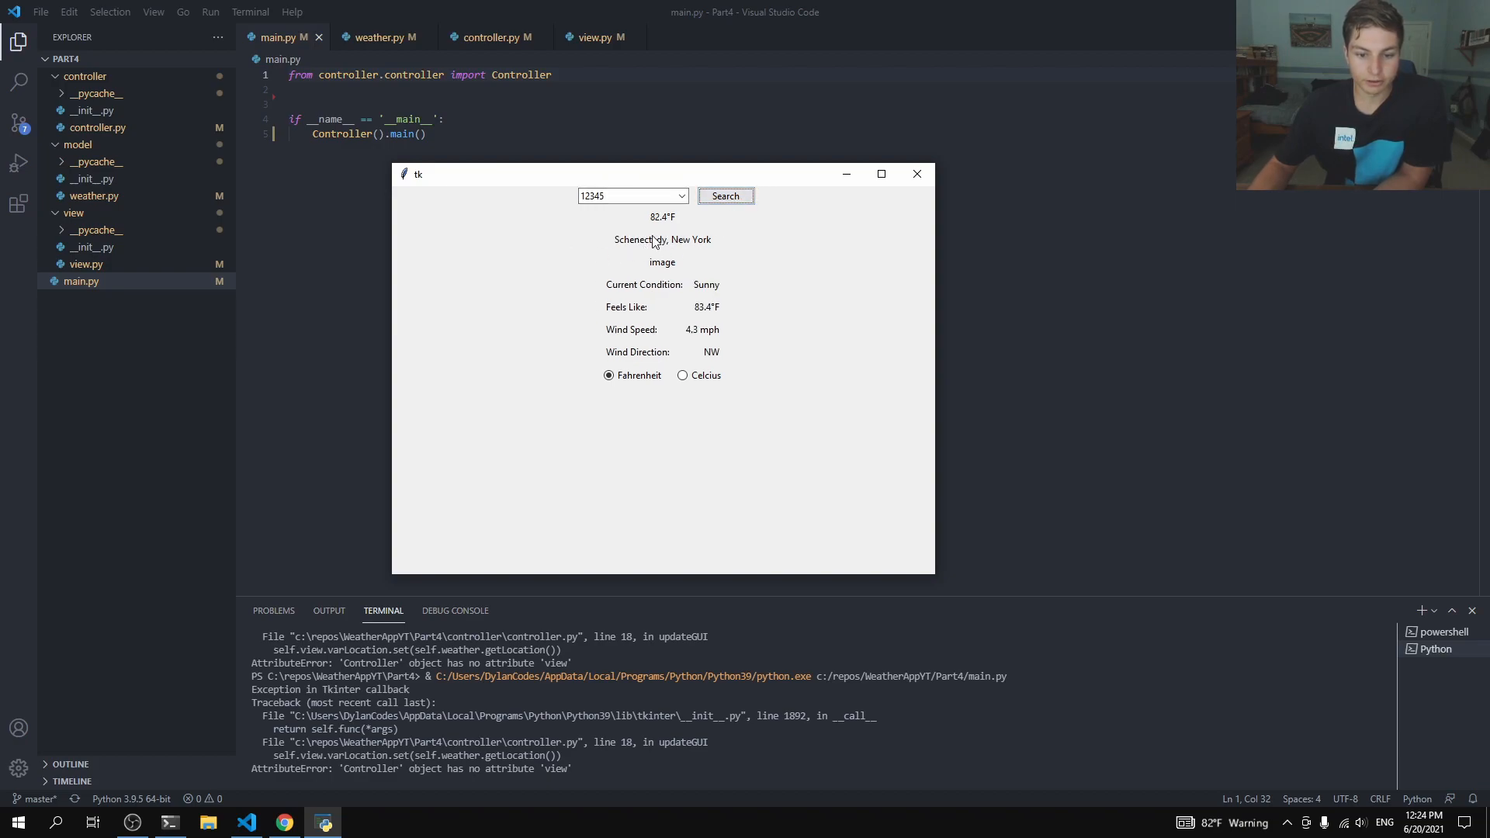
pyautogui.moveTo(503, 281)
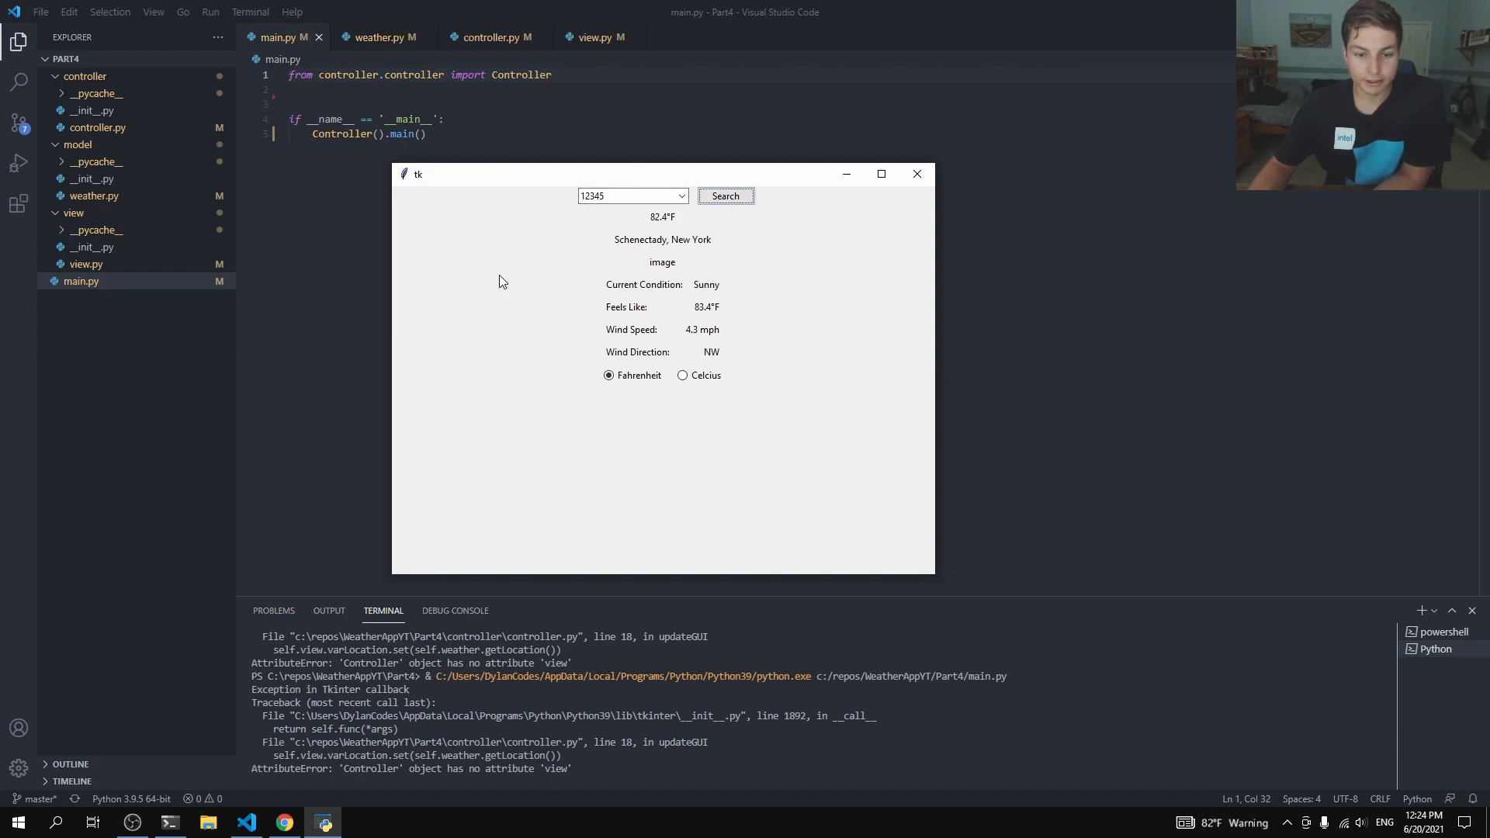
# Step: Search the nonsense location aaaaa, hit the handleButtonSearch TypeError, and return to weather.py
pyautogui.tripleClick(627, 196)
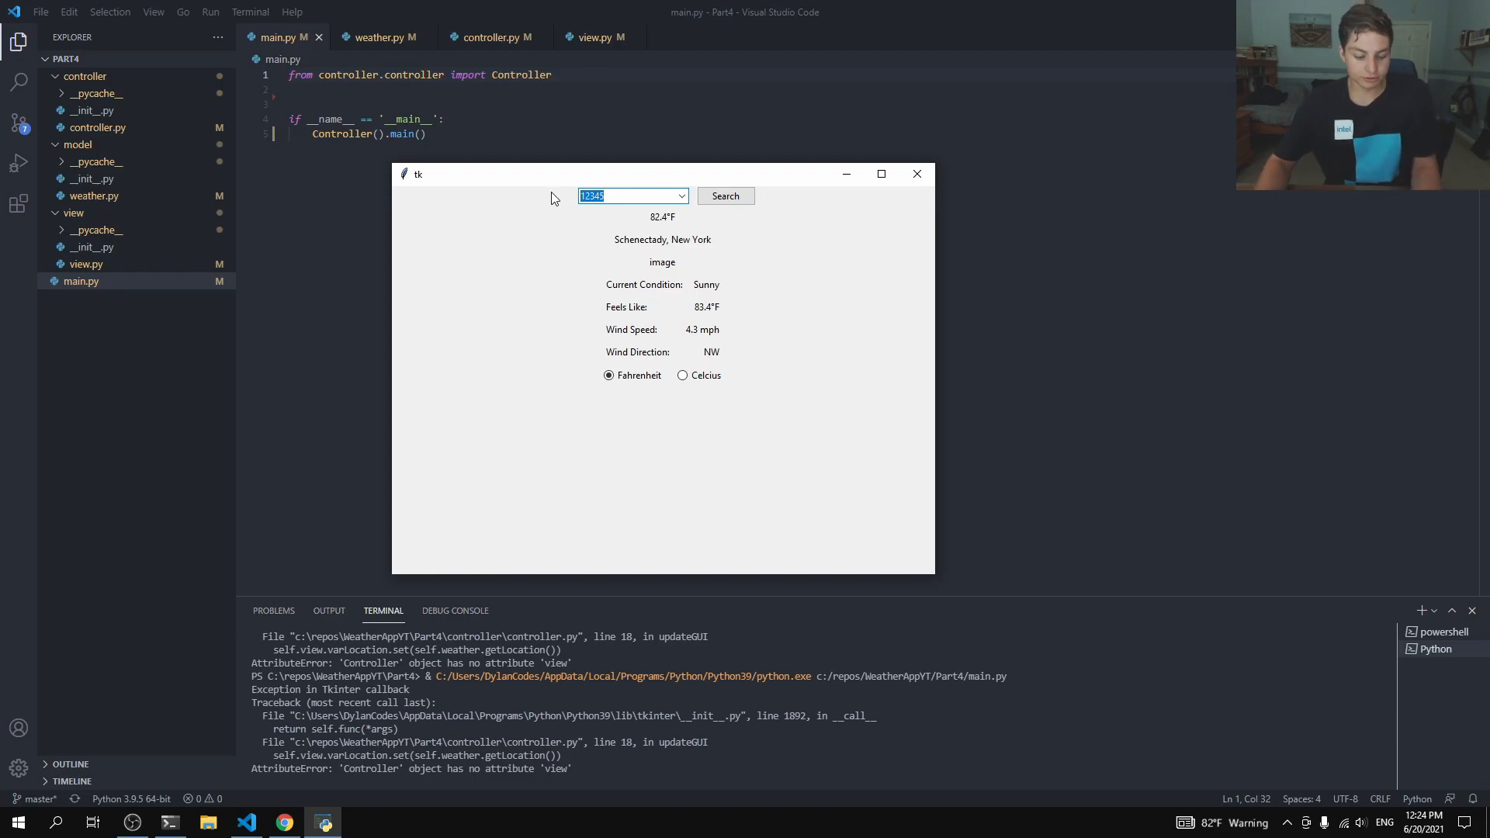
pyautogui.write('aaaaa')
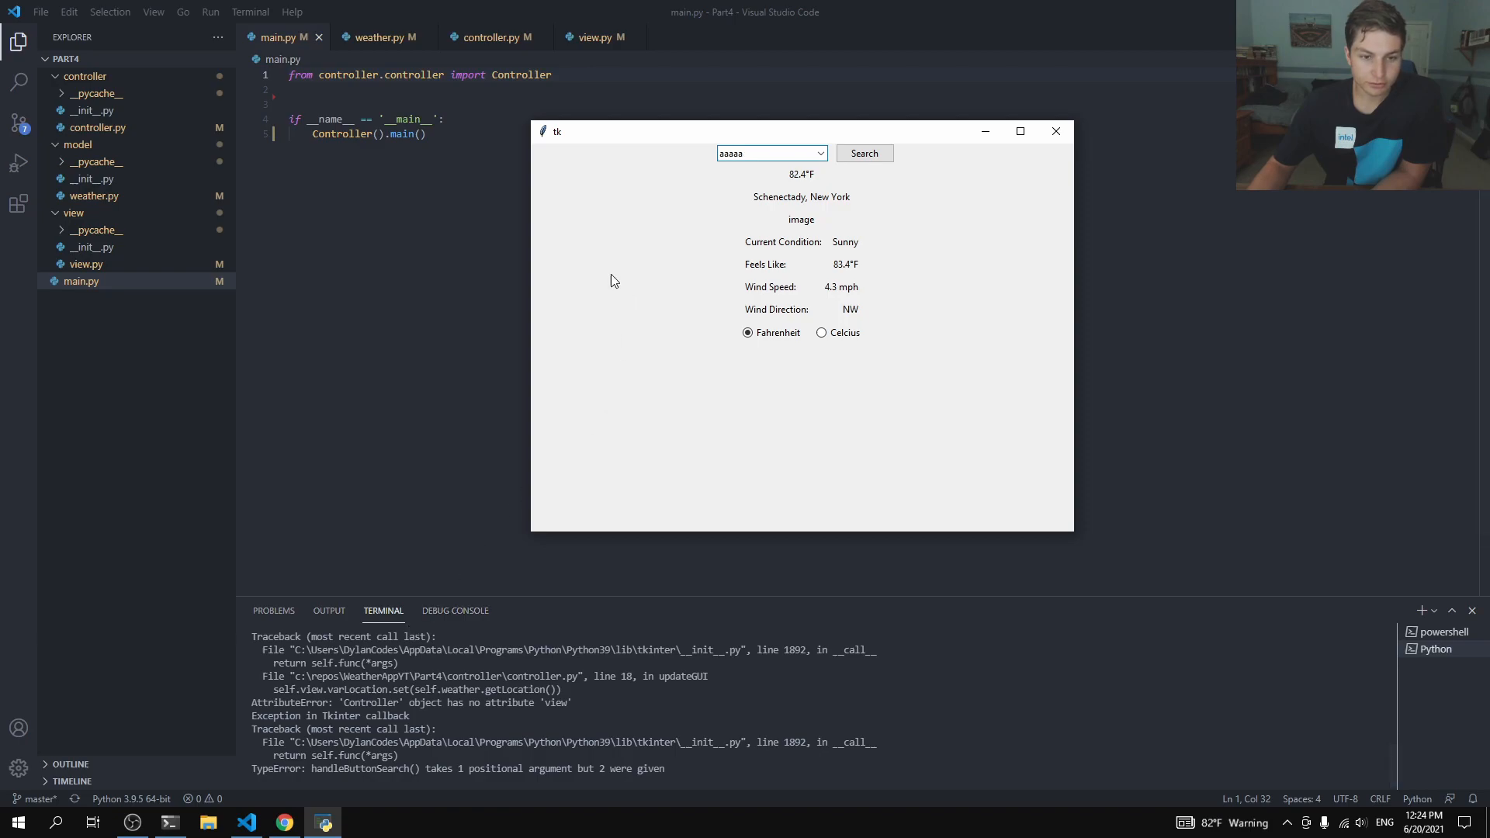
pyautogui.click(375, 37)
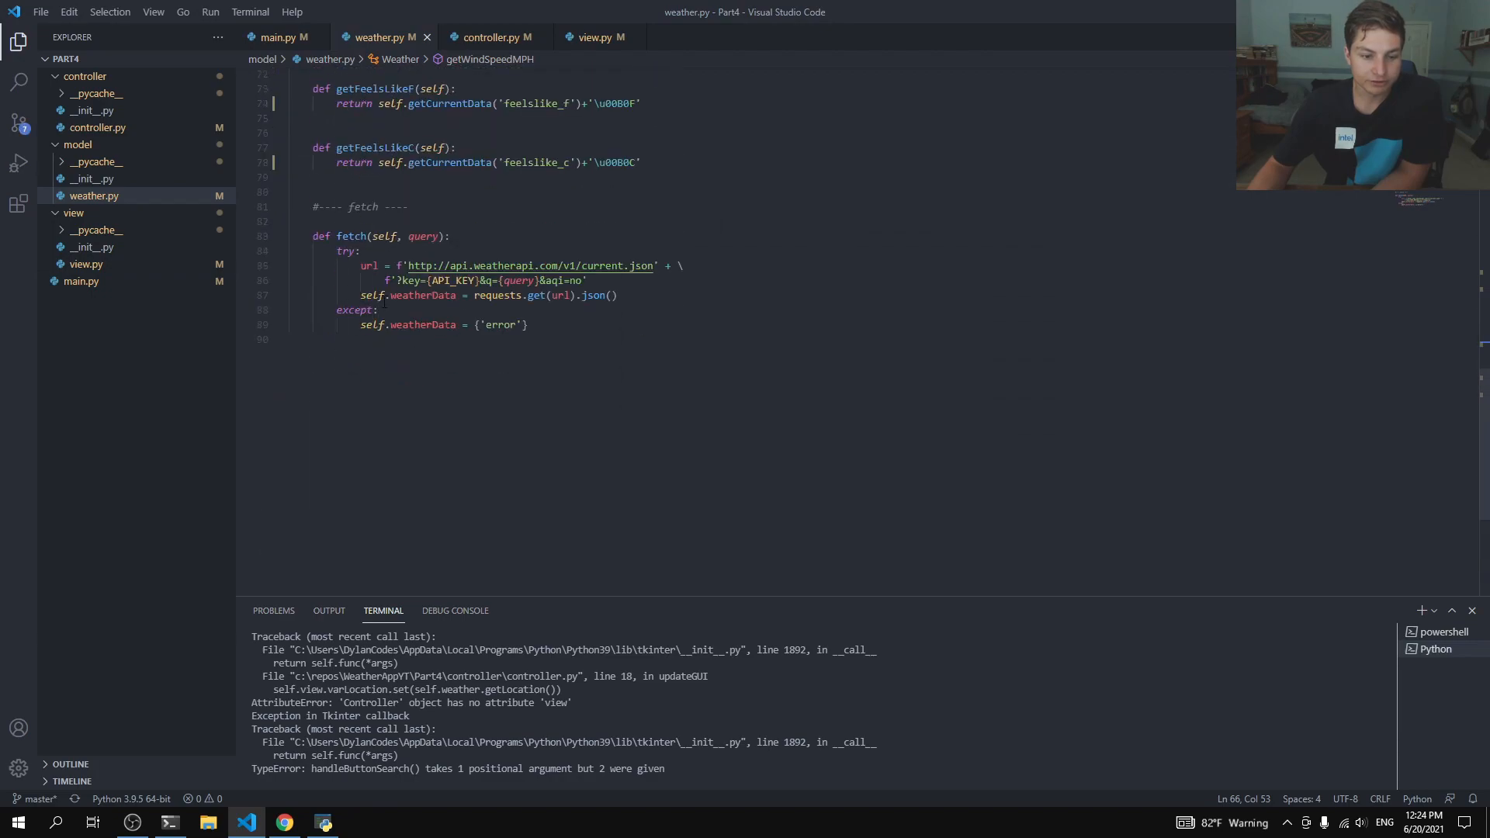
# Step: Change the fetch fallback to weatherData = {'error': []} in weather.py's except block
pyautogui.moveTo(359, 266); pyautogui.dragTo(467, 266)
pyautogui.write(':')
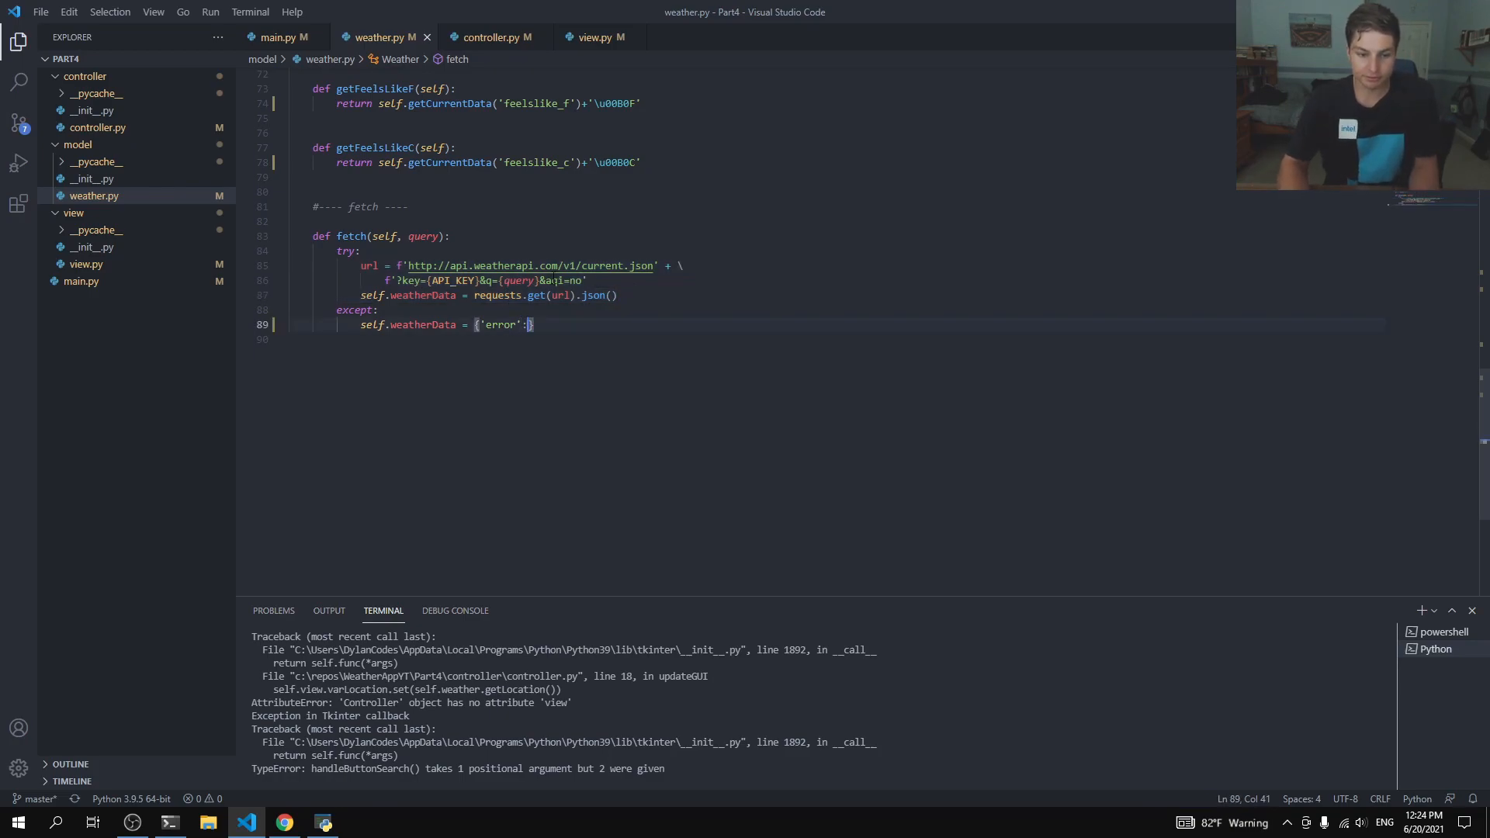
pyautogui.write('[]')
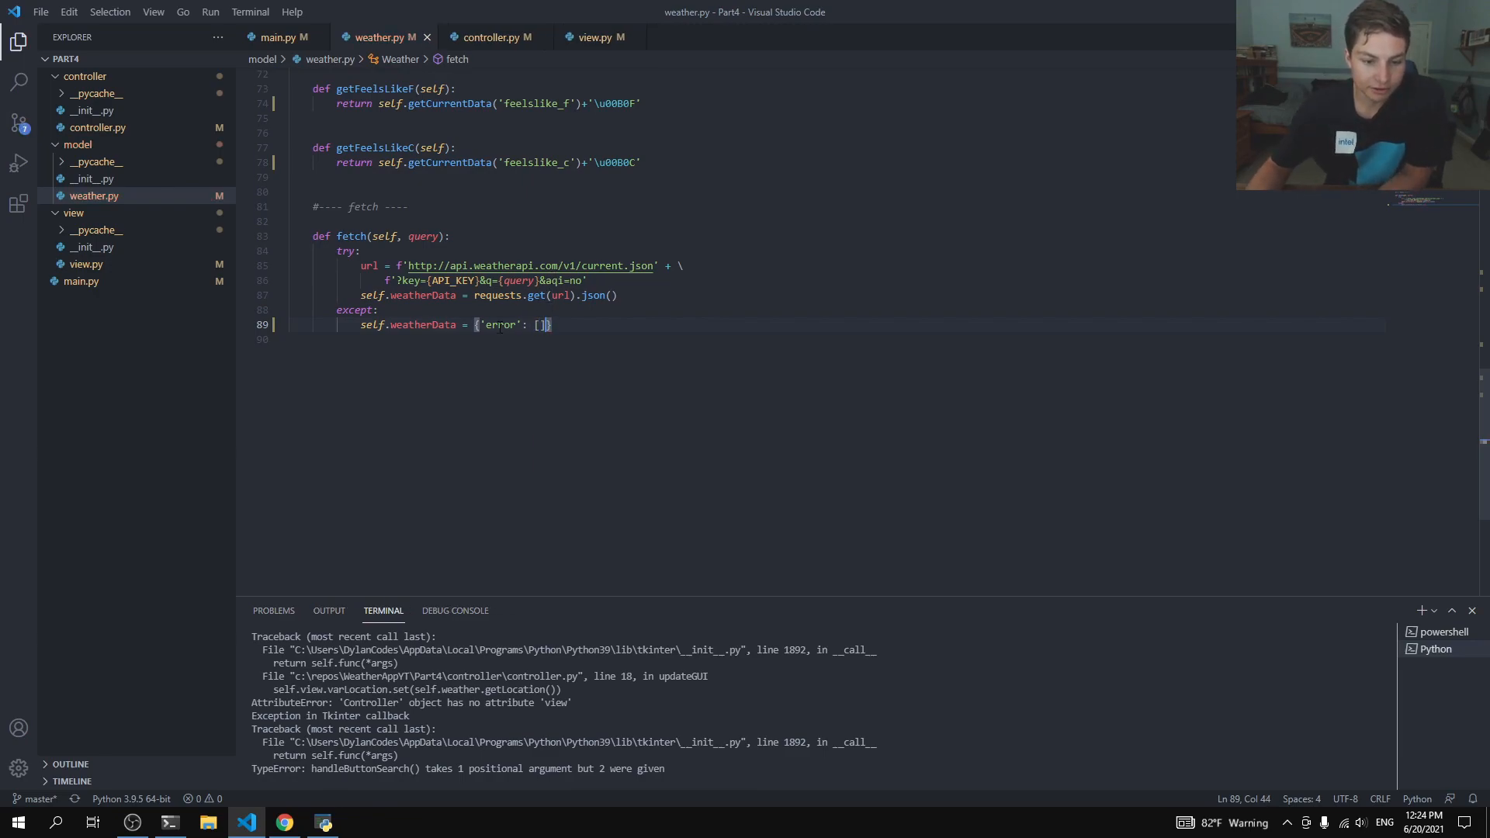
pyautogui.doubleClick(498, 324)
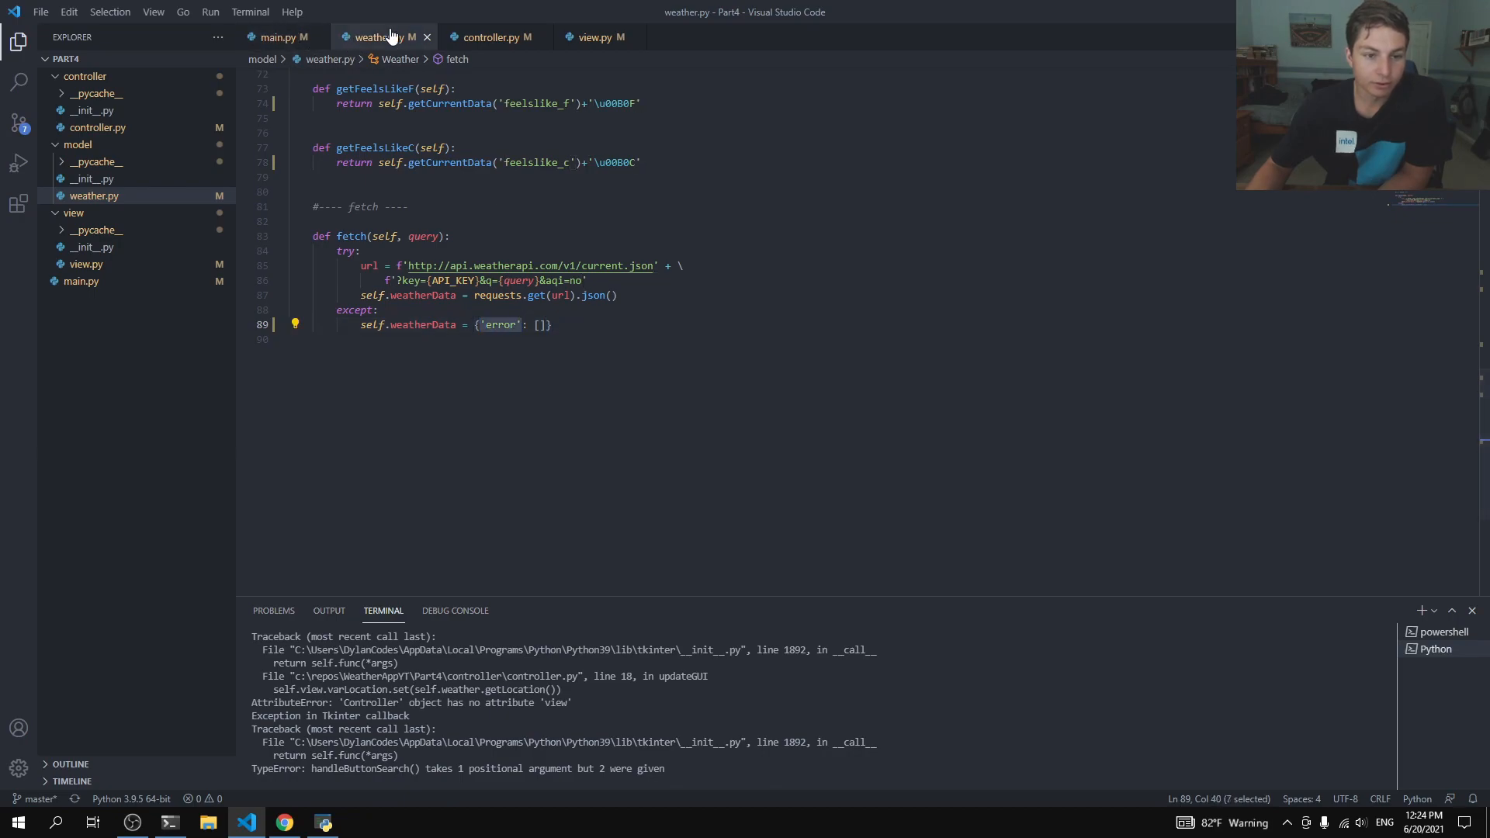
pyautogui.click(494, 37)
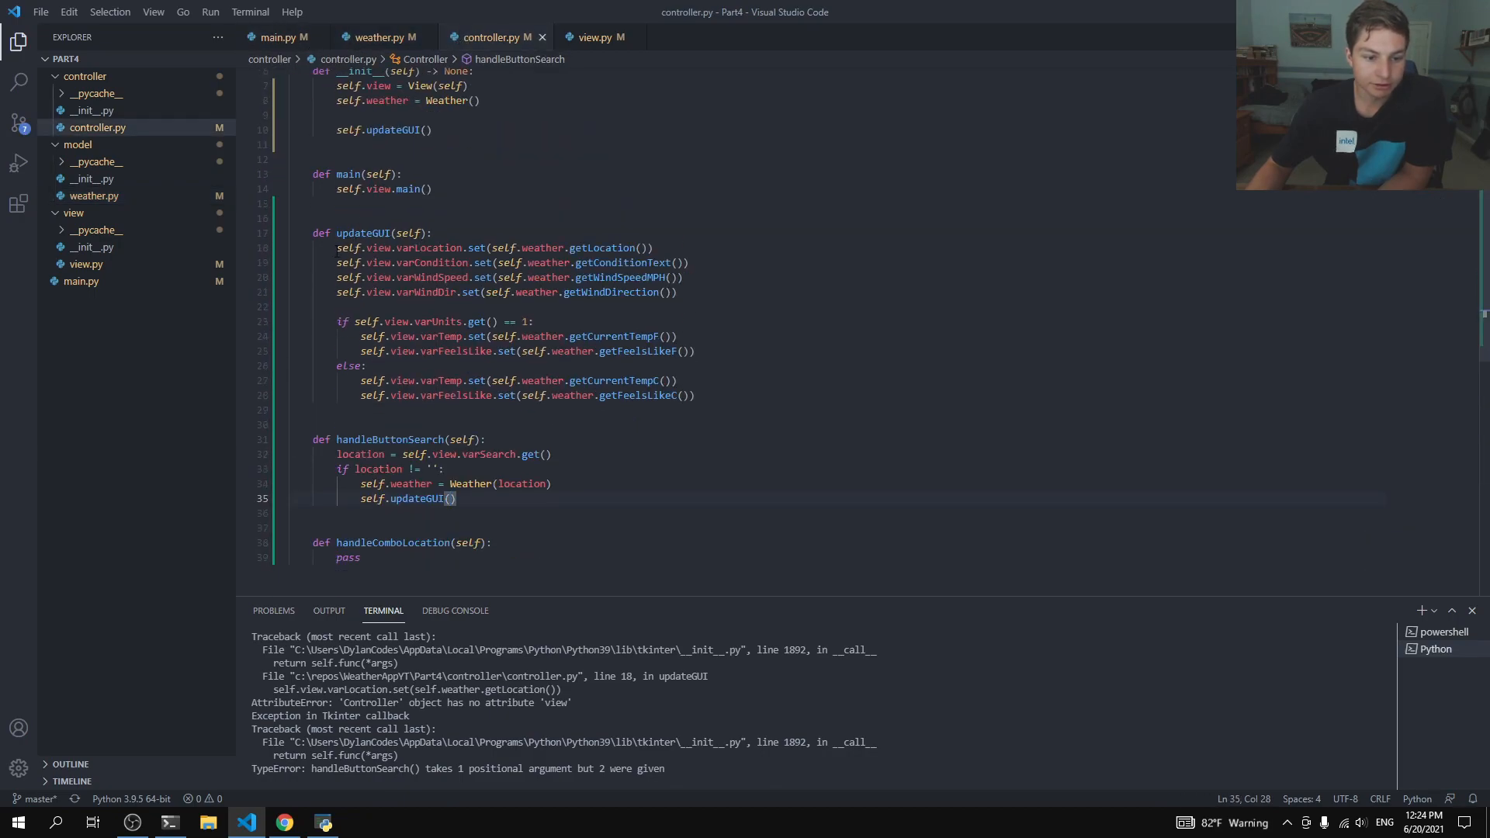
# Step: Wrap updateGUI's body in if 'error' not in self.weather.weatherData:
pyautogui.moveTo(336, 248); pyautogui.dragTo(695, 394)
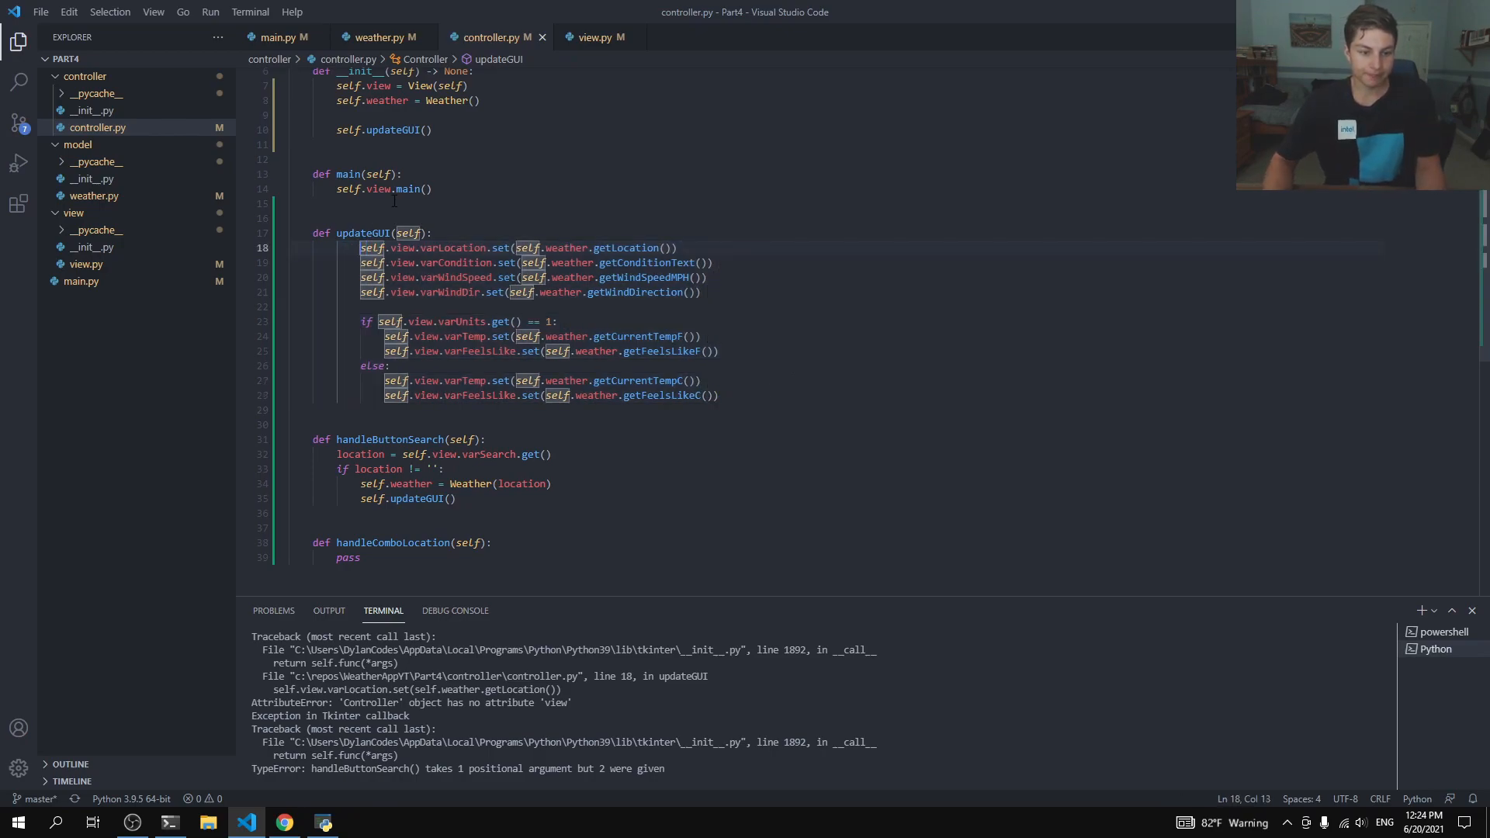
pyautogui.write('if')
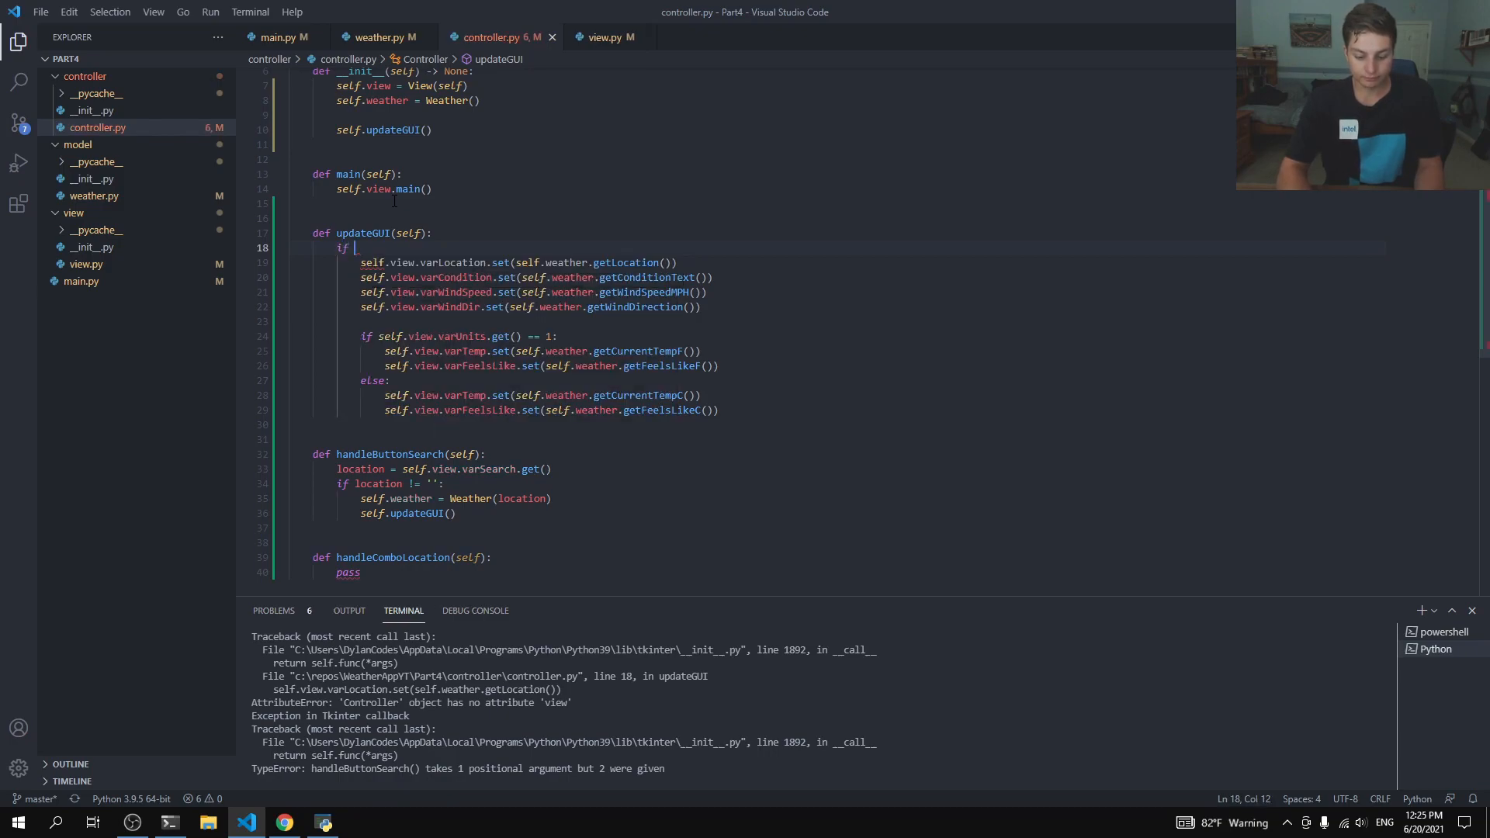
pyautogui.write("'error'")
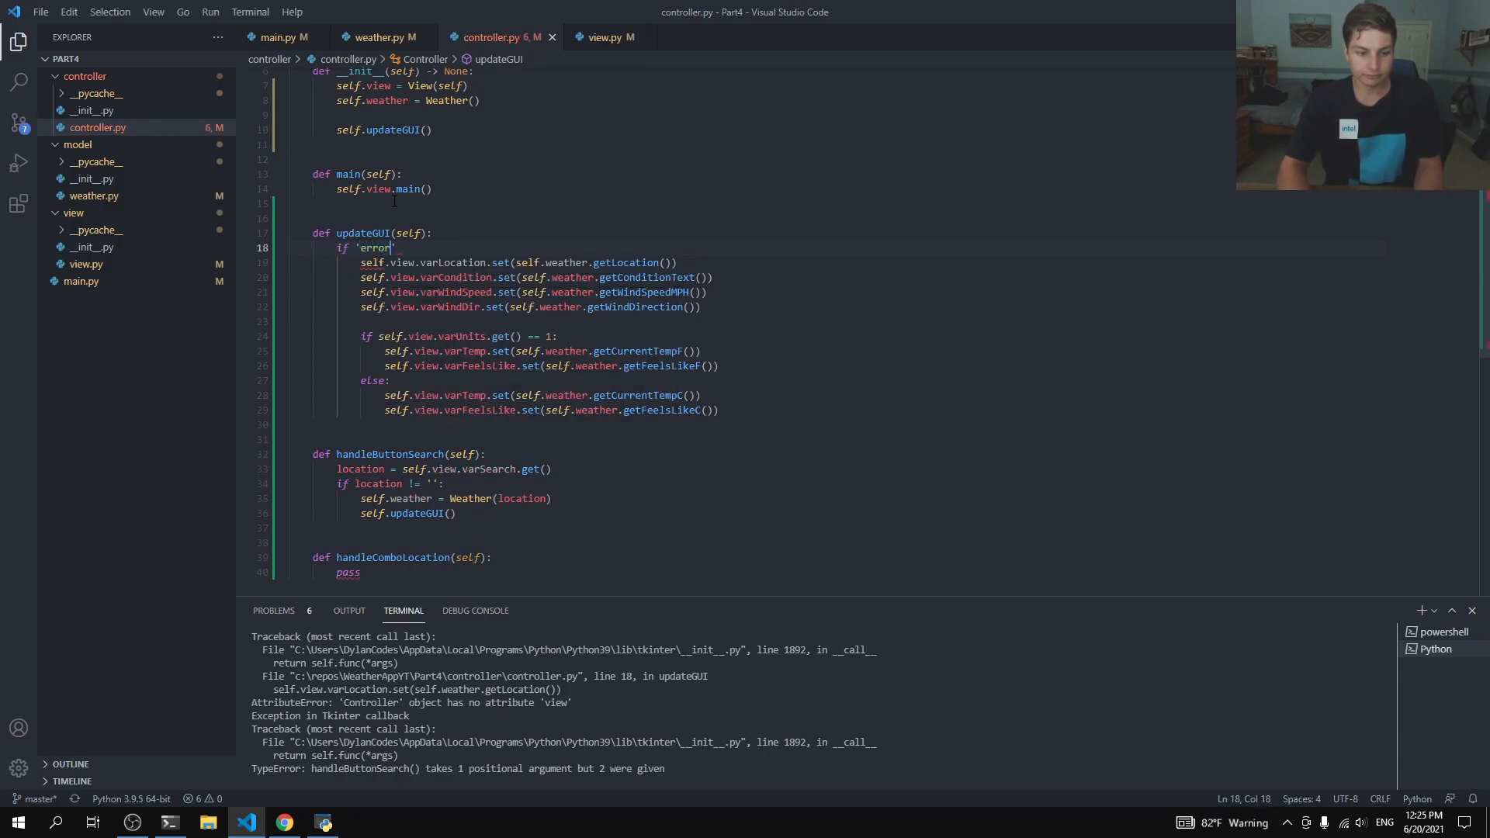
pyautogui.write('not in self')
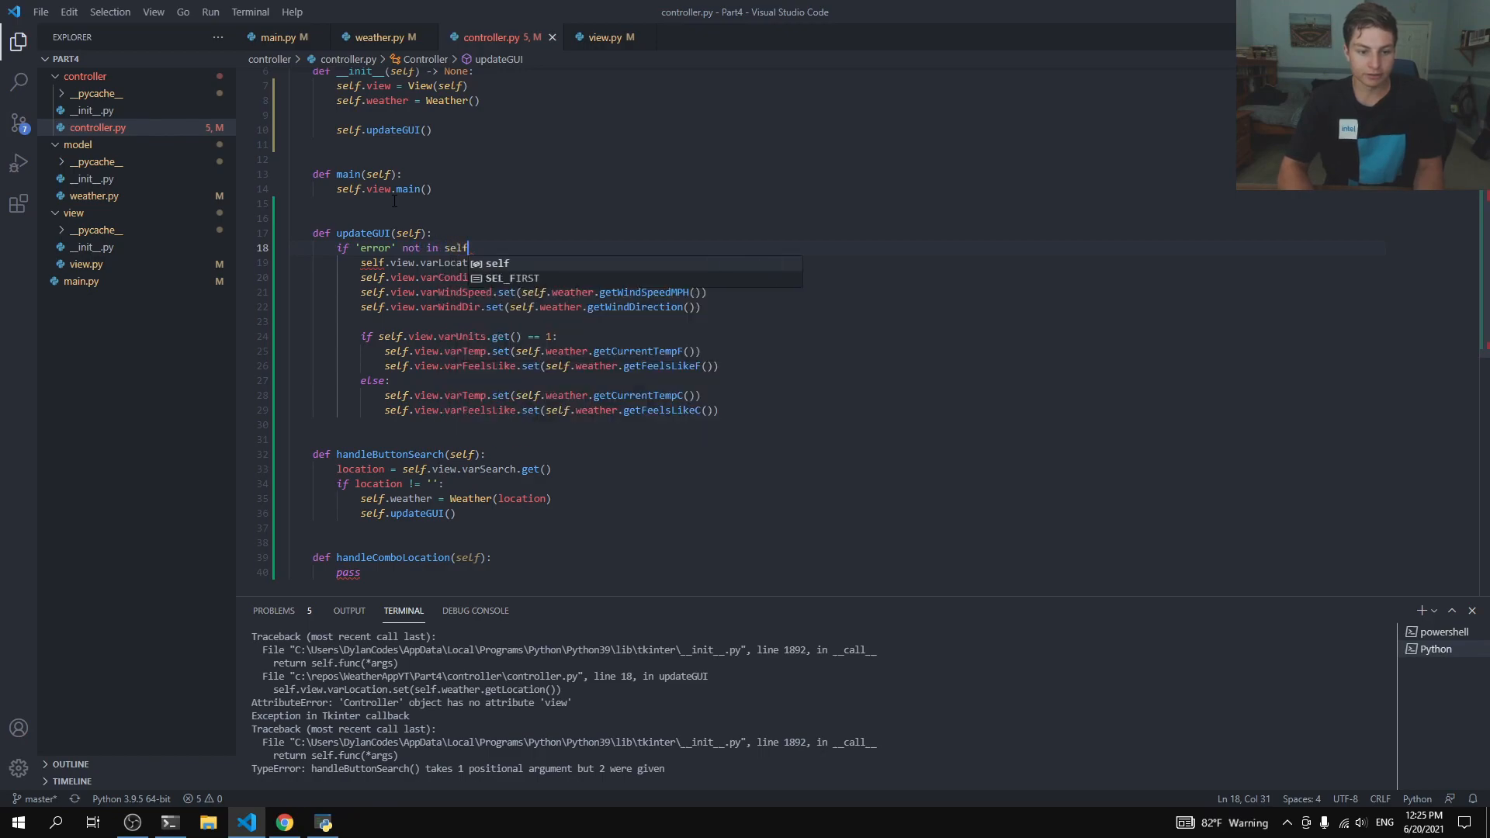
pyautogui.write('.weather.weatherData:')
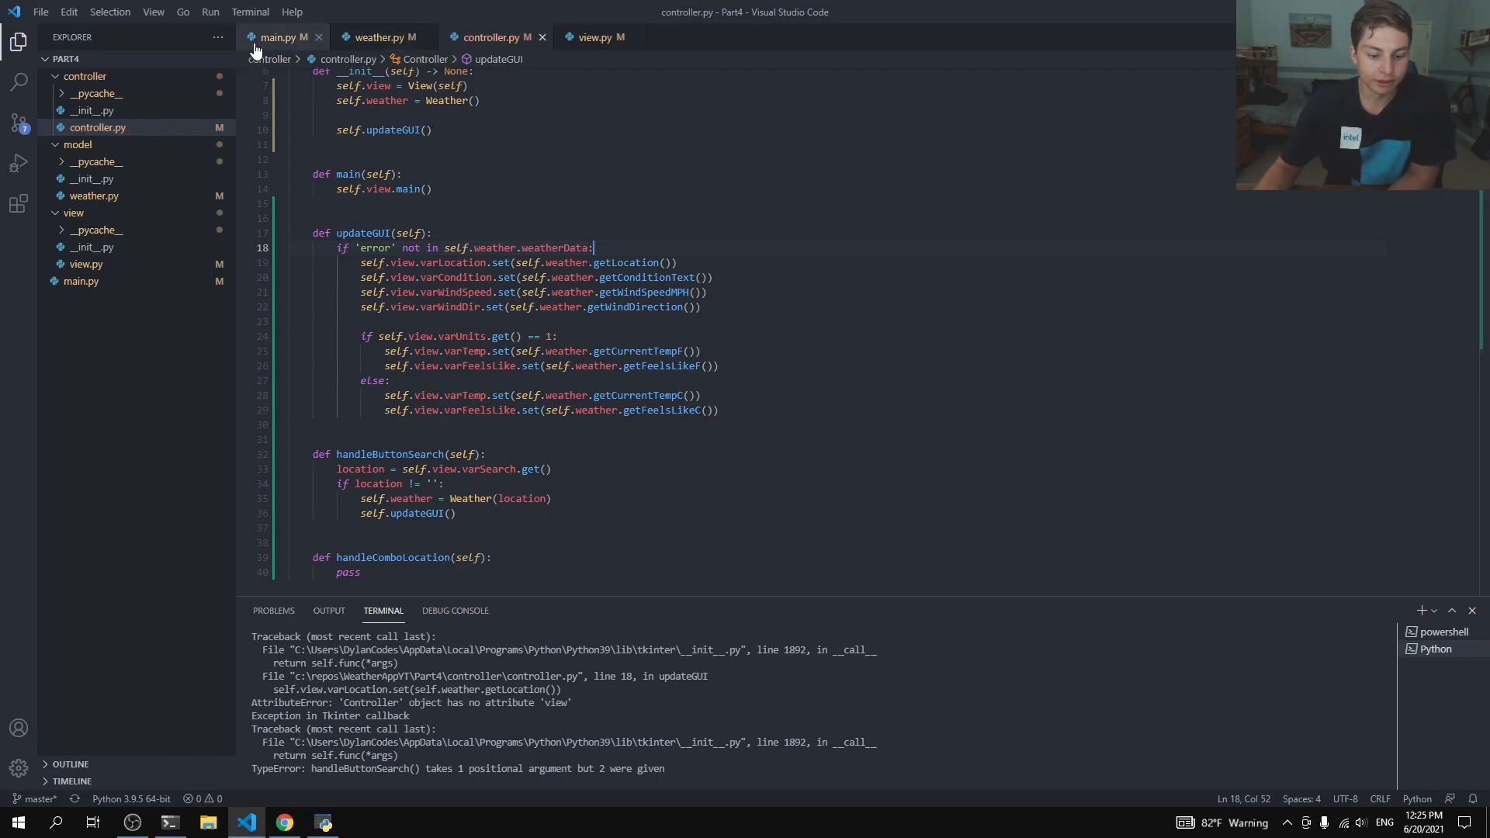
pyautogui.click(278, 37)
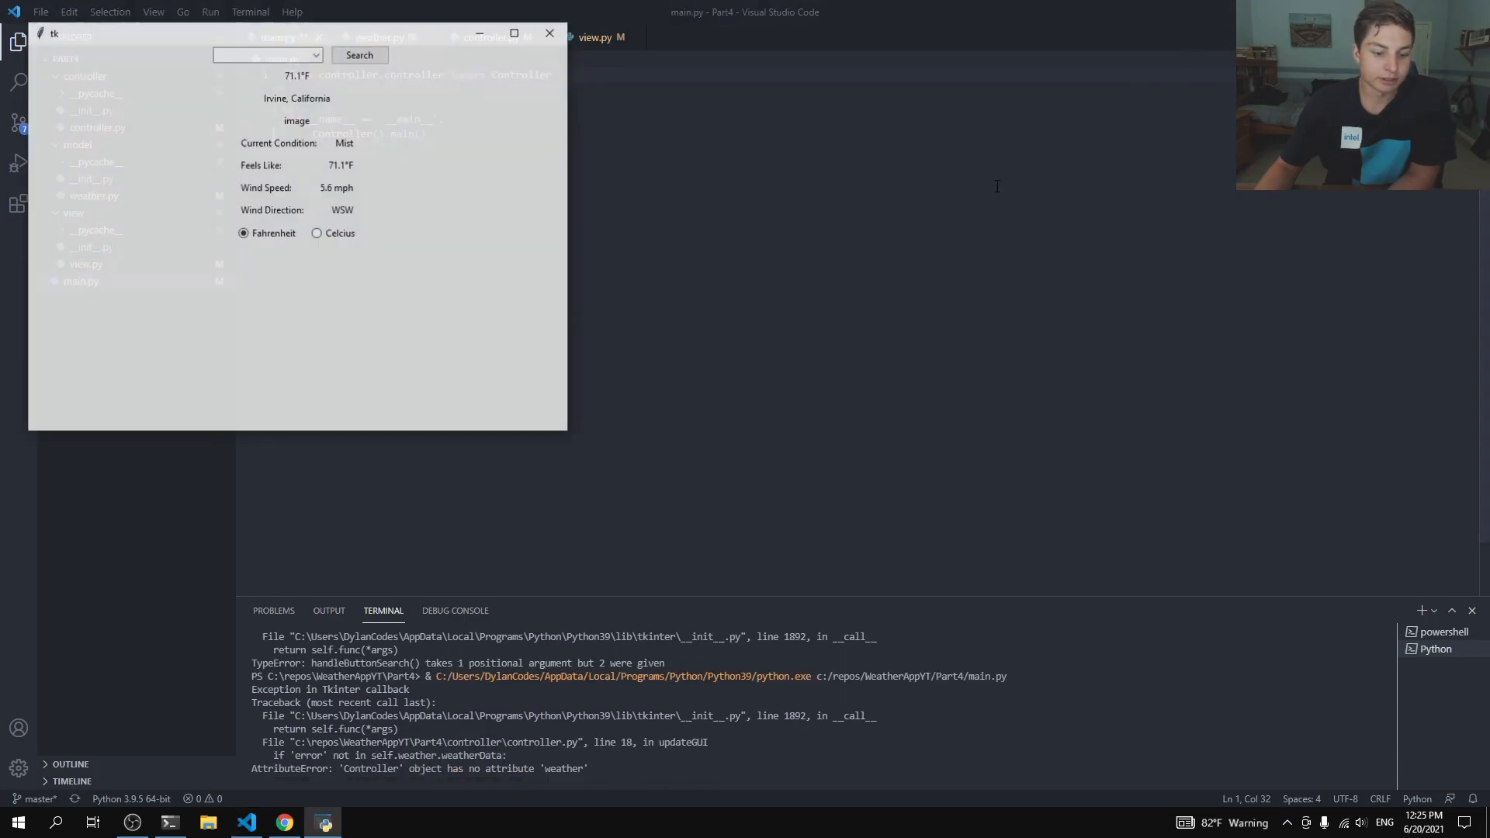
# Step: Enter the nonsense location aaaaa in the relaunched app, still raising the argument-count error
pyautogui.write('aaaaa')
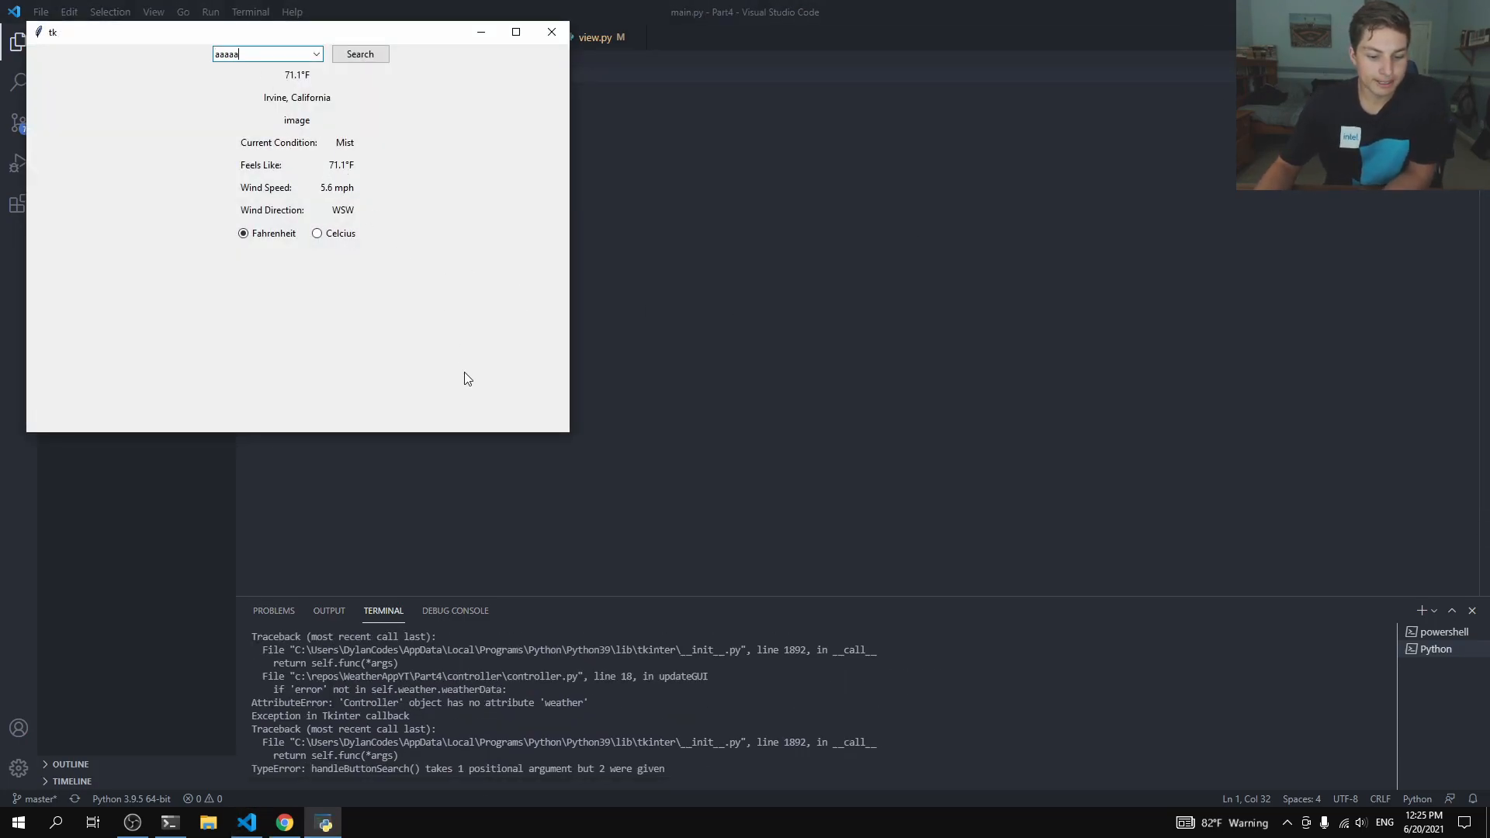
pyautogui.moveTo(500, 470)
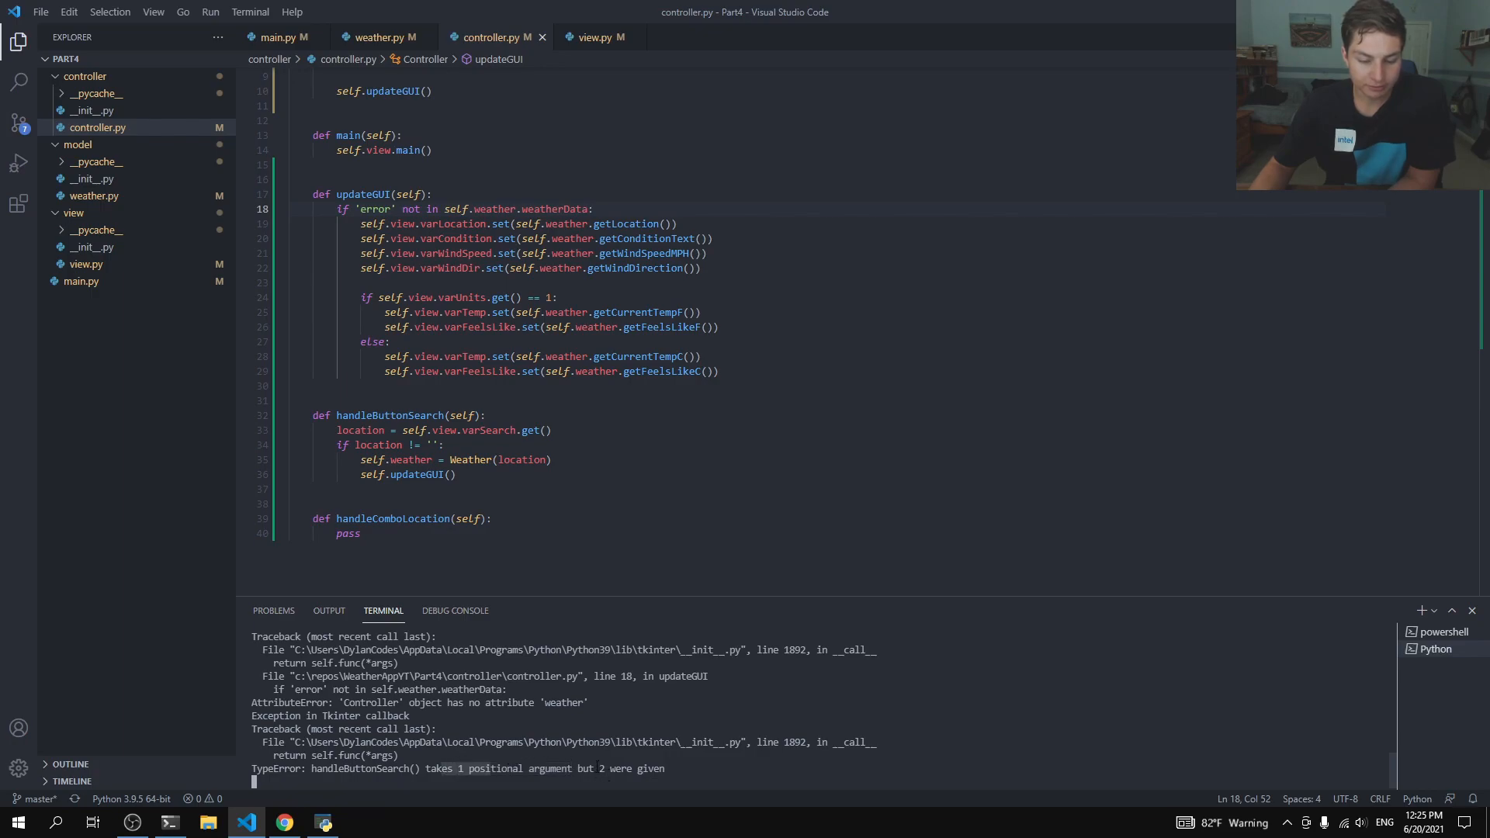
pyautogui.moveTo(475, 419)
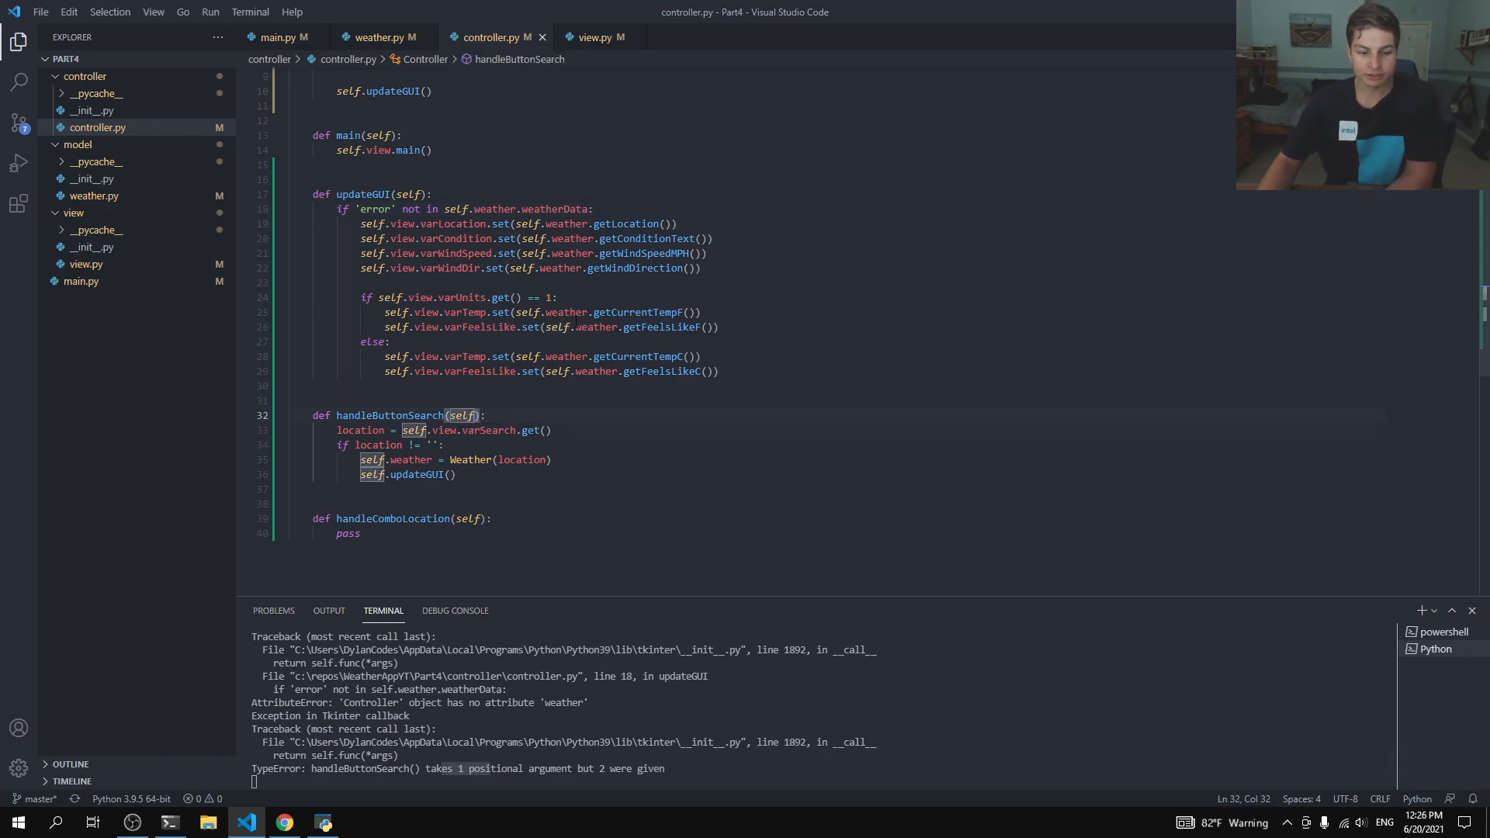
# Step: Change the signature to def handleButtonSearch(self, event=None):
pyautogui.write(', event=')
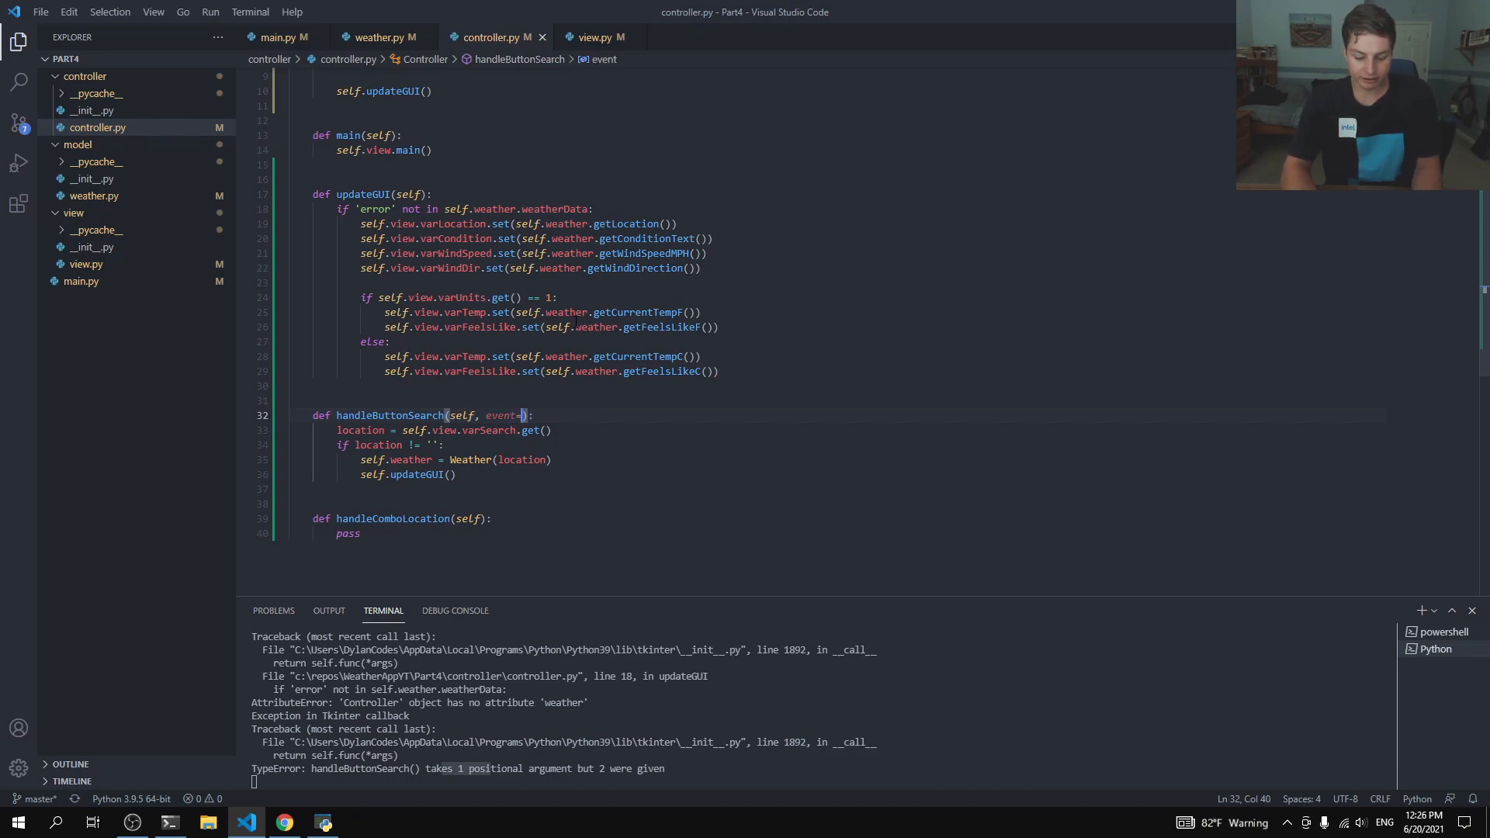
pyautogui.write('None')
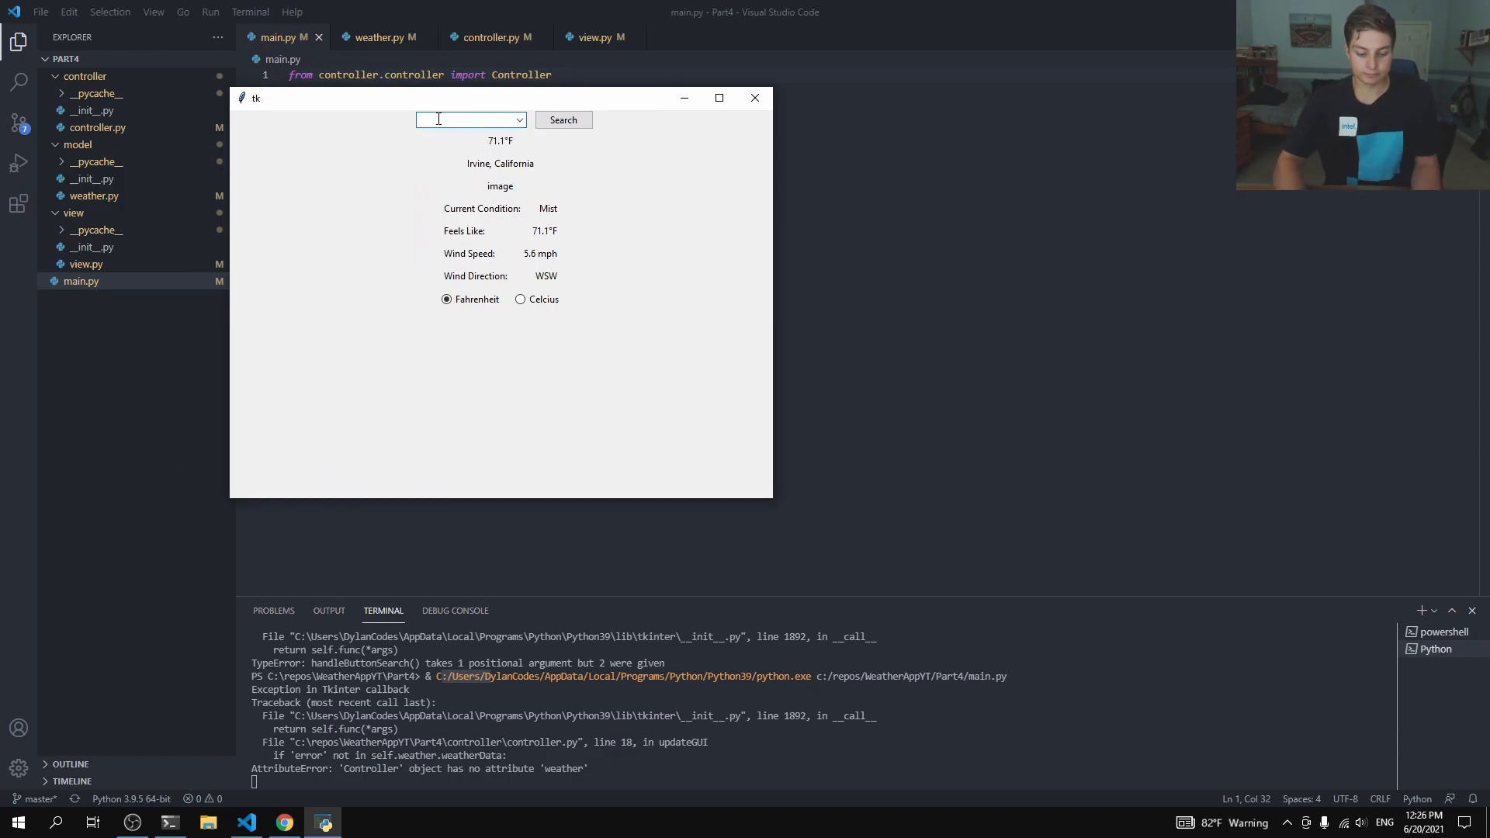
# Step: Search 12345 (Schenectady) then nonsense aasaa, which leaves the display unchanged
pyautogui.write('12345')
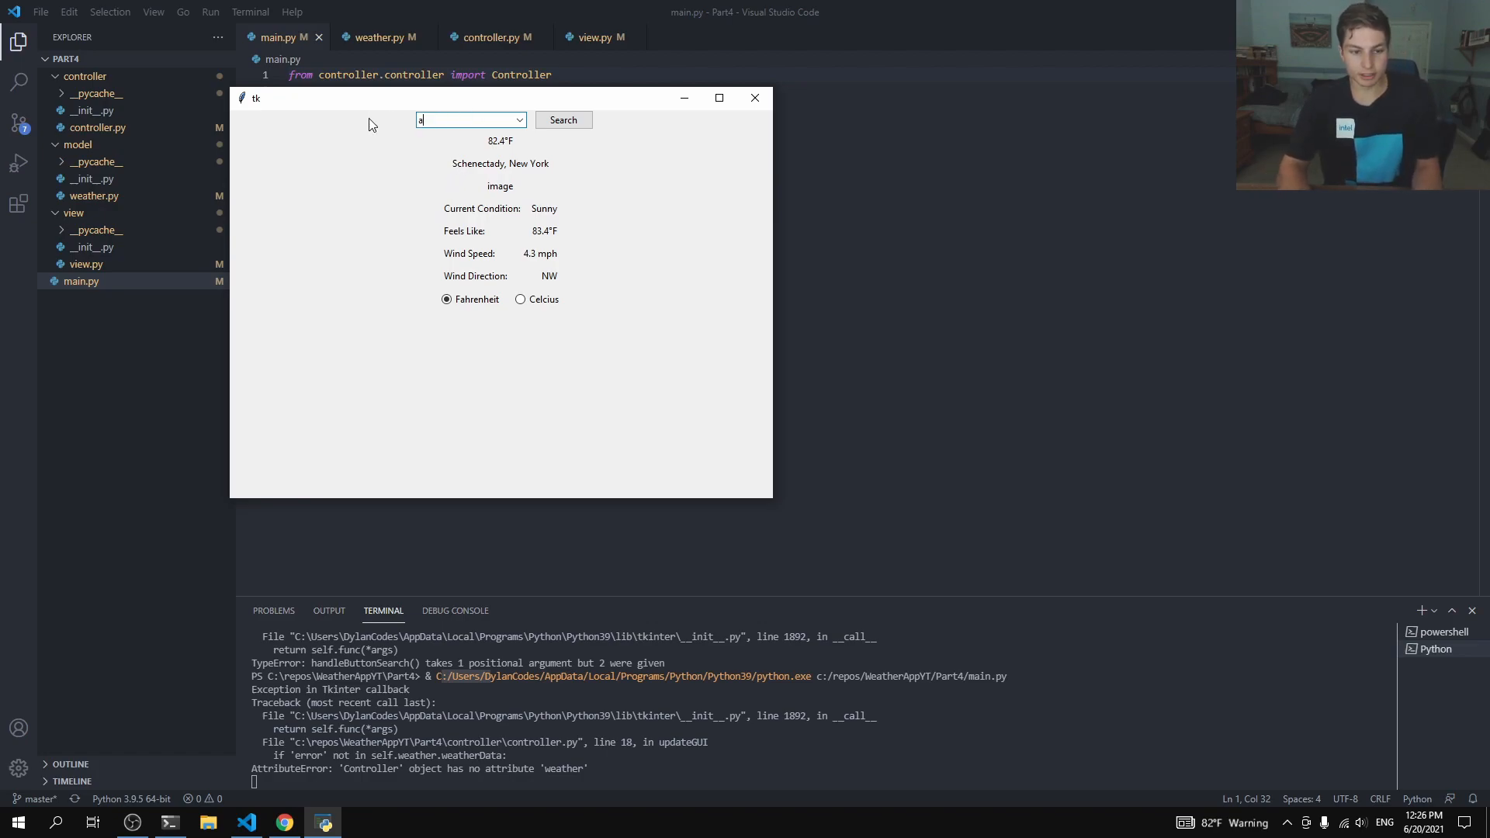
pyautogui.write('asaa')
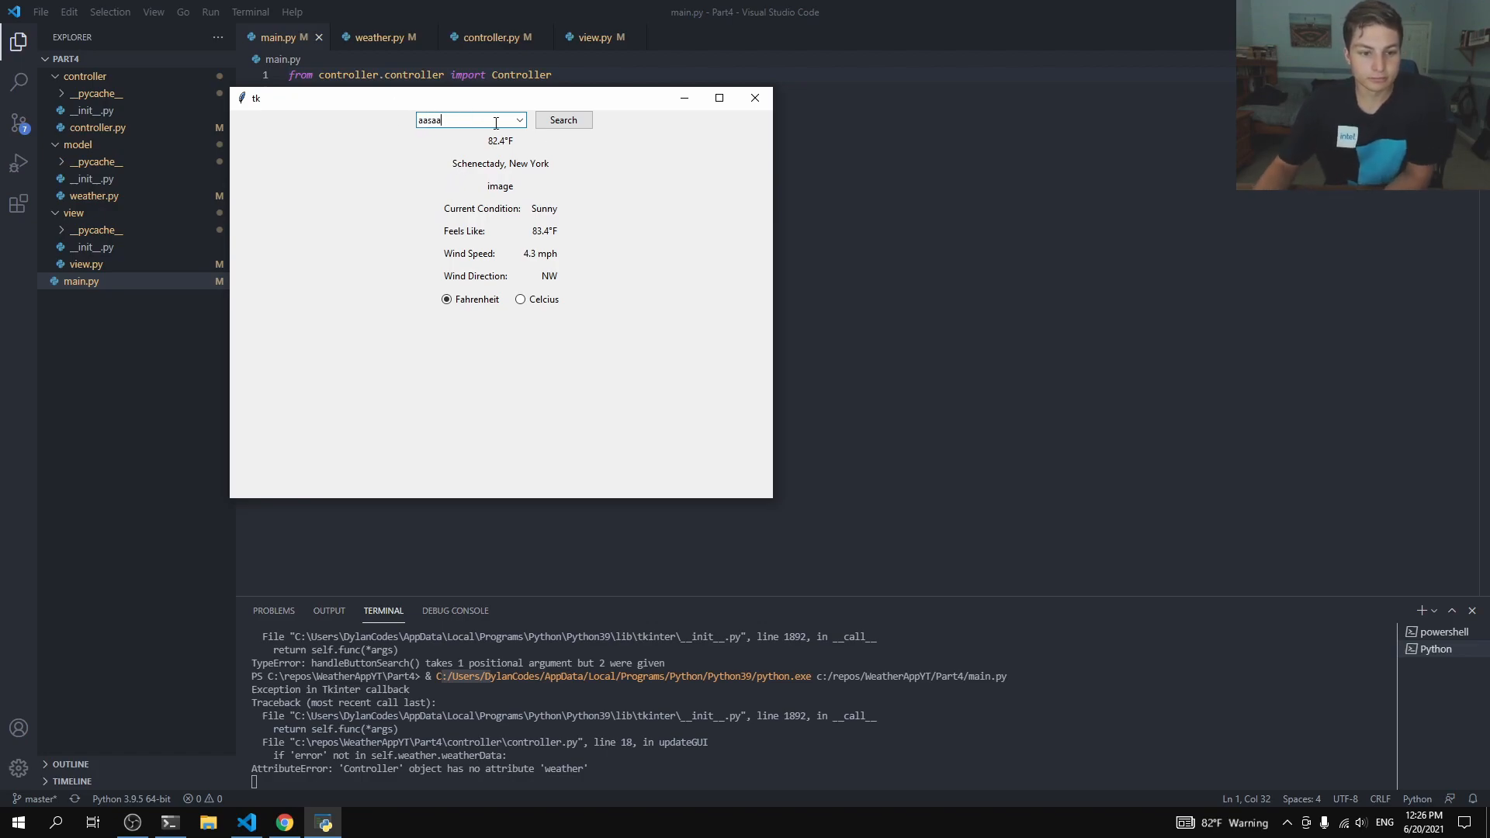
pyautogui.click(562, 120)
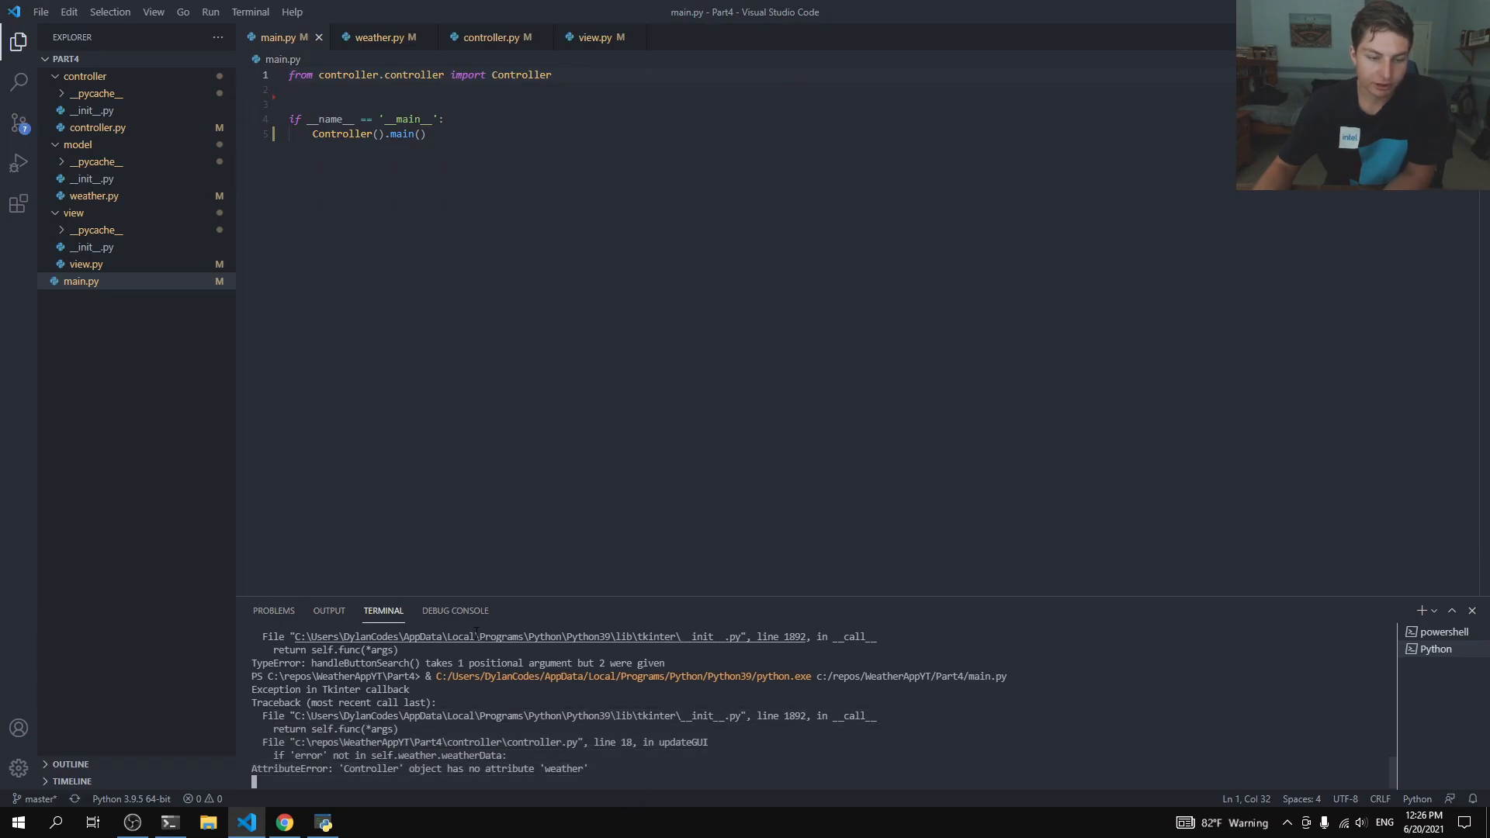
# Step: Bring the weather app window back from the taskbar and reposition it
pyautogui.click(283, 821)
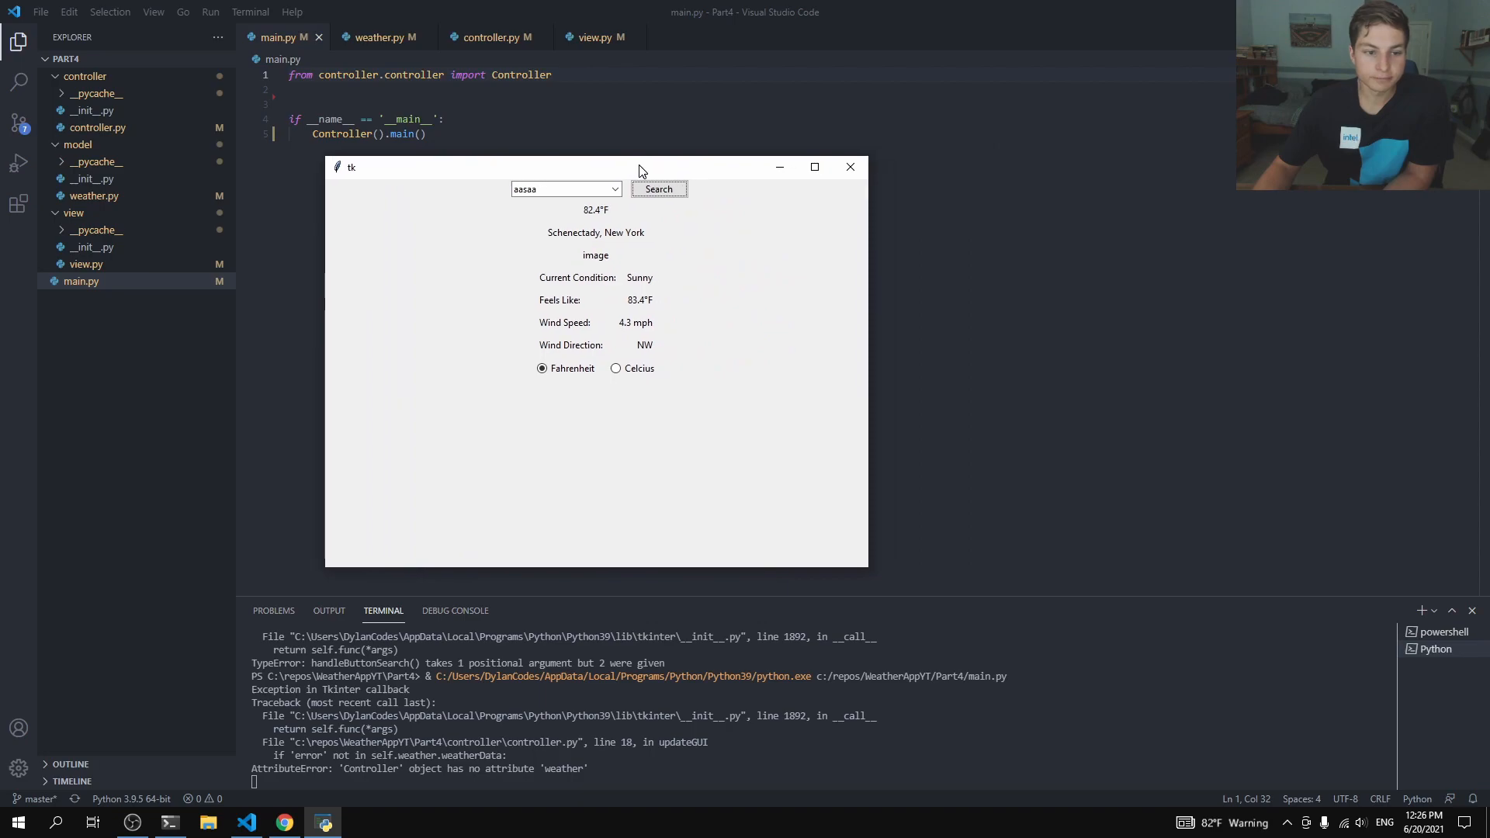
pyautogui.moveTo(638, 166); pyautogui.dragTo(734, 166)
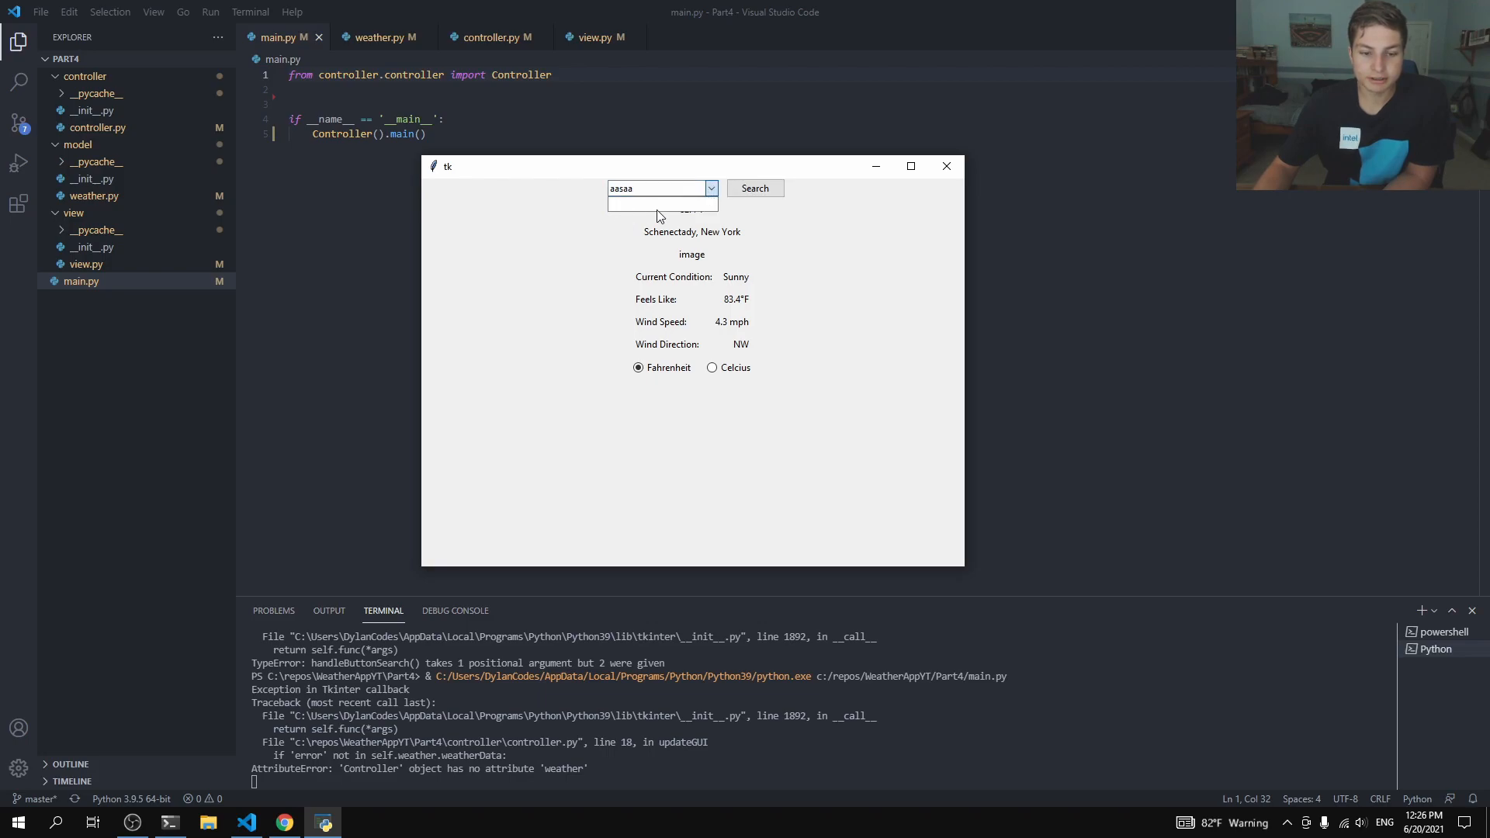
pyautogui.moveTo(632, 219)
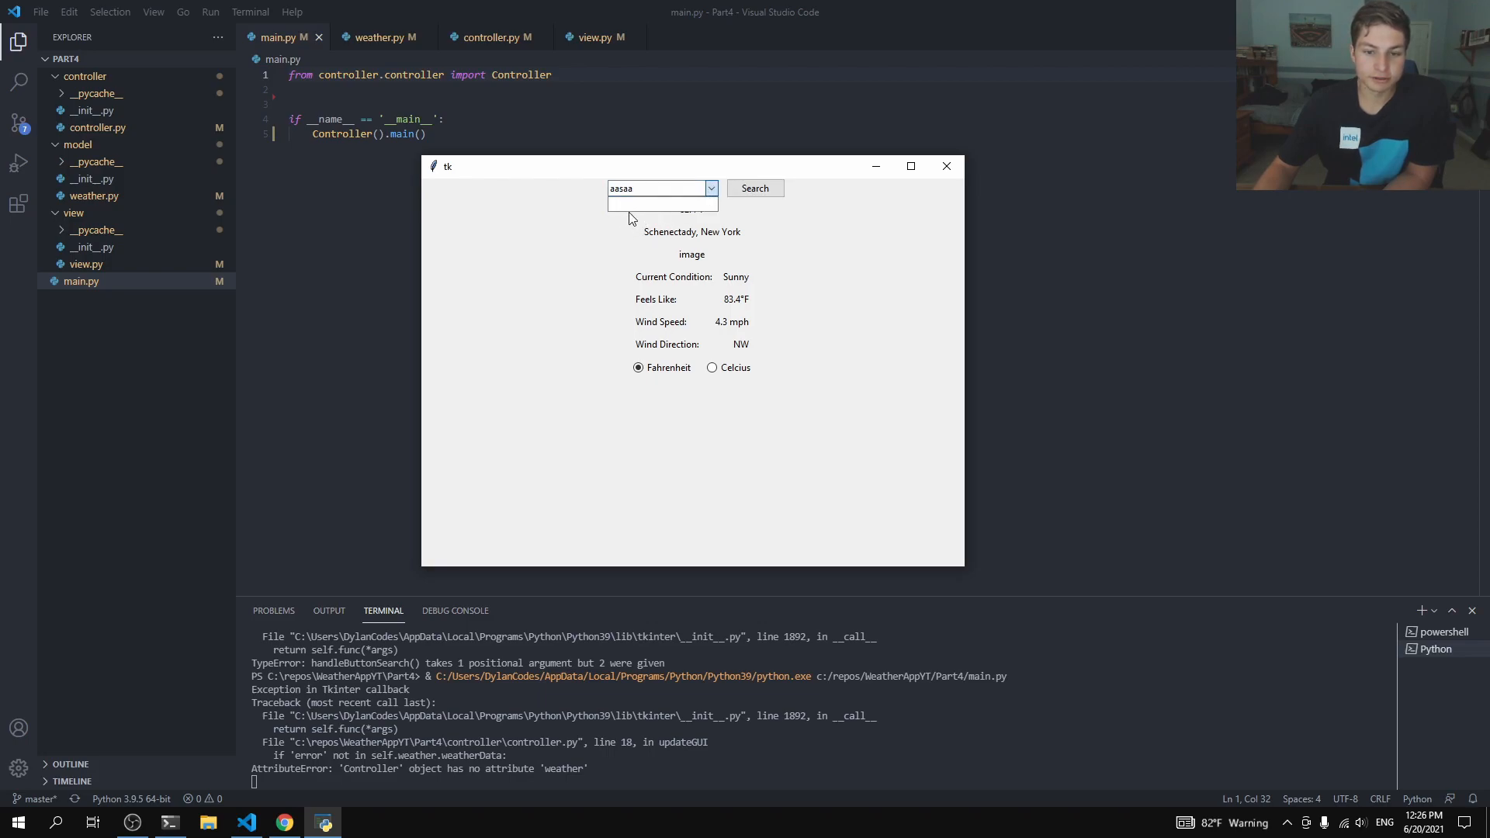